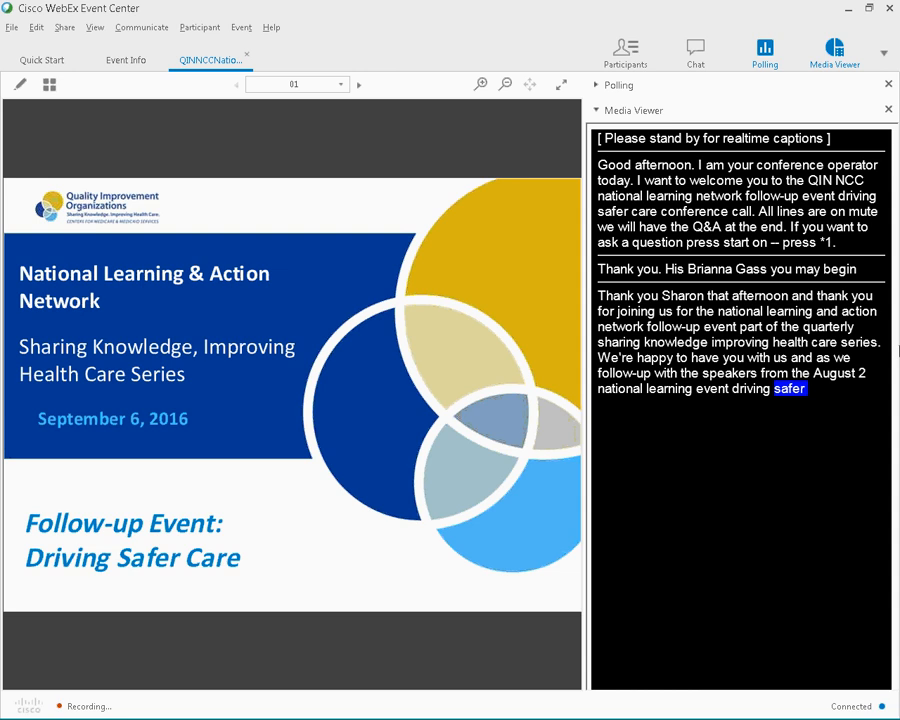
# Advance the shared presentation from the title slide to slide 2, Welcome and Reminders
pyautogui.click(358, 84)
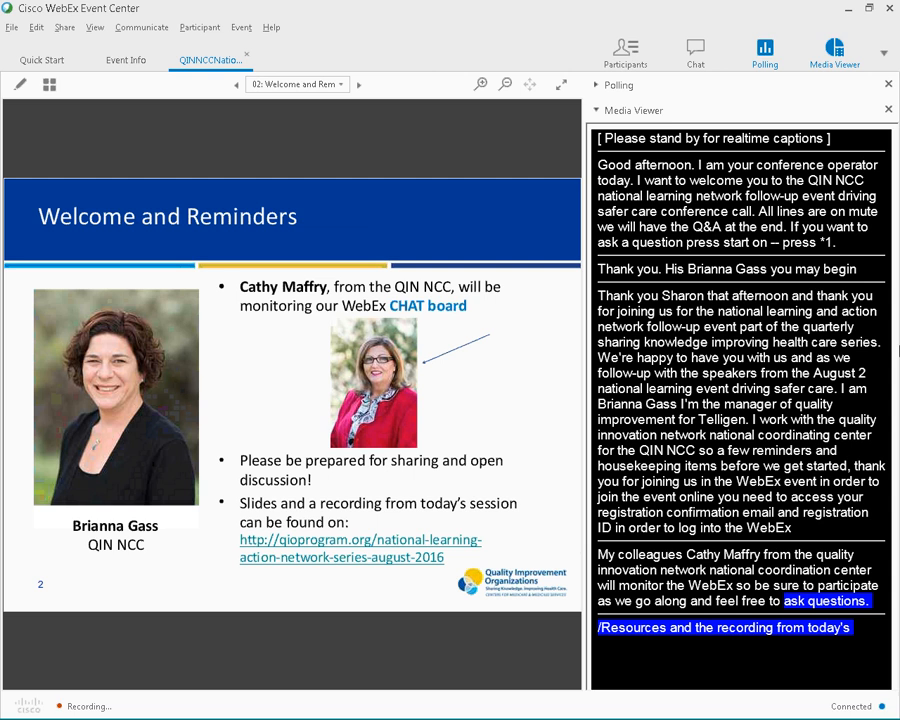
# Show slide 3, Agenda, and scroll the live captions as the speaker talks
pyautogui.click(358, 84)
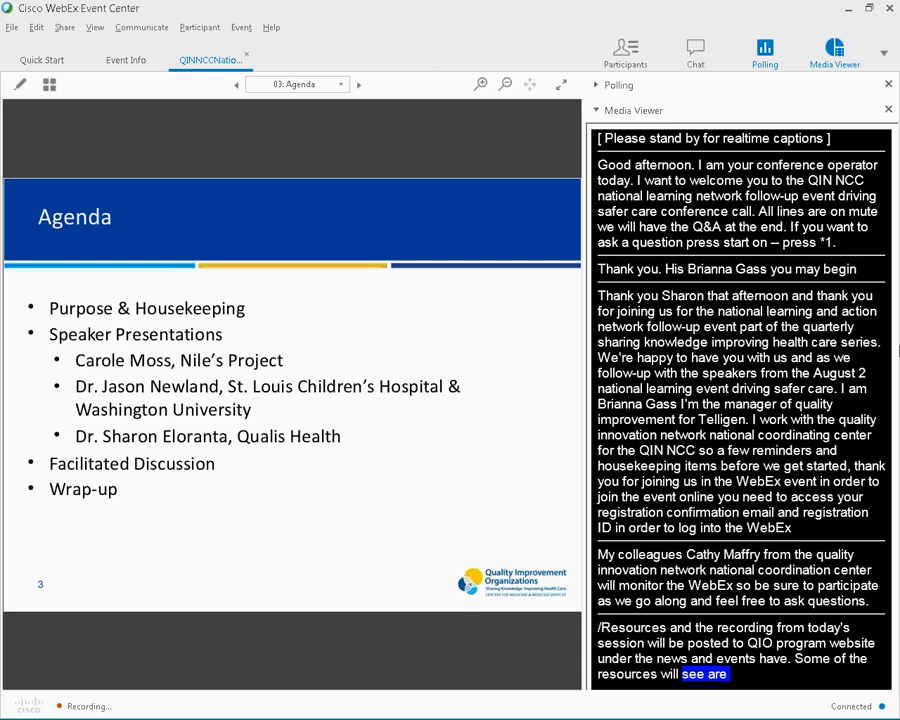
pyautogui.scroll(-3)
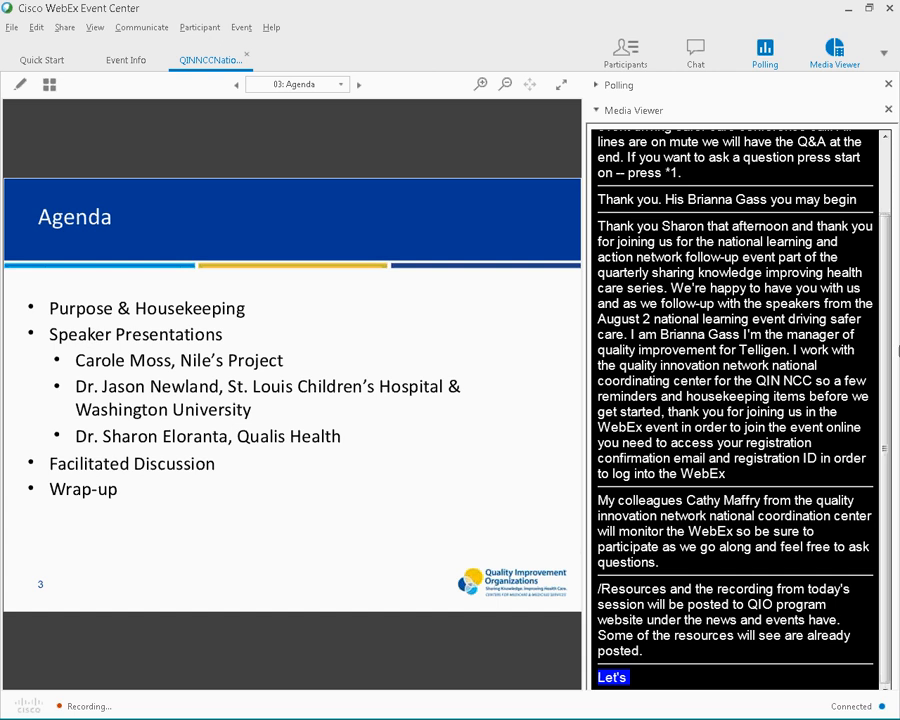
pyautogui.scroll(-3)
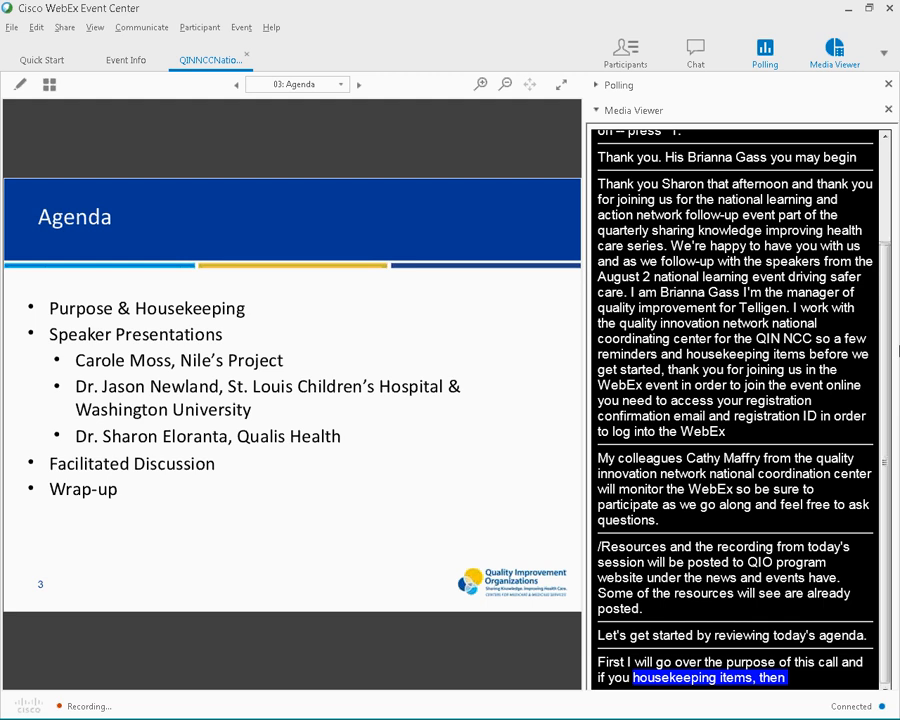
pyautogui.scroll(-3)
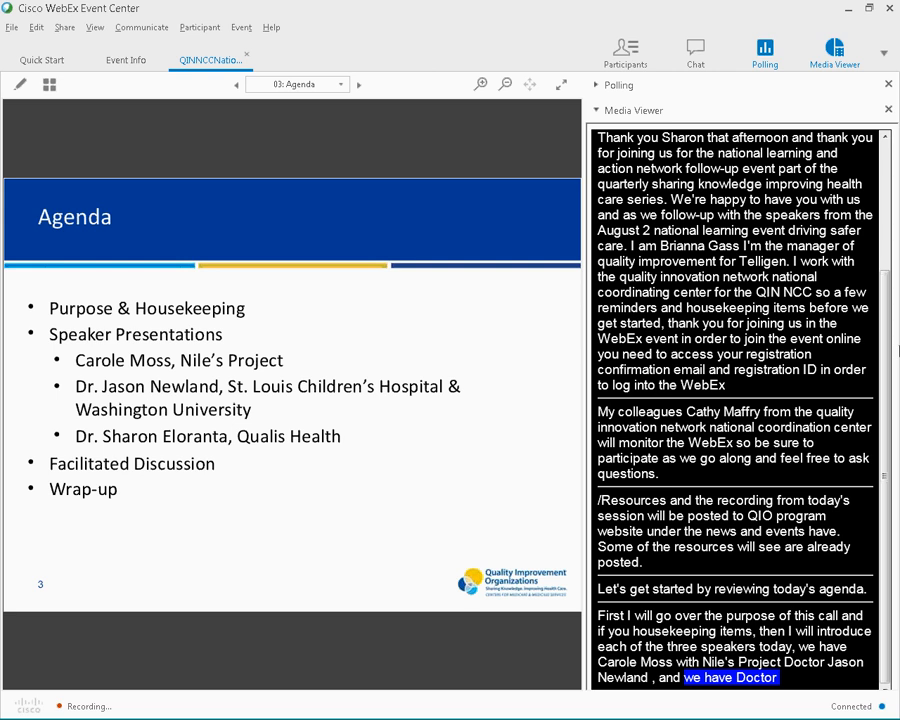
# Keep following the captions, then advance to slide 4, Purpose of the Series
pyautogui.scroll(-3)
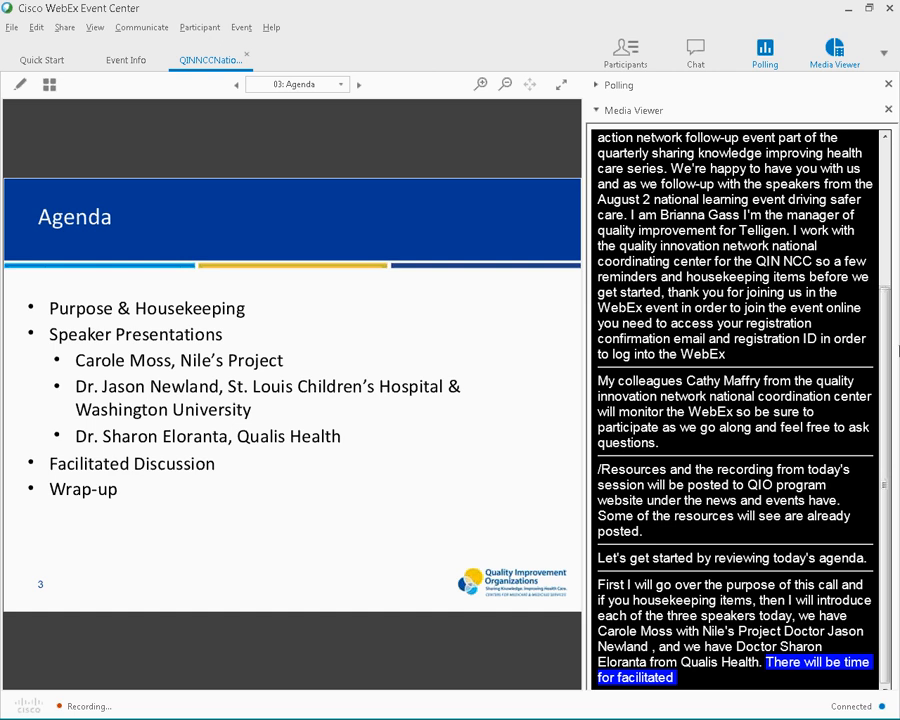
pyautogui.scroll(-3)
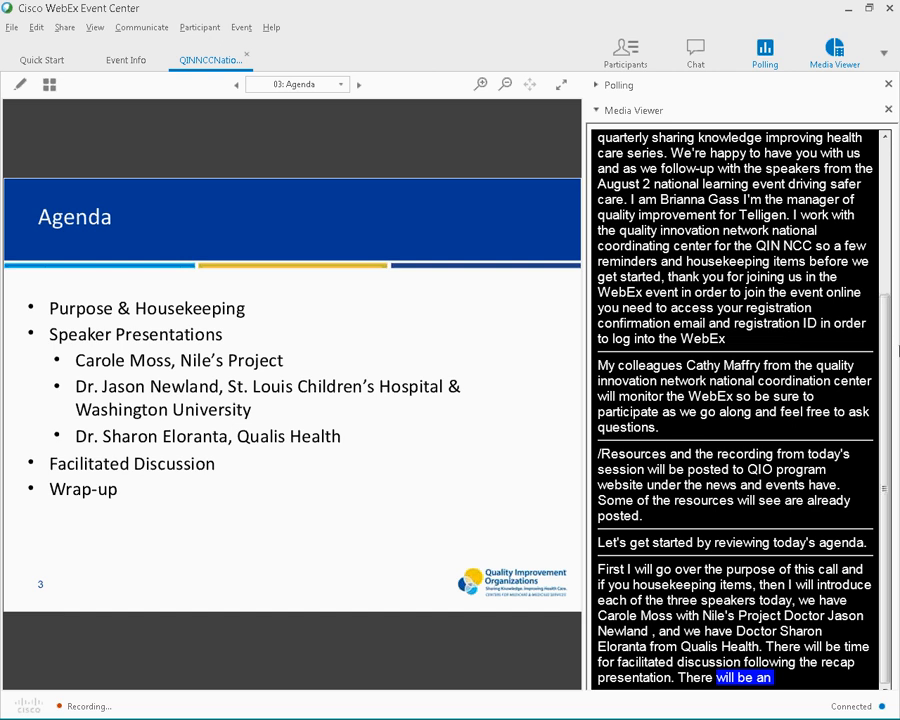
pyautogui.scroll(-3)
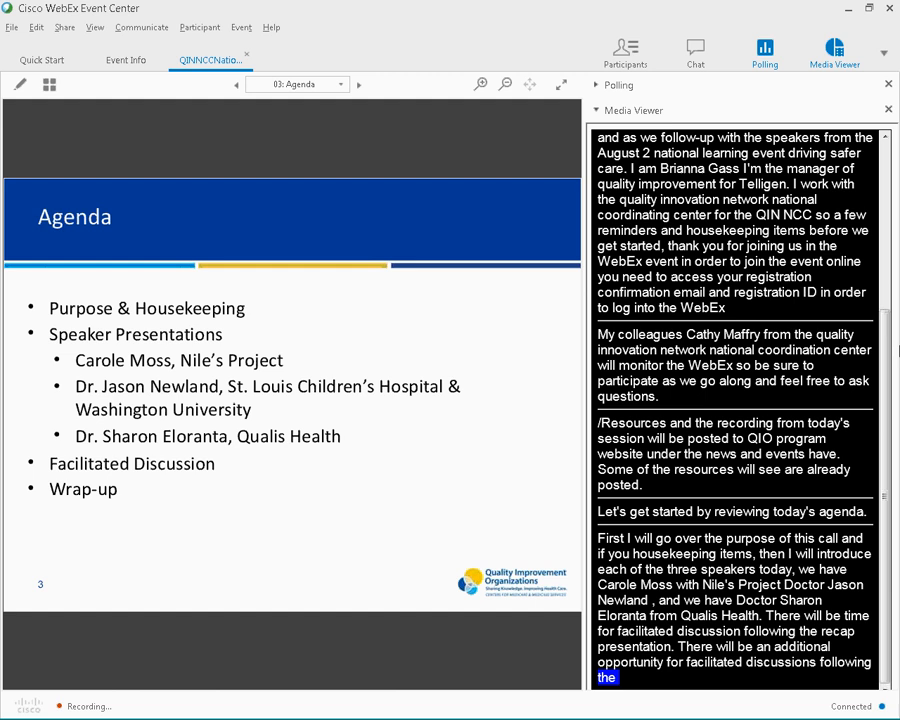
pyautogui.click(358, 84)
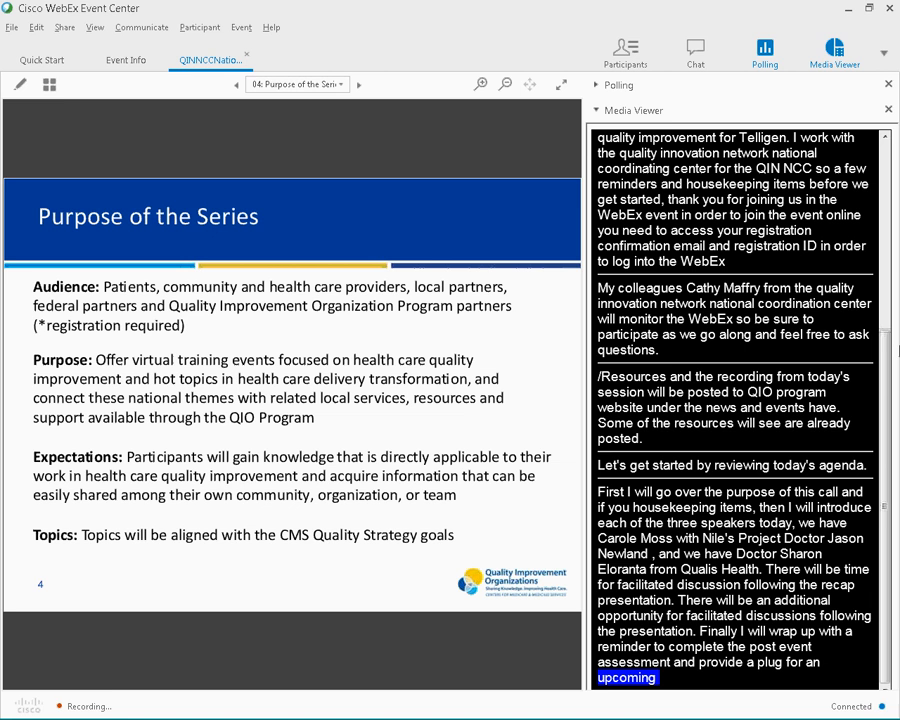
# Scroll through the live captions while slide 4, Purpose of the Series, stays displayed
pyautogui.scroll(-3)
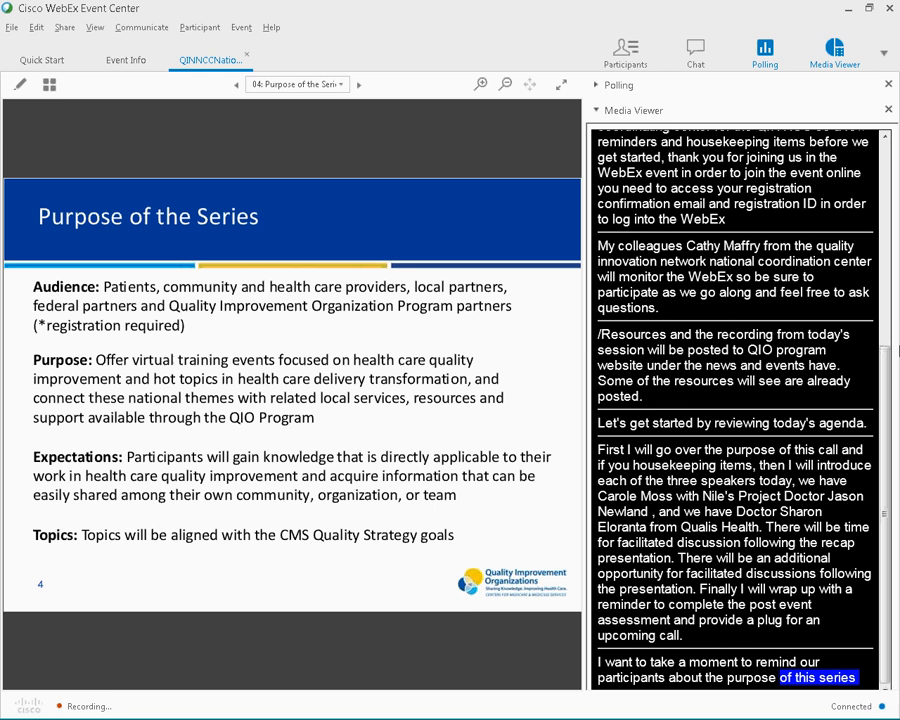
pyautogui.scroll(-3)
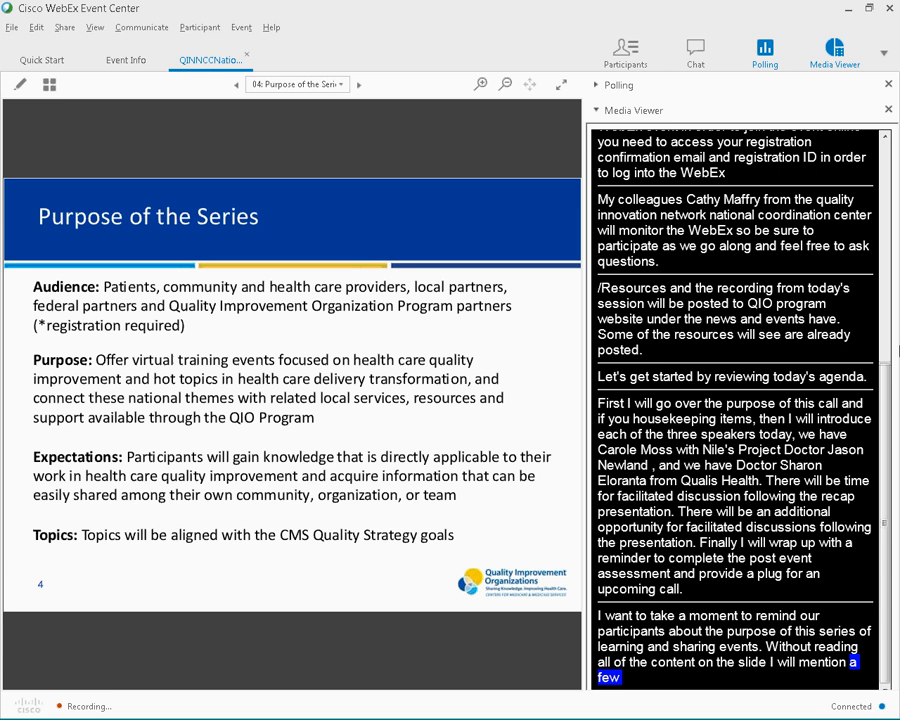
pyautogui.scroll(-3)
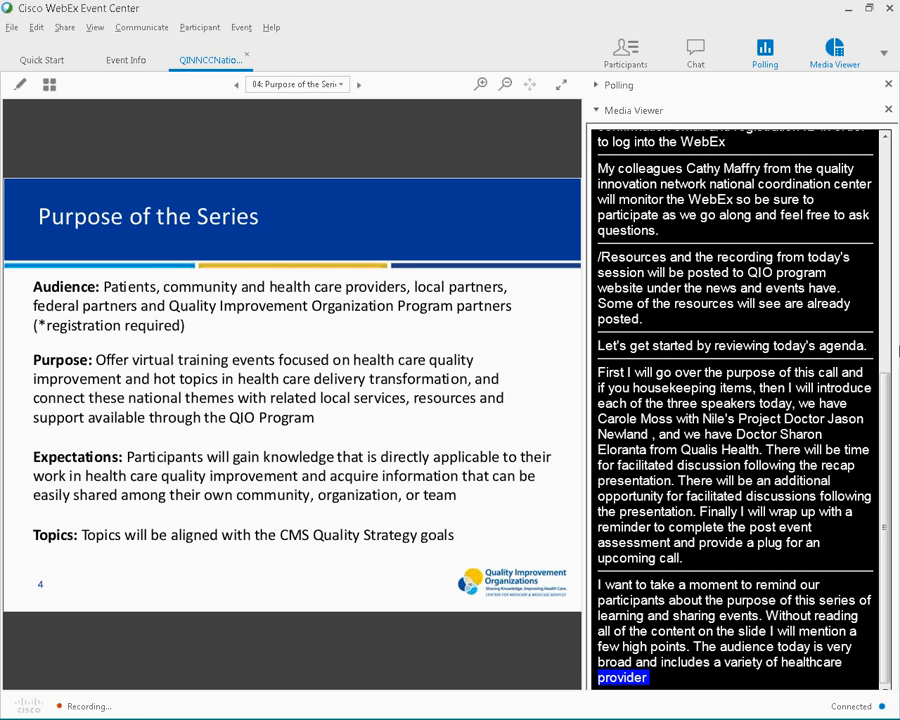
pyautogui.scroll(-3)
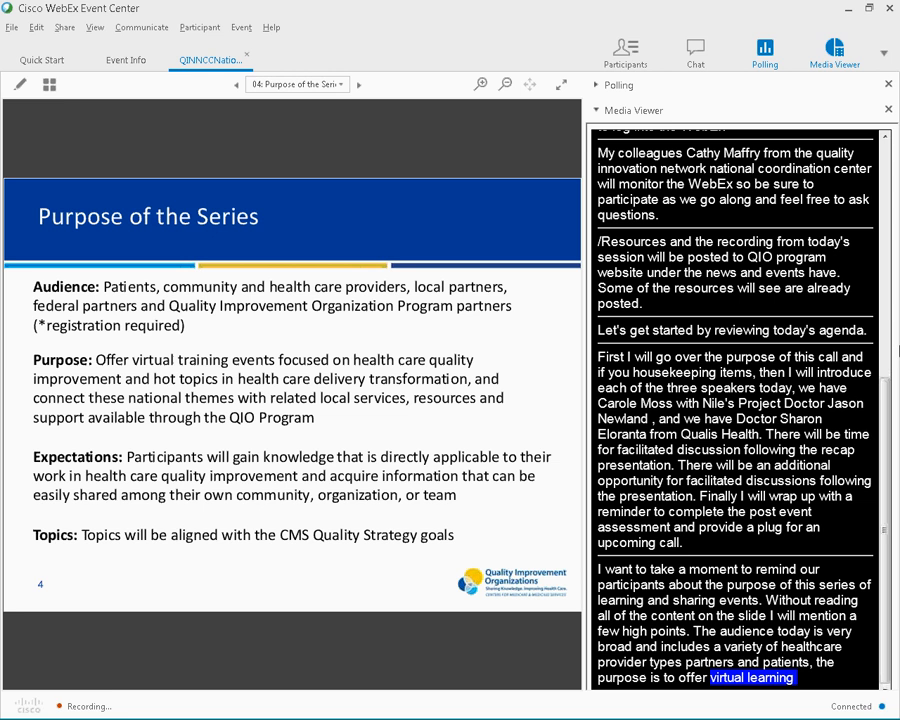
pyautogui.scroll(-3)
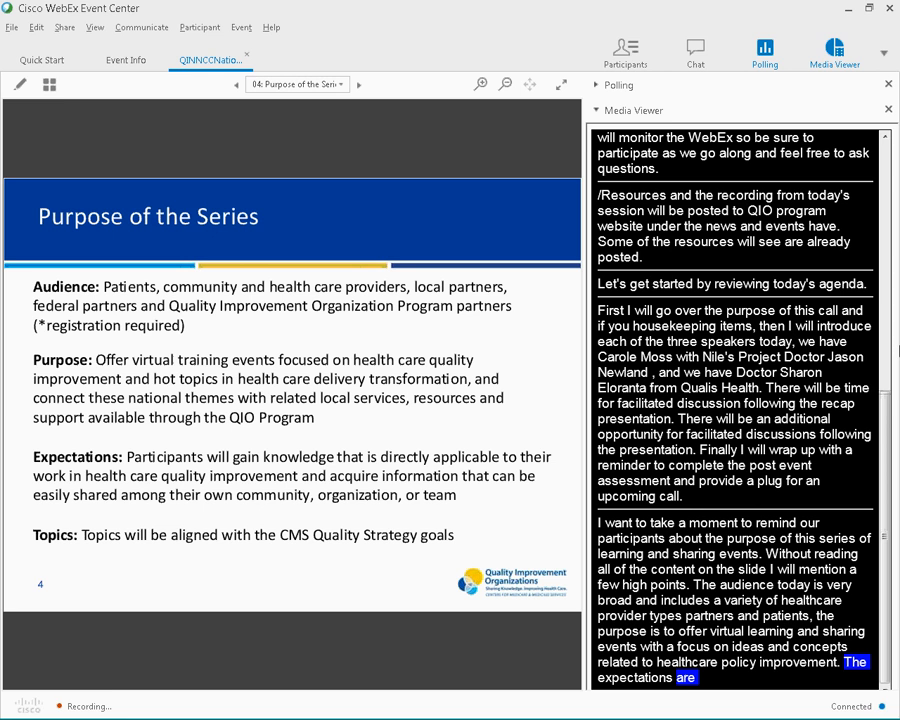
pyautogui.scroll(-3)
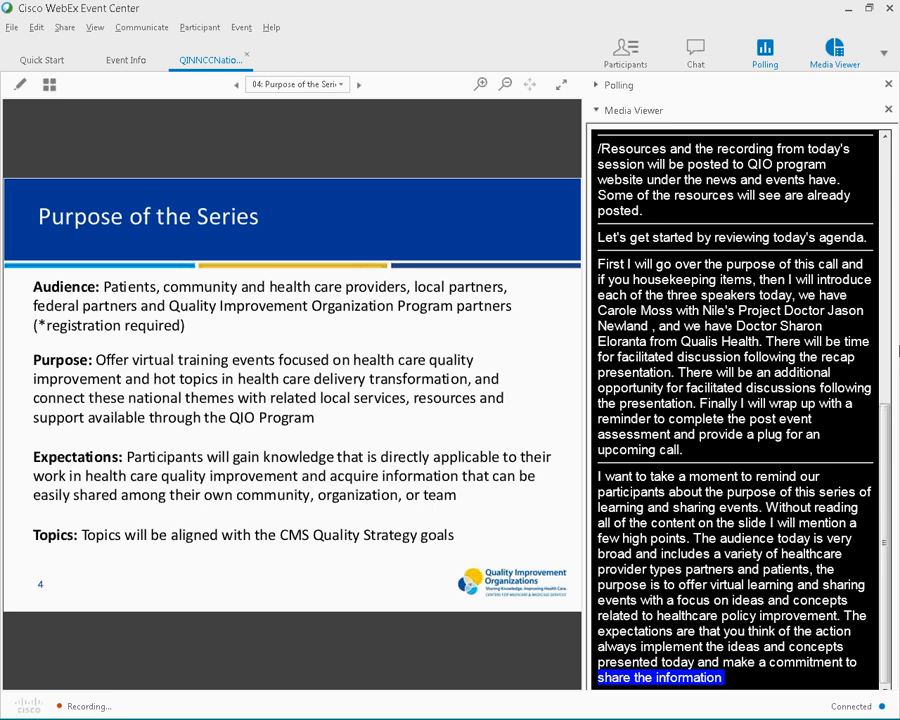
pyautogui.scroll(-3)
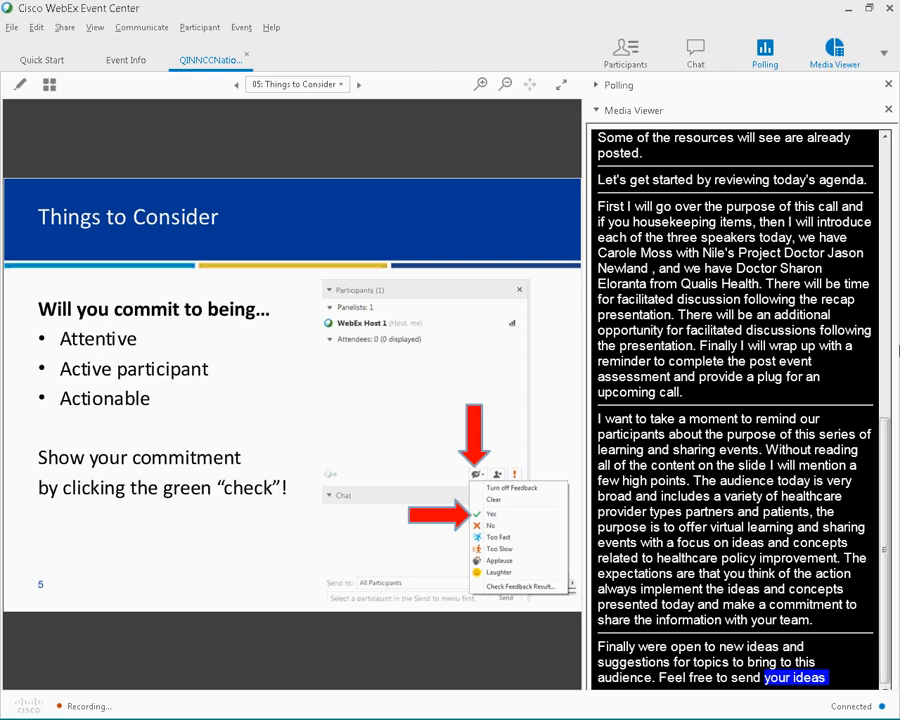
# Follow the captions on slide 5, Things to Consider, then advance to slide 6, Did You Participate?
pyautogui.scroll(-3)
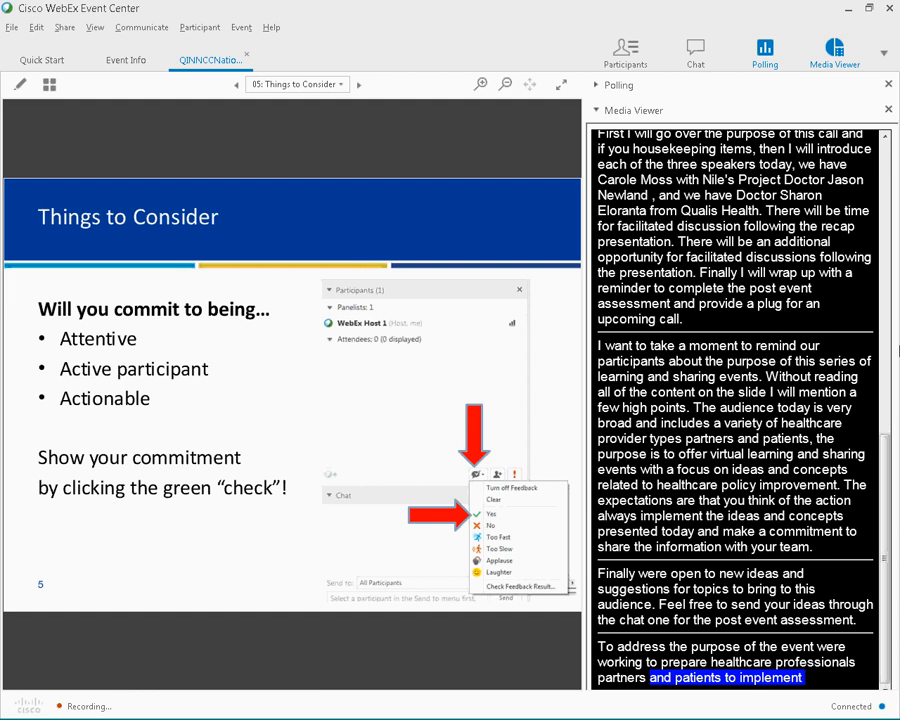
pyautogui.scroll(-3)
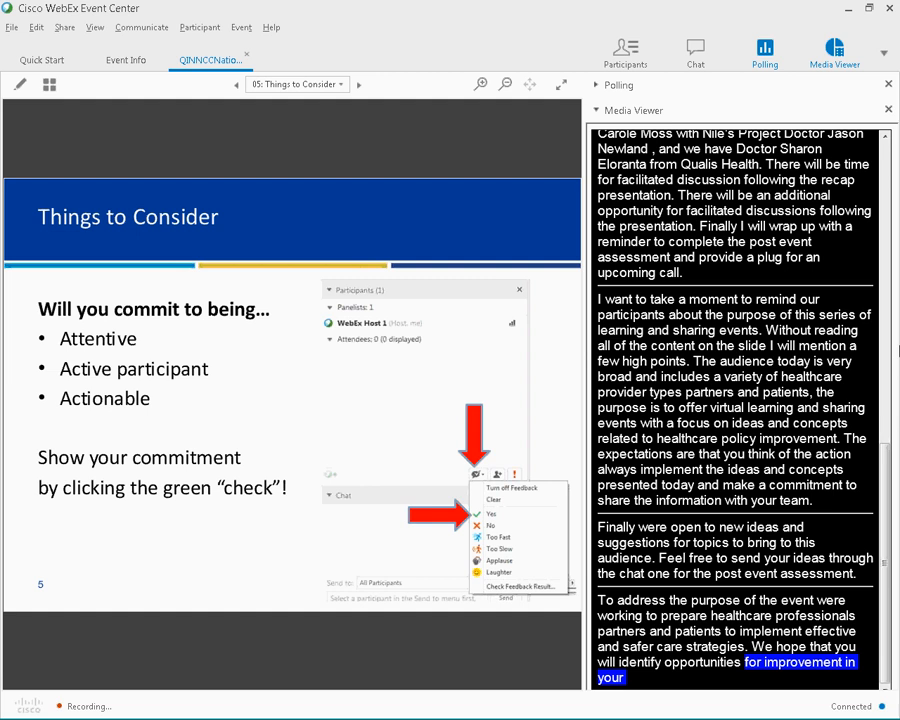
pyautogui.scroll(-3)
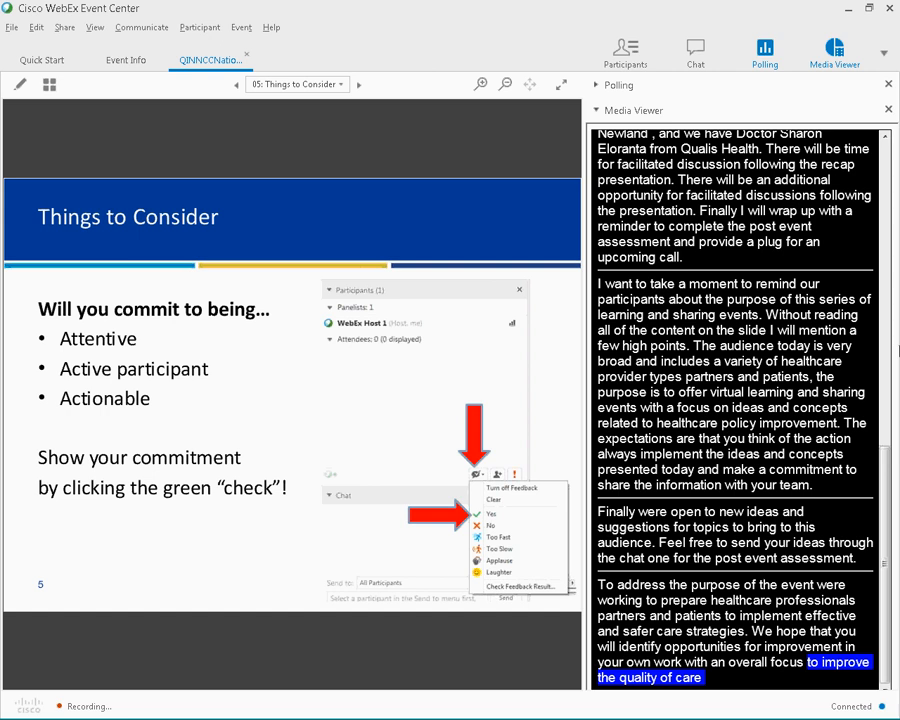
pyautogui.scroll(-3)
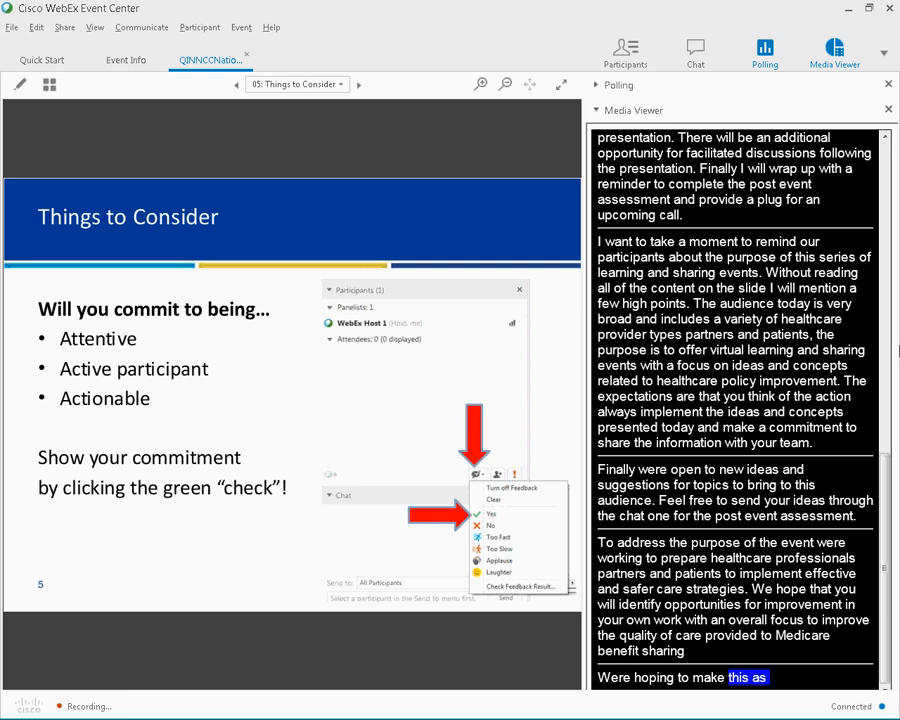
pyautogui.scroll(-3)
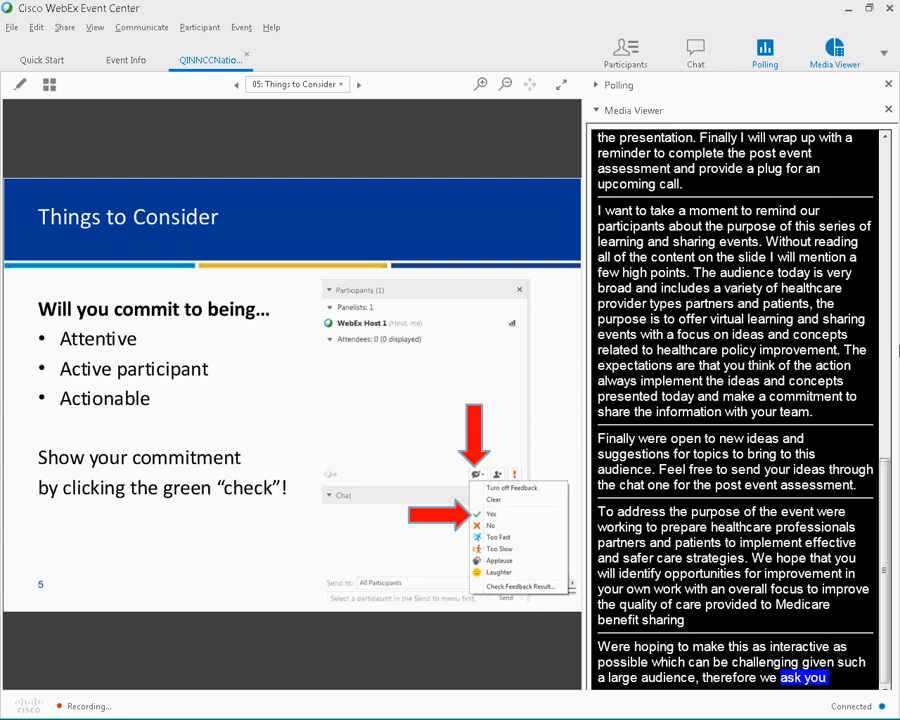
pyautogui.scroll(-3)
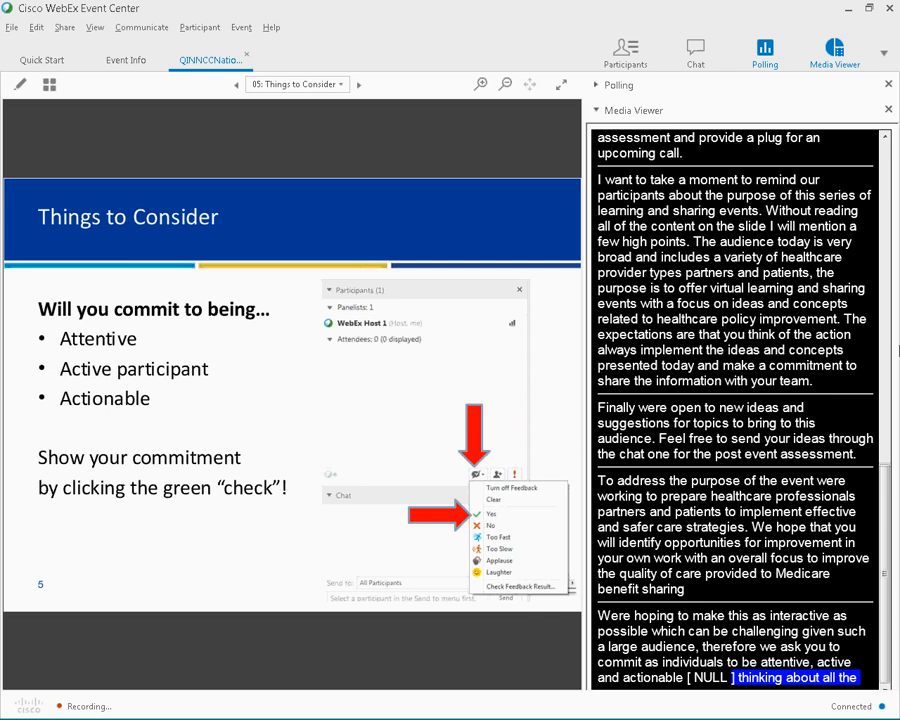
pyautogui.scroll(-3)
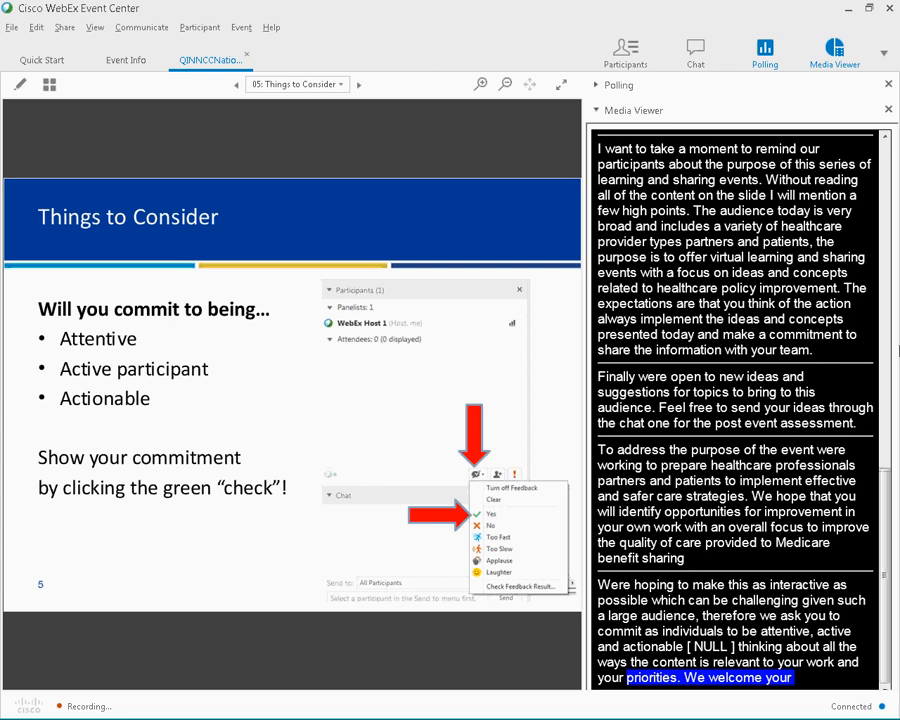
pyautogui.click(357, 84)
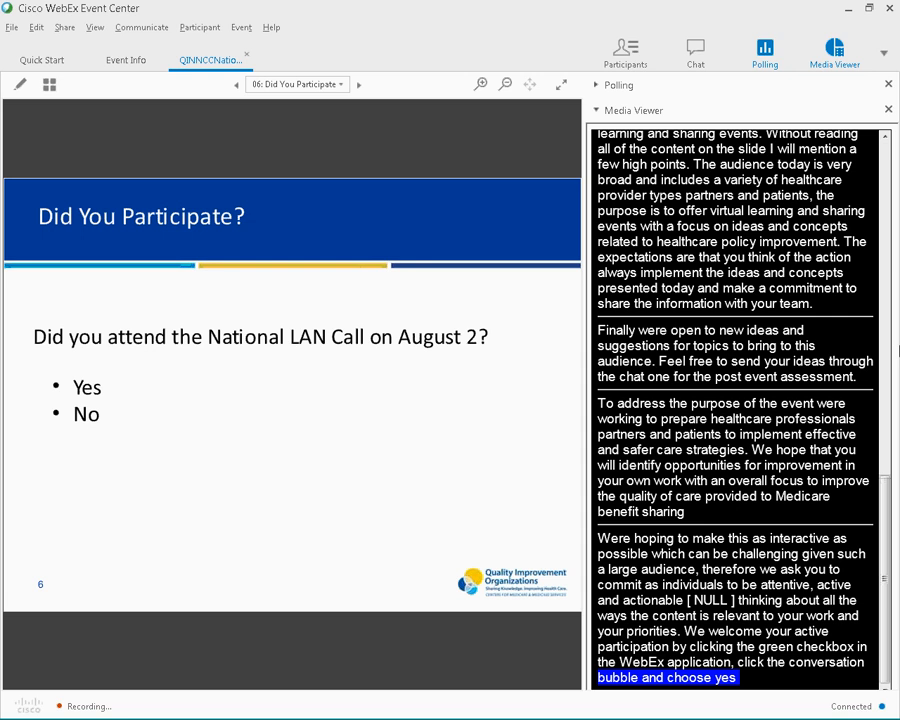
# Scroll the captions and advance to slide 7, Who's in the Room?
pyautogui.scroll(-3)
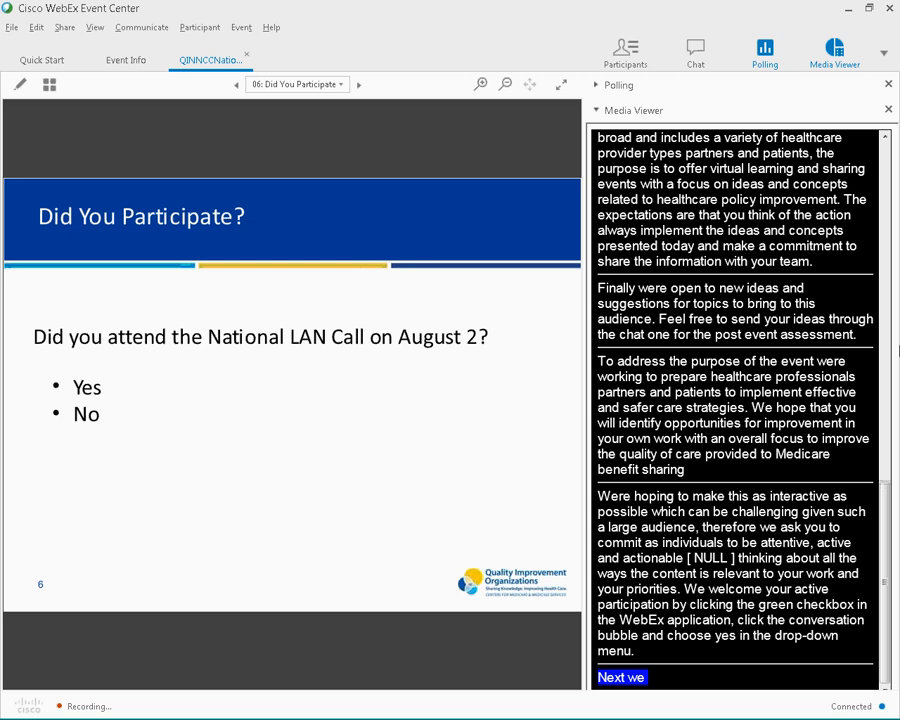
pyautogui.click(357, 84)
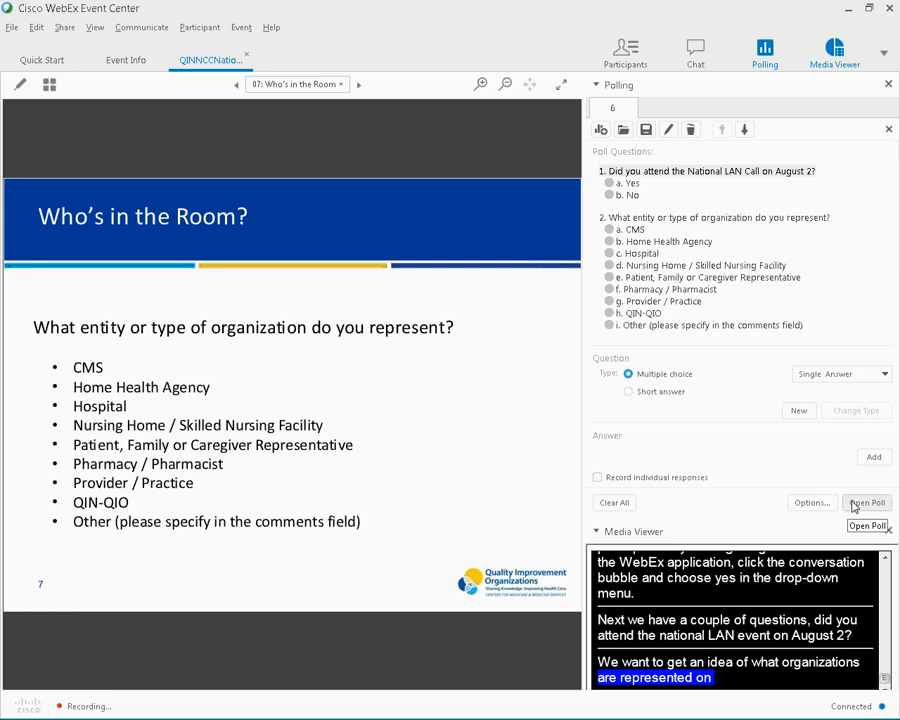
# Open the two-question attendance and organization-type poll to attendees
pyautogui.click(866, 502)
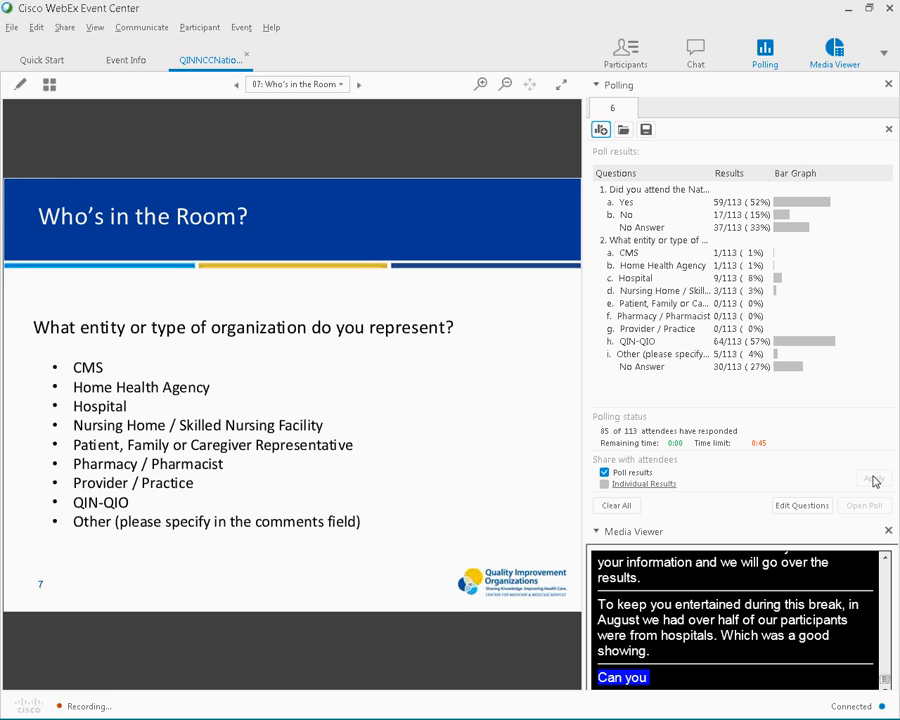
# Collapse the poll results to enlarge captions, then advance to slide 8, CMS Quality Strategy Goals
pyautogui.click(594, 84)
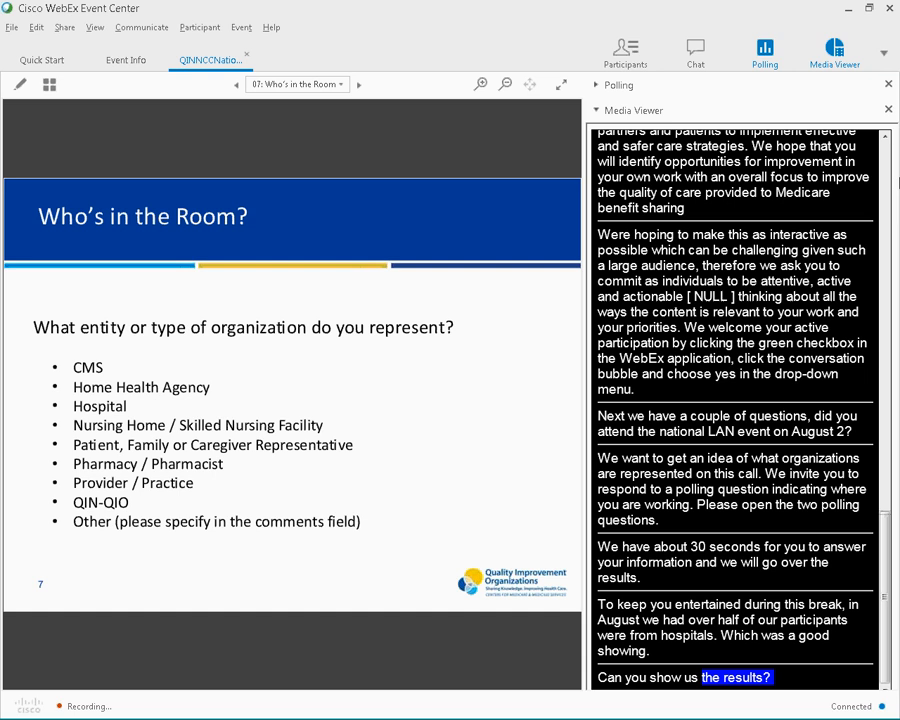
pyautogui.scroll(-3)
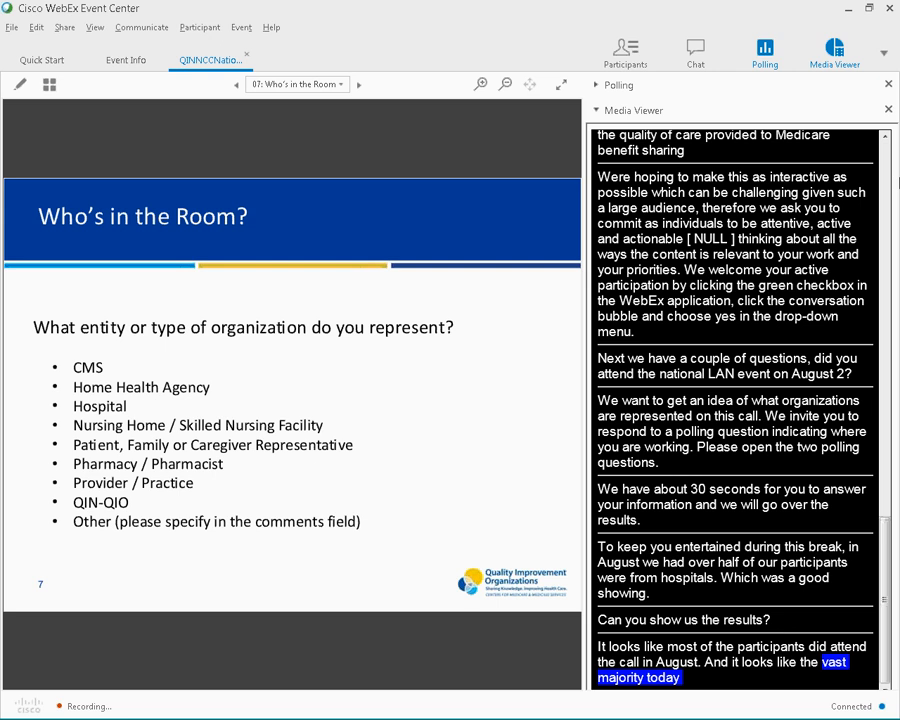
pyautogui.scroll(-3)
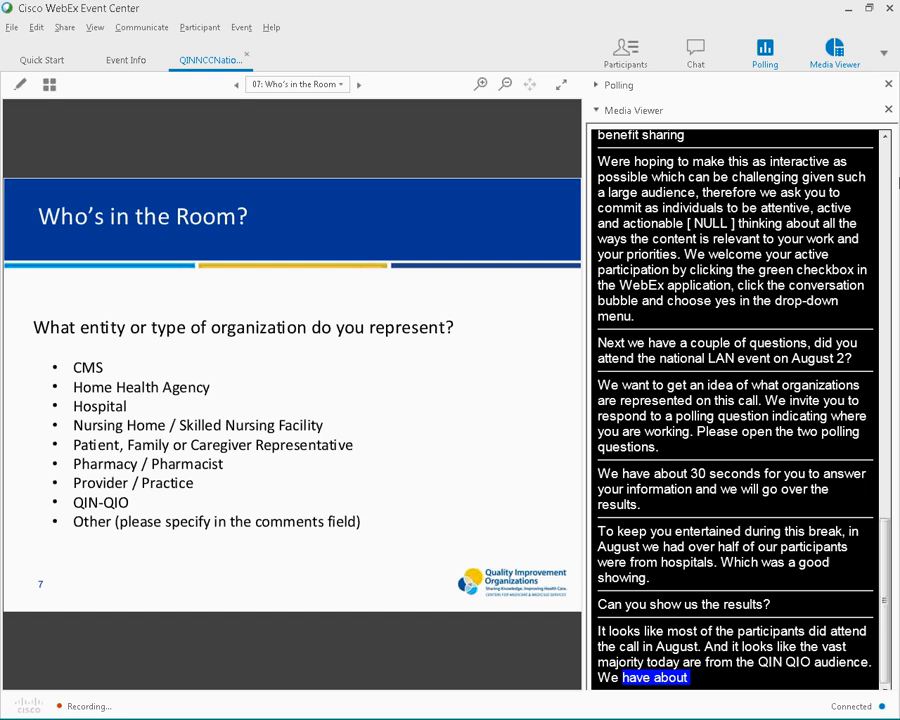
pyautogui.scroll(-3)
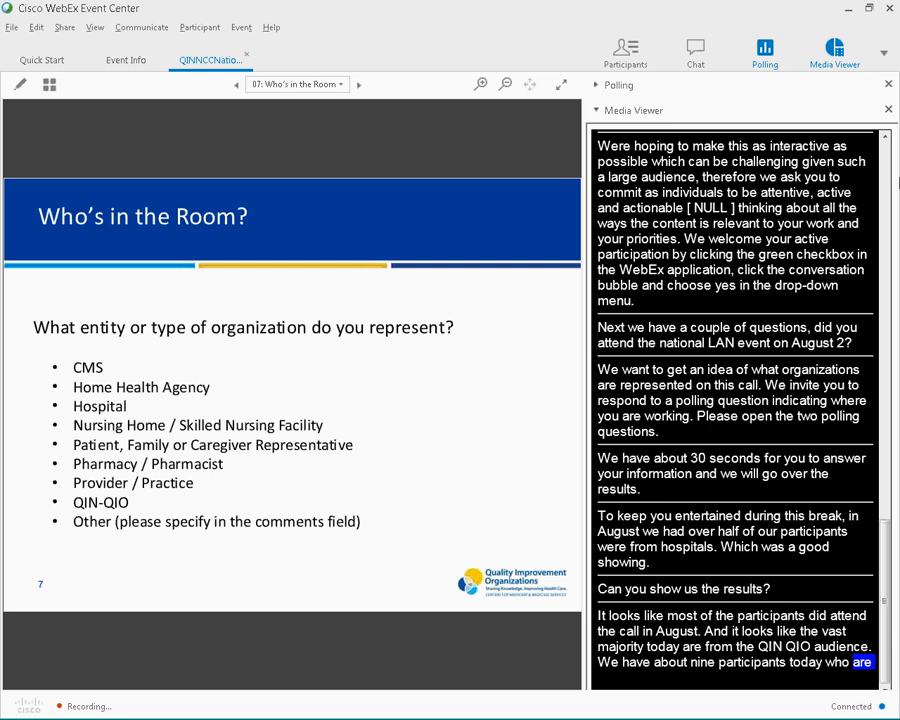
pyautogui.click(358, 84)
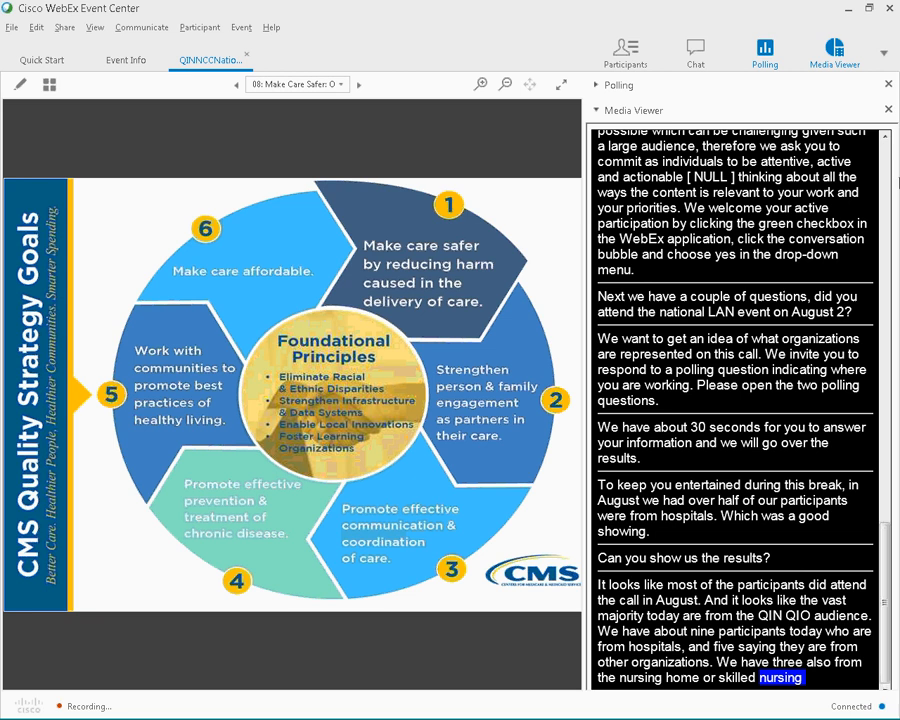
pyautogui.scroll(-3)
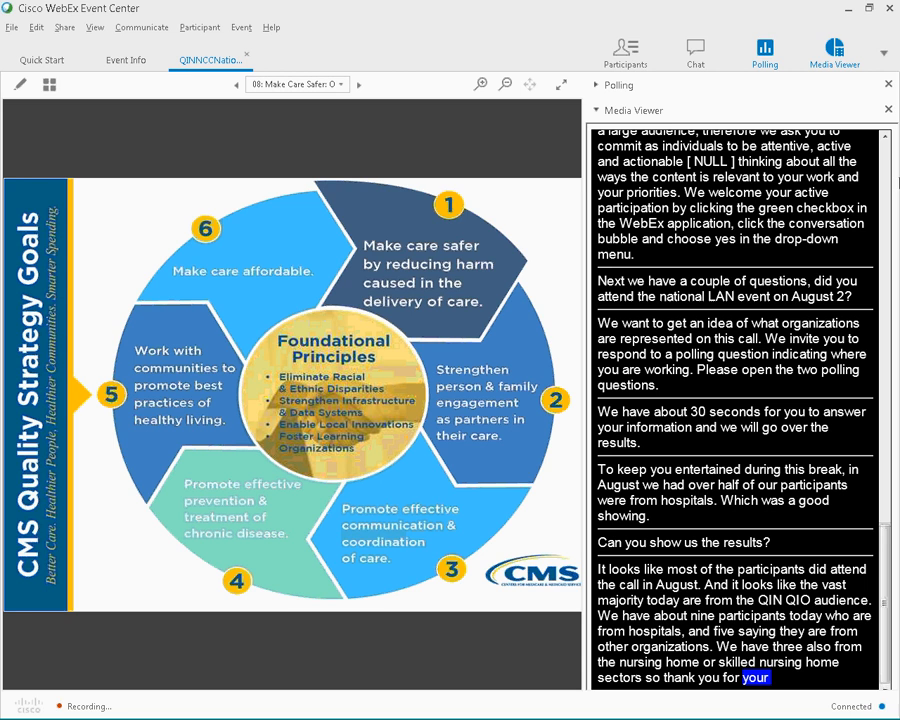
pyautogui.scroll(-3)
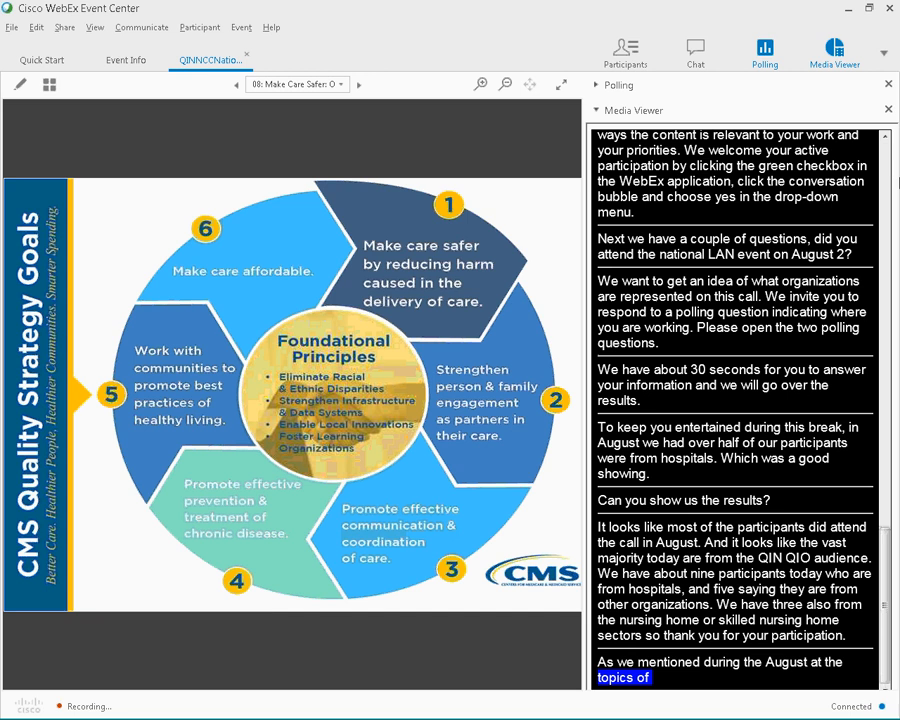
pyautogui.scroll(-3)
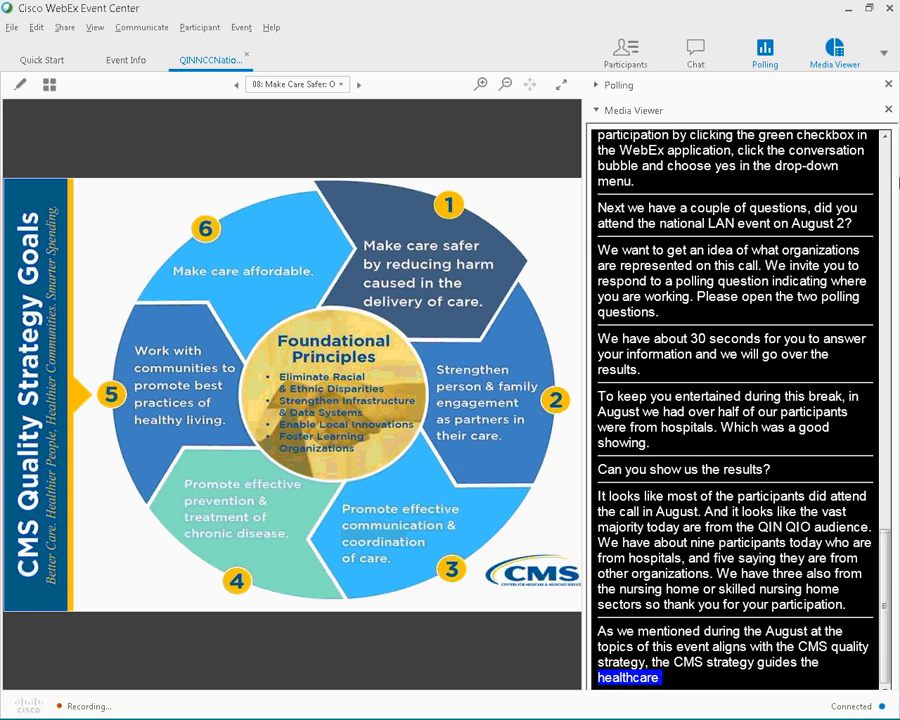
pyautogui.scroll(-3)
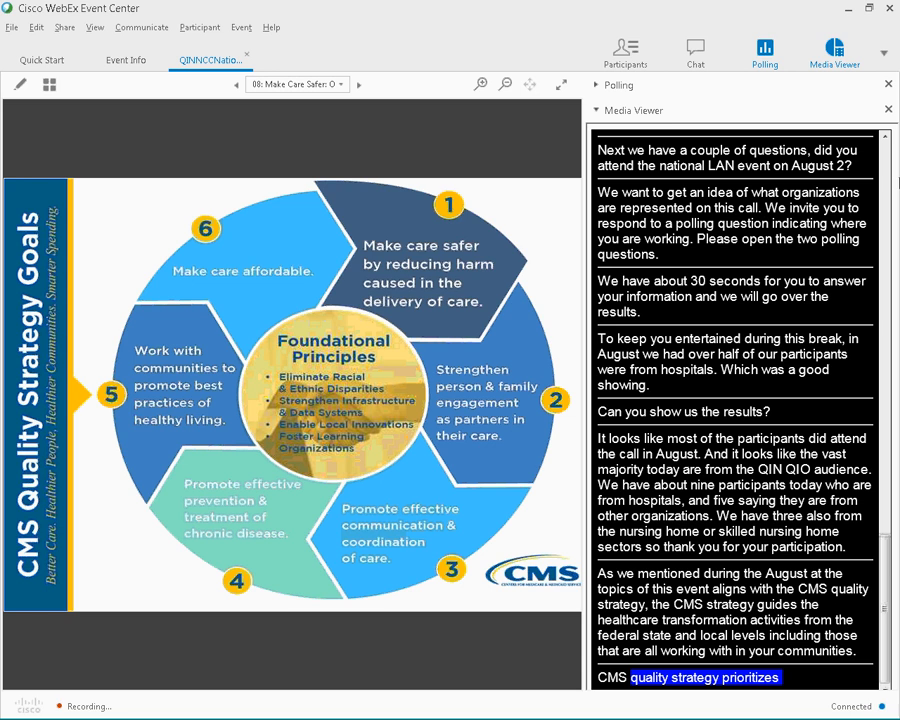
pyautogui.scroll(-3)
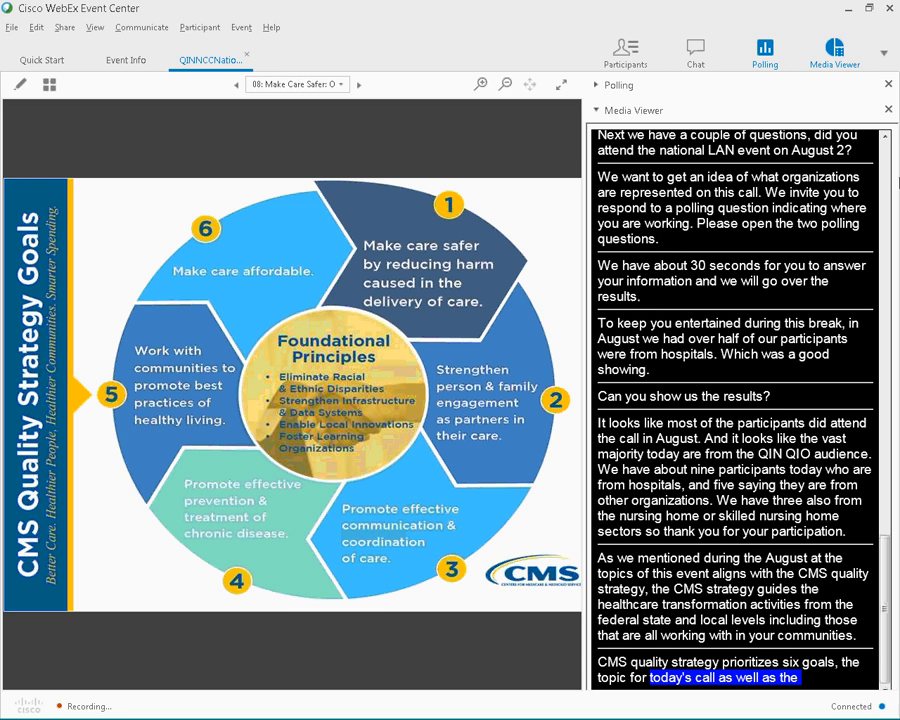
pyautogui.scroll(-3)
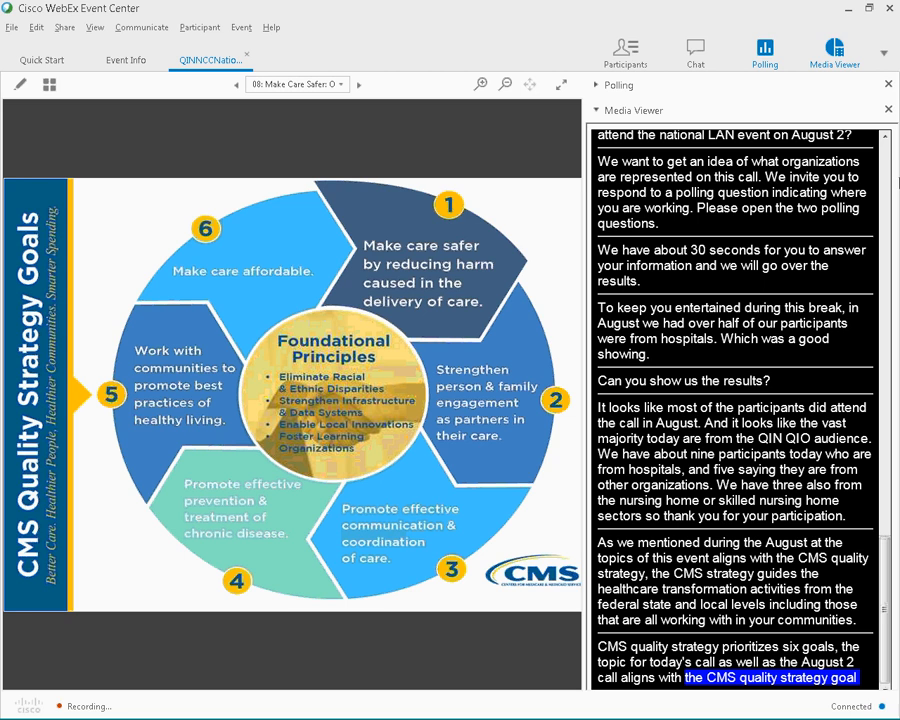
pyautogui.scroll(-3)
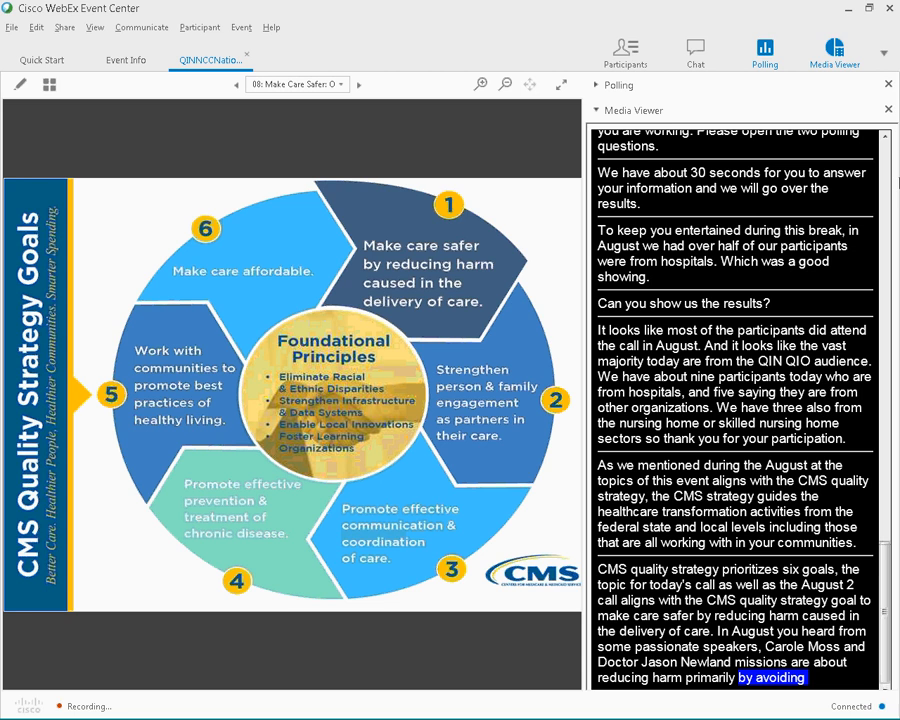
pyautogui.scroll(-3)
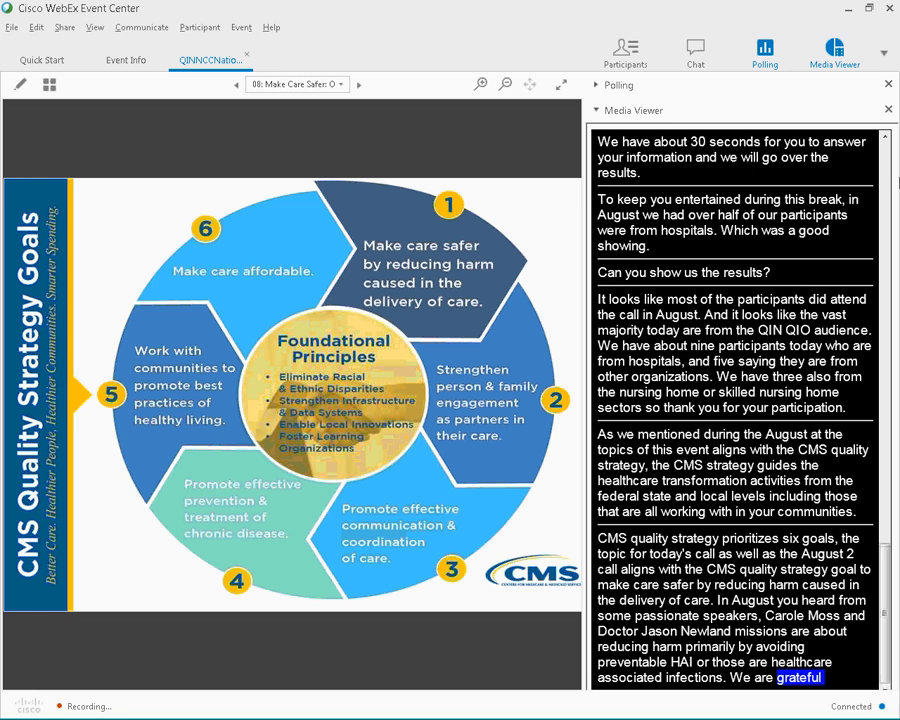
pyautogui.scroll(-3)
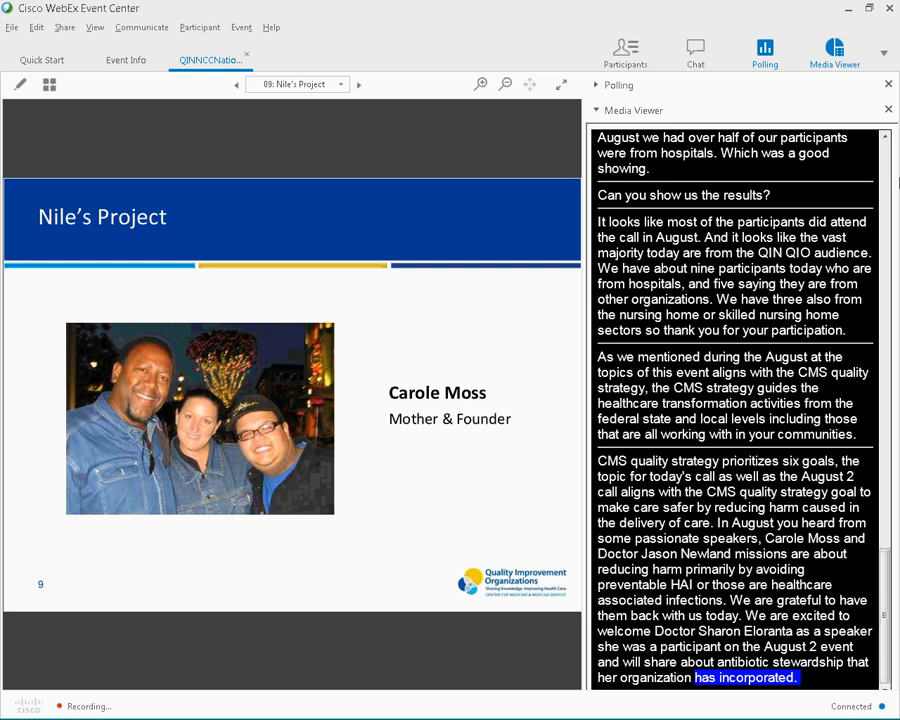
# Scroll the captions and switch sharing to the Nile Moss sepsis video tab
pyautogui.scroll(-3)
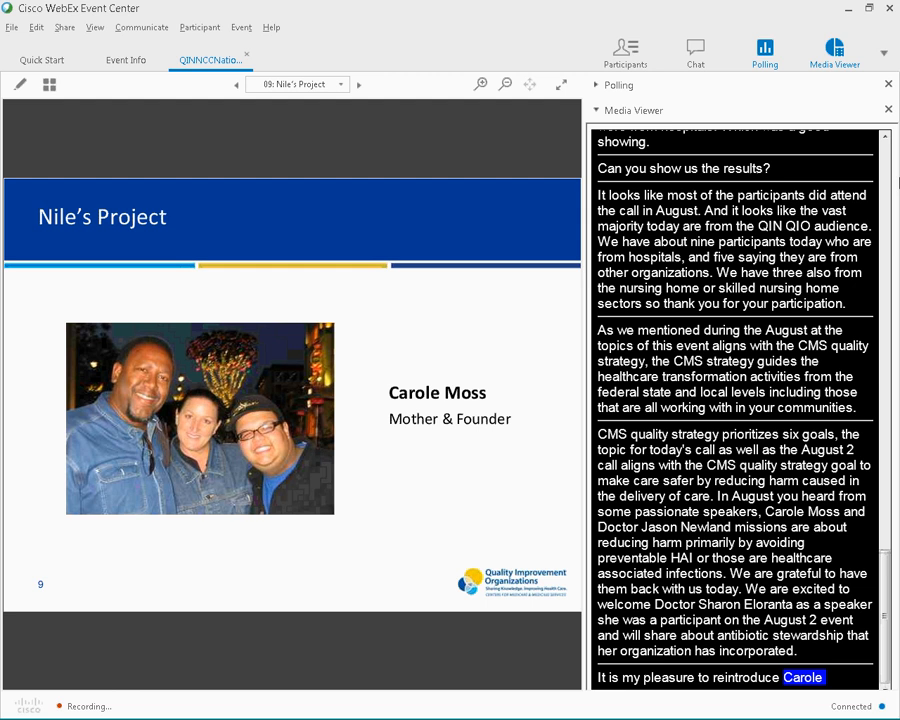
pyautogui.scroll(-3)
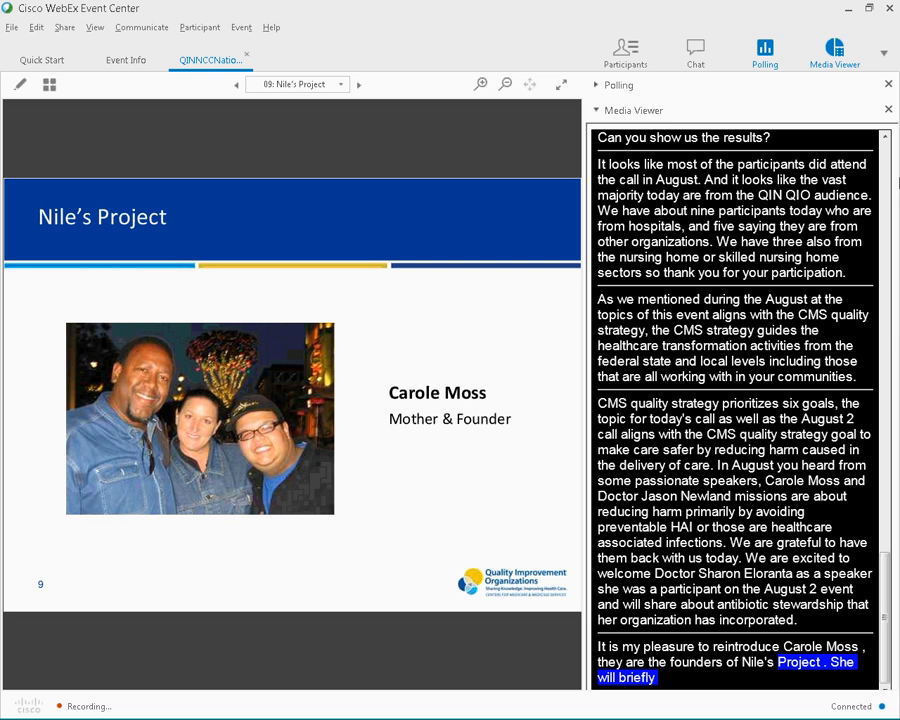
pyautogui.click(210, 60)
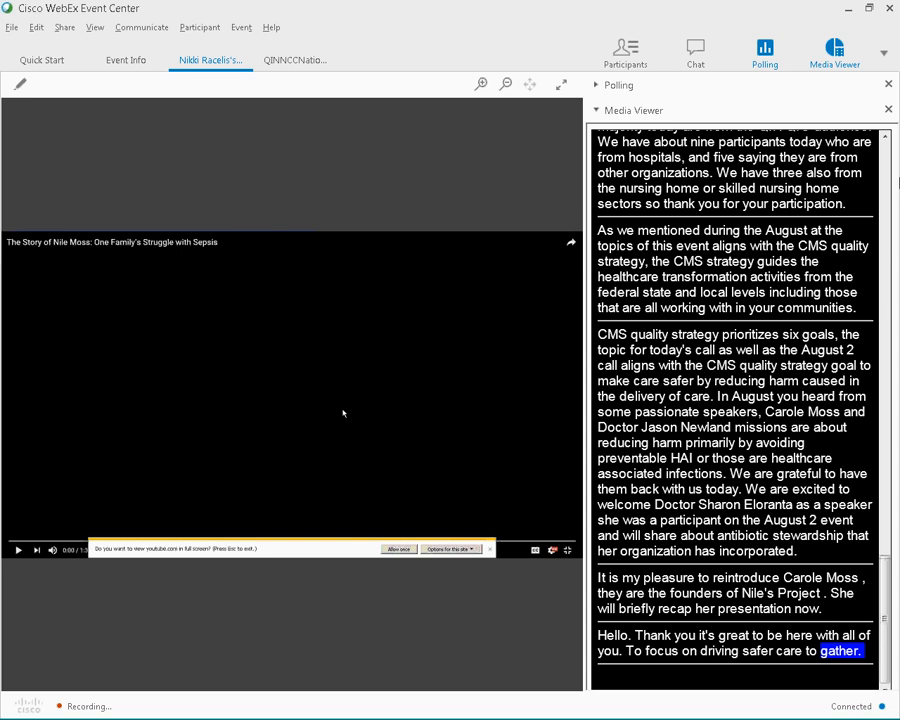
# Play the Nile Moss sepsis video to the end, then return to slide 9, Nile's Project
pyautogui.click(18, 550)
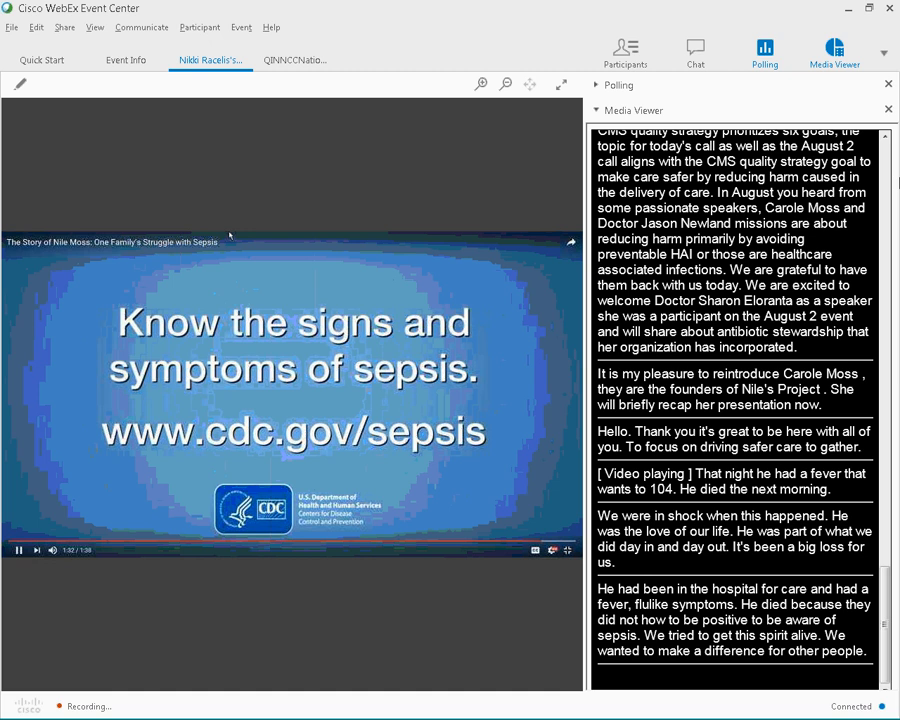
pyautogui.click(210, 59)
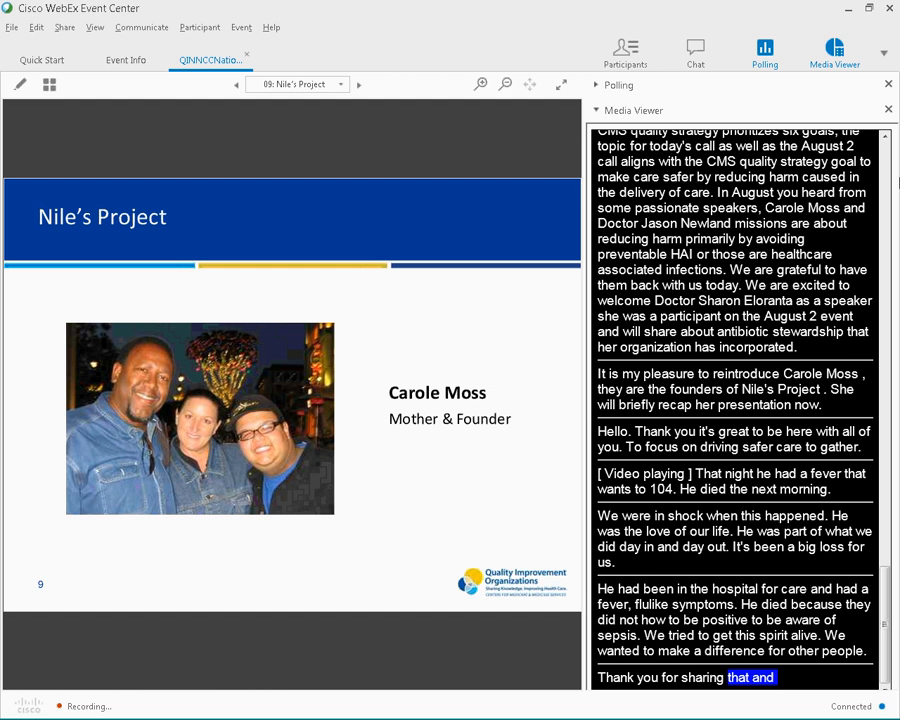
# Scroll the captions and advance to slide 10, Nile's Project on resistance, superbugs and sepsis
pyautogui.scroll(3)
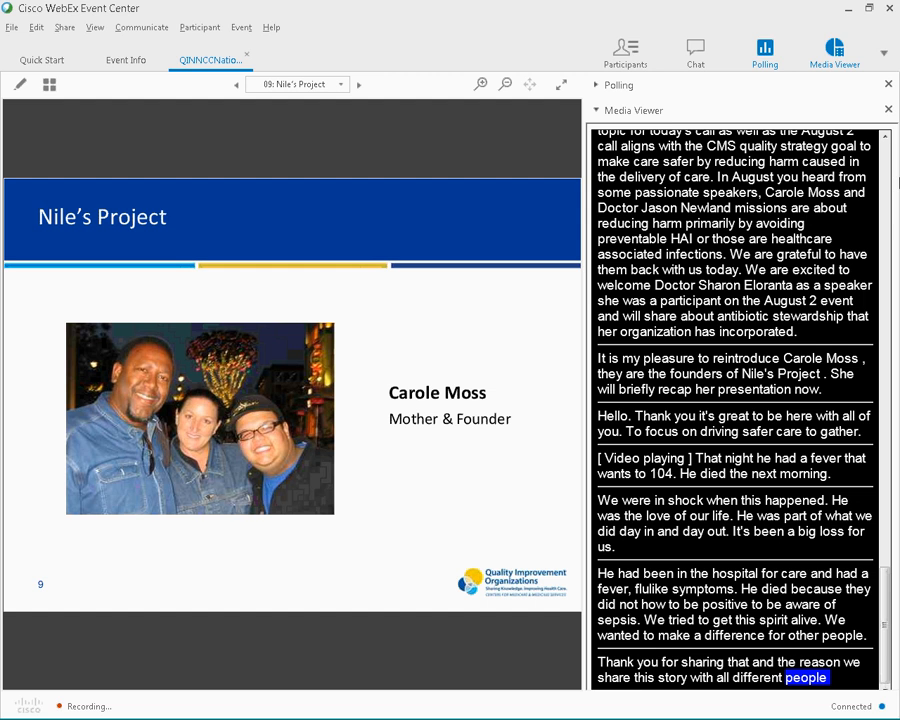
pyautogui.scroll(-3)
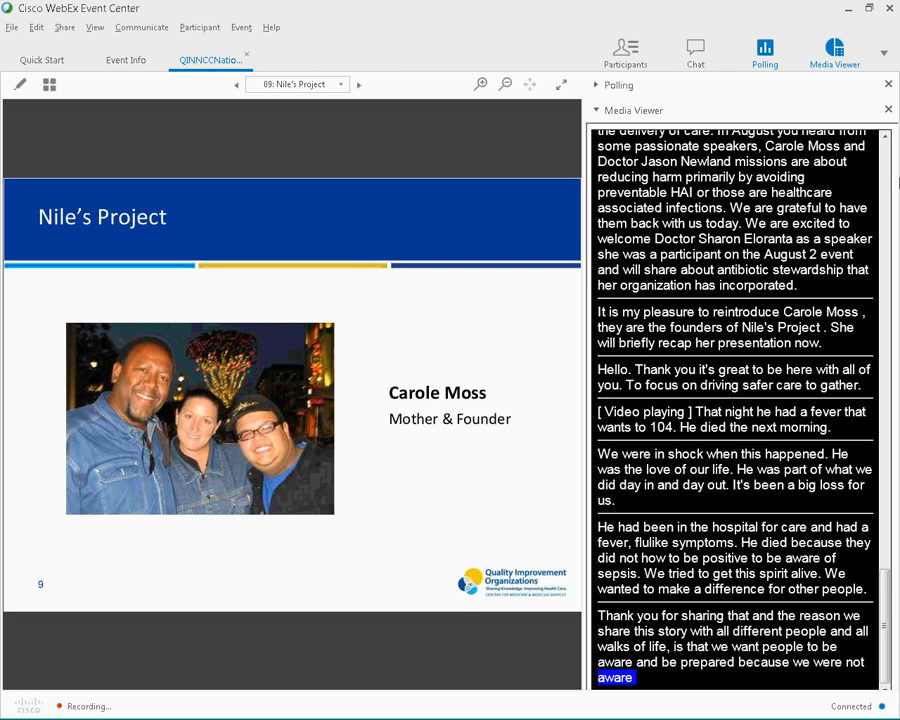
pyautogui.click(358, 84)
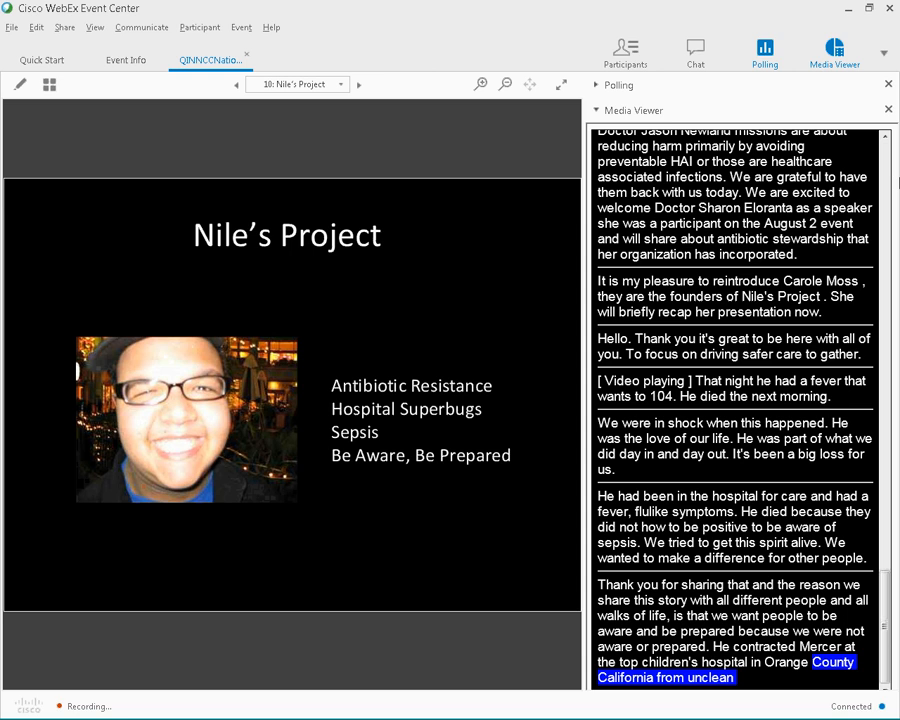
# Follow the live captions while slide 16, Resources, shows the CDC vital signs link
pyautogui.scroll(-3)
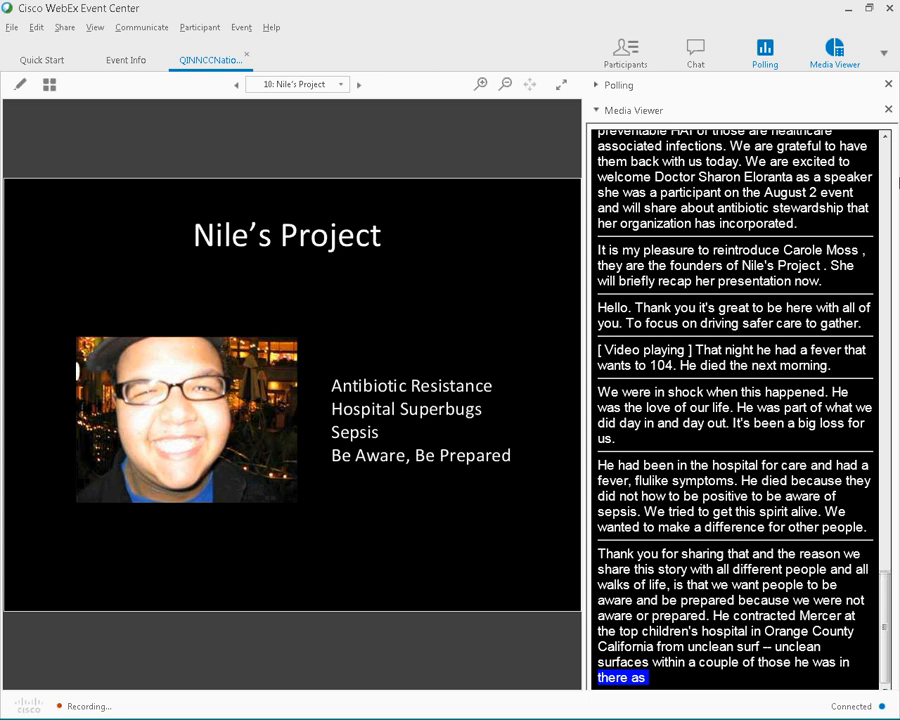
pyautogui.scroll(-3)
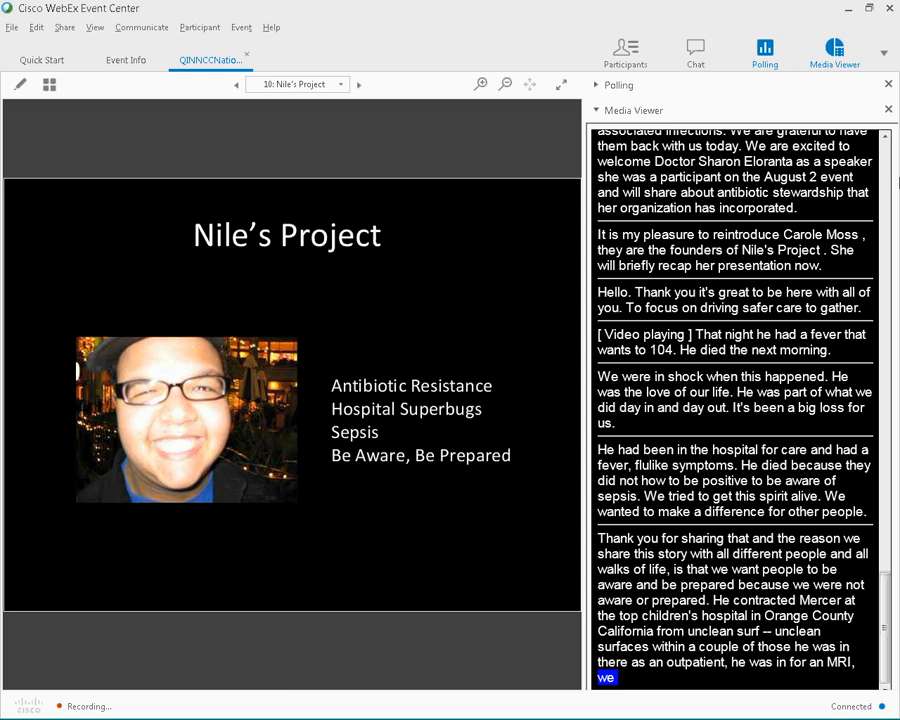
pyautogui.scroll(-3)
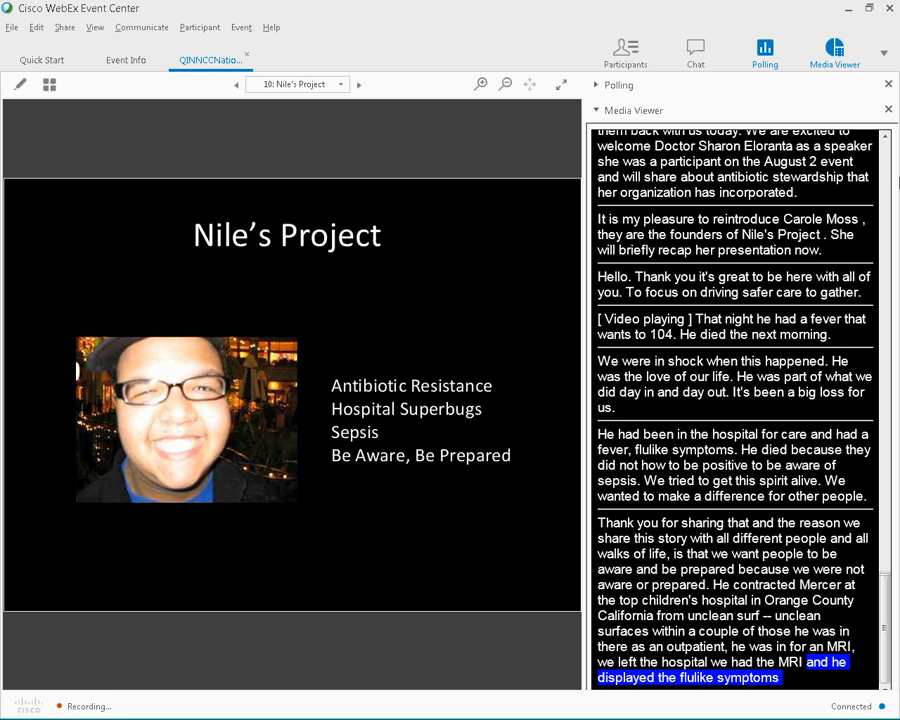
pyautogui.scroll(-3)
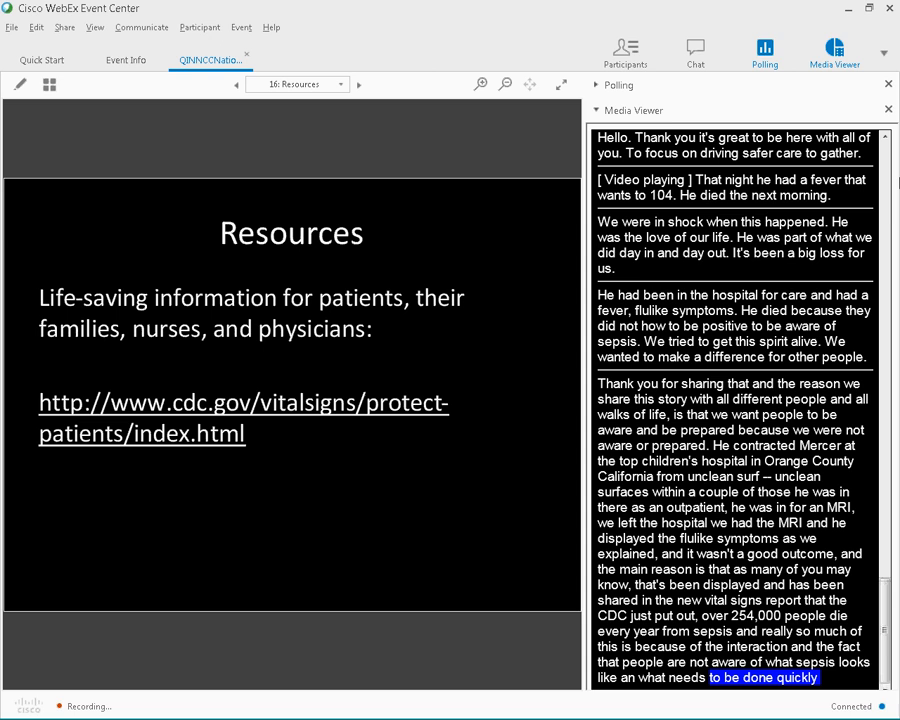
# Follow the captions, then advance to slide 13, Nile's Law, on bills SB1058 and SB158
pyautogui.scroll(-3)
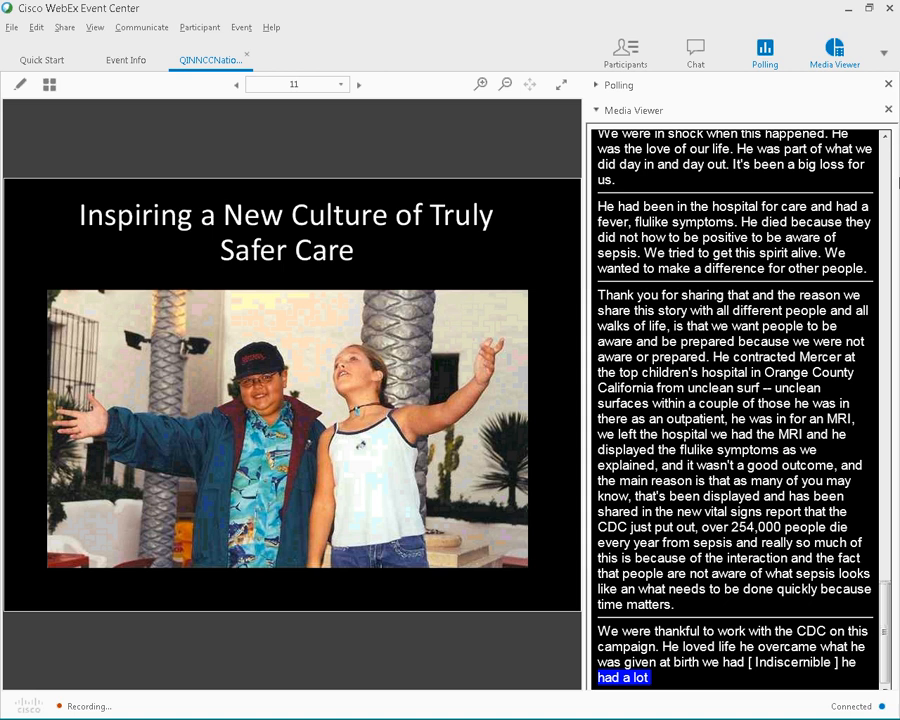
pyautogui.scroll(-3)
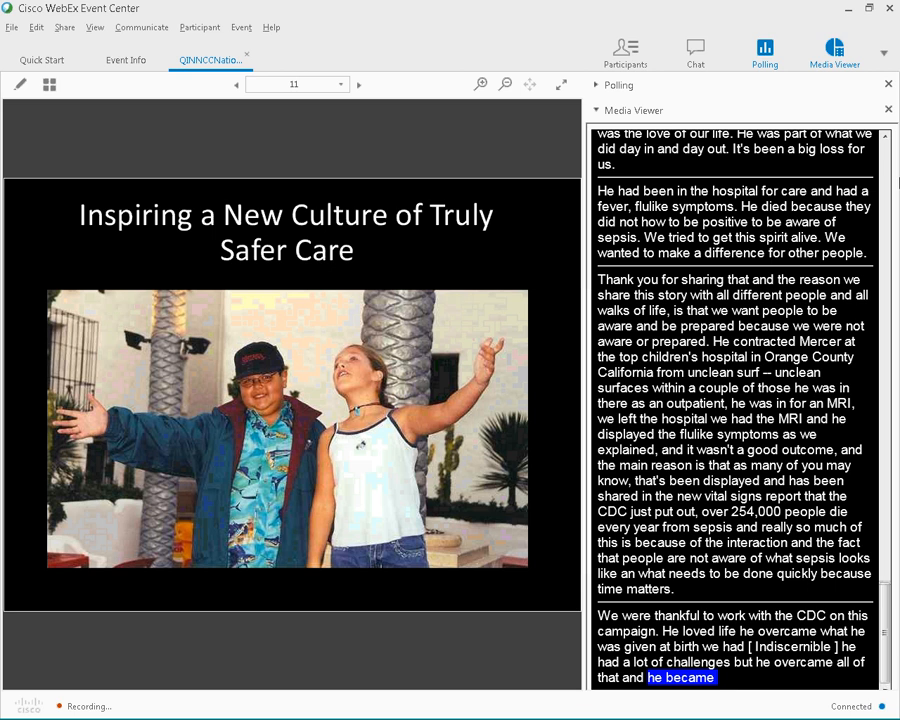
pyautogui.scroll(-3)
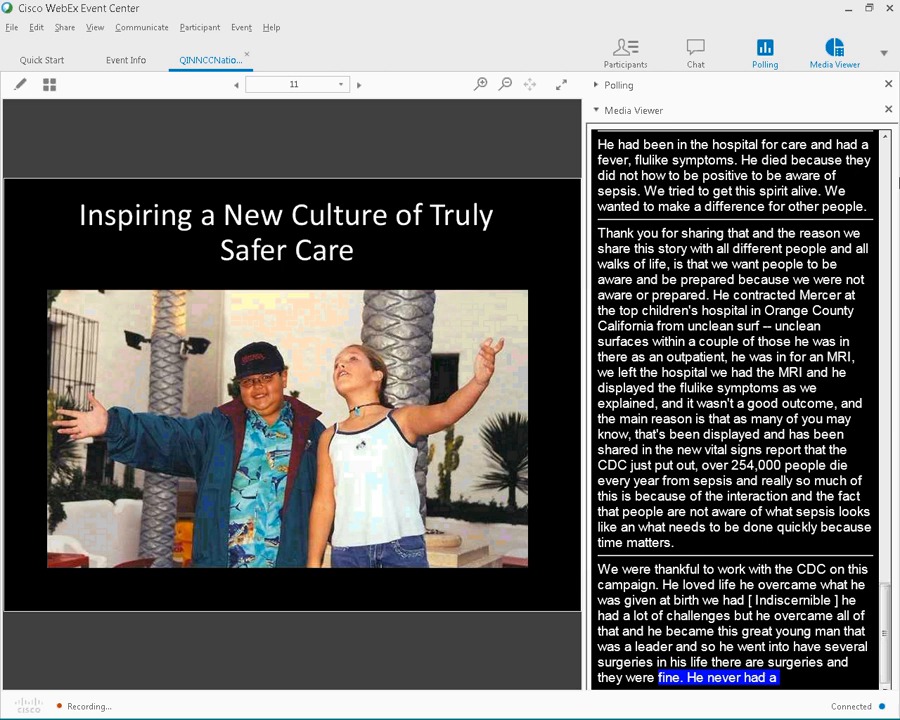
pyautogui.scroll(-3)
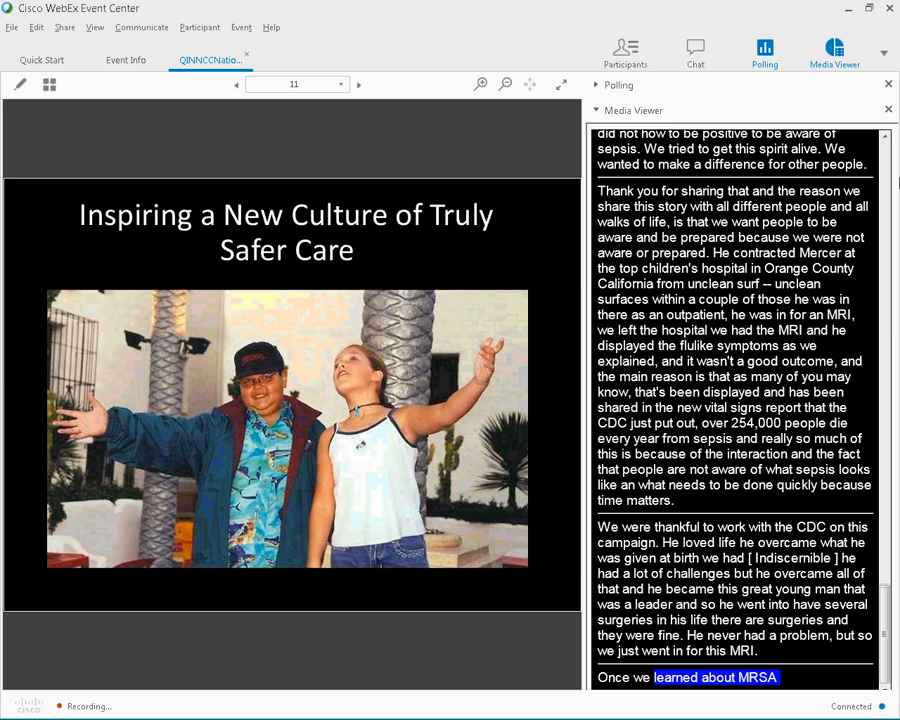
pyautogui.click(357, 84)
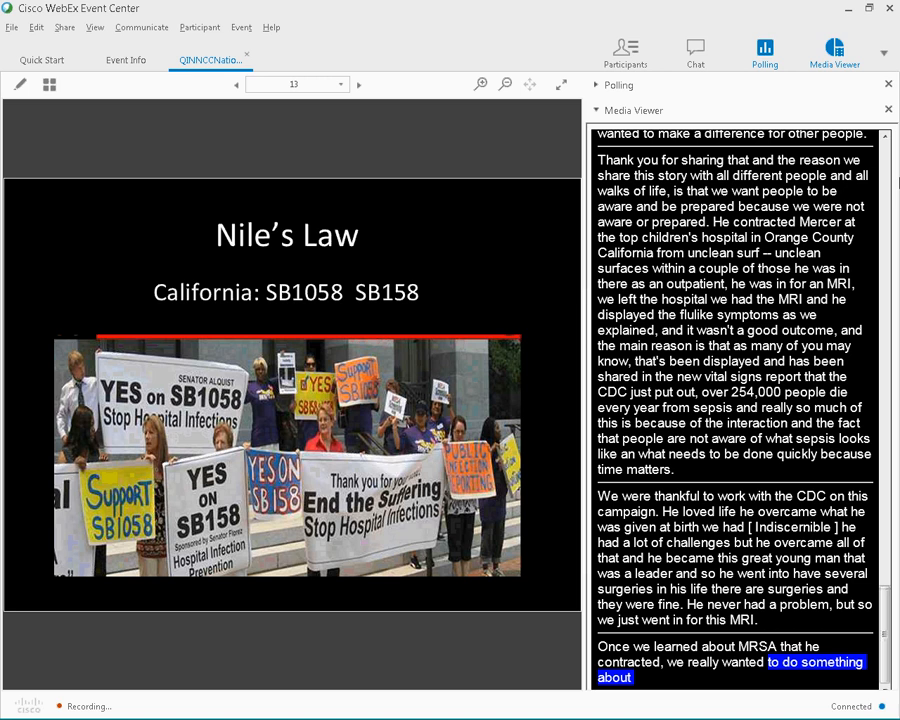
# Return to slide 12, Nile's Project community outreach, while following the captions
pyautogui.click(234, 84)
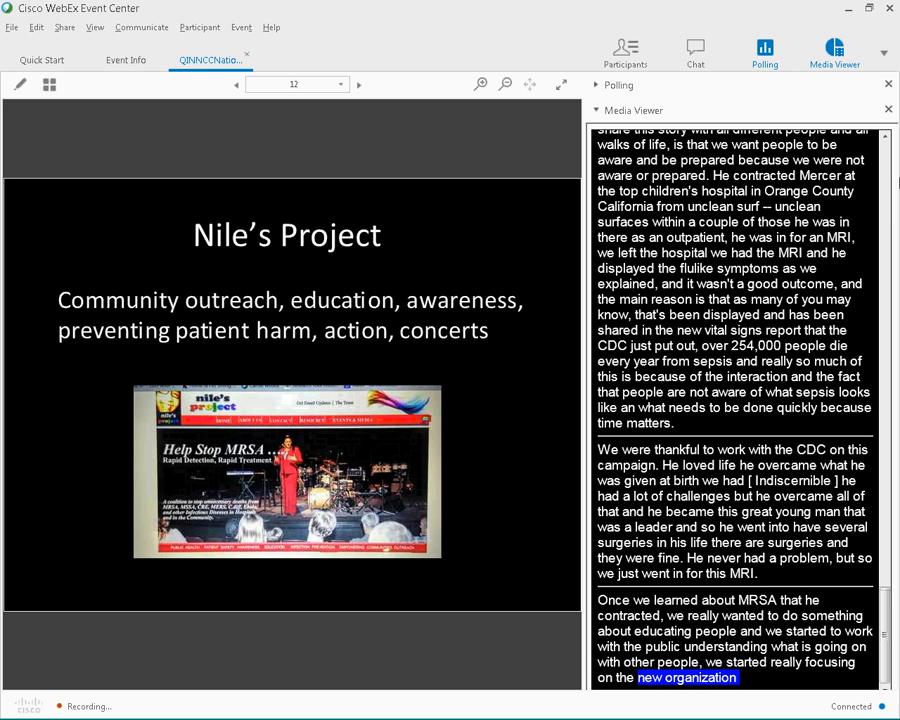
pyautogui.scroll(-3)
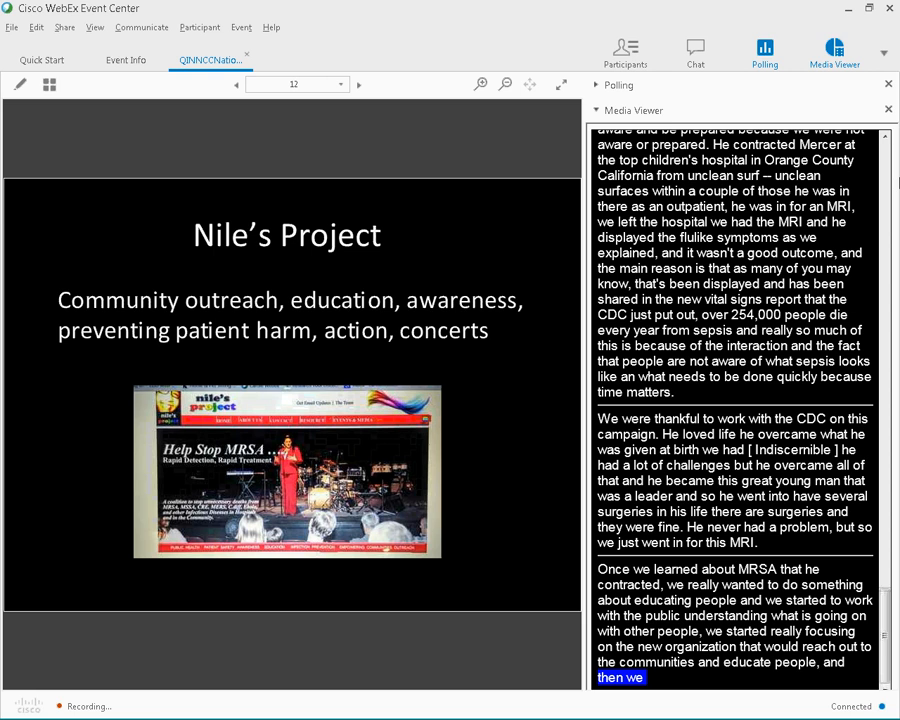
pyautogui.scroll(-3)
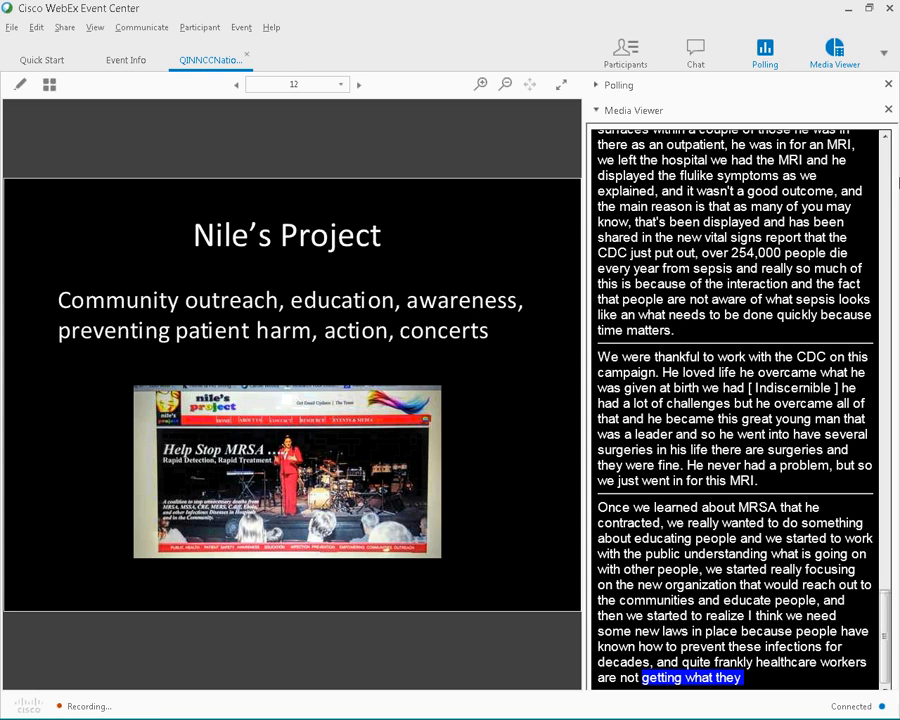
pyautogui.scroll(-3)
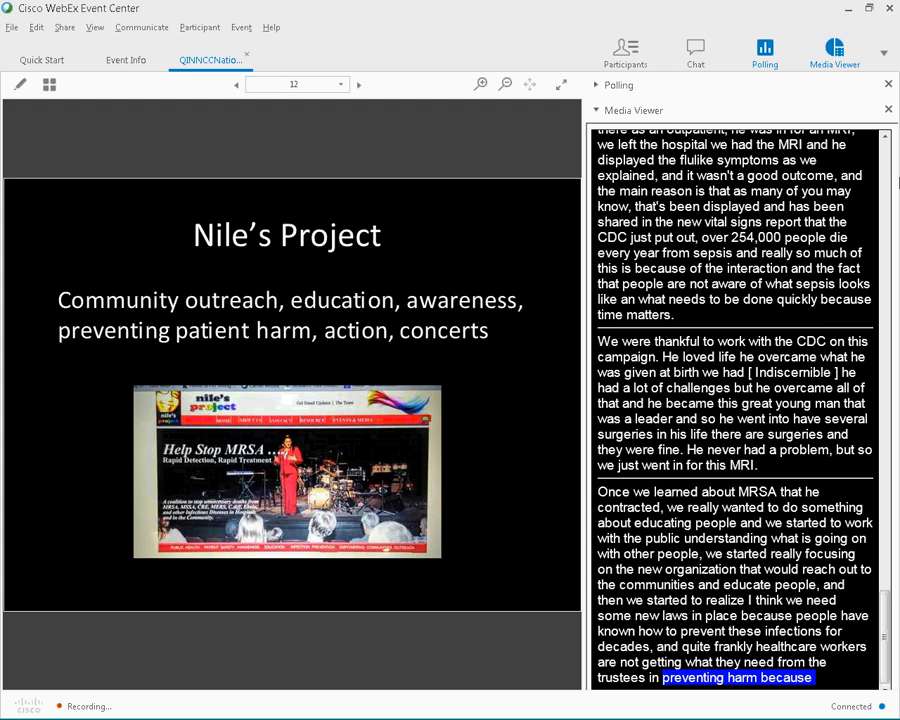
# Advance from slide 12 to slide 13, Nile's Law, after the speaker finishes
pyautogui.scroll(-3)
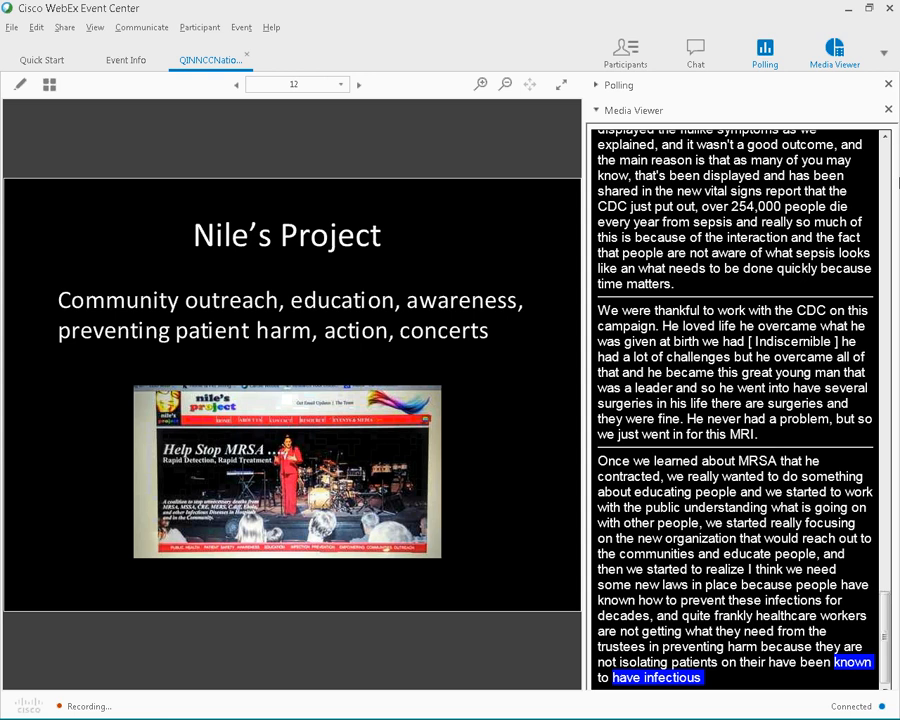
pyautogui.scroll(-3)
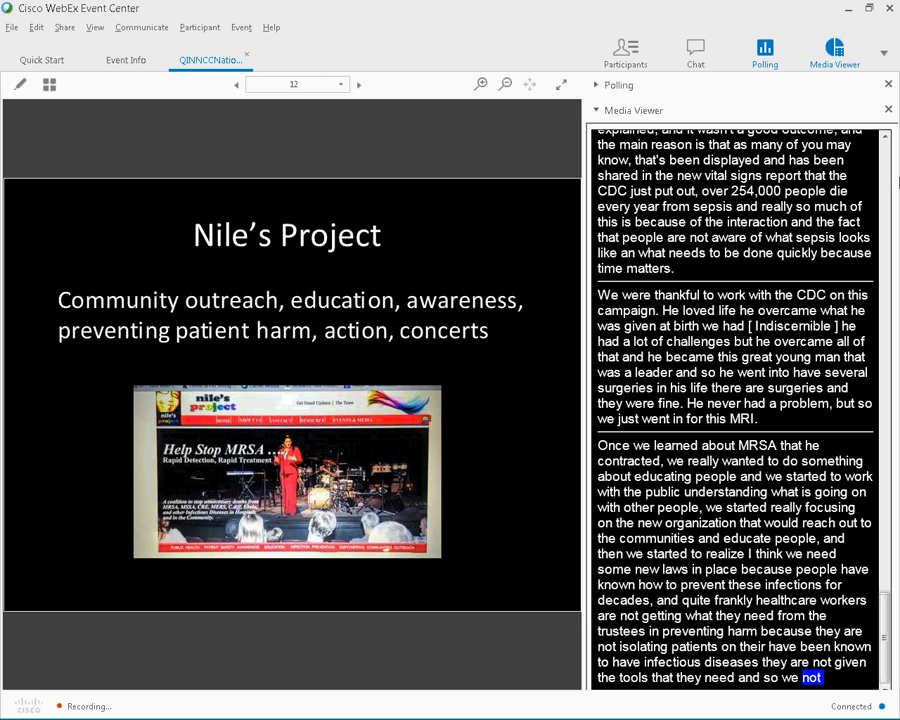
pyautogui.scroll(-3)
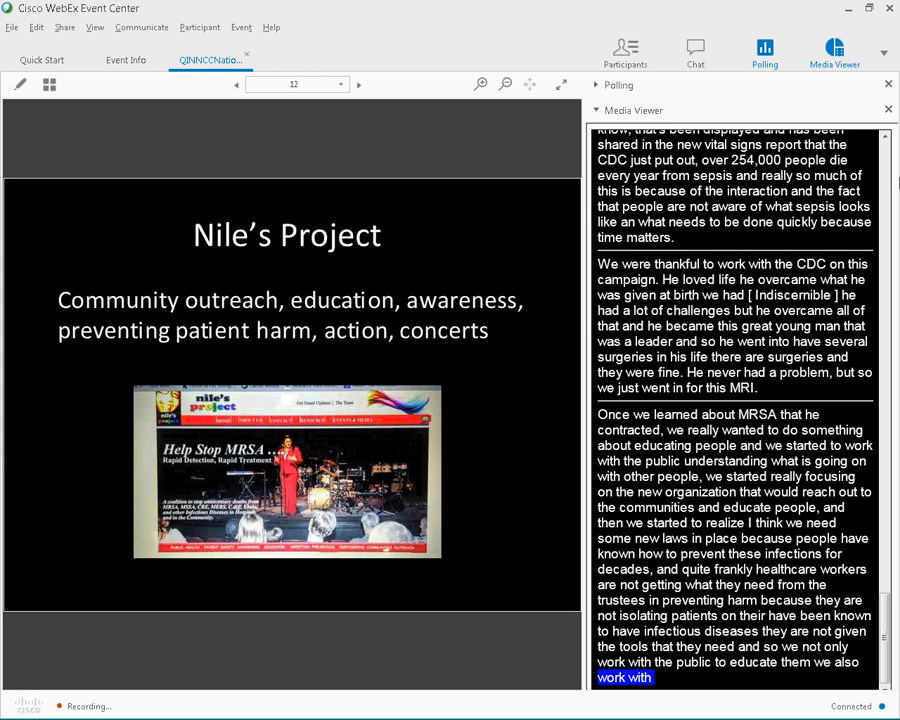
pyautogui.click(357, 84)
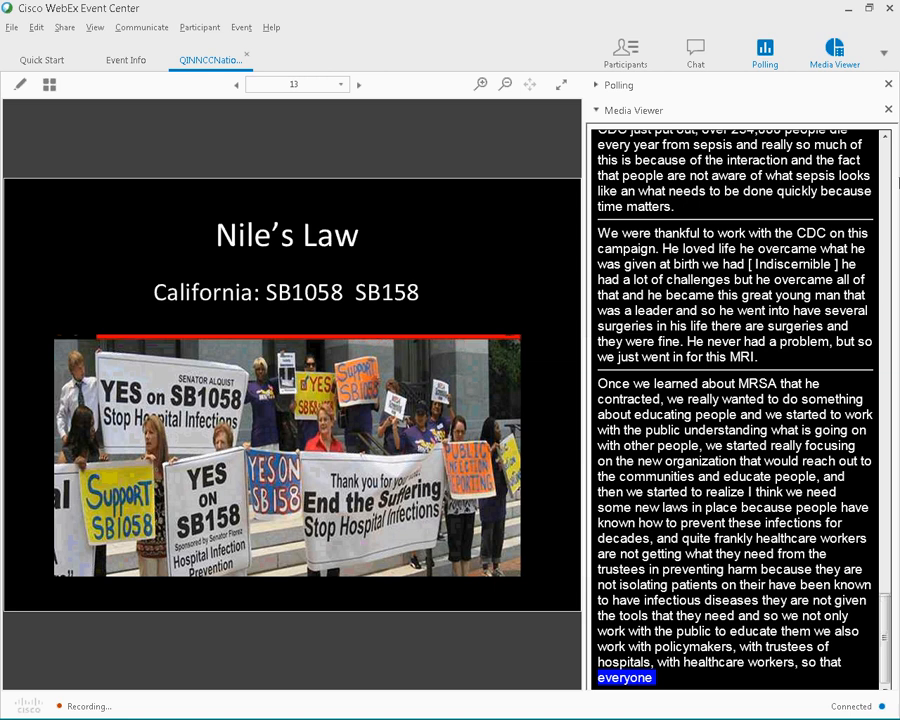
# Advance to slide 14, New Culture of Change, listing pay for performance and accountability
pyautogui.scroll(-3)
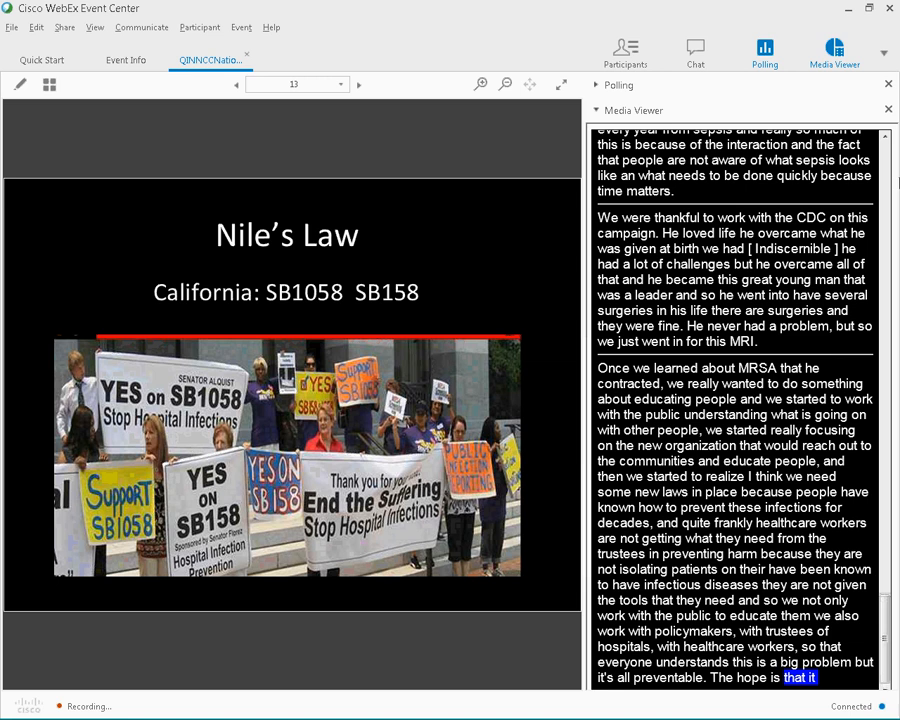
pyautogui.scroll(-3)
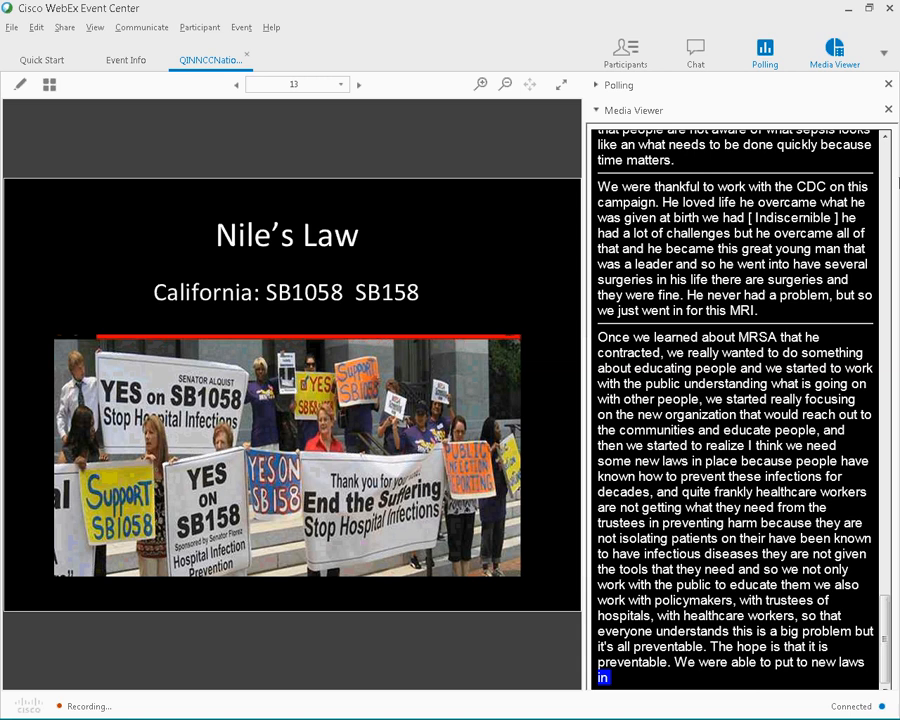
pyautogui.scroll(-3)
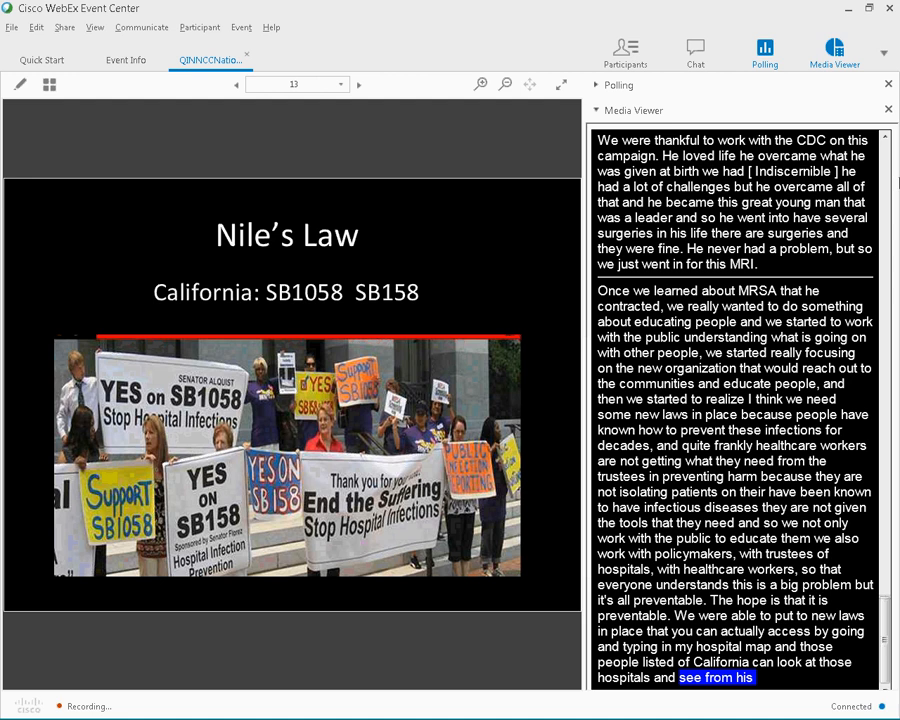
pyautogui.click(357, 84)
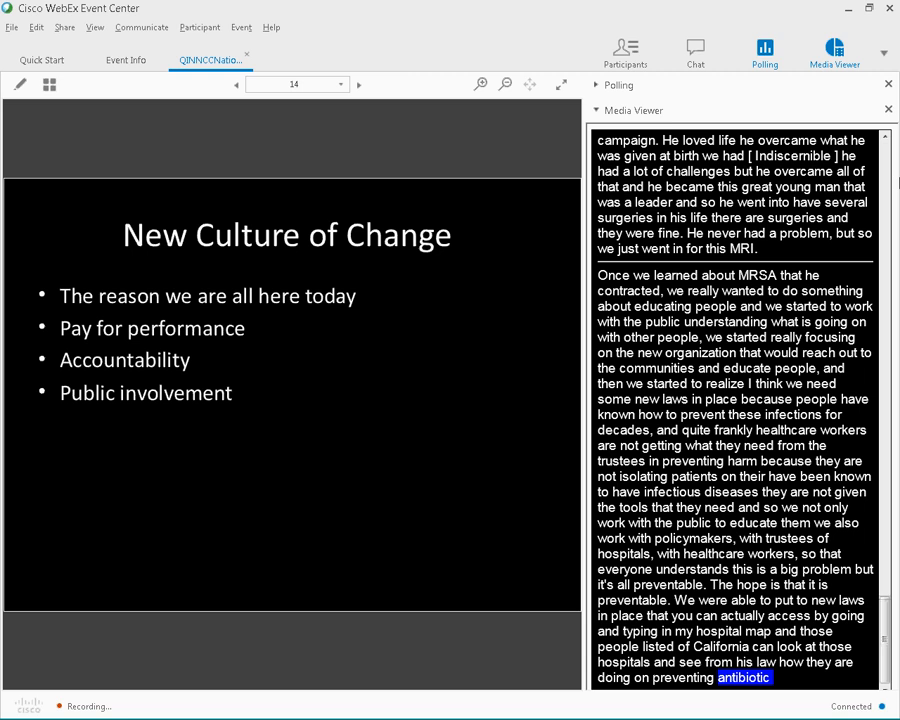
pyautogui.scroll(-3)
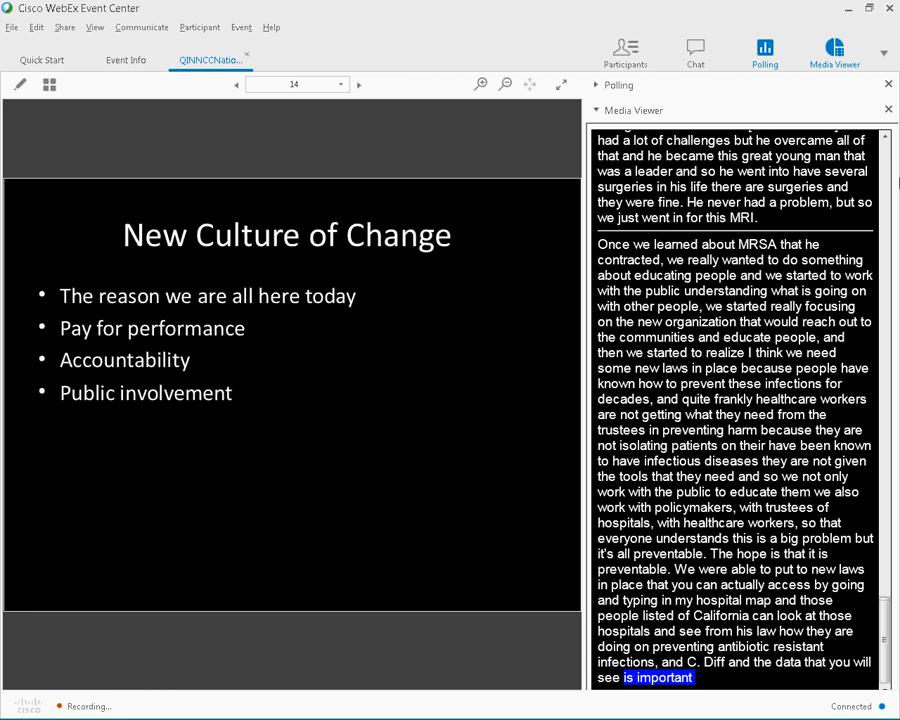
pyautogui.scroll(-3)
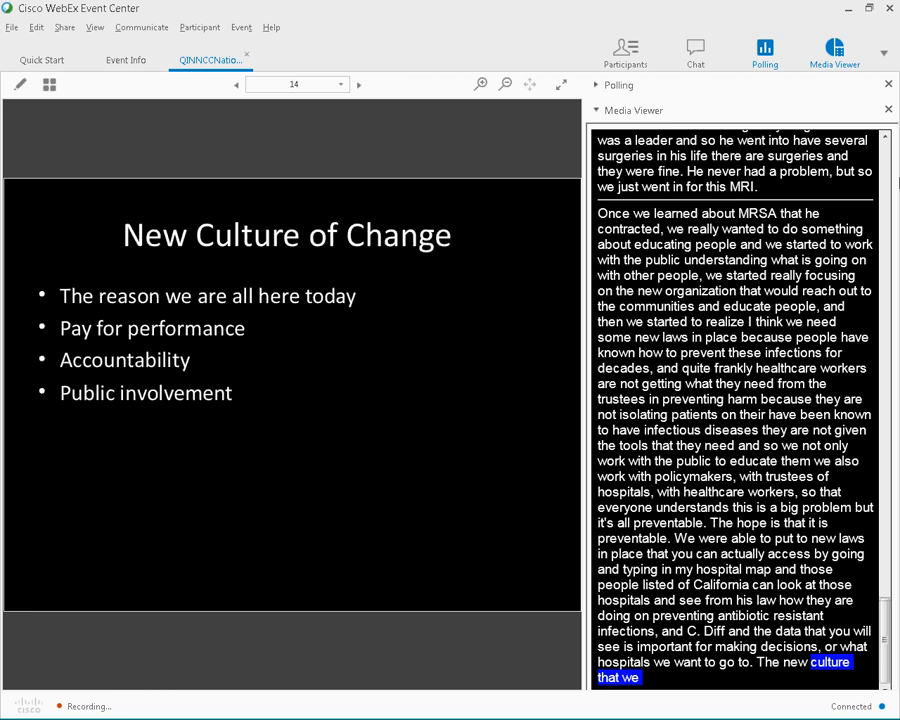
pyautogui.scroll(-3)
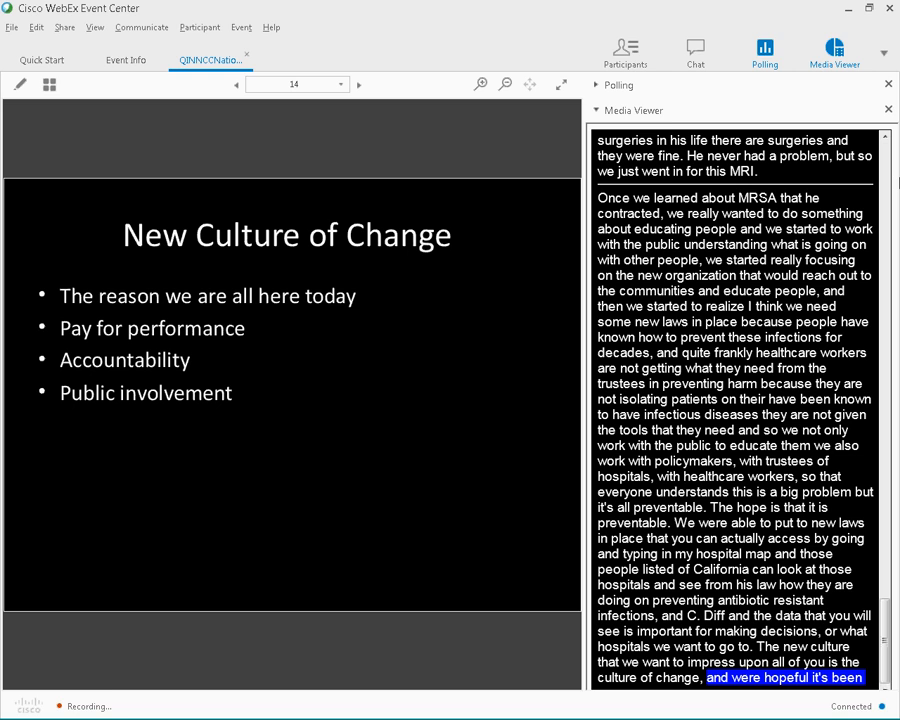
pyautogui.scroll(-3)
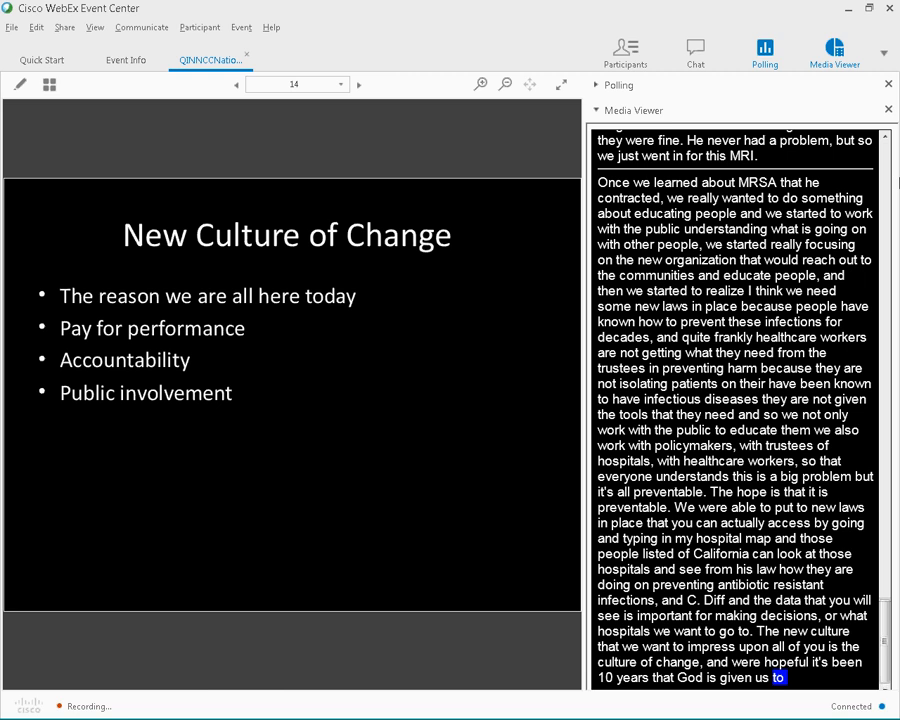
pyautogui.scroll(-3)
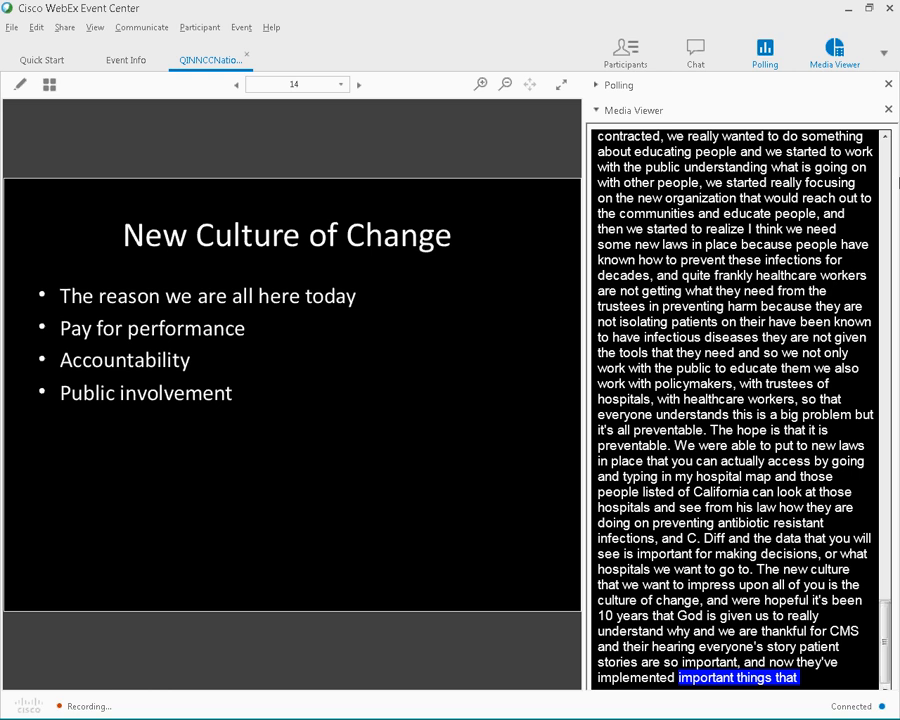
pyautogui.scroll(-3)
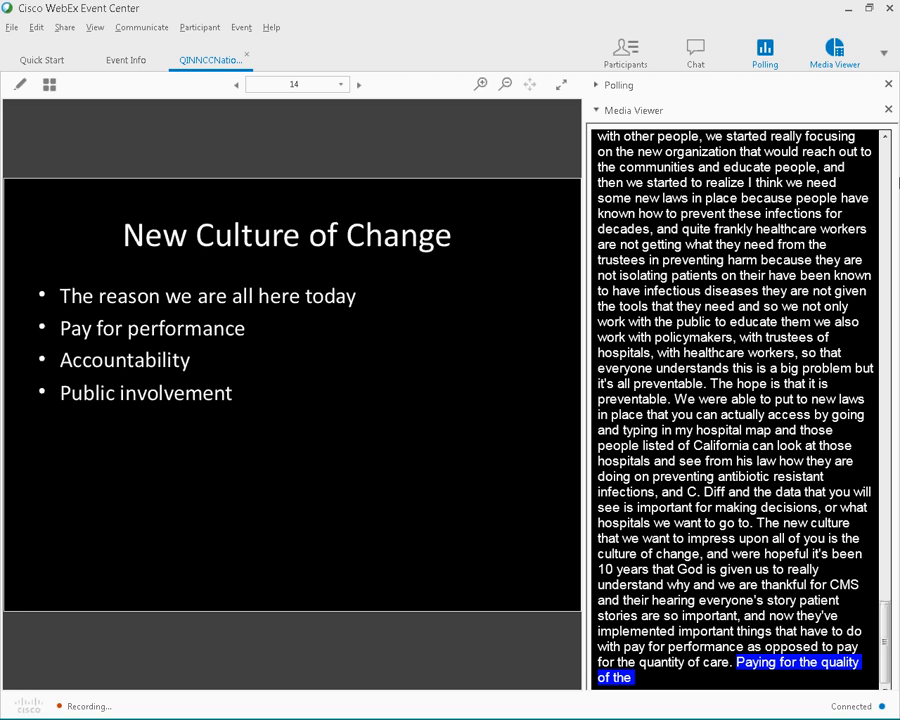
# Move to slide 15, Work to Be Done, following captions until slide 17, Thank you!
pyautogui.click(357, 84)
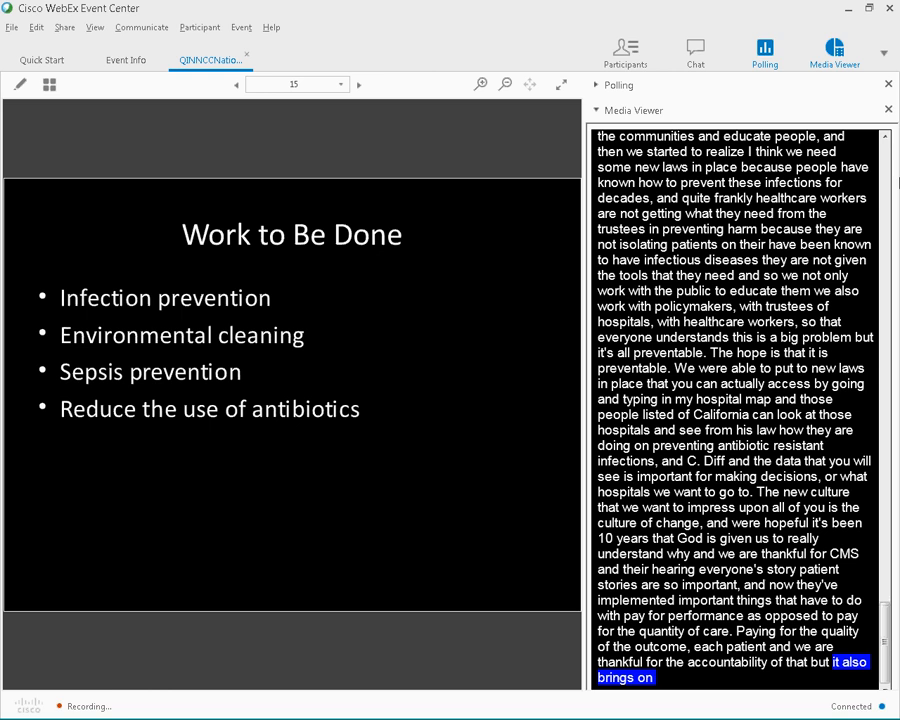
pyautogui.scroll(-3)
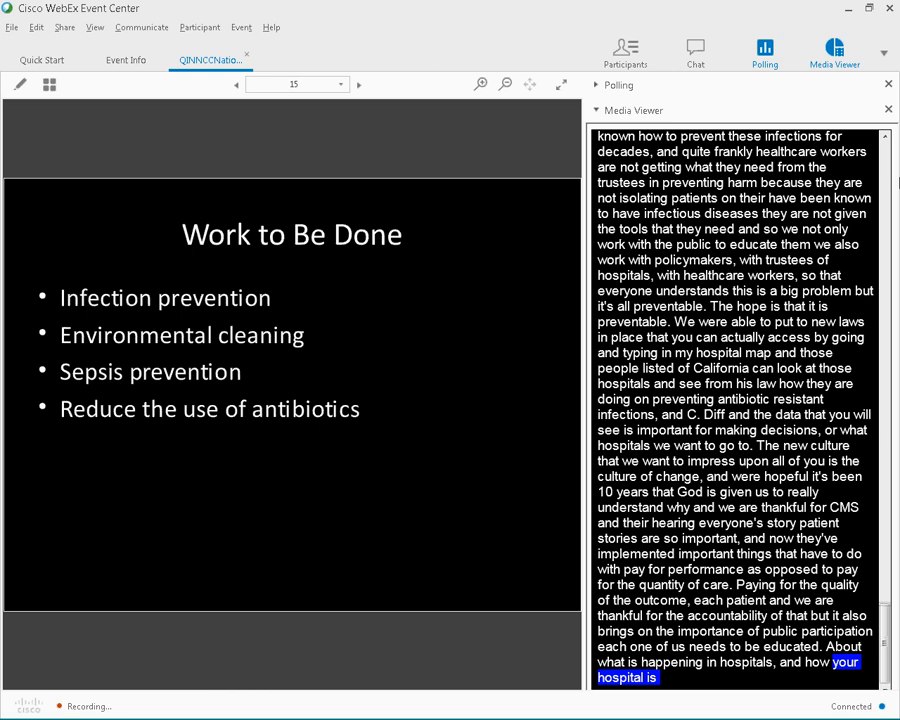
pyautogui.scroll(-3)
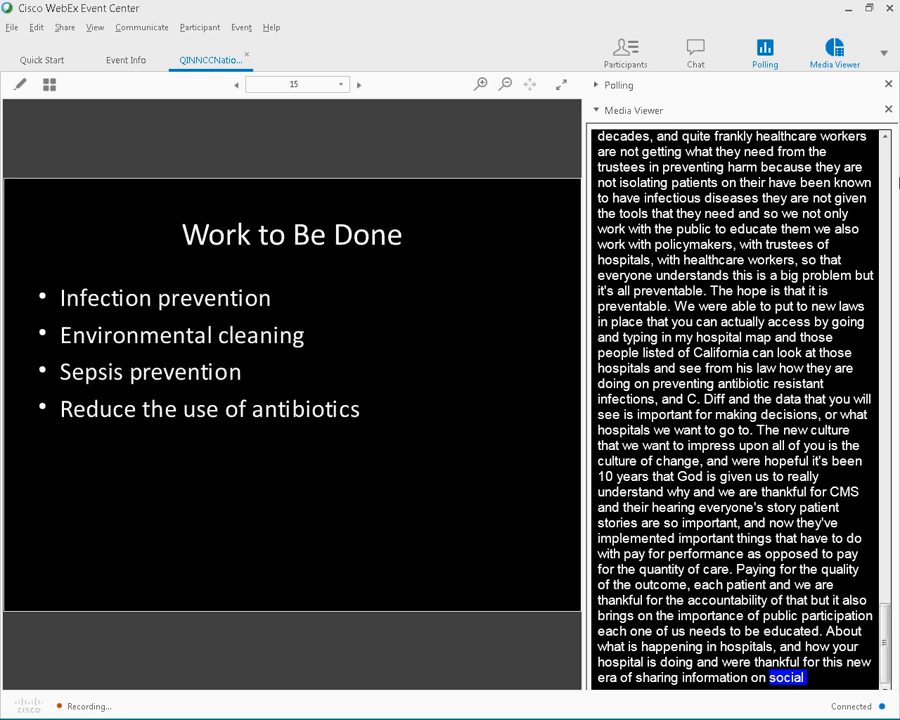
pyautogui.scroll(-3)
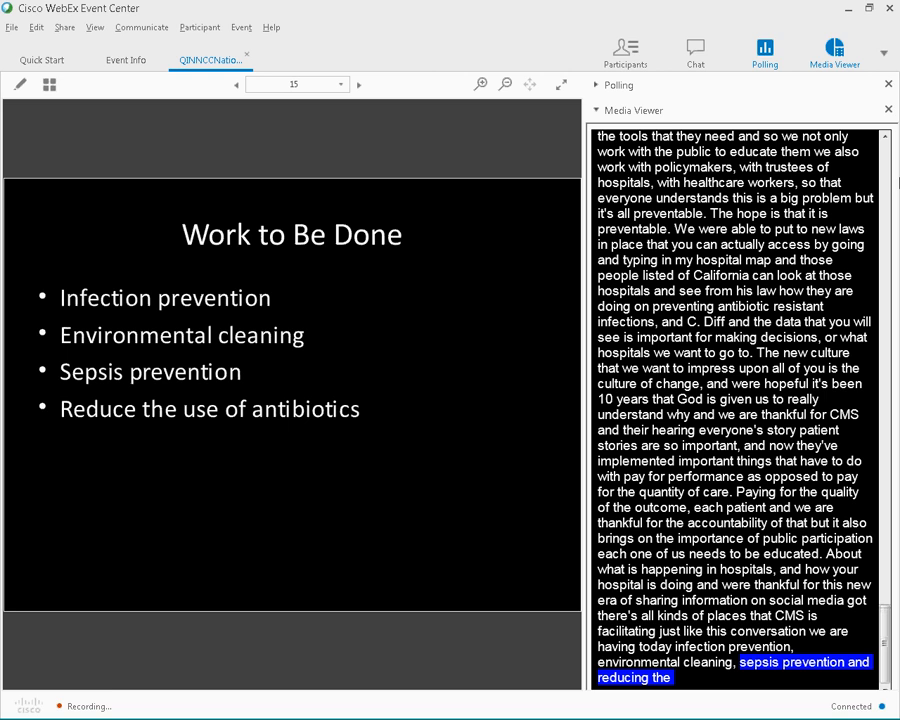
pyautogui.scroll(-3)
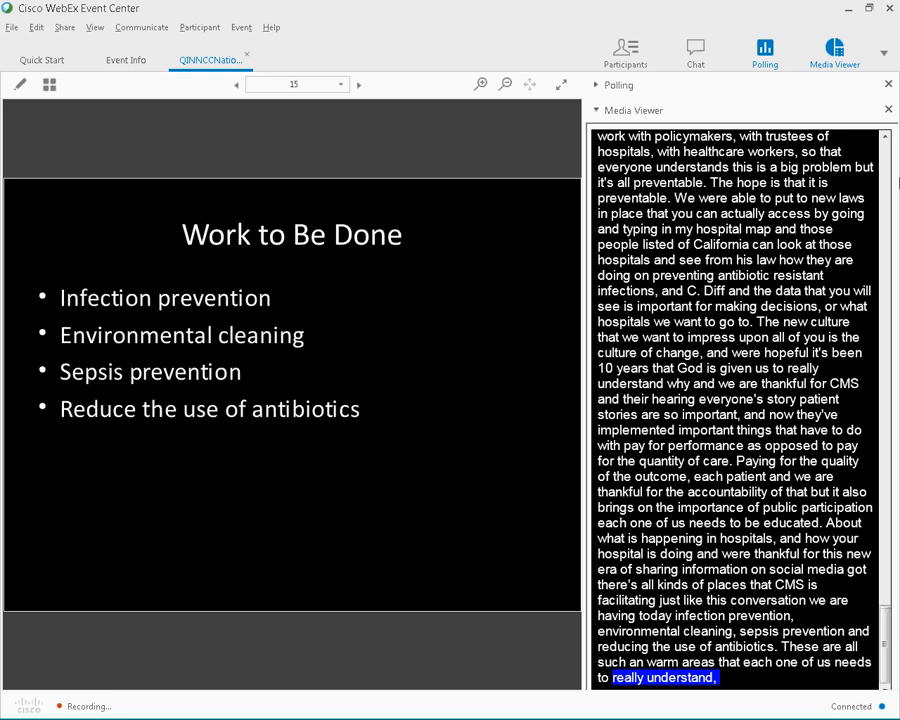
pyautogui.scroll(-3)
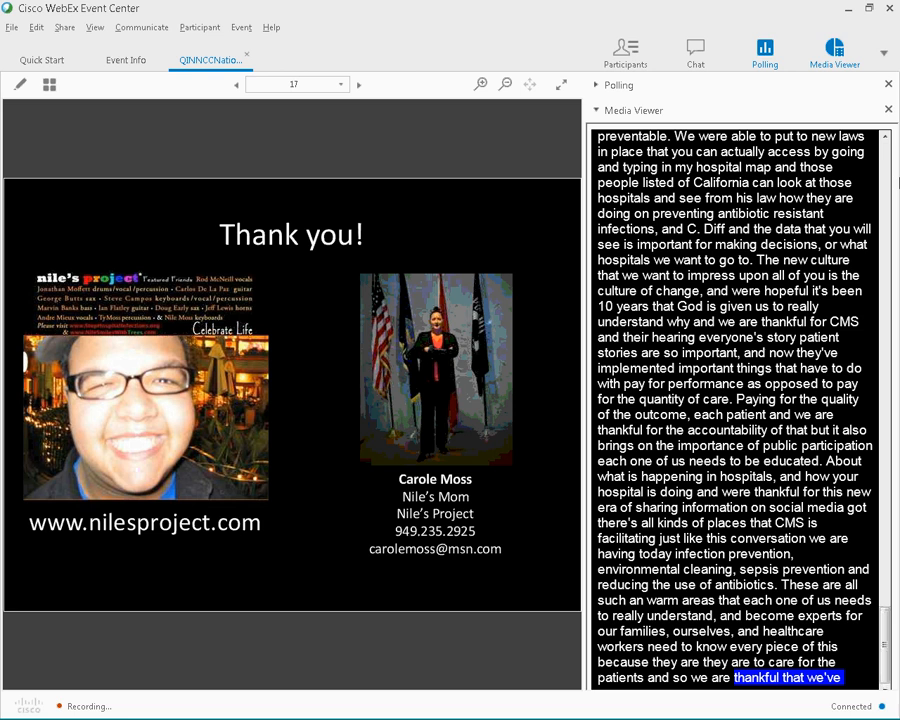
pyautogui.scroll(-3)
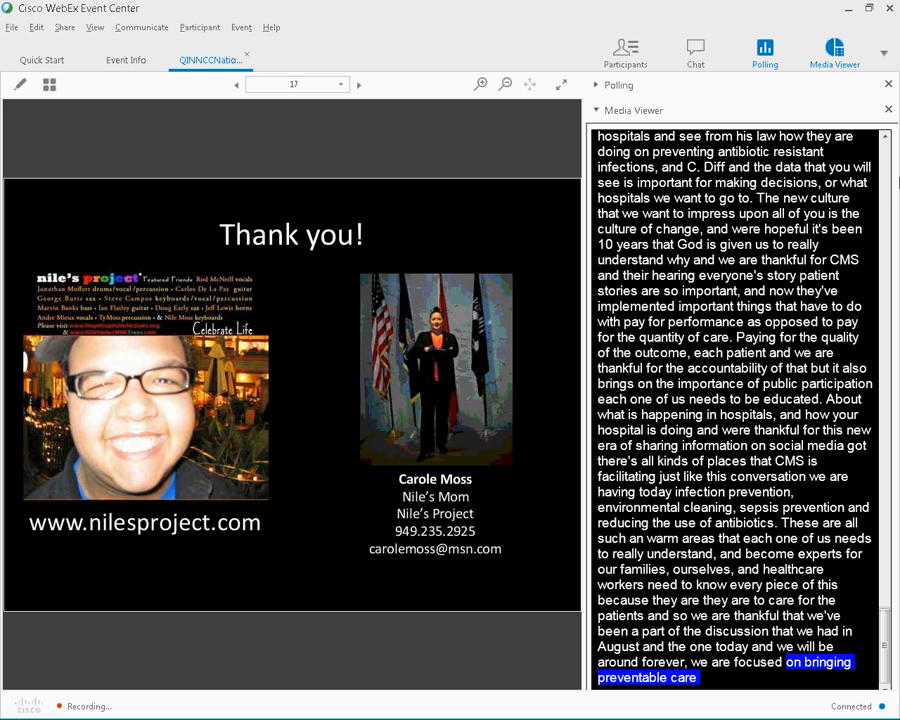
pyautogui.scroll(-3)
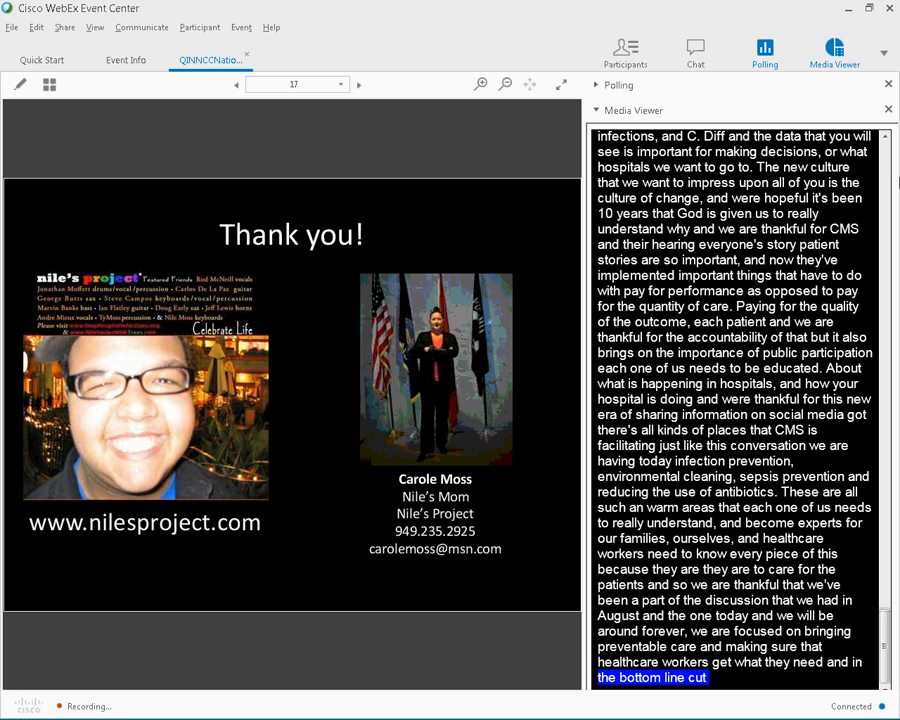
pyautogui.scroll(-3)
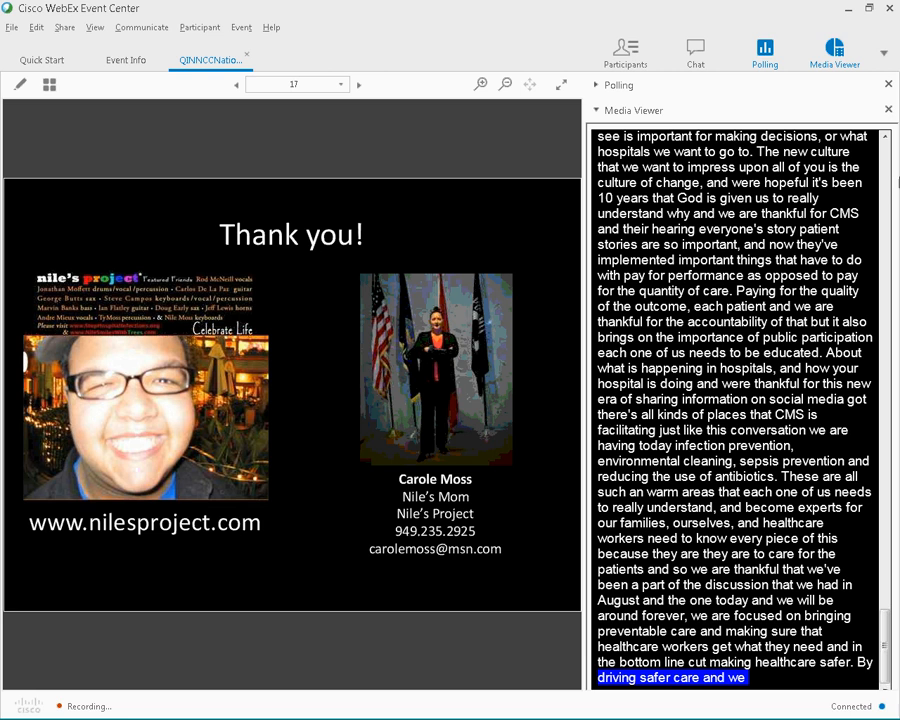
# Pass Jason Newland's introduction on slide 18 to reach slide 19, Preventing Deaths
pyautogui.click(358, 84)
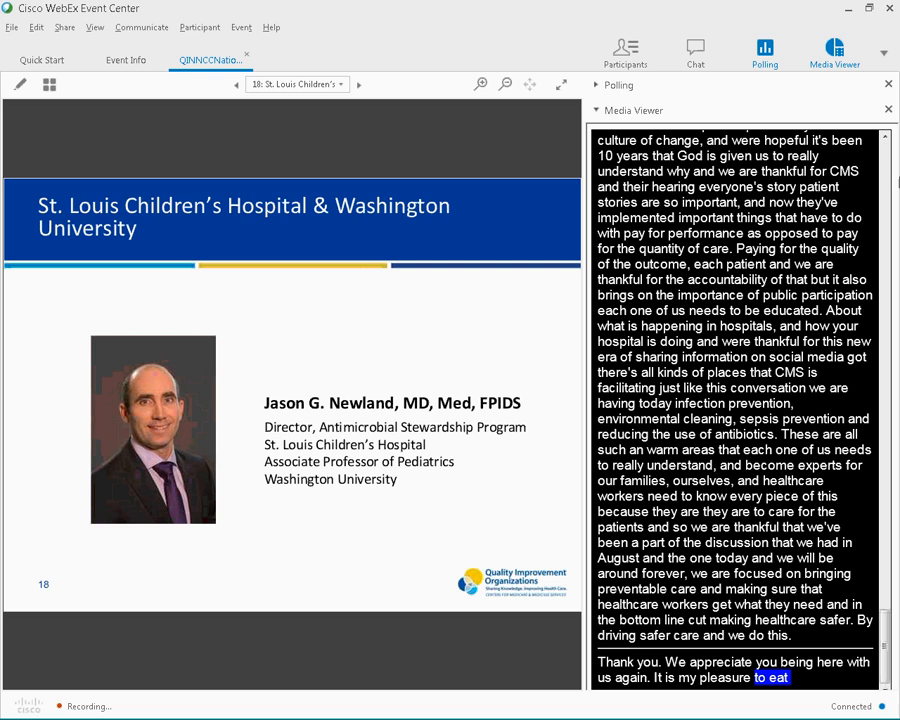
pyautogui.scroll(-3)
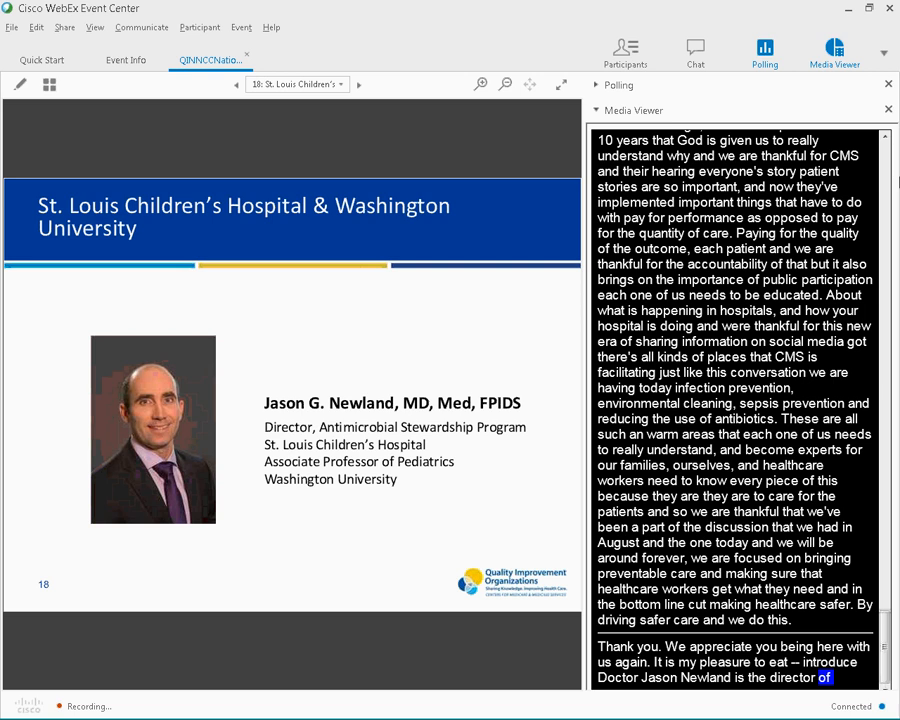
pyautogui.scroll(-3)
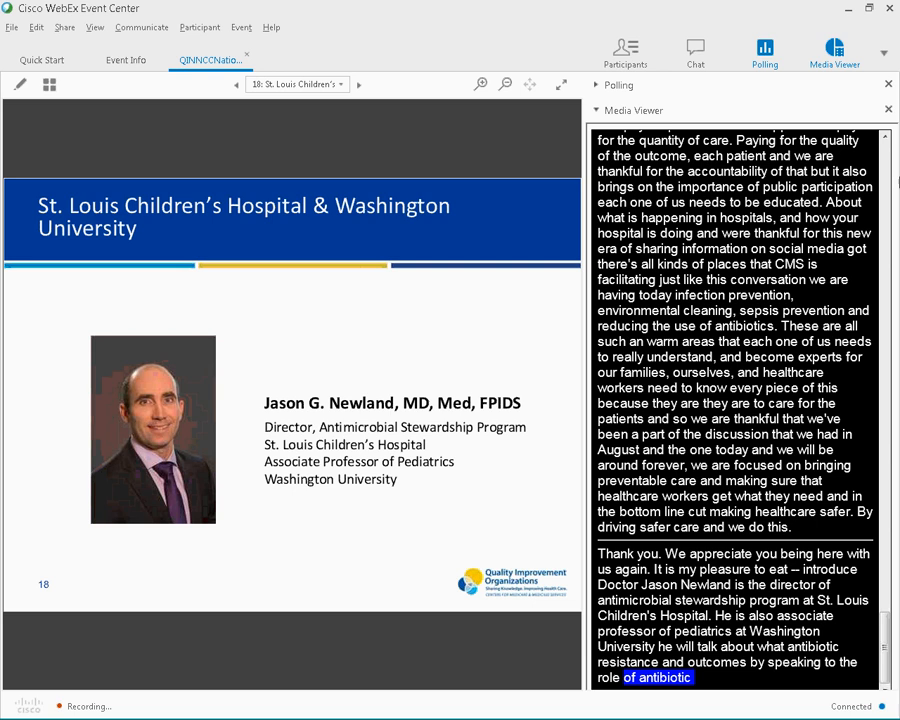
pyautogui.click(357, 84)
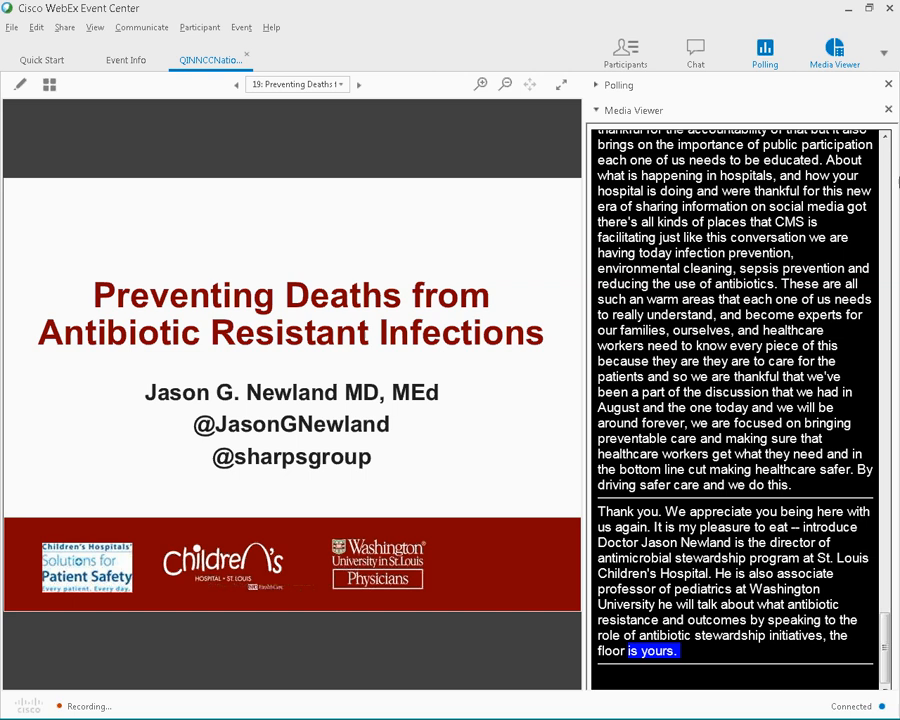
# Advance through the Disclosures slide to slide 21, High Reliability Organization Principles
pyautogui.scroll(-3)
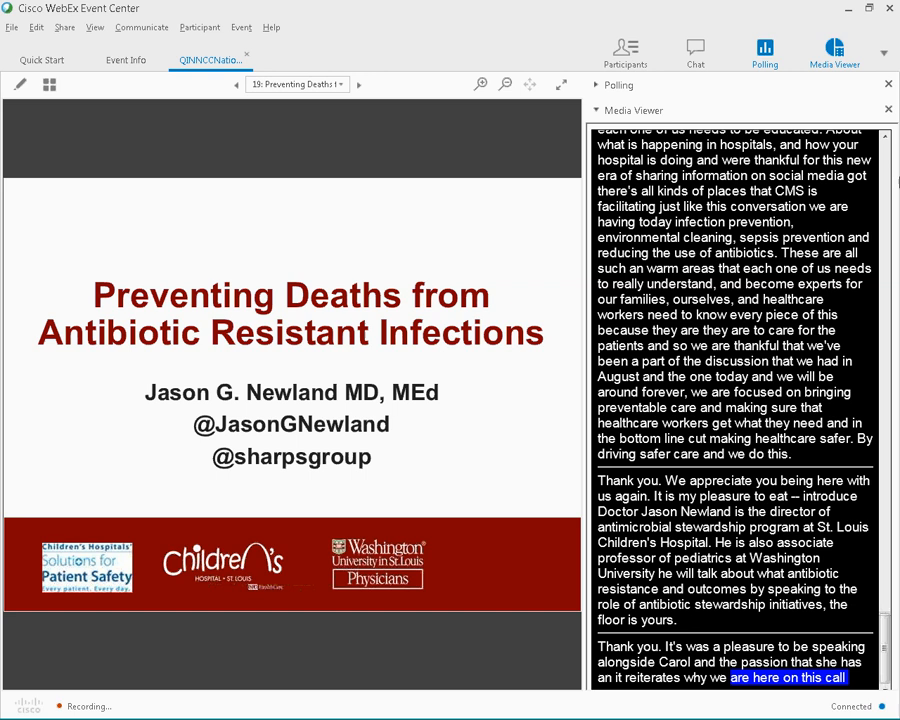
pyautogui.click(358, 84)
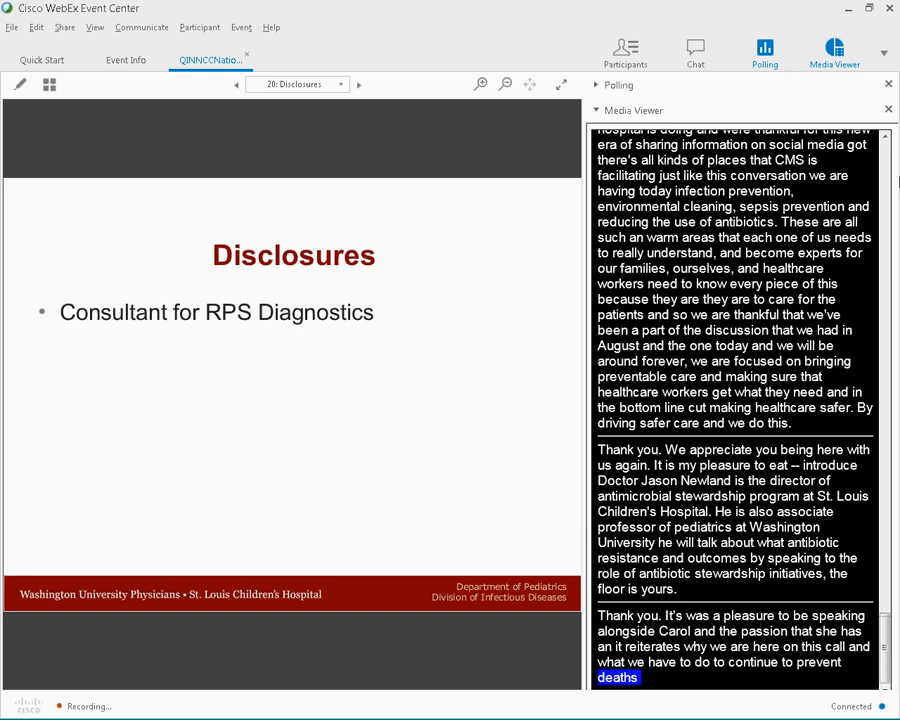
pyautogui.click(358, 84)
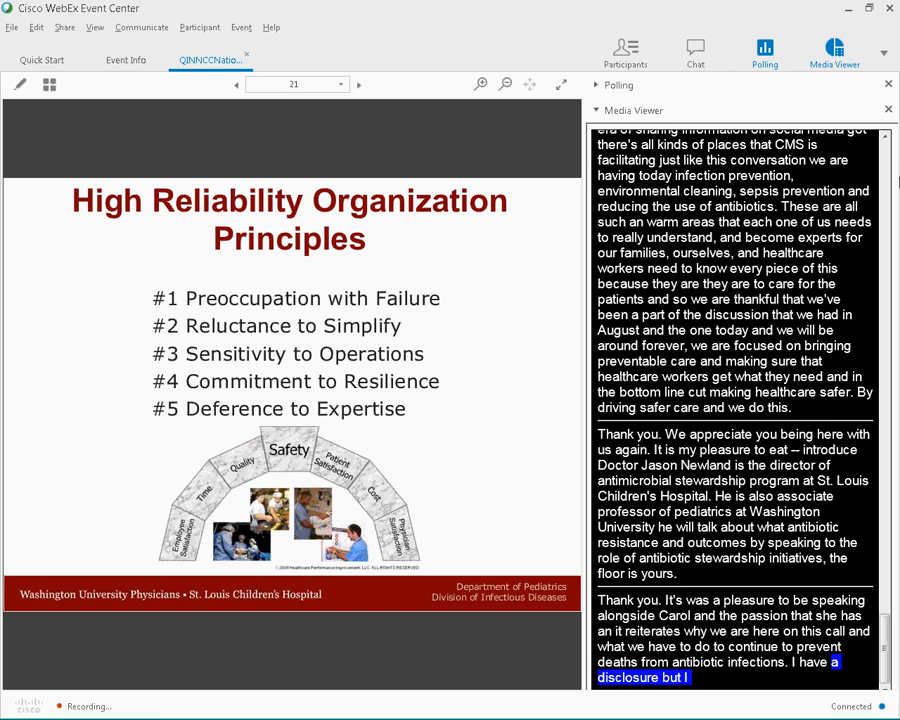
# Scroll the Media Viewer captions as the speaker gives opening remarks
pyautogui.scroll(-3)
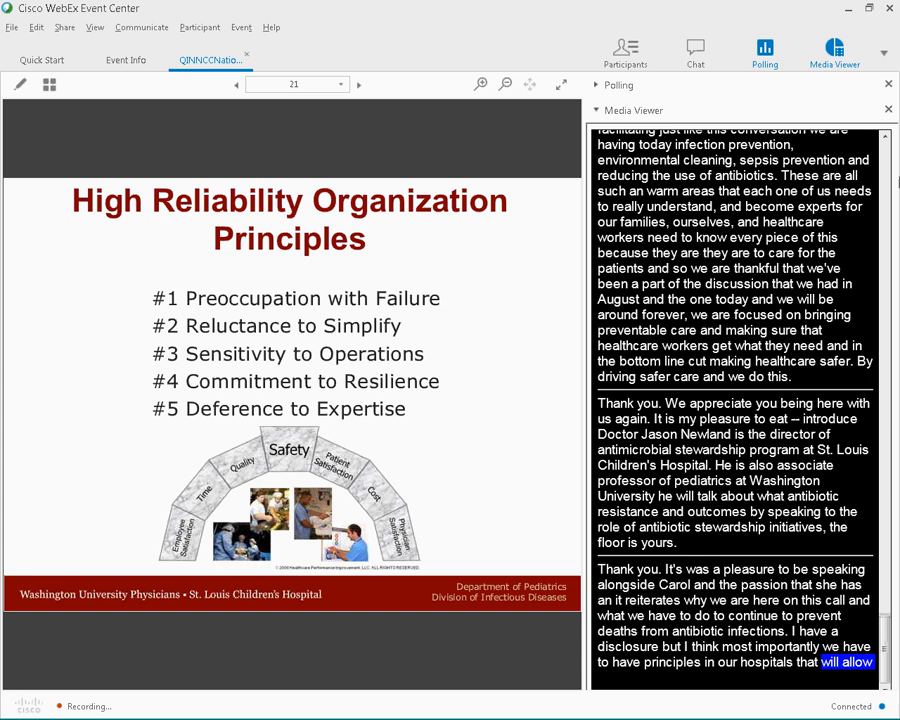
pyautogui.scroll(-3)
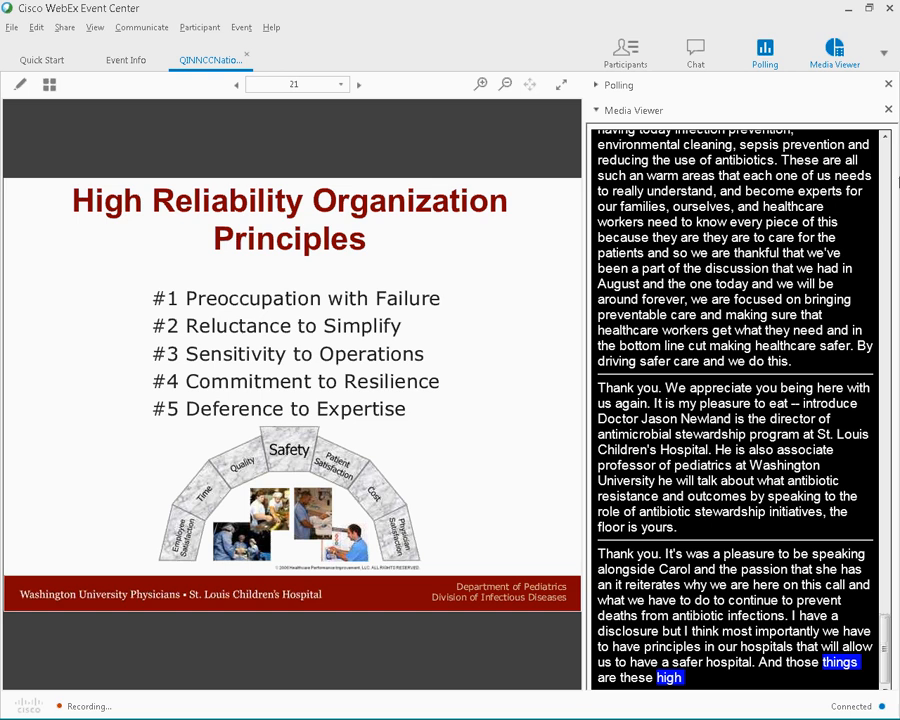
pyautogui.scroll(-3)
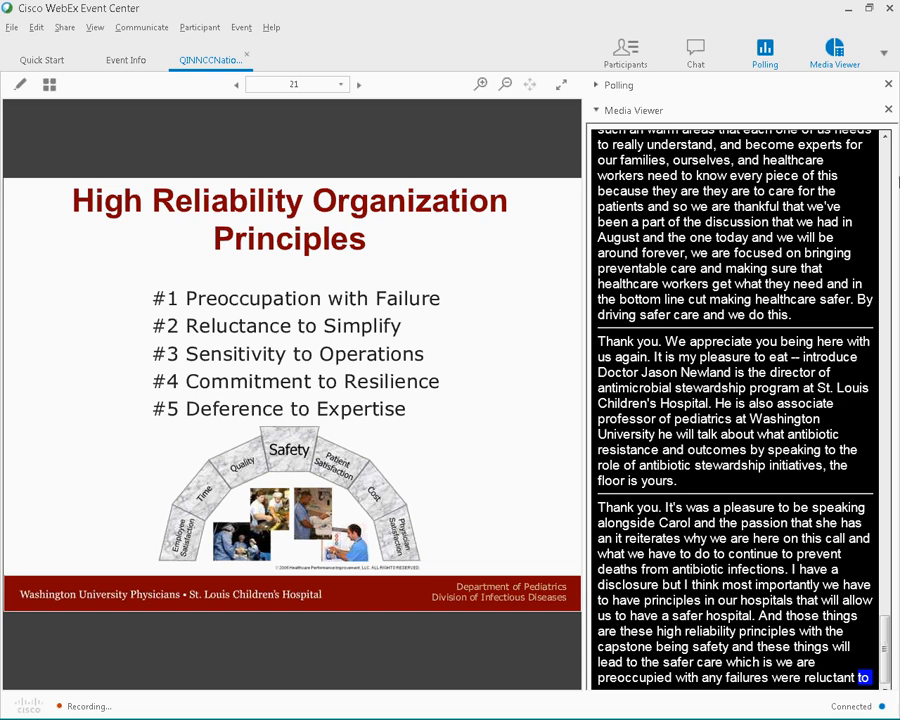
pyautogui.scroll(-3)
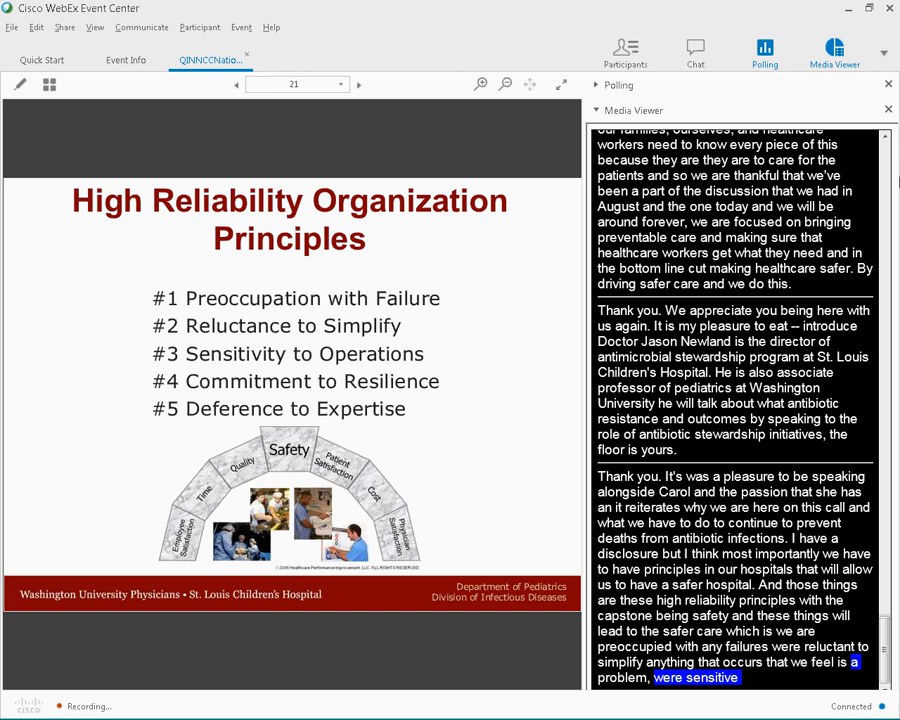
pyautogui.scroll(-3)
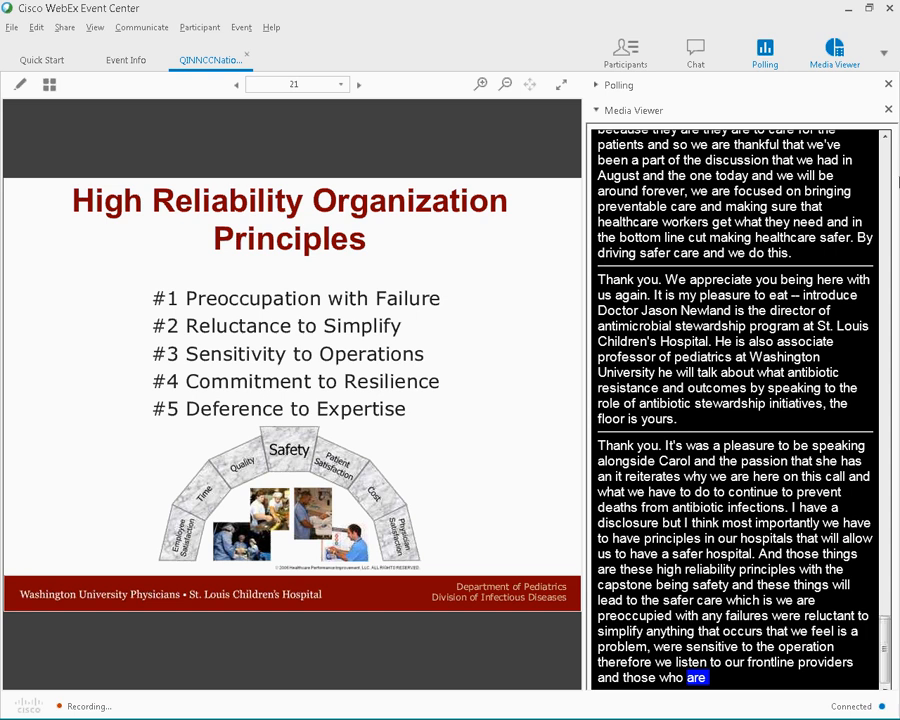
pyautogui.scroll(-3)
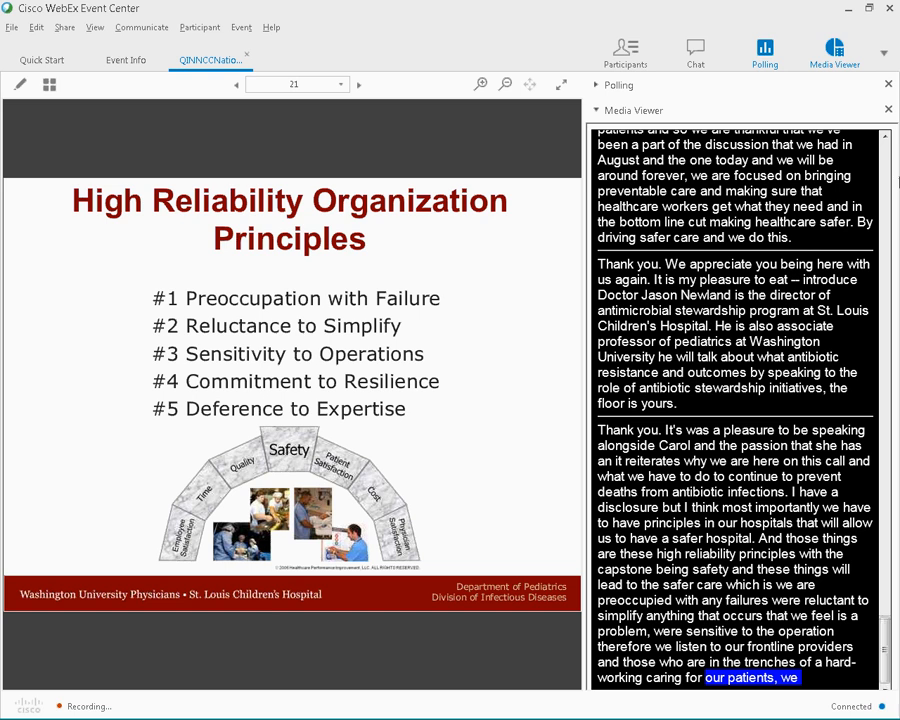
pyautogui.scroll(-3)
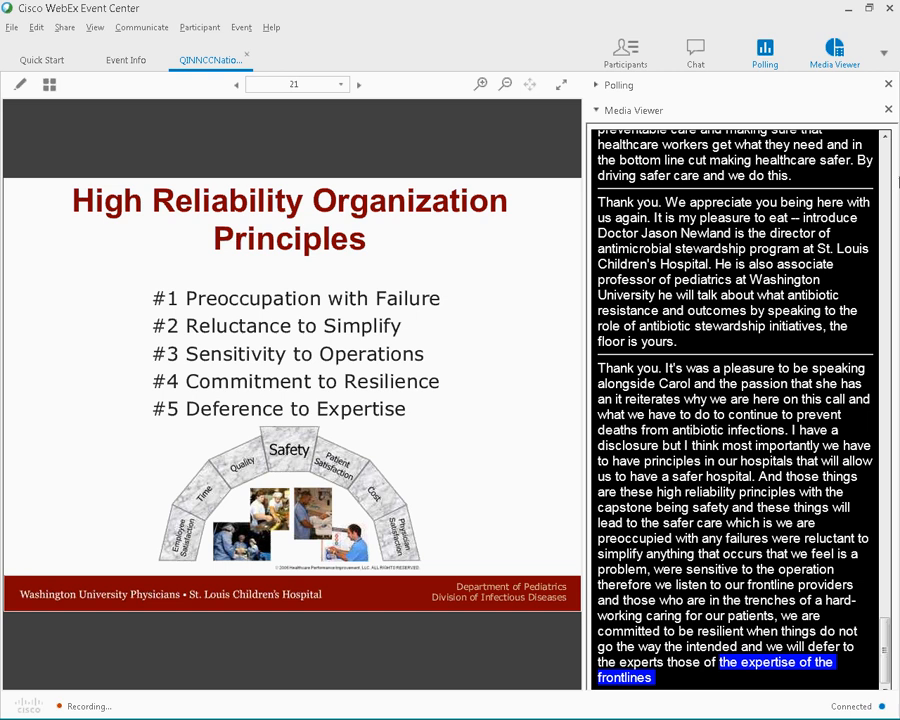
# Advance to slide 22, Solutions, and follow captions on stewardship programs, diagnostics and vaccines
pyautogui.click(358, 84)
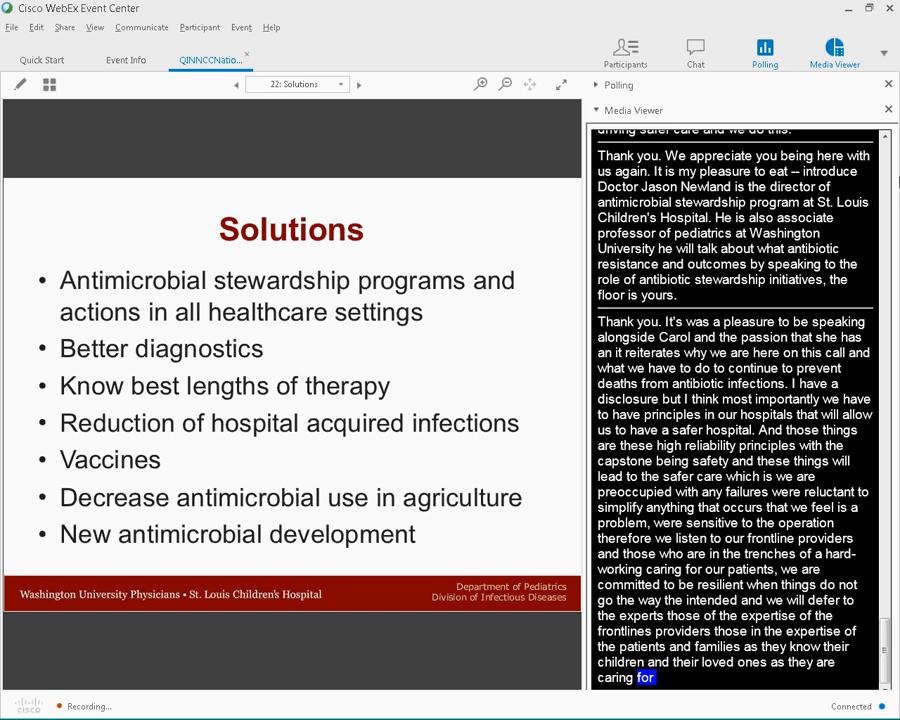
pyautogui.scroll(-3)
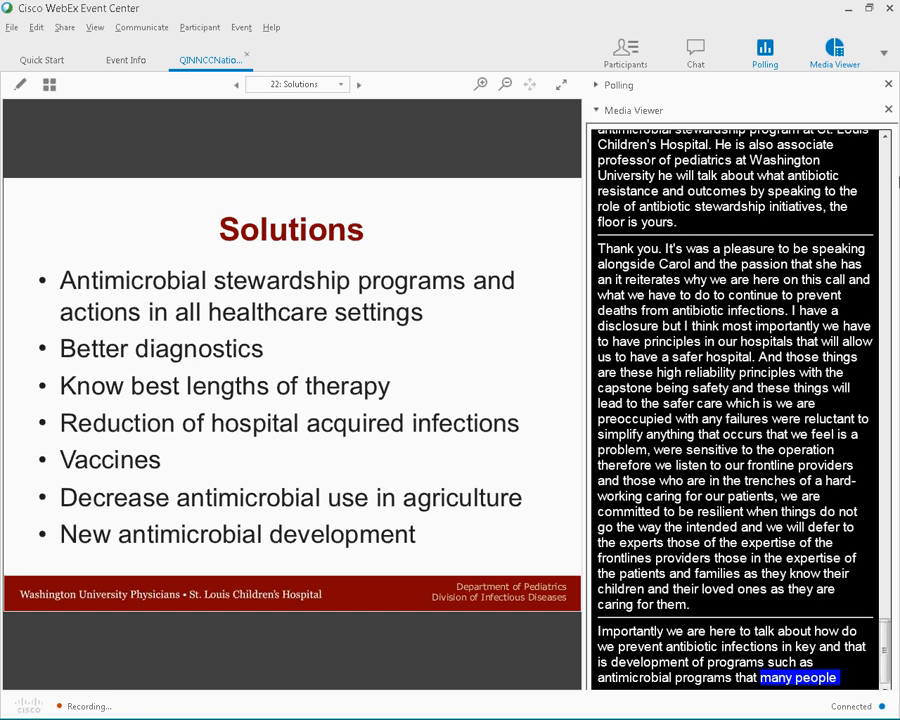
pyautogui.scroll(-3)
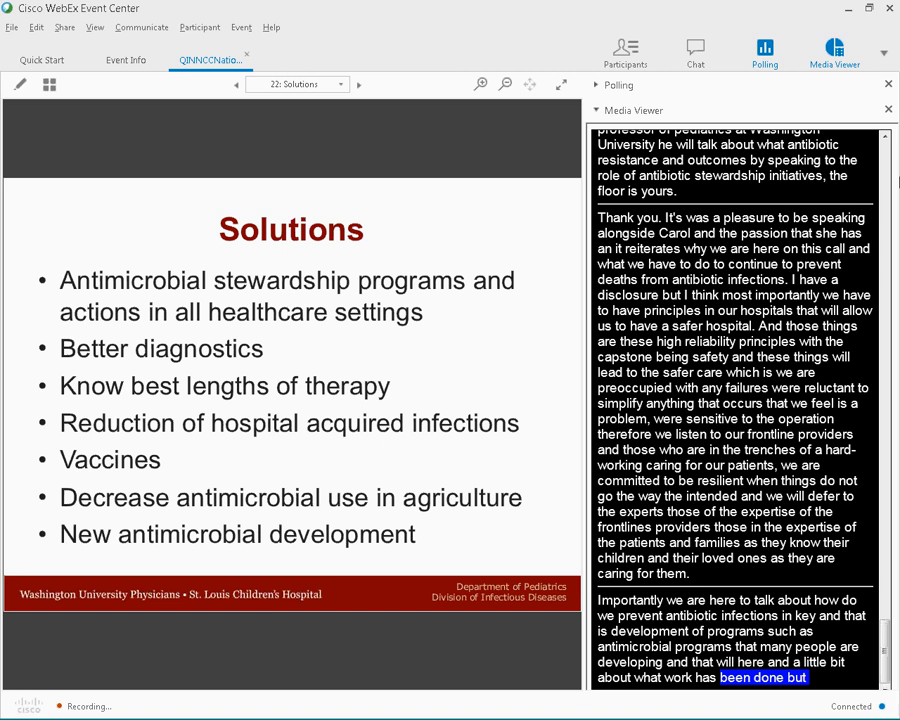
pyautogui.scroll(-3)
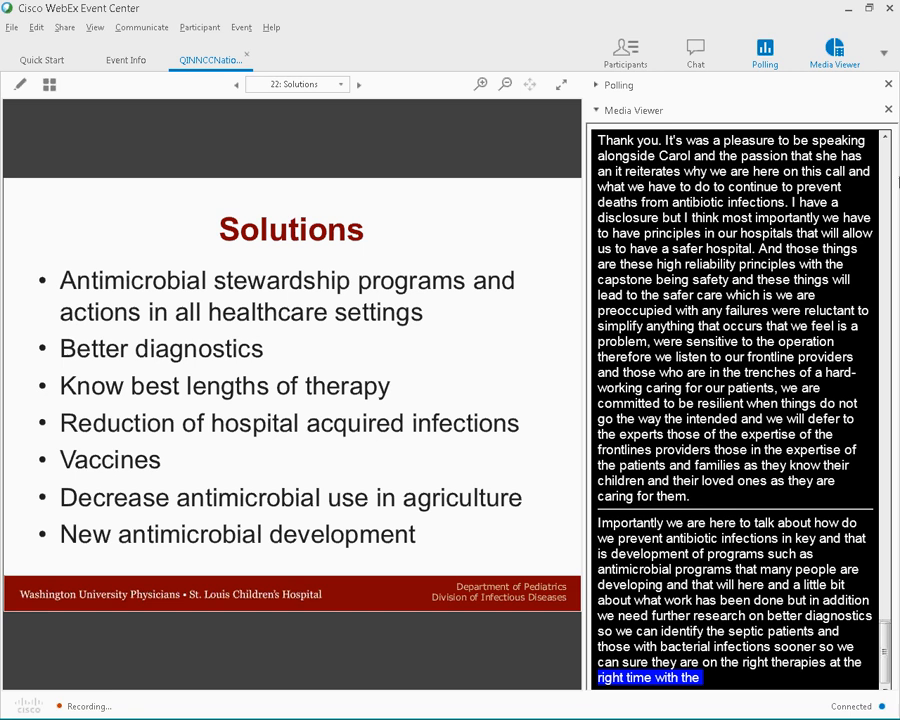
pyautogui.scroll(-3)
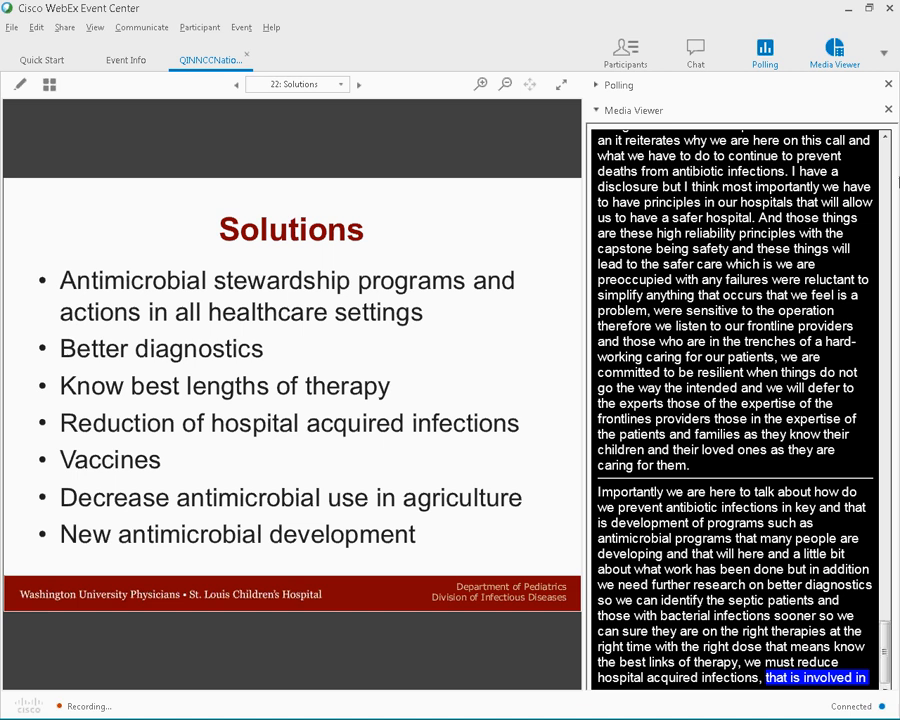
pyautogui.scroll(-3)
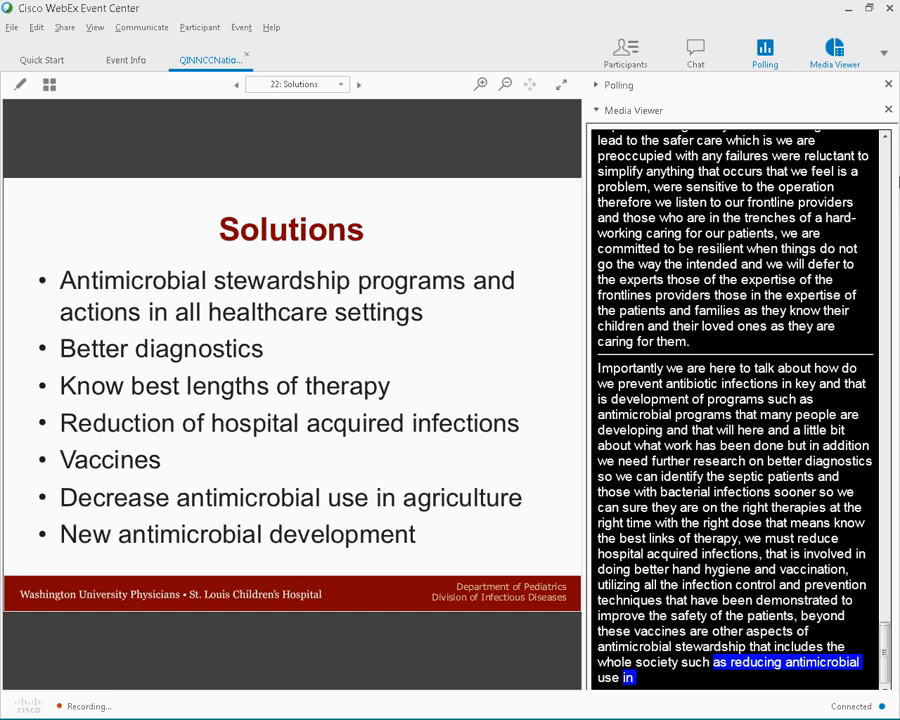
pyautogui.scroll(-3)
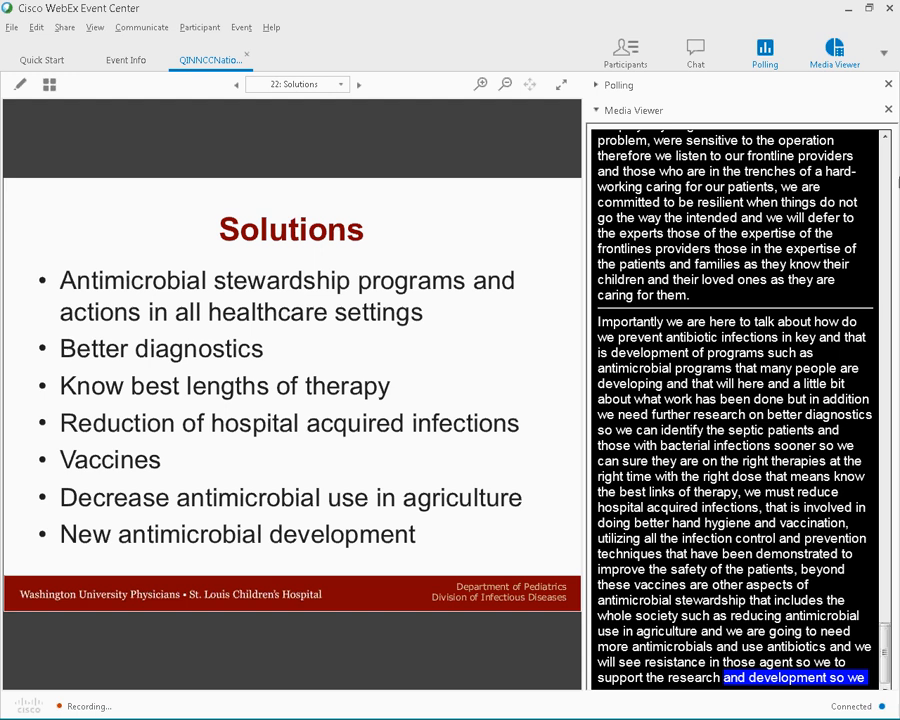
pyautogui.scroll(-3)
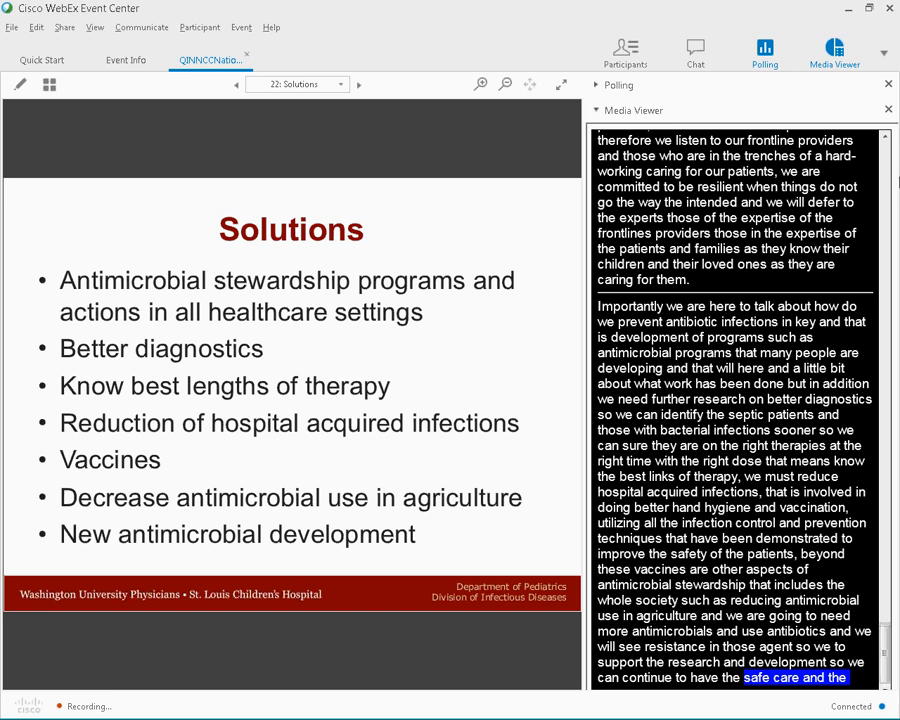
# Advance to slide 23, Call to Action, and follow captions on the speaker's requests
pyautogui.click(358, 84)
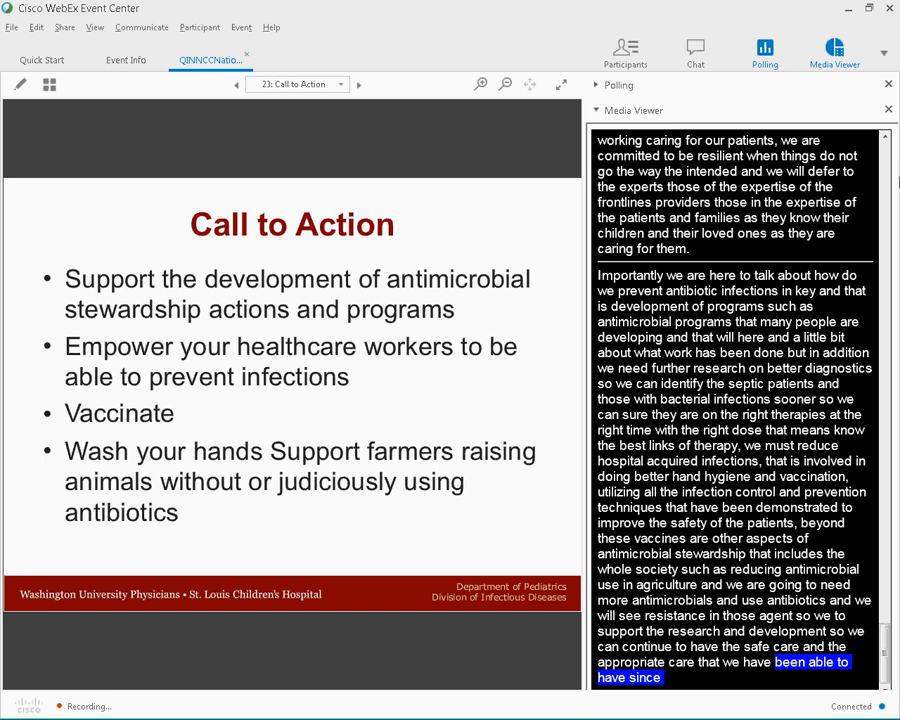
pyautogui.scroll(-3)
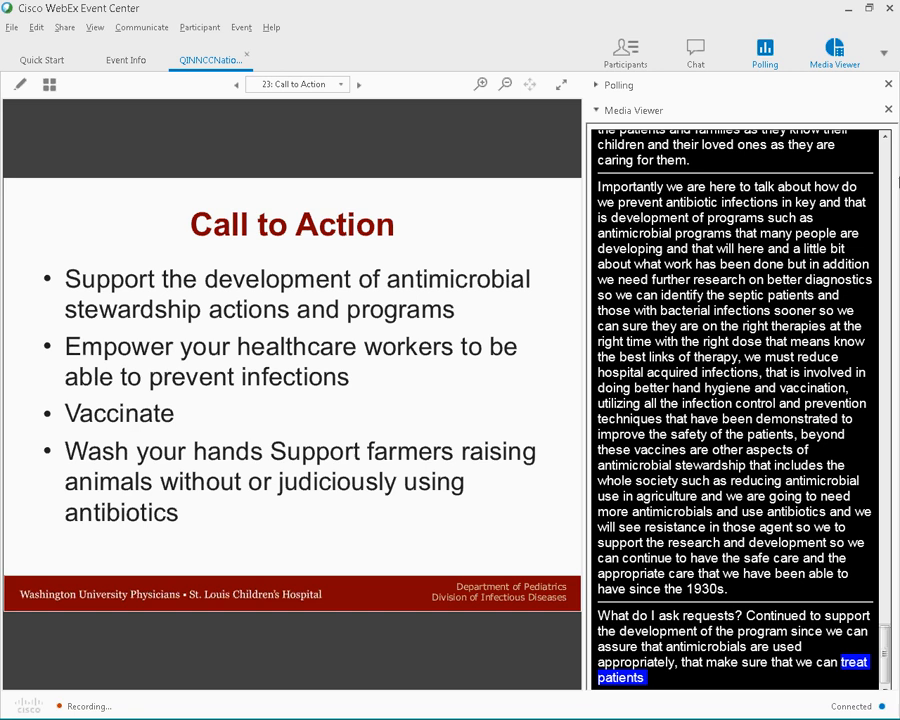
pyautogui.scroll(-3)
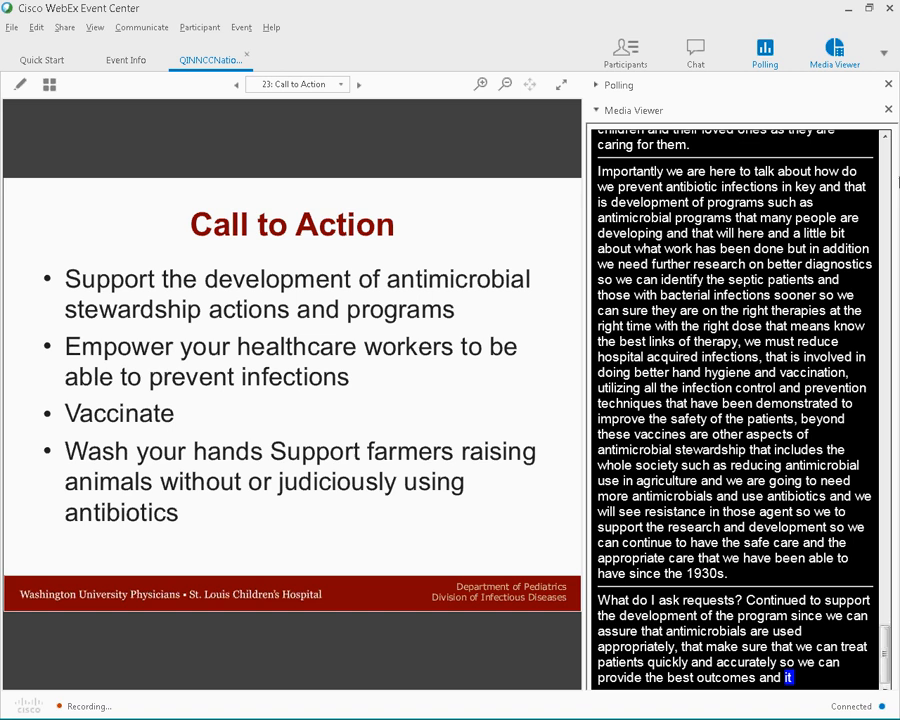
pyautogui.scroll(-3)
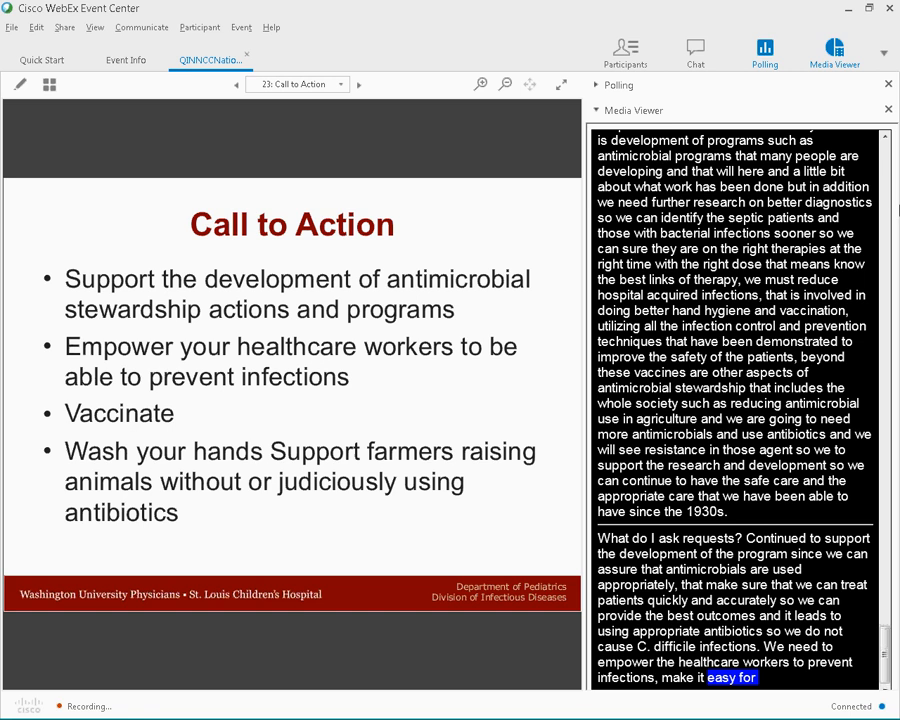
pyautogui.scroll(-3)
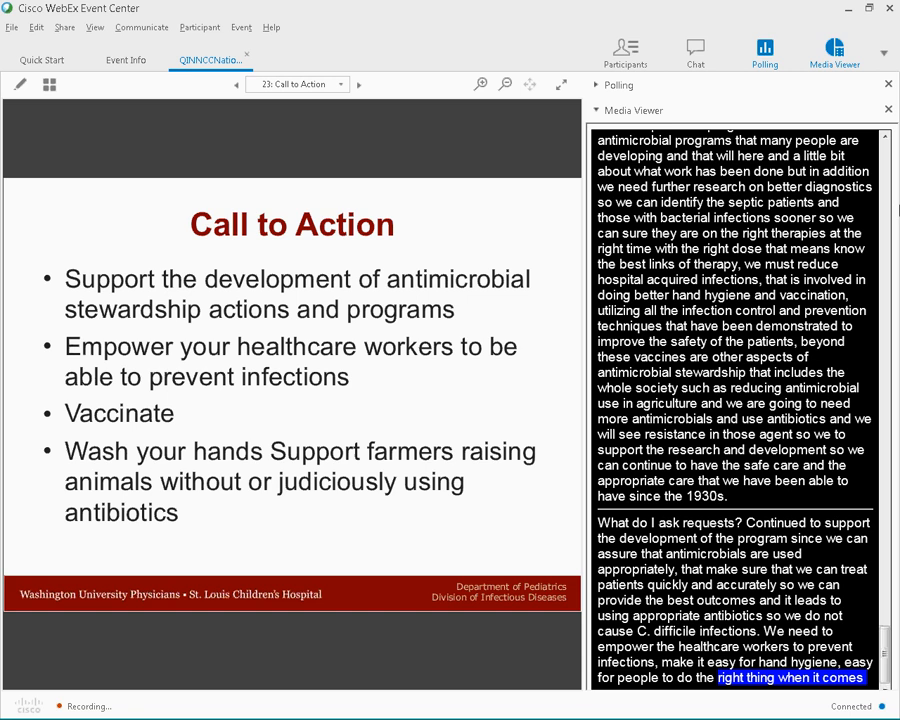
pyautogui.scroll(-3)
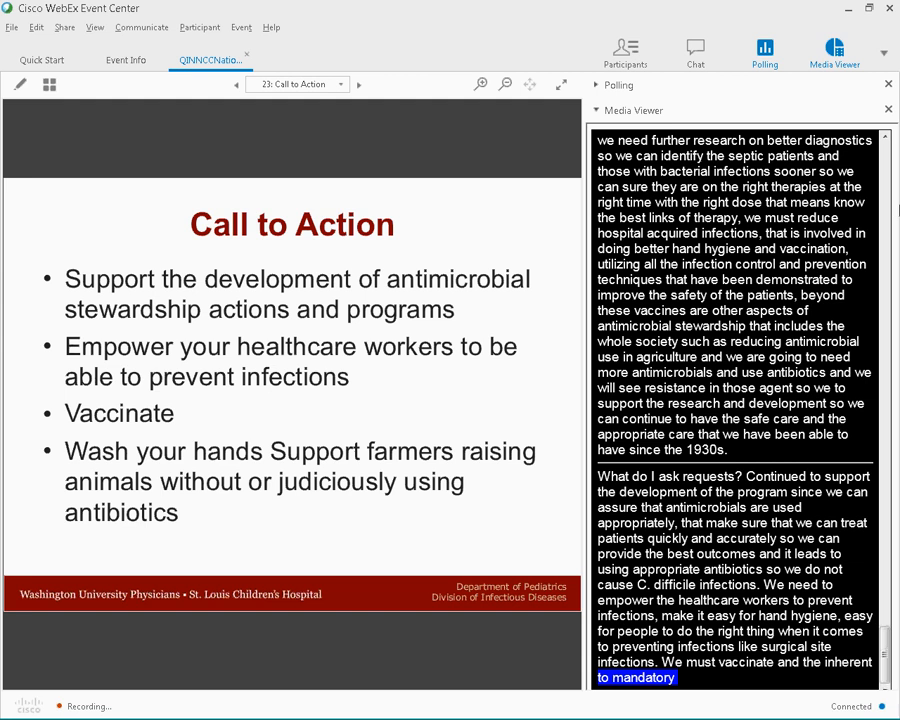
pyautogui.scroll(-3)
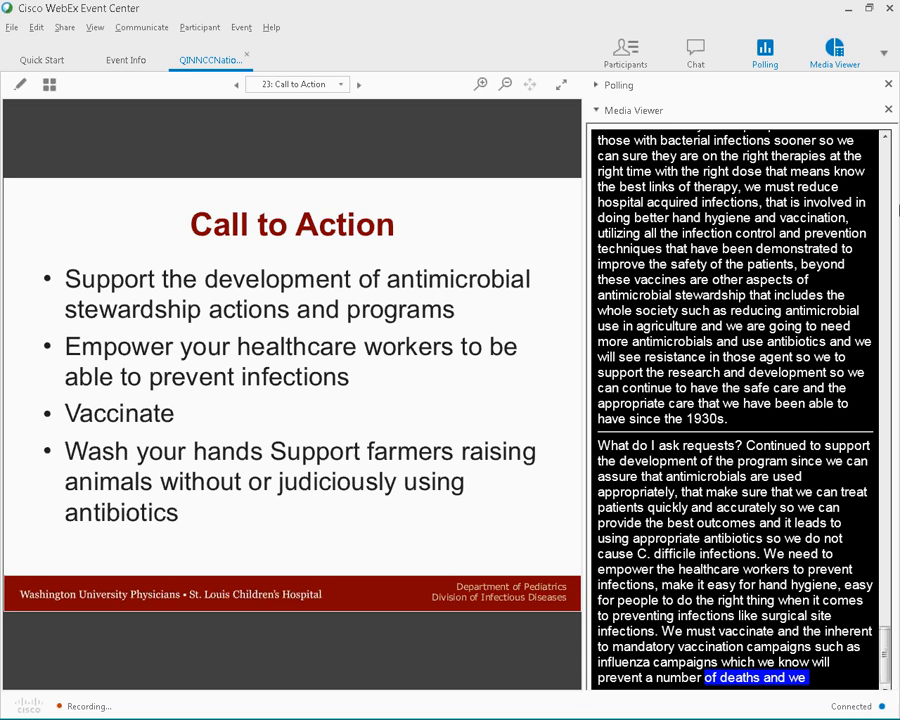
pyautogui.scroll(-3)
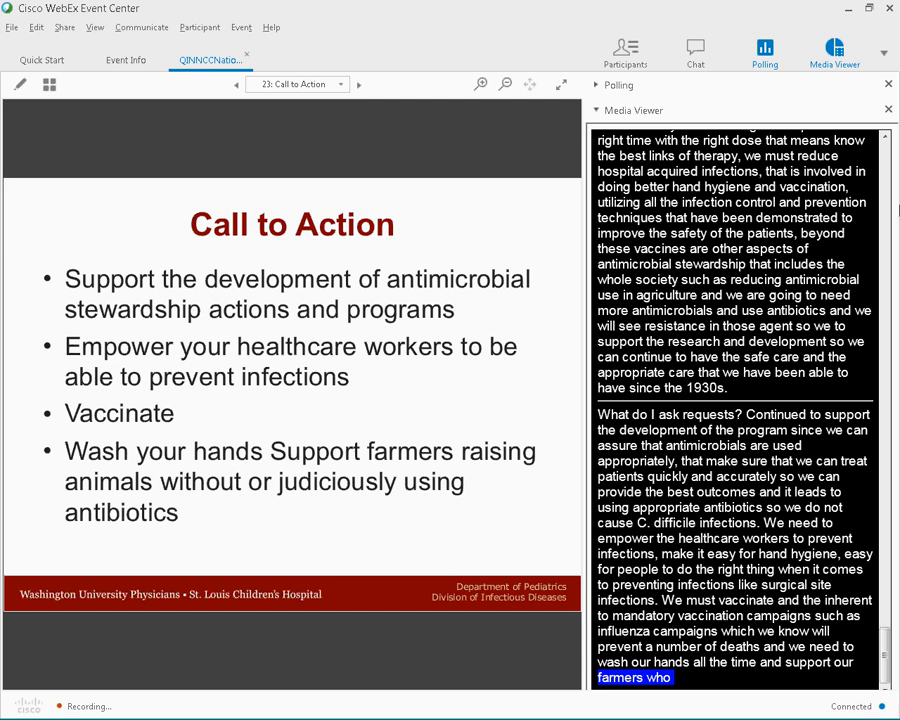
# Advance to slide 24, Facilitated Discussion, and follow captions on the bacteria sampling question
pyautogui.click(358, 84)
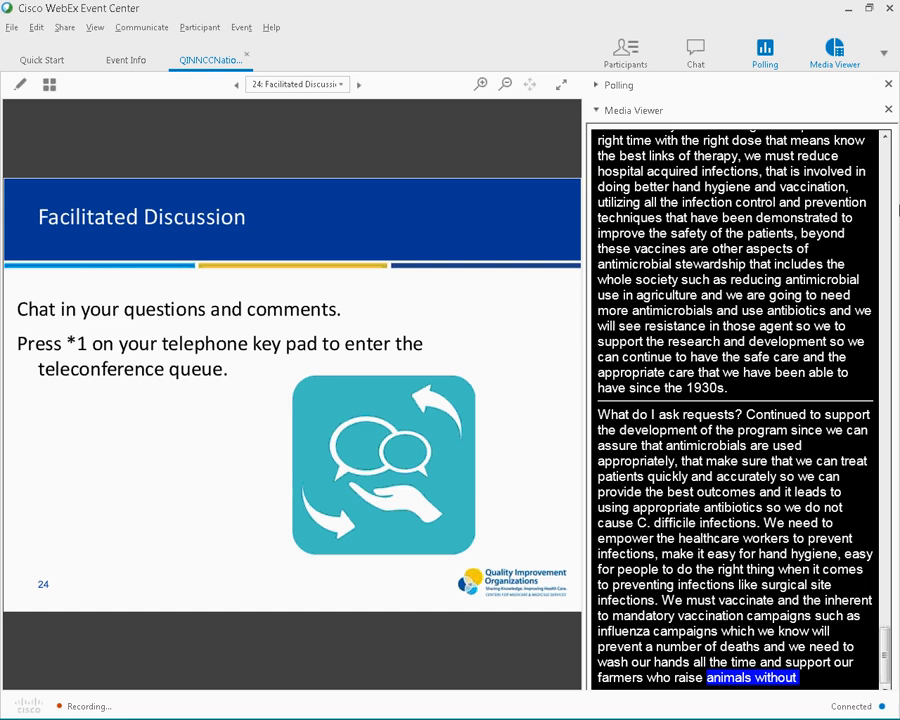
pyautogui.scroll(-3)
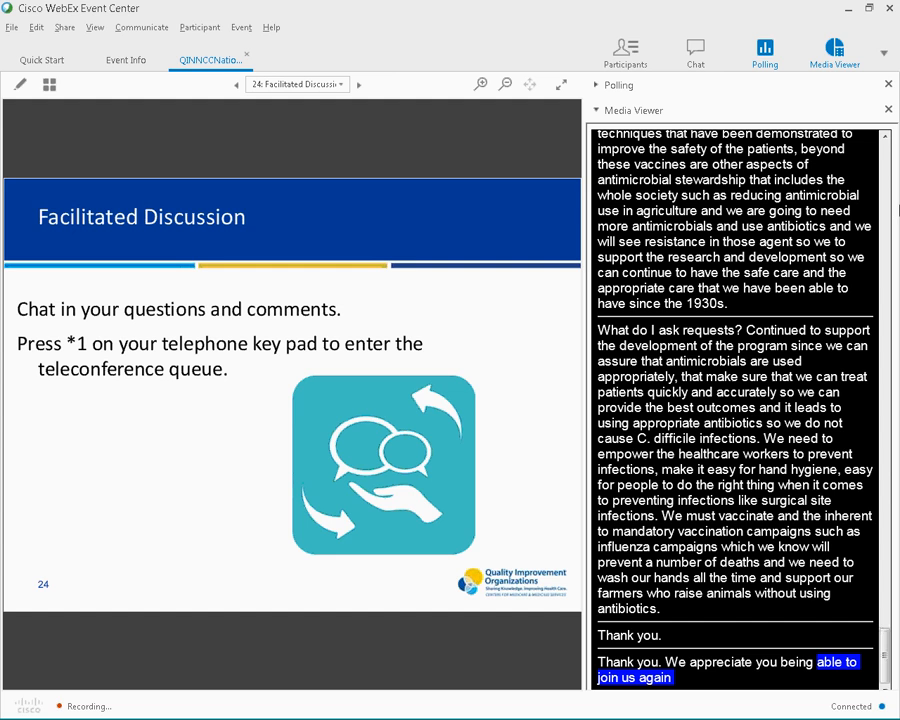
pyautogui.scroll(-3)
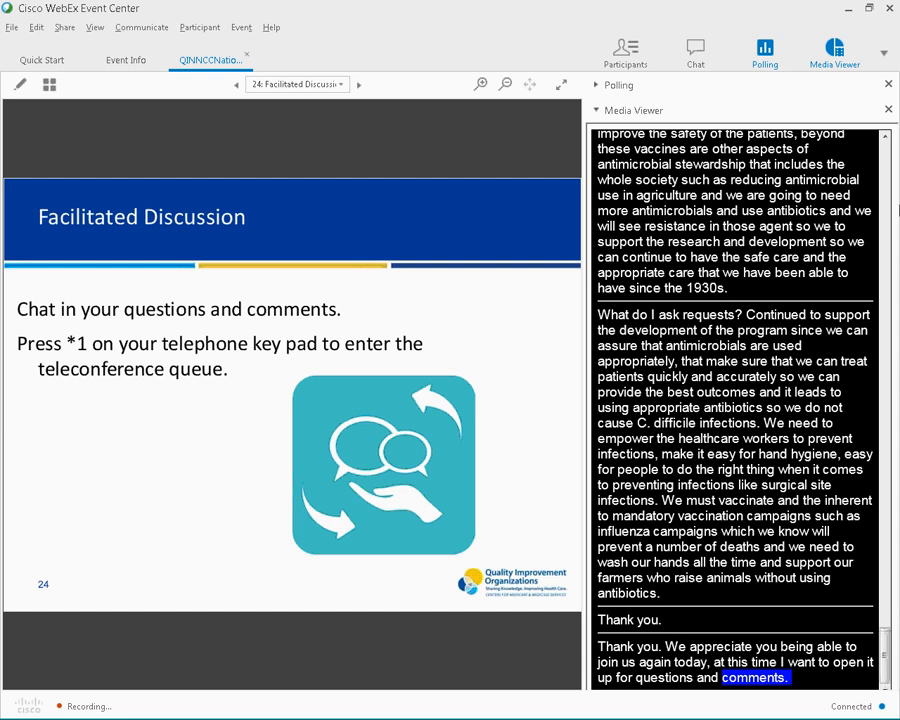
pyautogui.scroll(-3)
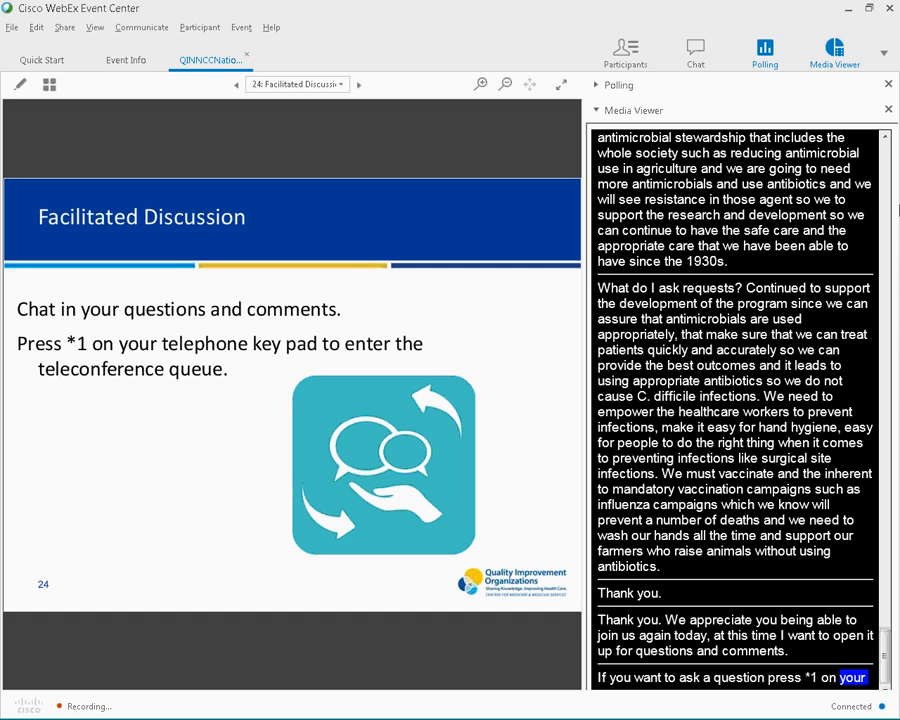
pyautogui.scroll(-3)
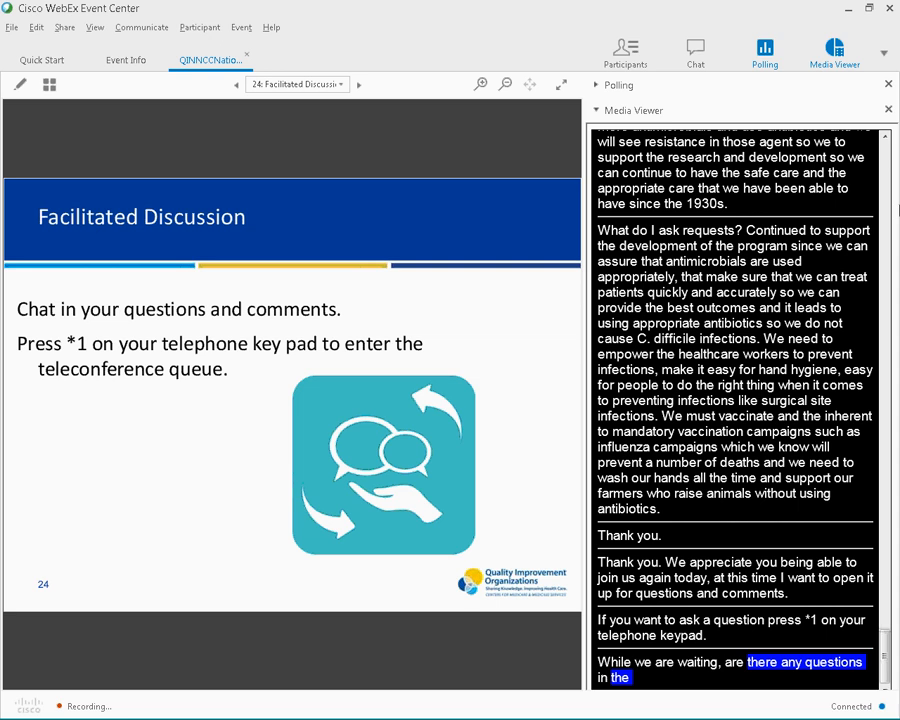
pyautogui.scroll(-3)
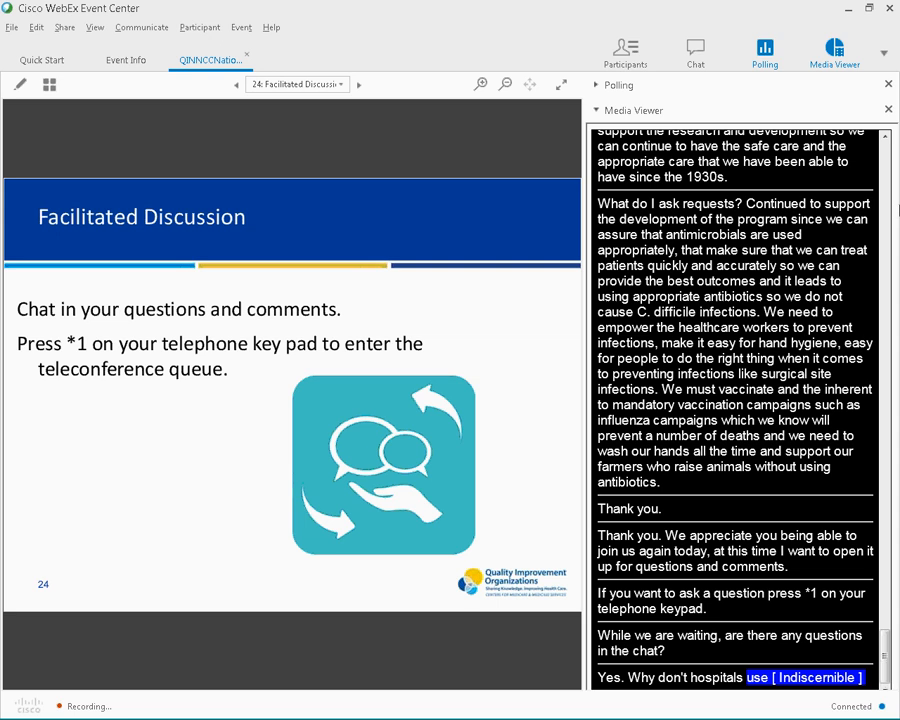
pyautogui.scroll(-3)
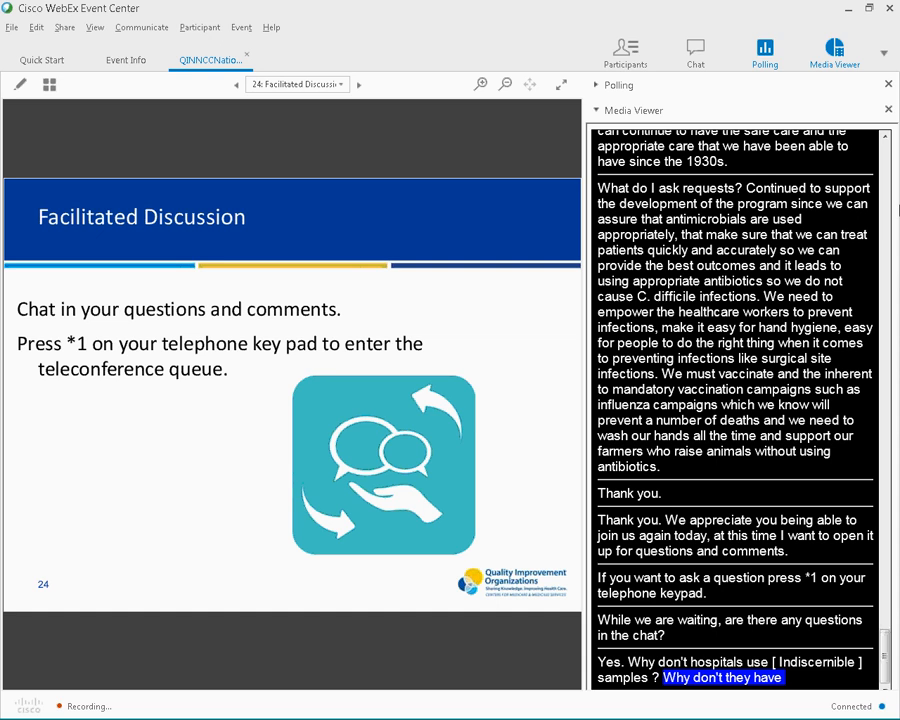
pyautogui.scroll(-3)
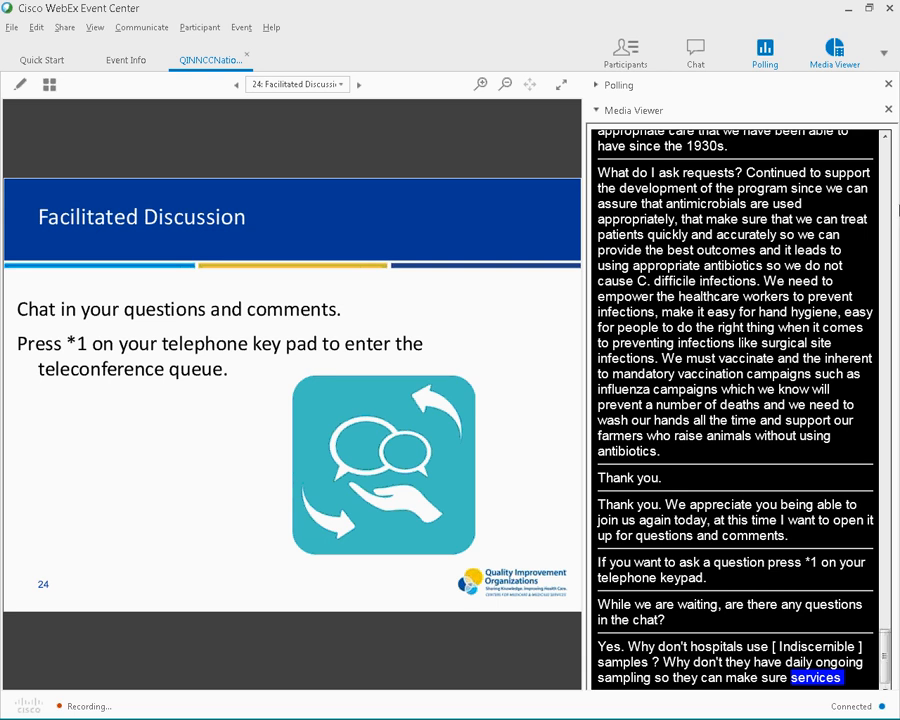
pyautogui.scroll(-3)
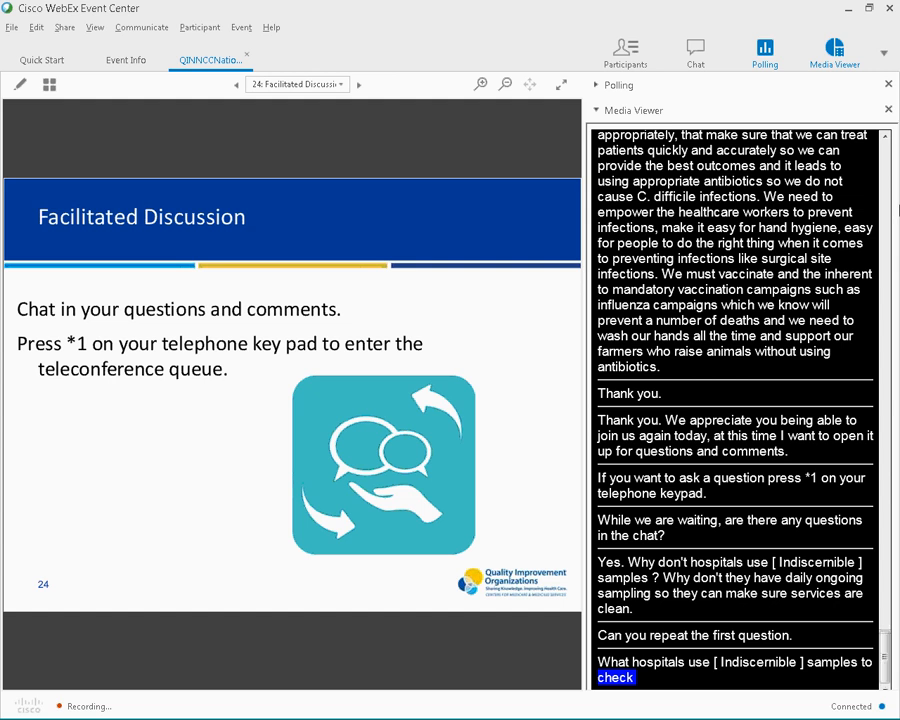
# Keep scrolling captions as the answer covers active surveillance and cost-benefit strategies
pyautogui.scroll(-3)
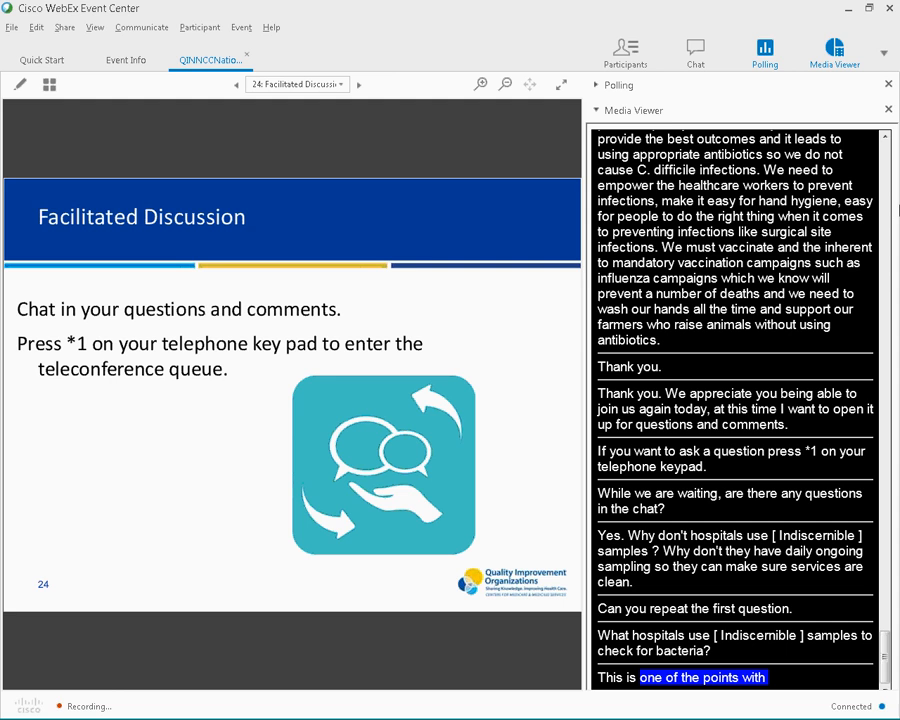
pyautogui.scroll(-3)
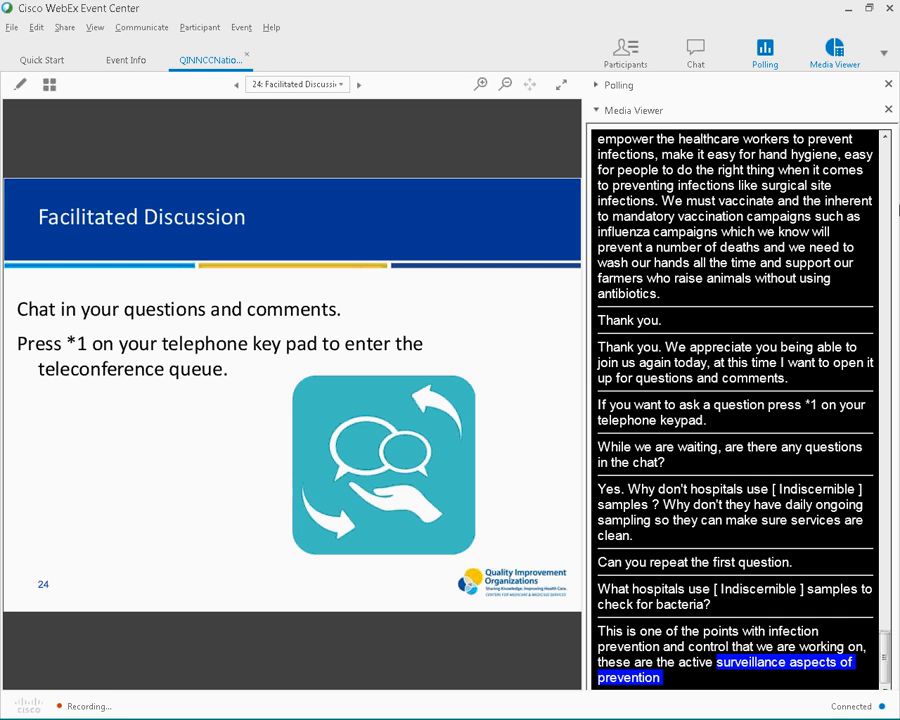
pyautogui.scroll(-3)
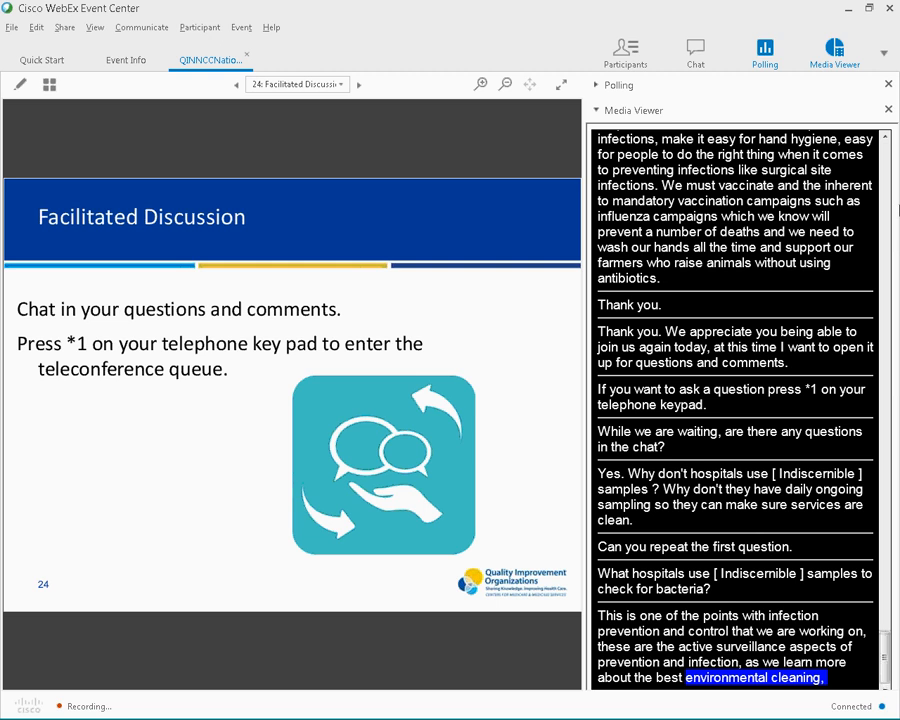
pyautogui.scroll(-3)
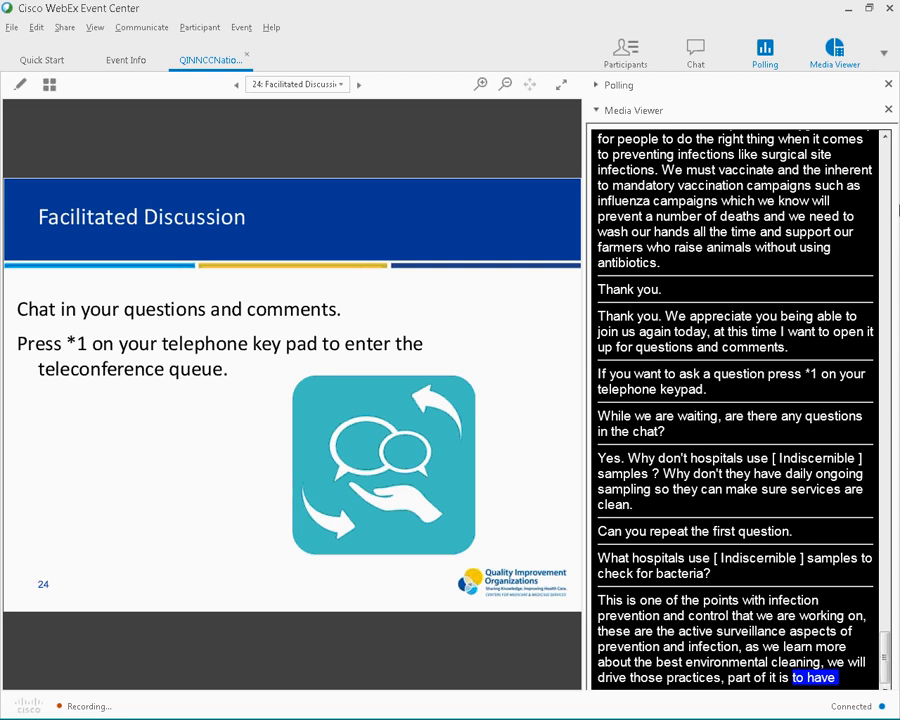
pyautogui.scroll(-3)
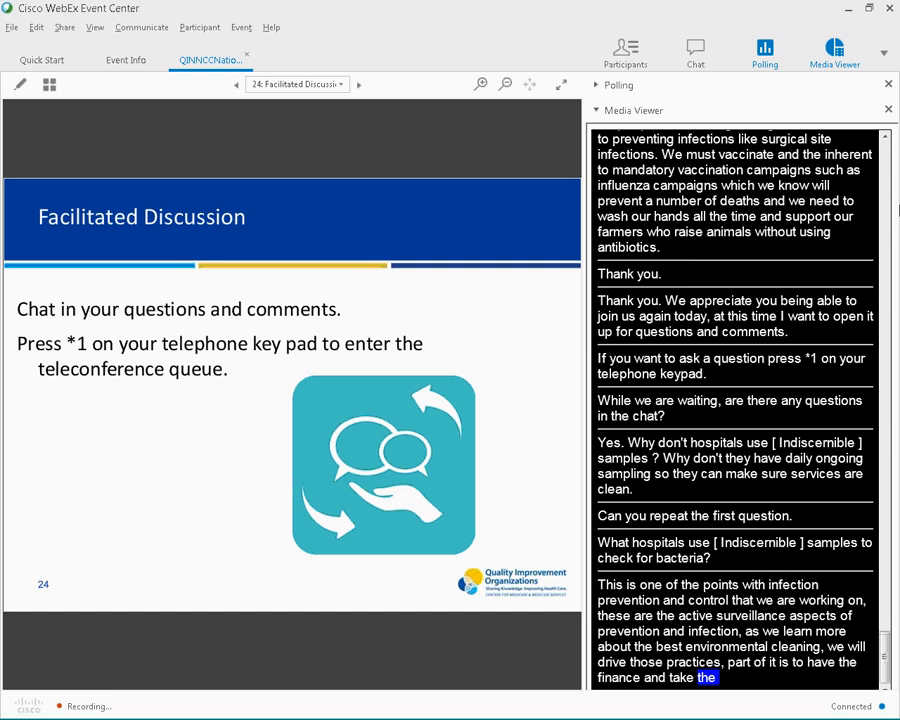
pyautogui.scroll(-3)
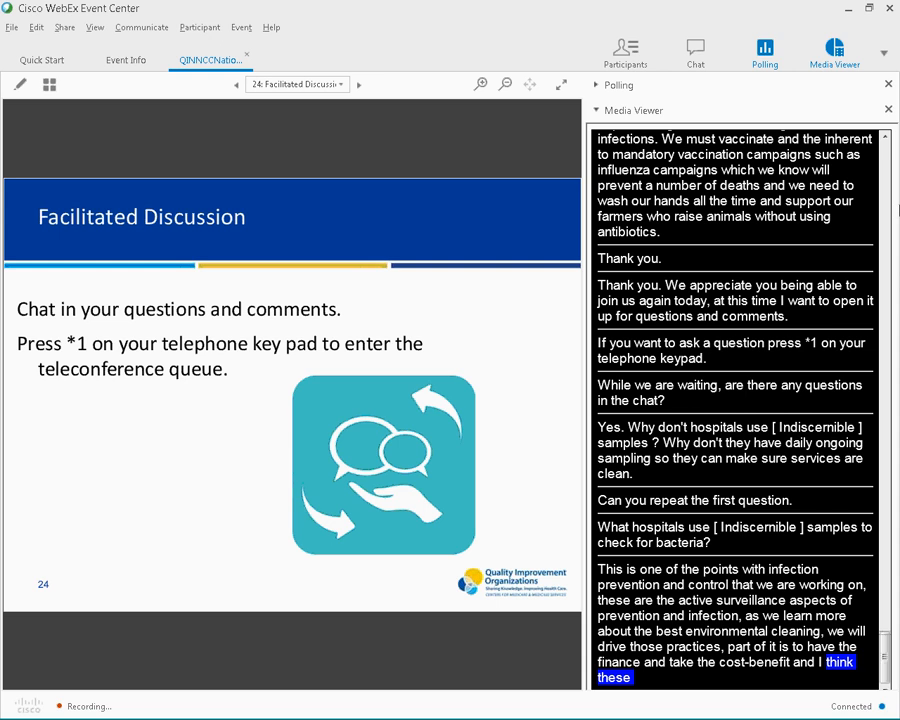
pyautogui.scroll(-3)
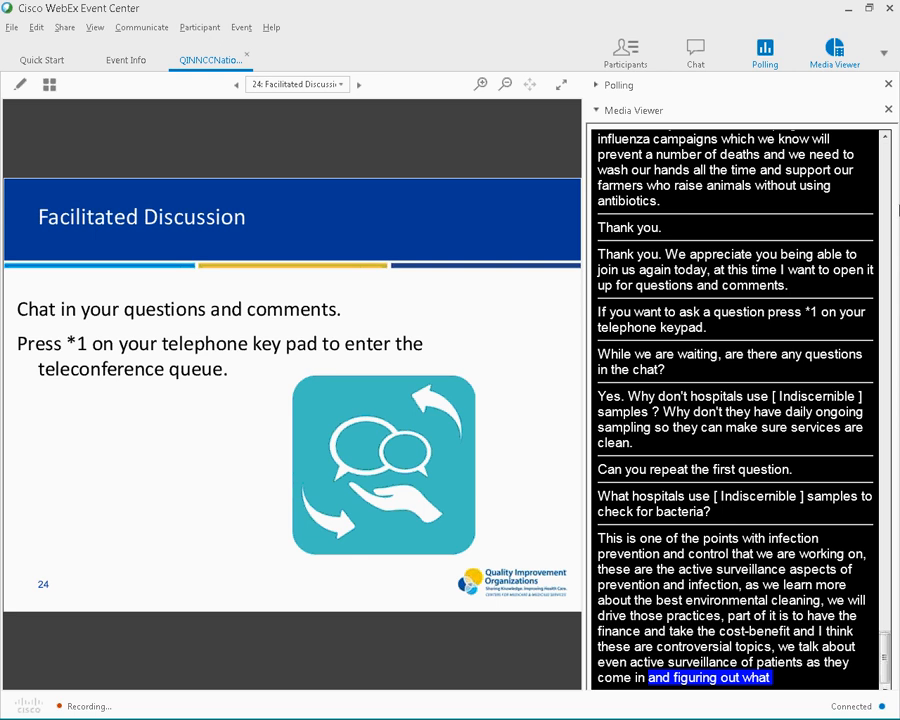
pyautogui.scroll(-3)
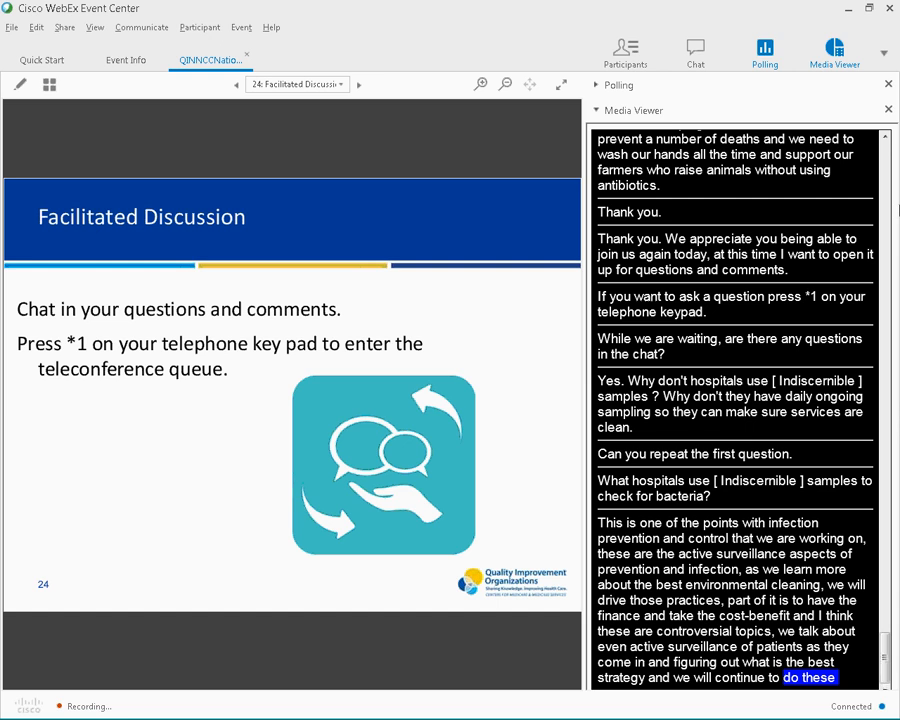
pyautogui.scroll(-3)
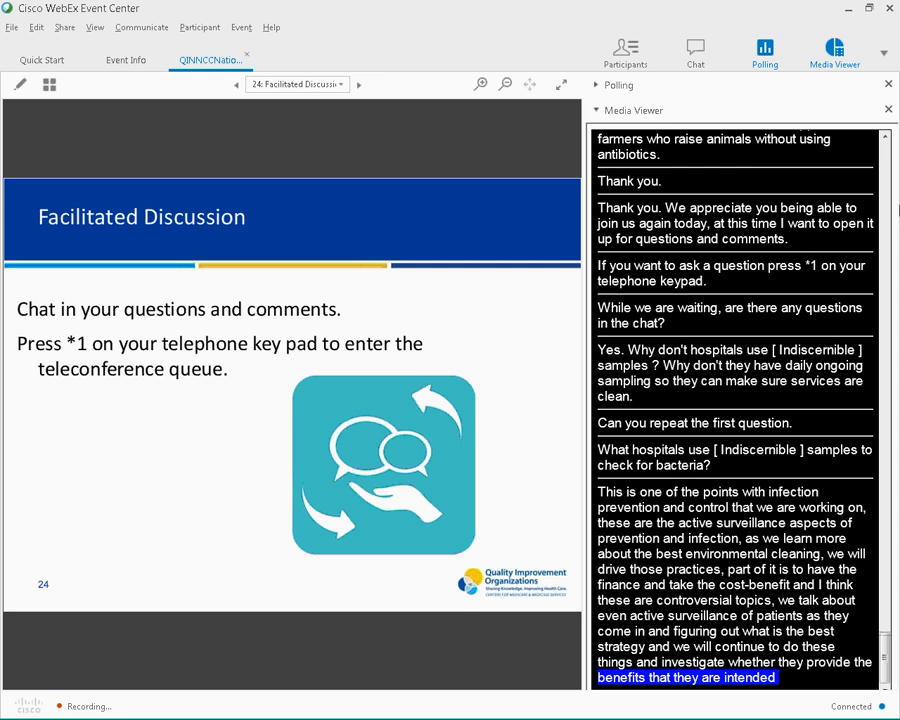
pyautogui.scroll(-3)
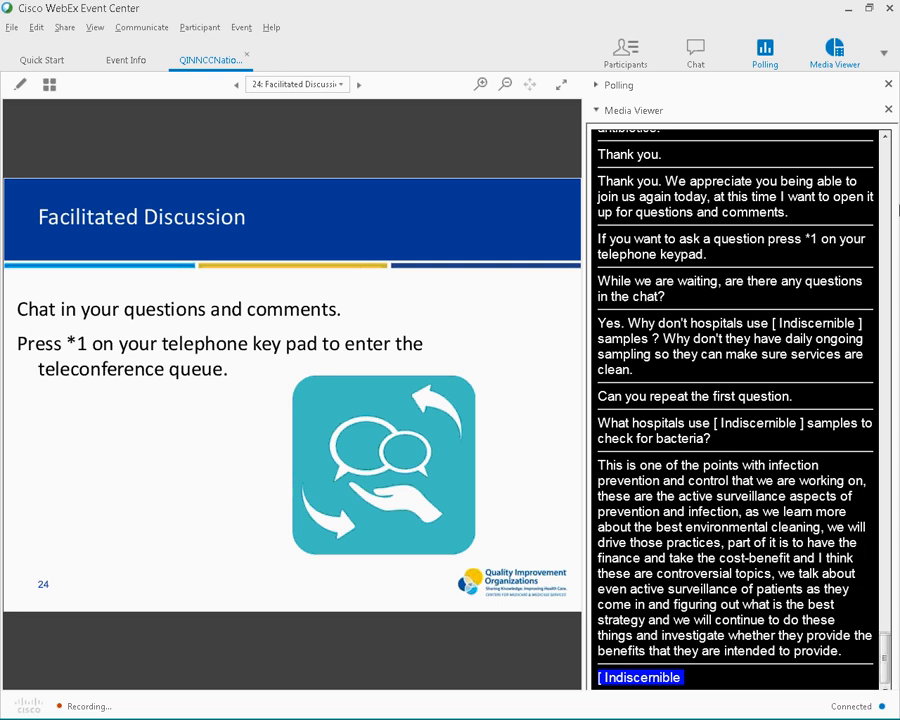
# Stay on slide 24 and scroll the captions through the CMS–CDC collaboration question and answer
pyautogui.scroll(-3)
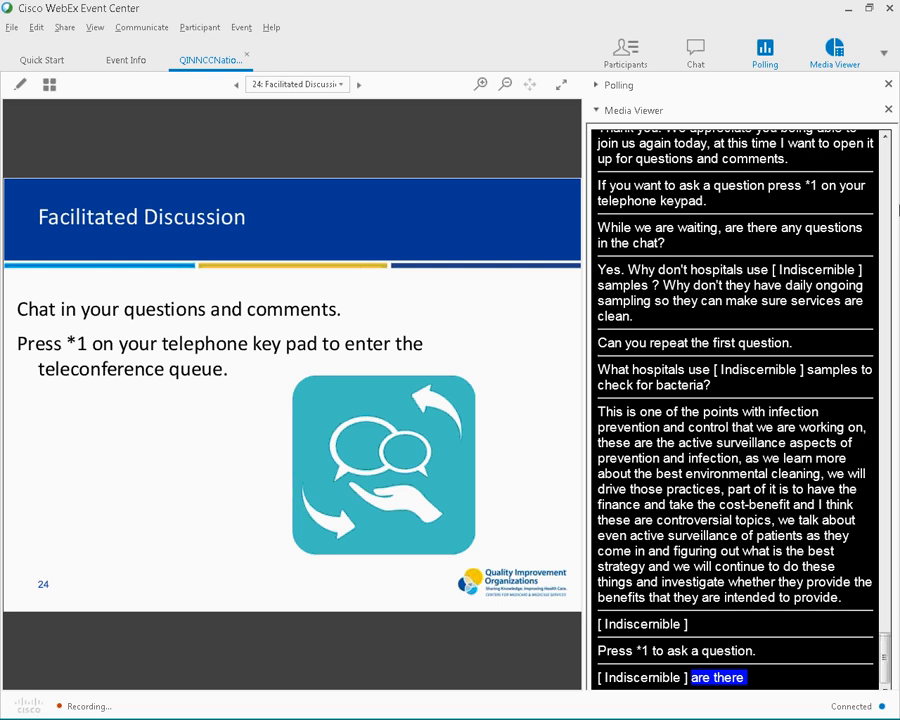
pyautogui.scroll(-3)
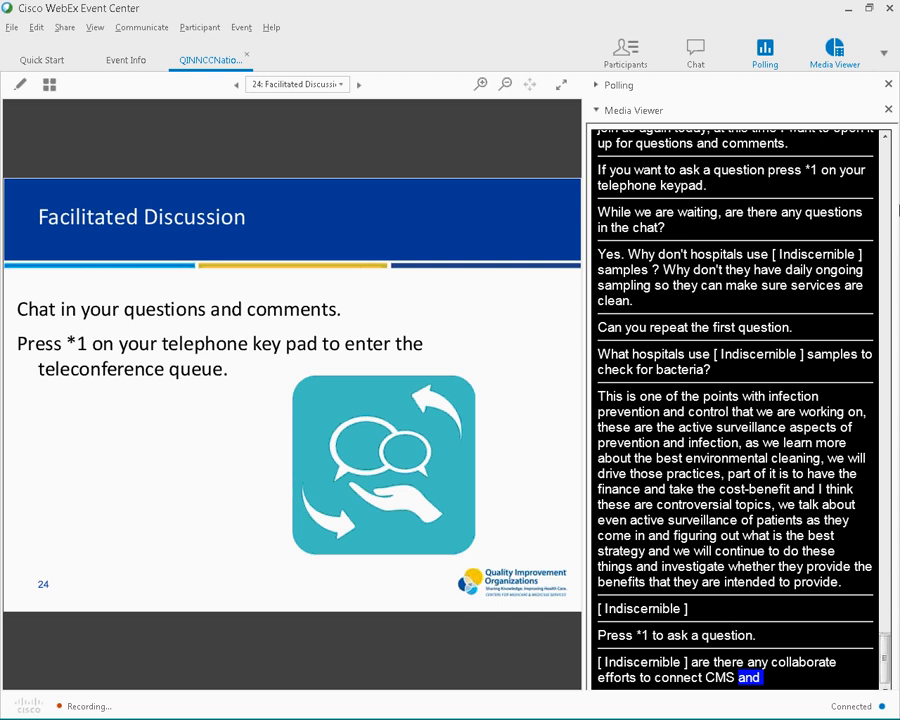
pyautogui.scroll(-3)
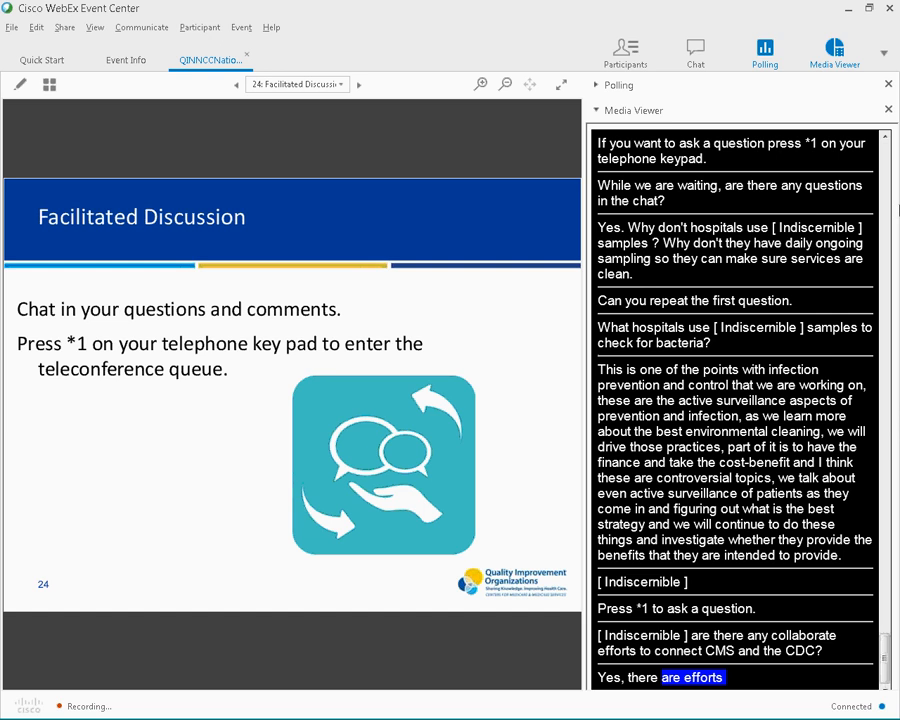
pyautogui.scroll(-3)
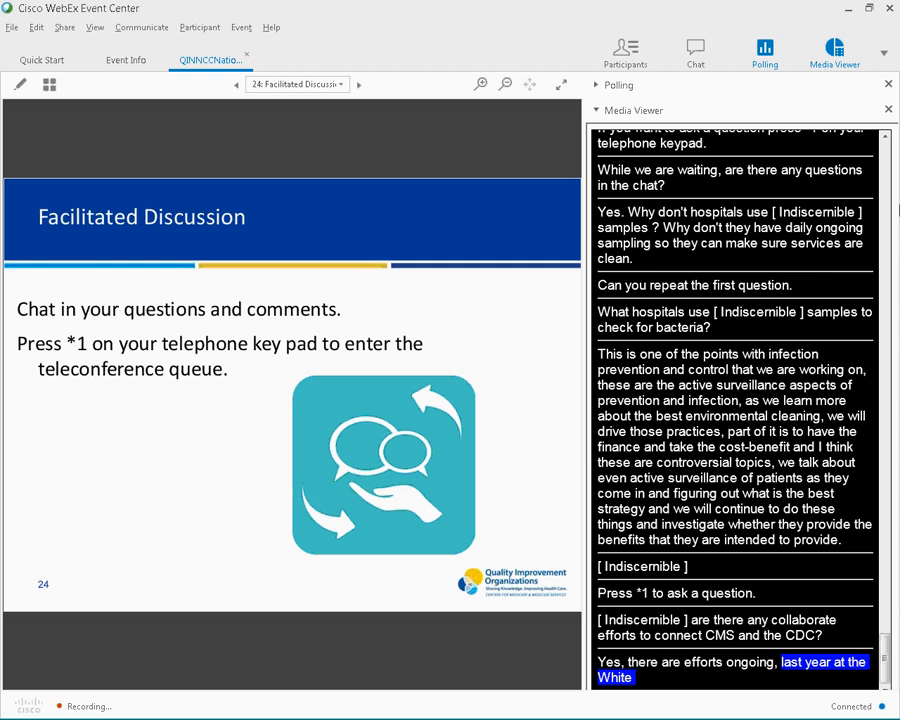
pyautogui.scroll(-3)
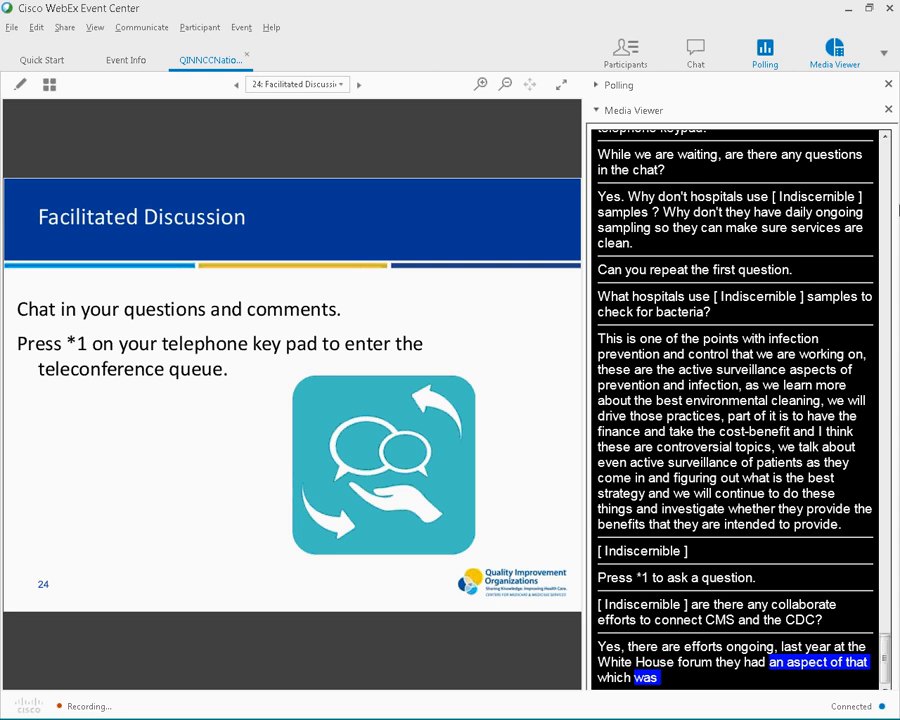
pyautogui.scroll(-3)
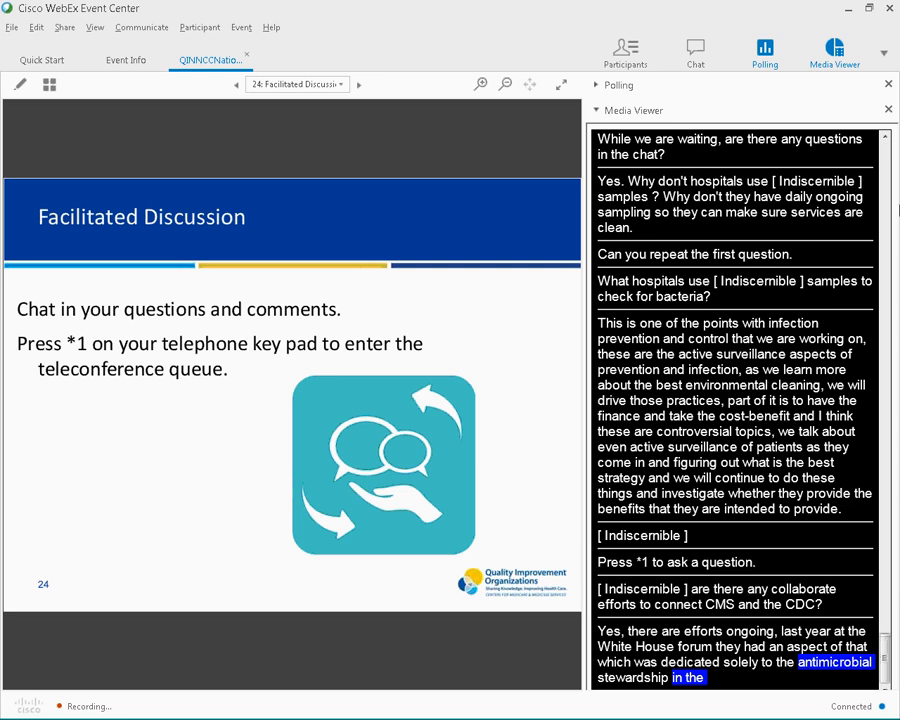
pyautogui.scroll(-3)
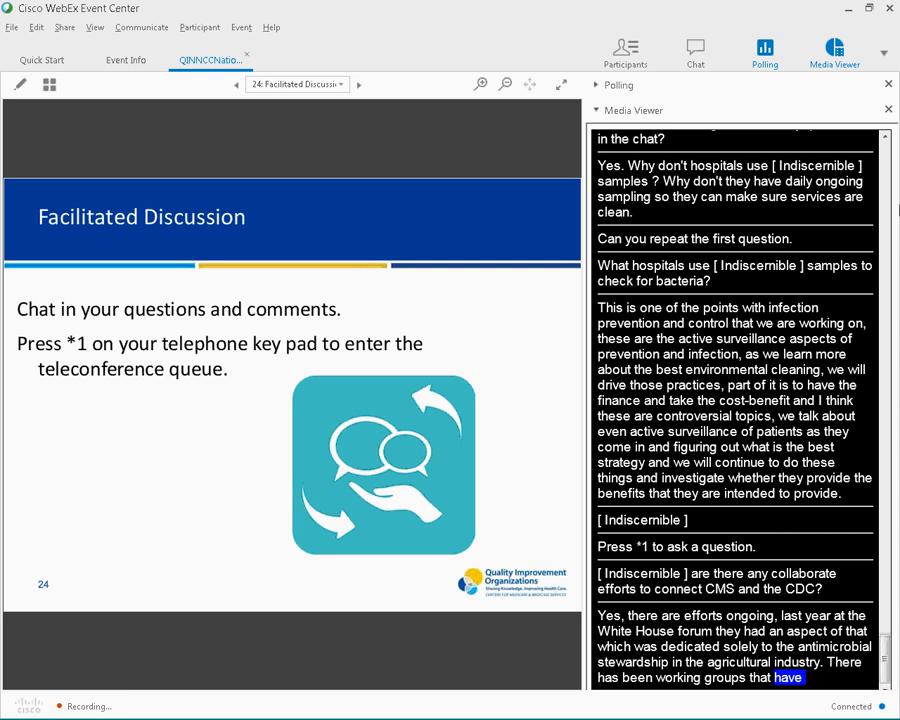
pyautogui.scroll(-3)
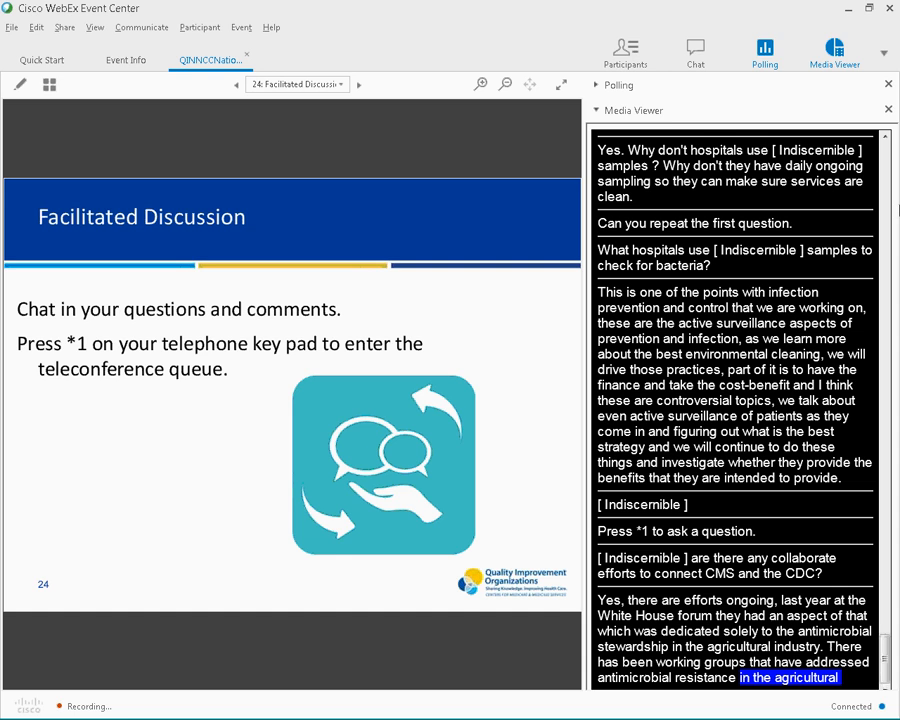
pyautogui.scroll(-3)
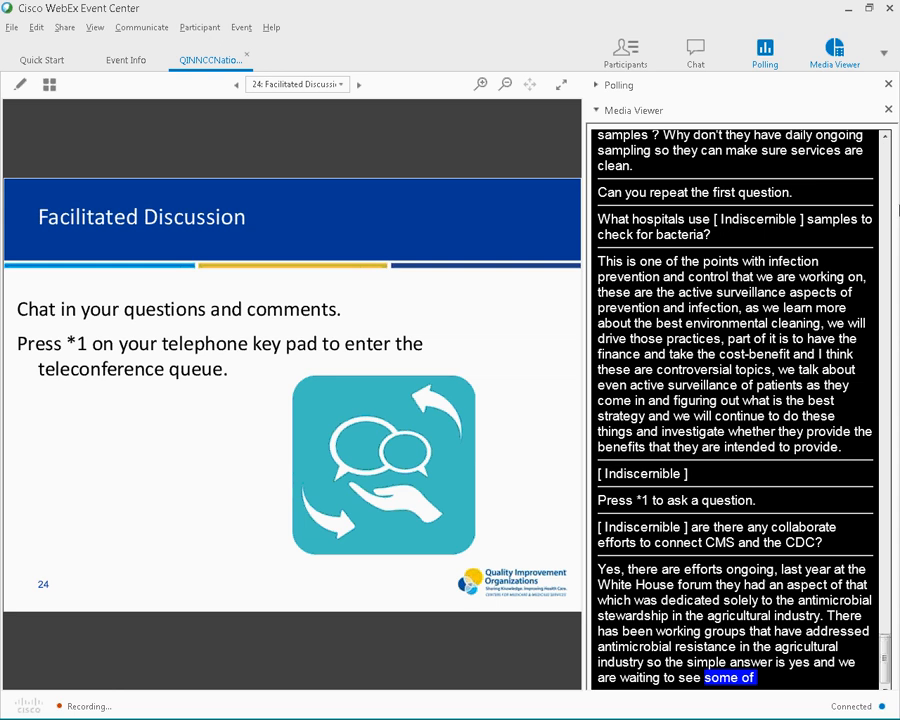
pyautogui.scroll(-3)
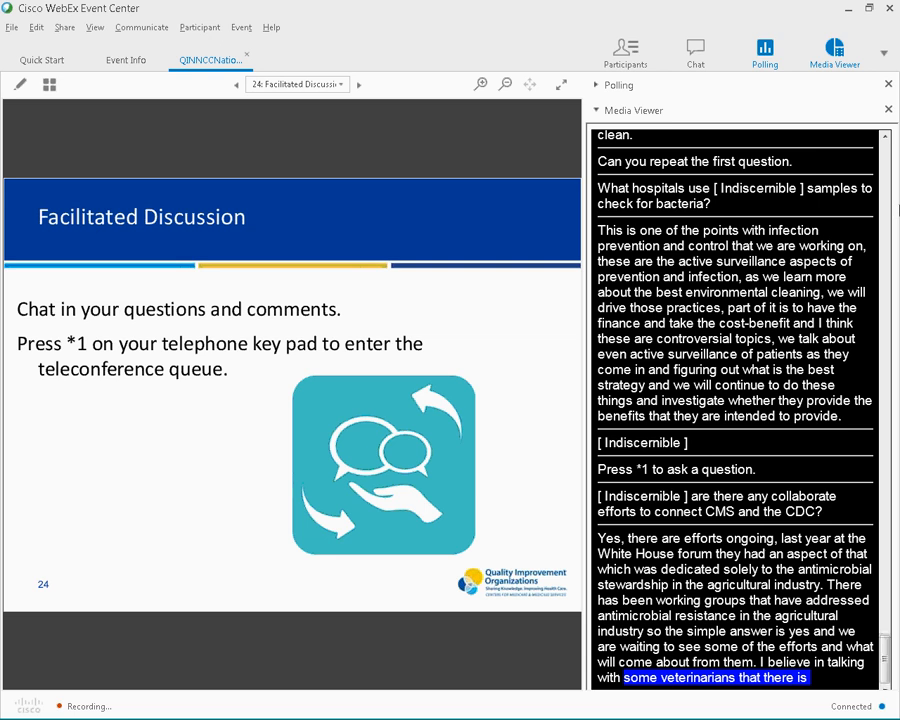
pyautogui.scroll(-3)
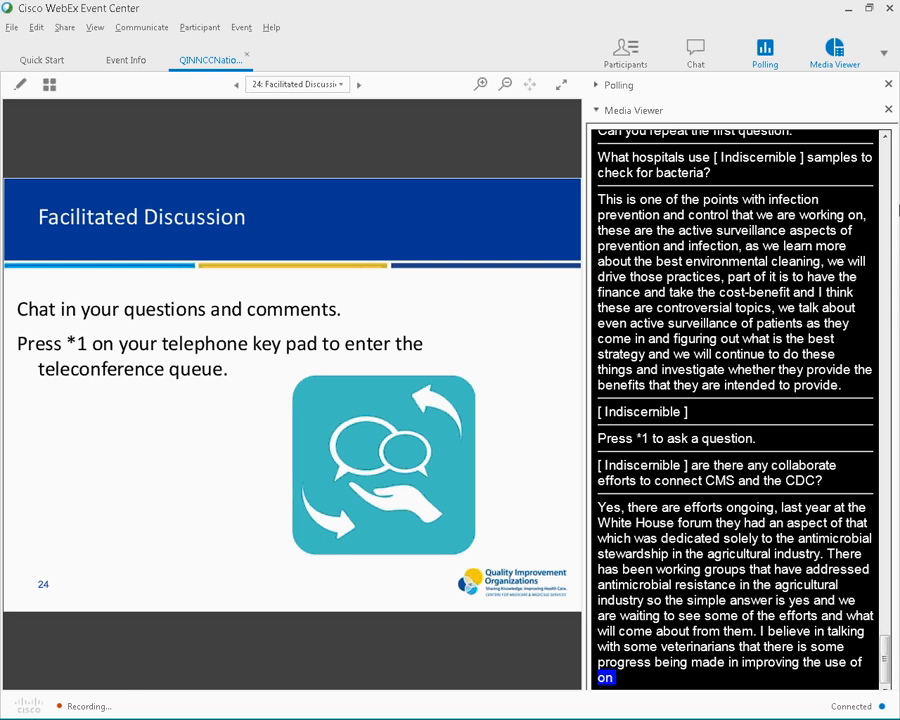
pyautogui.scroll(-3)
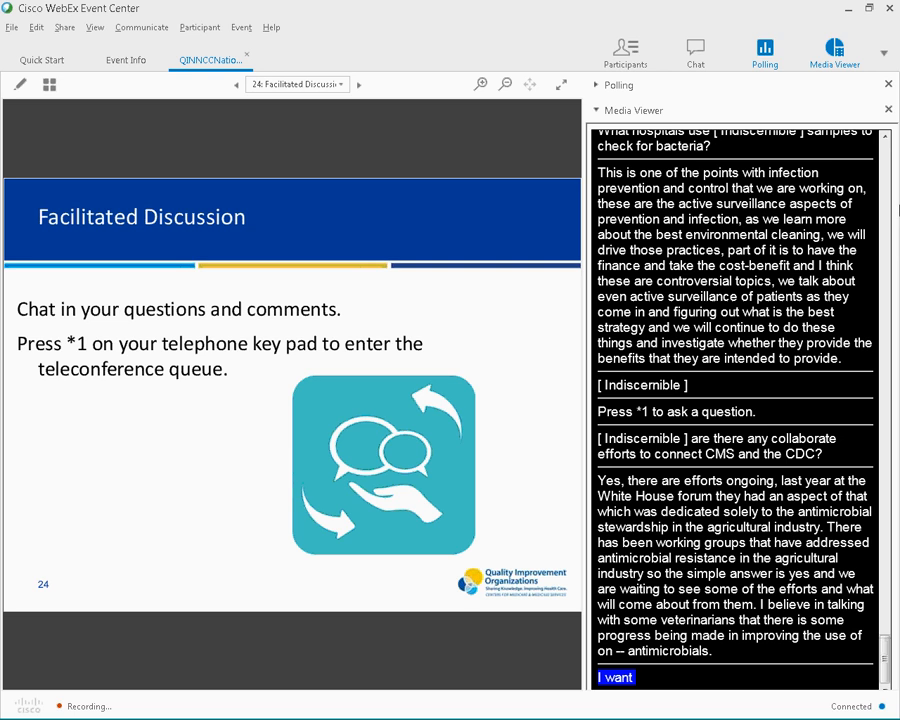
pyautogui.scroll(-3)
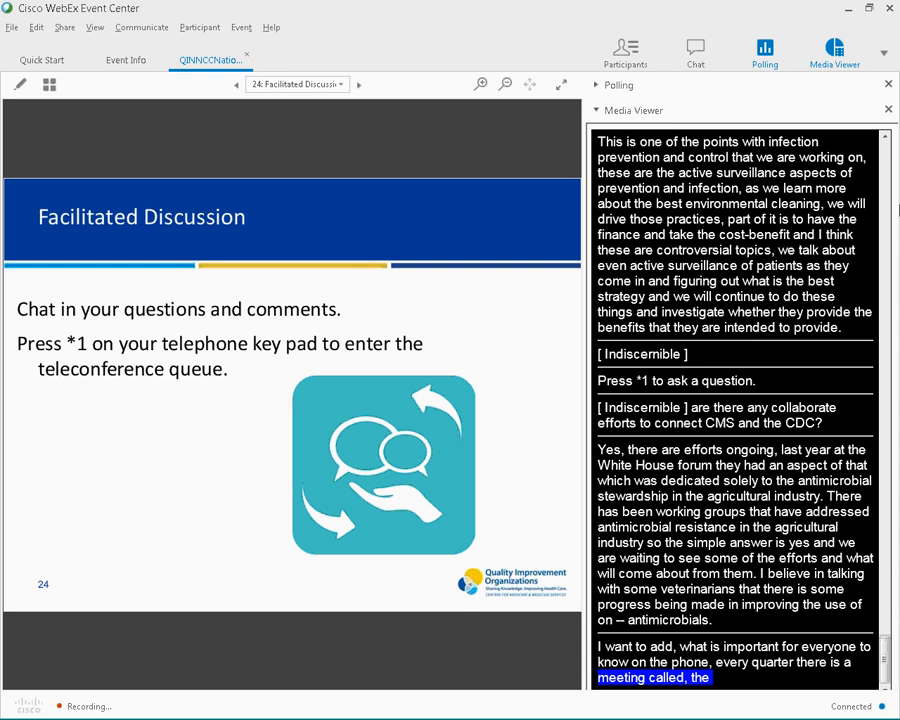
pyautogui.scroll(-3)
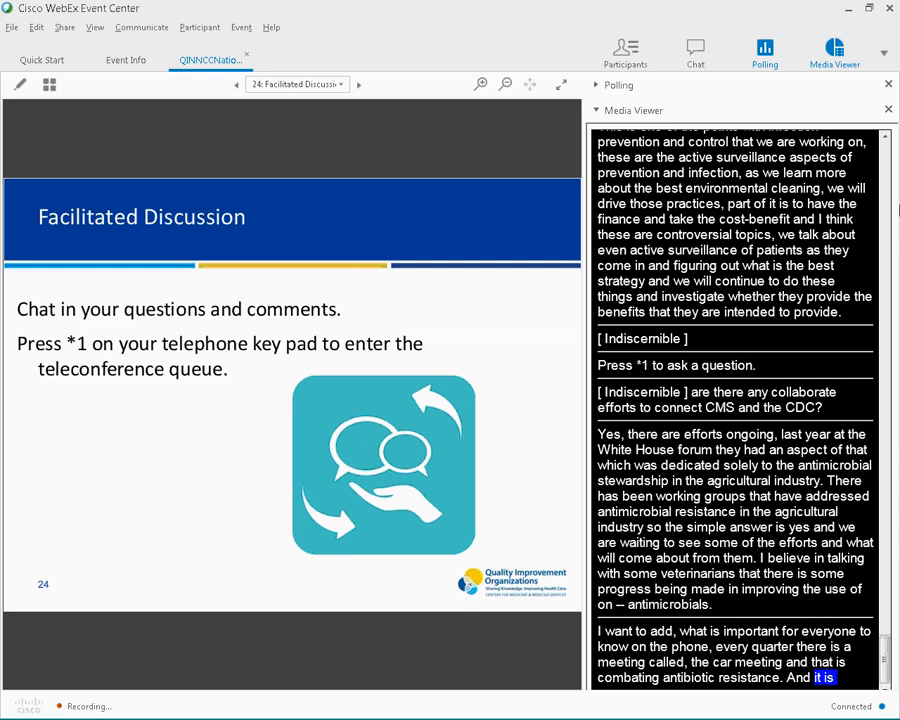
pyautogui.scroll(-3)
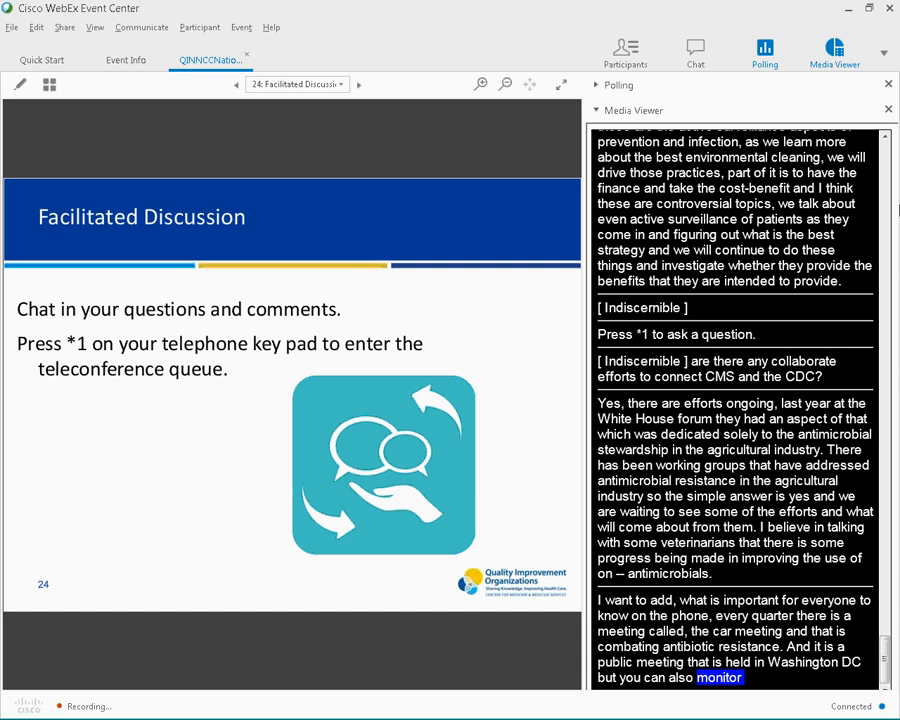
pyautogui.scroll(-3)
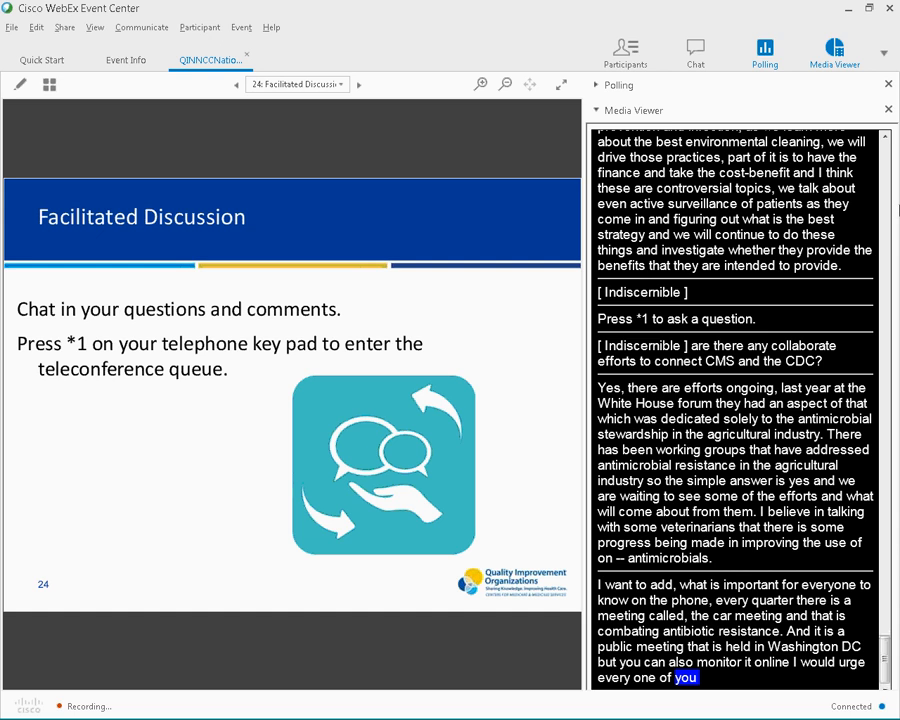
pyautogui.scroll(-3)
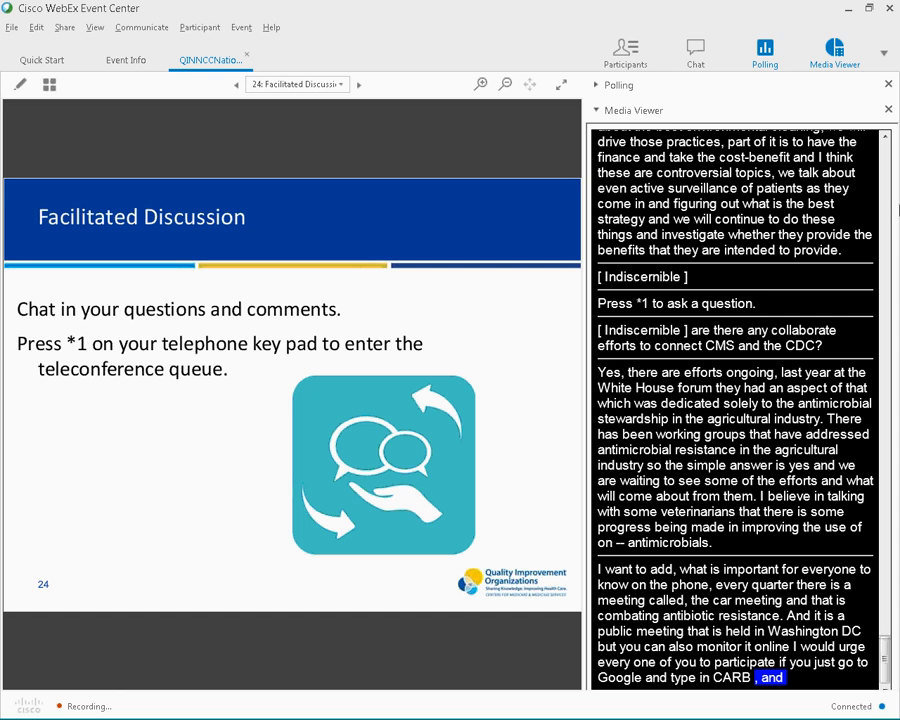
pyautogui.scroll(-3)
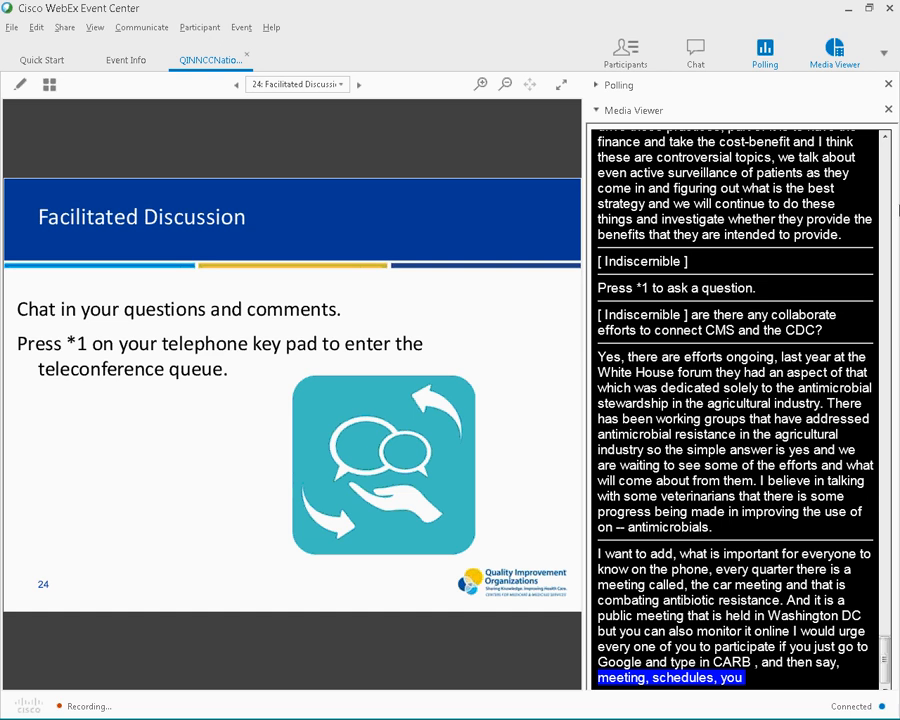
pyautogui.scroll(-3)
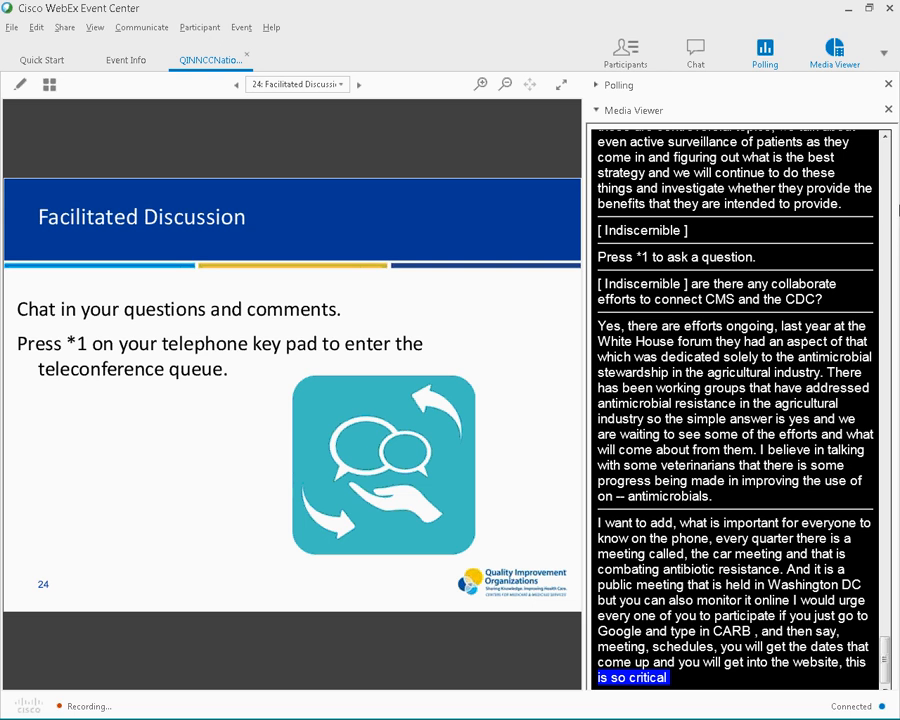
pyautogui.scroll(-3)
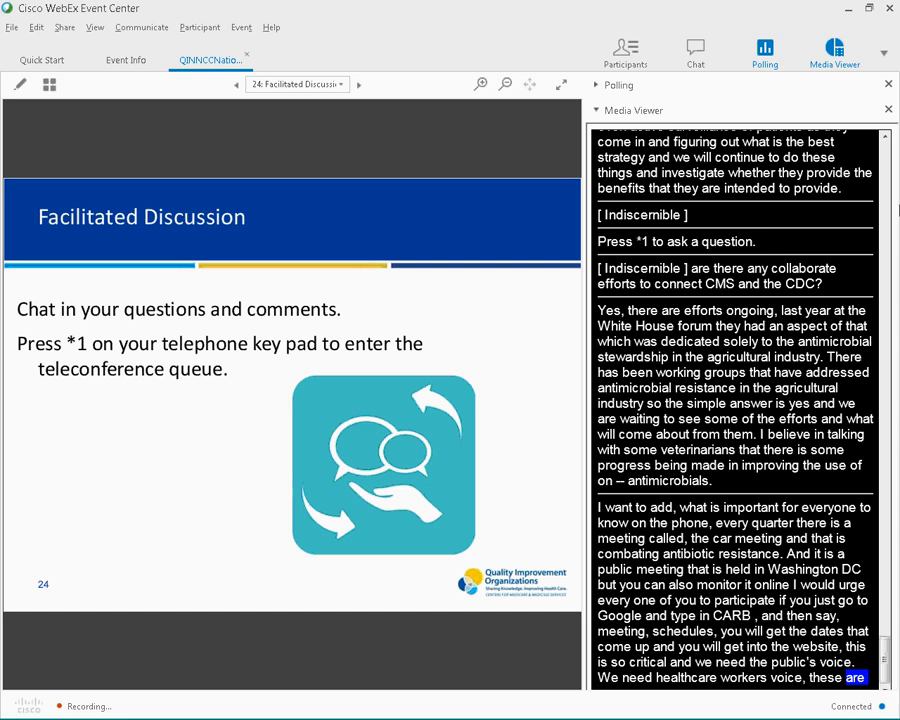
pyautogui.scroll(-3)
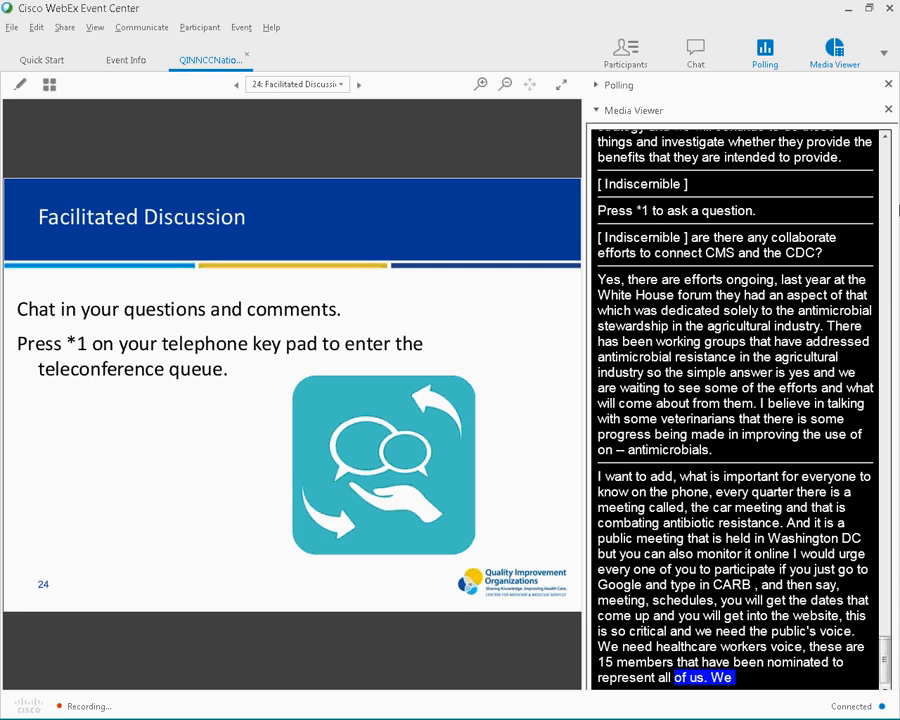
pyautogui.scroll(-3)
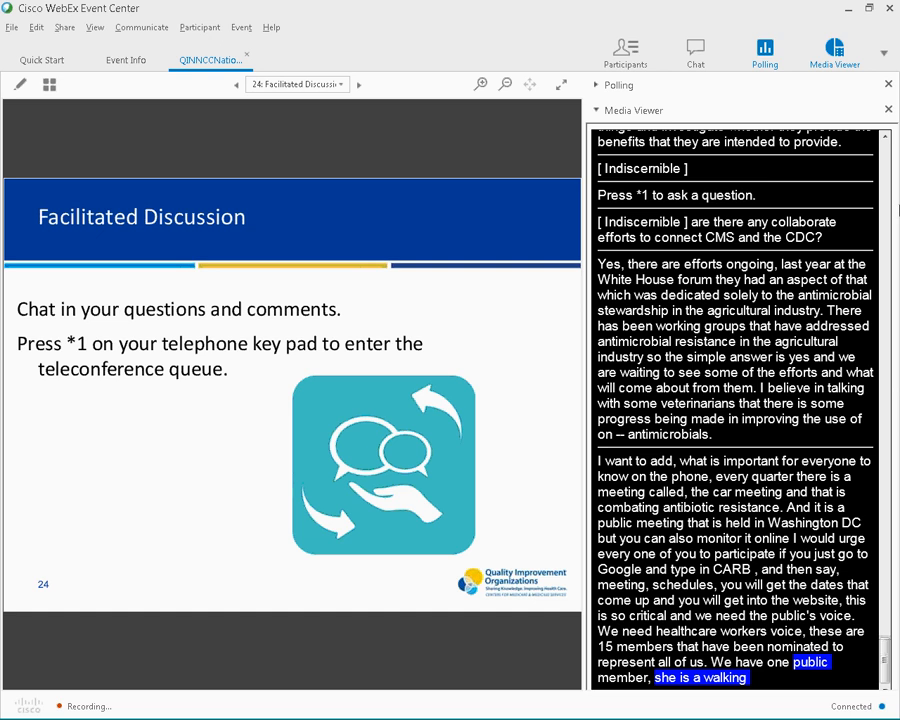
pyautogui.scroll(-3)
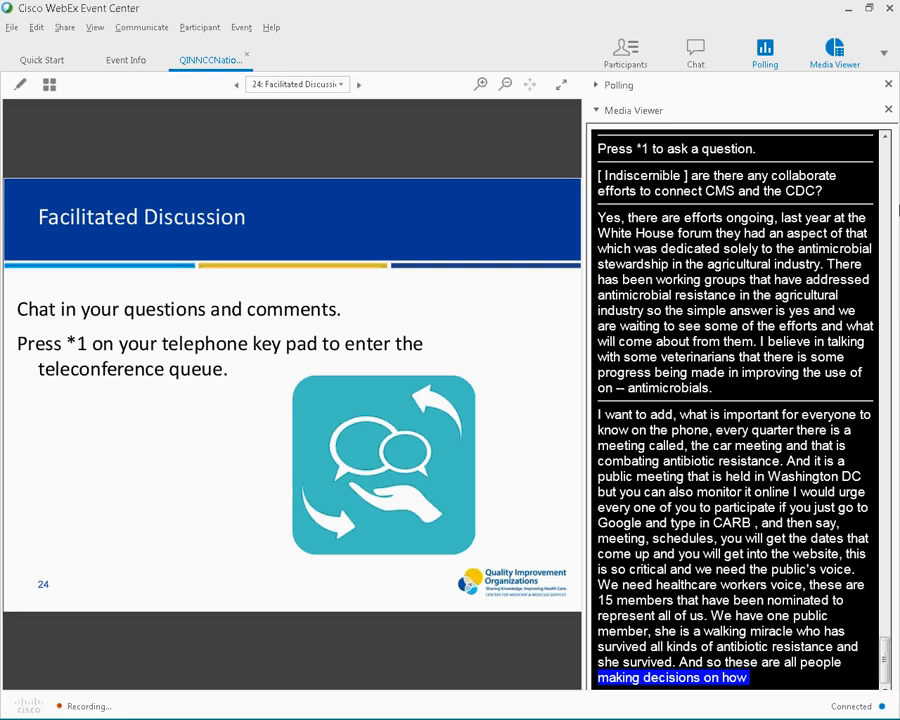
pyautogui.scroll(-3)
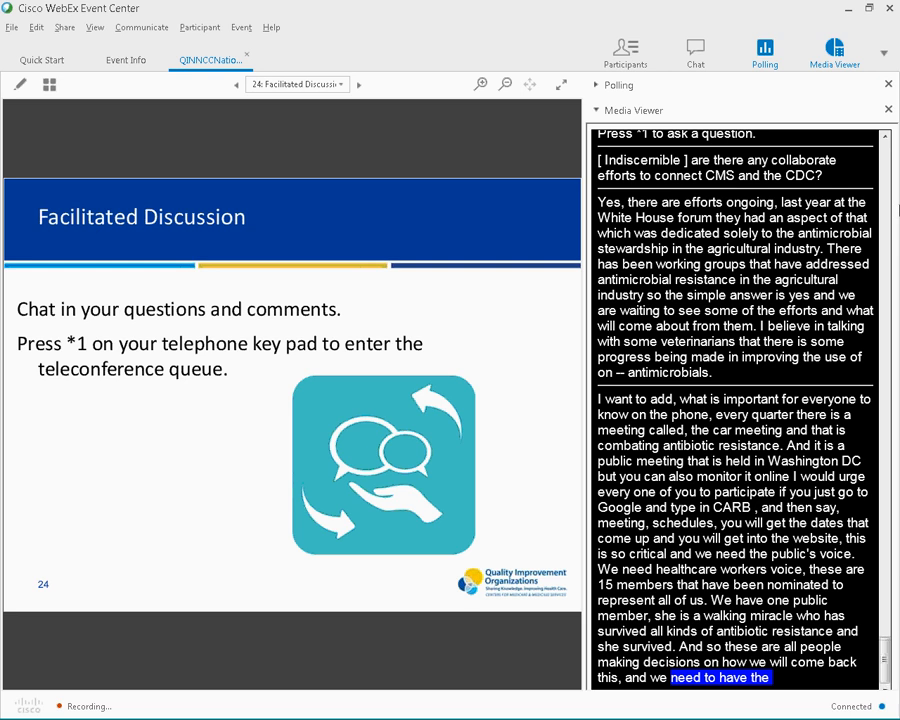
pyautogui.scroll(-3)
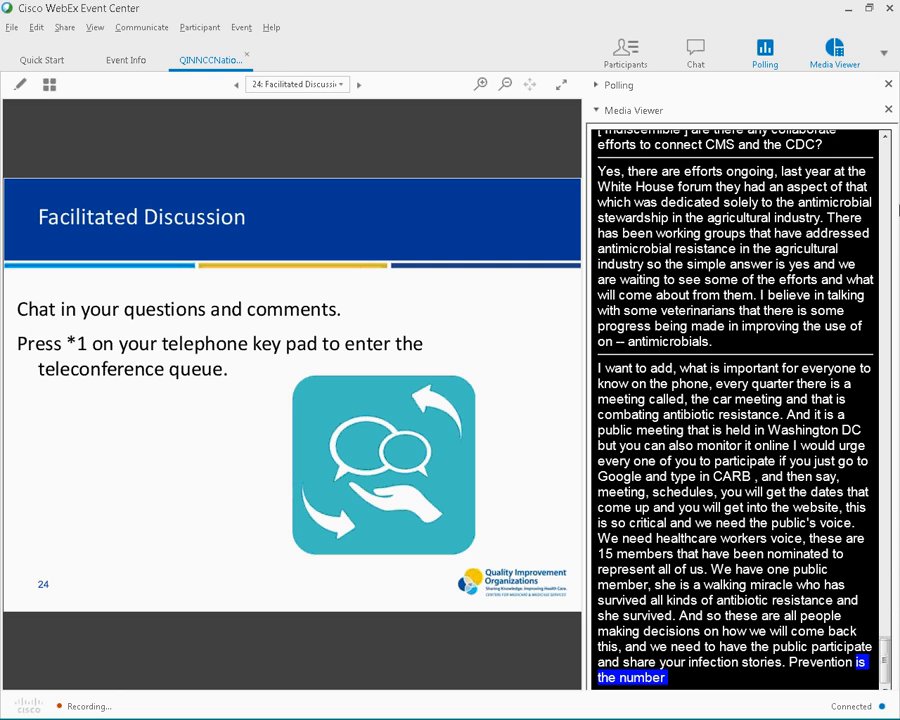
pyautogui.scroll(-3)
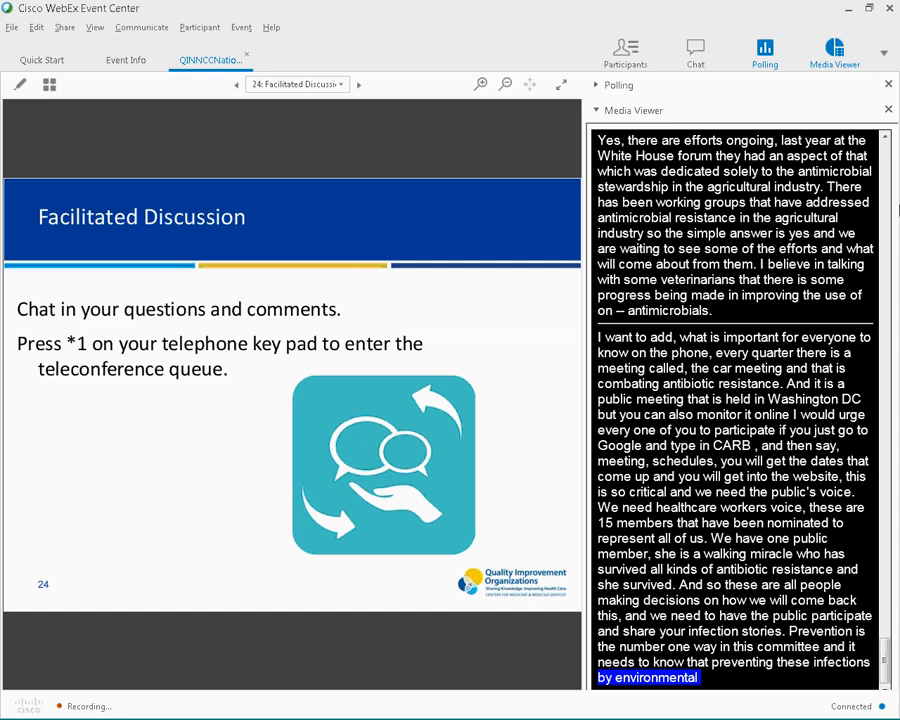
pyautogui.scroll(-3)
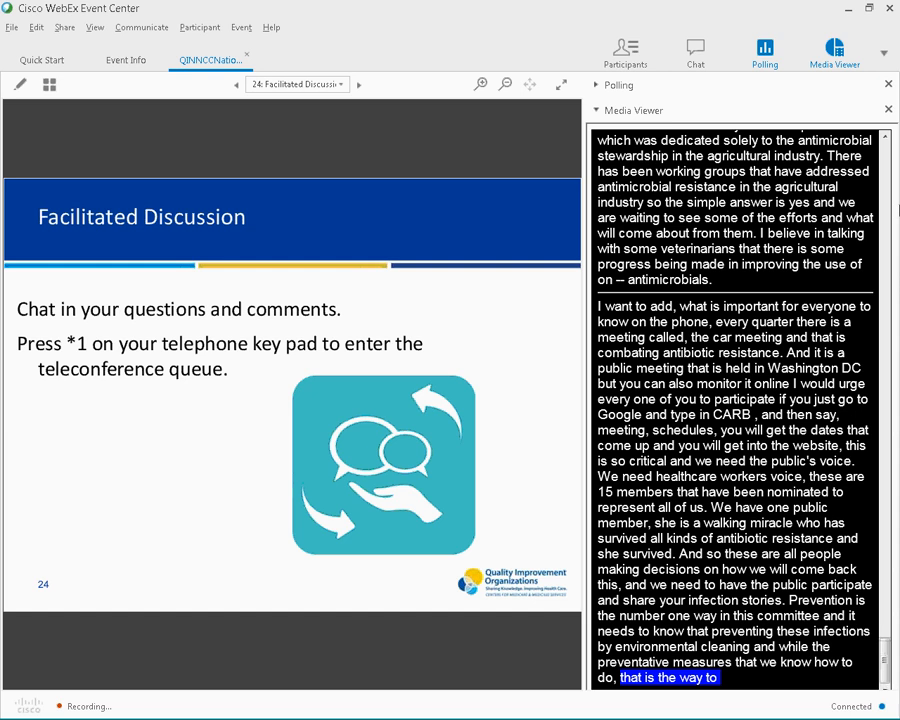
pyautogui.scroll(-3)
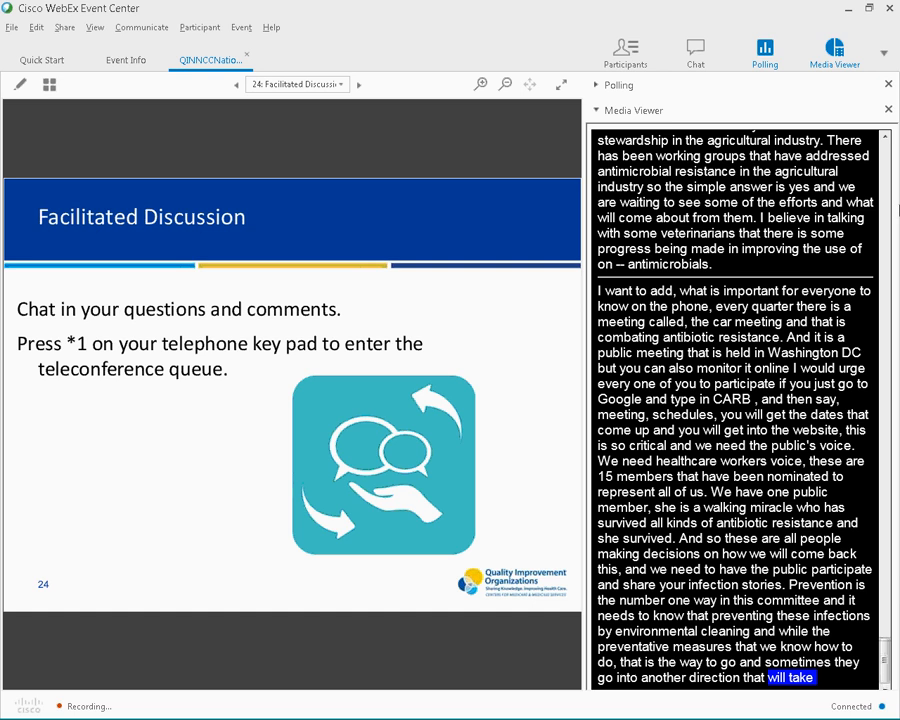
pyautogui.scroll(-3)
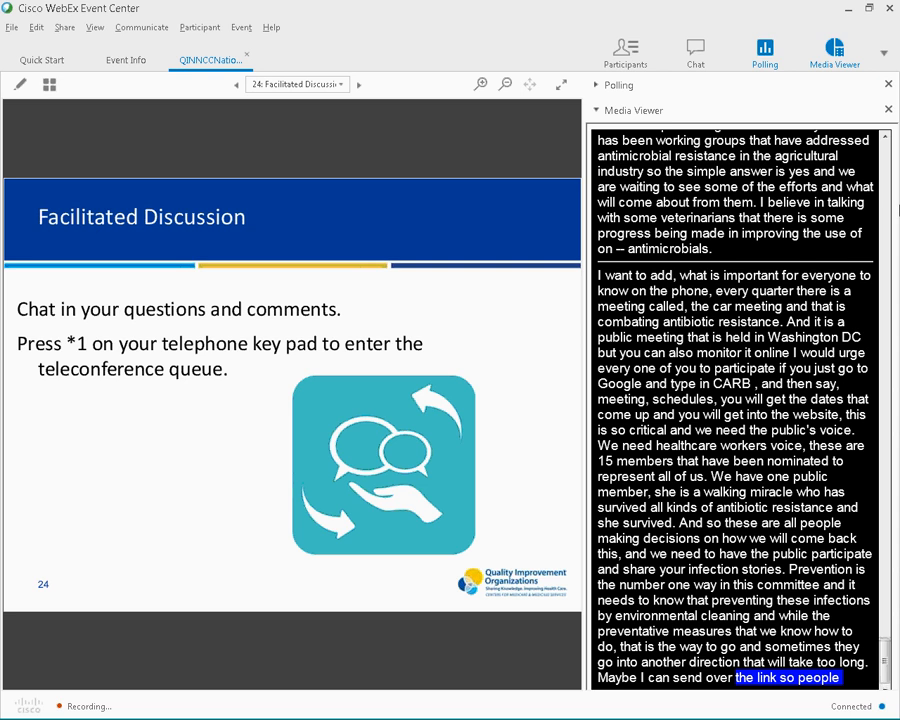
pyautogui.scroll(-3)
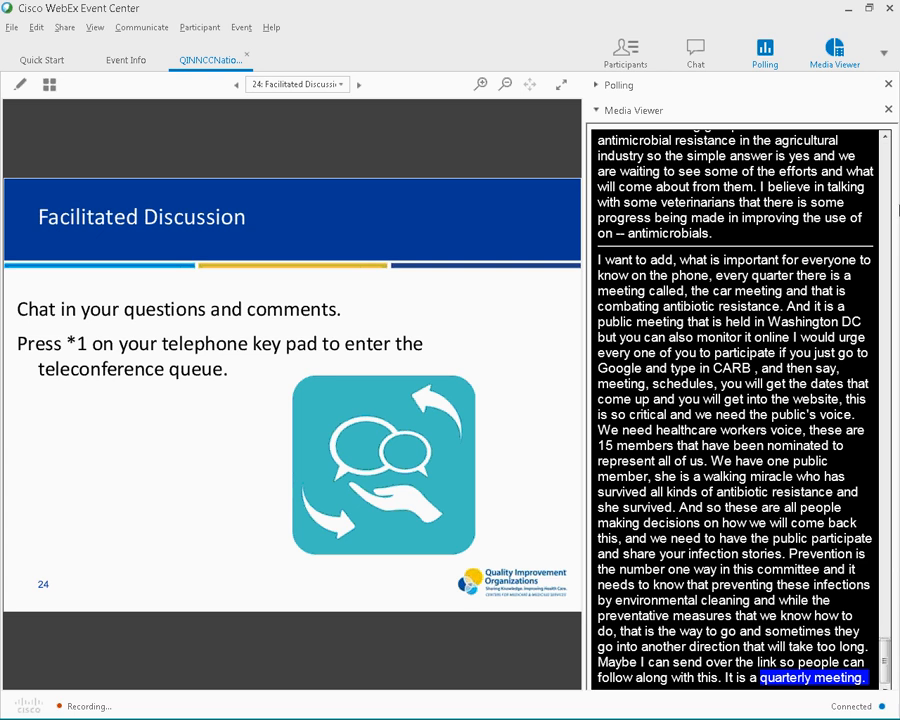
pyautogui.scroll(-3)
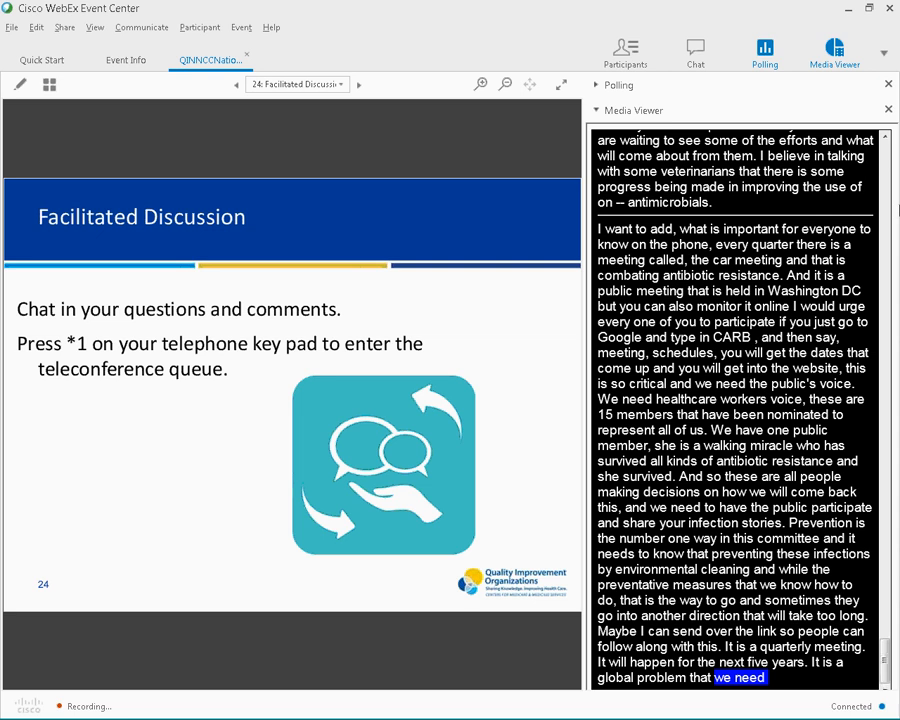
pyautogui.scroll(-3)
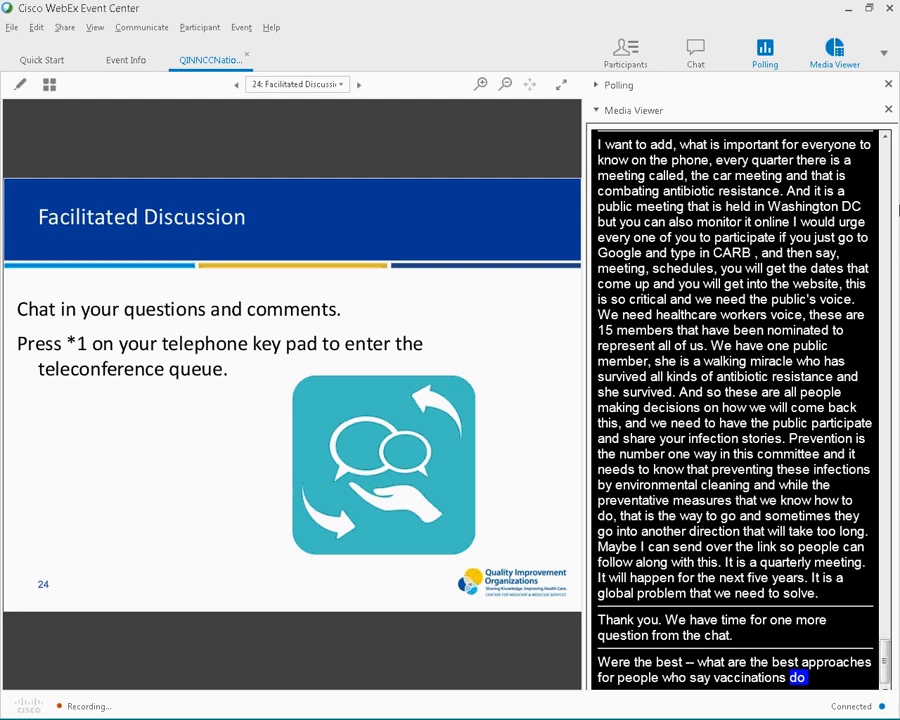
pyautogui.scroll(-3)
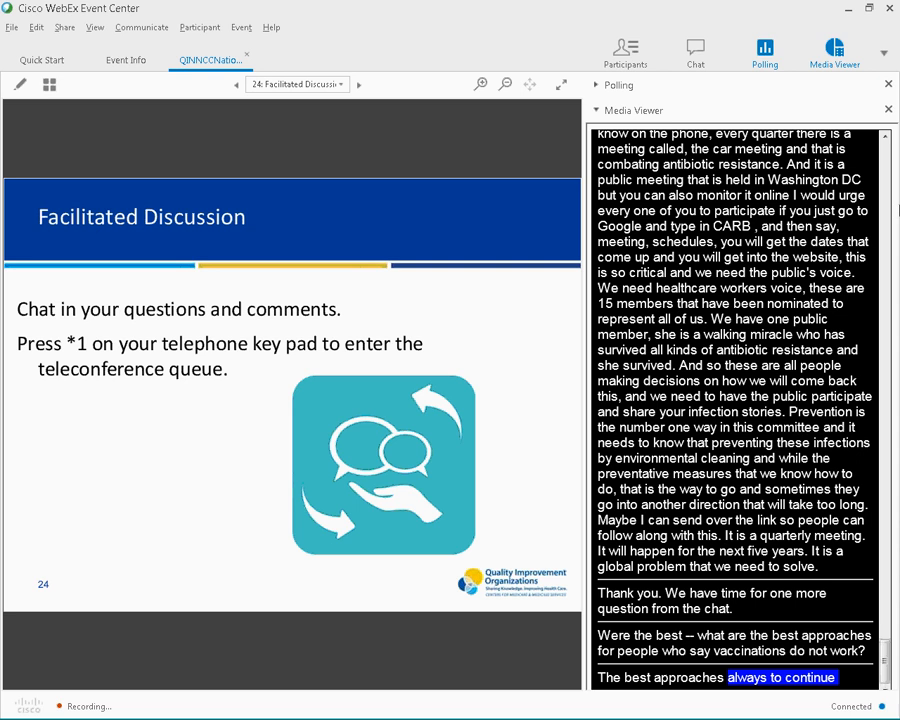
pyautogui.scroll(-3)
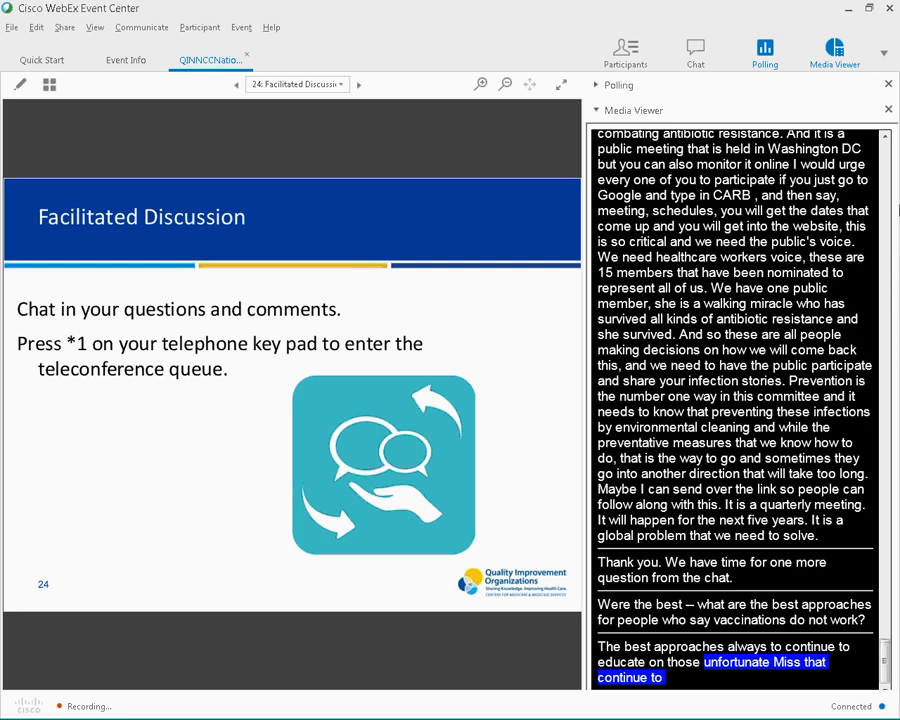
pyautogui.scroll(-3)
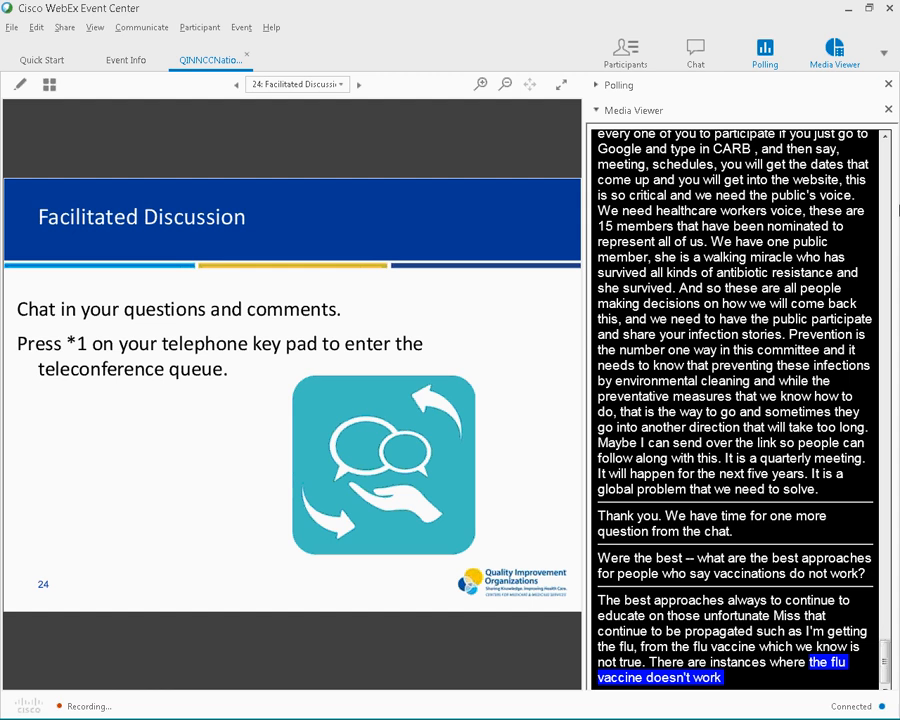
pyautogui.scroll(-3)
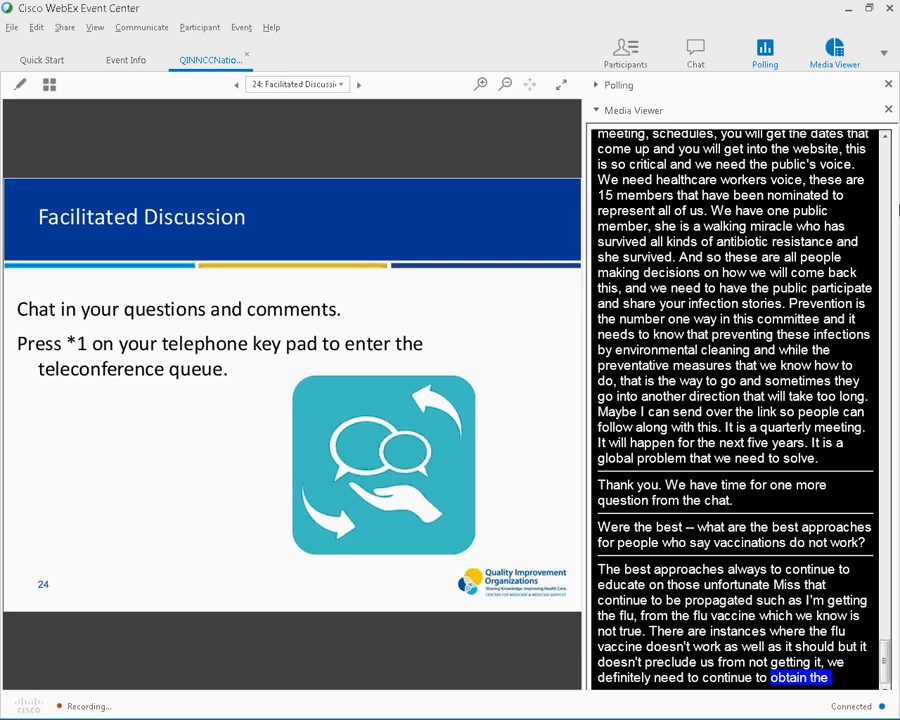
pyautogui.scroll(-3)
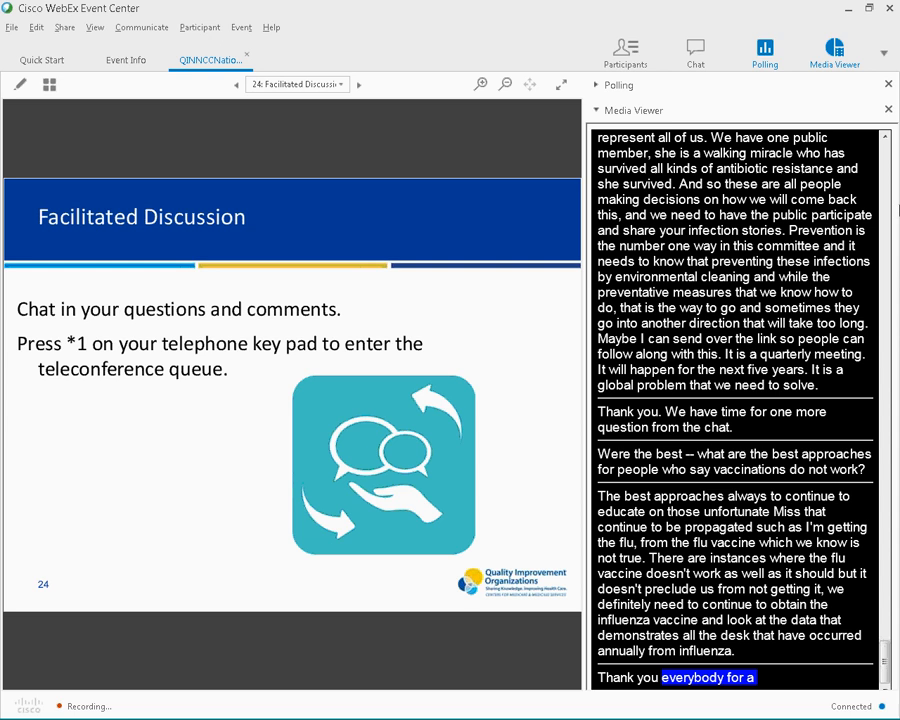
pyautogui.scroll(-3)
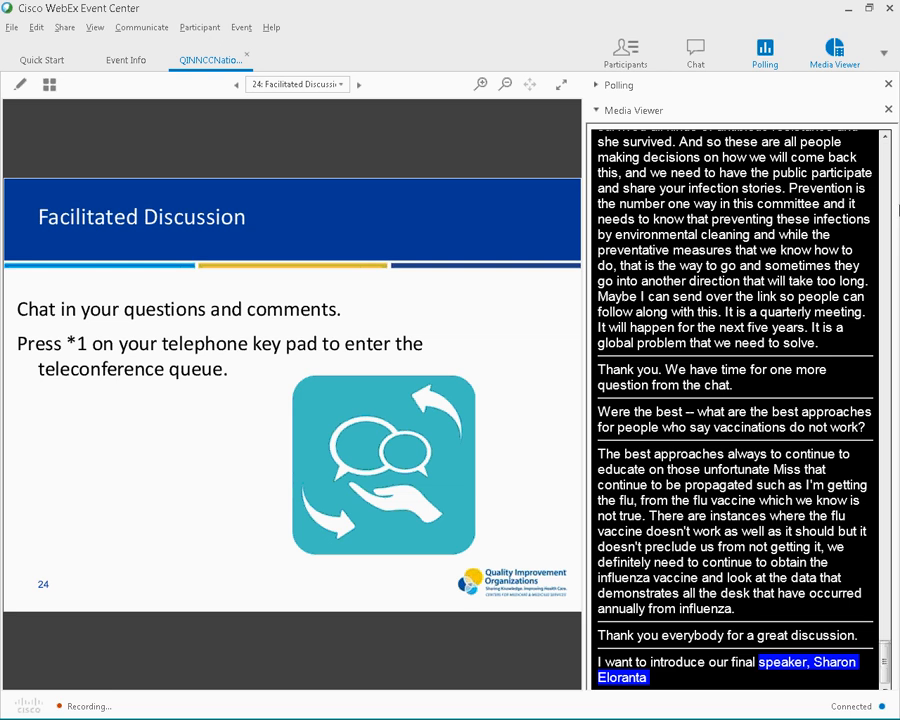
# Advance past the title and Sharon Eloranta's introduction to slide 27, Qualis Health and QIO Program
pyautogui.click(357, 84)
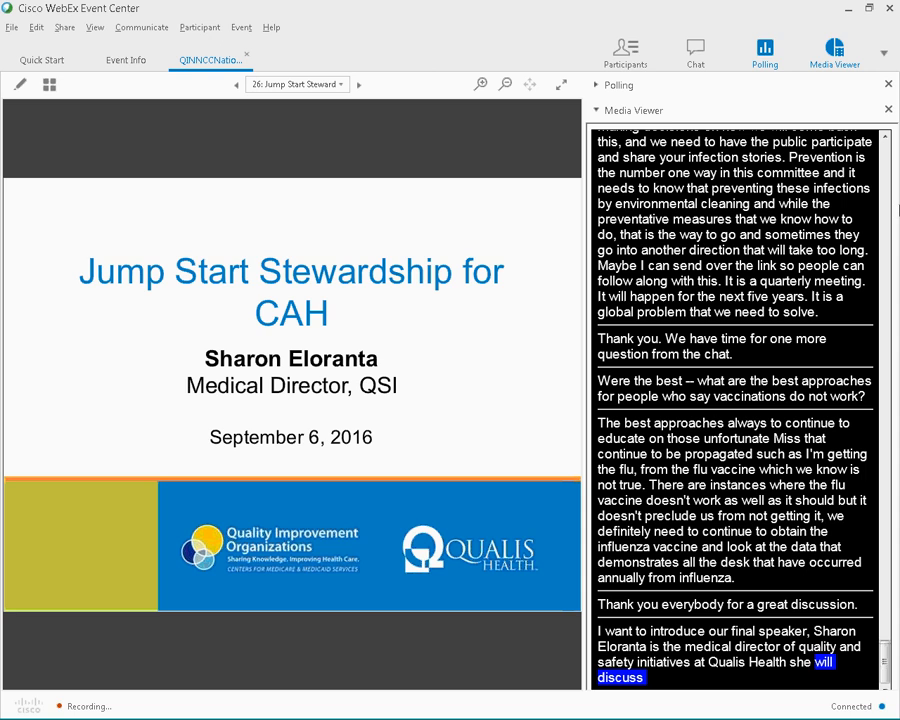
pyautogui.click(240, 84)
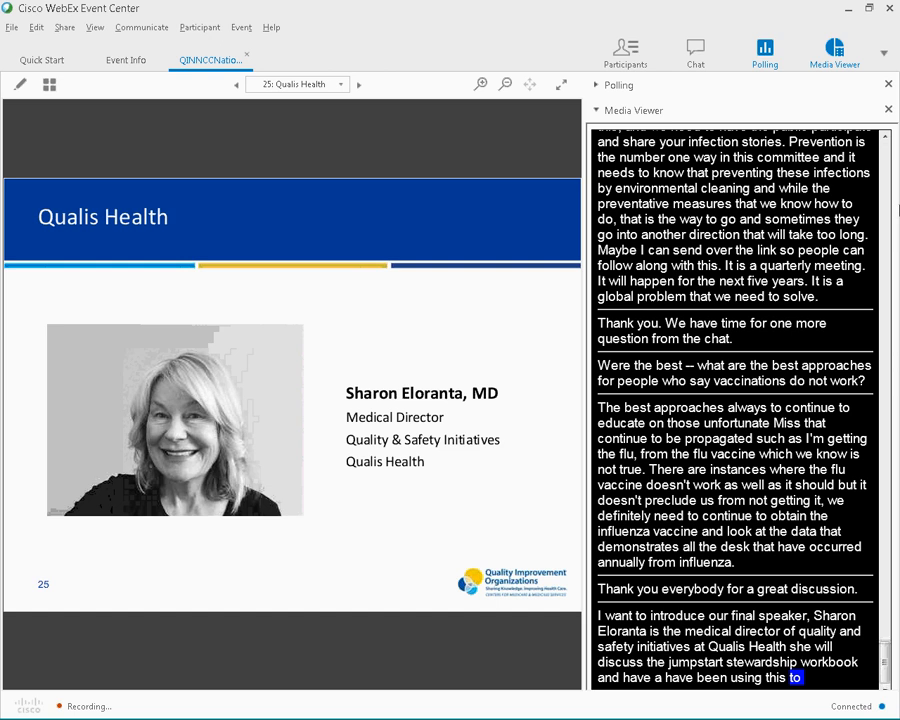
pyautogui.click(358, 84)
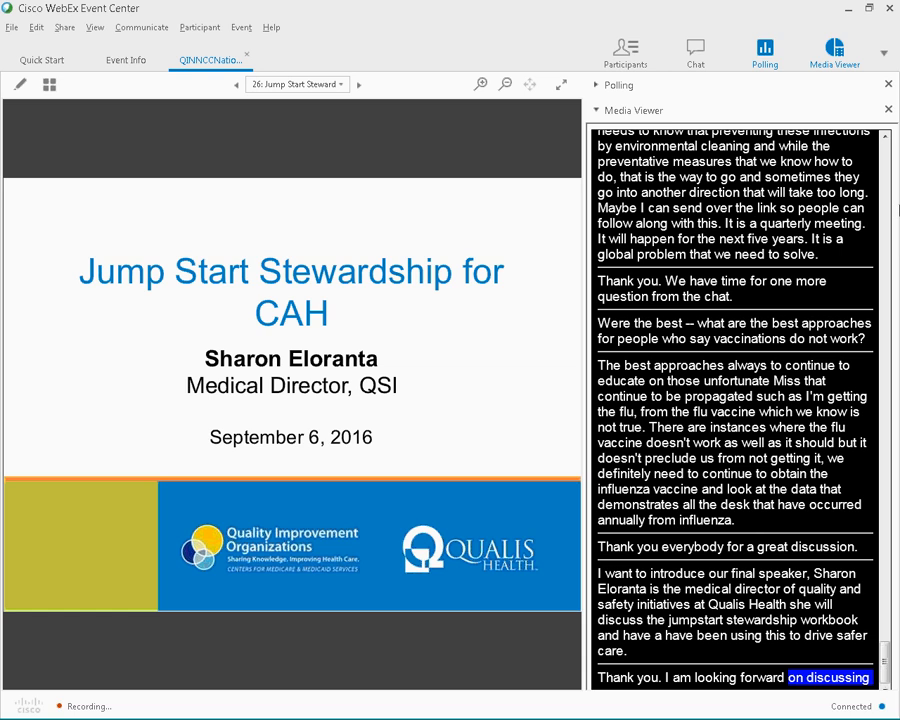
pyautogui.click(358, 84)
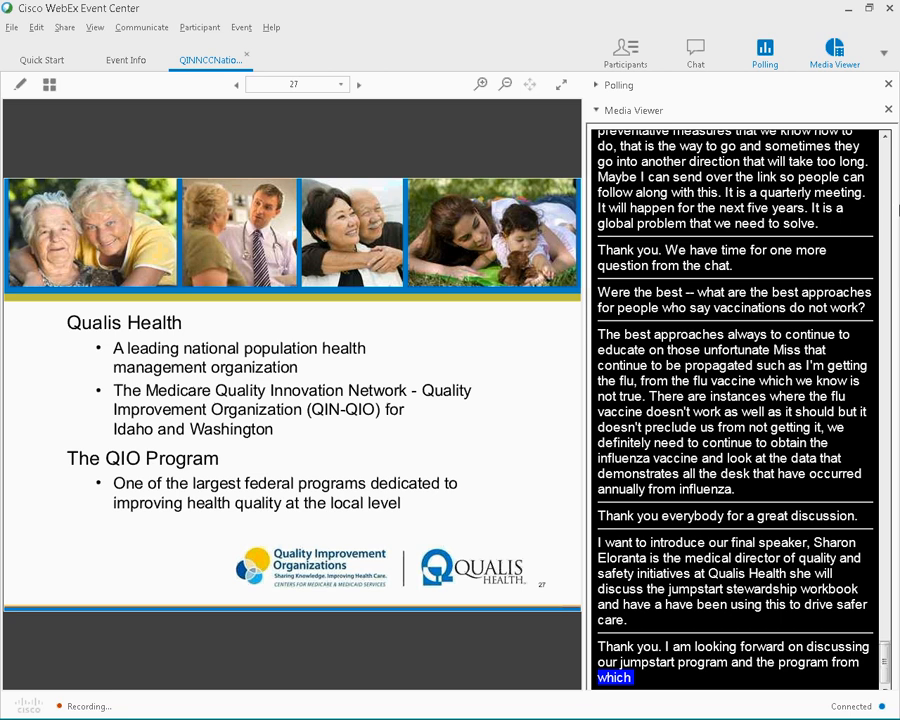
pyautogui.scroll(-3)
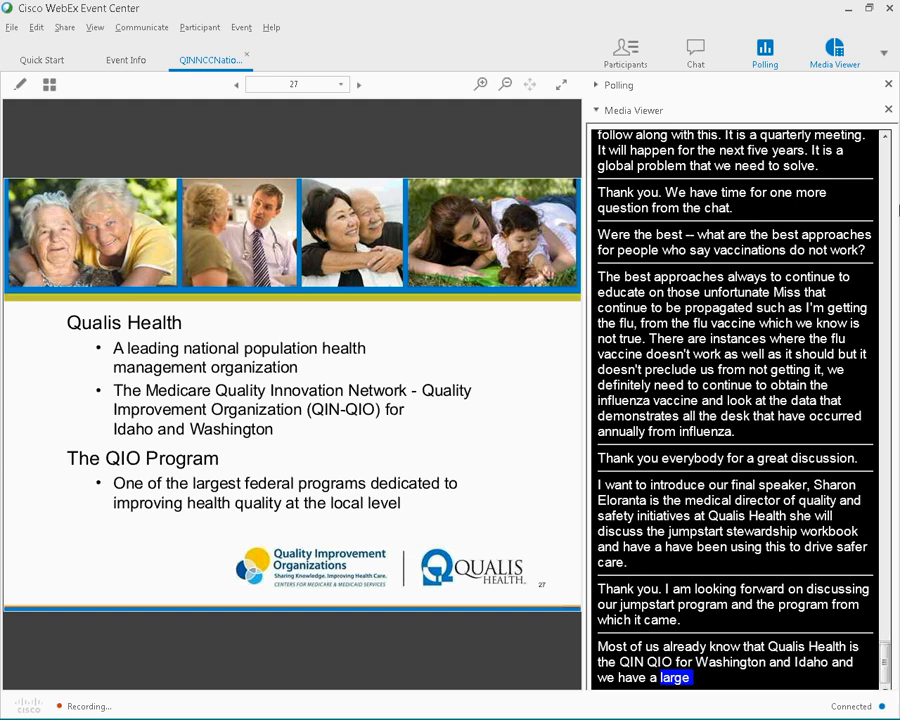
# Present slide 28, Objectives, listing the talk's three goals, while following the captions
pyautogui.click(357, 84)
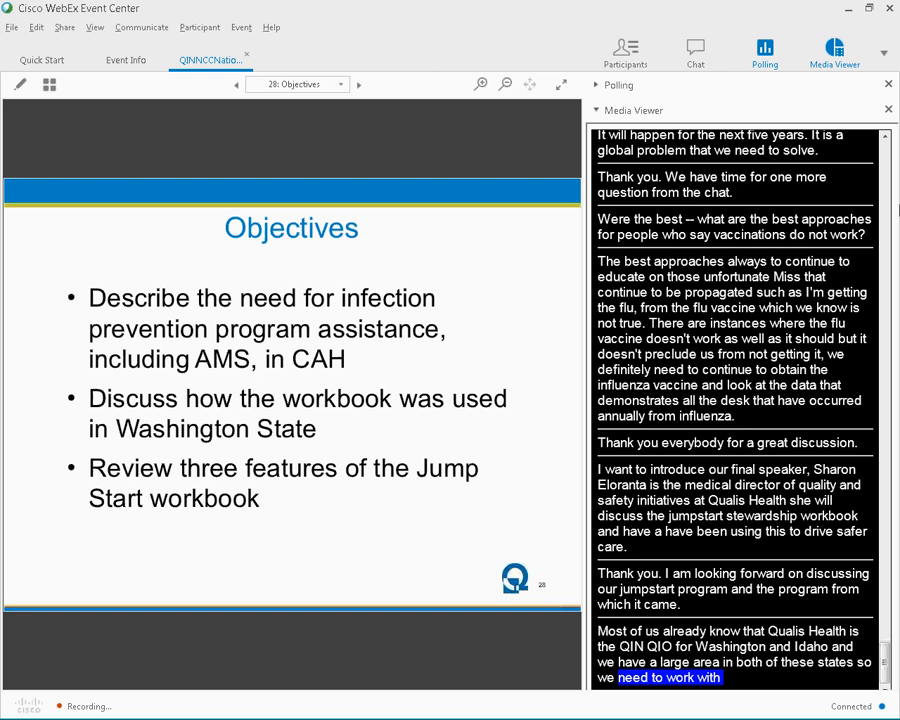
pyautogui.scroll(-3)
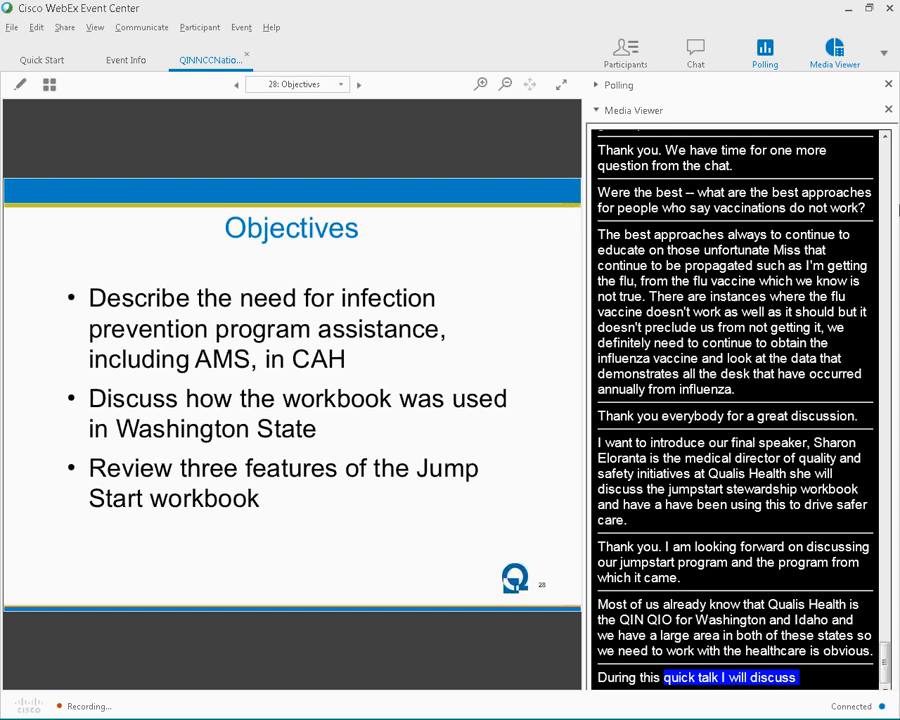
pyautogui.scroll(-3)
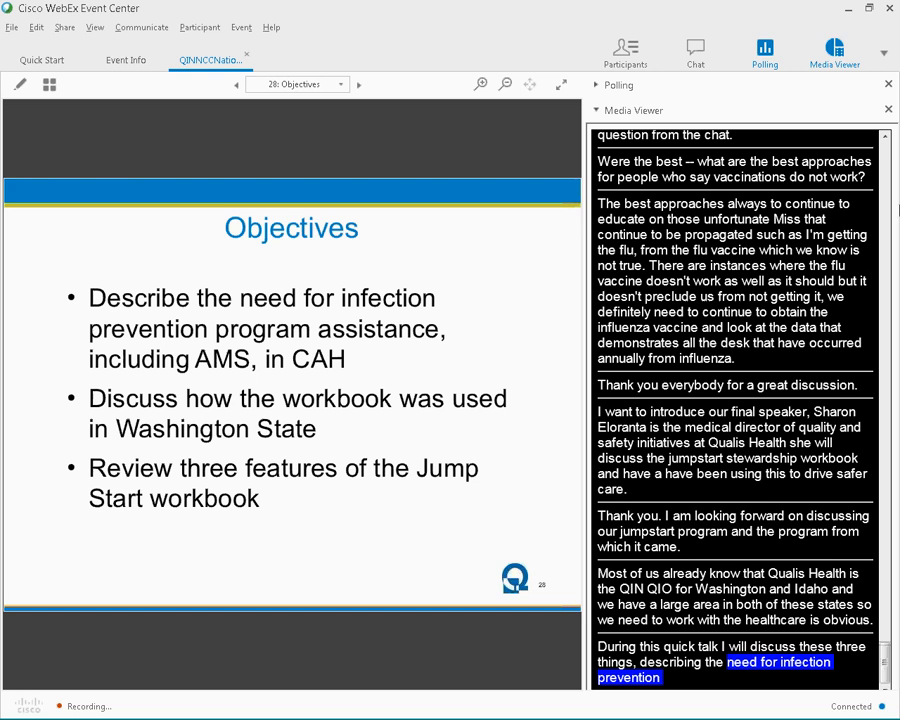
pyautogui.scroll(-3)
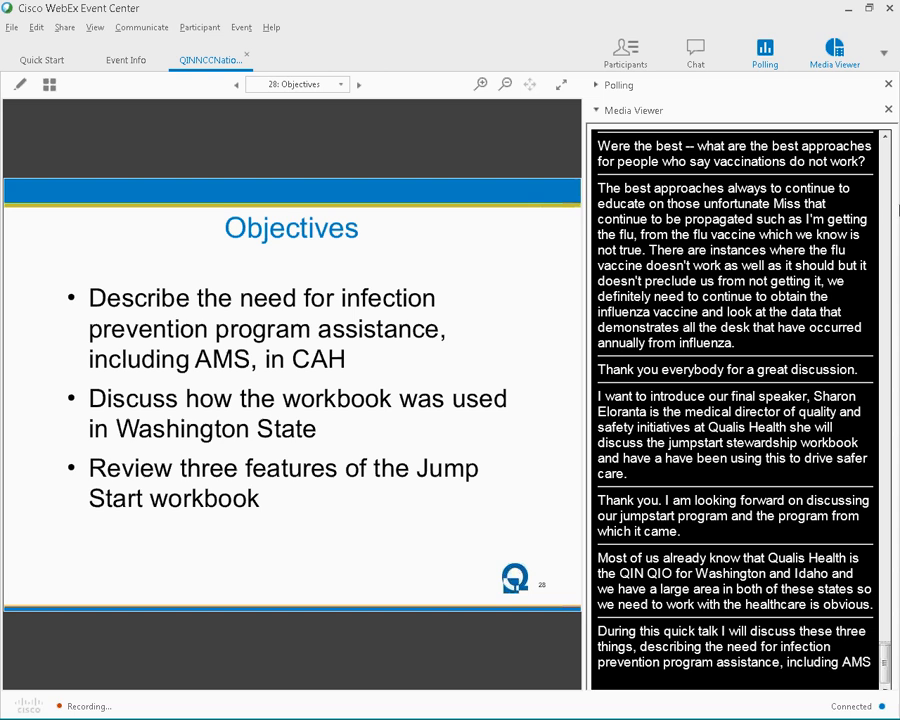
# Present slide 29, IP in CAH, and follow the captions on critical access hospitals
pyautogui.click(358, 84)
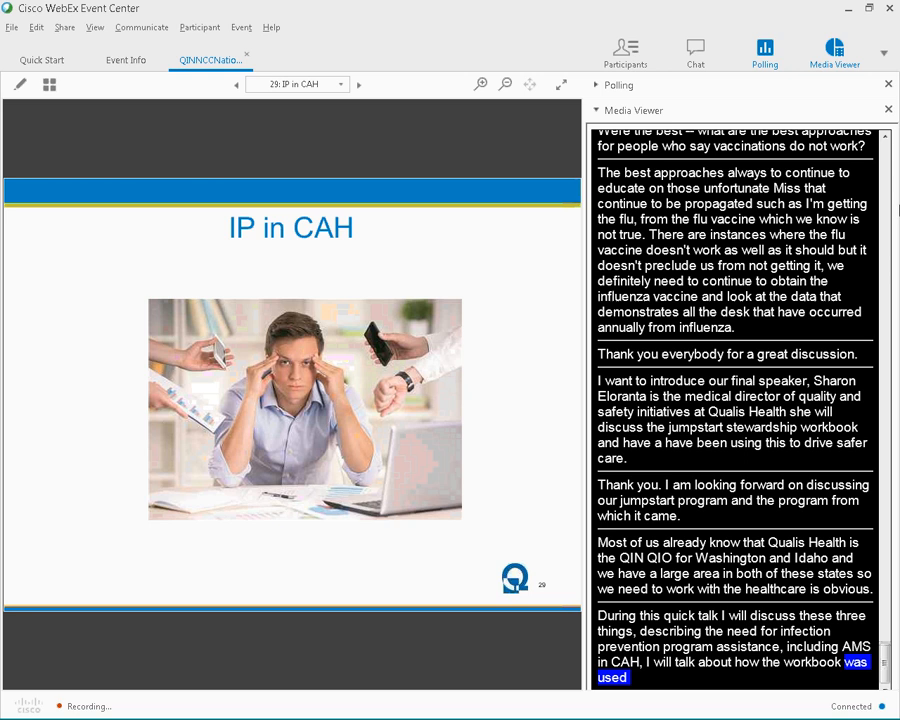
pyautogui.scroll(-3)
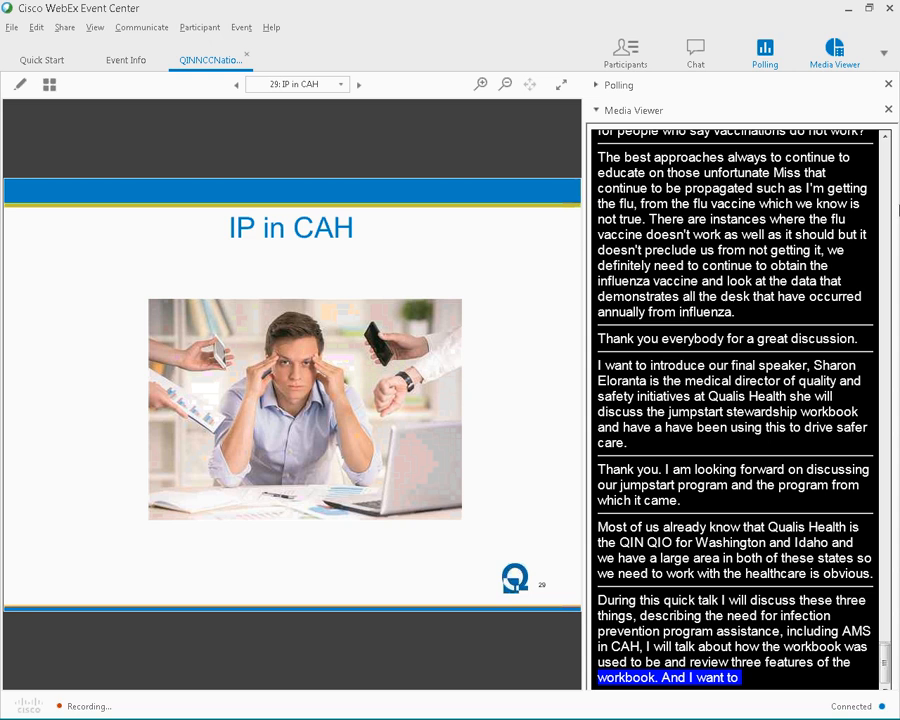
pyautogui.scroll(-3)
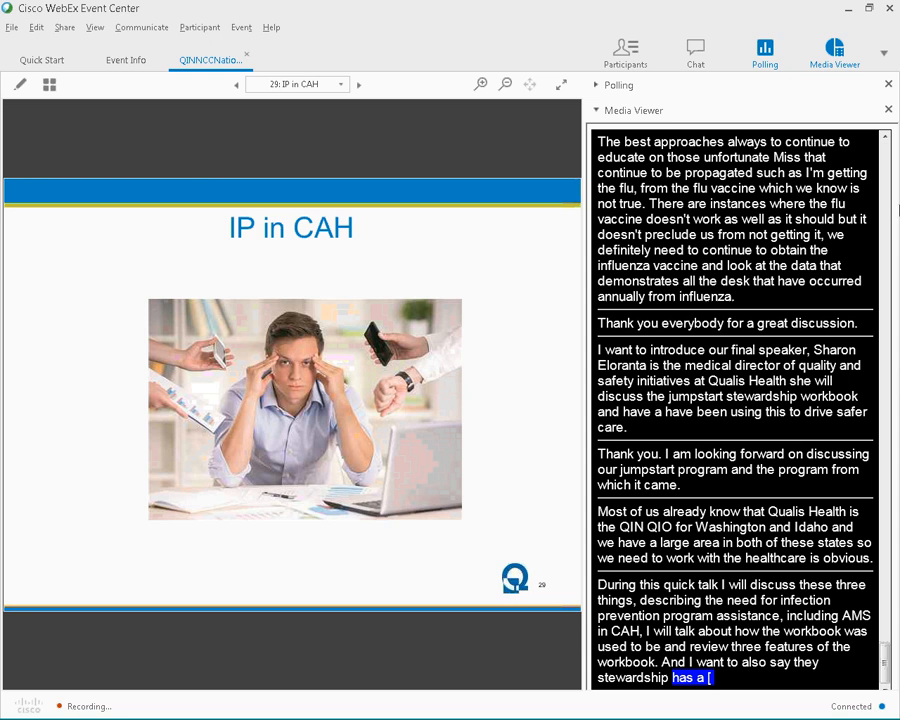
pyautogui.scroll(-3)
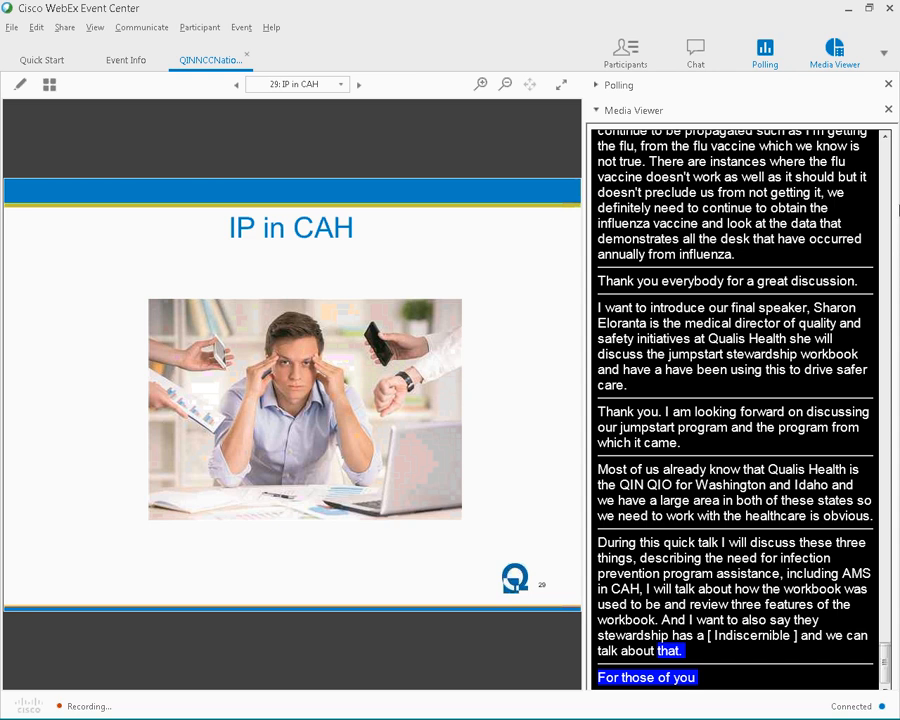
pyautogui.scroll(-3)
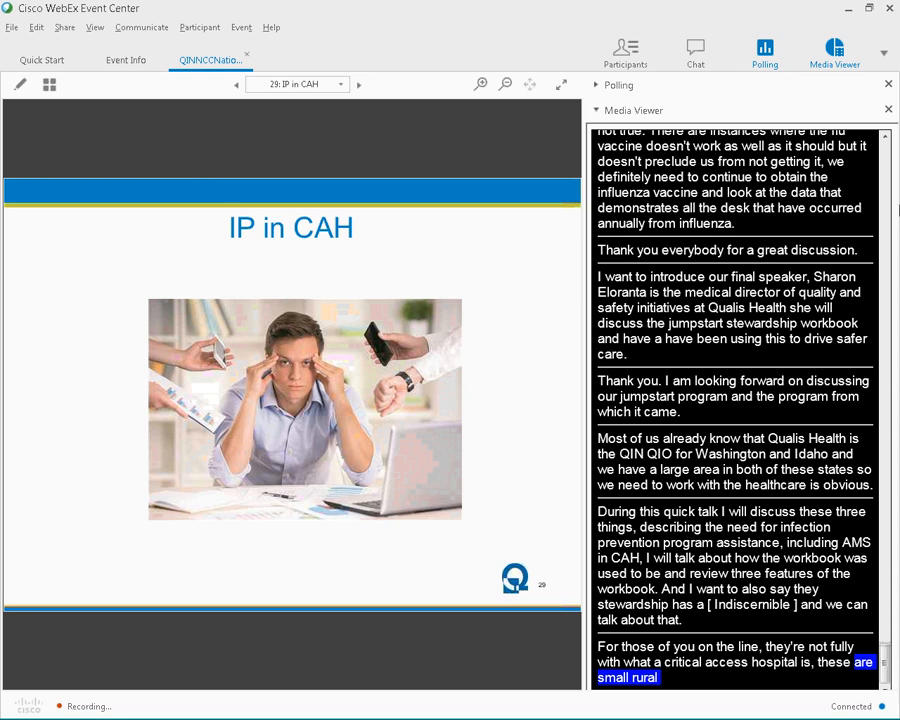
pyautogui.scroll(-3)
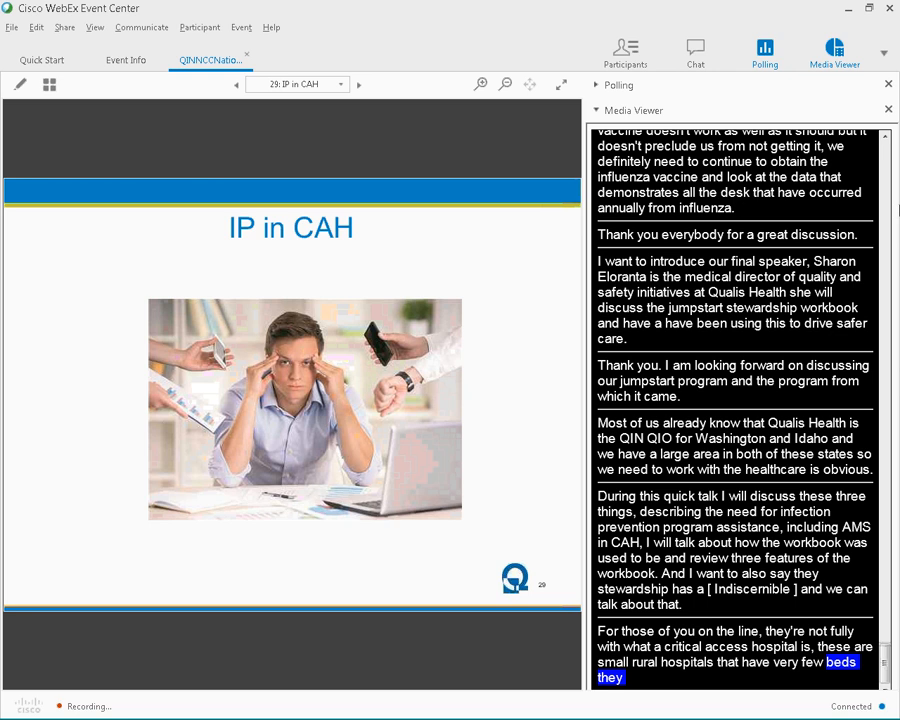
pyautogui.scroll(-3)
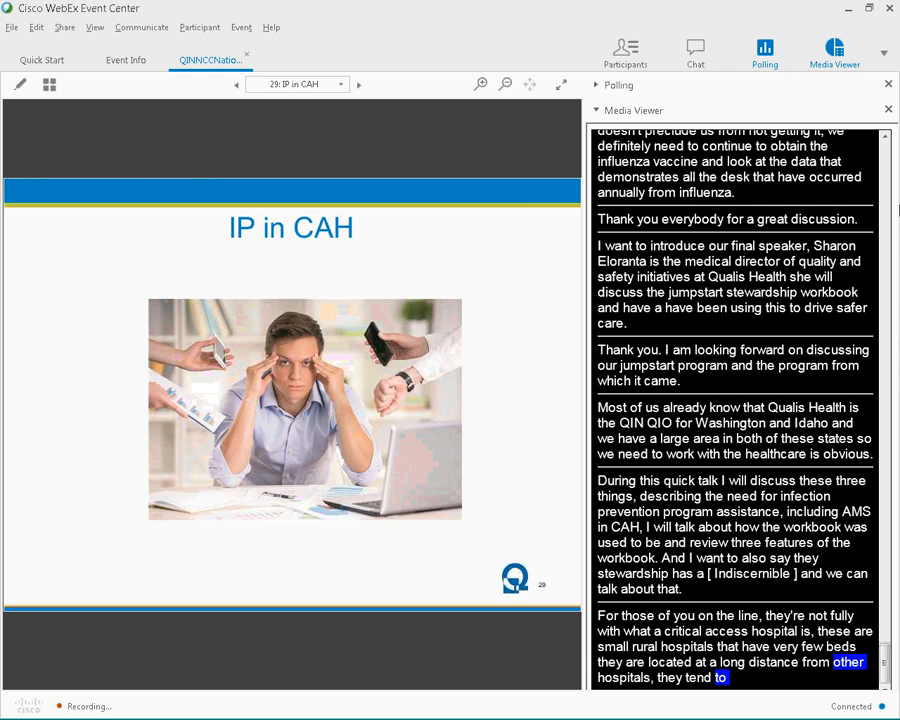
# Keep scrolling the captions as they describe overworked critical access hospital staff and EQUIP
pyautogui.scroll(-3)
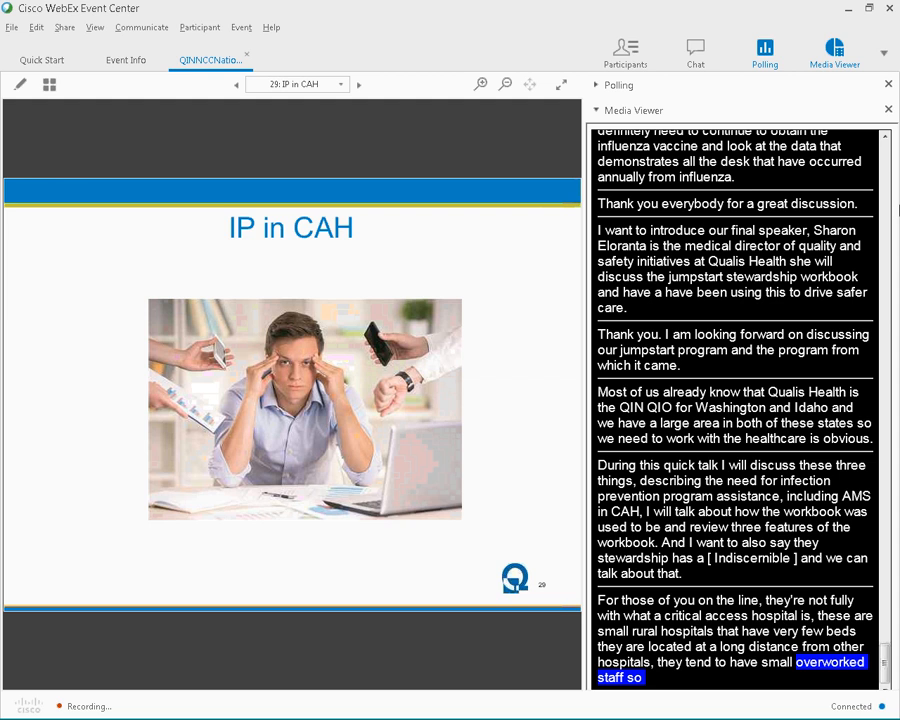
pyautogui.scroll(-3)
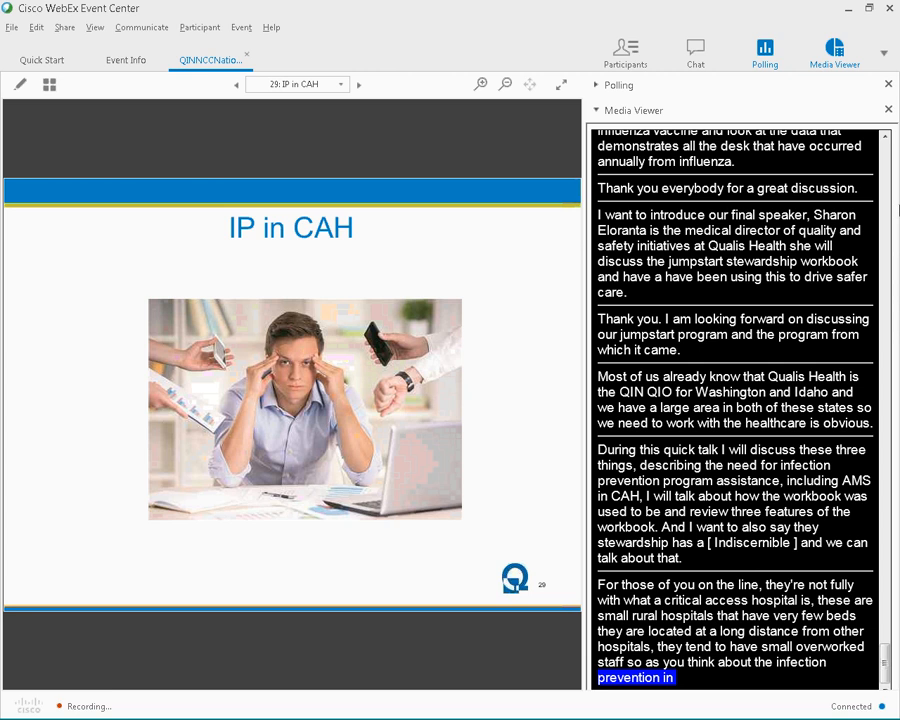
pyautogui.scroll(-3)
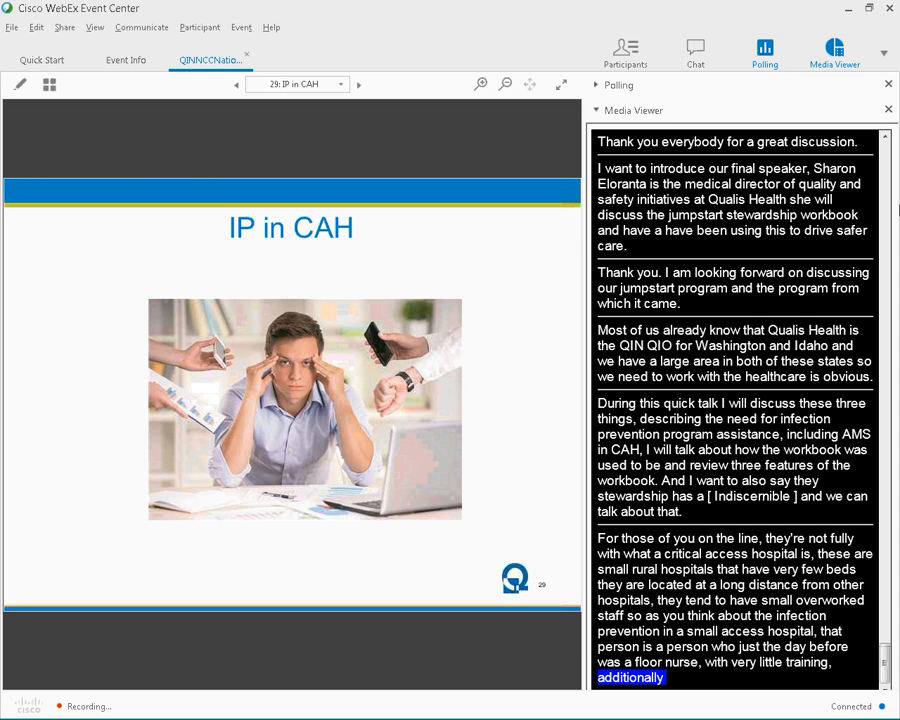
pyautogui.scroll(-3)
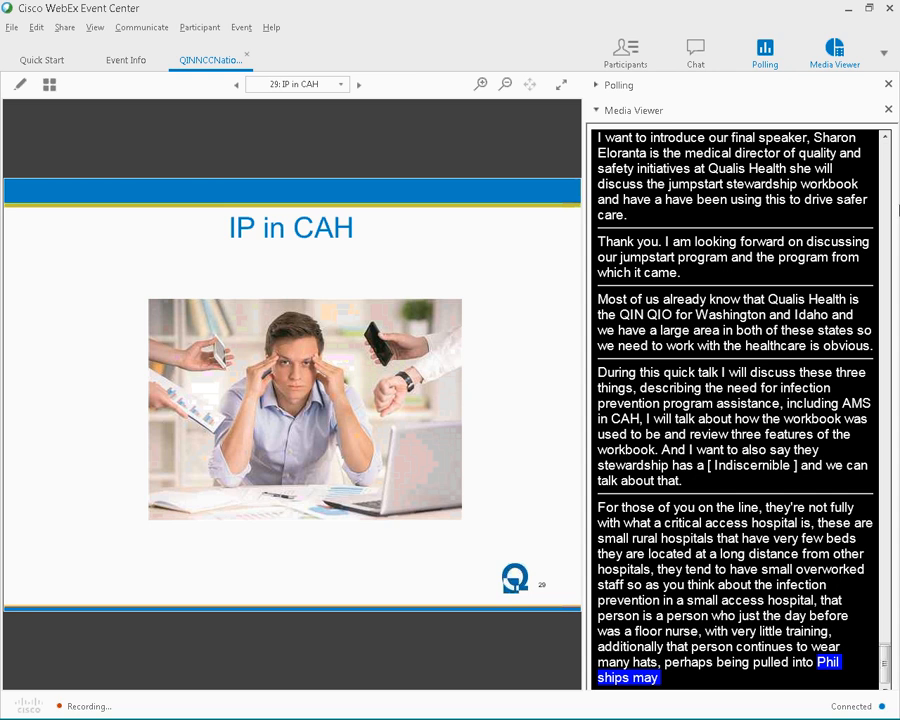
pyautogui.scroll(-3)
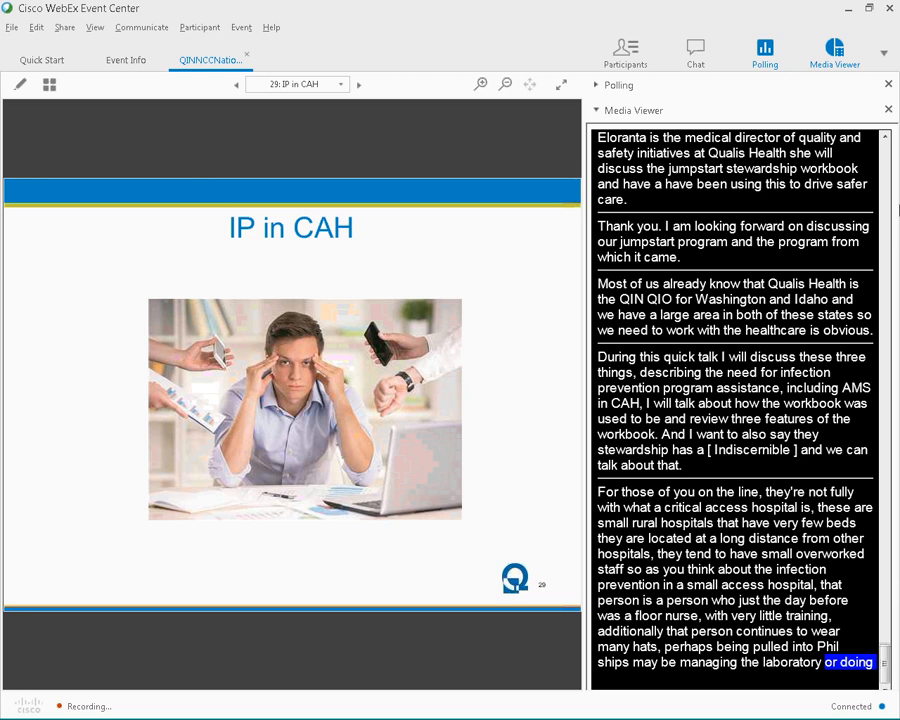
pyautogui.scroll(-3)
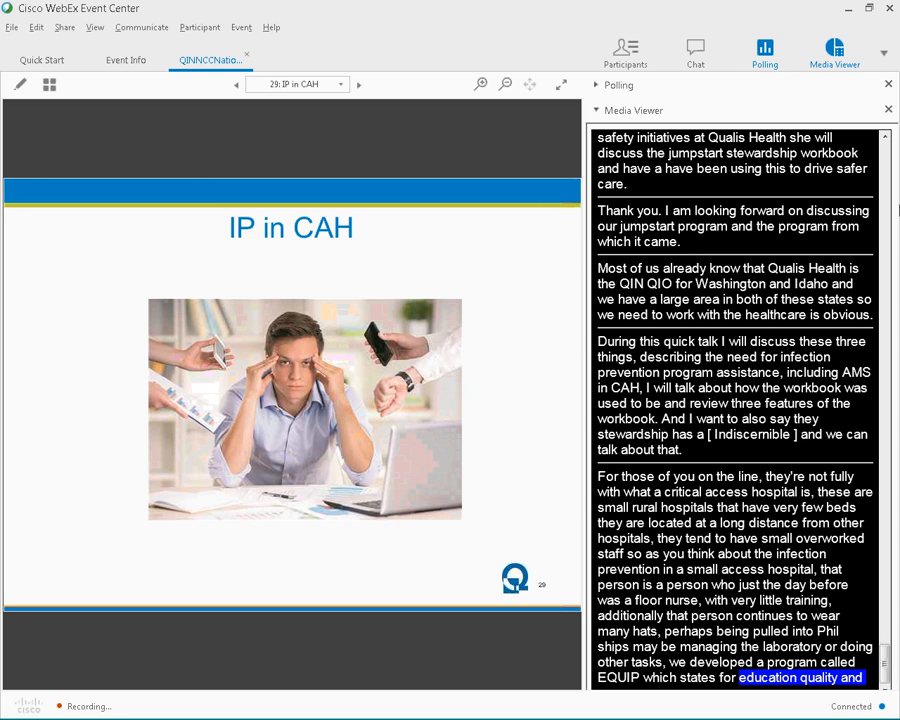
pyautogui.scroll(-3)
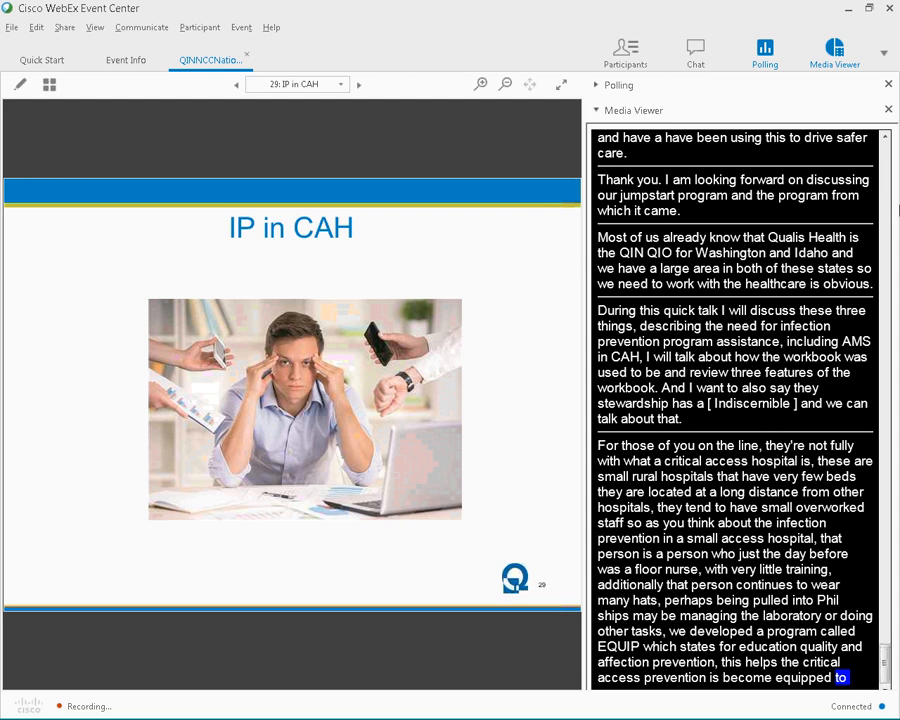
# Present slide 30, the EQuIP training program, following captions on its partnership and topics
pyautogui.click(358, 84)
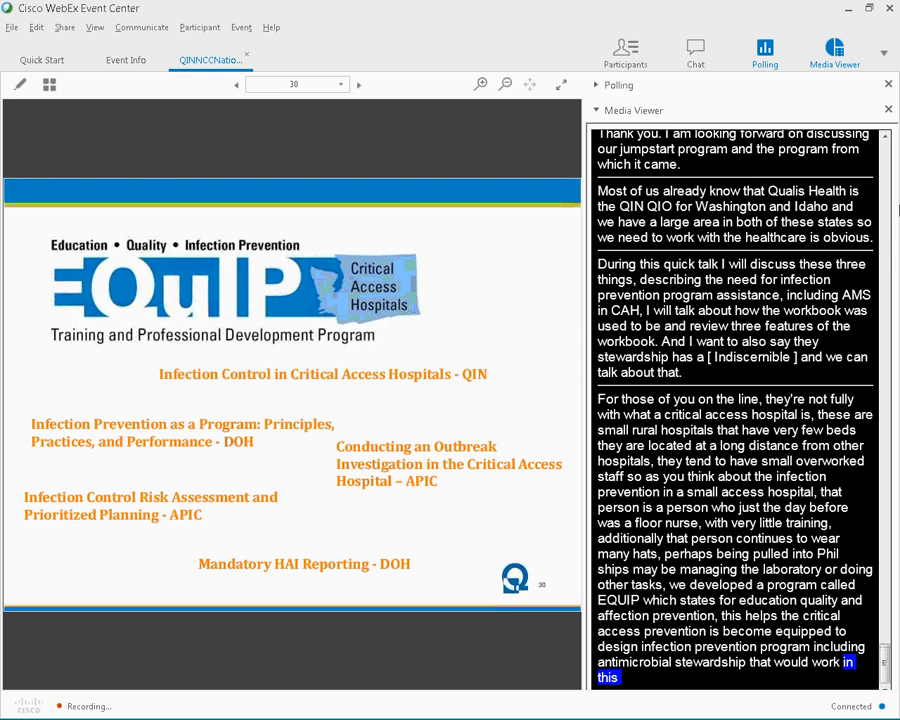
pyautogui.scroll(-3)
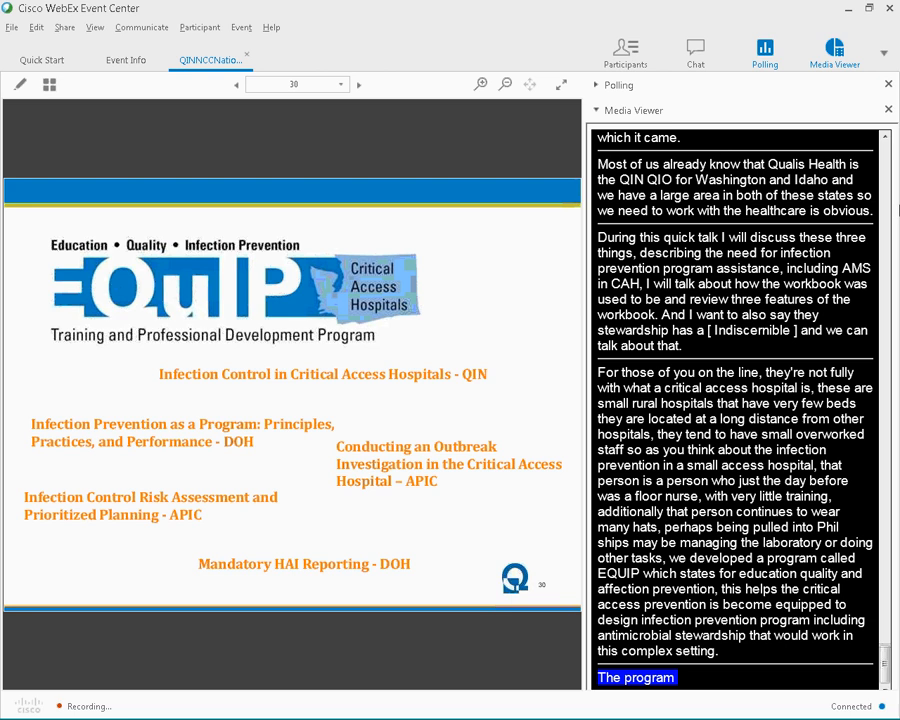
pyautogui.scroll(-3)
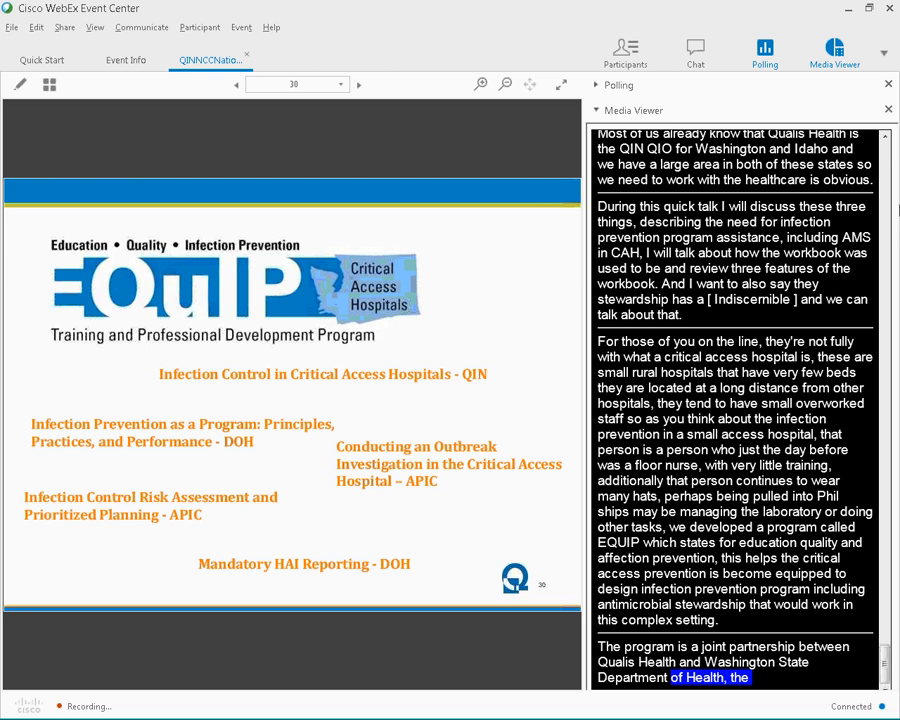
pyautogui.scroll(-3)
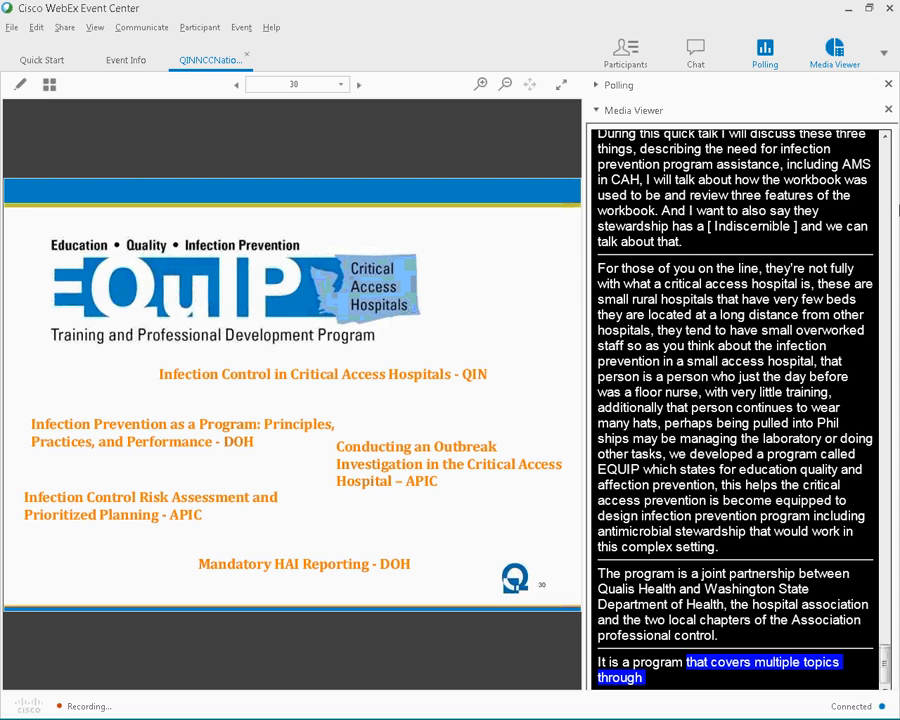
pyautogui.scroll(-3)
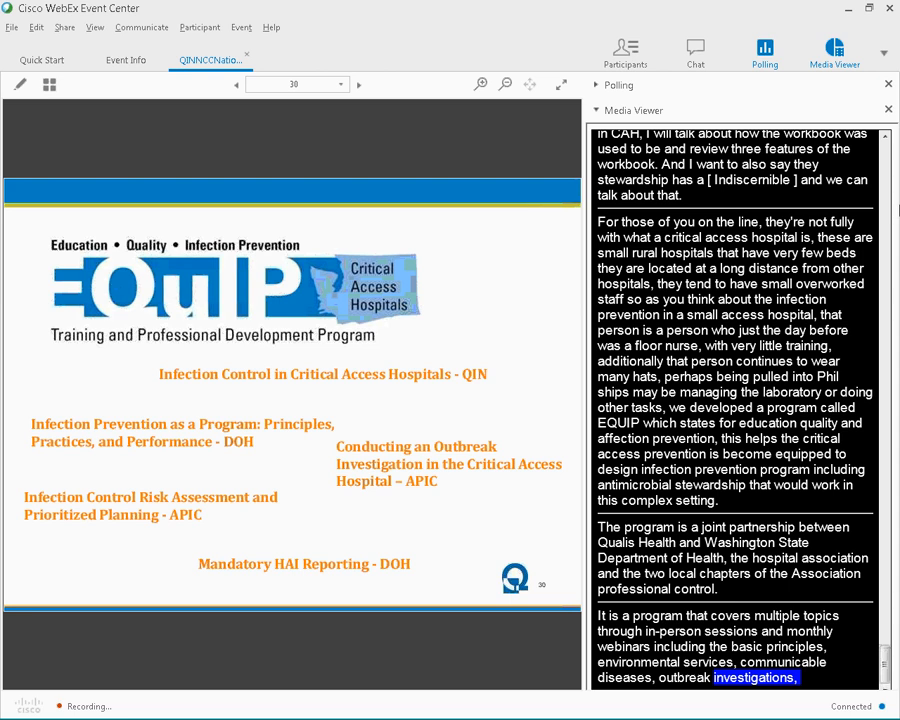
pyautogui.scroll(-3)
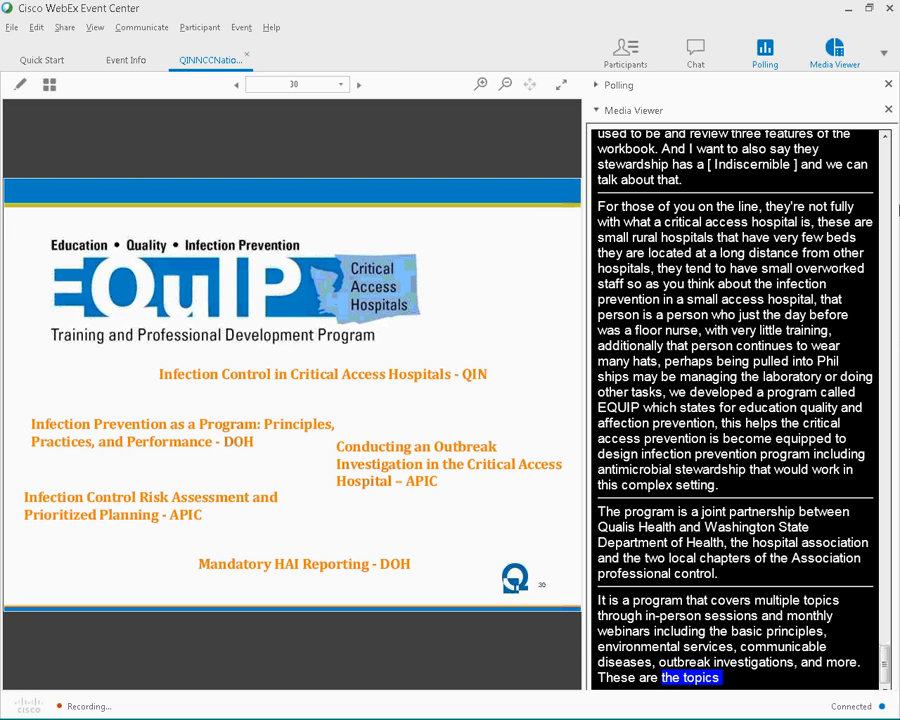
pyautogui.scroll(-3)
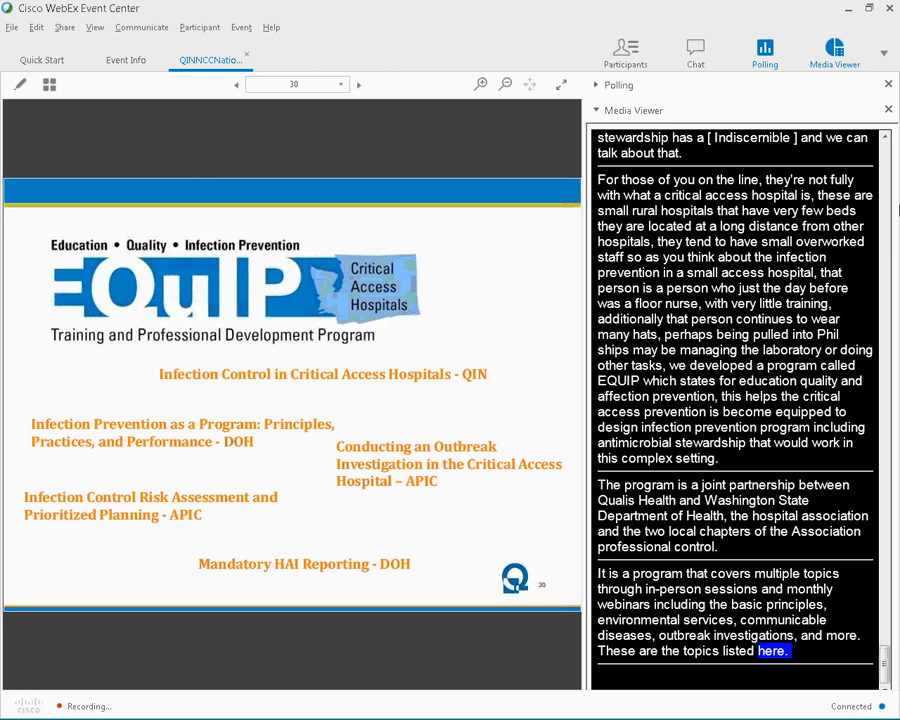
pyautogui.scroll(-3)
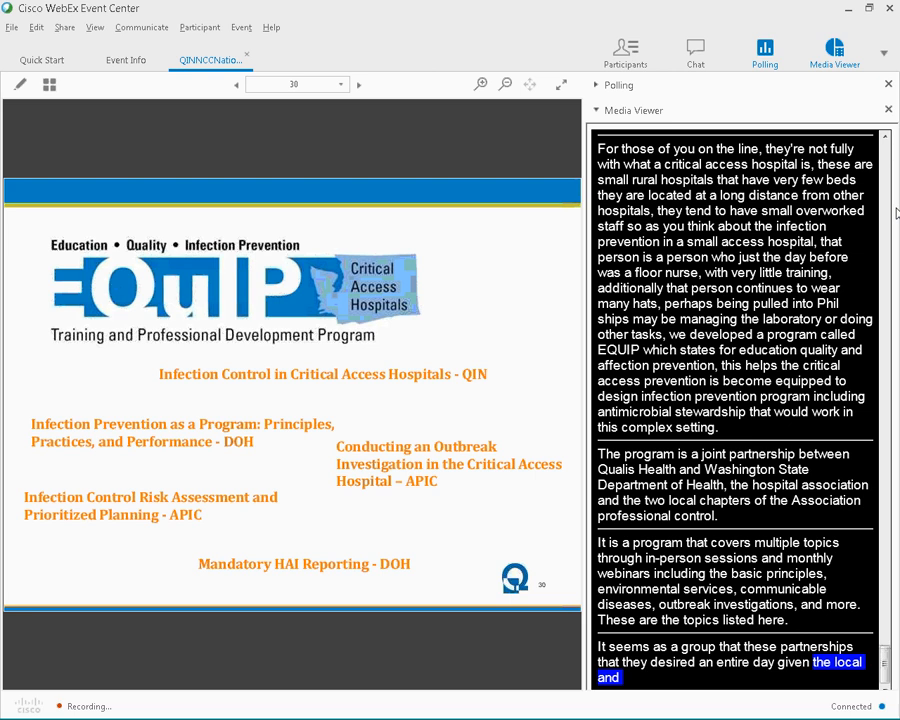
pyautogui.scroll(-3)
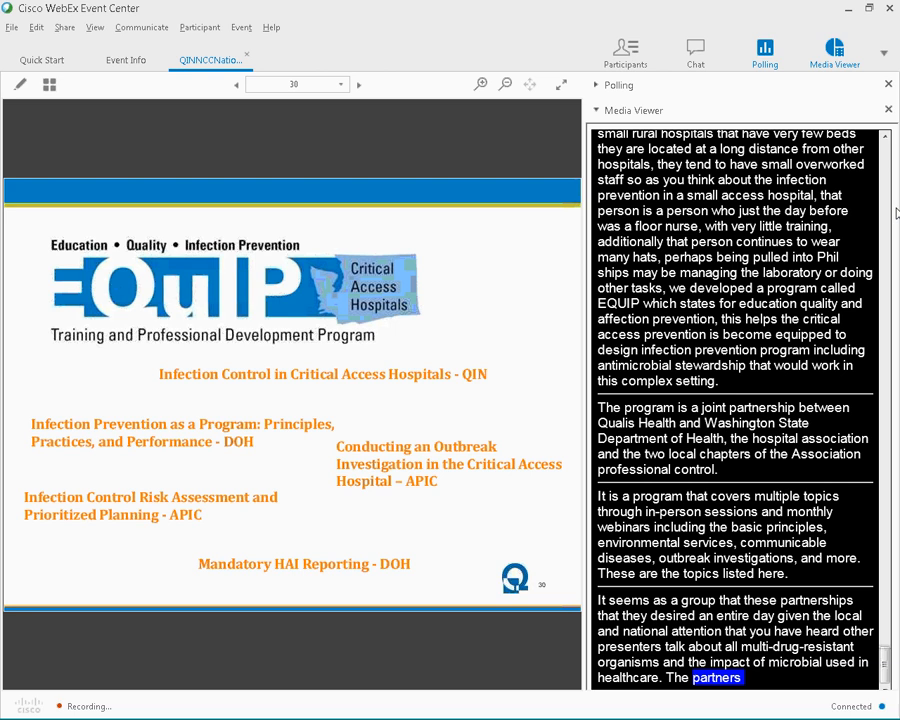
pyautogui.scroll(-3)
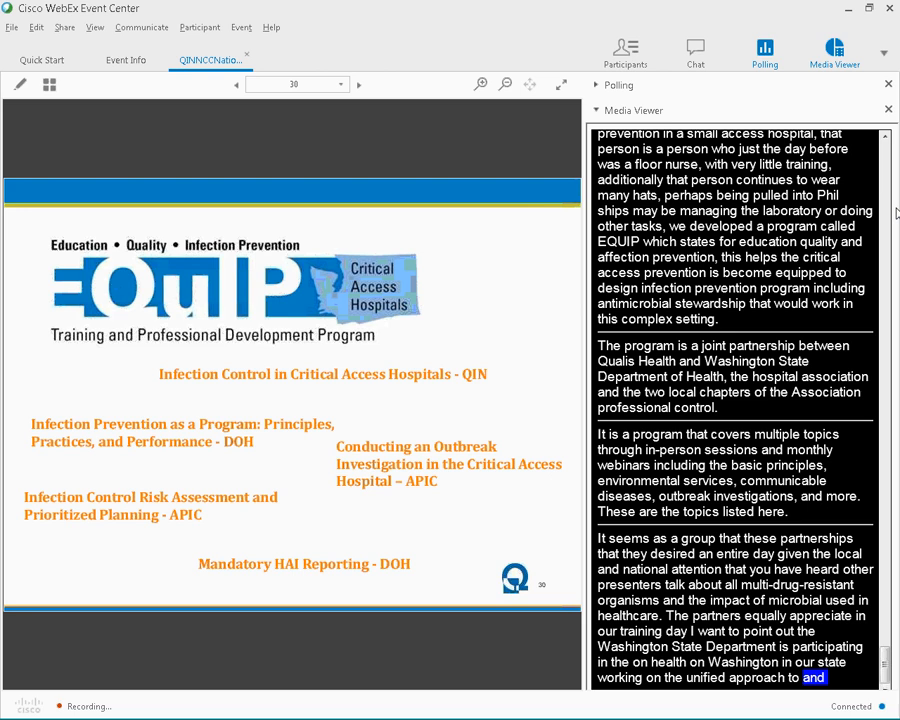
# Present slide 31, the Jump Start Stewardship workbook cover with partner logos and download URL
pyautogui.click(357, 84)
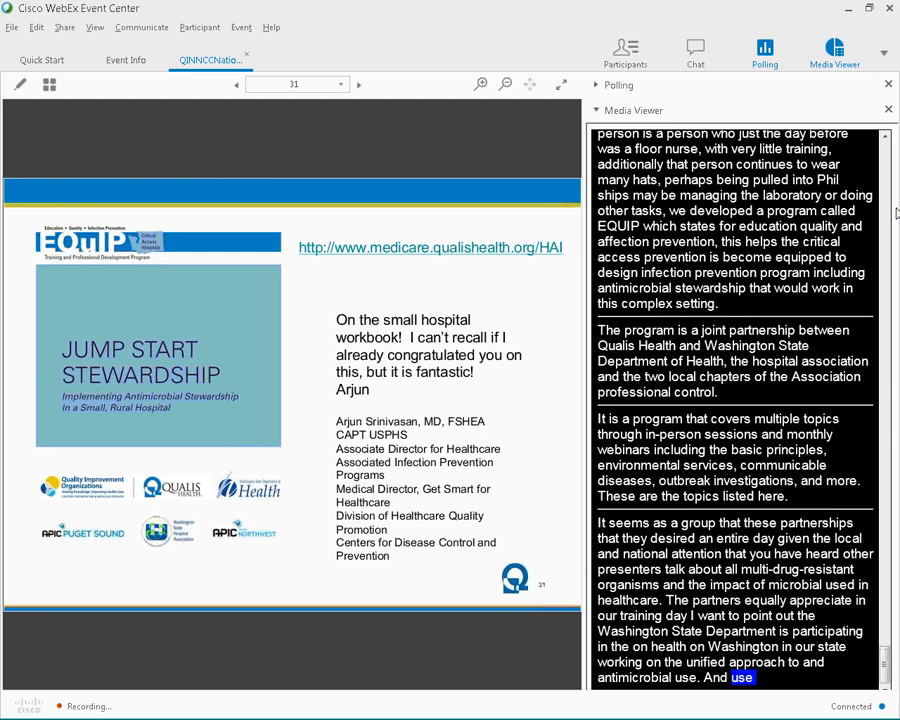
pyautogui.scroll(-3)
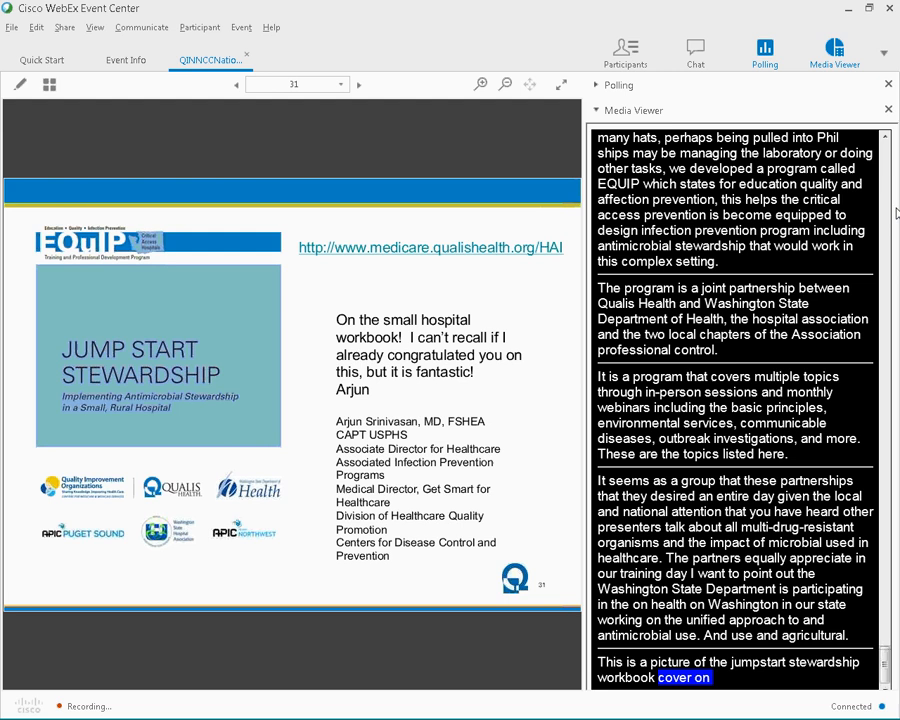
pyautogui.scroll(-3)
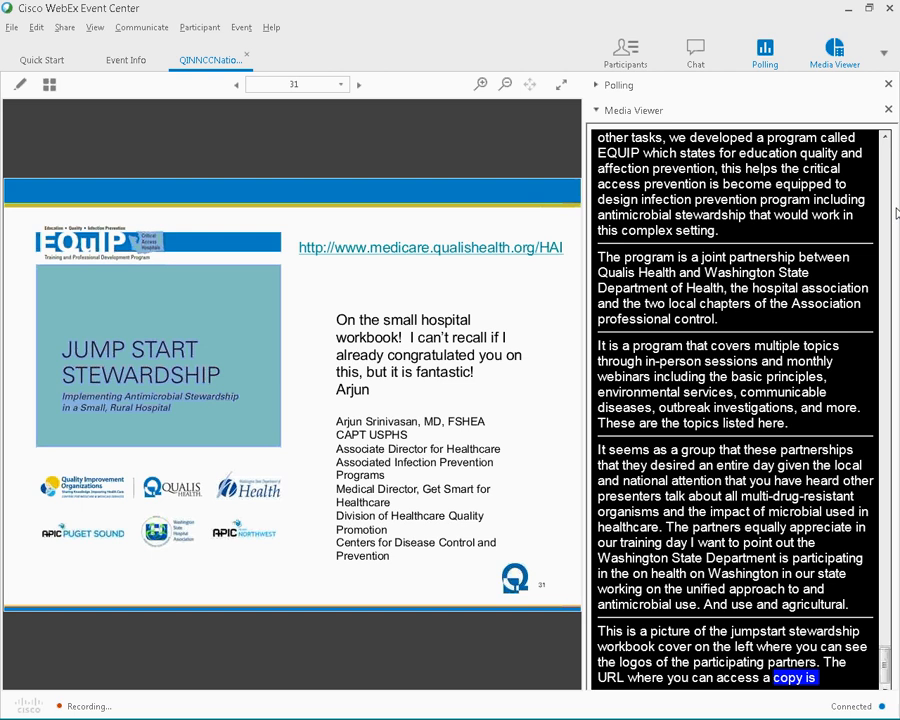
pyautogui.scroll(-3)
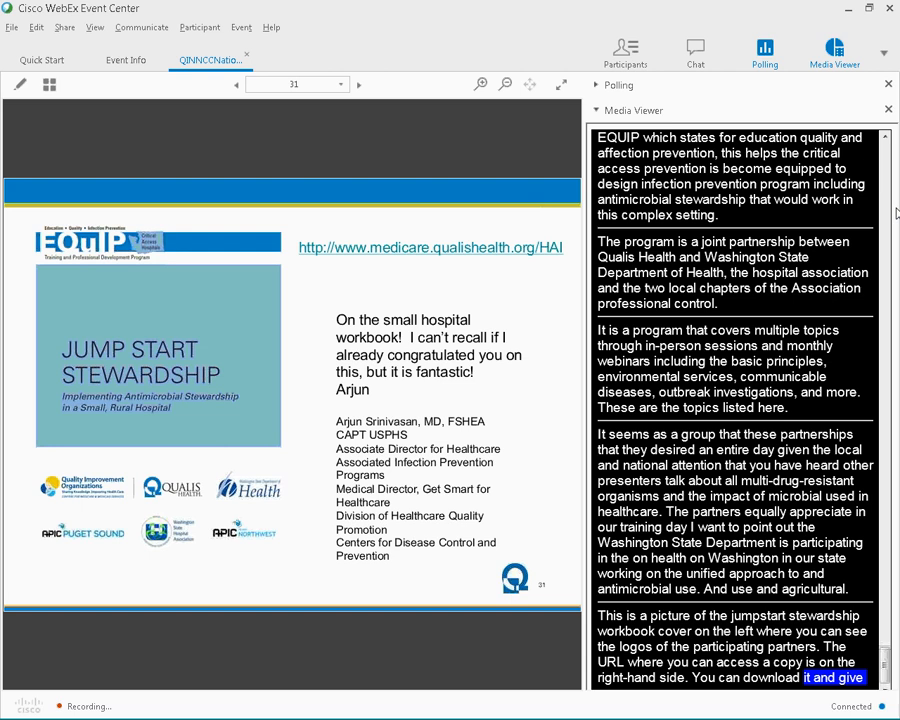
pyautogui.scroll(-3)
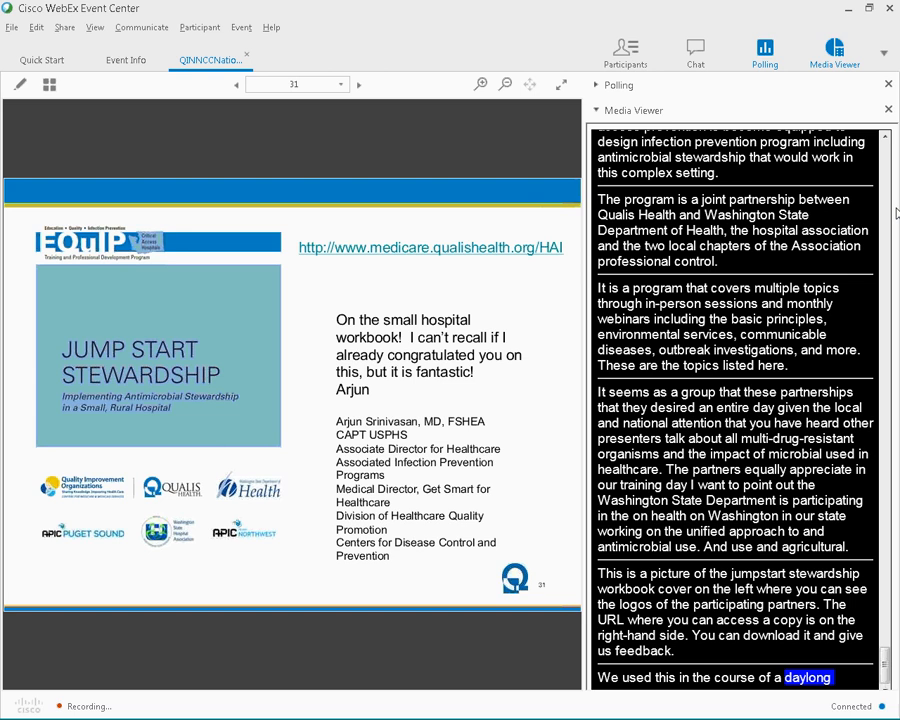
pyautogui.scroll(-3)
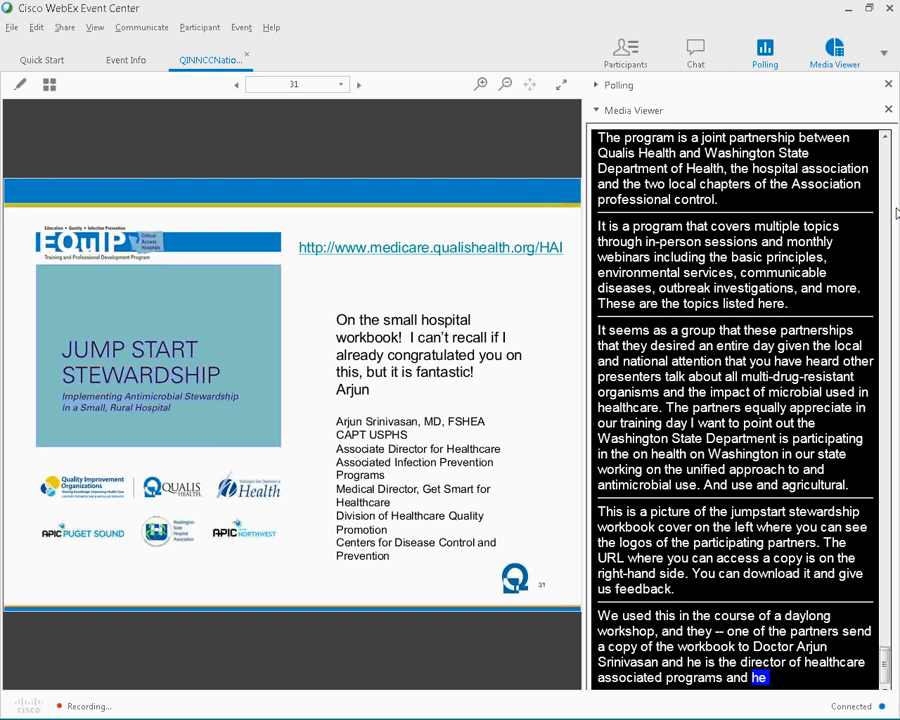
# Present slide 32, the March 14, 2016 Spokane Jump-Start Stewardship Workshop agenda
pyautogui.click(358, 84)
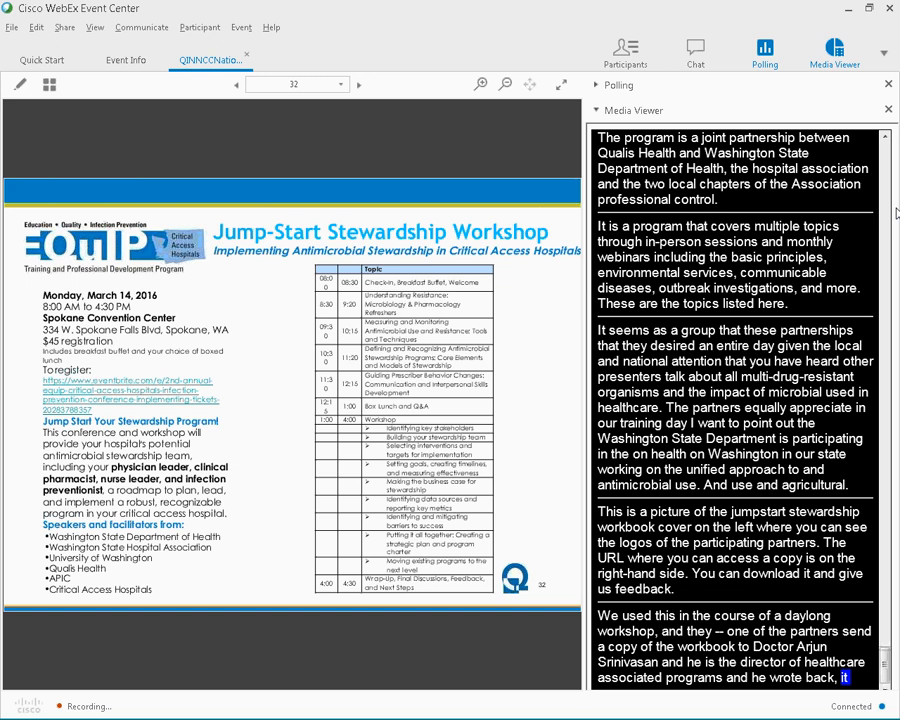
pyautogui.scroll(-3)
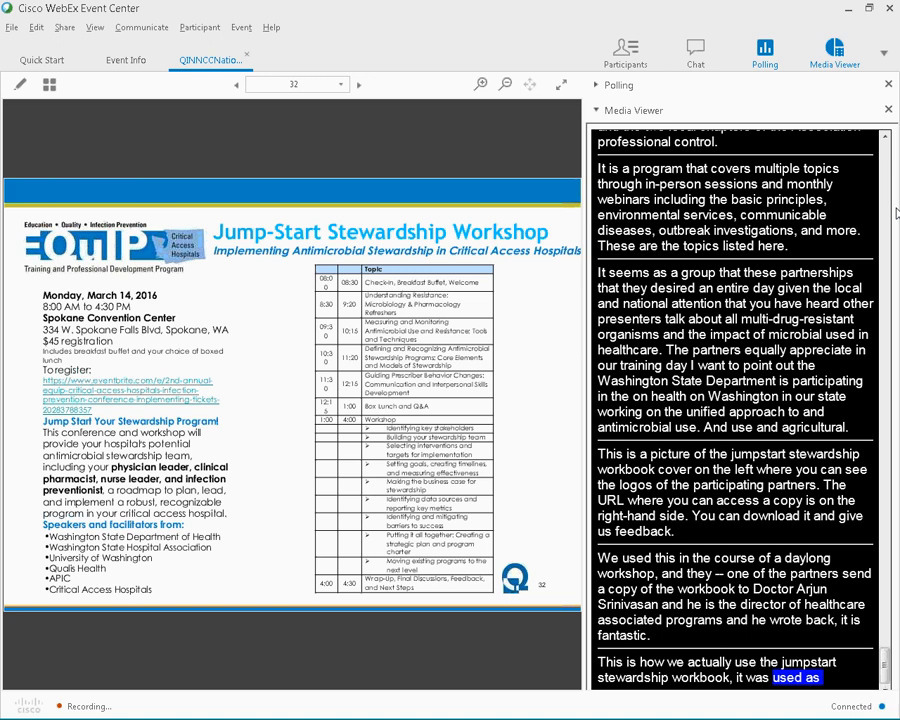
pyautogui.scroll(-3)
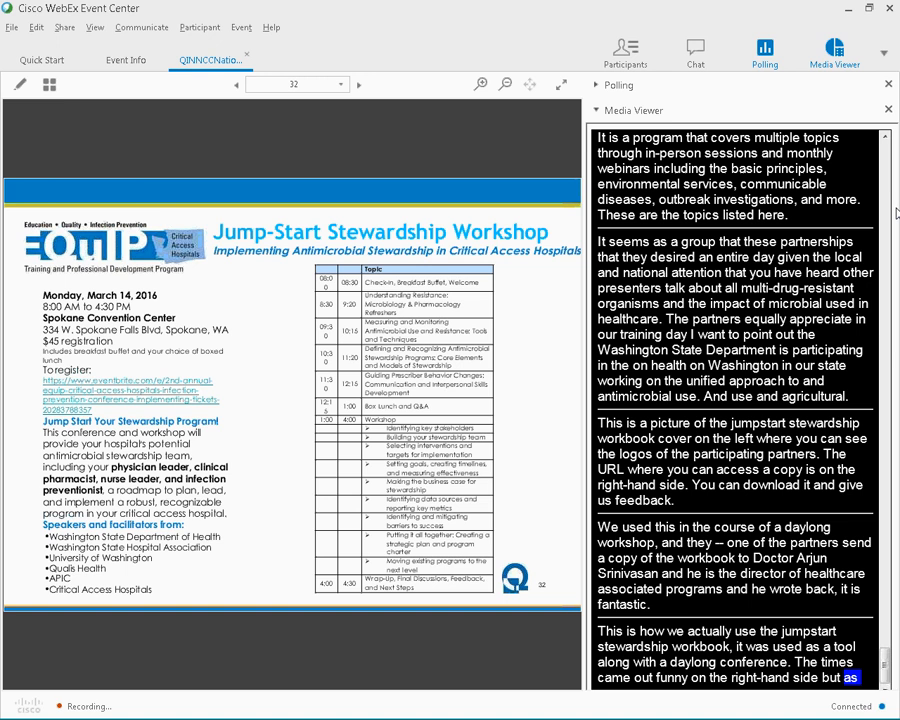
pyautogui.scroll(-3)
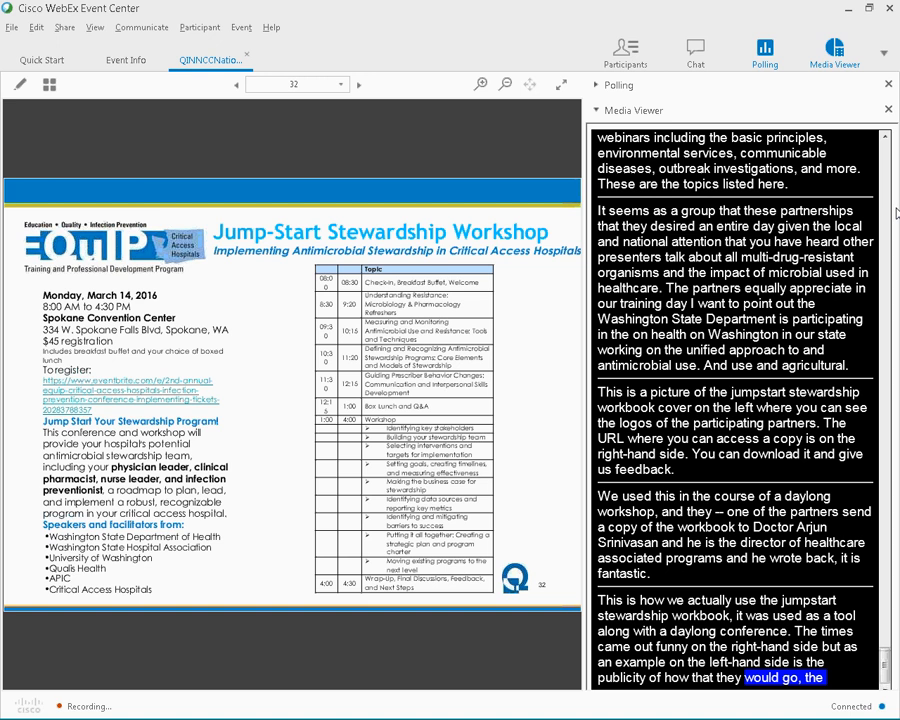
pyautogui.scroll(-3)
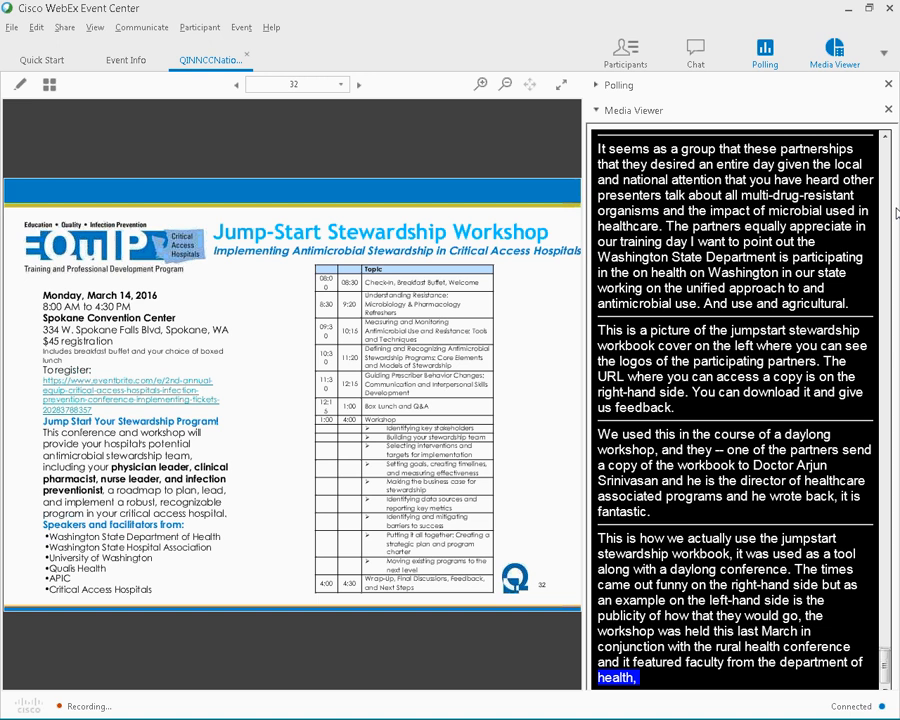
pyautogui.scroll(-3)
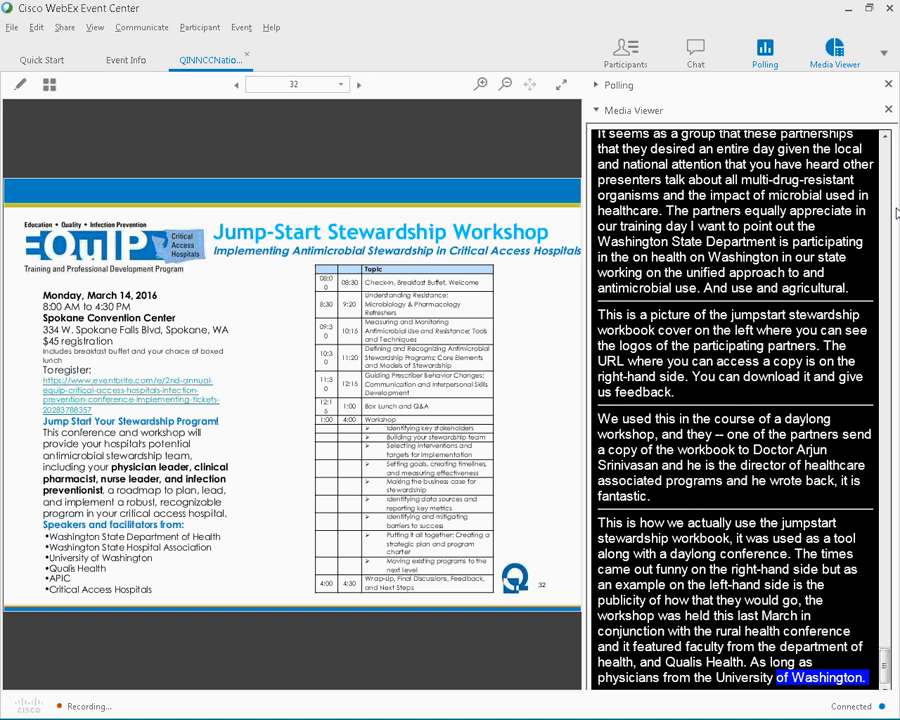
pyautogui.scroll(-3)
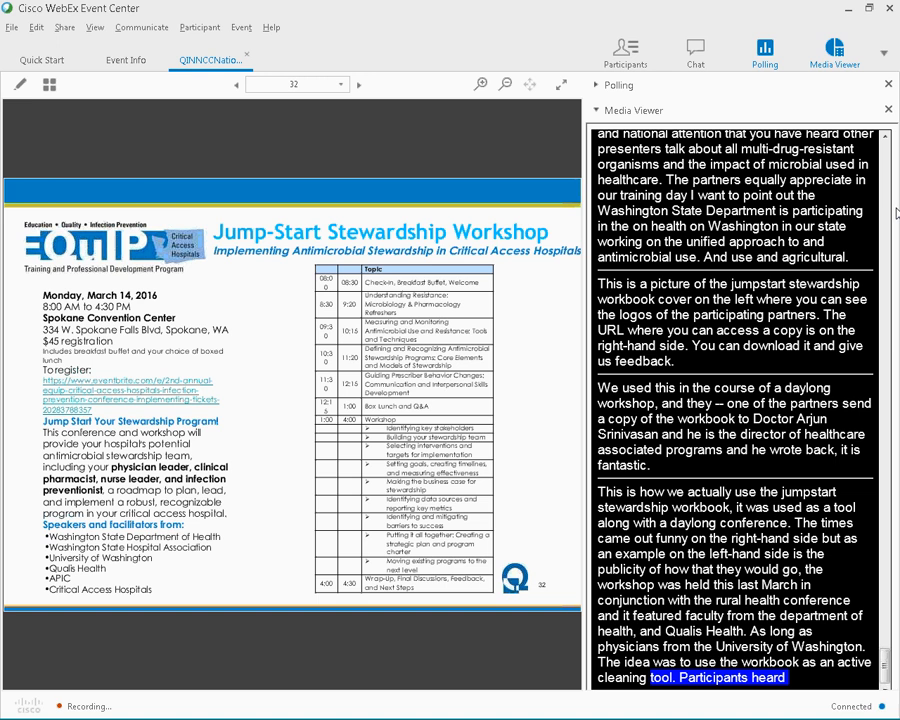
pyautogui.scroll(-3)
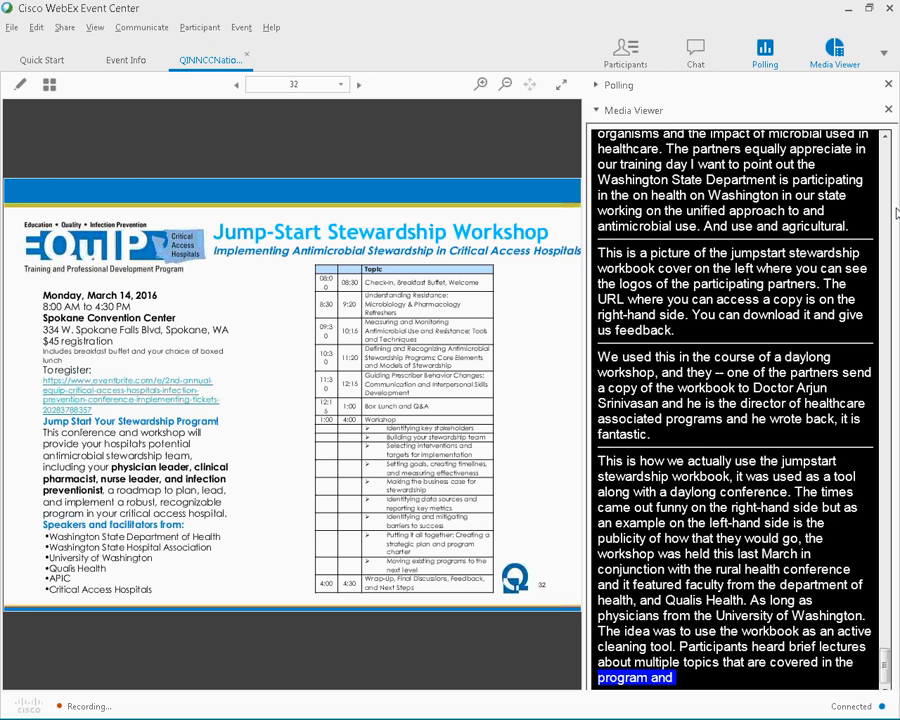
pyautogui.scroll(-3)
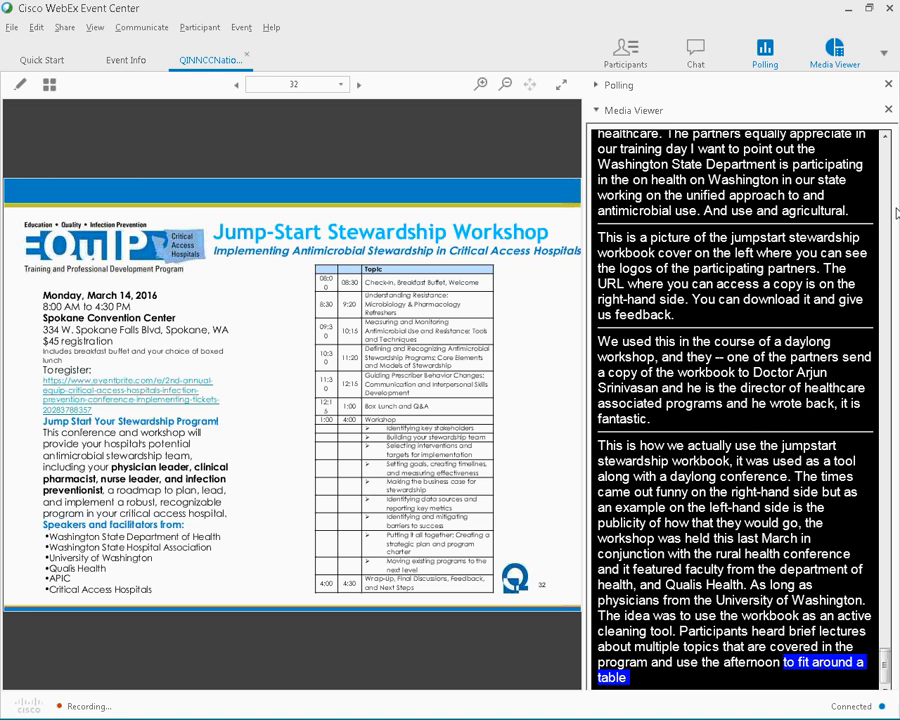
pyautogui.scroll(-3)
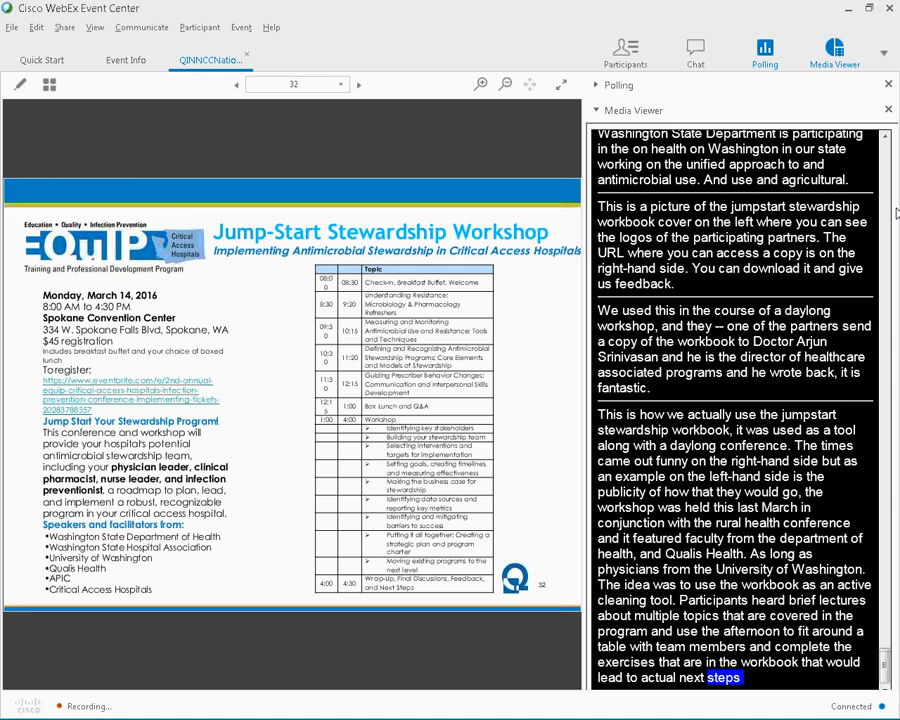
pyautogui.scroll(-3)
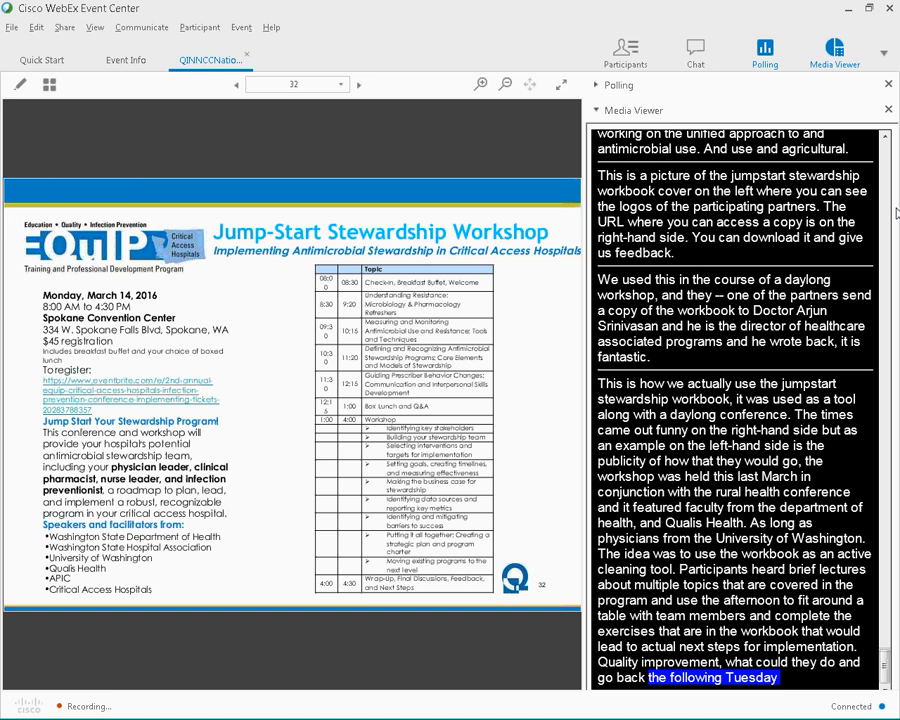
pyautogui.scroll(-3)
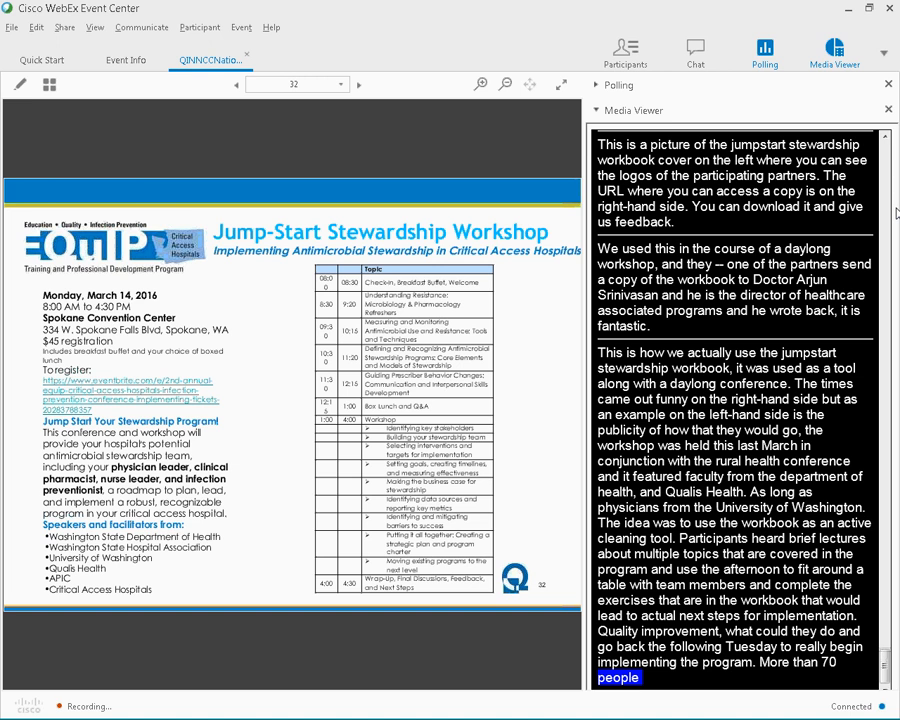
pyautogui.click(358, 84)
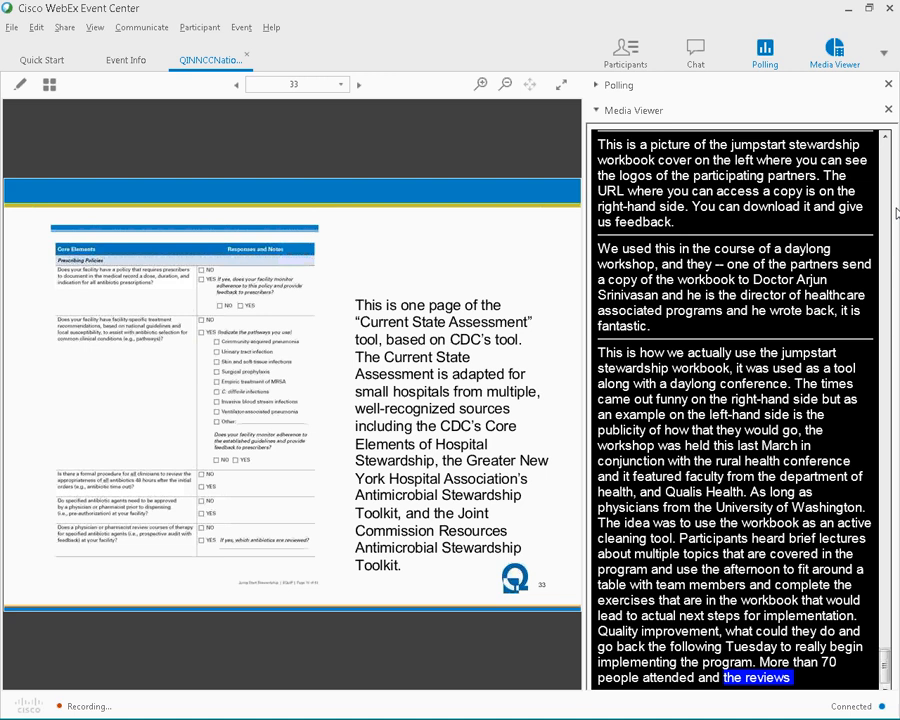
pyautogui.scroll(-3)
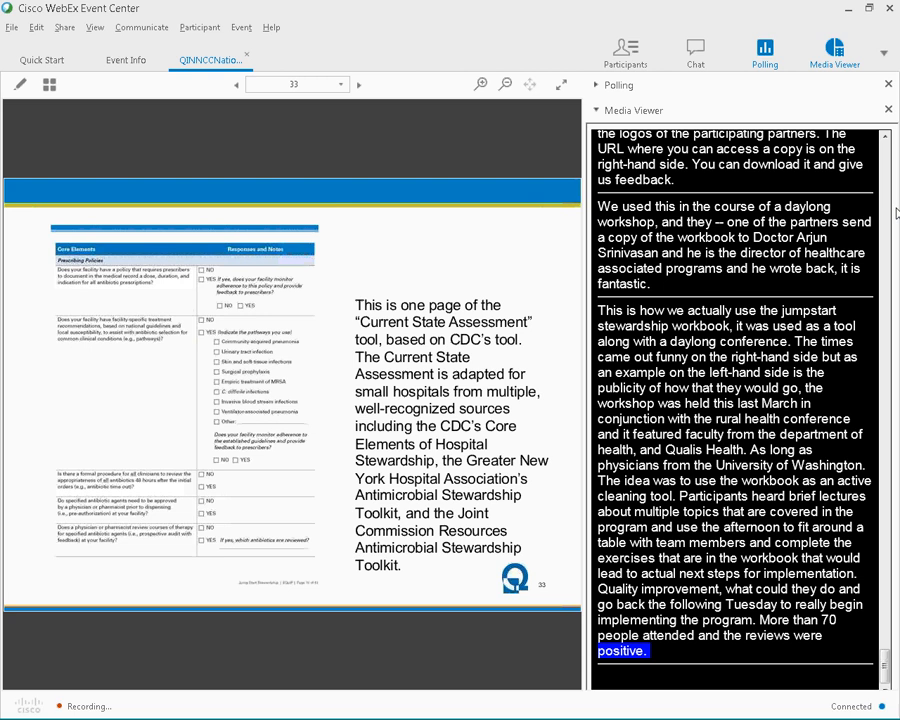
pyautogui.scroll(-3)
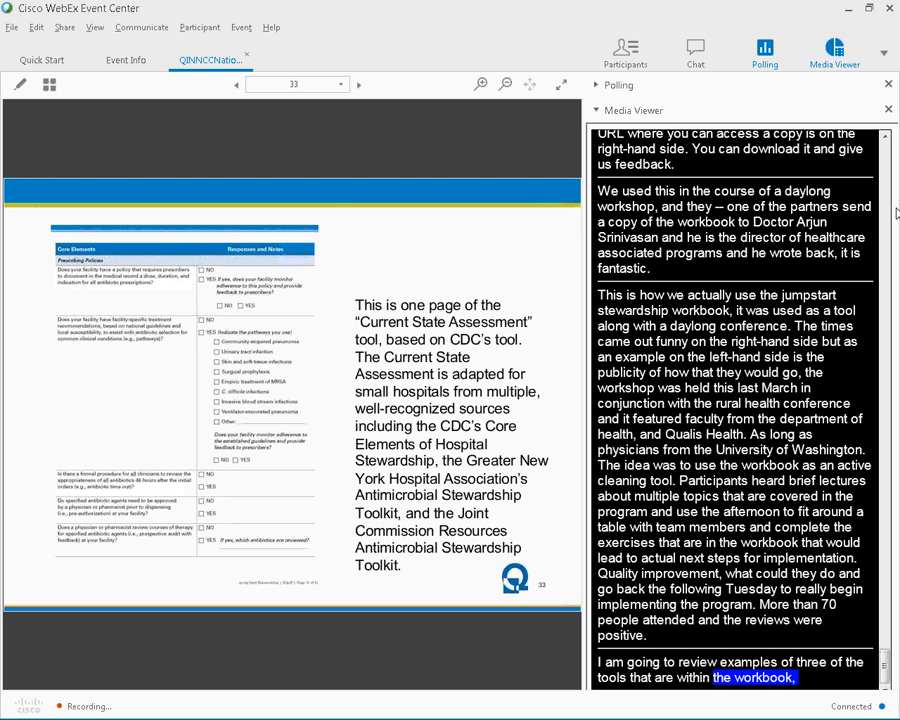
pyautogui.scroll(-3)
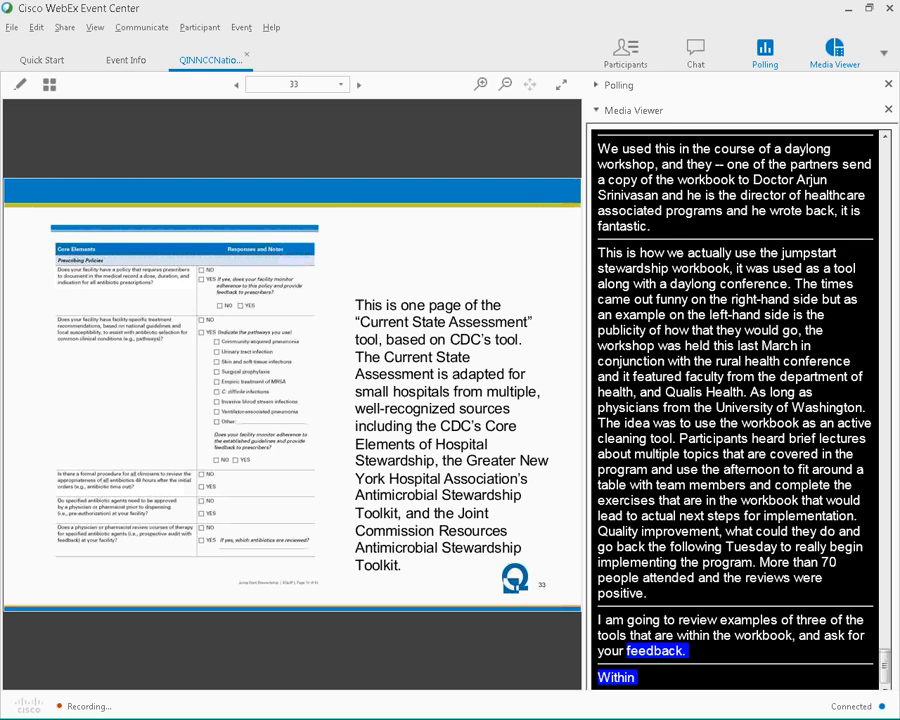
pyautogui.scroll(-3)
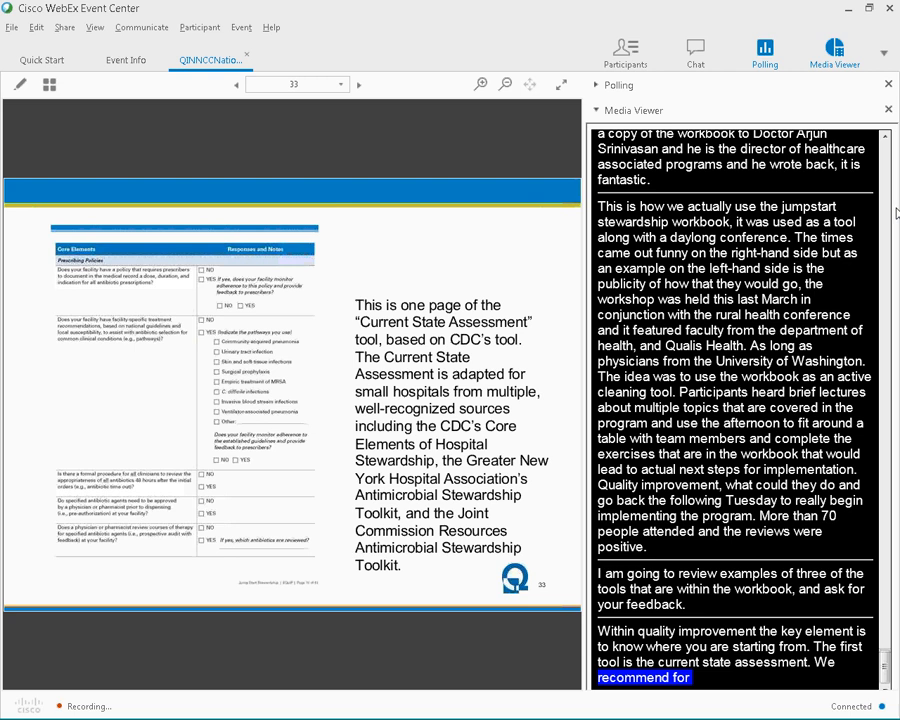
pyautogui.scroll(-3)
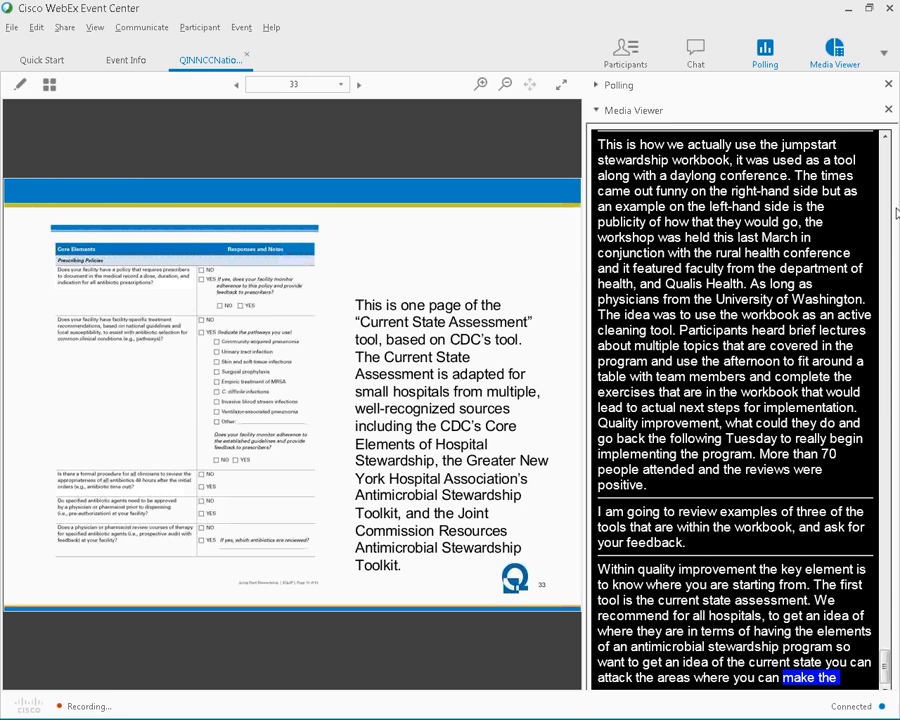
pyautogui.scroll(-3)
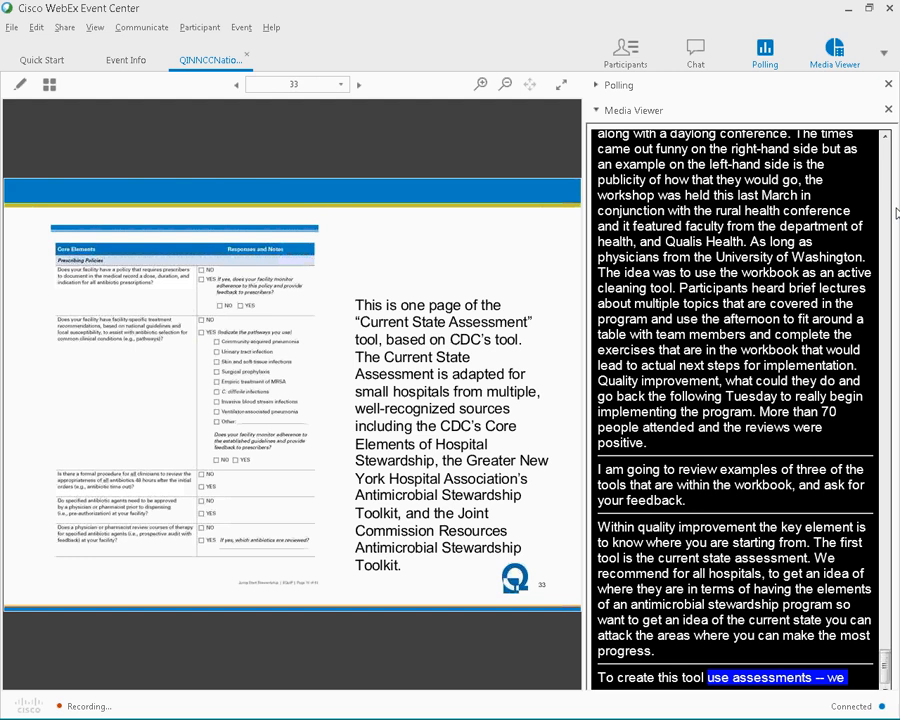
pyautogui.scroll(-3)
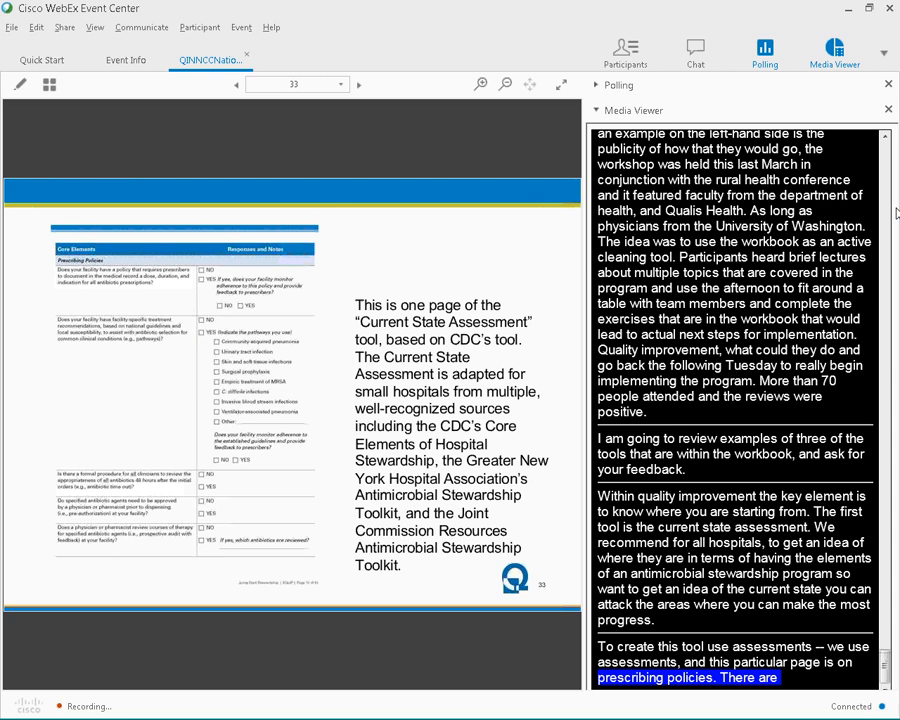
pyautogui.scroll(-3)
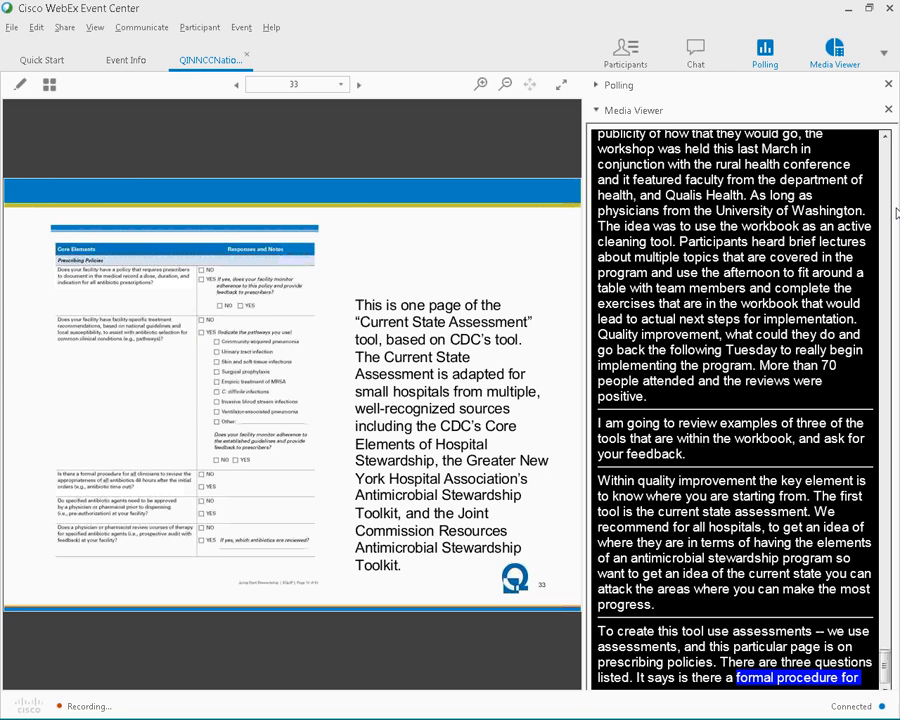
pyautogui.scroll(-3)
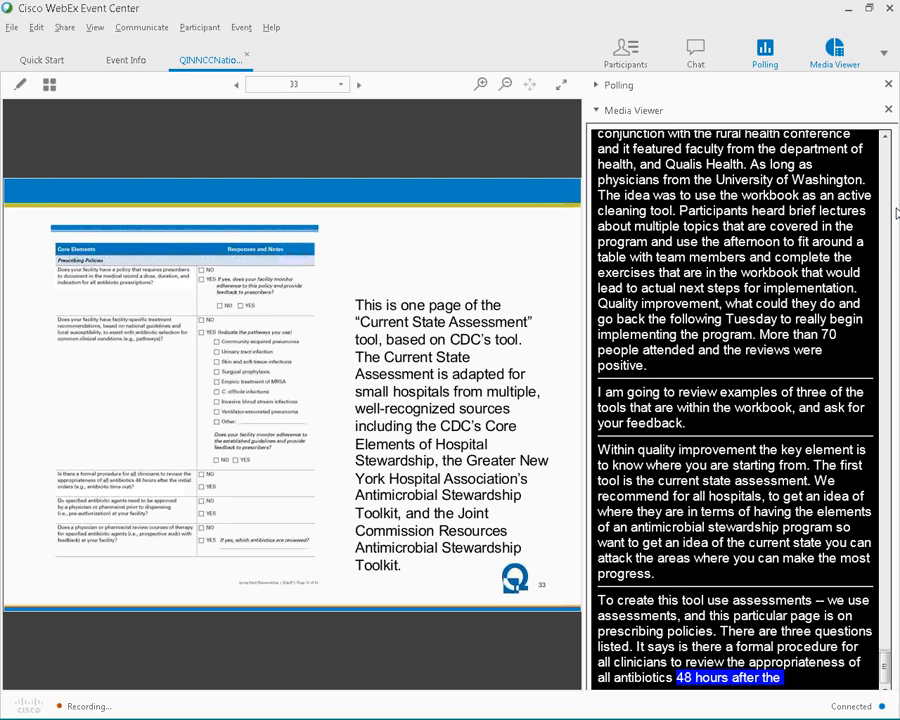
pyautogui.scroll(-3)
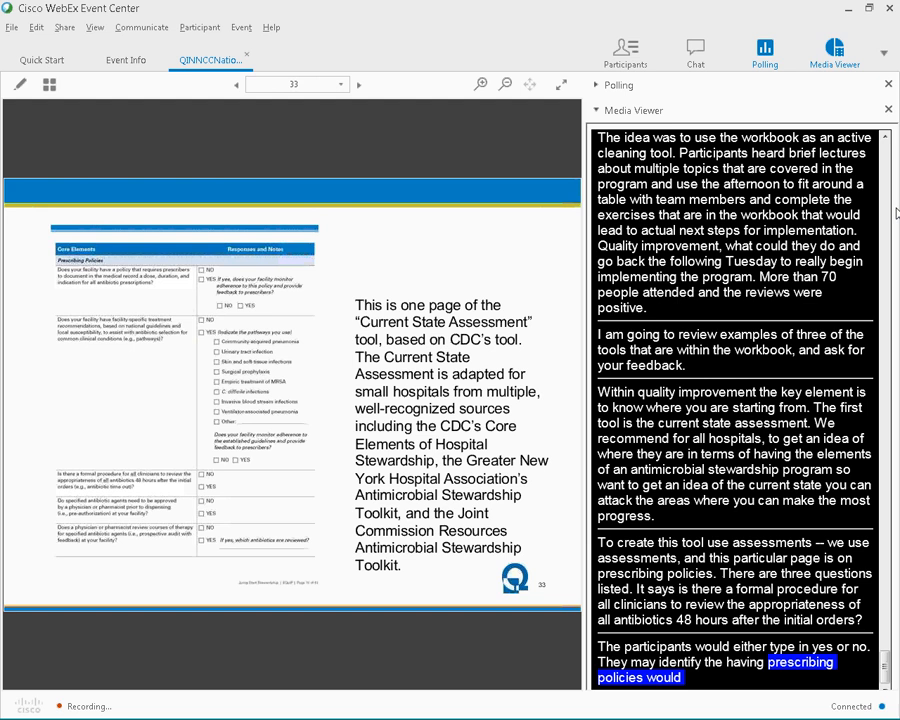
# Present slide 34, the interventions feasibility worksheet, while following the captions
pyautogui.click(357, 84)
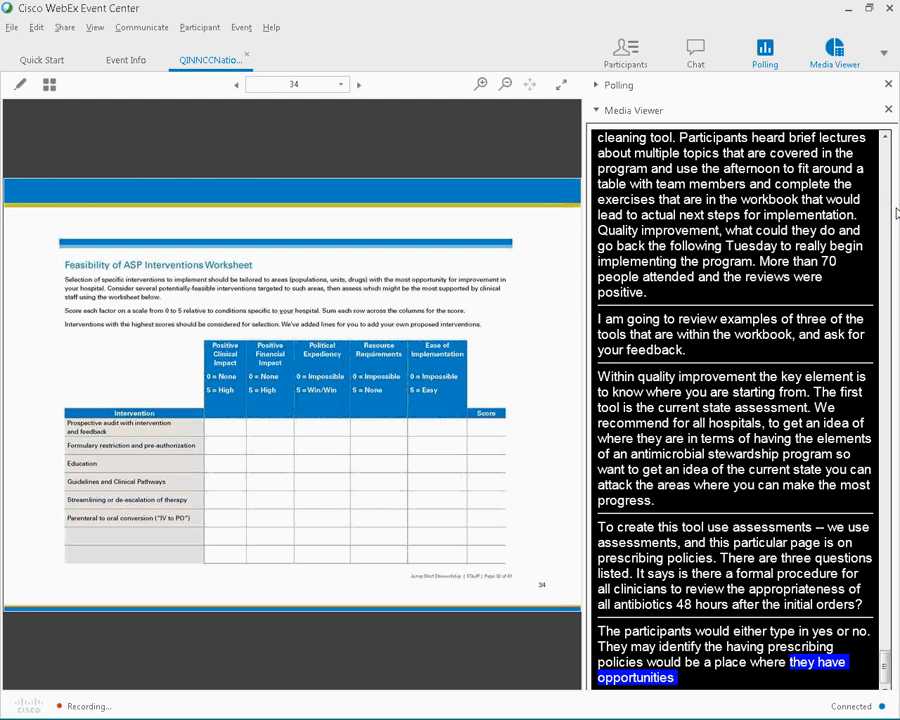
pyautogui.scroll(-3)
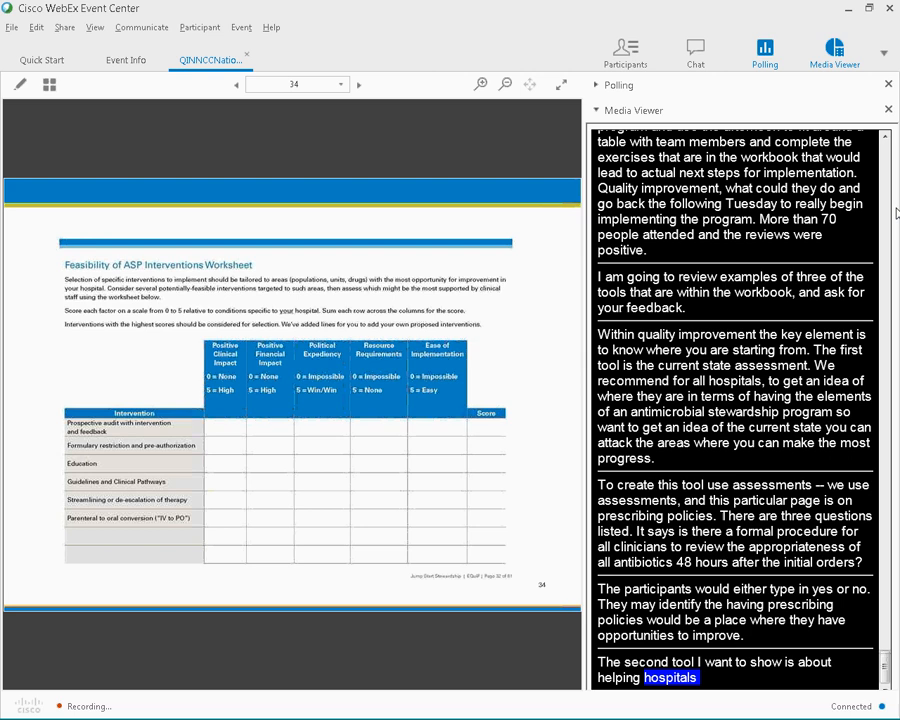
pyautogui.scroll(-3)
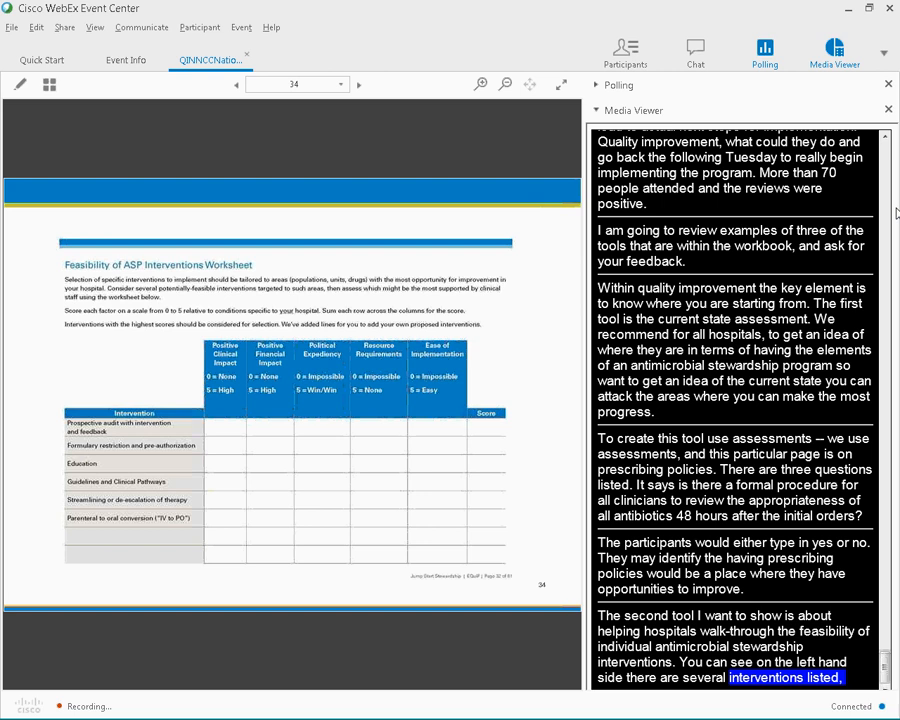
pyautogui.scroll(-3)
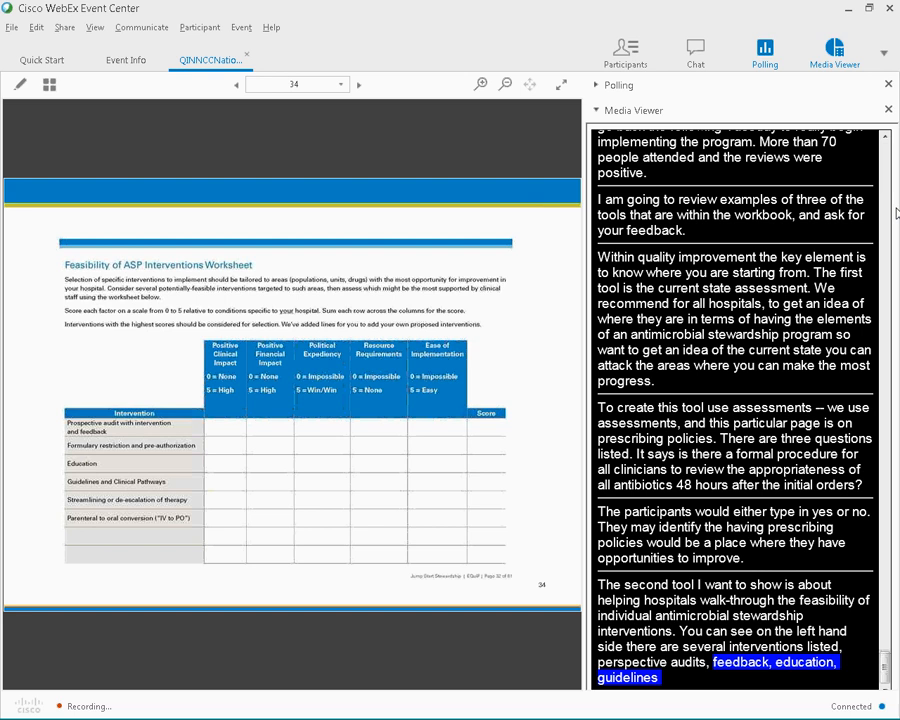
pyautogui.scroll(-3)
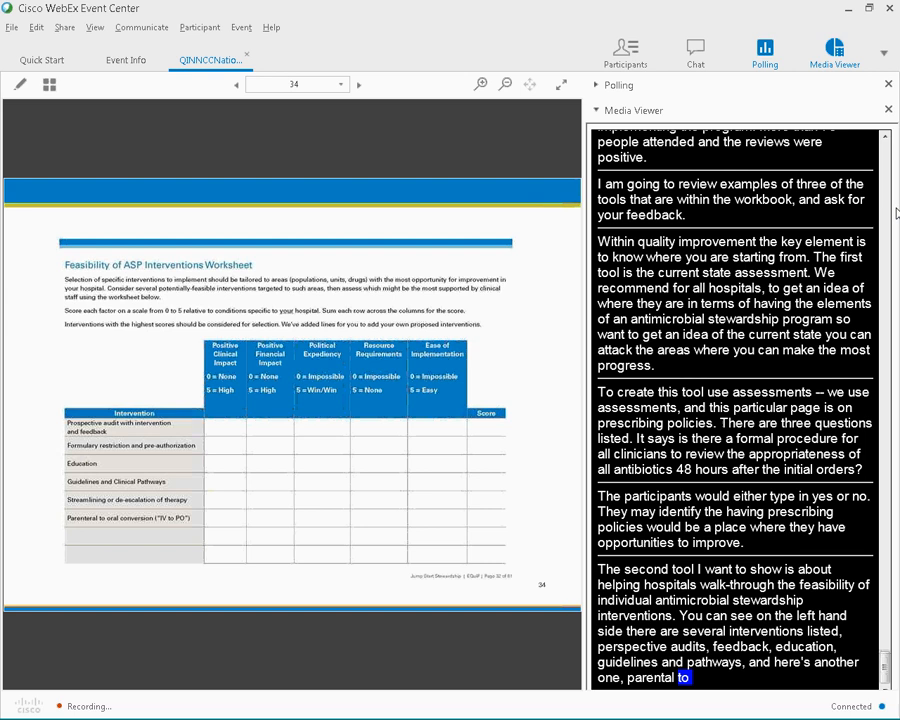
pyautogui.scroll(-3)
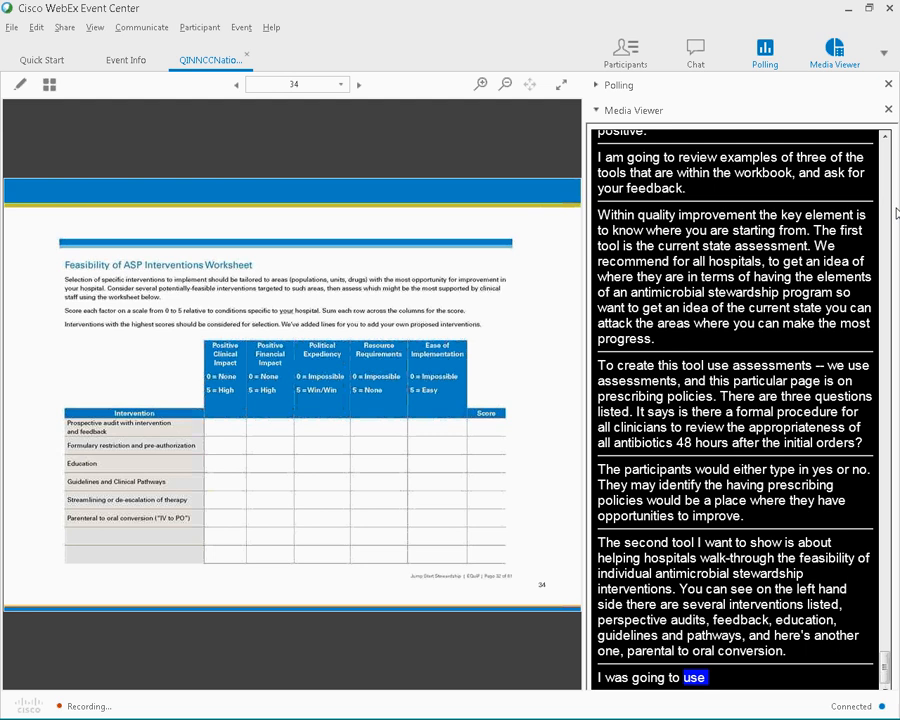
pyautogui.scroll(-3)
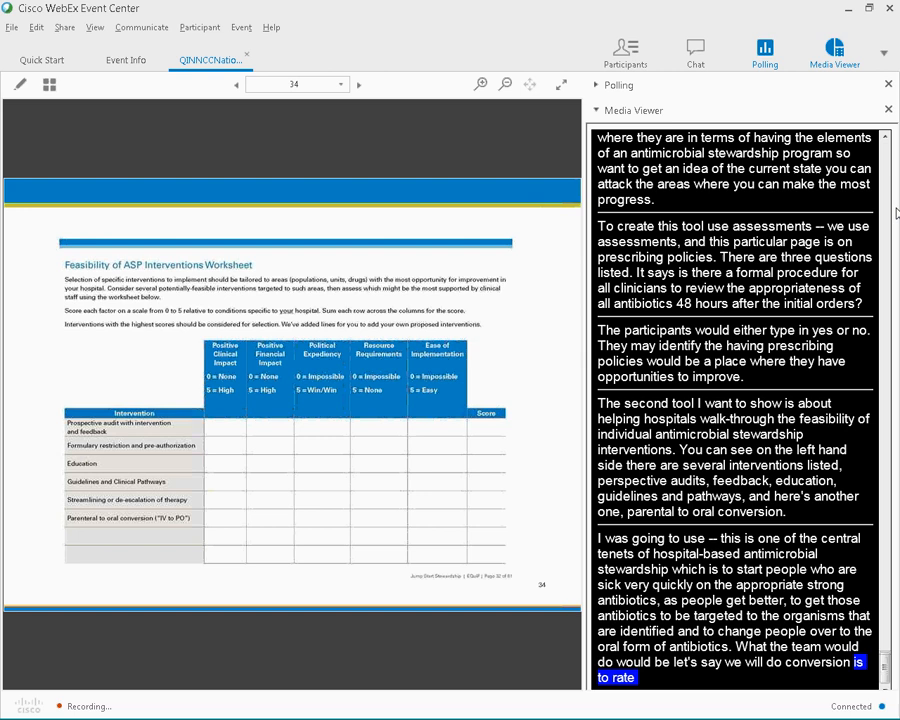
# Finish following the captions on slide 34, then advance to slide 35, IV to oral conversion worksheet
pyautogui.scroll(-3)
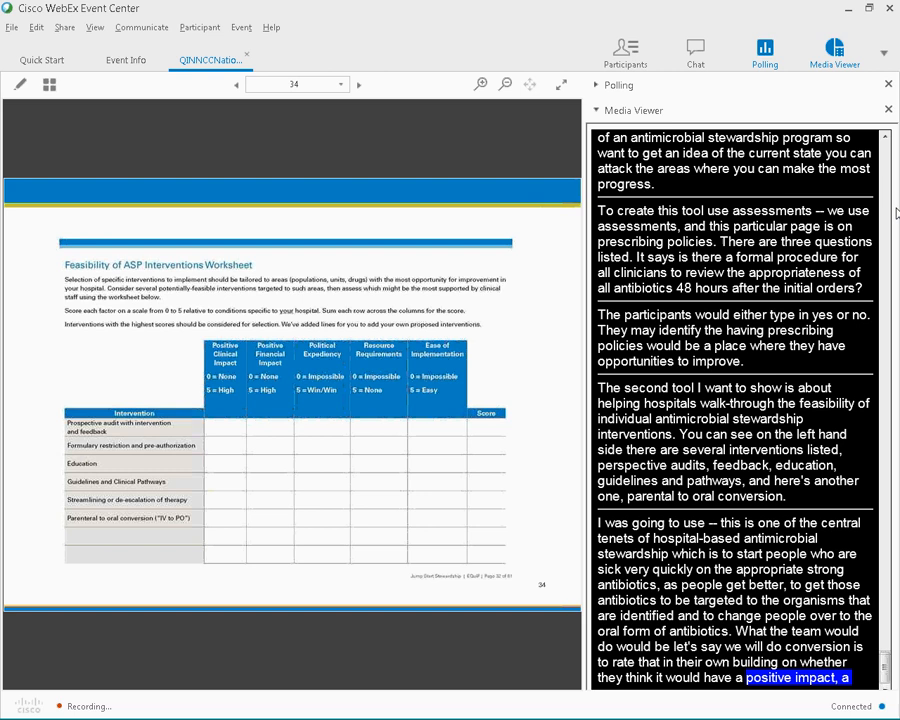
pyautogui.scroll(-3)
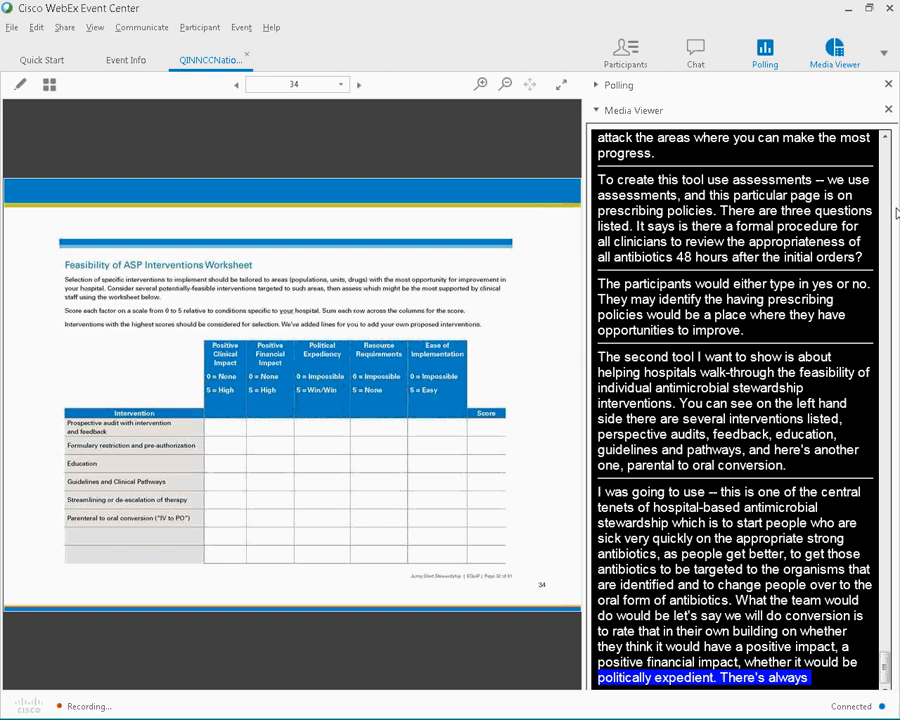
pyautogui.scroll(-3)
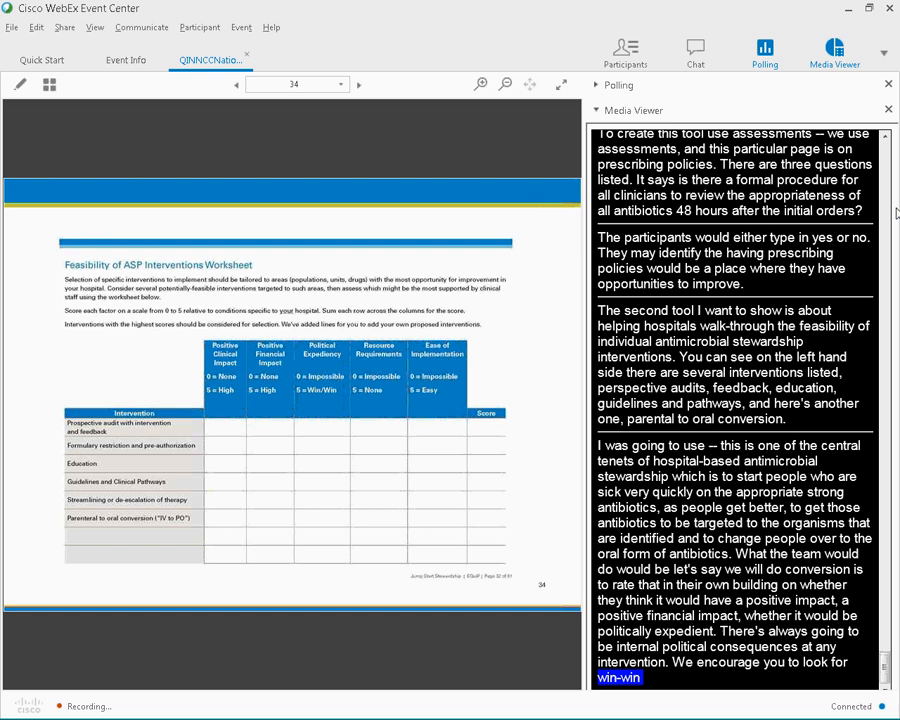
pyautogui.scroll(-3)
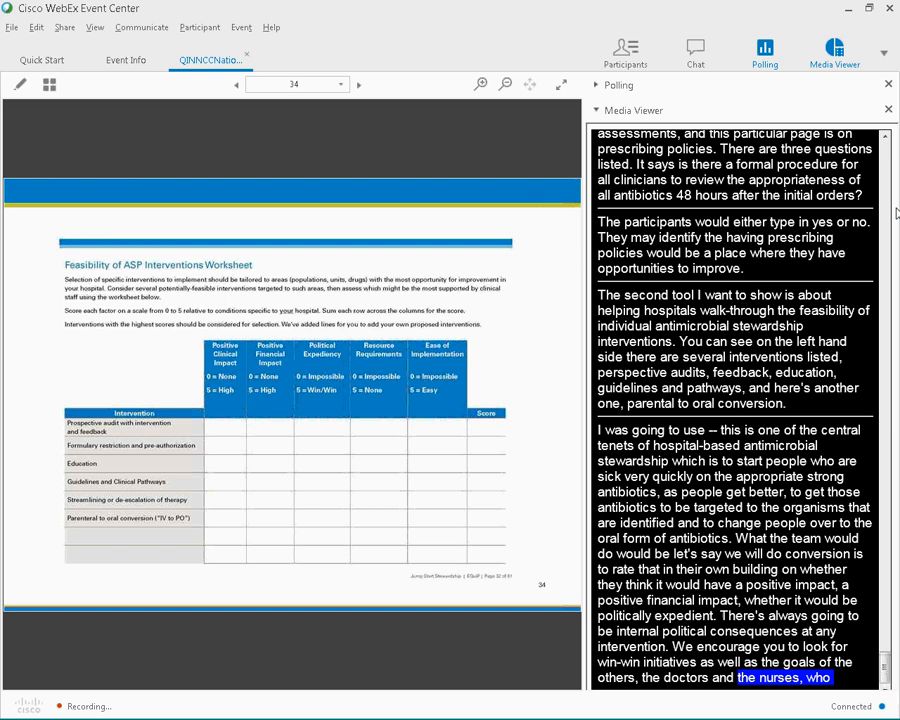
pyautogui.scroll(-3)
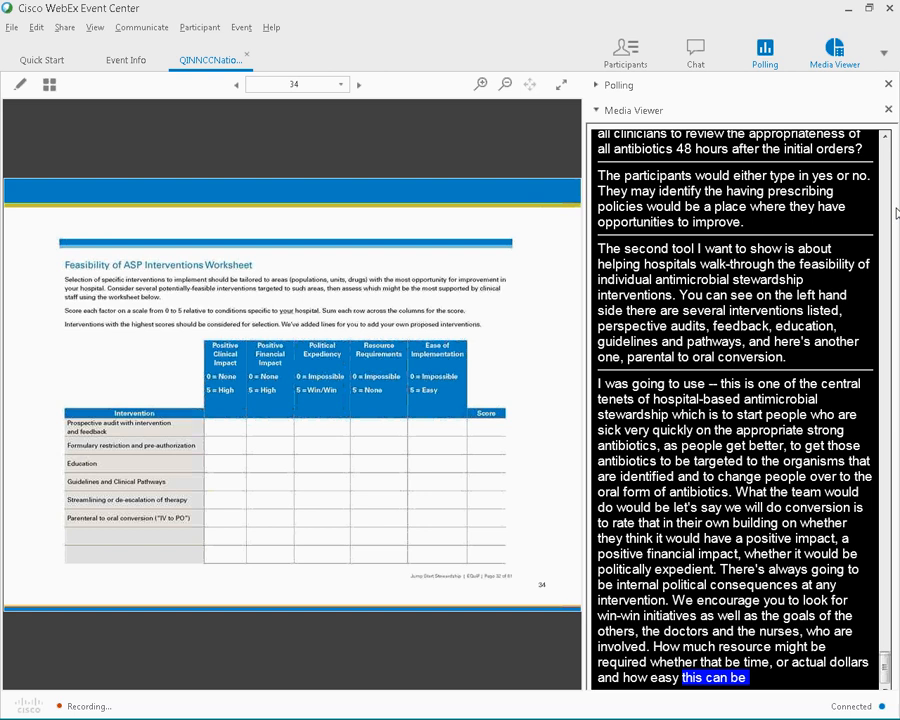
pyautogui.click(358, 84)
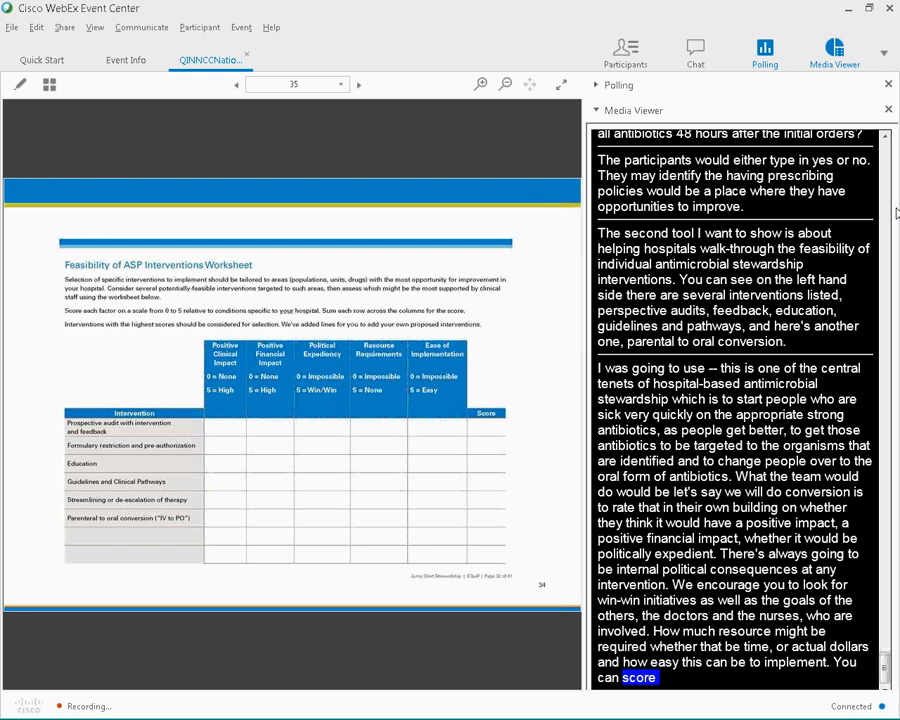
pyautogui.click(357, 84)
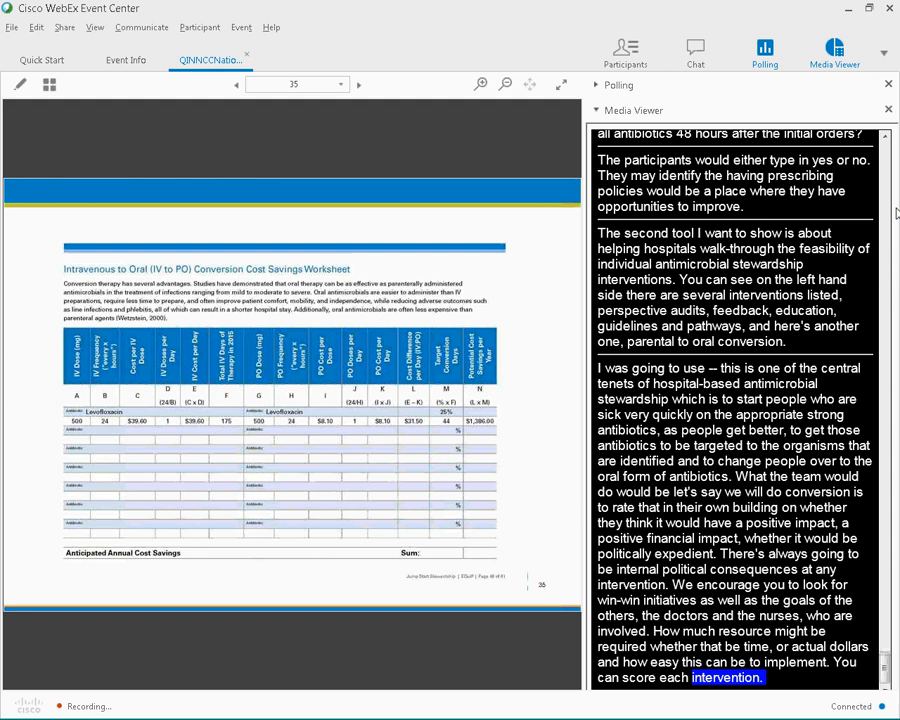
pyautogui.scroll(-3)
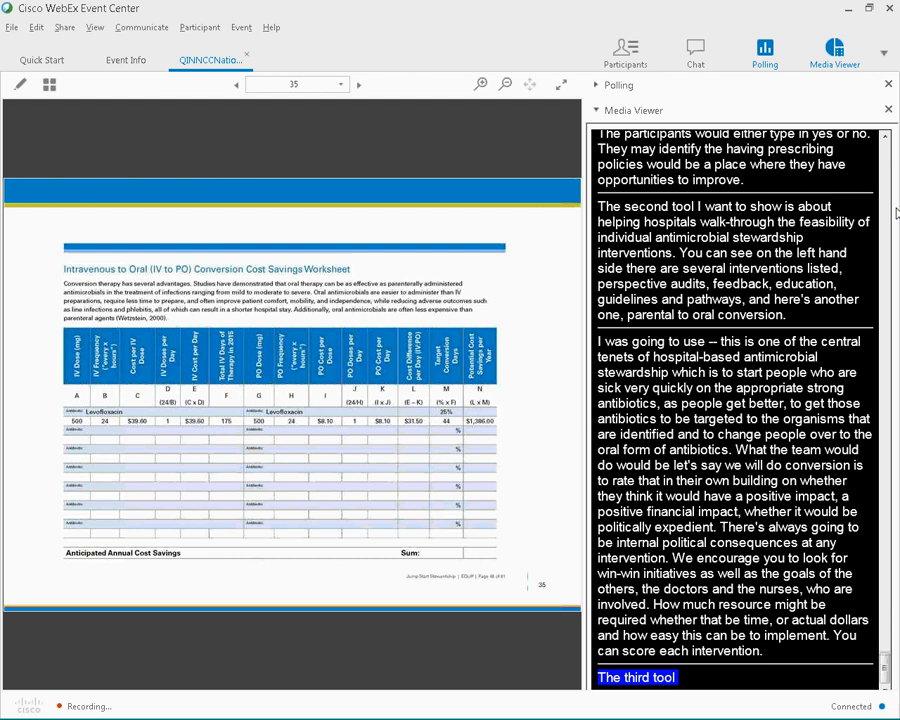
pyautogui.scroll(-3)
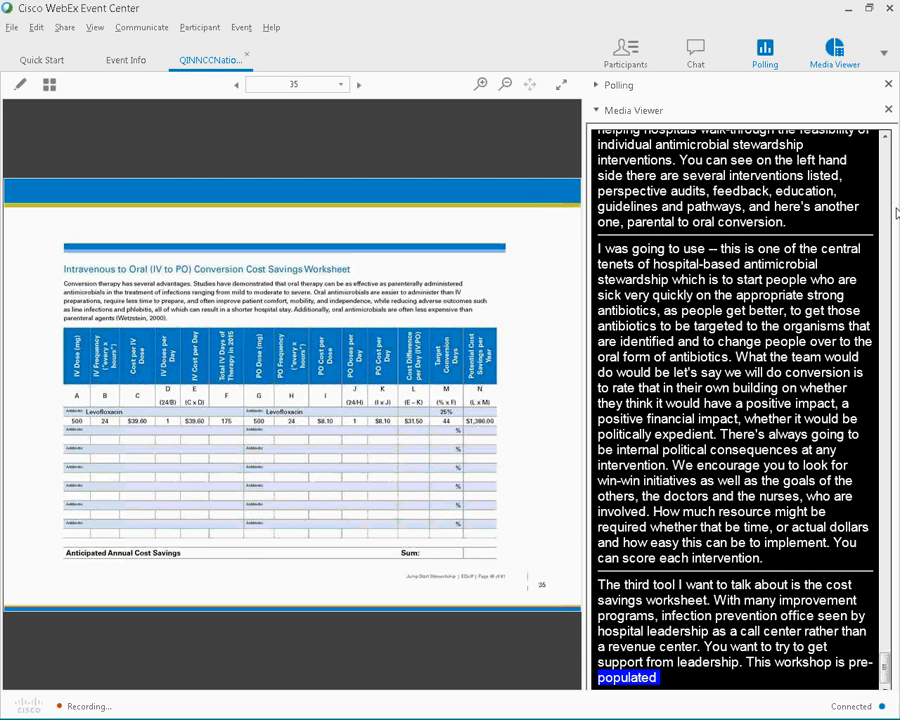
pyautogui.scroll(-3)
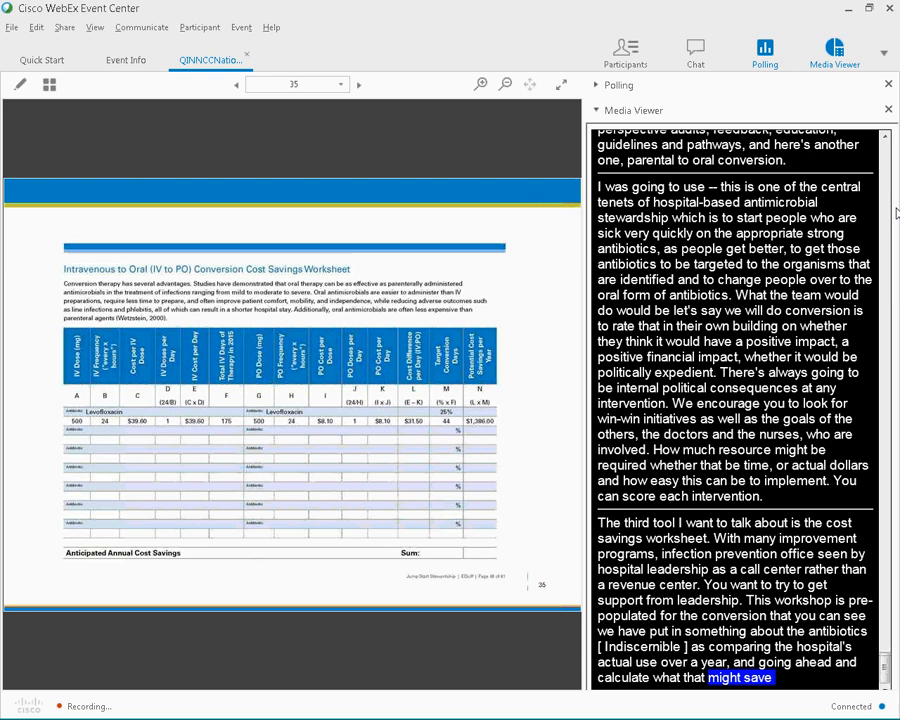
pyautogui.scroll(-3)
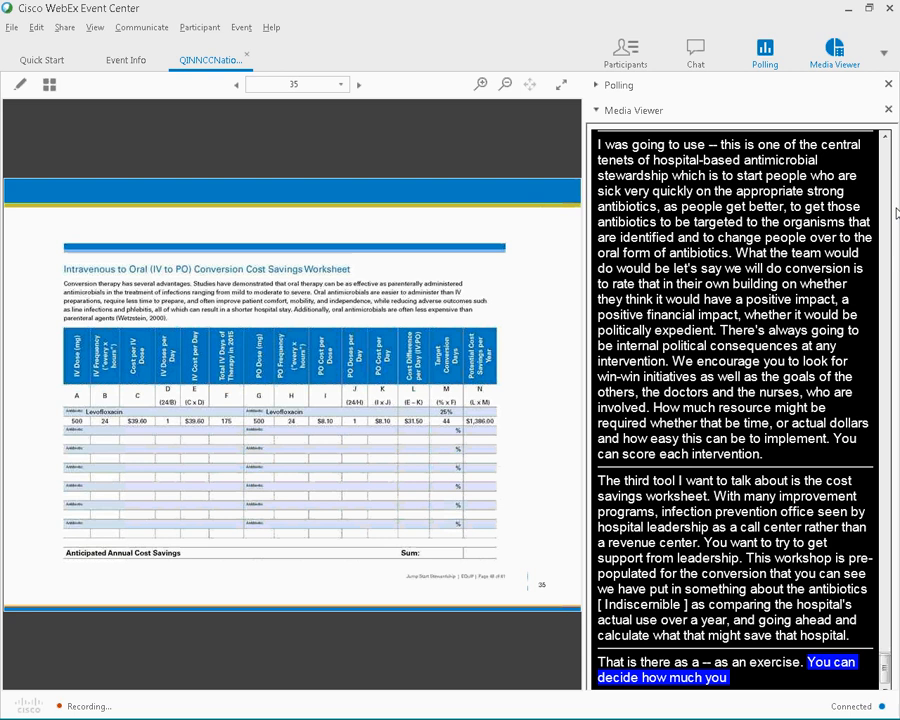
# Move past slide 36, Q&A, to slide 37, Contact, with the workbook link
pyautogui.click(358, 84)
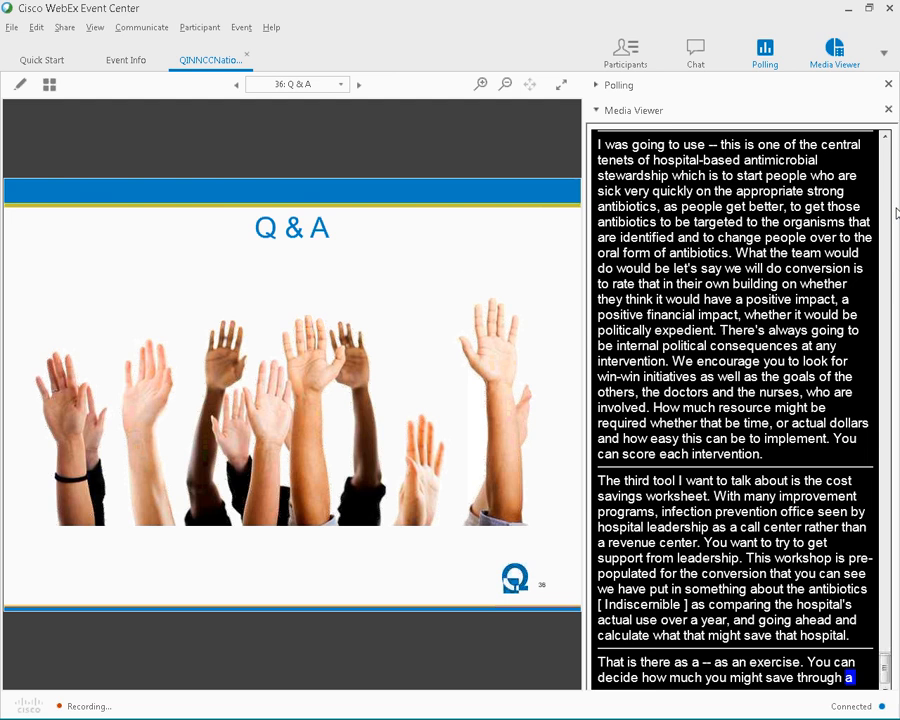
pyautogui.scroll(-3)
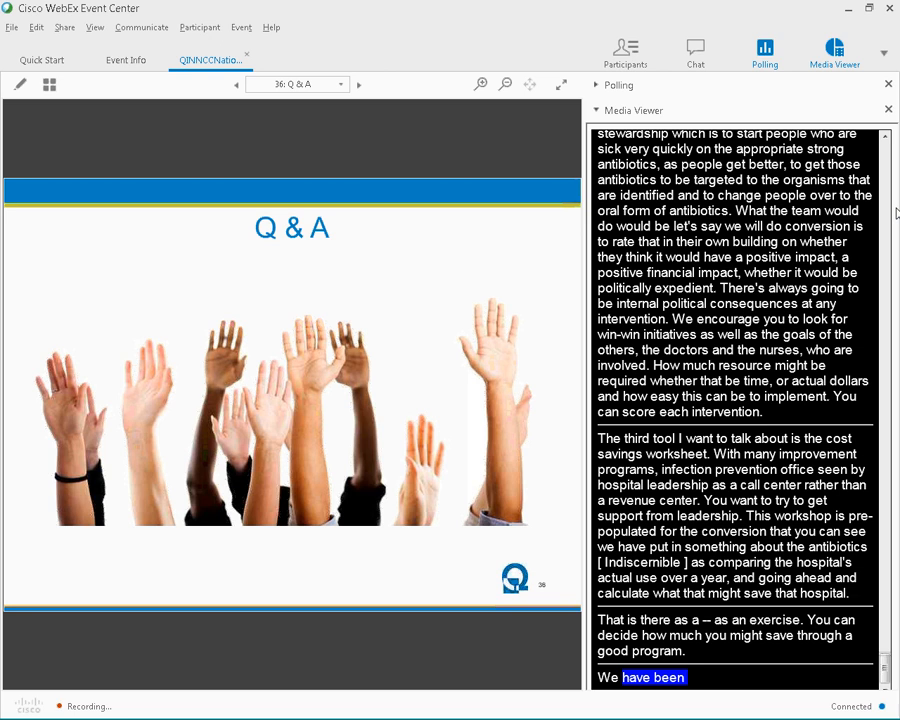
pyautogui.scroll(-3)
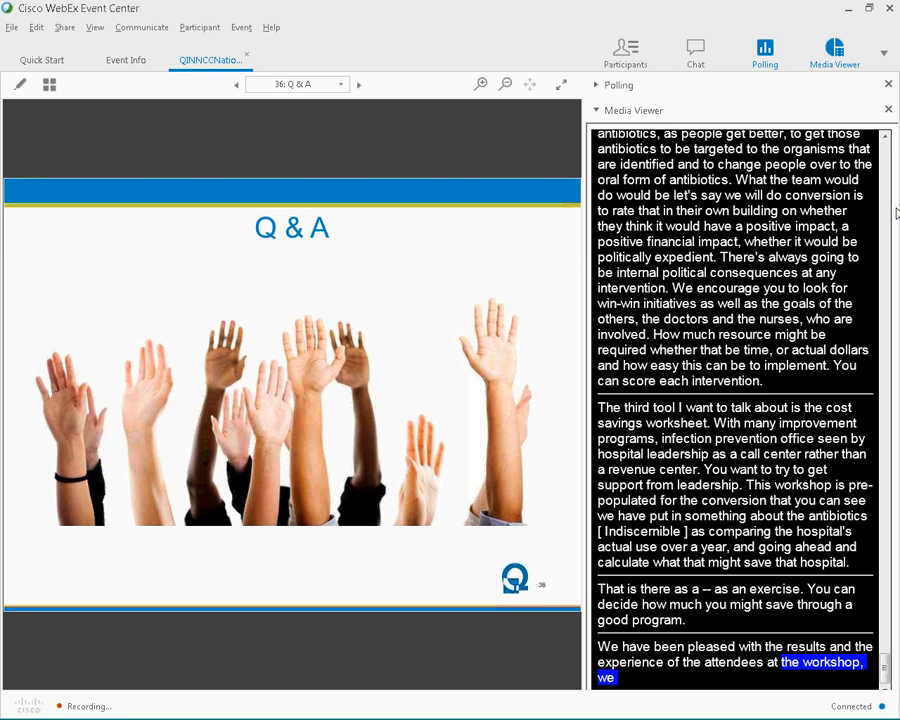
pyautogui.click(358, 84)
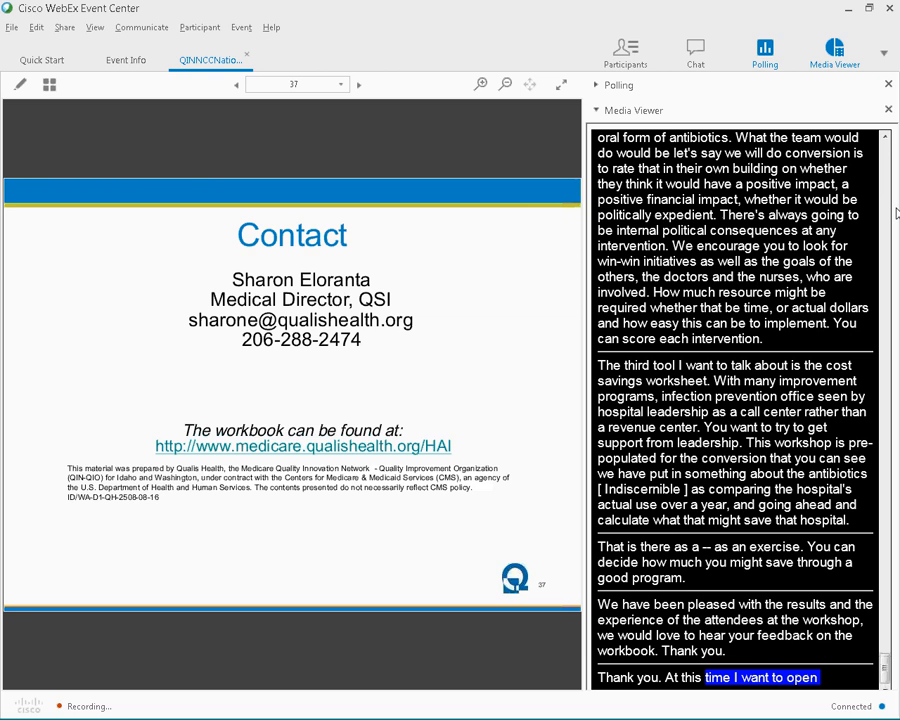
# Advance to slide 38, Facilitated Discussion, inviting questions and comments
pyautogui.click(357, 84)
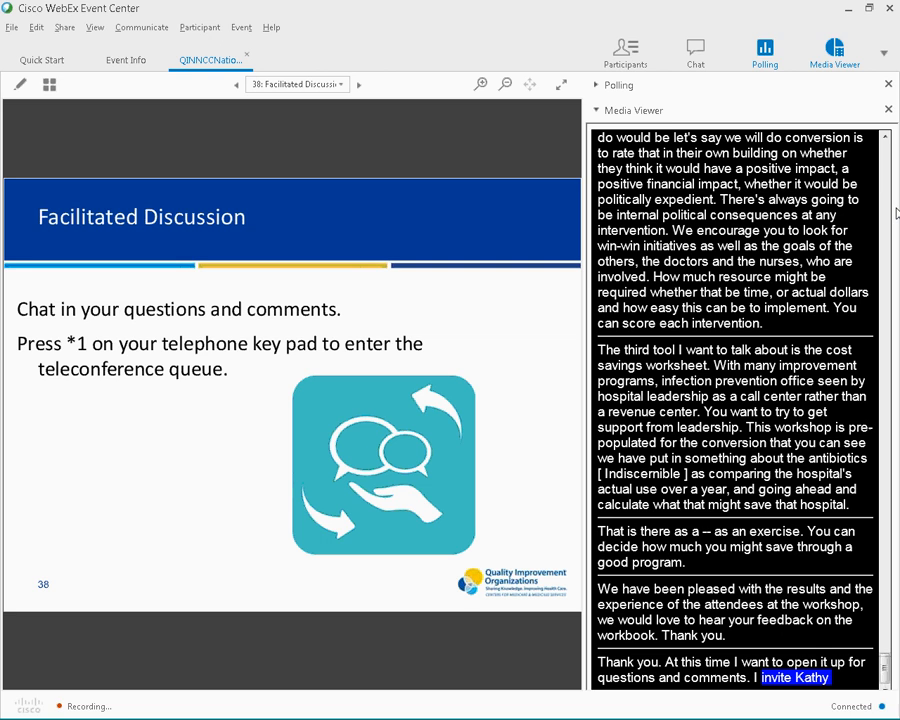
pyautogui.scroll(-3)
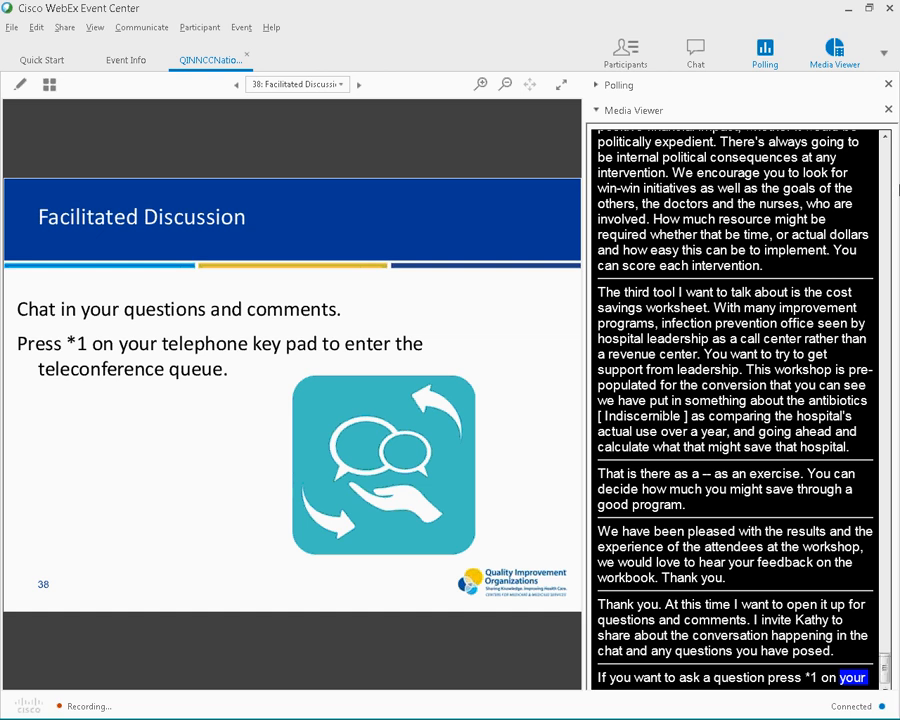
pyautogui.scroll(-3)
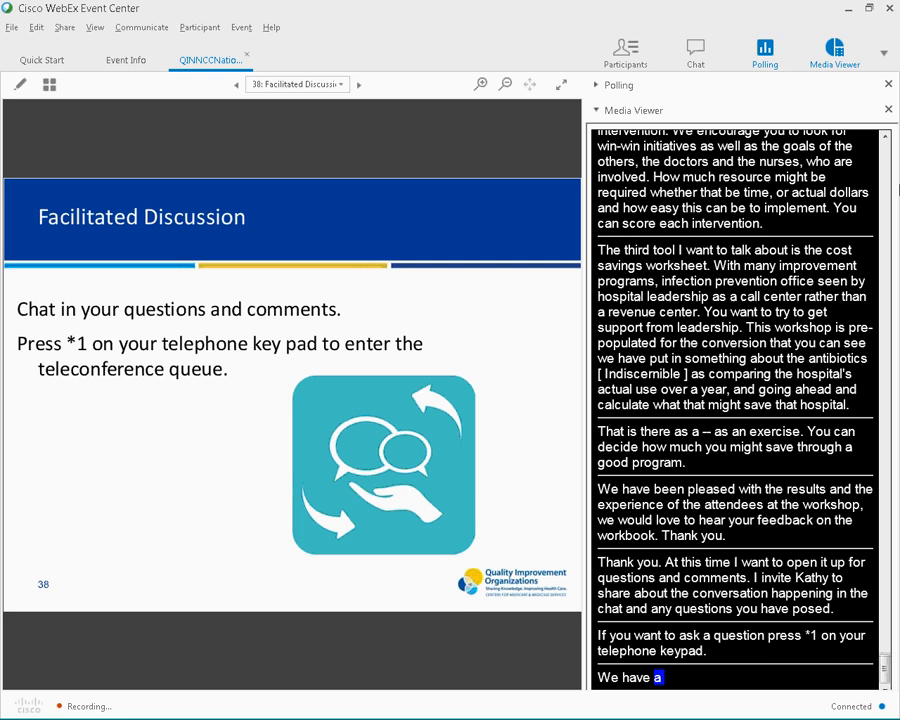
pyautogui.scroll(-3)
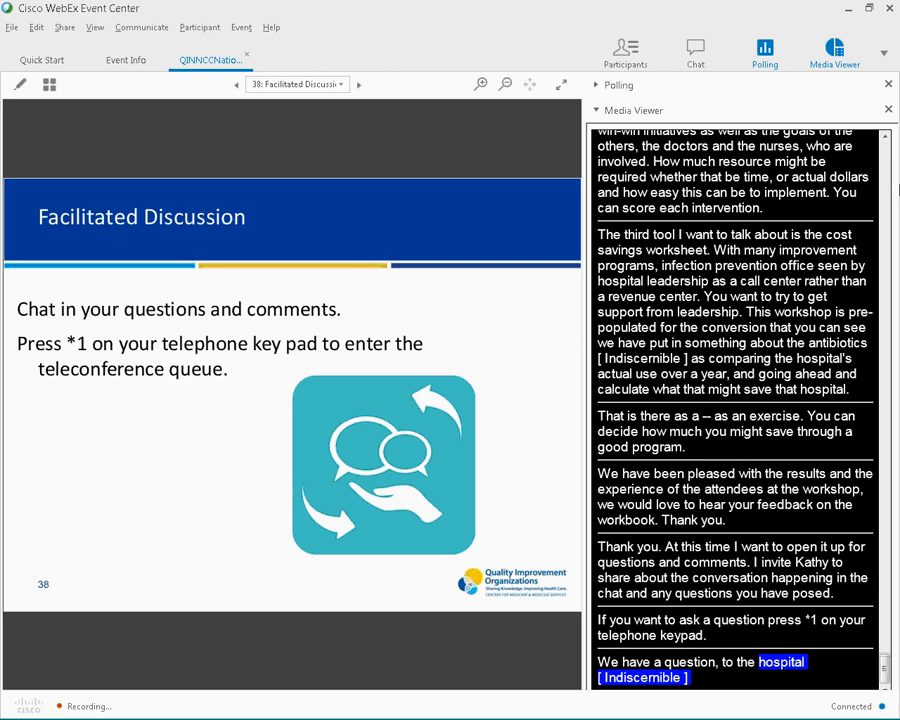
pyautogui.scroll(-3)
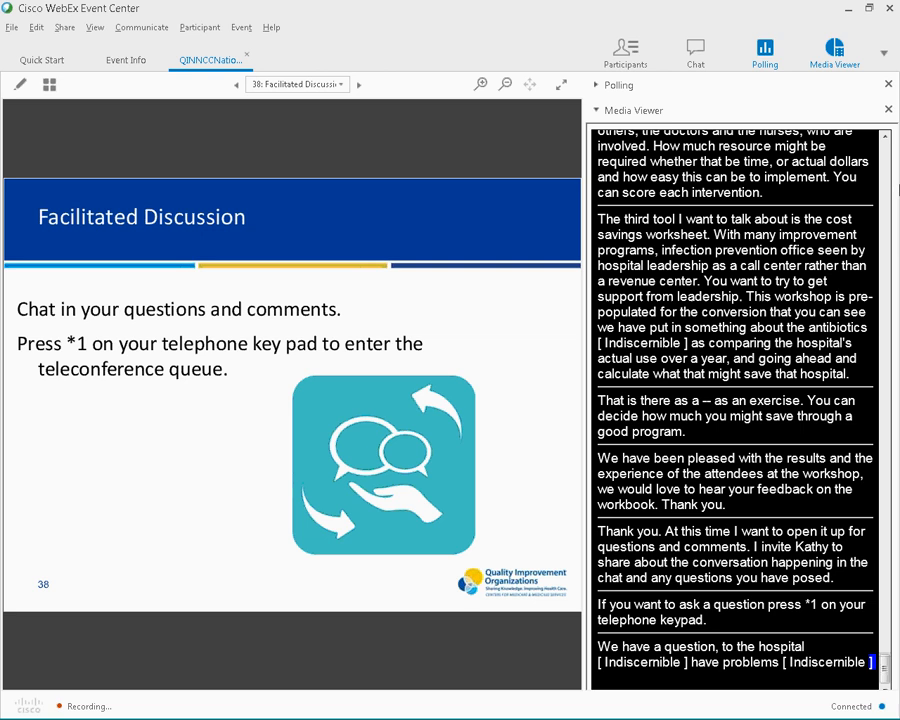
pyautogui.scroll(-3)
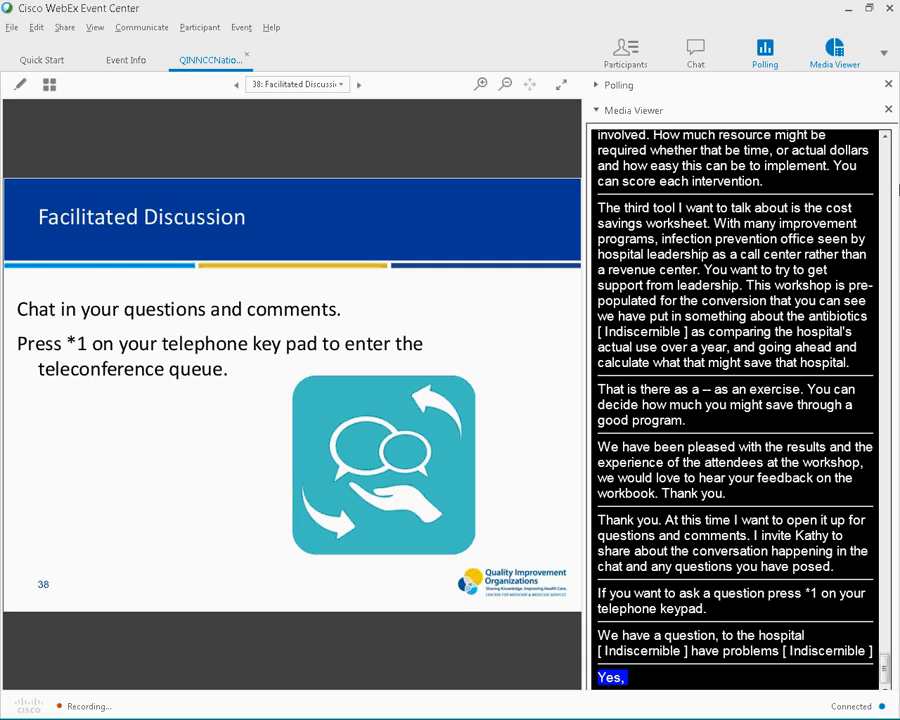
pyautogui.scroll(-3)
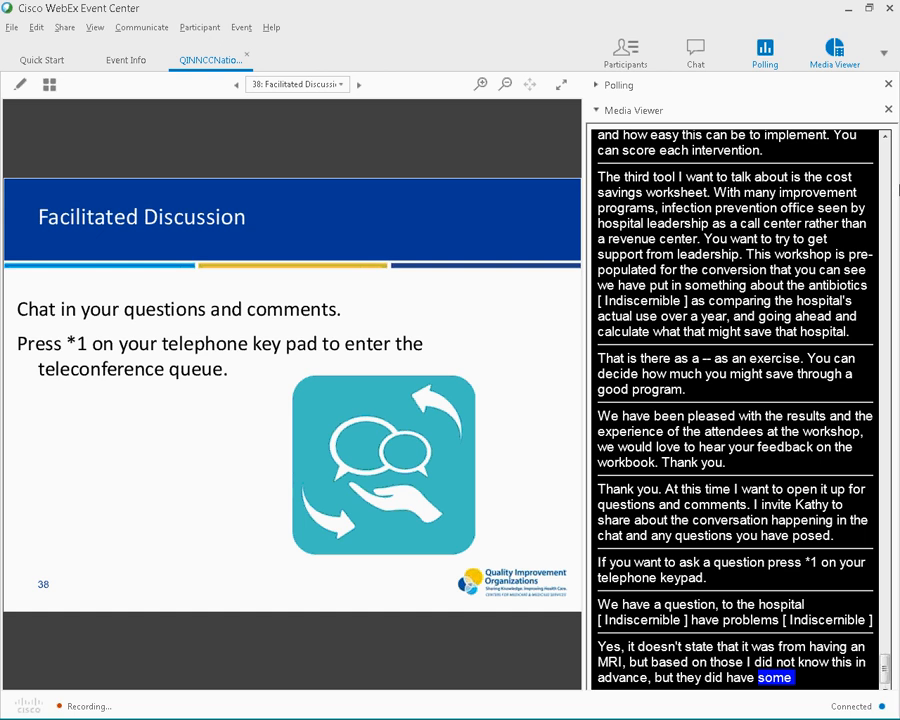
pyautogui.scroll(-3)
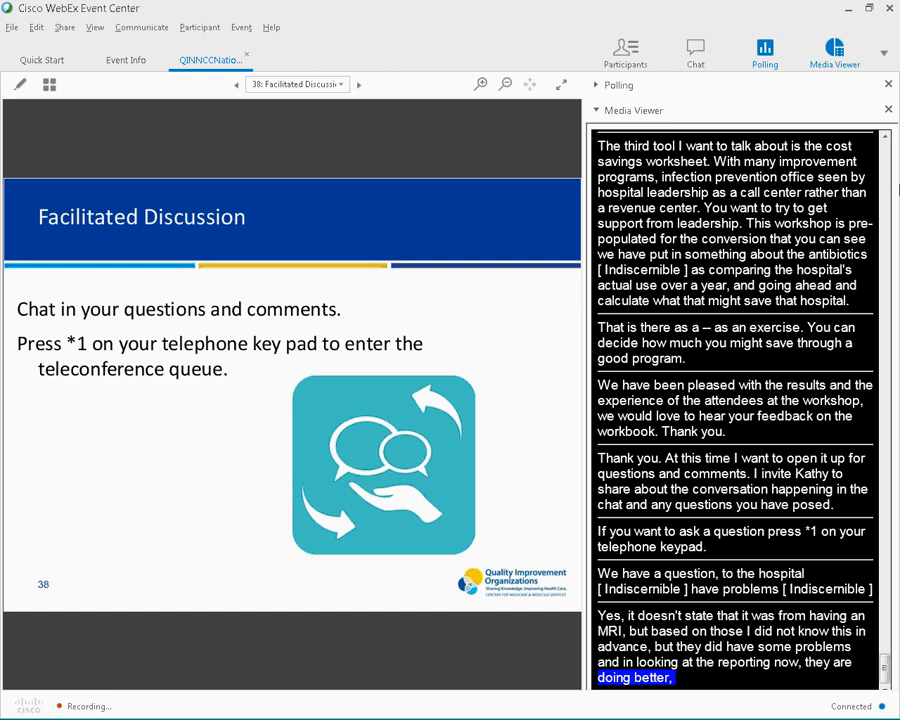
pyautogui.scroll(-3)
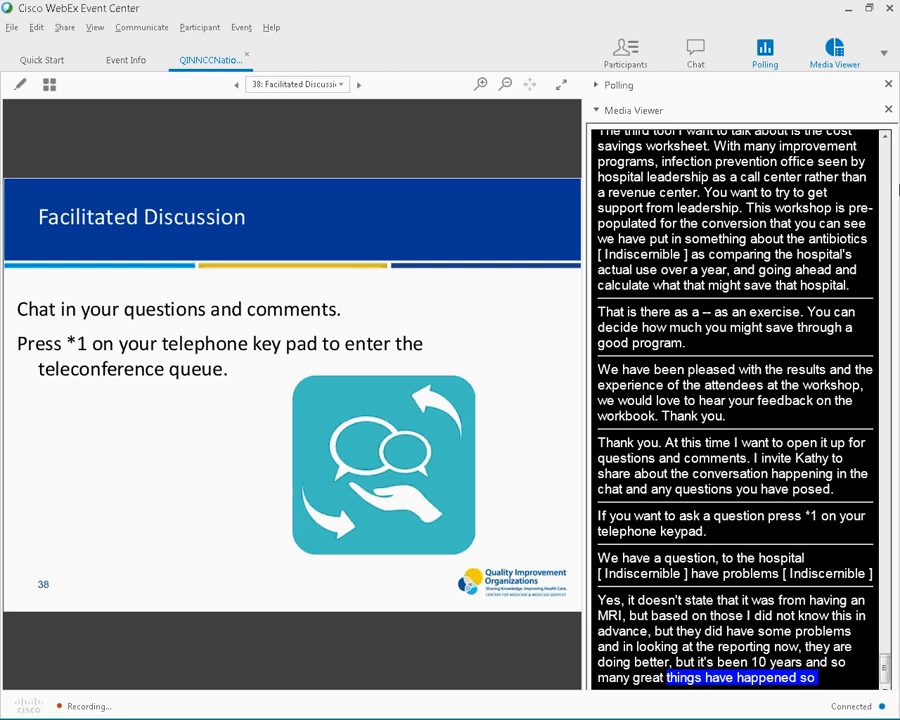
pyautogui.scroll(-3)
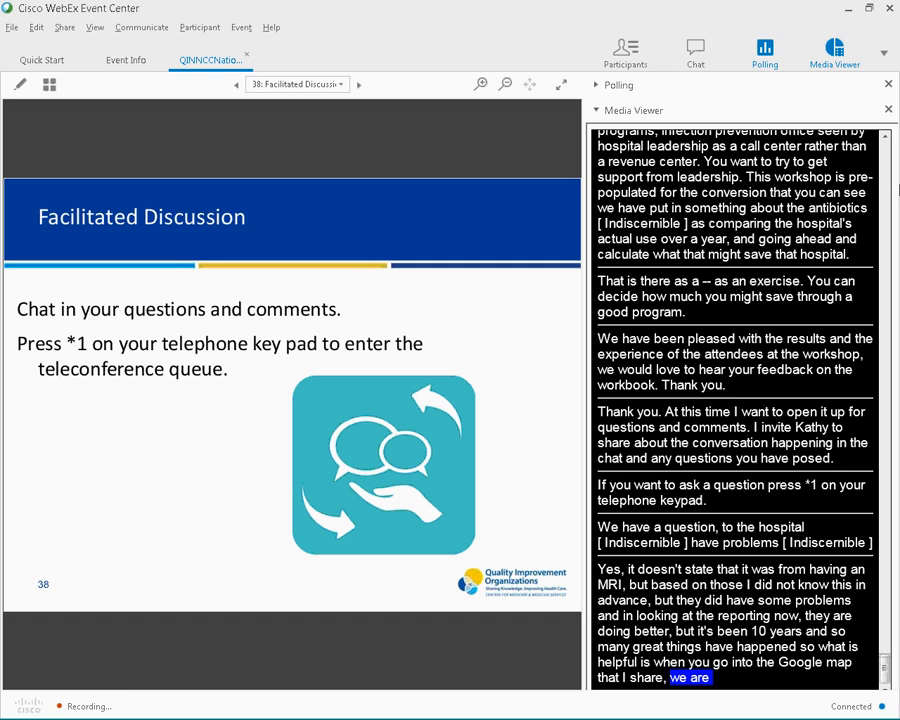
pyautogui.scroll(-3)
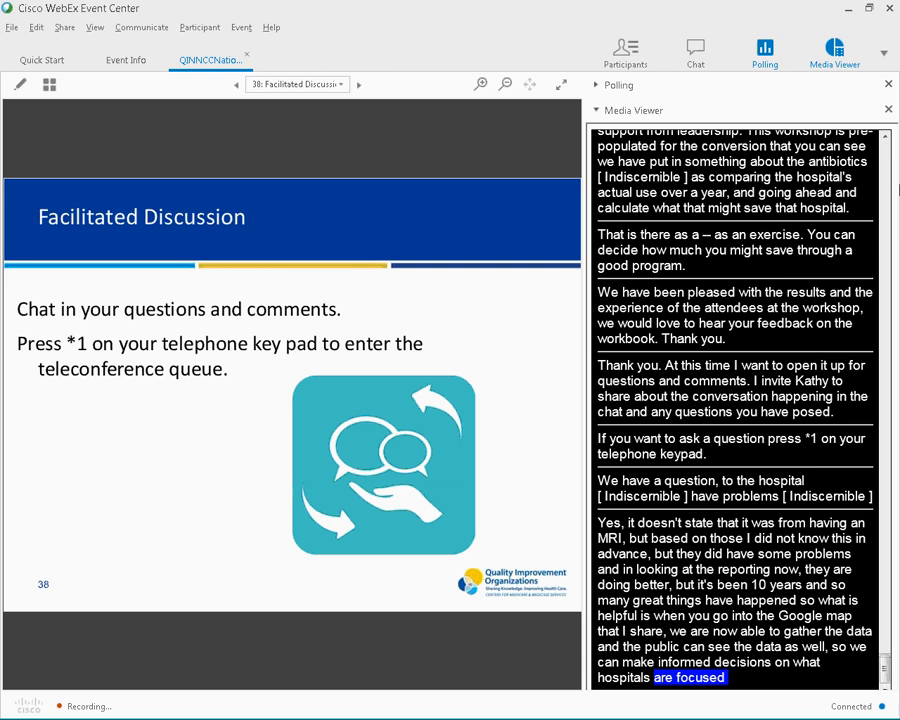
pyautogui.scroll(-3)
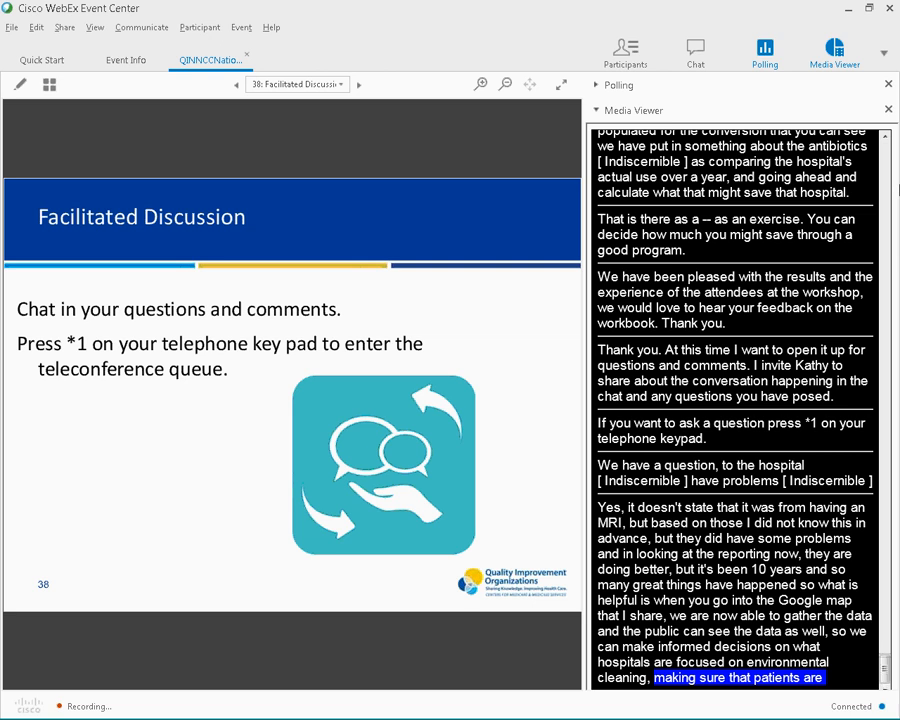
pyautogui.scroll(-3)
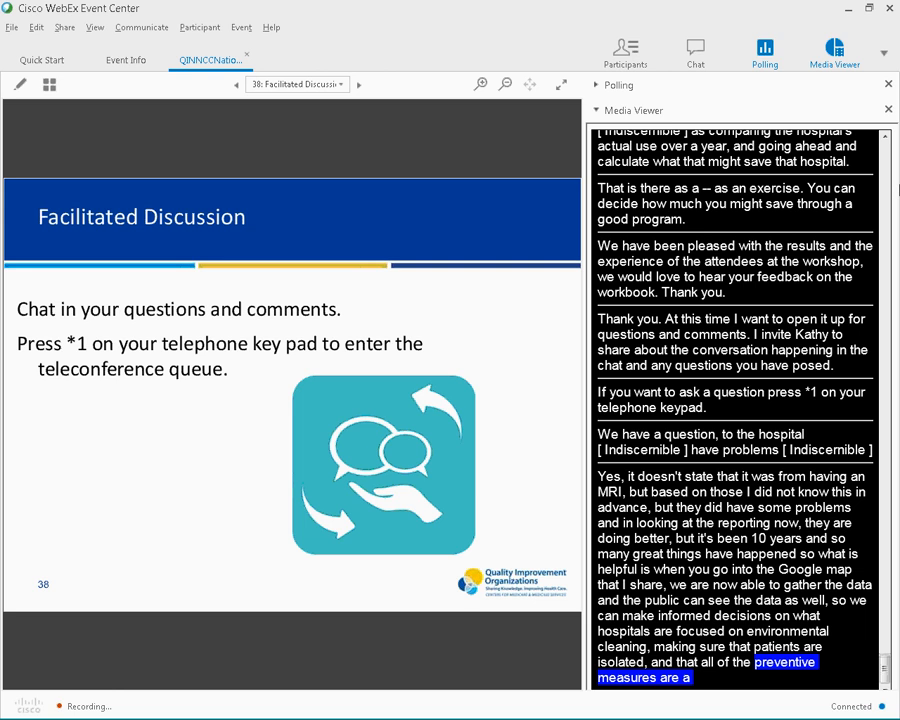
pyautogui.scroll(-3)
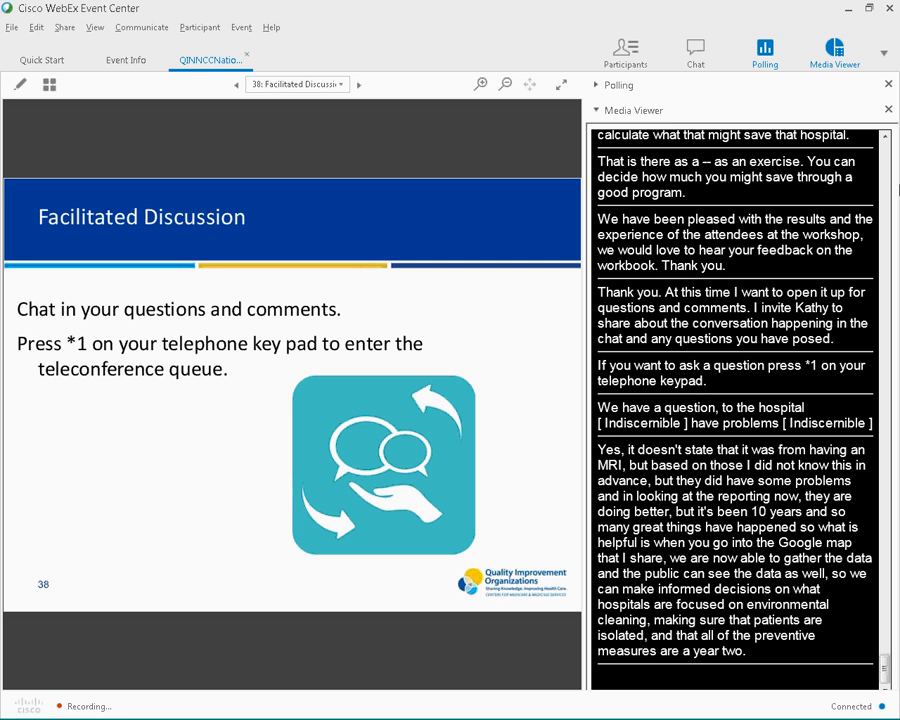
# Scroll the captions through the CDC standardized antimicrobial administration ratio discussion on slide 38
pyautogui.scroll(-3)
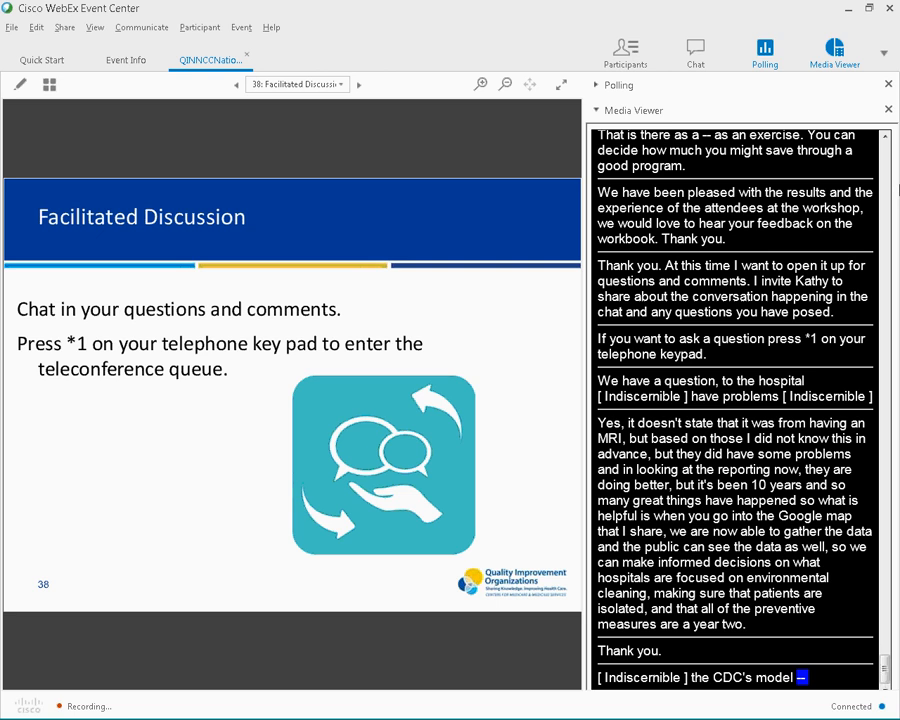
pyautogui.scroll(-3)
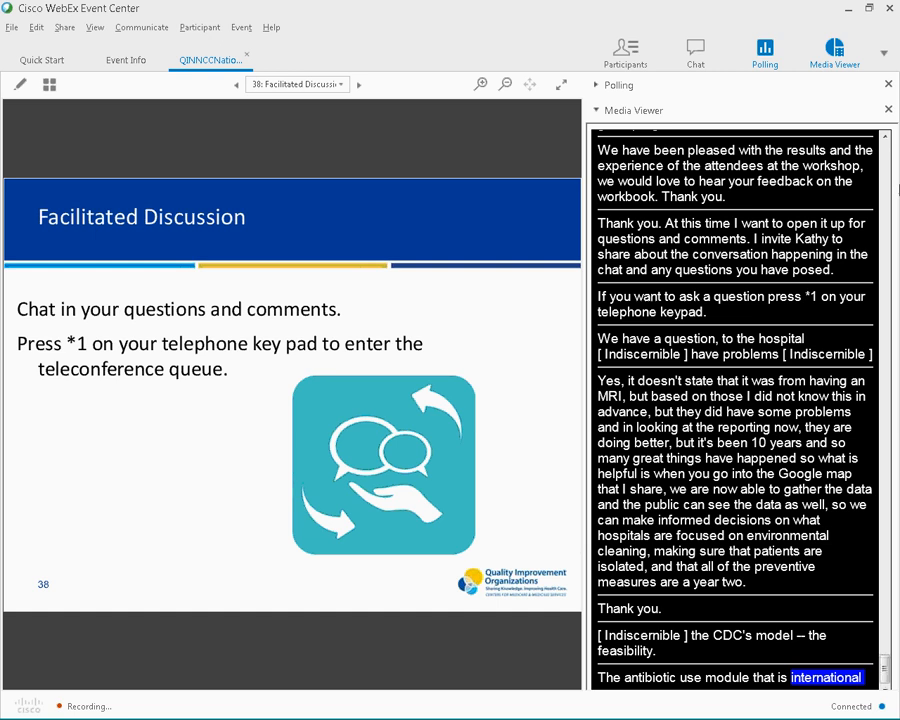
pyautogui.scroll(-3)
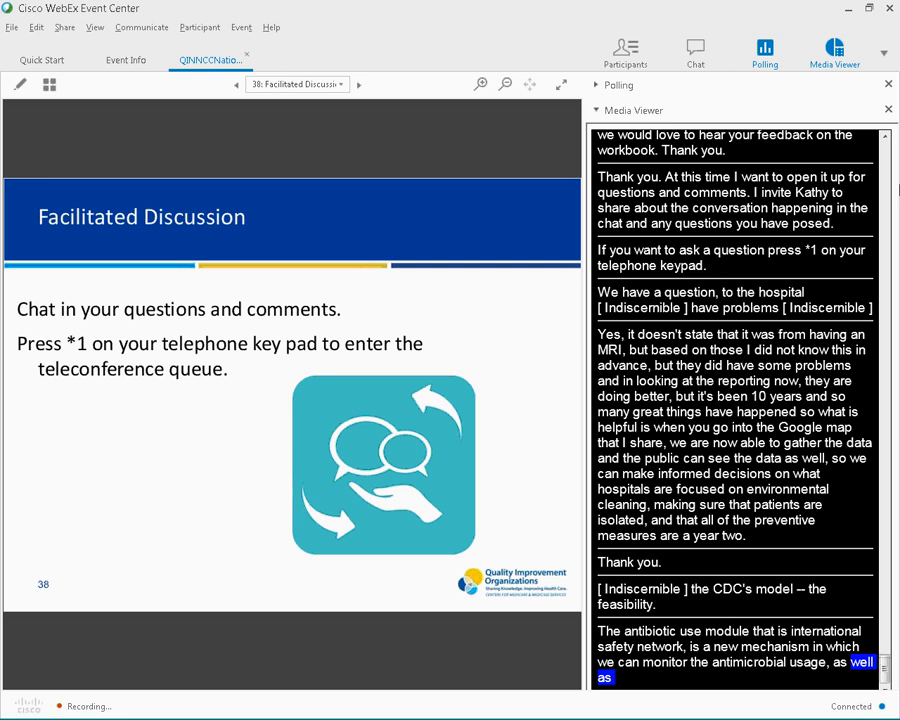
pyautogui.scroll(-3)
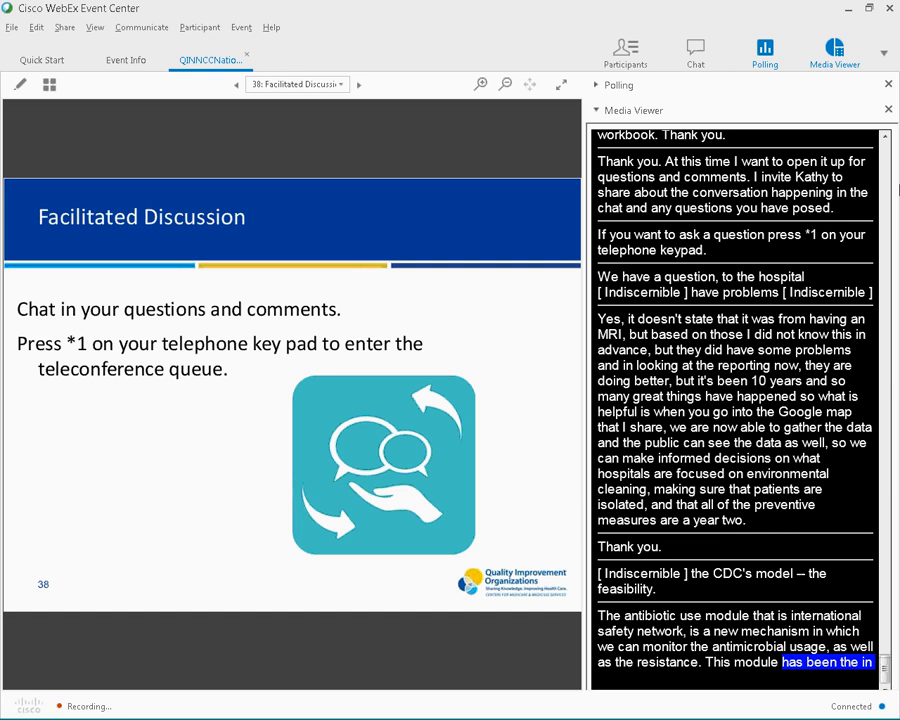
pyautogui.scroll(-3)
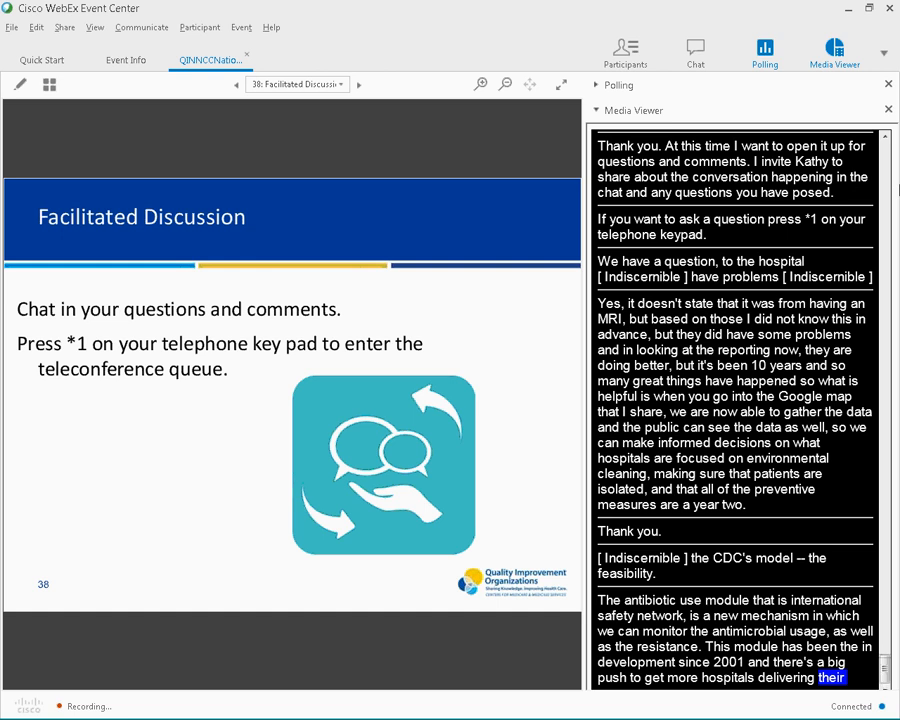
pyautogui.scroll(-3)
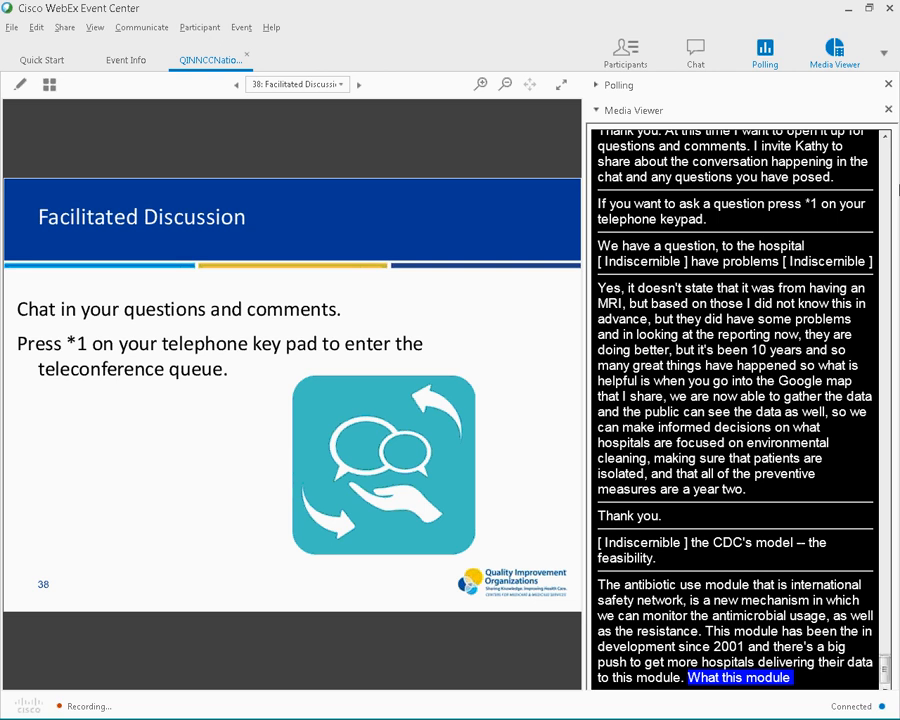
pyautogui.scroll(-3)
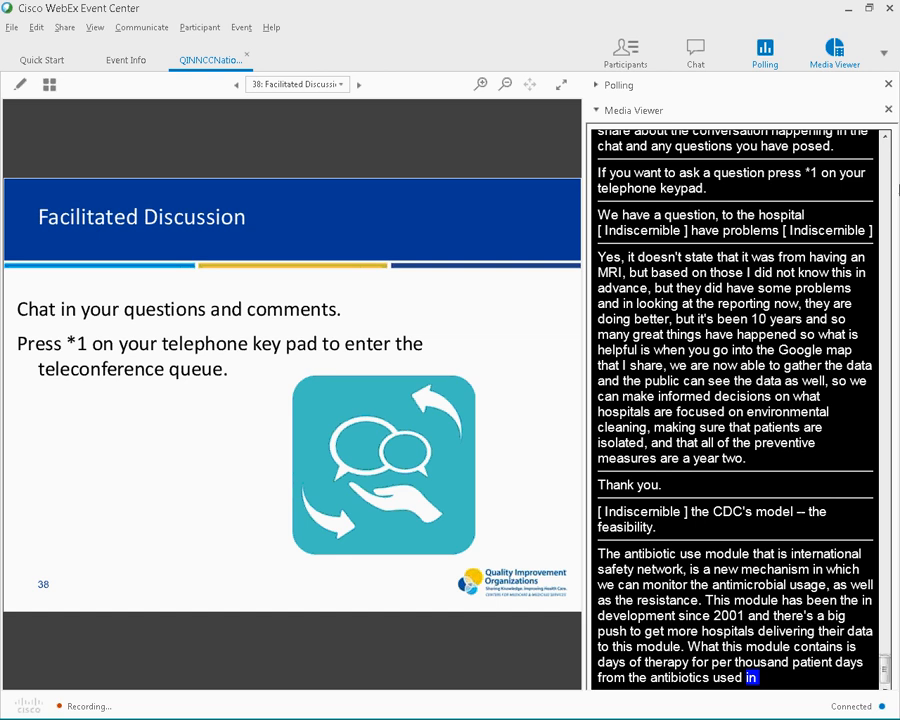
pyautogui.scroll(-3)
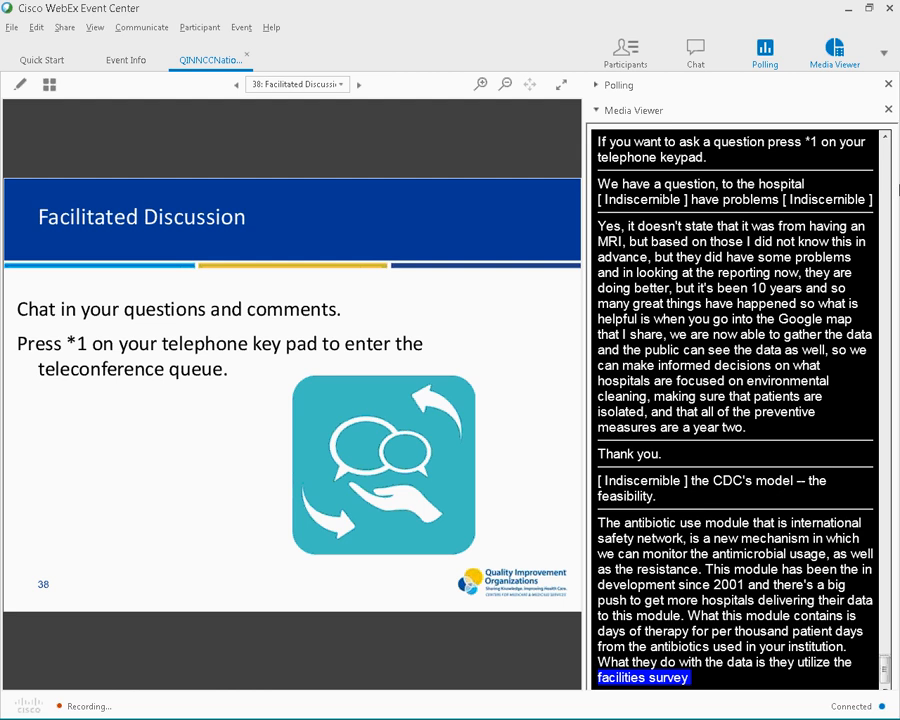
pyautogui.scroll(-3)
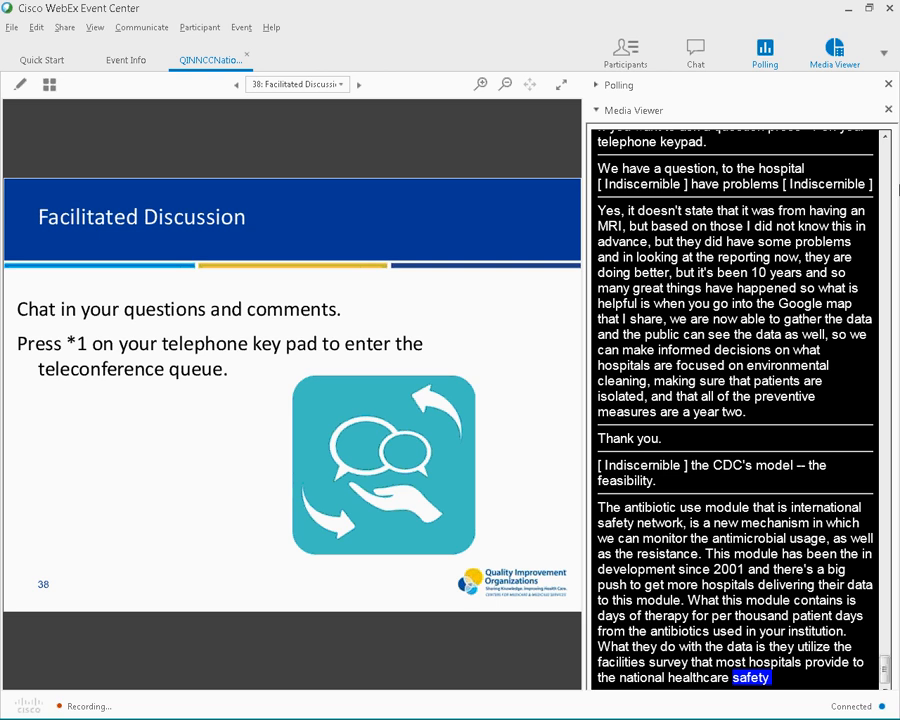
pyautogui.scroll(-3)
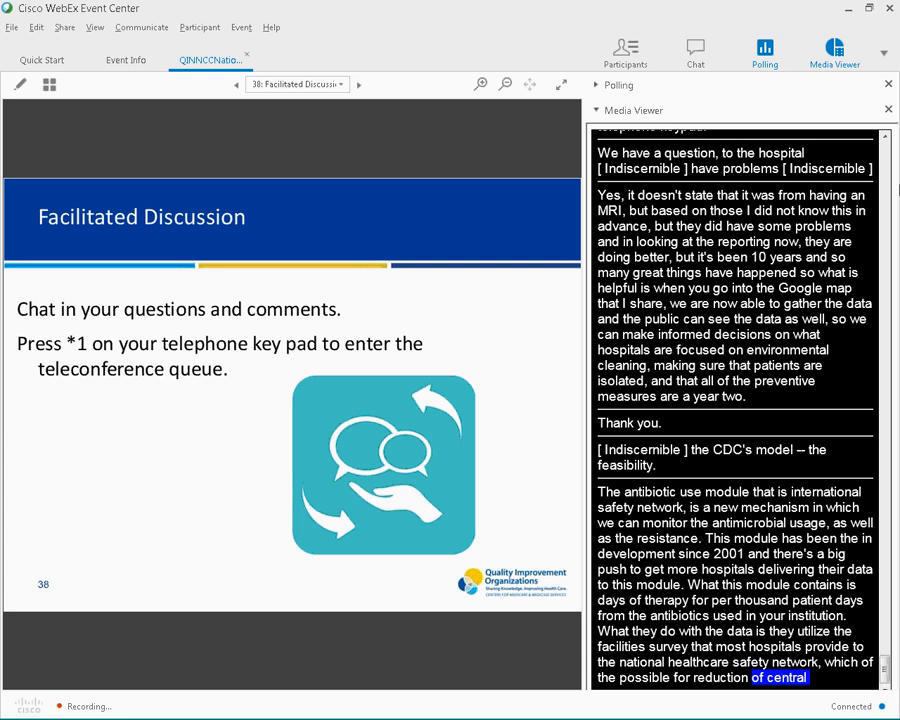
pyautogui.scroll(-3)
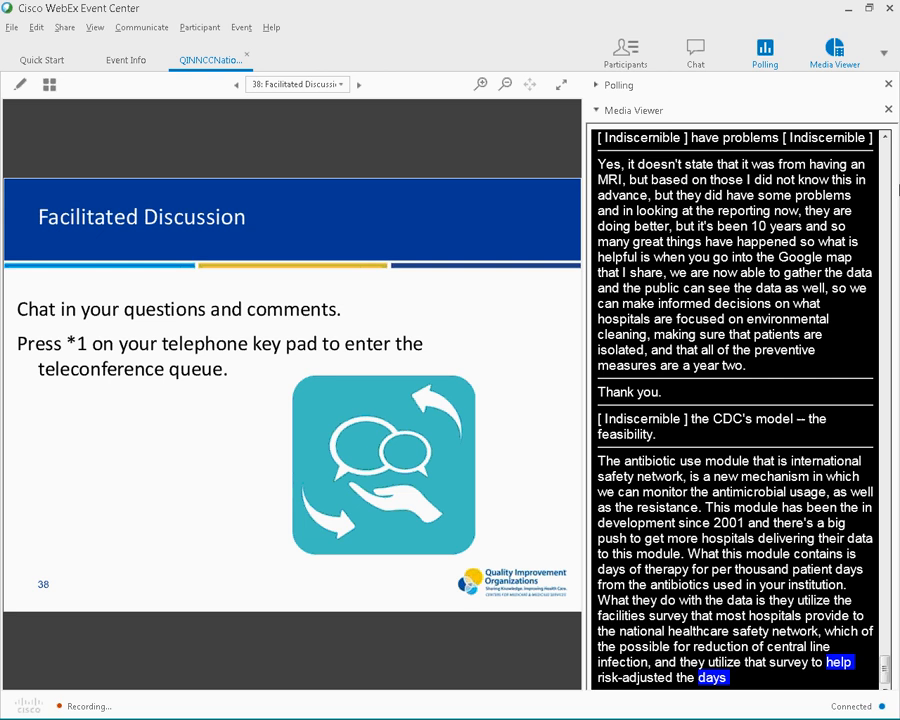
pyautogui.scroll(-3)
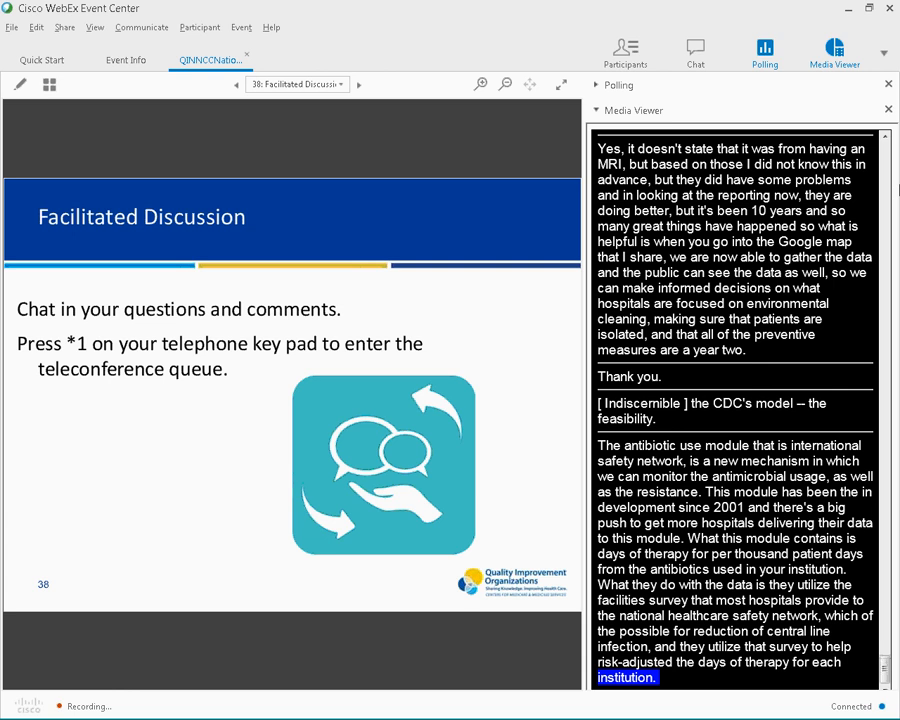
pyautogui.scroll(-3)
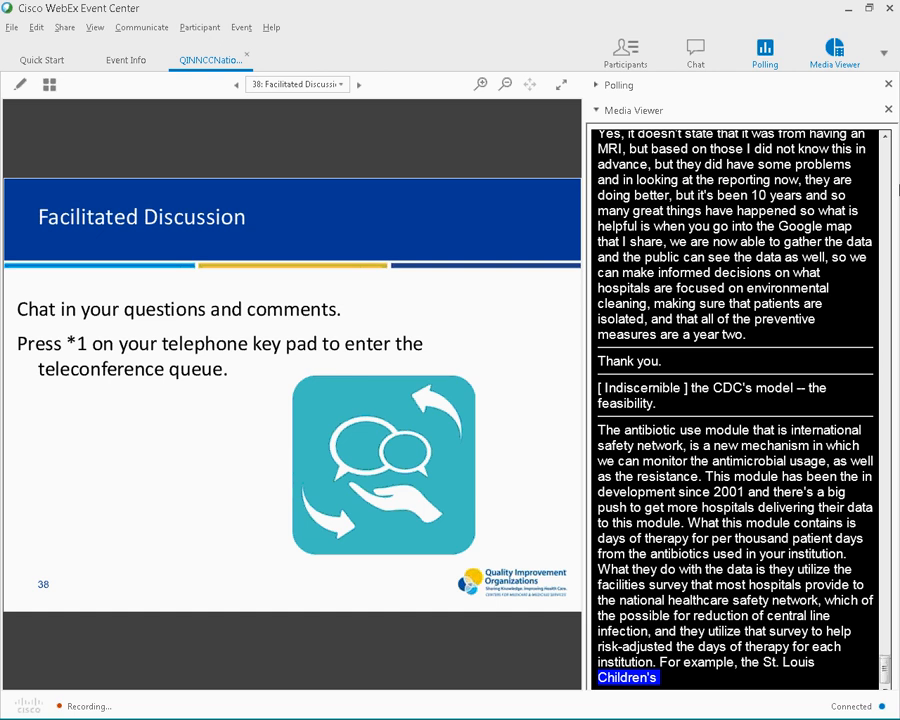
pyautogui.scroll(-3)
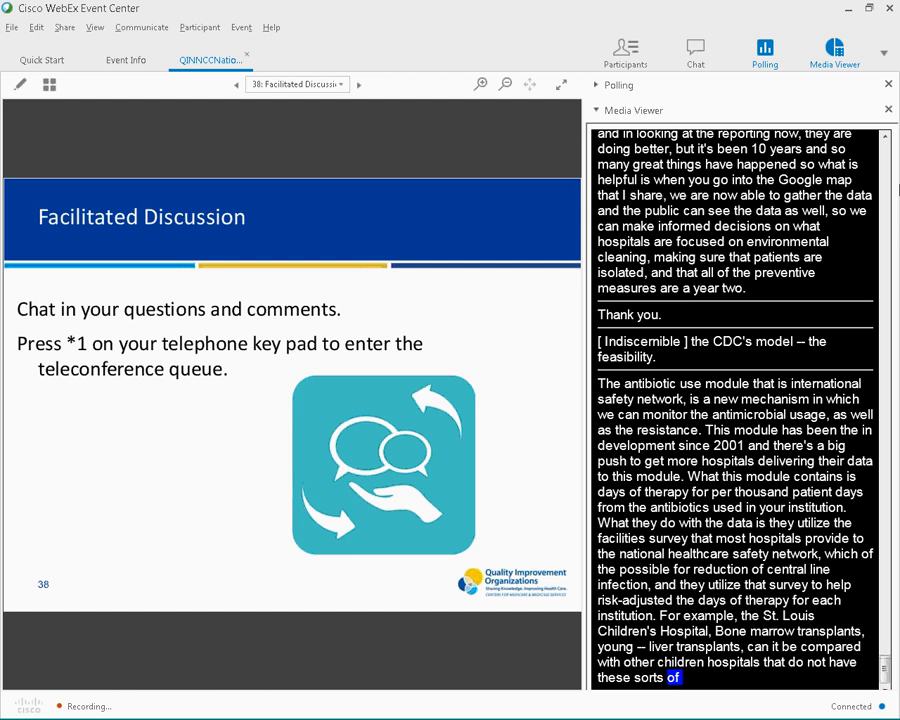
pyautogui.scroll(-3)
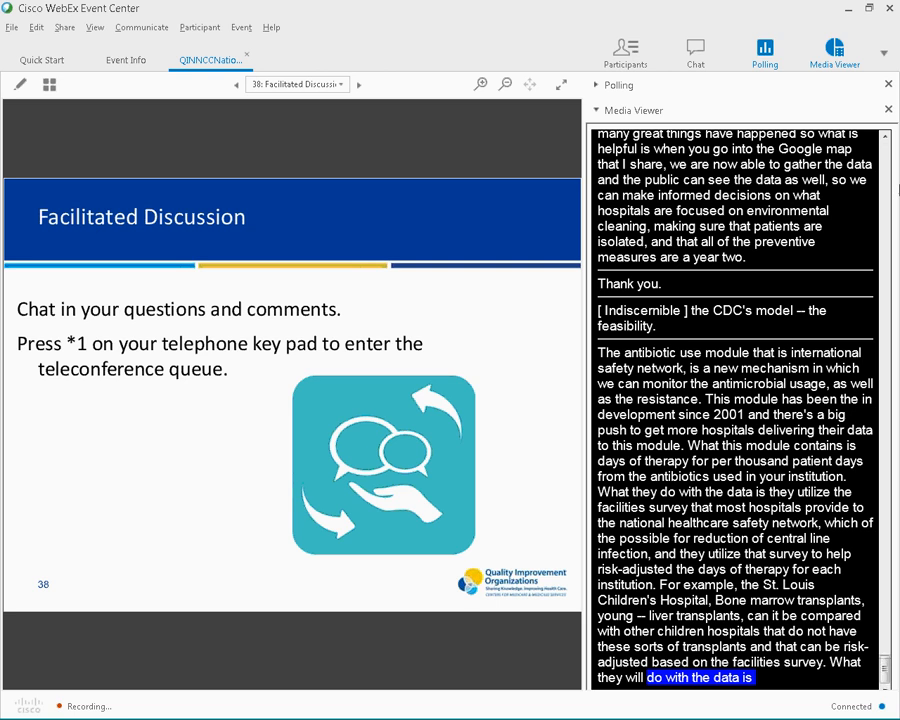
pyautogui.scroll(-3)
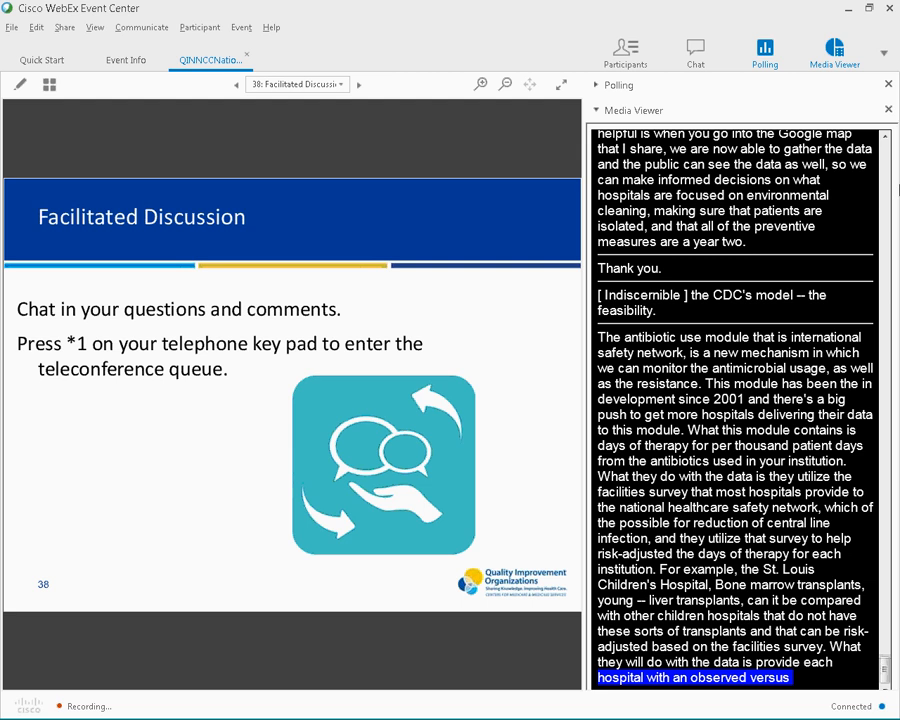
pyautogui.scroll(-3)
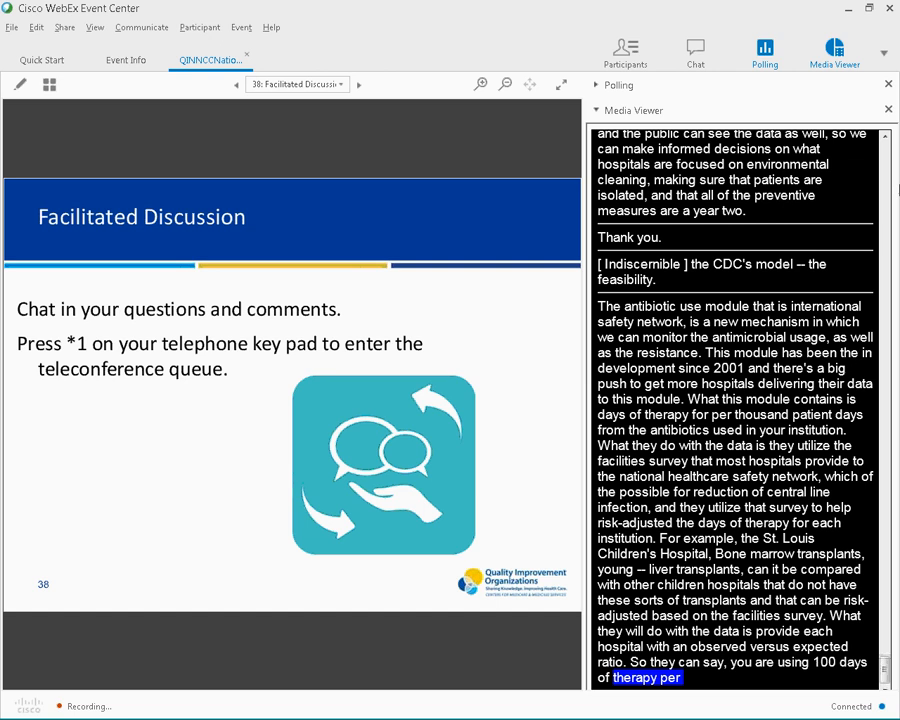
pyautogui.scroll(-3)
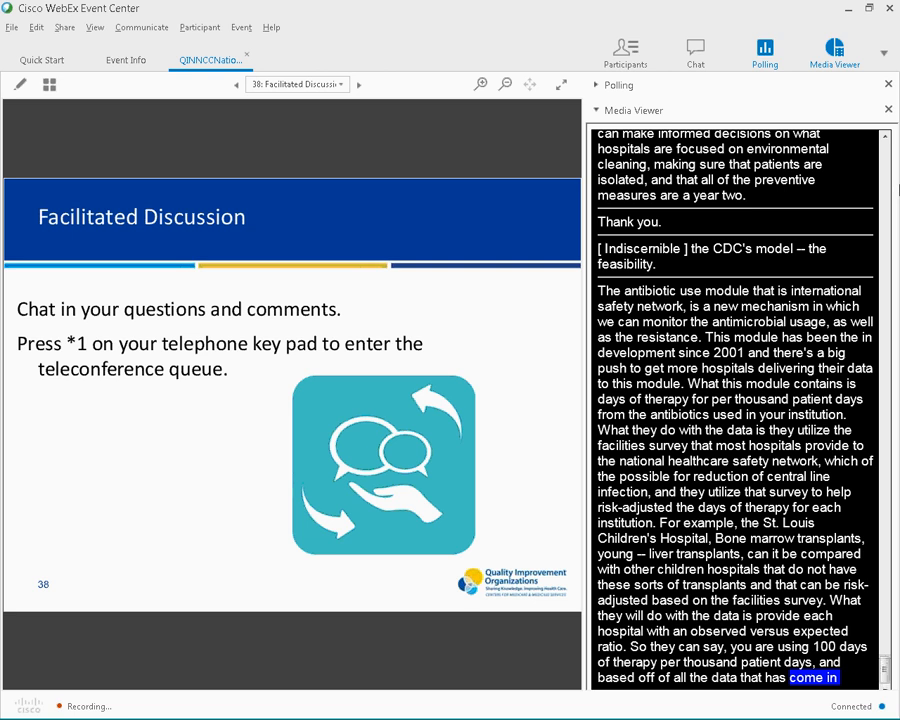
pyautogui.scroll(-3)
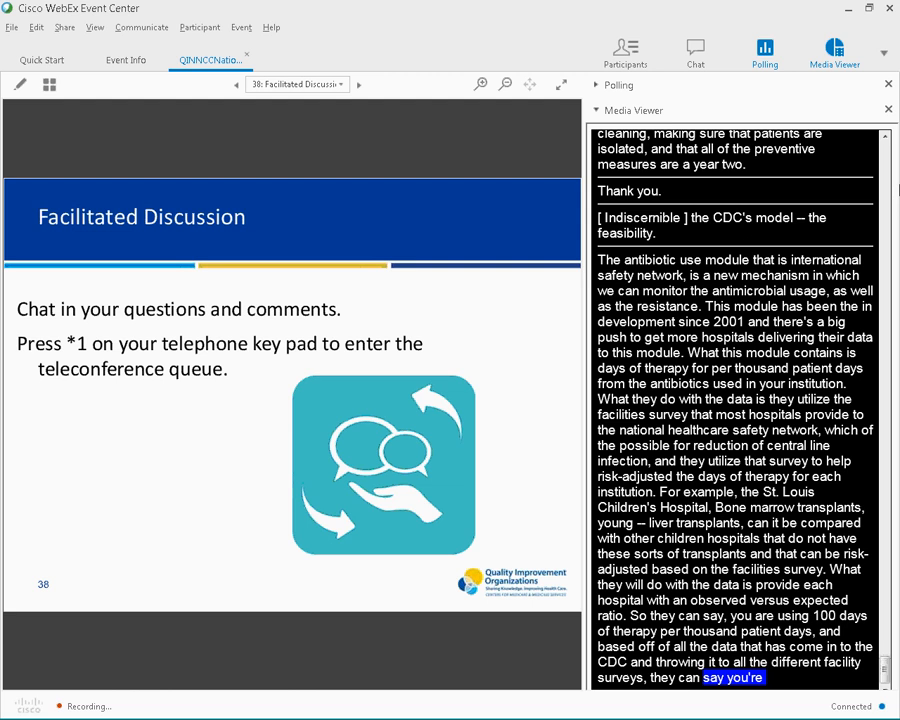
pyautogui.scroll(-3)
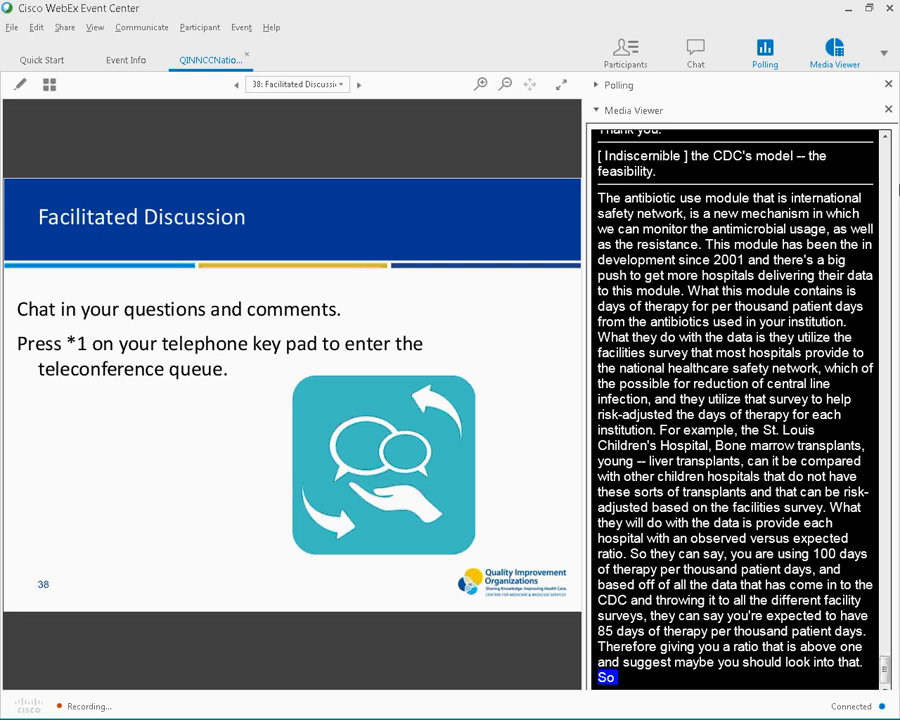
pyautogui.scroll(-3)
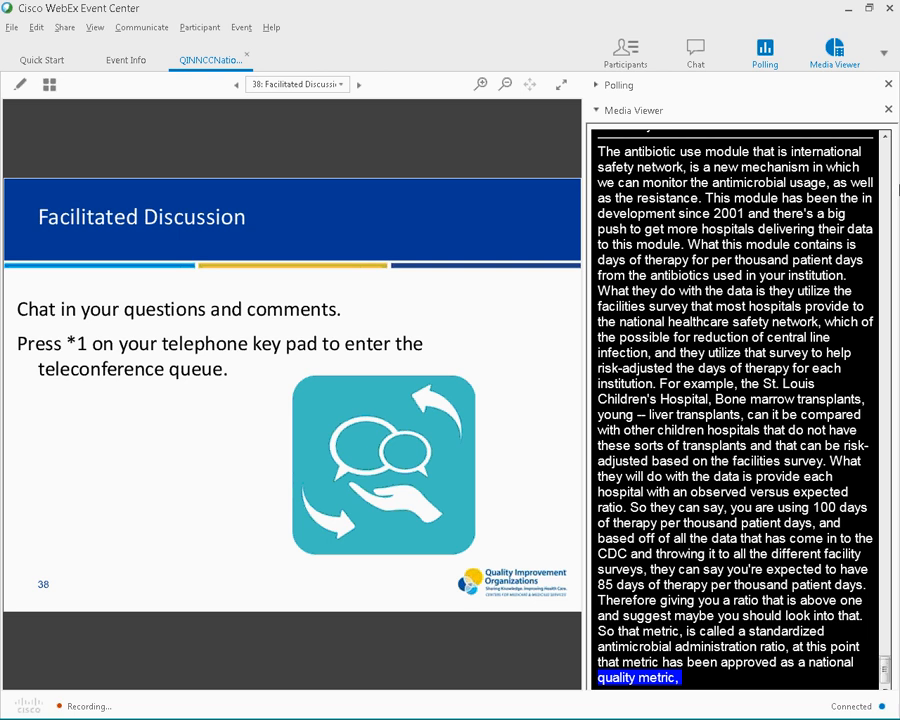
pyautogui.scroll(-3)
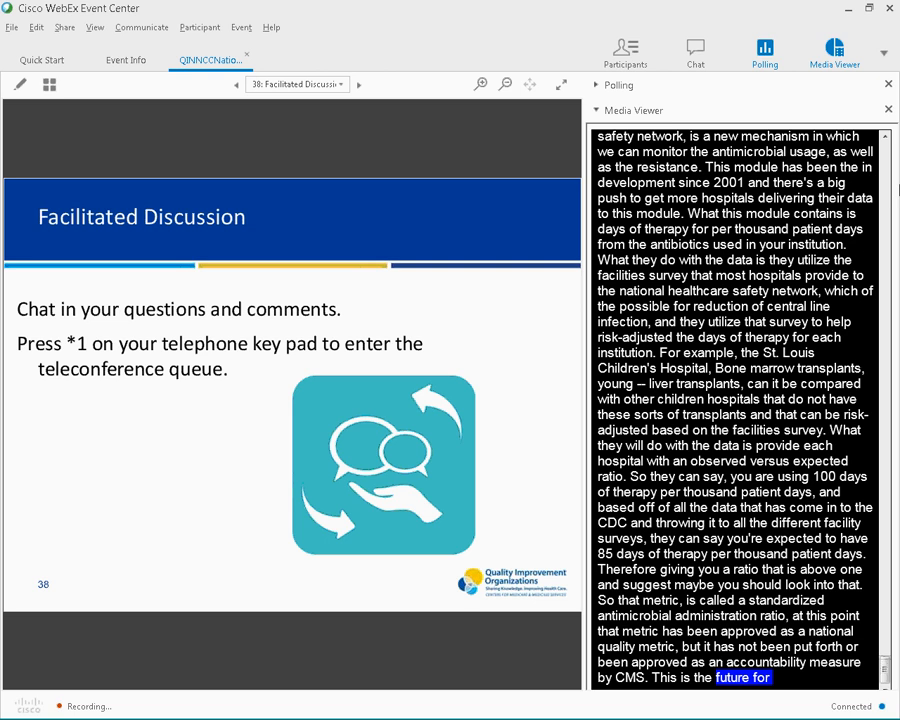
pyautogui.scroll(-3)
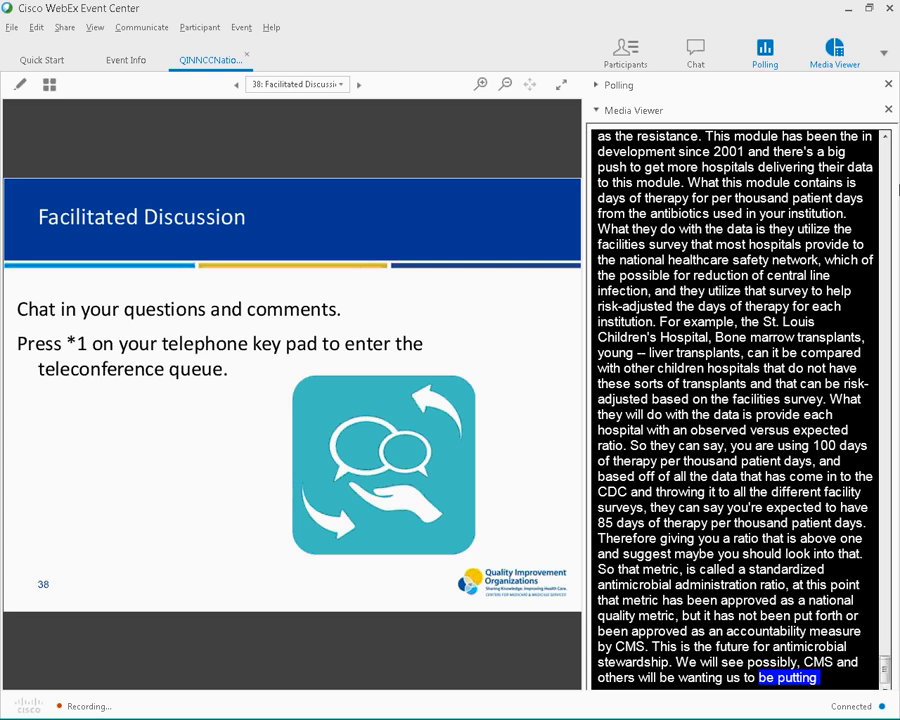
pyautogui.scroll(-3)
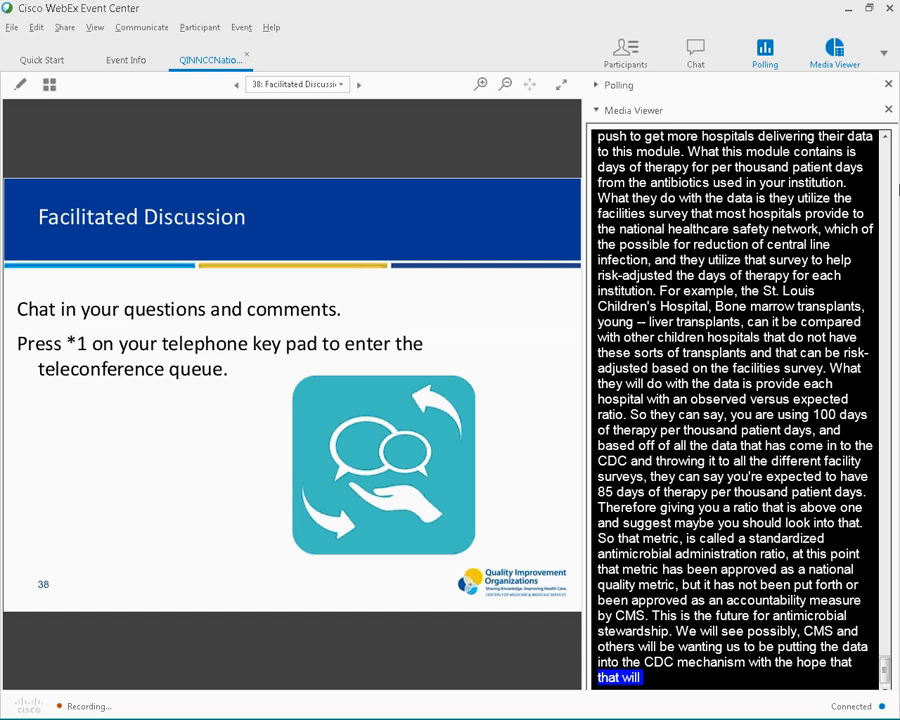
pyautogui.scroll(-3)
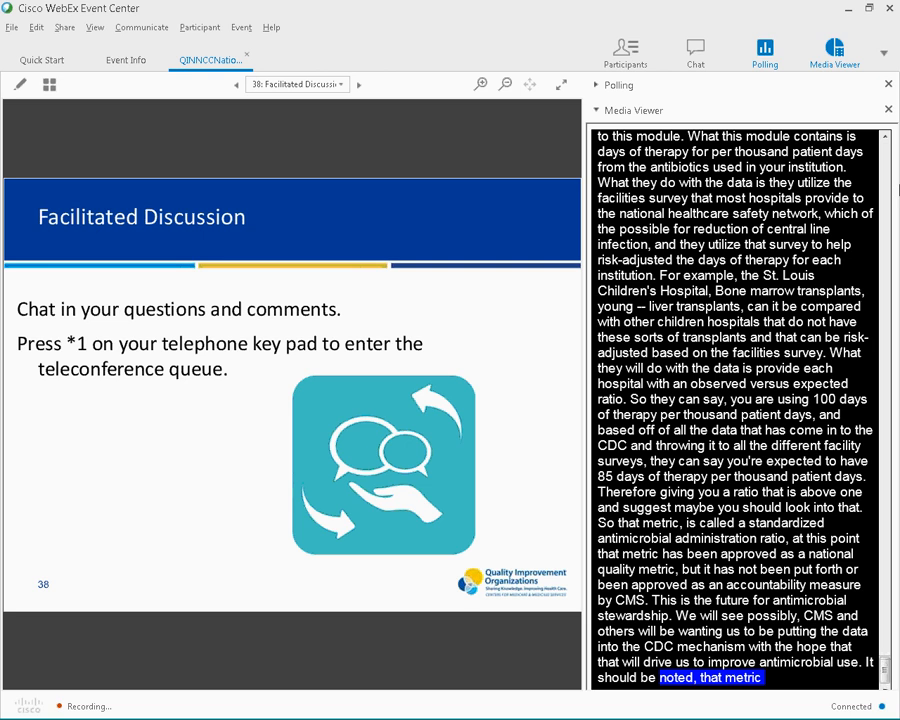
pyautogui.scroll(-3)
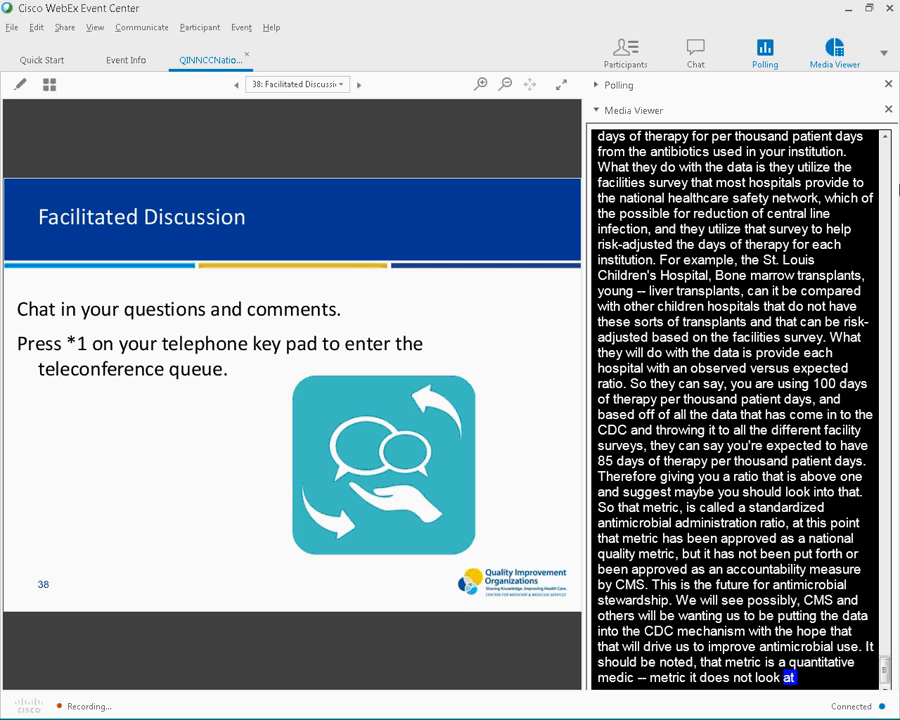
pyautogui.scroll(-3)
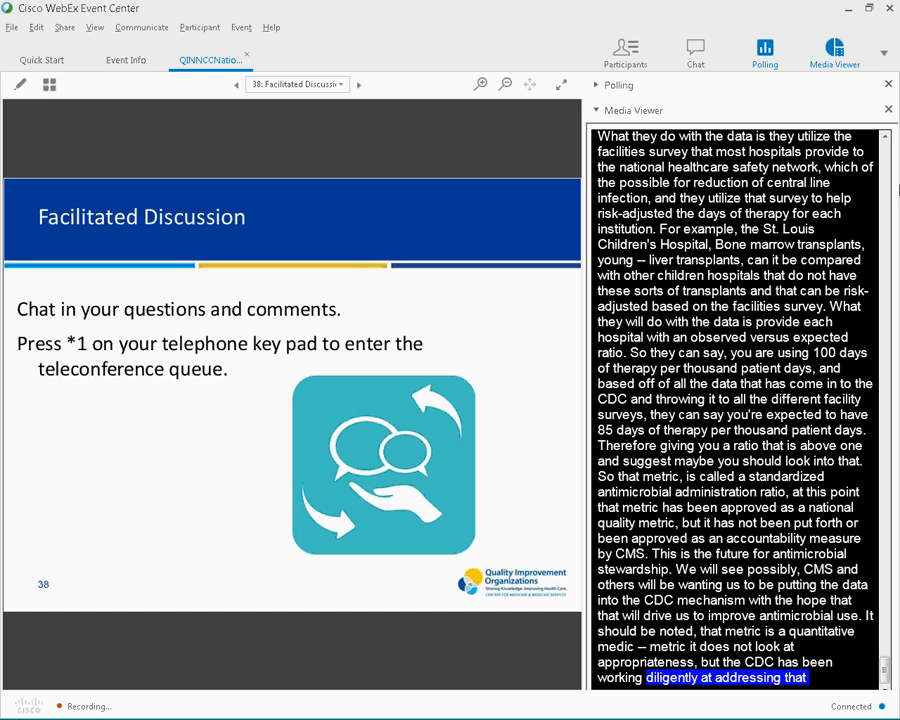
pyautogui.scroll(-3)
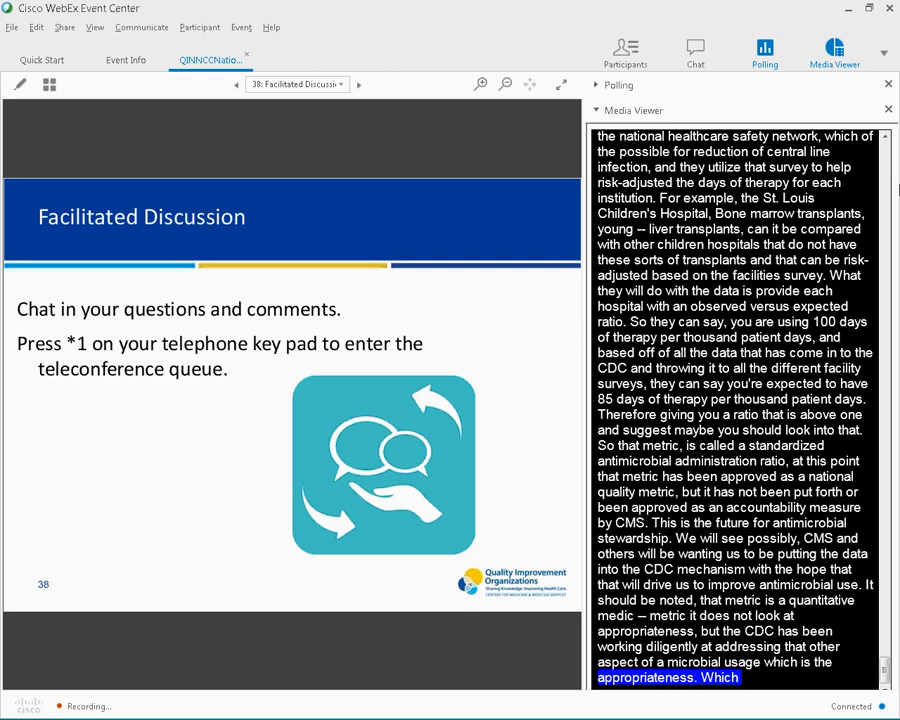
pyautogui.scroll(-3)
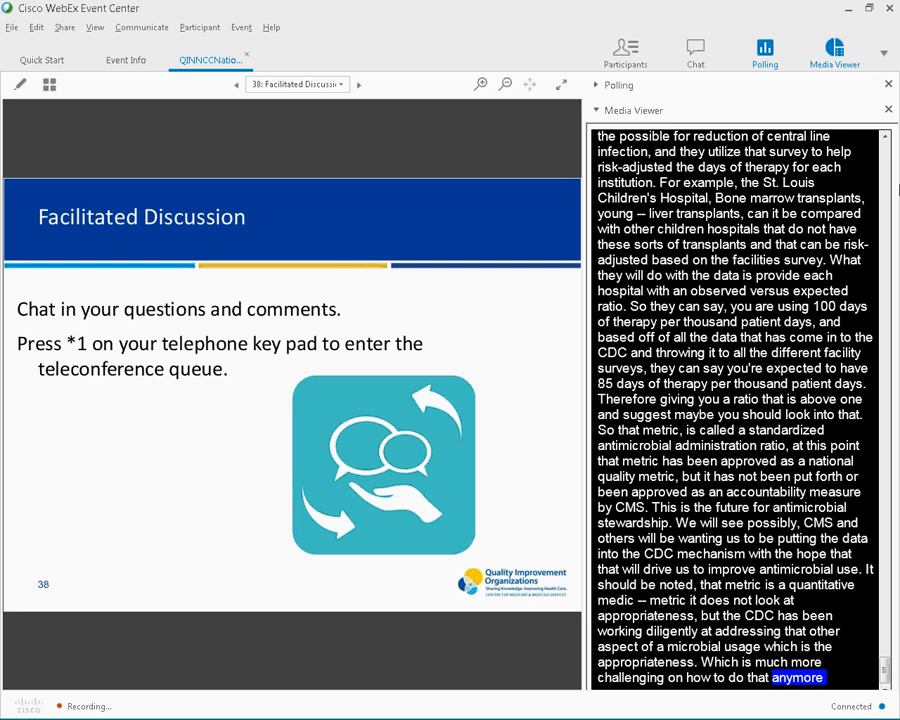
pyautogui.scroll(-3)
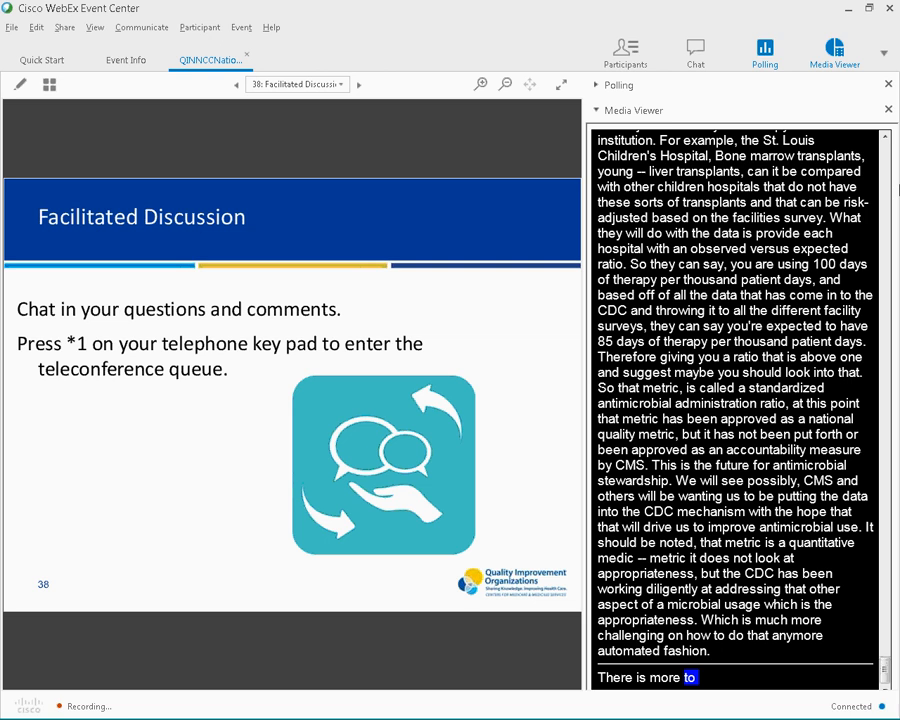
# Scroll the captions to the new question about recruiting teams for the workbook exercise
pyautogui.scroll(-3)
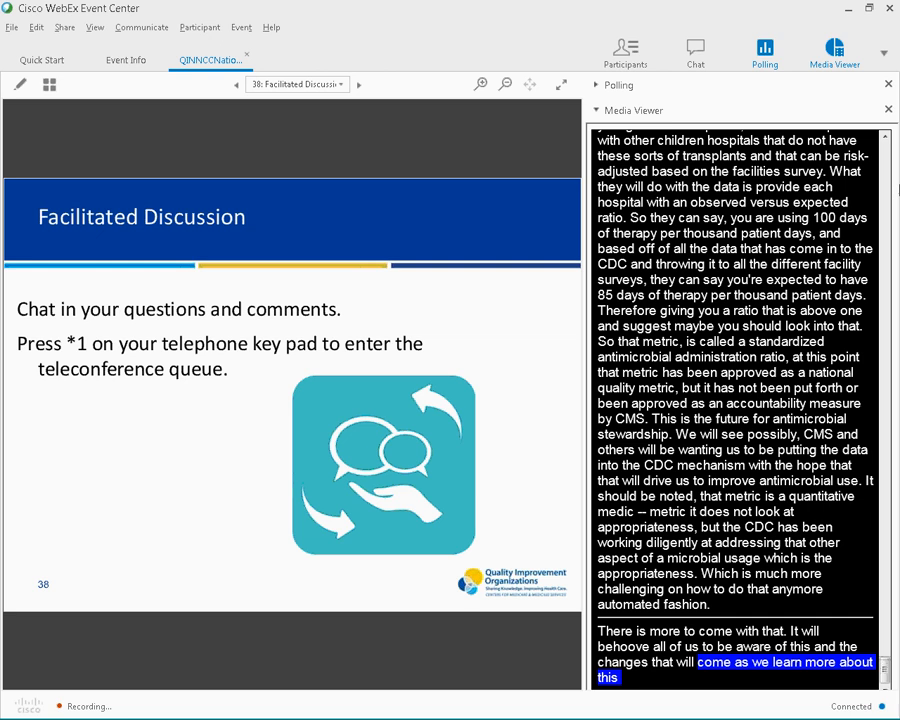
pyautogui.scroll(-3)
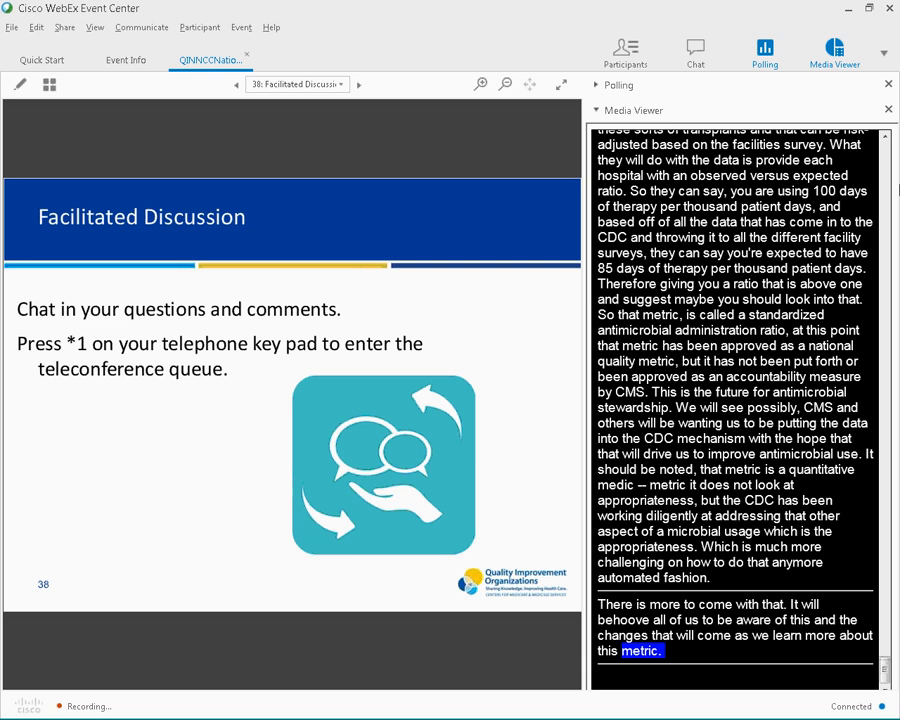
pyautogui.scroll(-3)
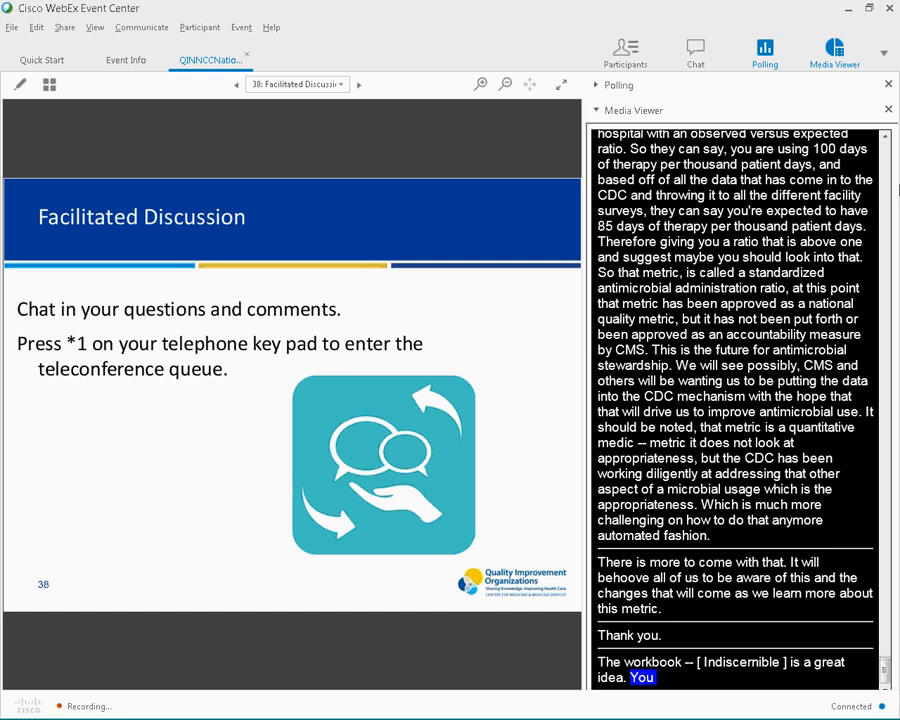
pyautogui.scroll(-3)
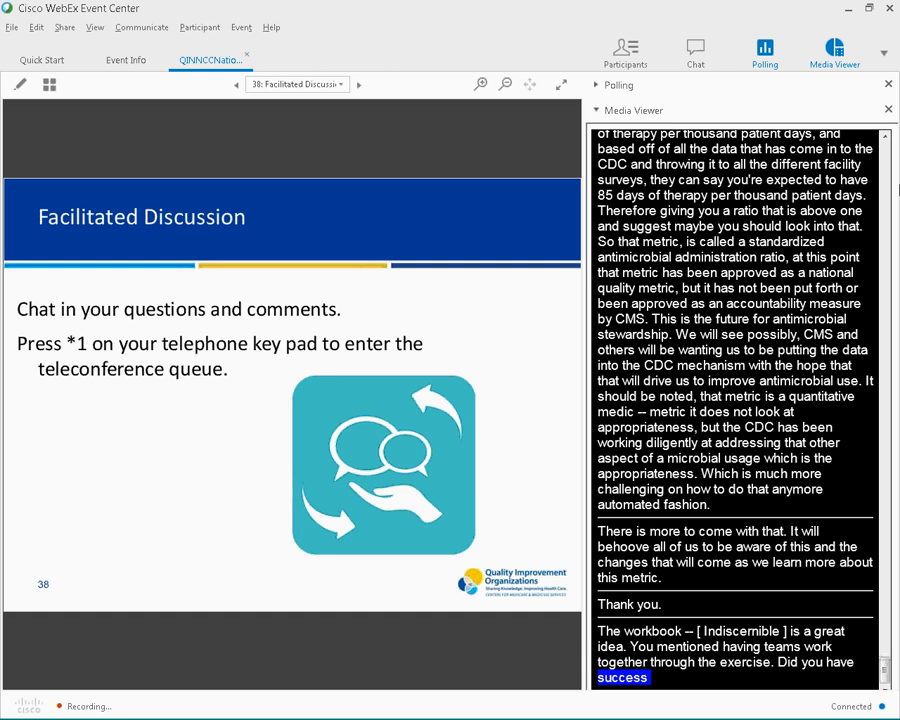
pyautogui.scroll(-3)
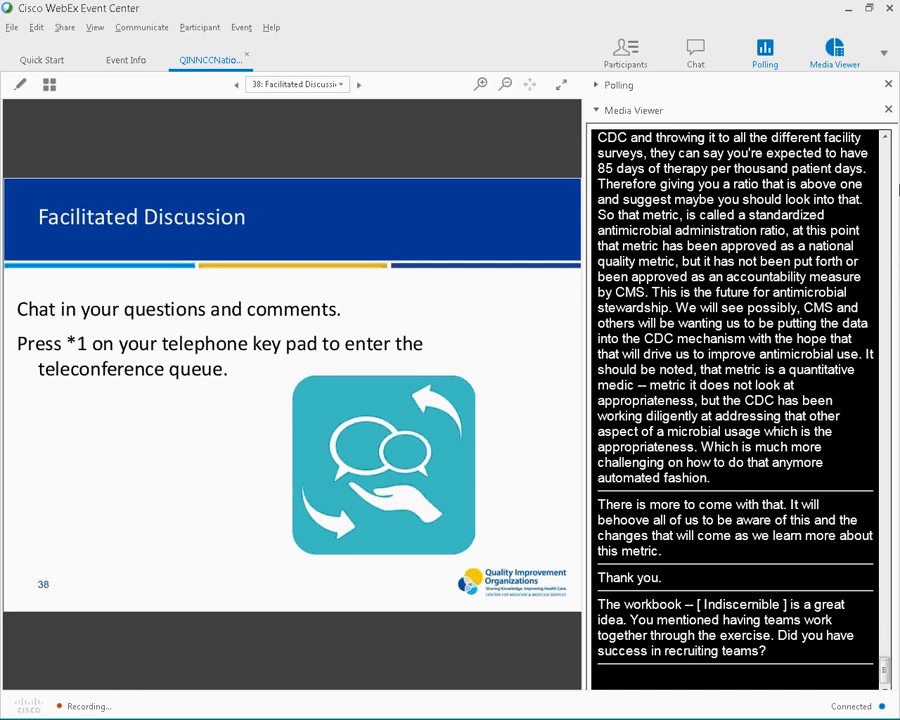
# Scroll the captions through the answer pairing lectures with tools, ending in a thank-you
pyautogui.scroll(-3)
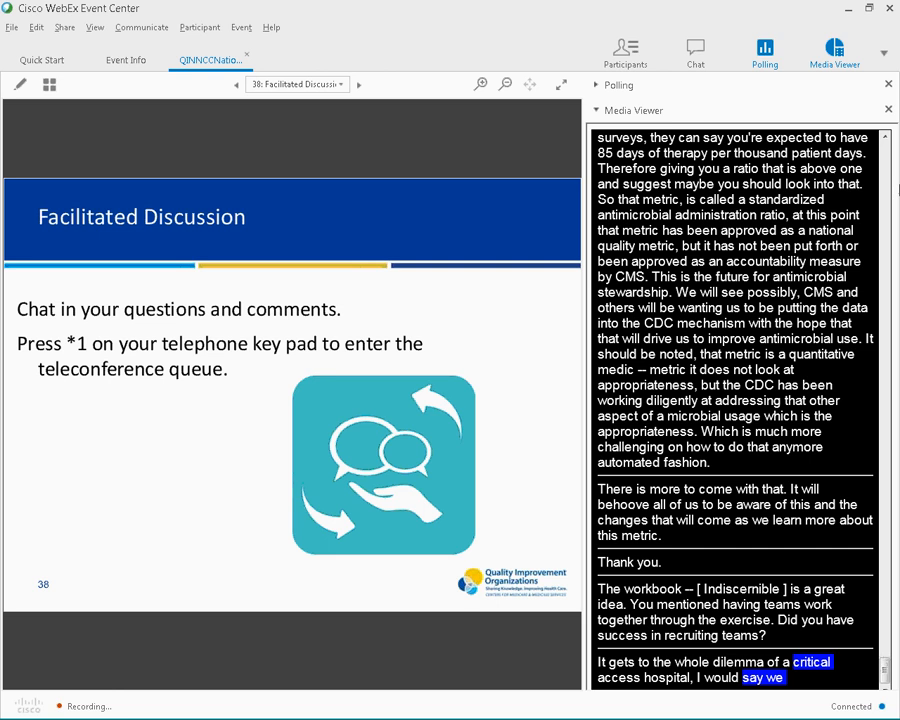
pyautogui.scroll(-3)
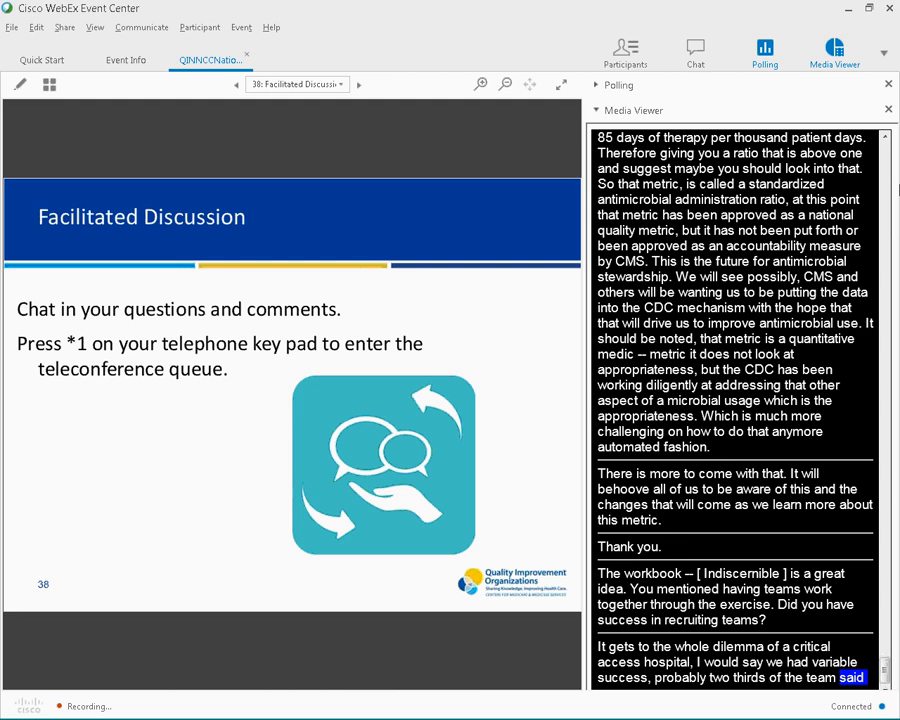
pyautogui.scroll(-3)
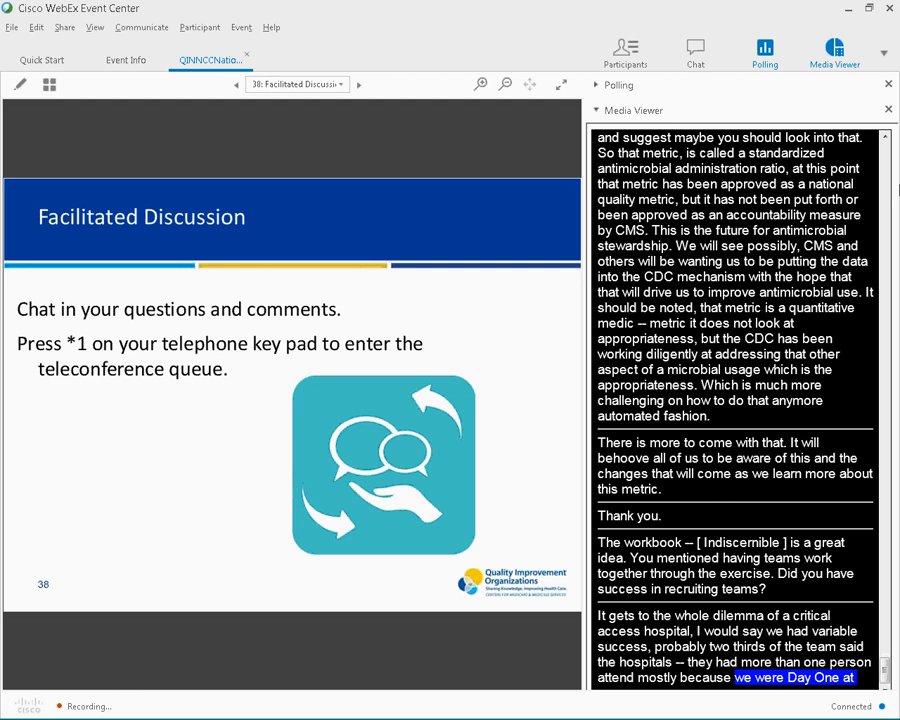
pyautogui.scroll(-3)
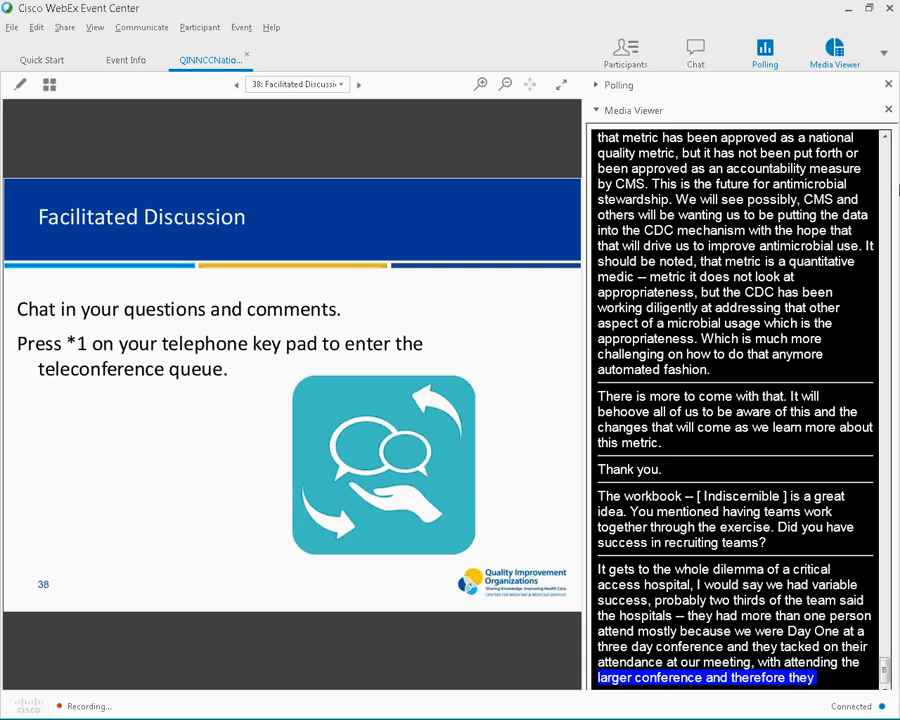
pyautogui.scroll(-3)
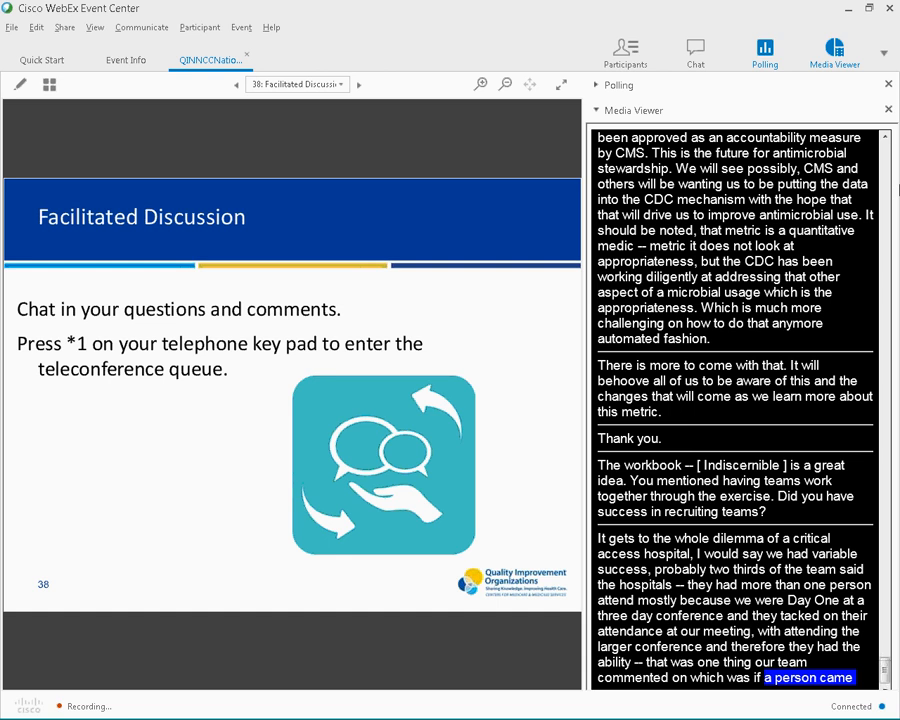
pyautogui.scroll(-3)
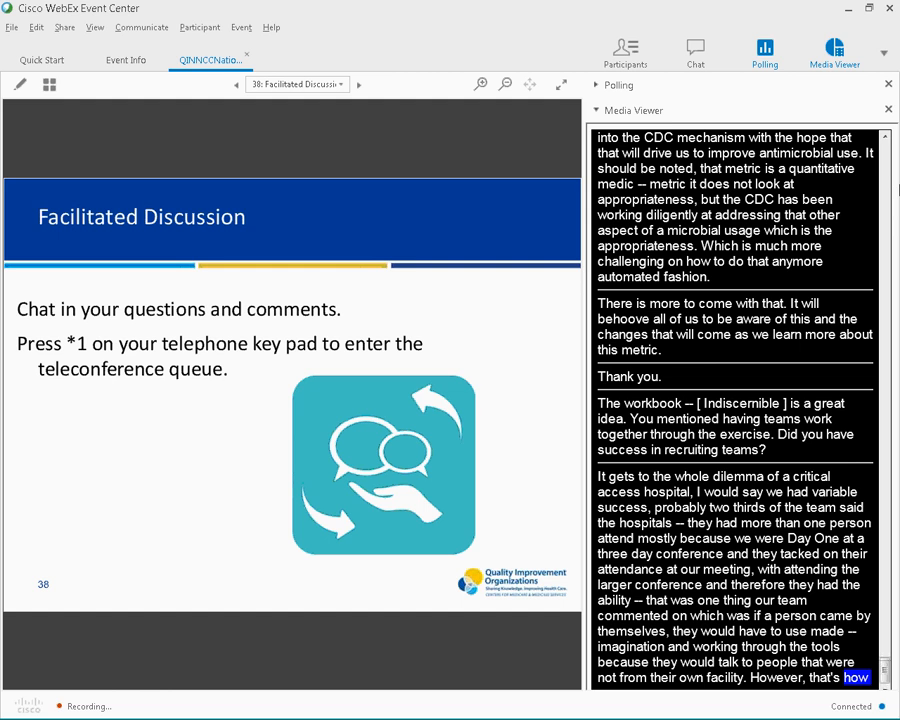
pyautogui.scroll(-3)
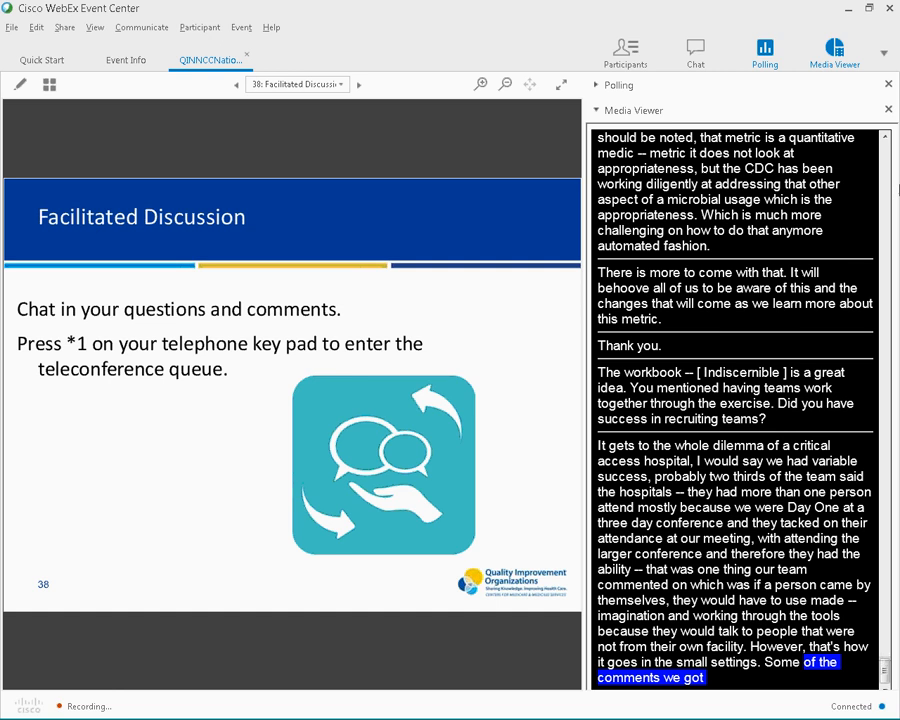
pyautogui.scroll(-3)
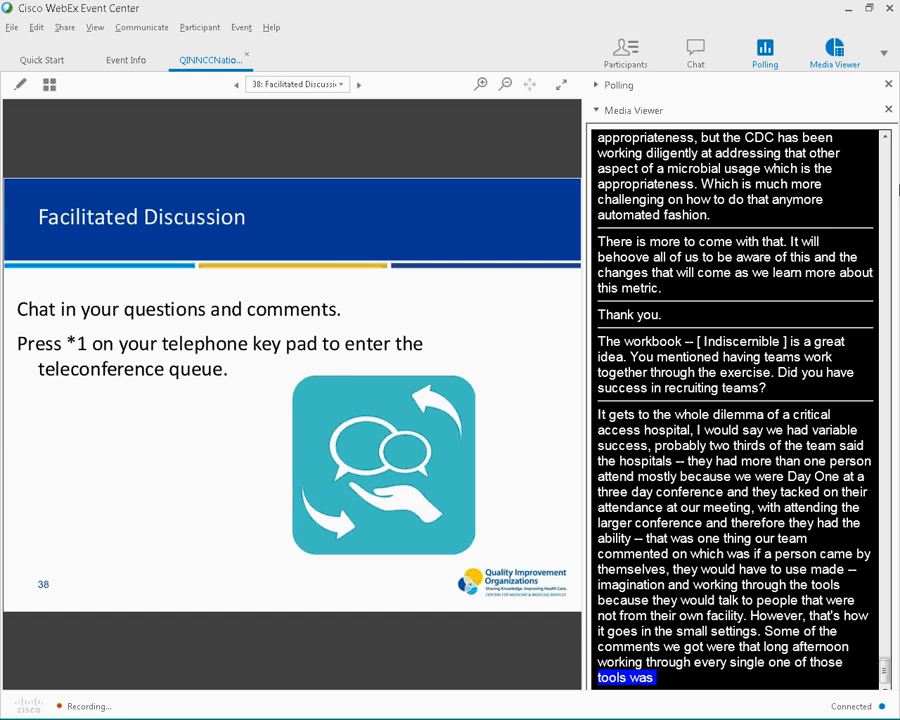
pyautogui.scroll(-3)
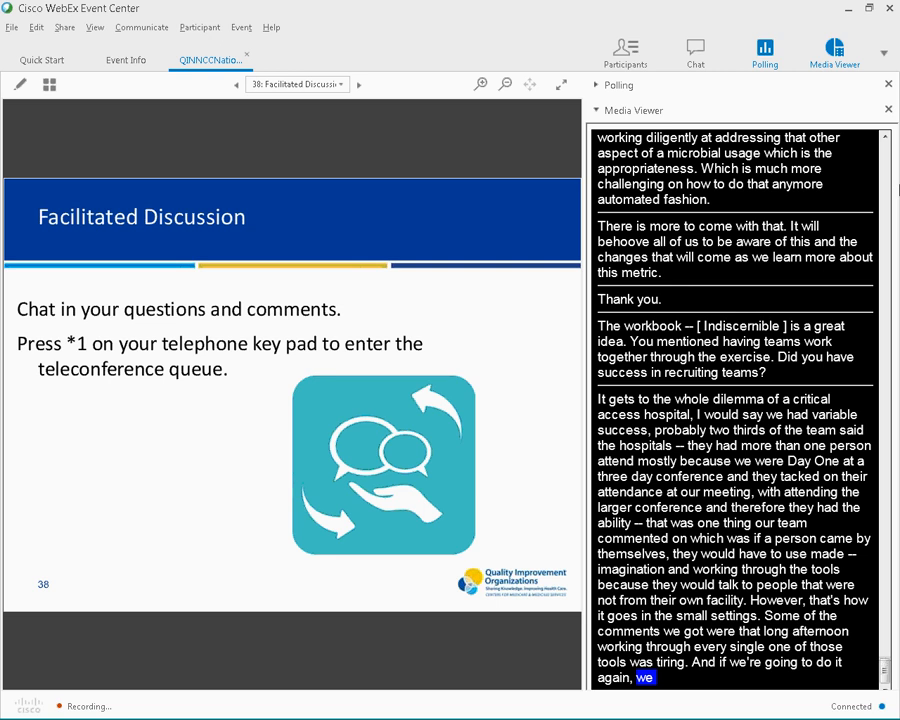
pyautogui.scroll(-3)
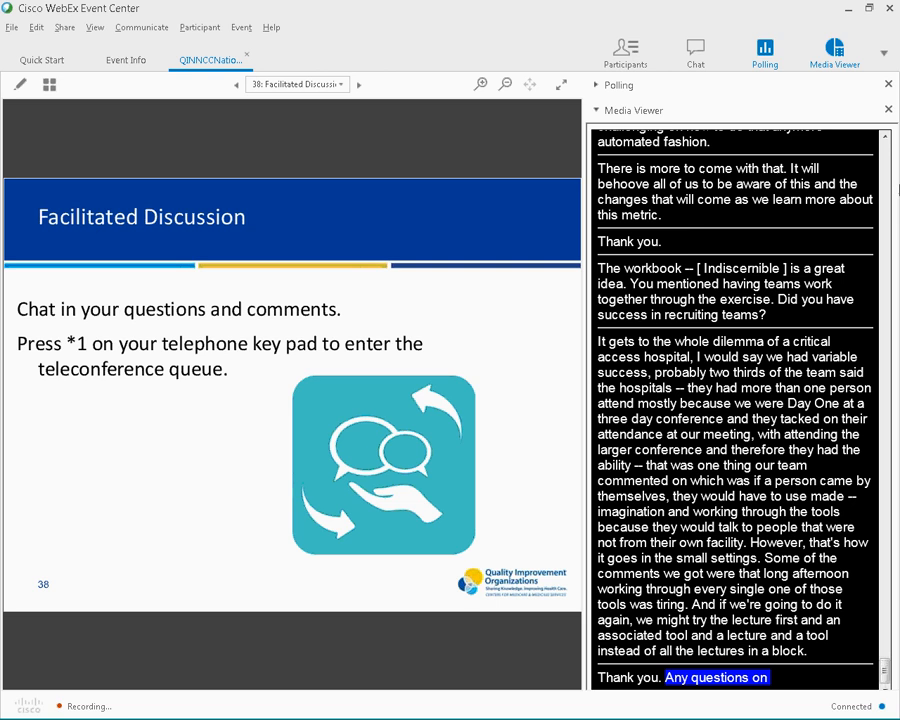
# Scroll the captions to the call for telephone questions, with none waiting
pyautogui.scroll(-3)
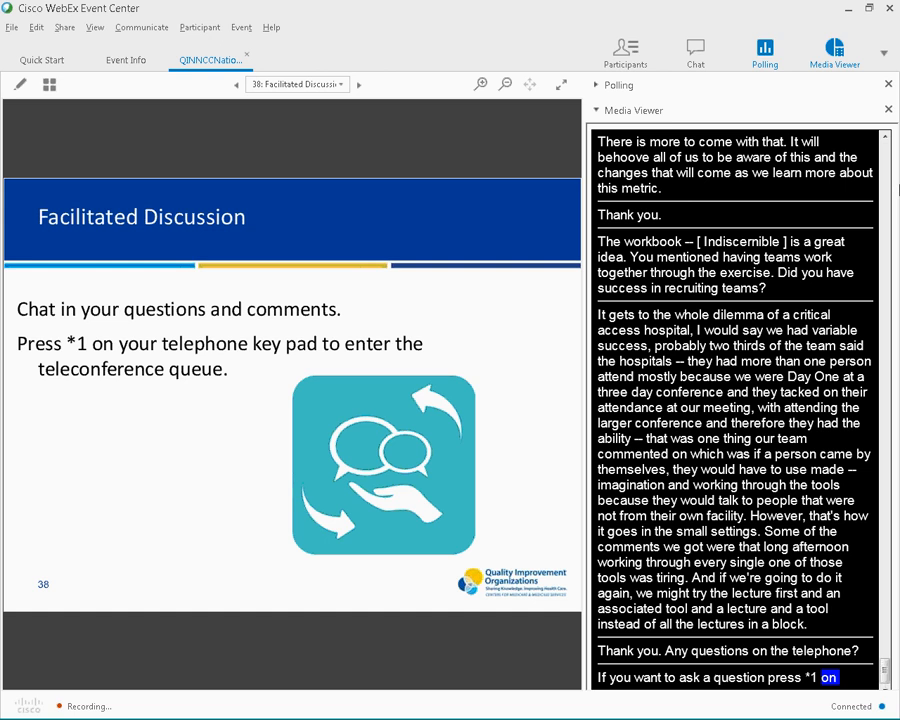
pyautogui.scroll(-3)
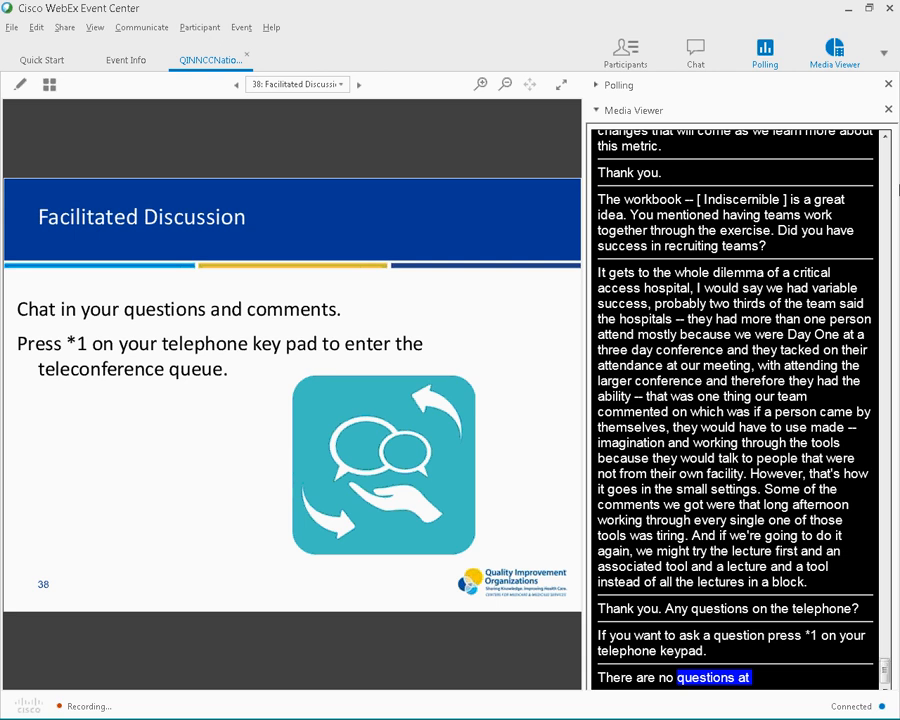
pyautogui.scroll(-3)
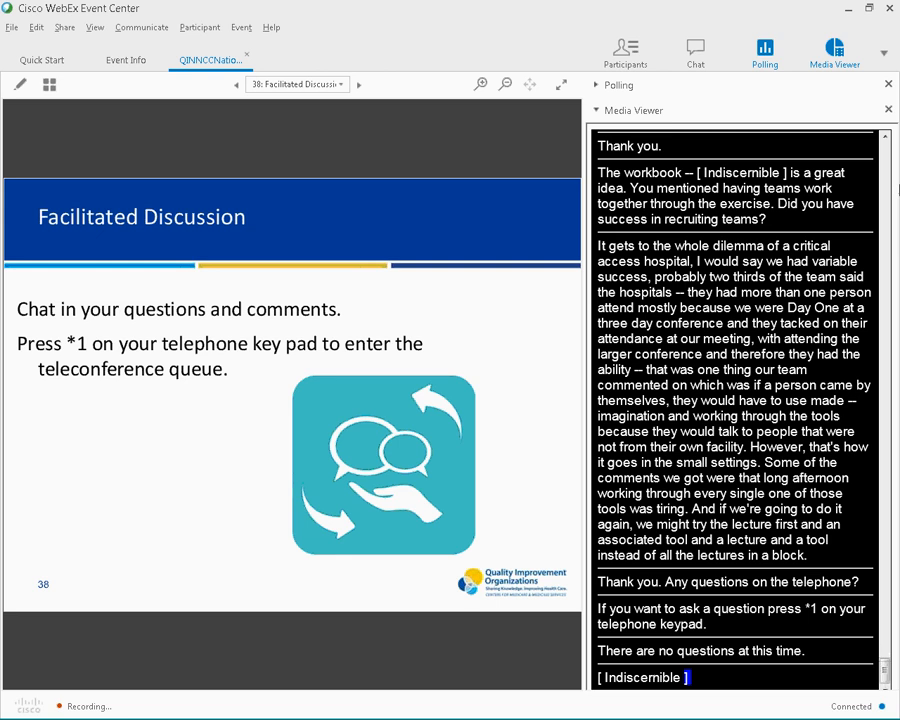
pyautogui.scroll(-3)
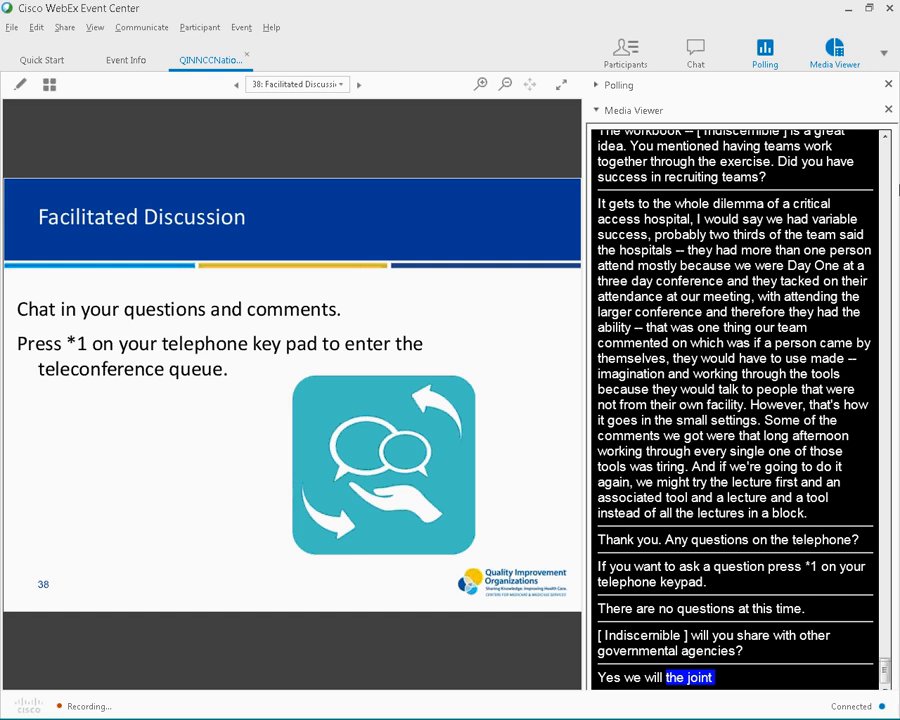
pyautogui.scroll(-3)
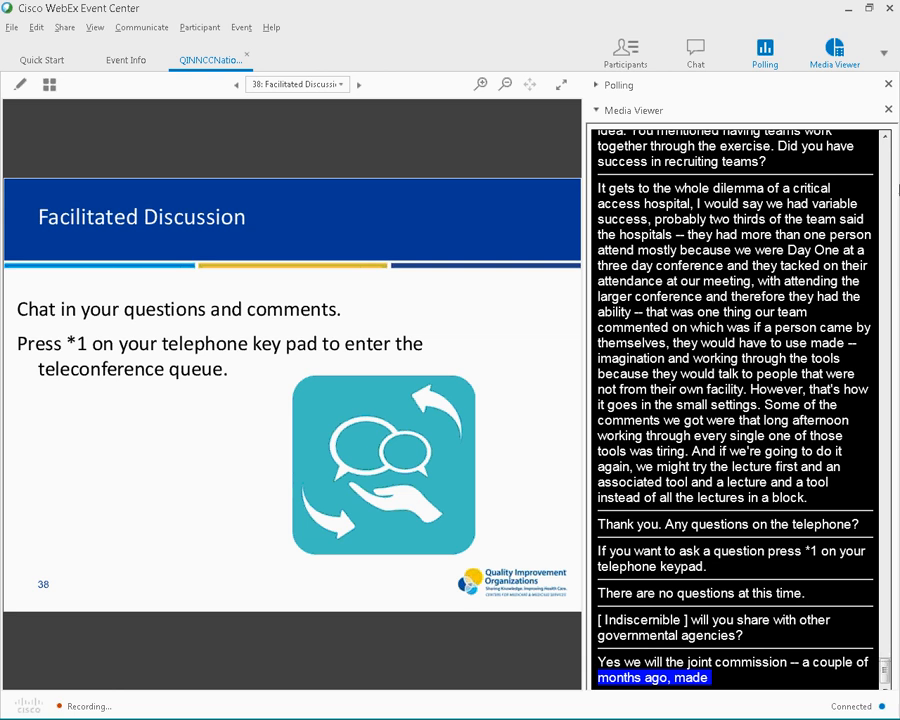
pyautogui.scroll(-3)
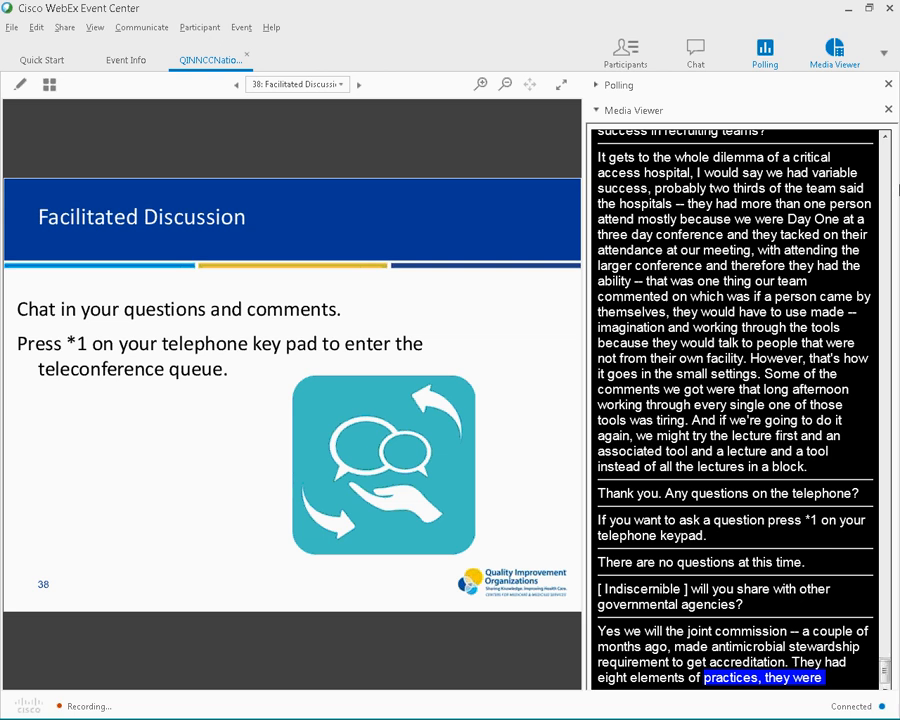
pyautogui.scroll(-3)
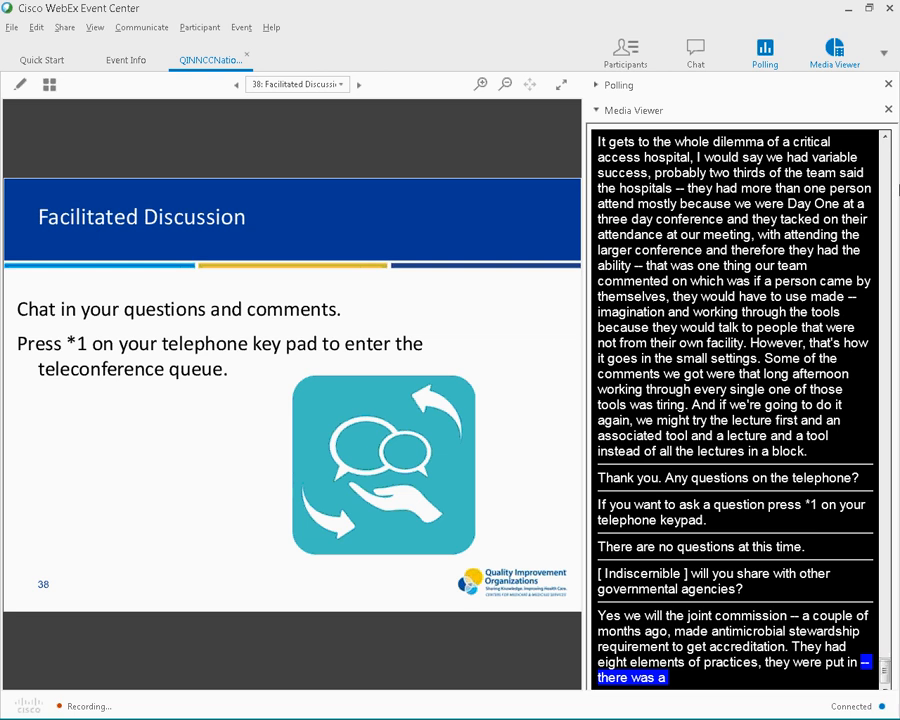
pyautogui.scroll(-3)
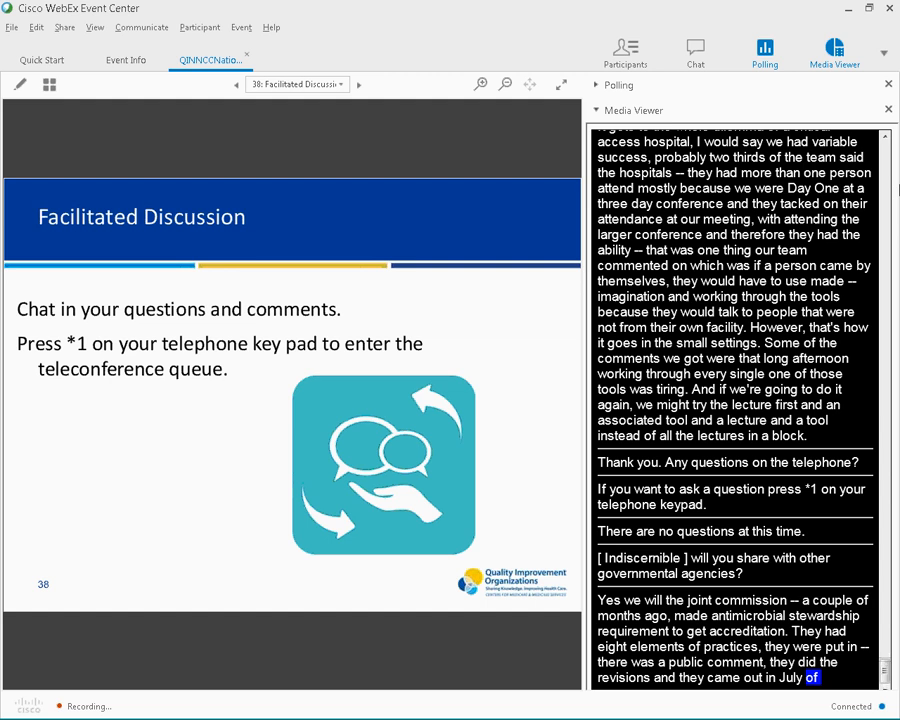
pyautogui.scroll(-3)
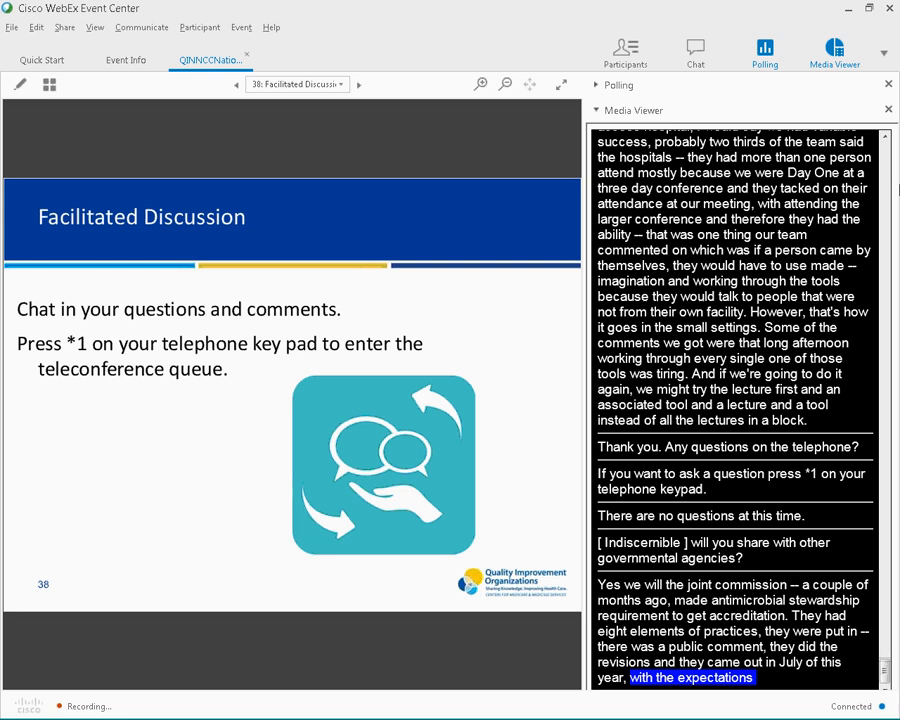
pyautogui.scroll(-3)
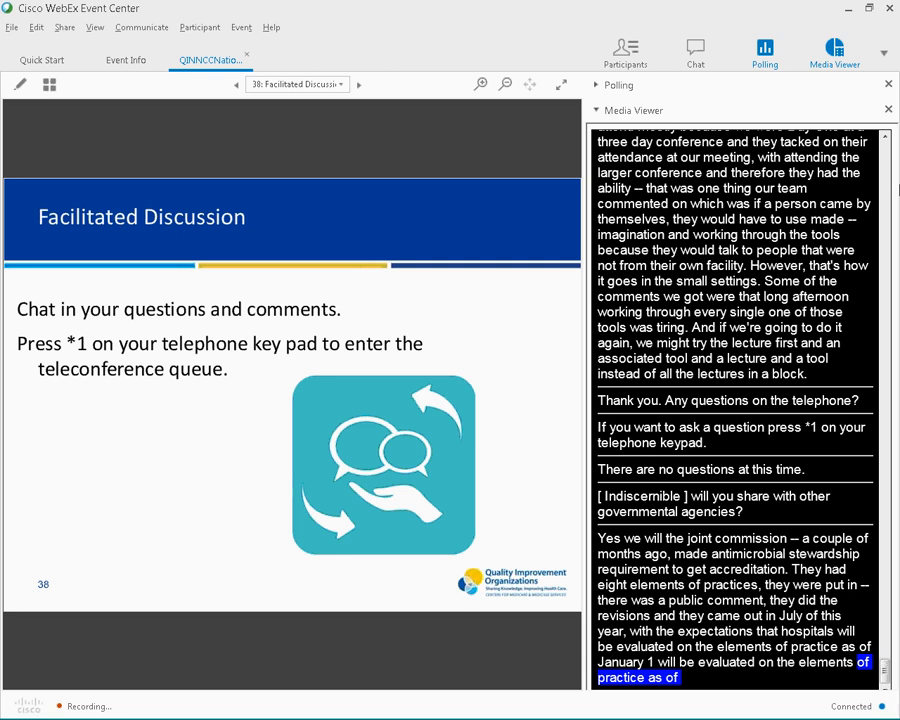
pyautogui.scroll(-3)
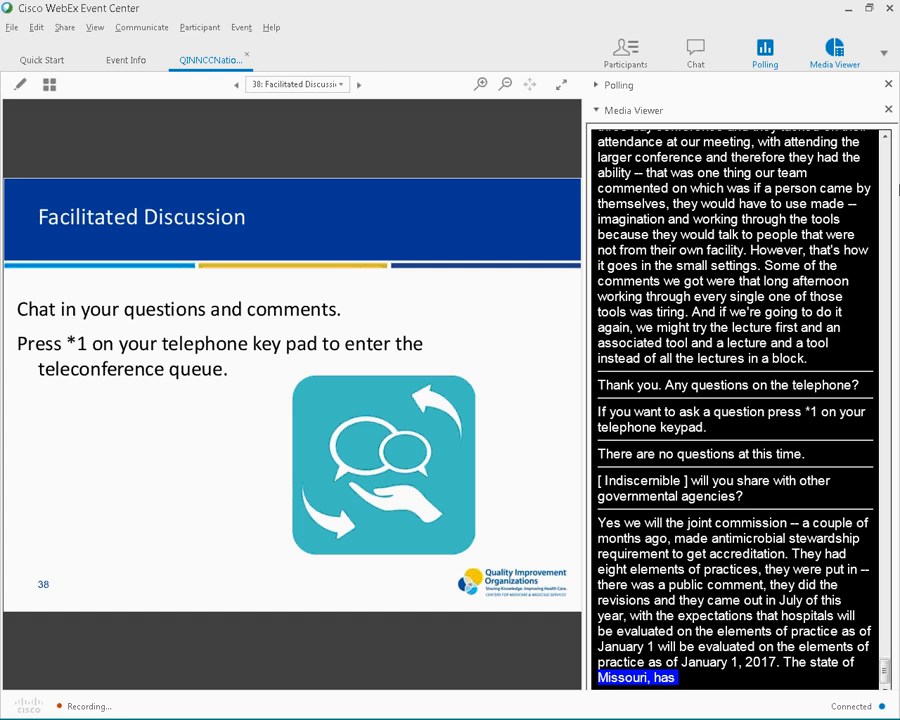
pyautogui.scroll(-3)
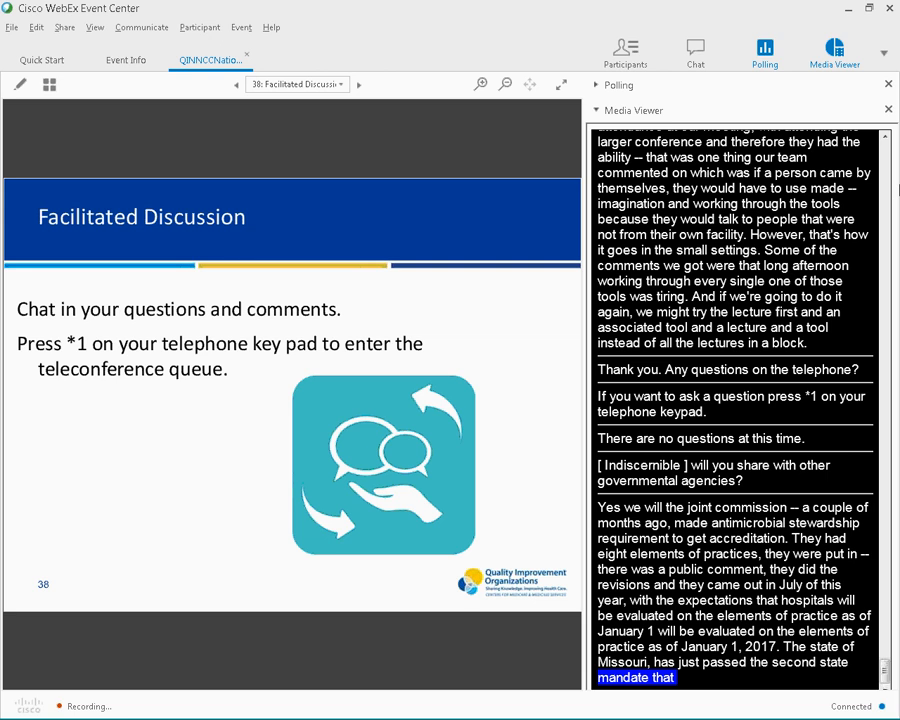
pyautogui.scroll(-3)
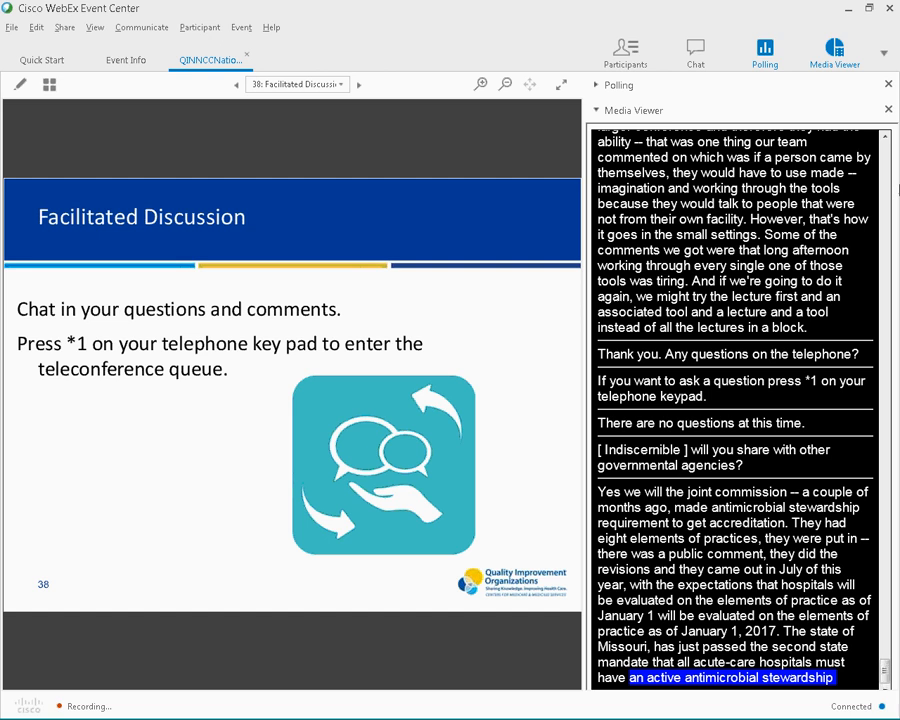
pyautogui.scroll(-3)
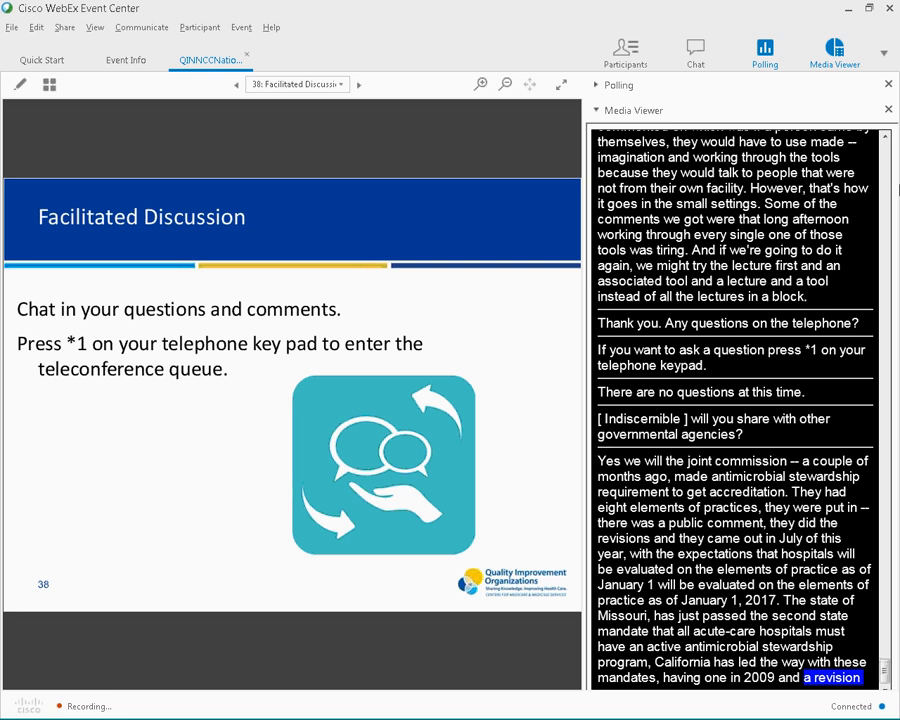
pyautogui.scroll(-3)
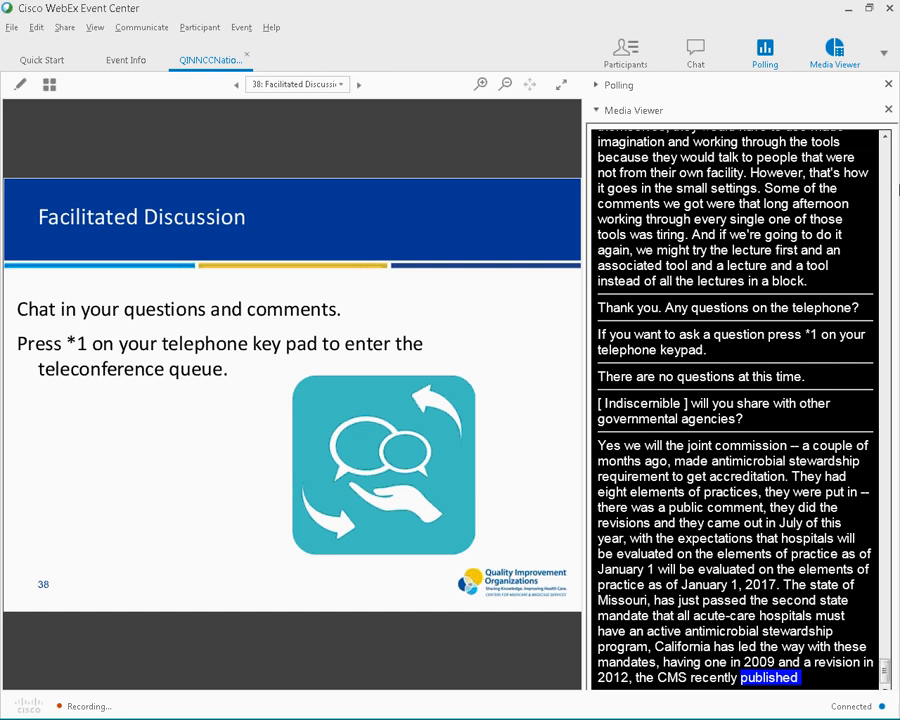
pyautogui.scroll(-3)
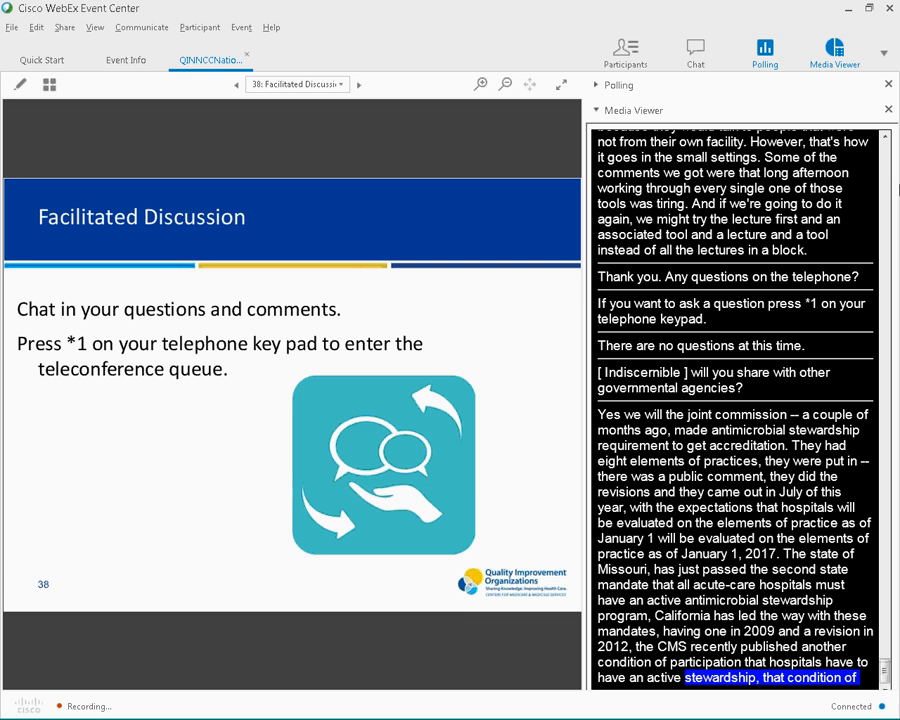
pyautogui.scroll(-3)
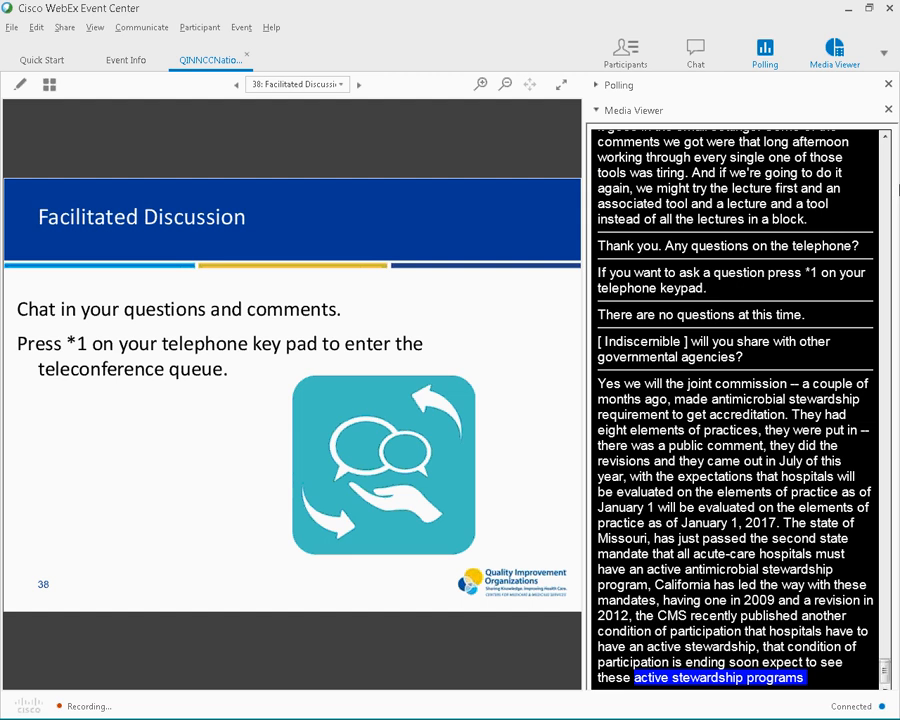
pyautogui.scroll(-3)
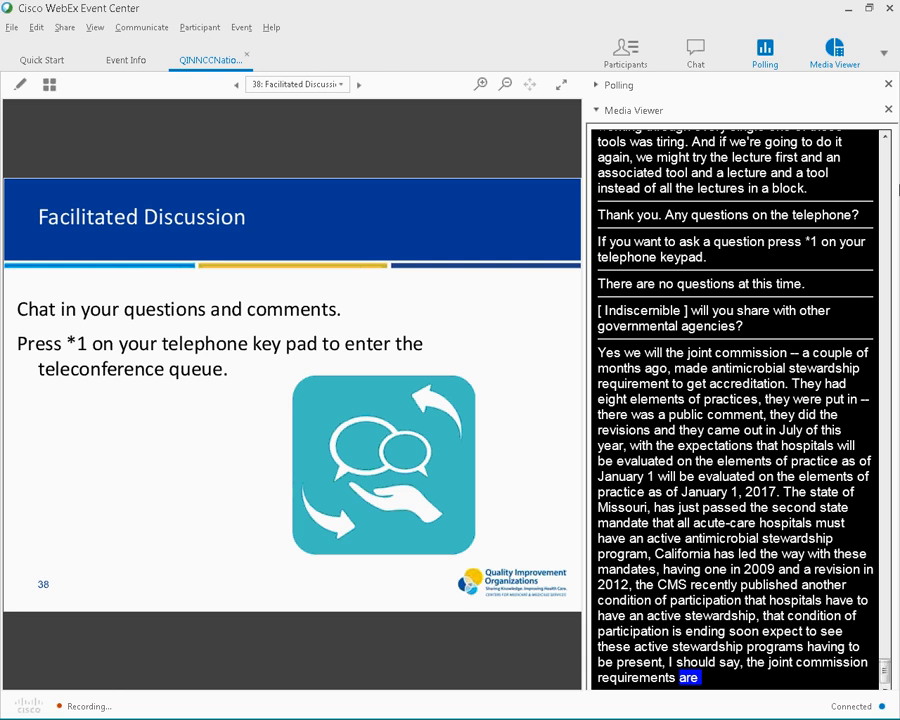
pyautogui.scroll(-3)
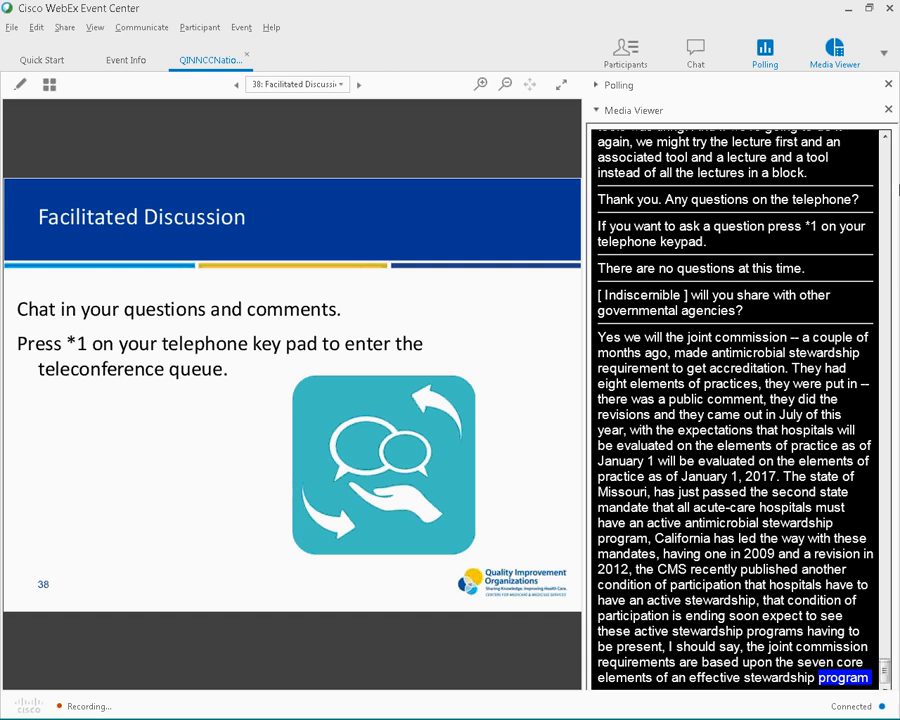
pyautogui.scroll(-3)
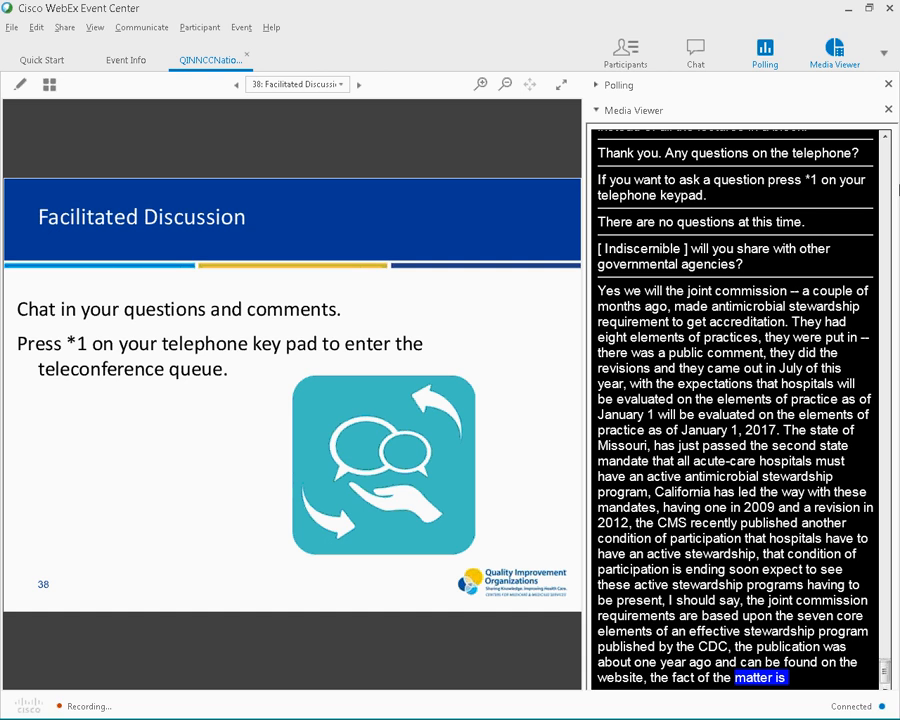
pyautogui.scroll(-3)
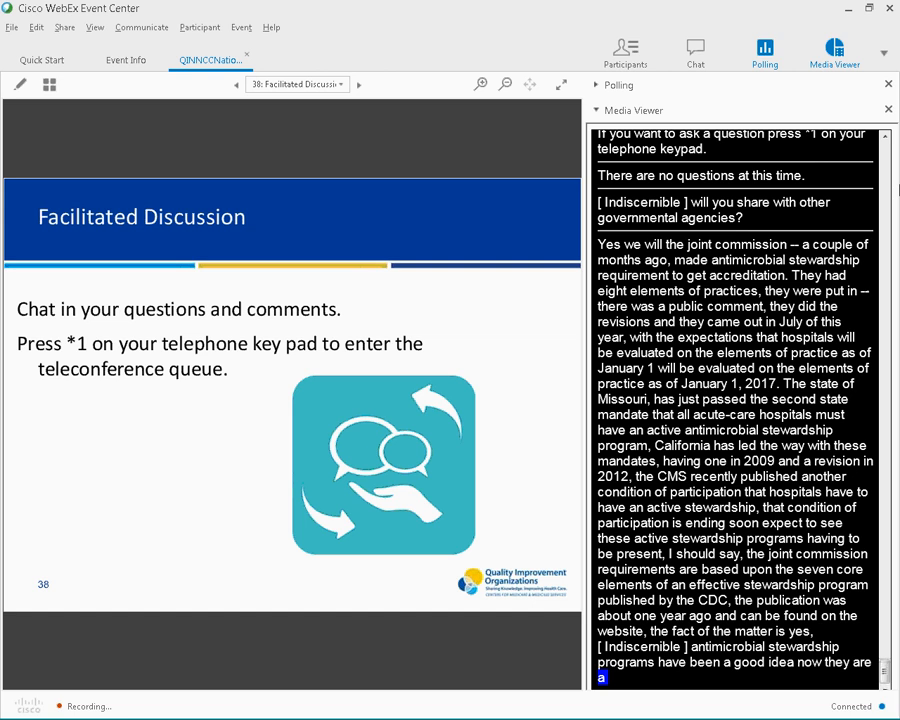
pyautogui.scroll(-3)
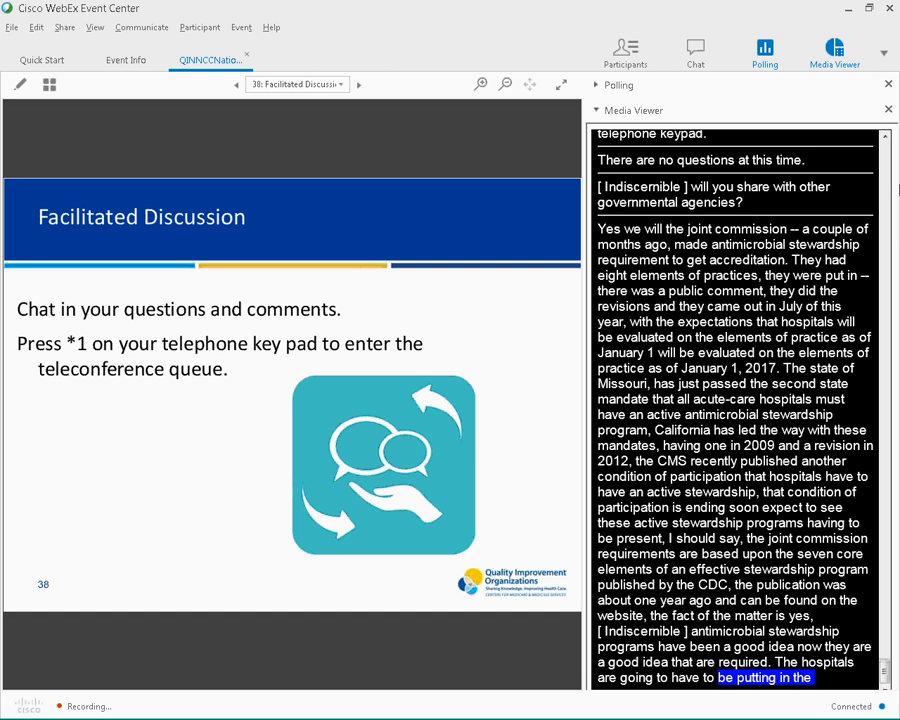
pyautogui.scroll(-3)
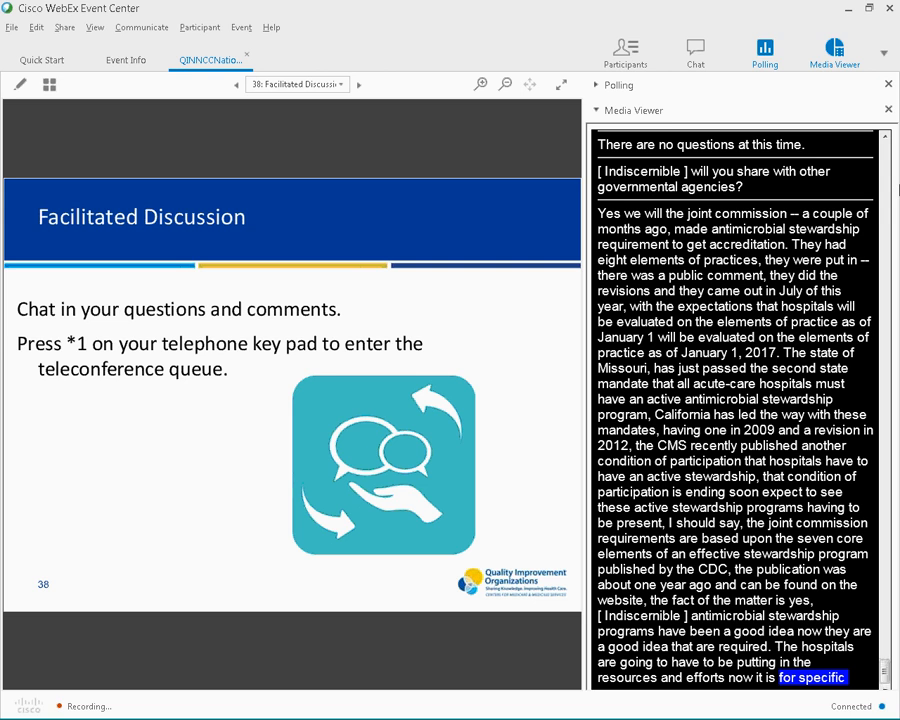
pyautogui.scroll(-3)
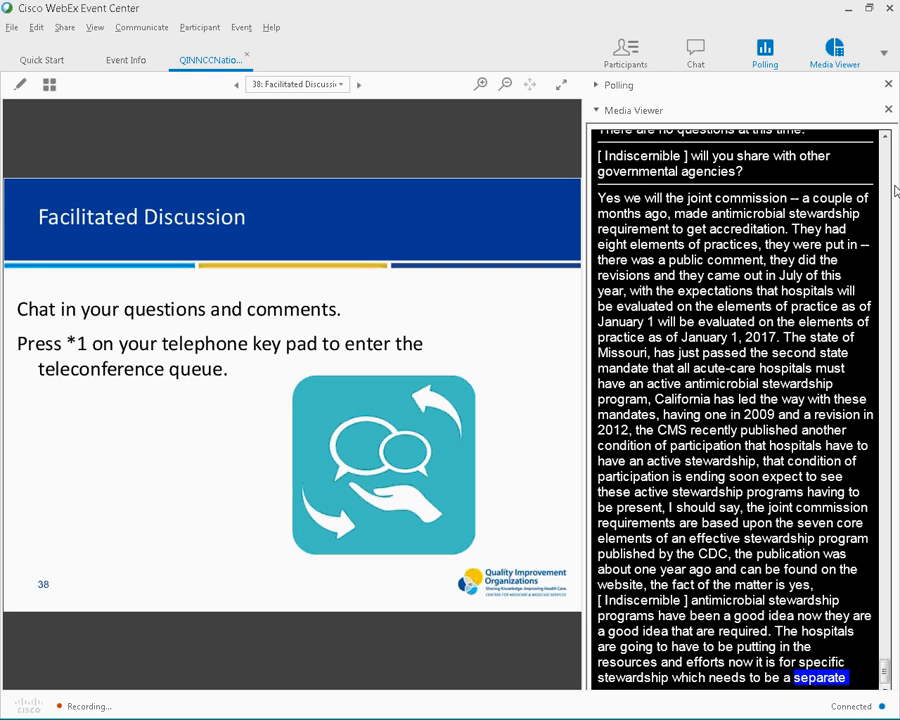
pyautogui.scroll(-3)
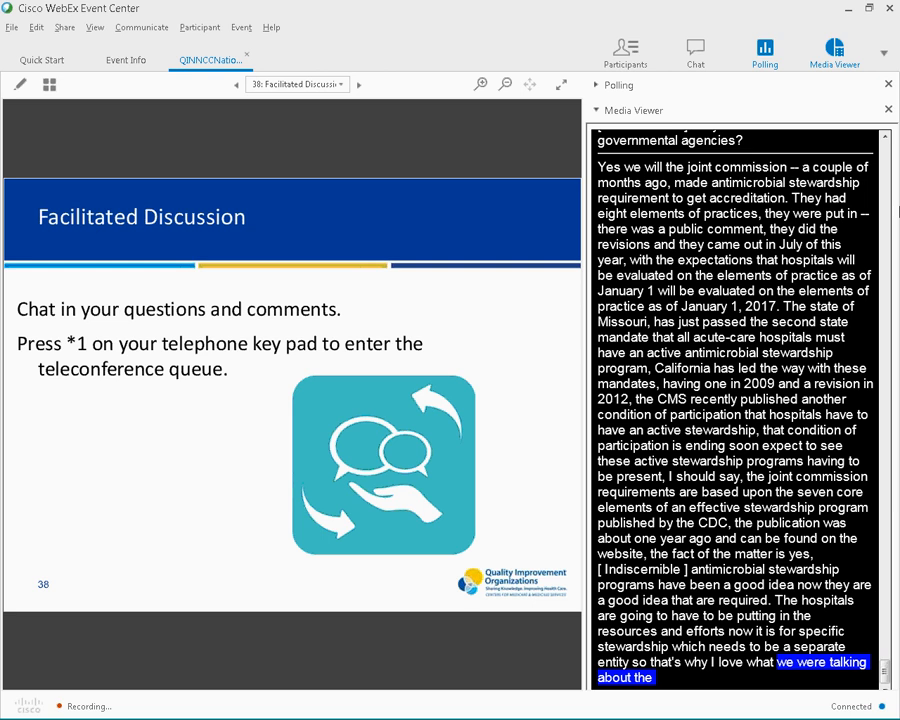
pyautogui.scroll(-3)
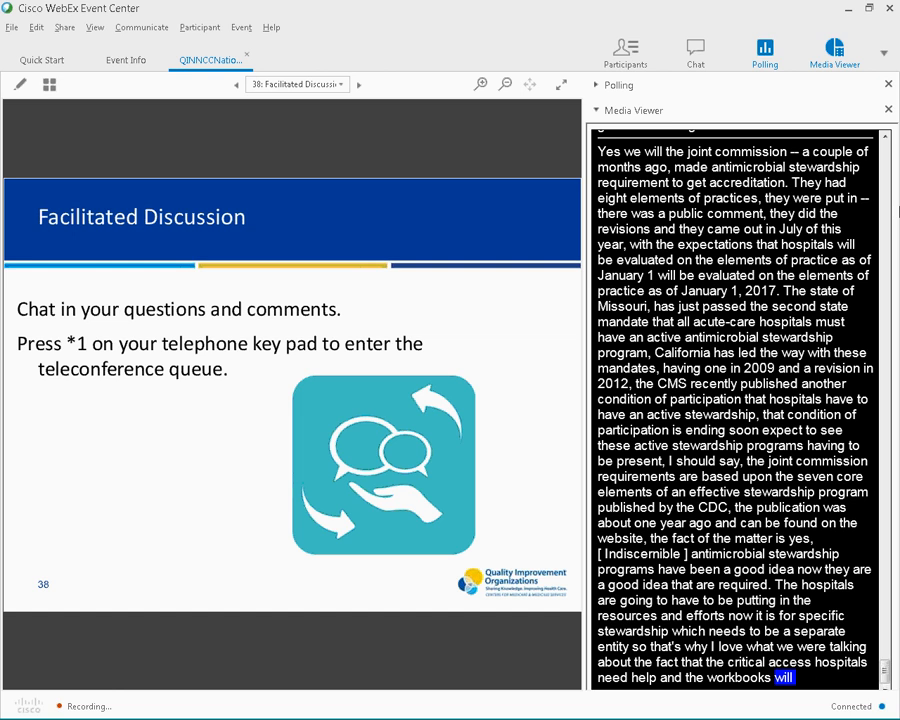
pyautogui.scroll(-3)
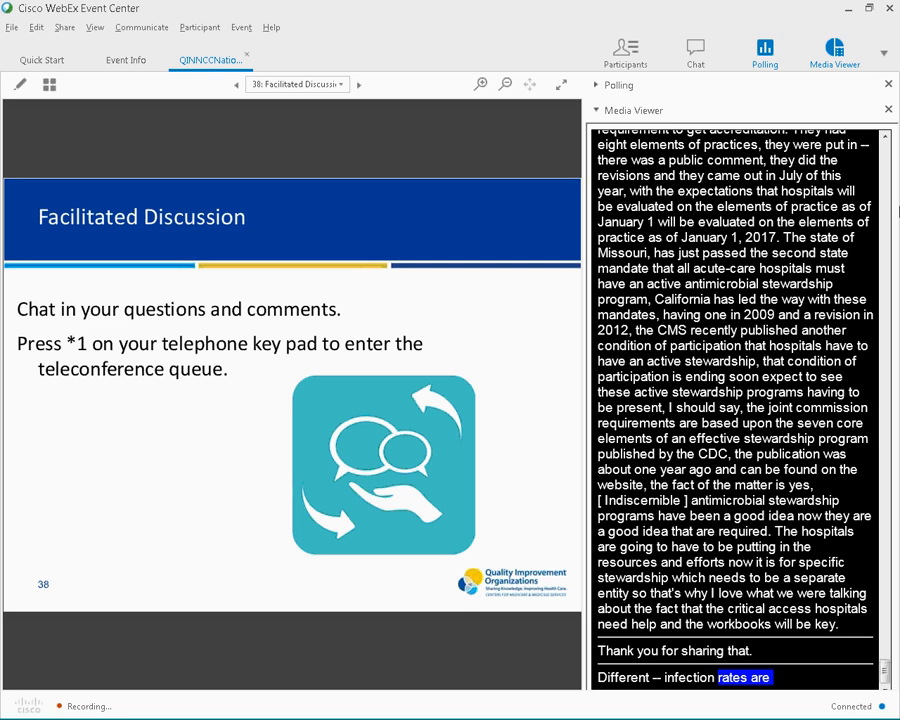
pyautogui.scroll(-3)
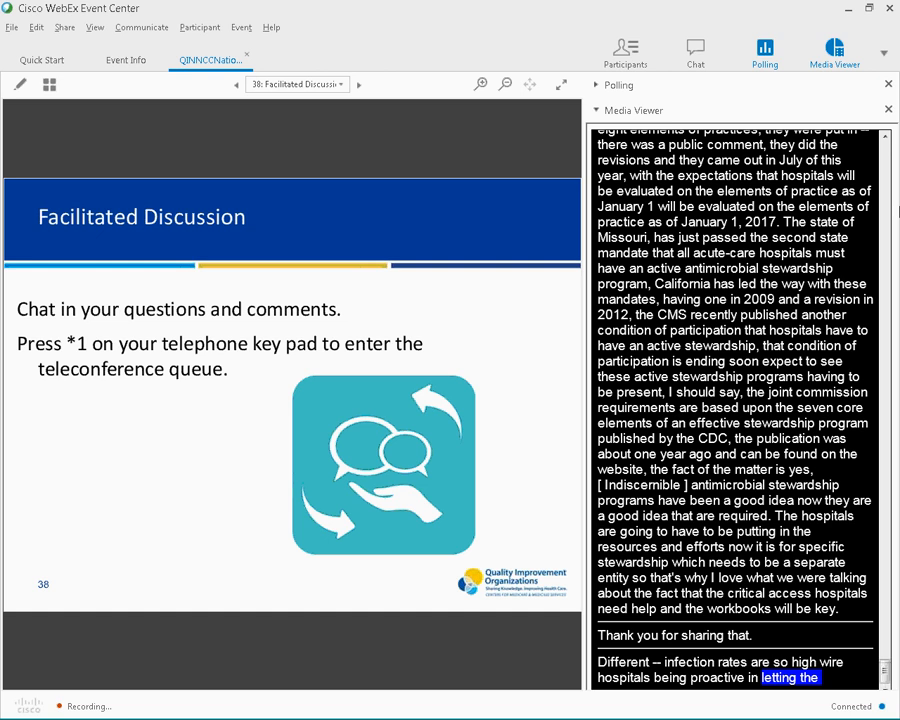
pyautogui.scroll(-3)
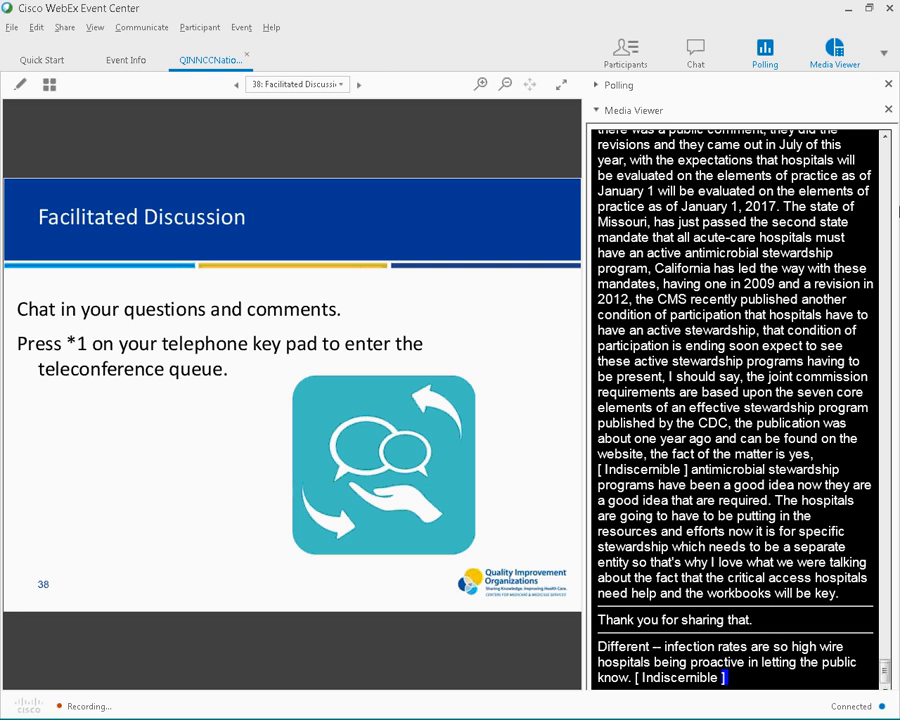
pyautogui.scroll(-3)
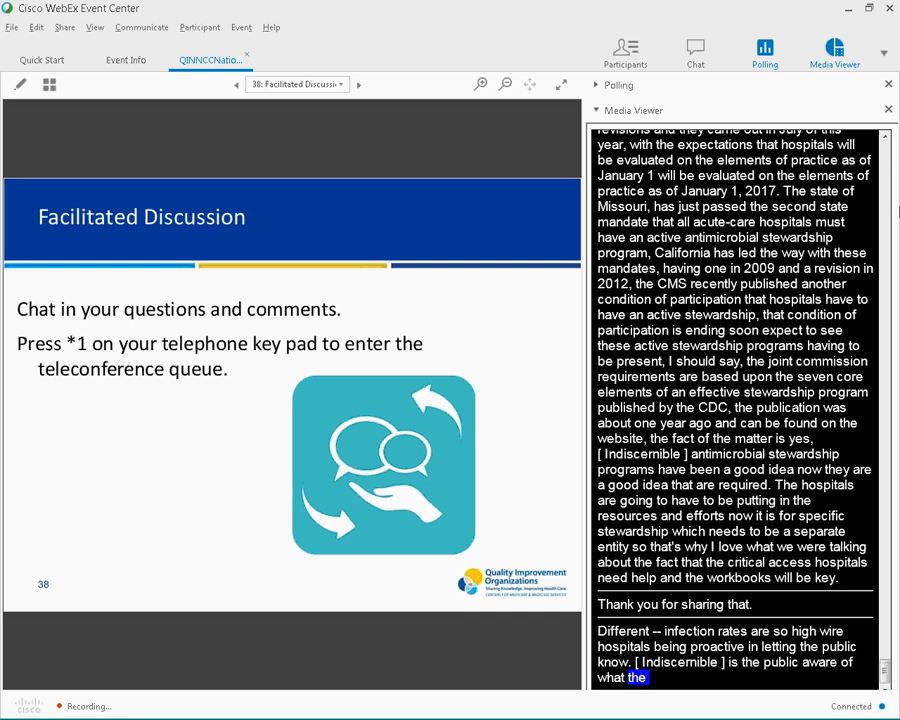
pyautogui.scroll(-3)
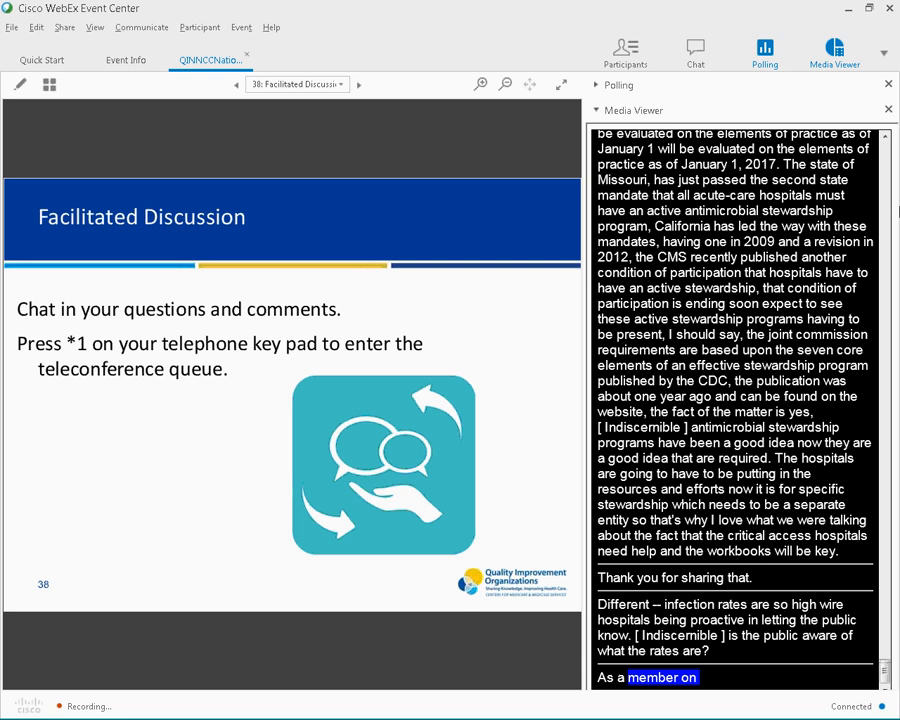
# Scroll the captions through the infection-rate answer on hospital culture and supportive leadership
pyautogui.scroll(-3)
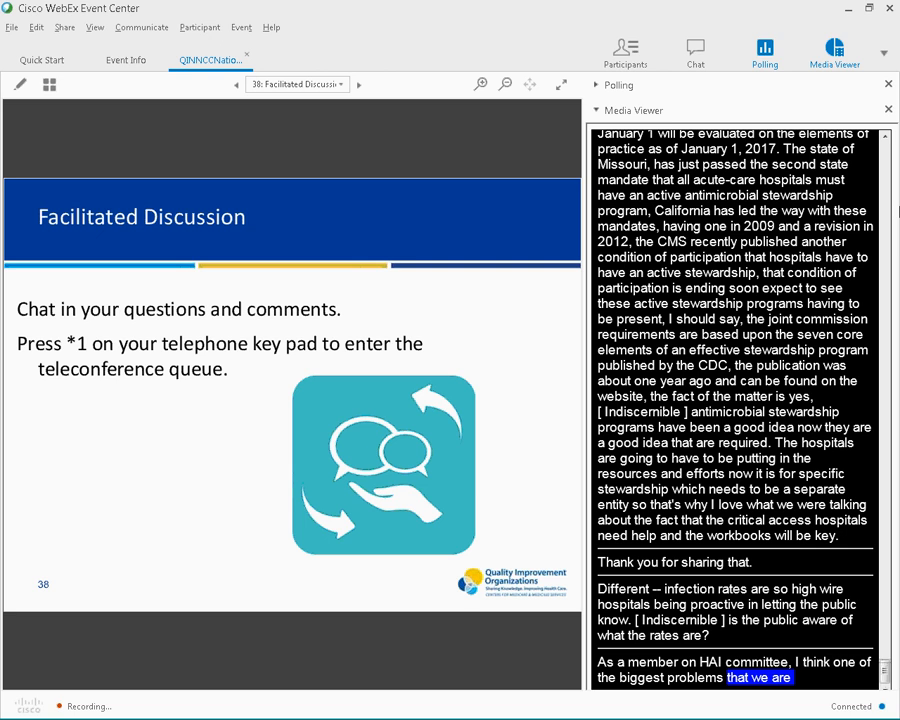
pyautogui.scroll(-3)
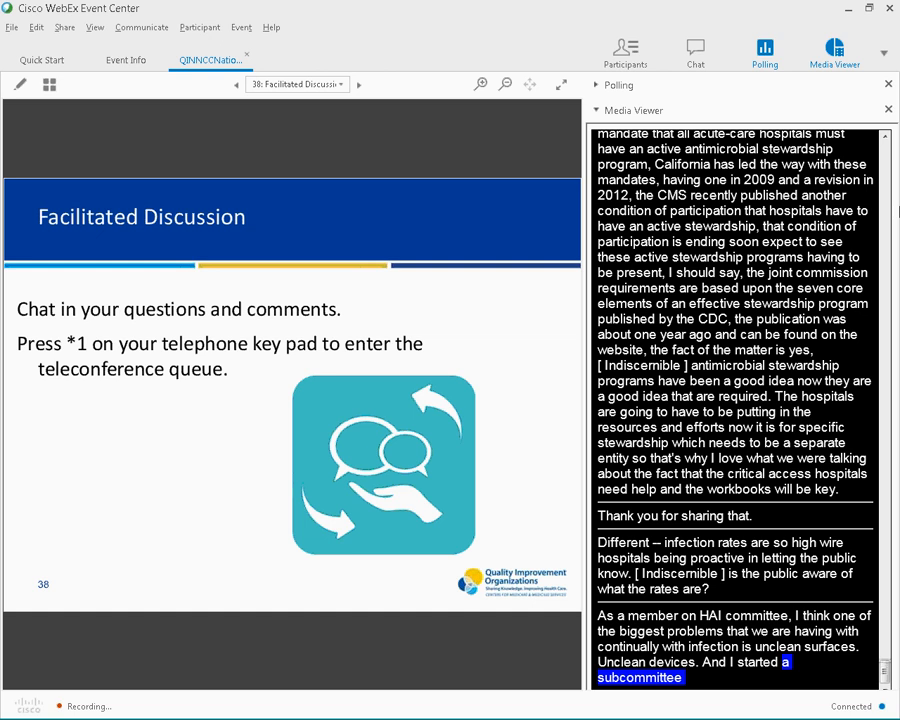
pyautogui.scroll(-3)
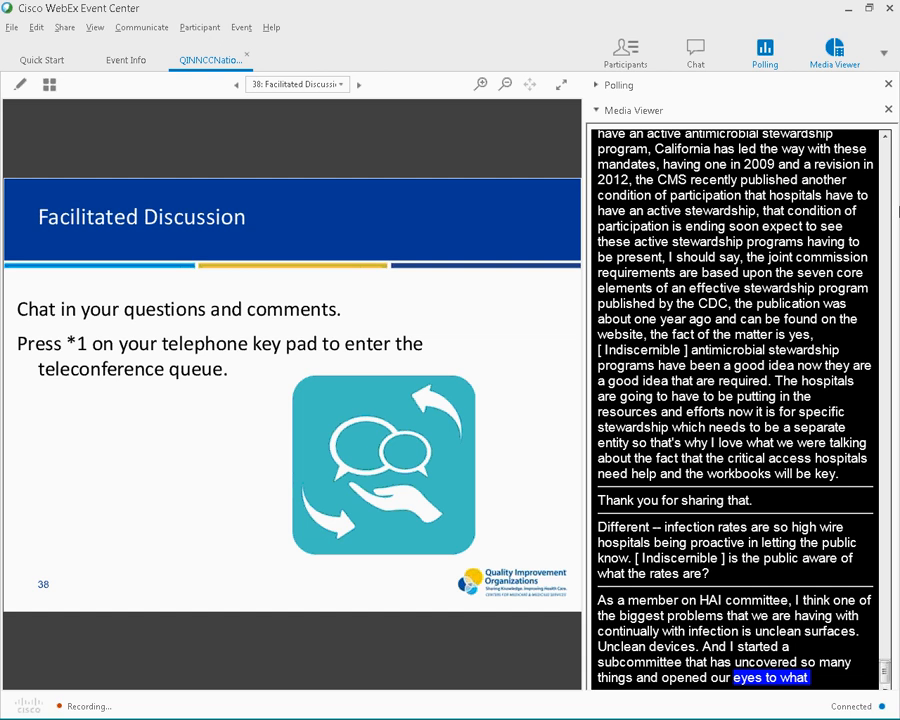
pyautogui.scroll(-3)
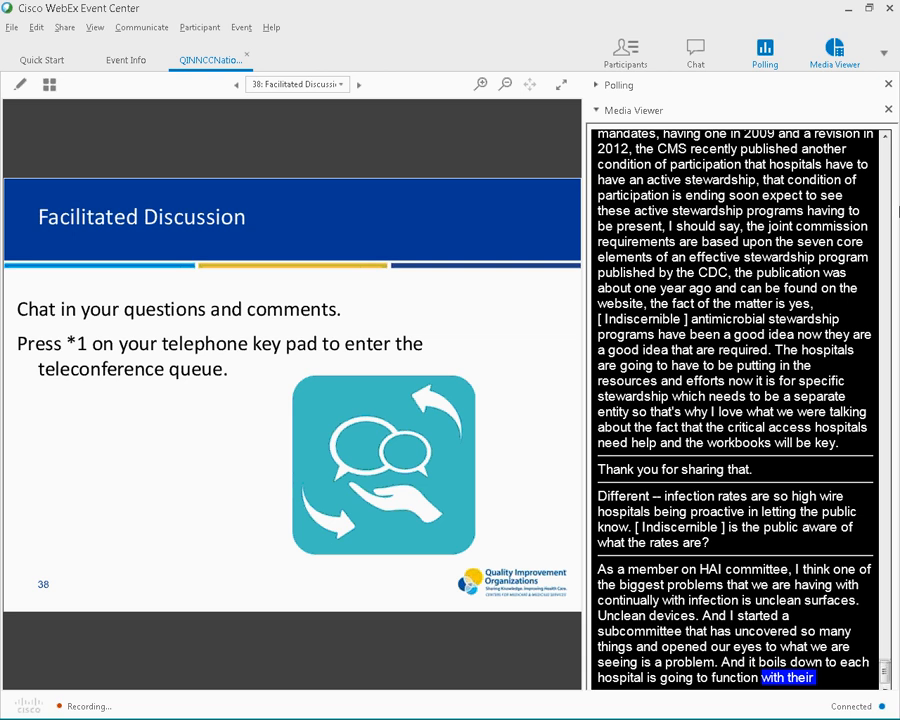
pyautogui.scroll(-3)
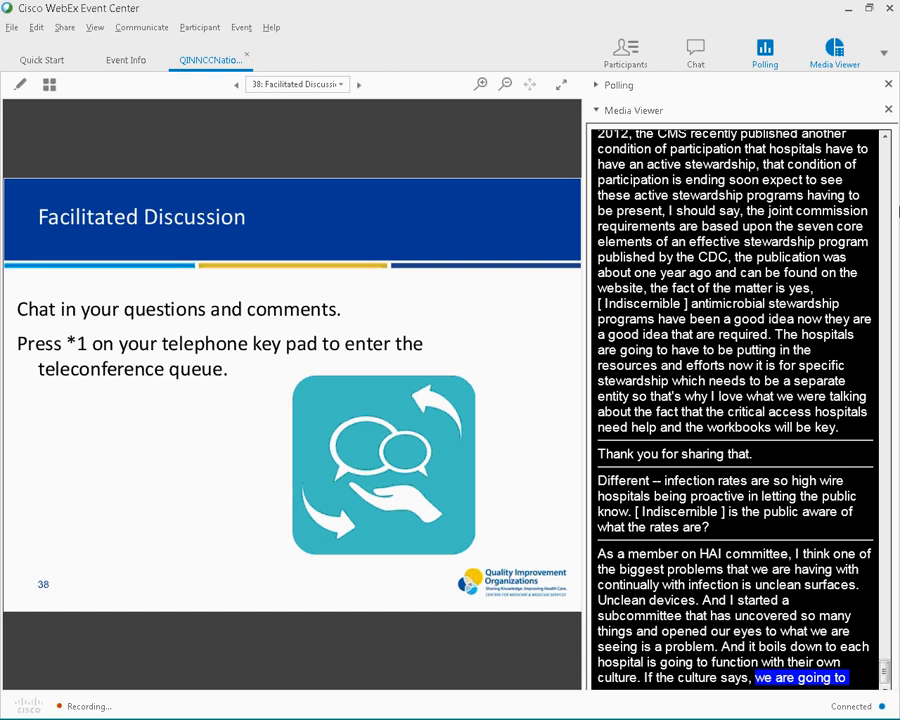
pyautogui.scroll(-3)
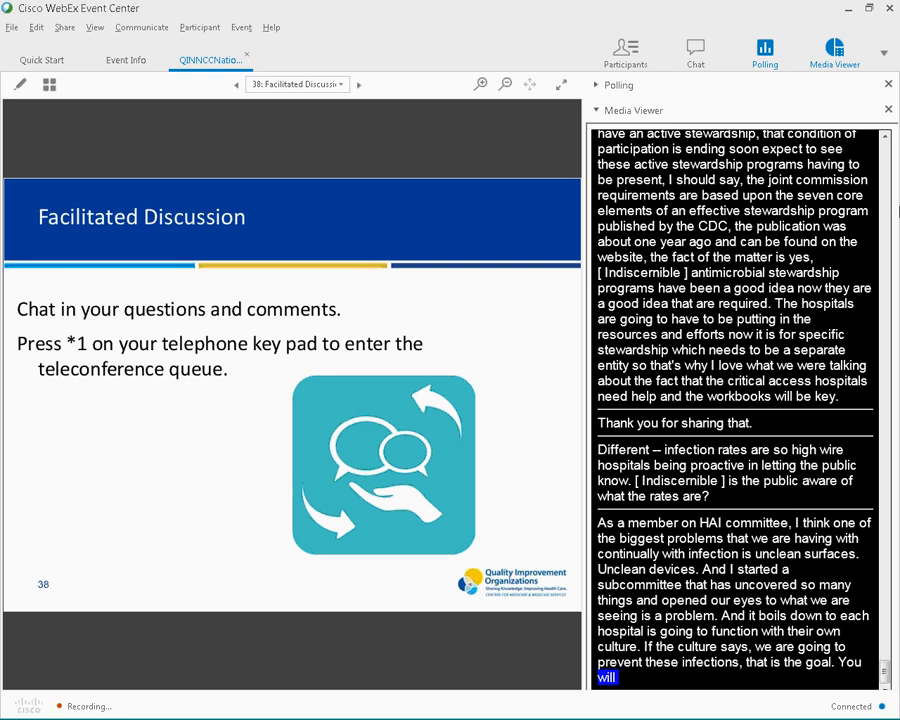
pyautogui.scroll(-3)
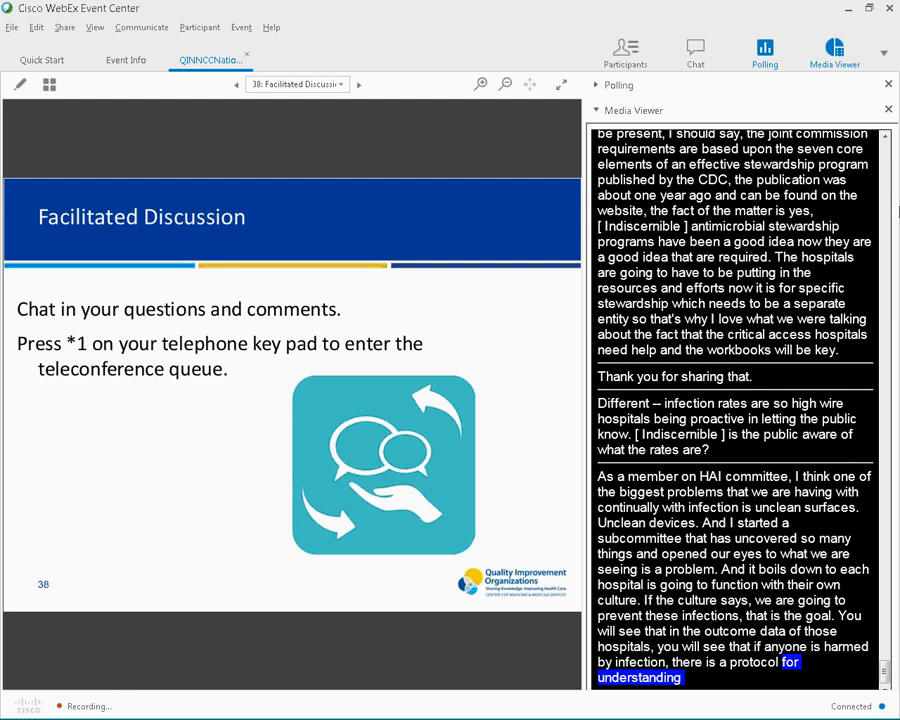
pyautogui.scroll(-3)
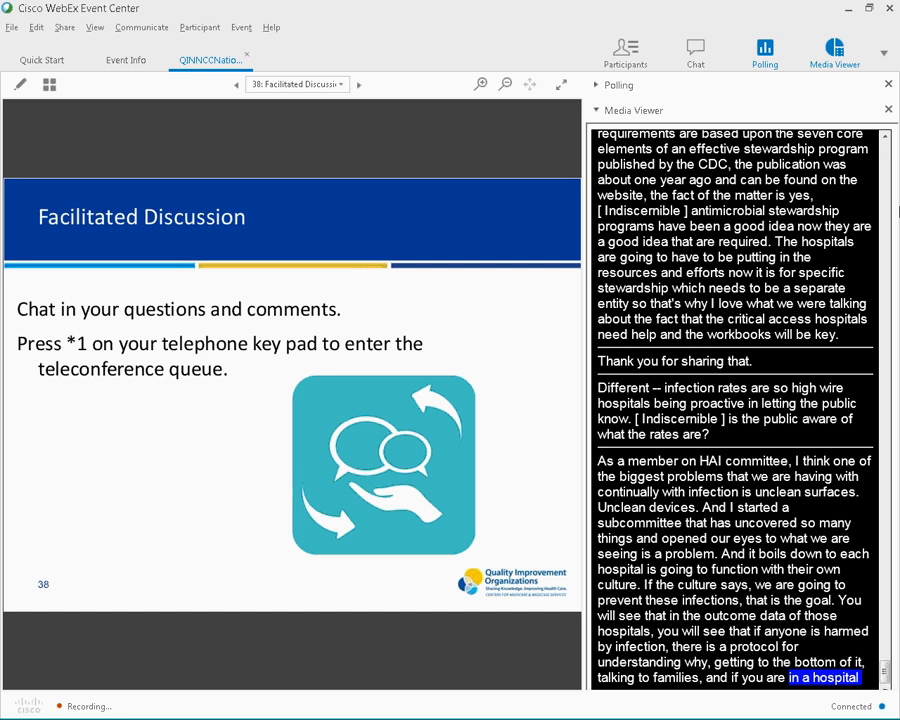
pyautogui.scroll(-3)
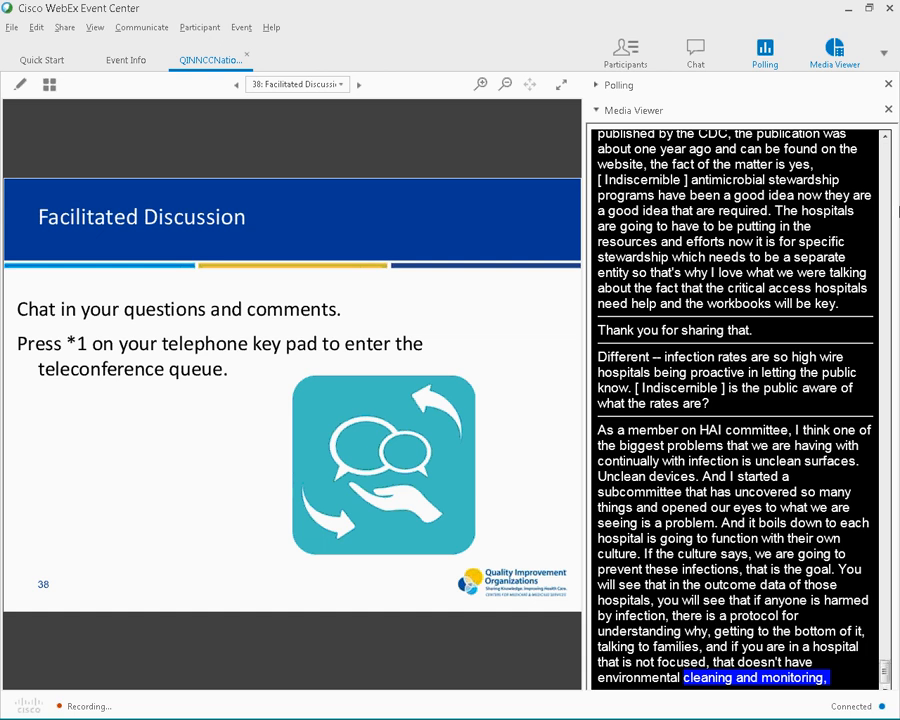
pyautogui.scroll(-3)
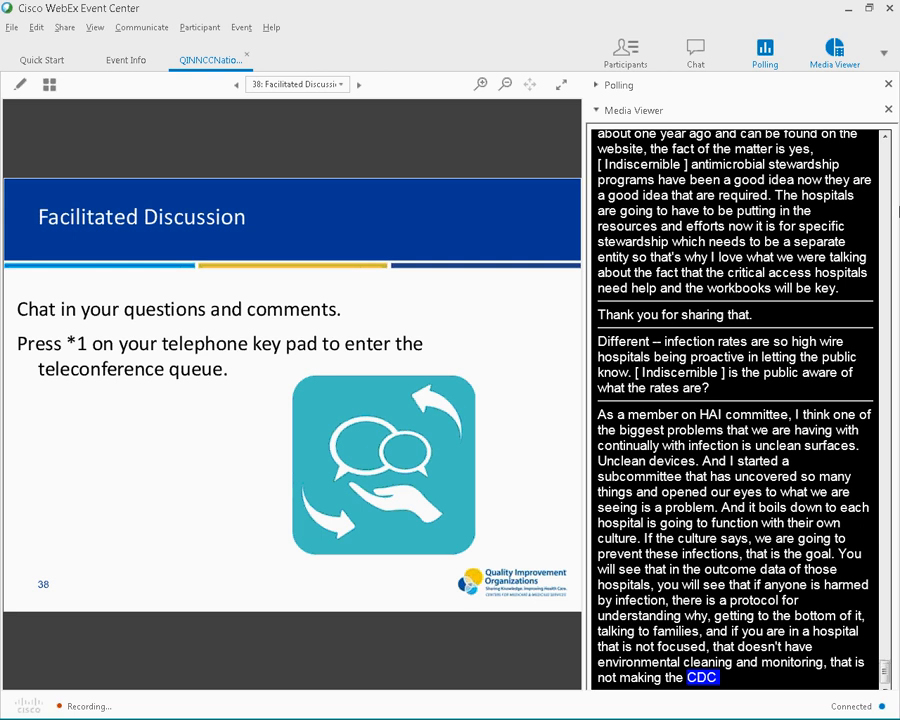
pyautogui.scroll(-3)
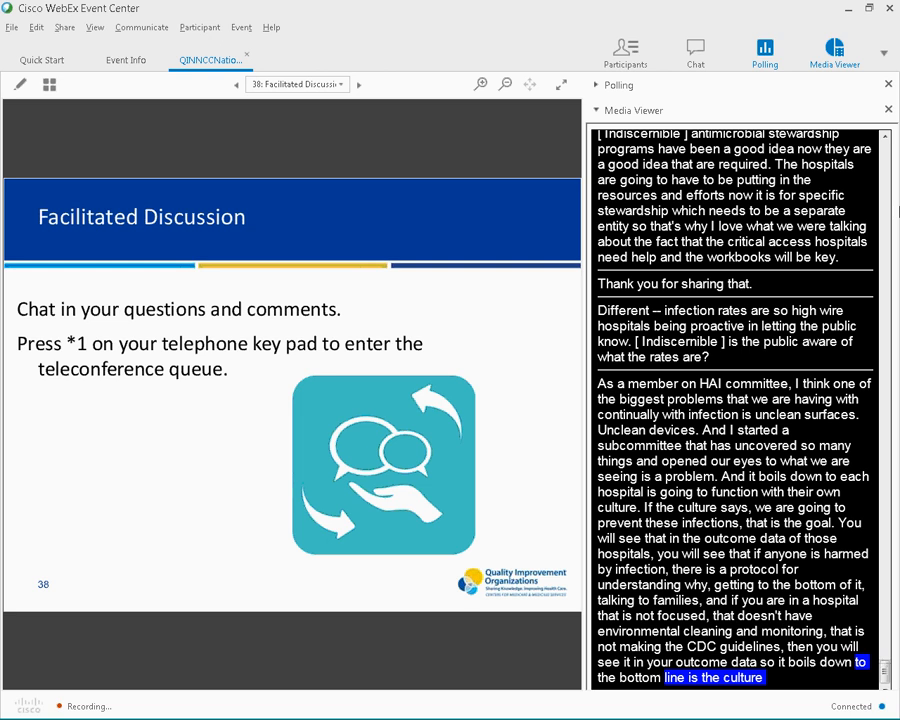
pyautogui.scroll(-3)
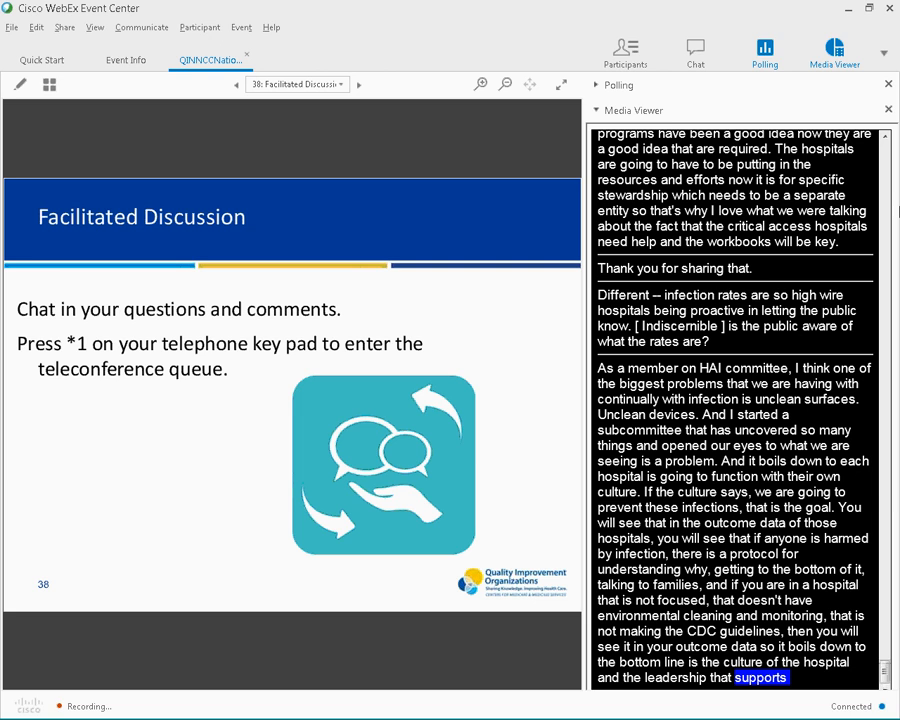
pyautogui.scroll(-3)
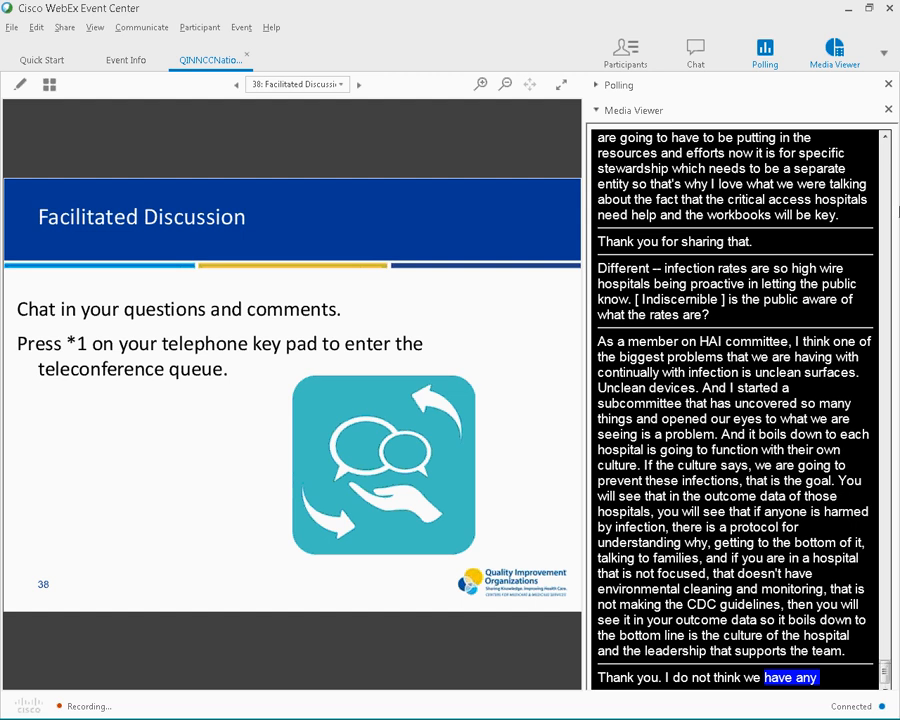
# Scroll the captions to Carole Moss recommending Melinda Cooper's C. Diff cleaning program
pyautogui.scroll(-3)
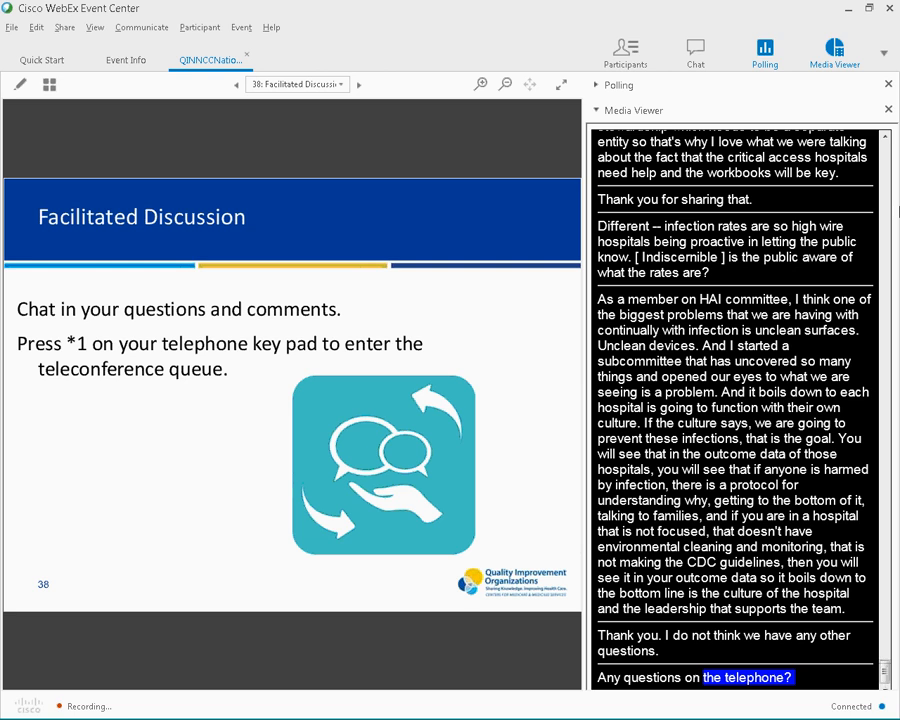
pyautogui.scroll(-3)
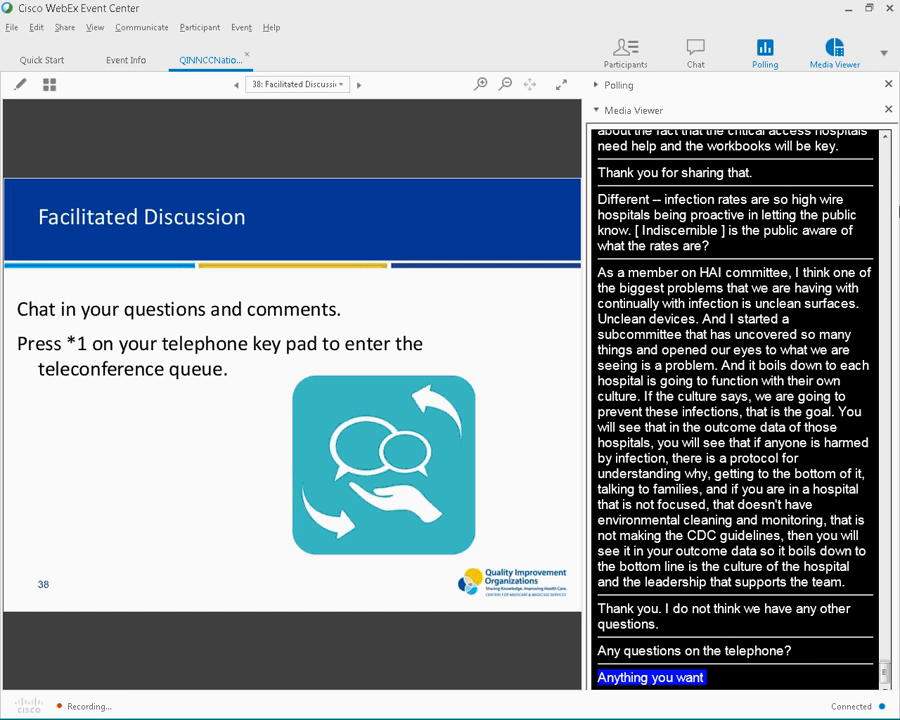
pyautogui.scroll(-3)
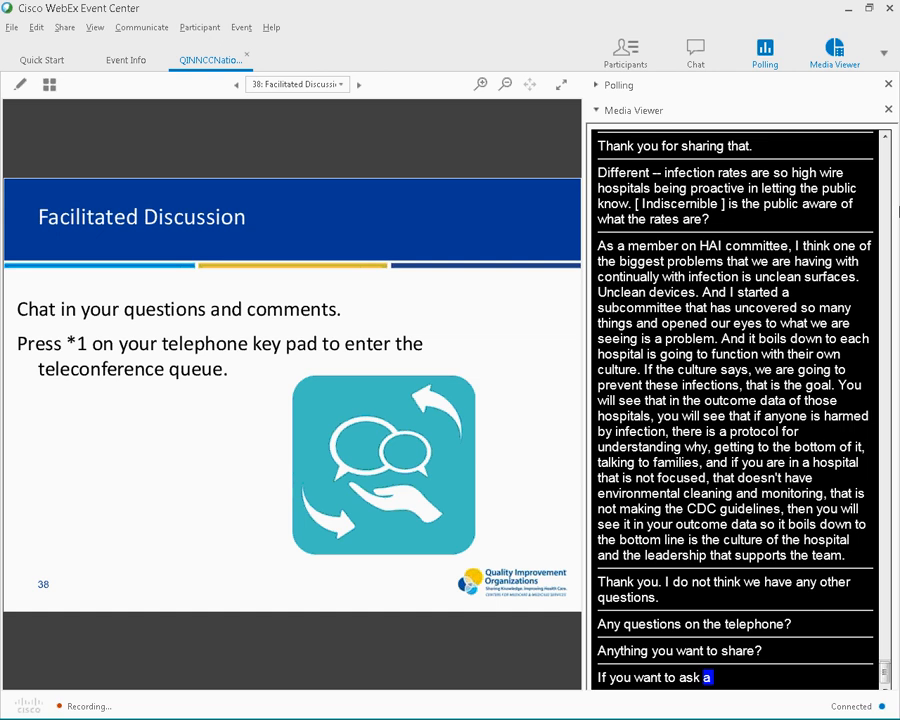
pyautogui.scroll(-3)
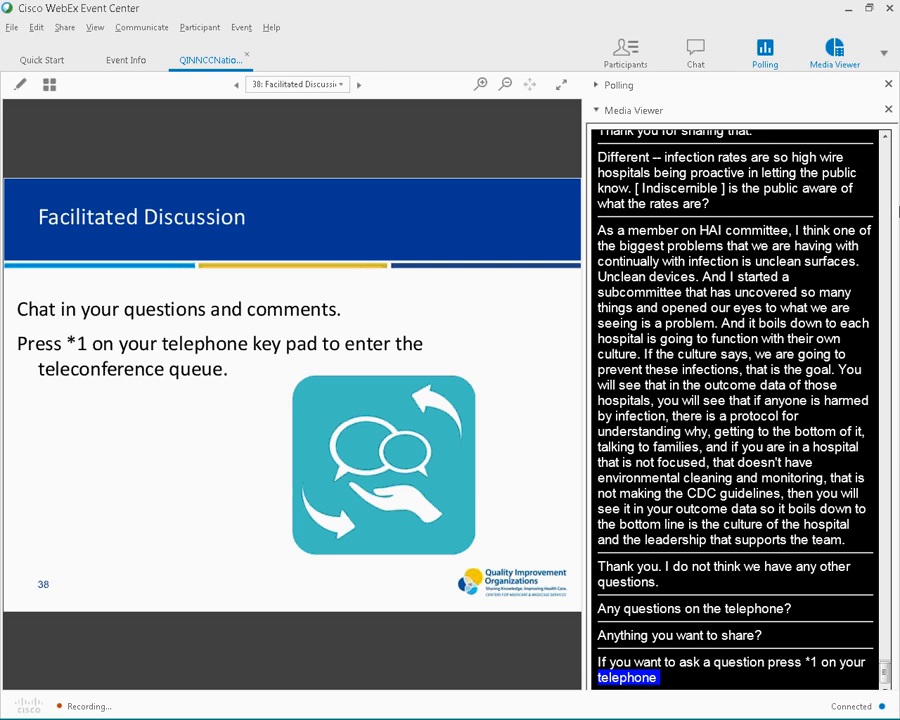
pyautogui.scroll(-3)
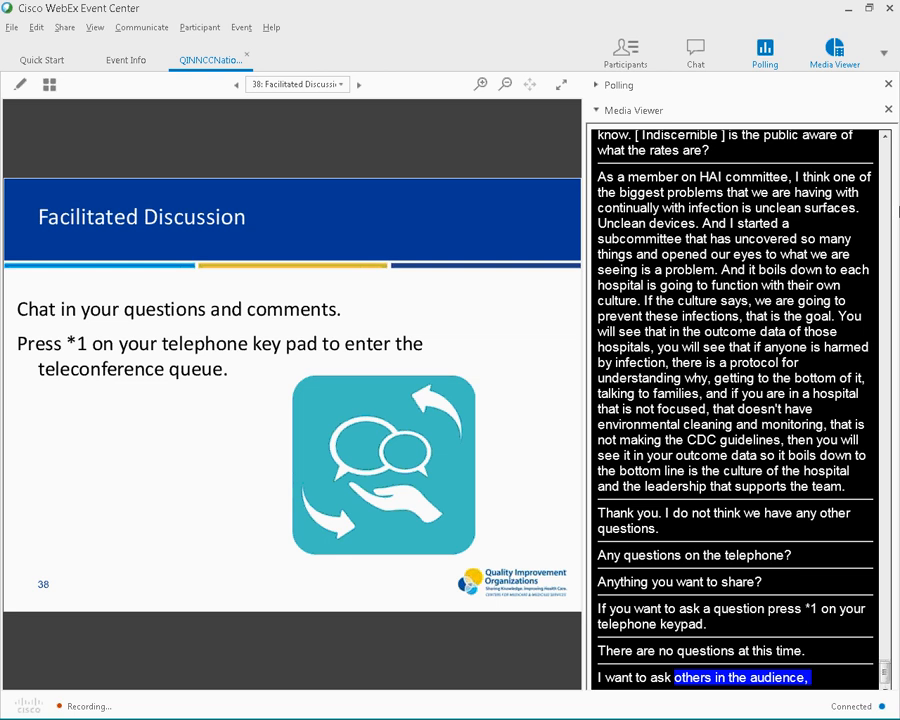
pyautogui.scroll(-3)
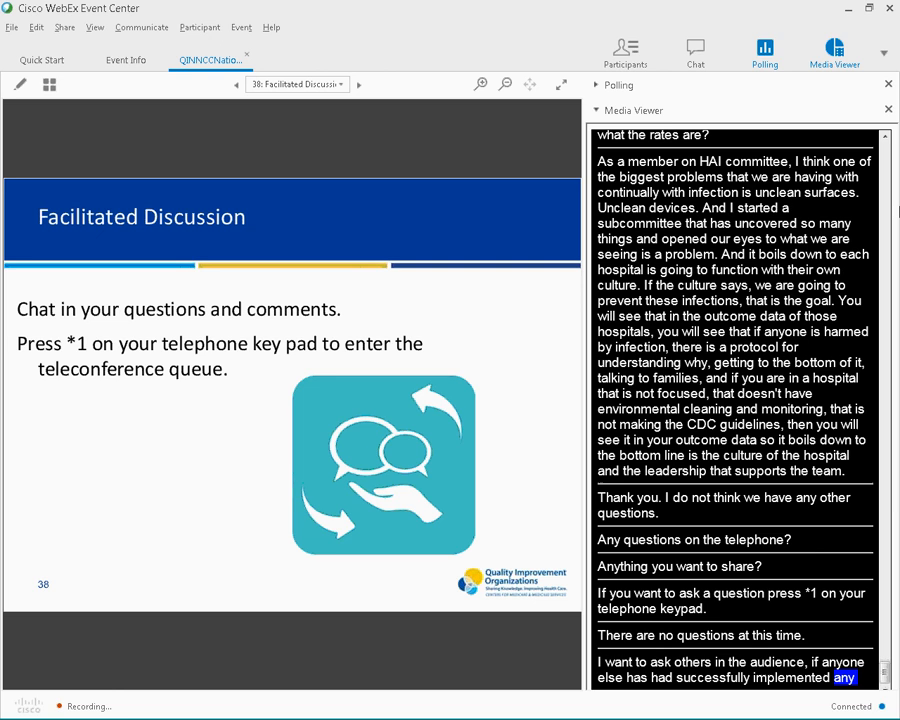
pyautogui.scroll(-3)
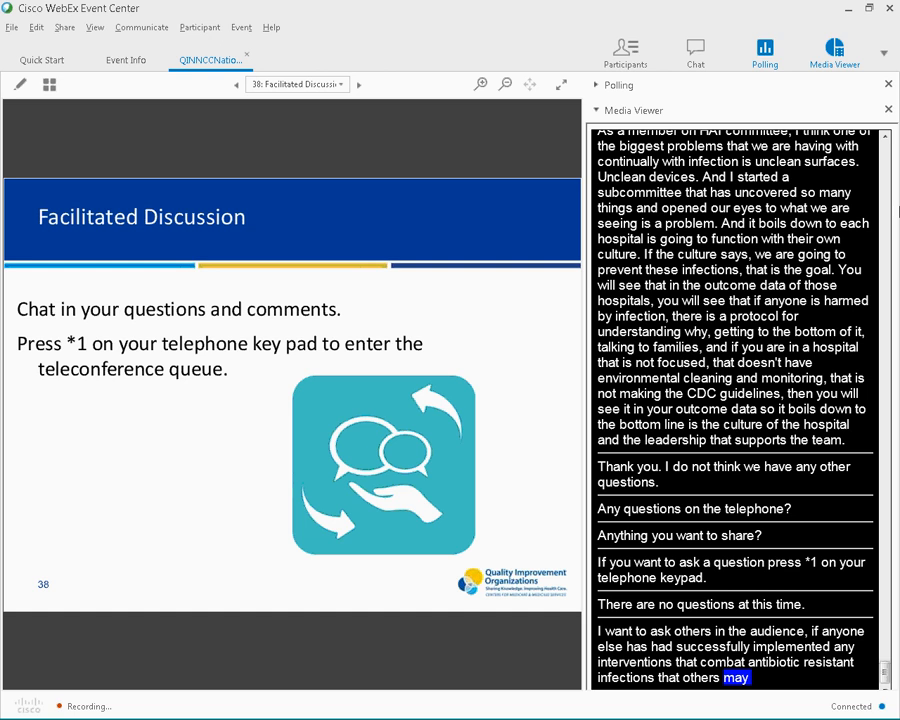
pyautogui.scroll(-3)
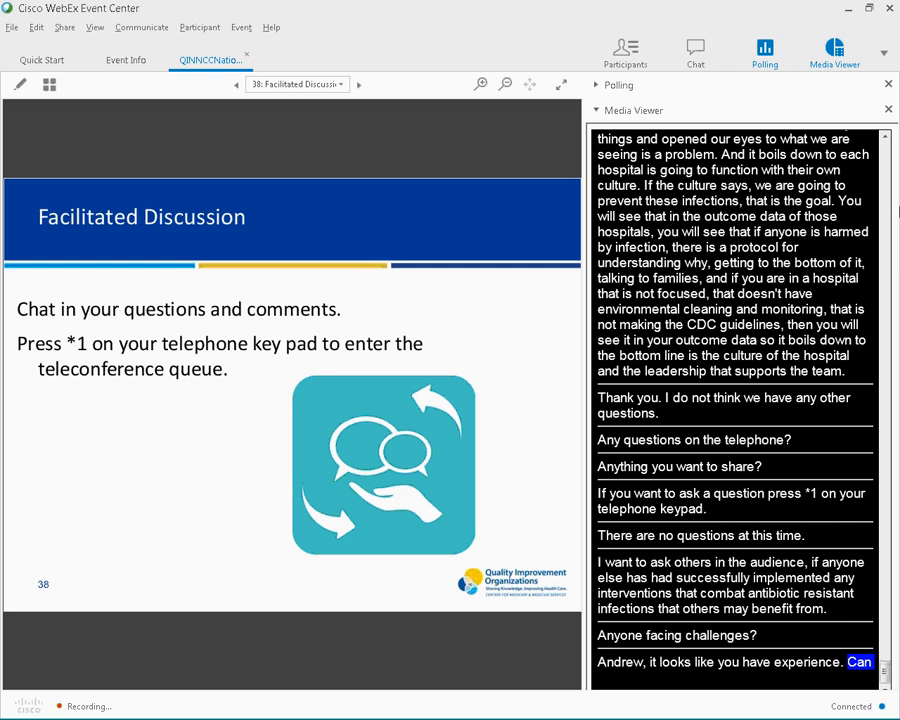
pyautogui.scroll(-3)
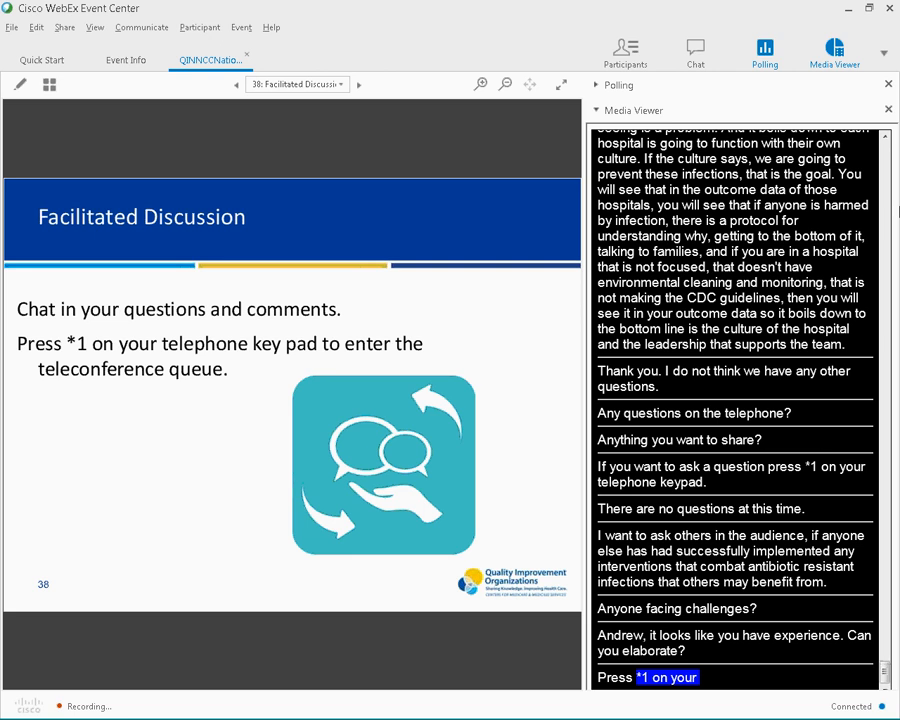
pyautogui.scroll(-3)
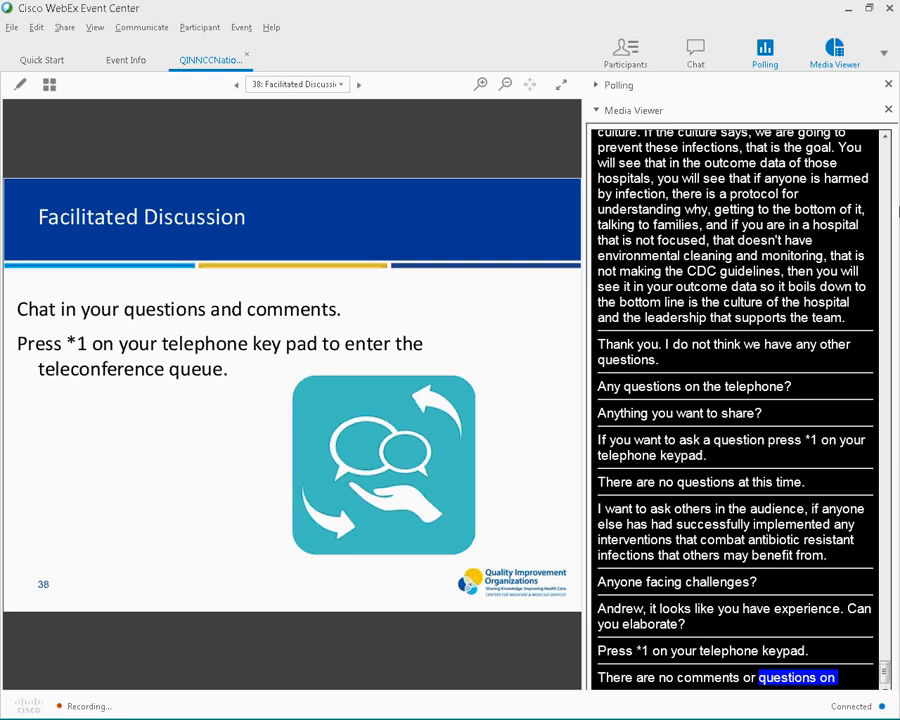
pyautogui.scroll(-3)
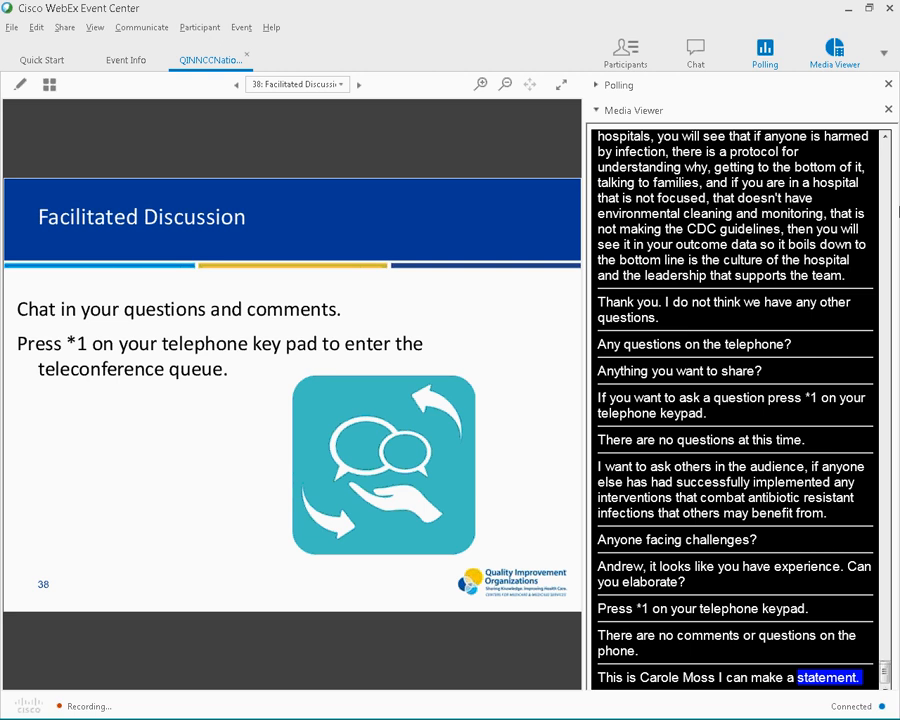
pyautogui.scroll(-3)
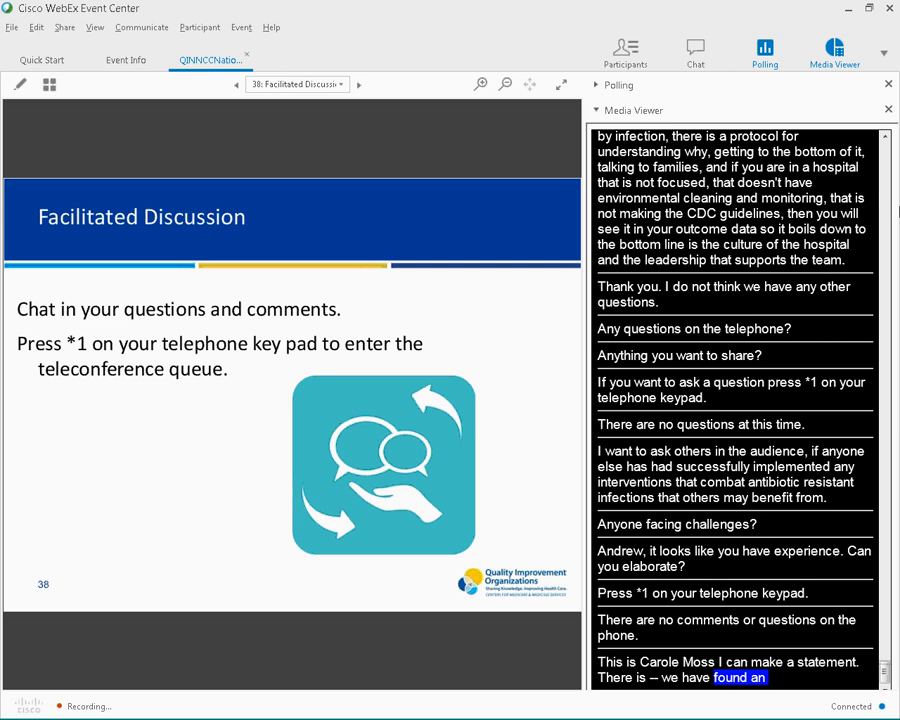
pyautogui.scroll(-3)
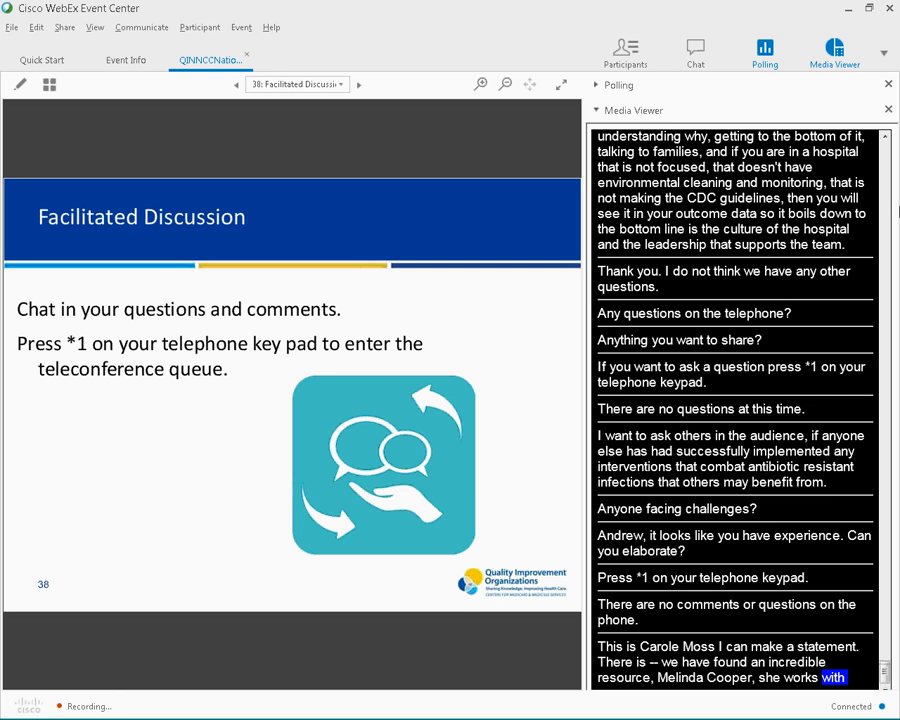
pyautogui.scroll(-3)
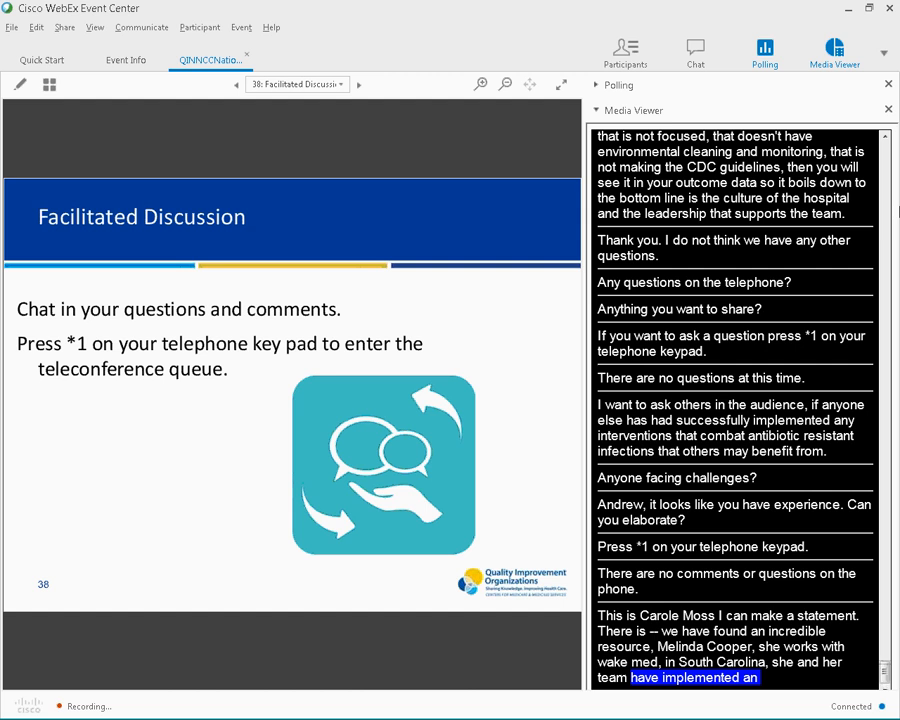
pyautogui.scroll(-3)
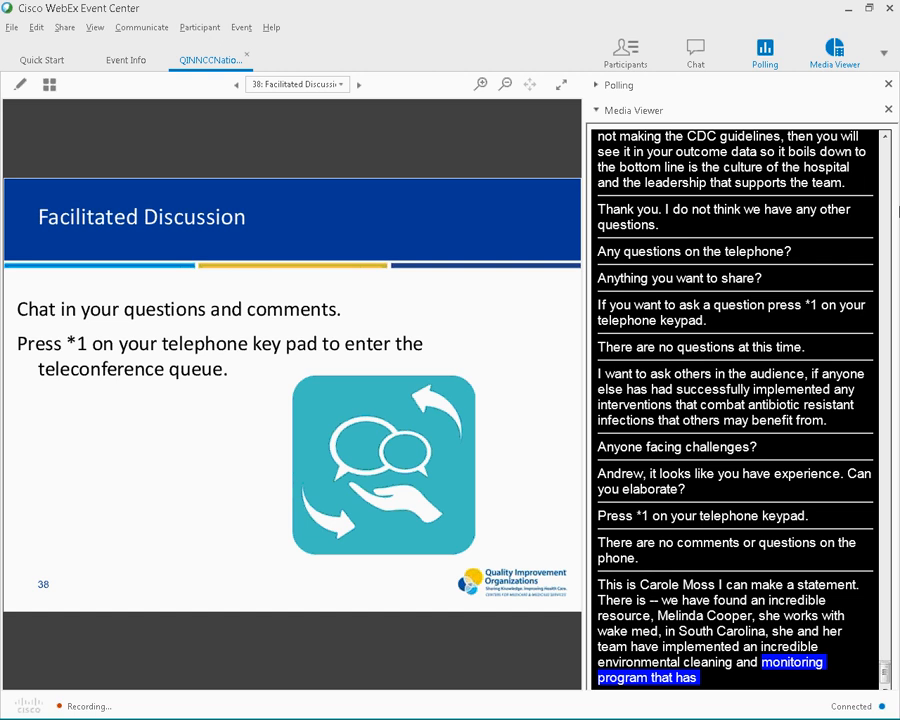
pyautogui.scroll(-3)
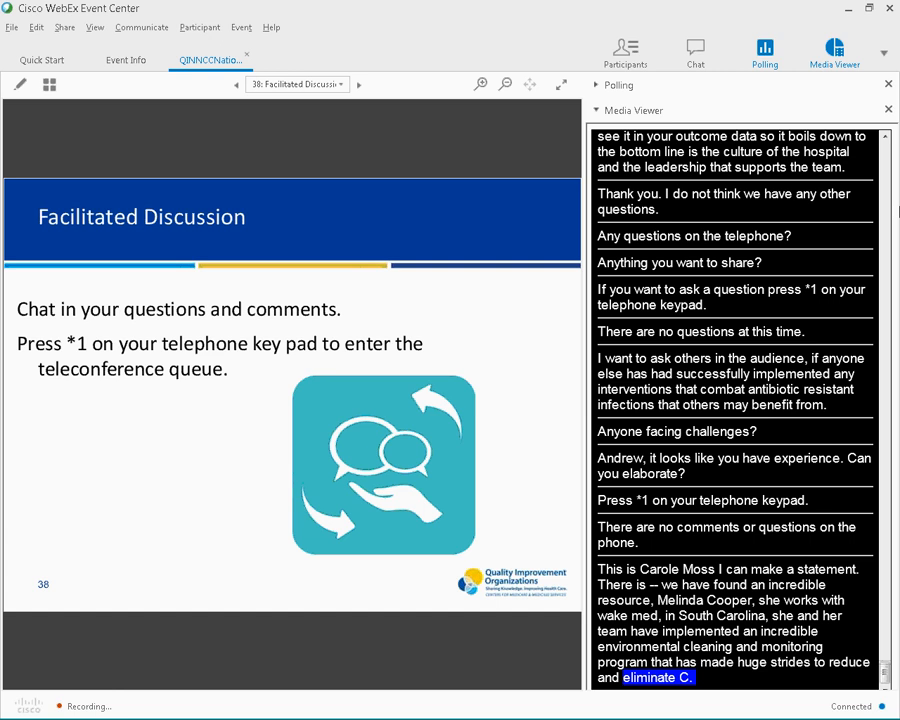
pyautogui.scroll(-3)
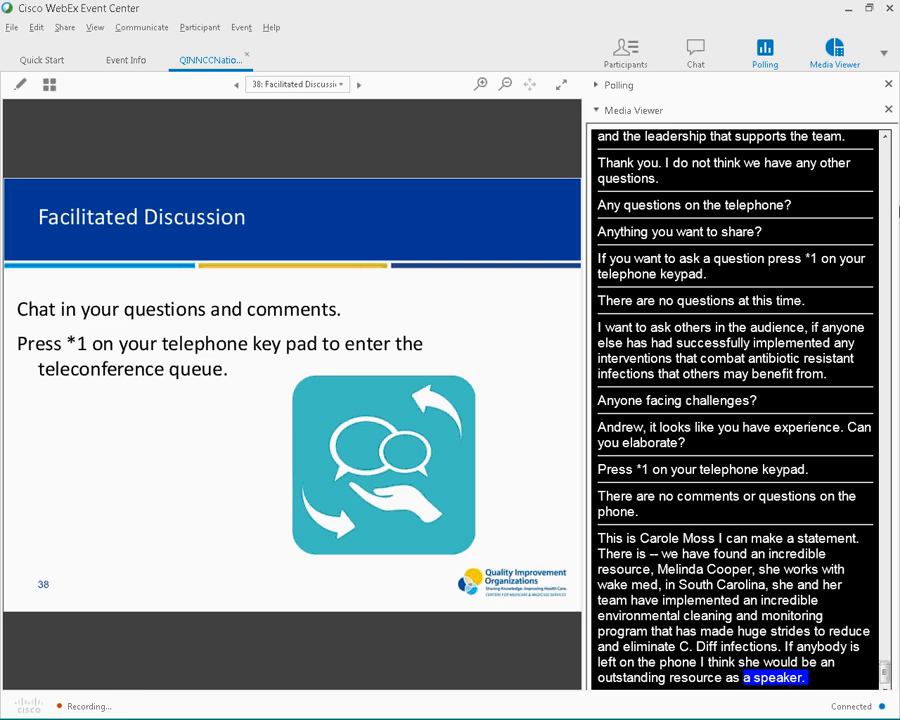
pyautogui.scroll(-3)
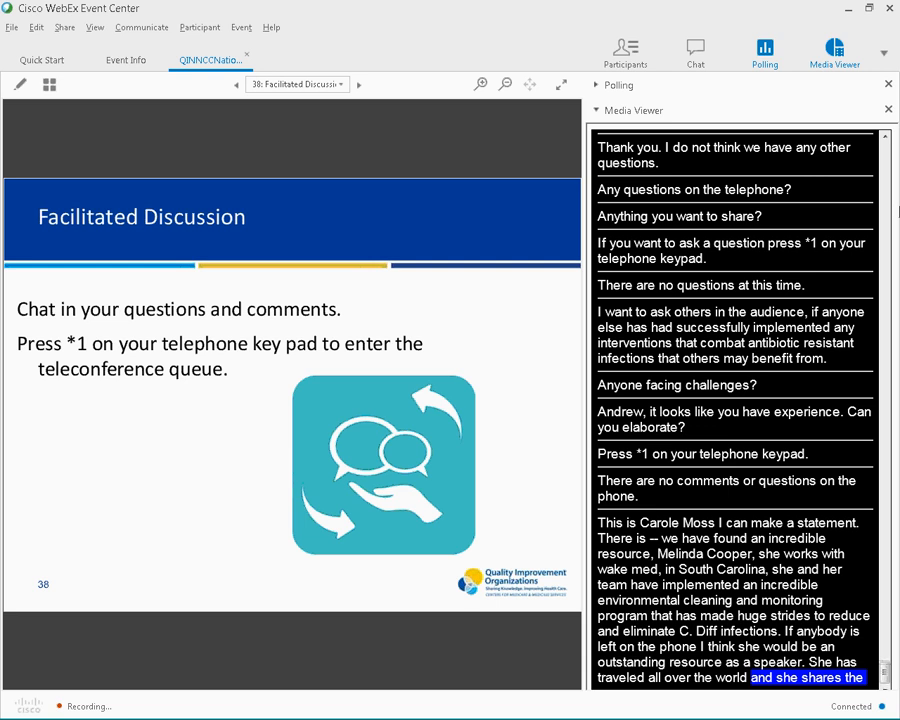
pyautogui.scroll(-3)
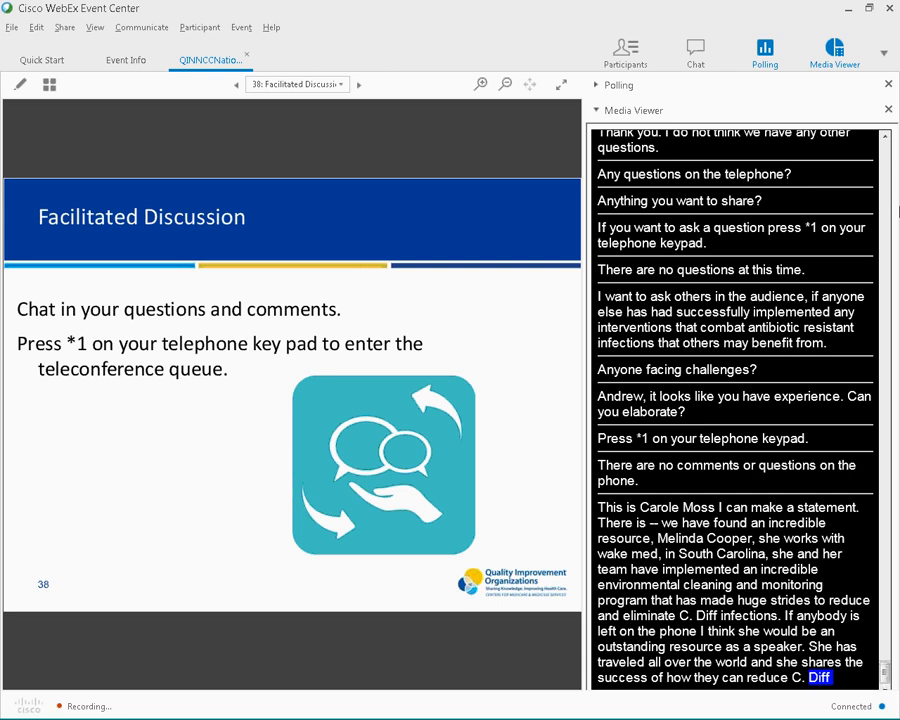
pyautogui.scroll(-3)
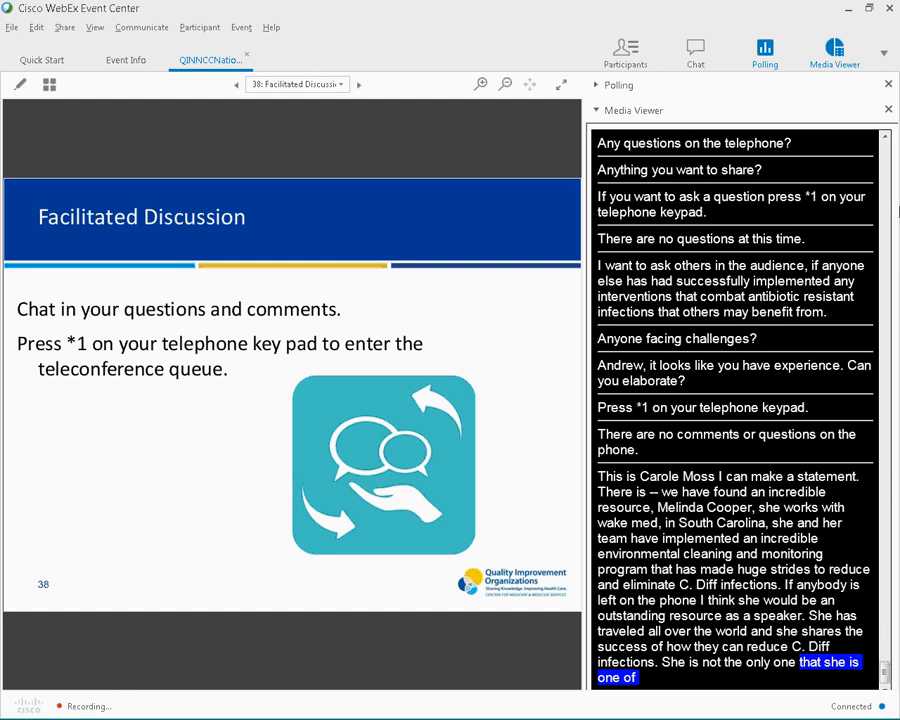
pyautogui.scroll(-3)
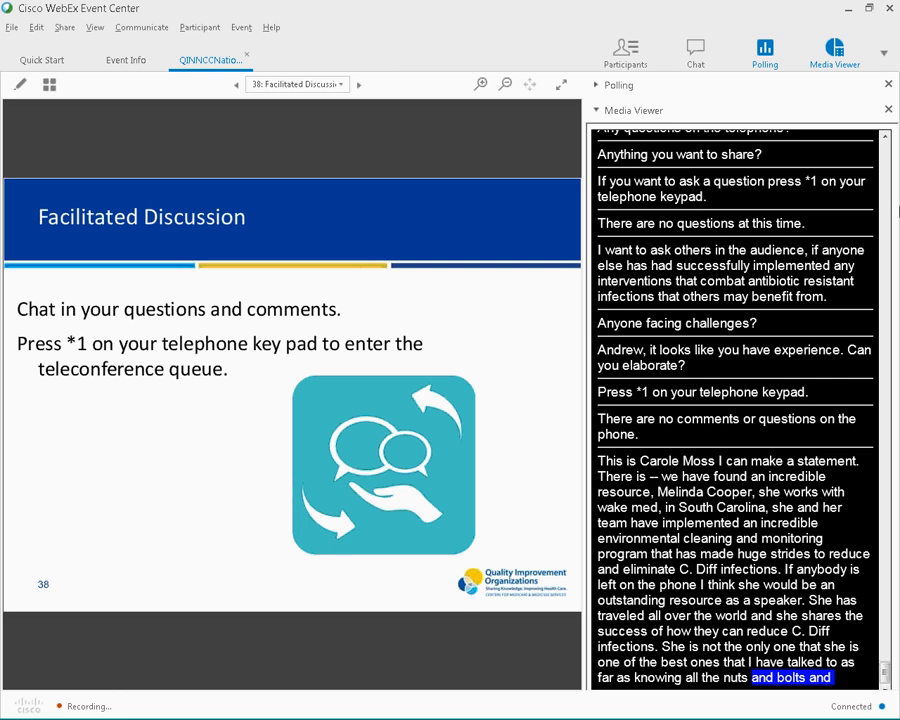
pyautogui.scroll(-3)
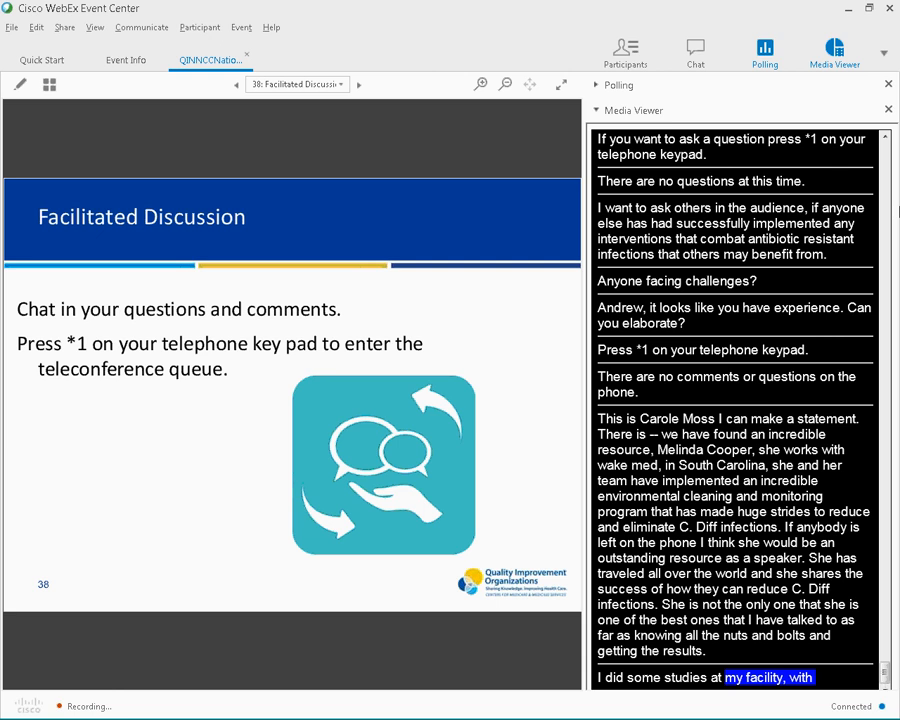
pyautogui.scroll(-3)
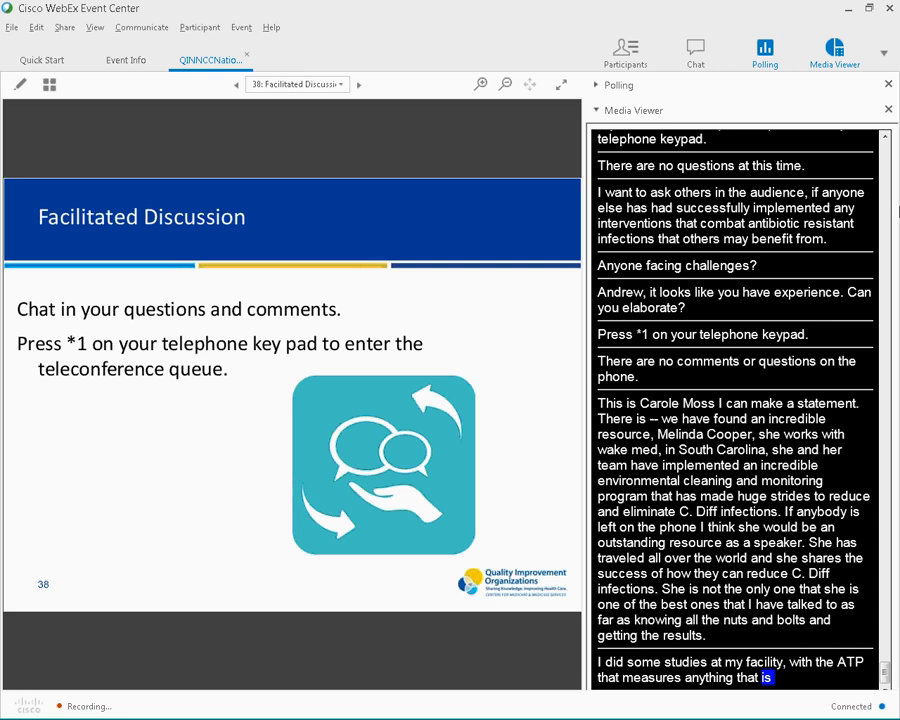
pyautogui.scroll(-3)
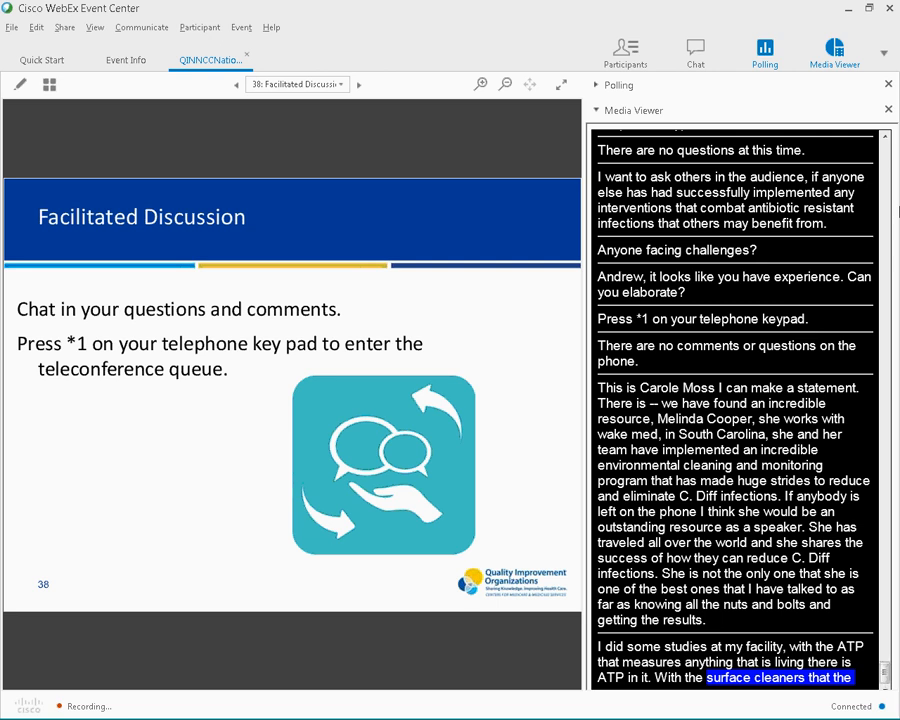
pyautogui.scroll(-3)
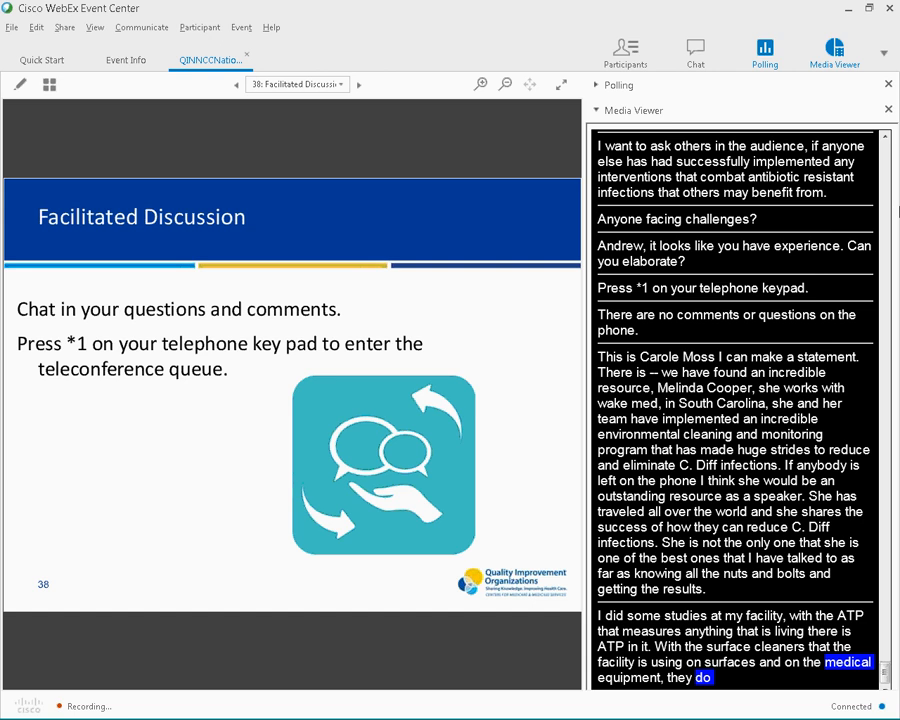
pyautogui.scroll(-3)
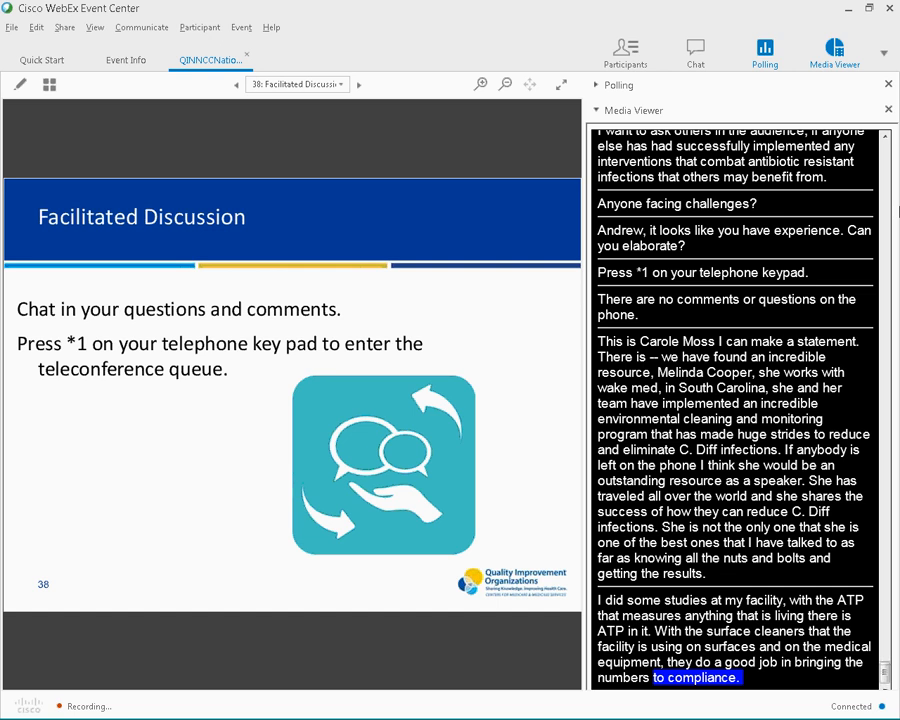
pyautogui.scroll(-3)
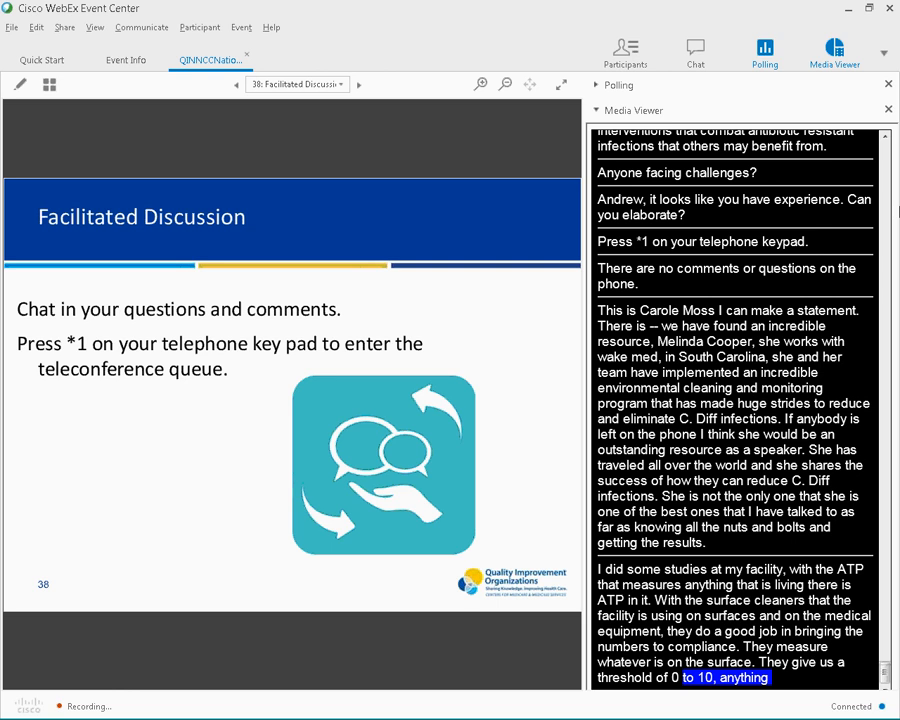
pyautogui.scroll(-3)
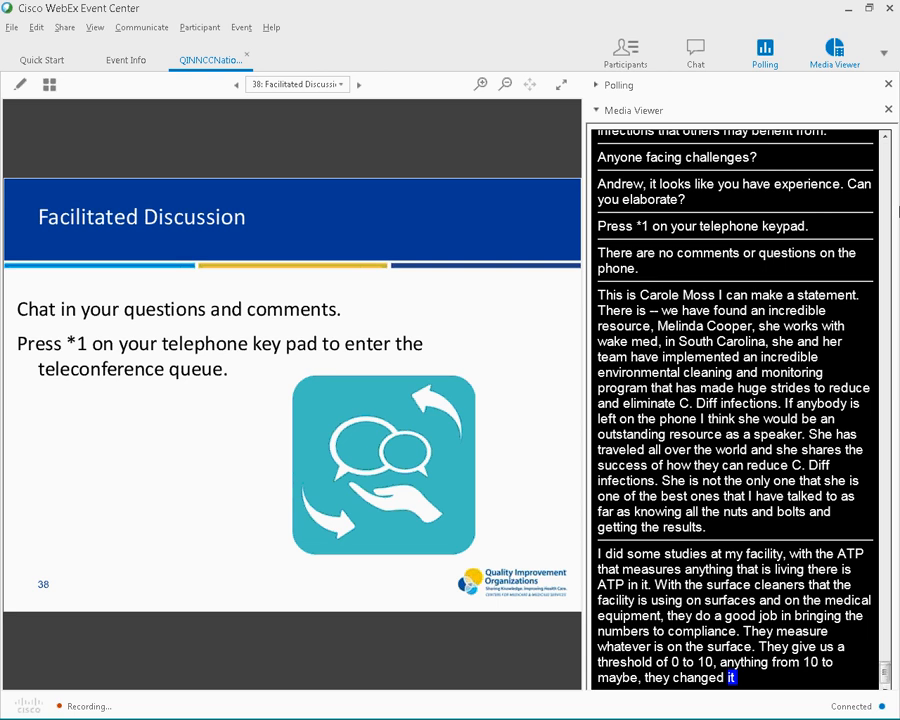
pyautogui.scroll(-3)
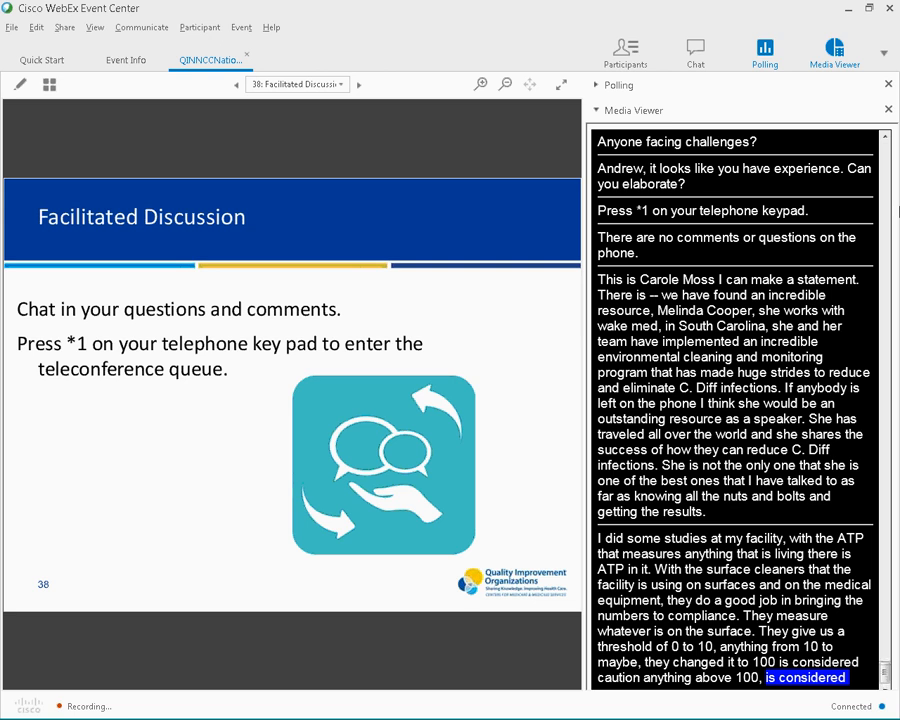
pyautogui.scroll(-3)
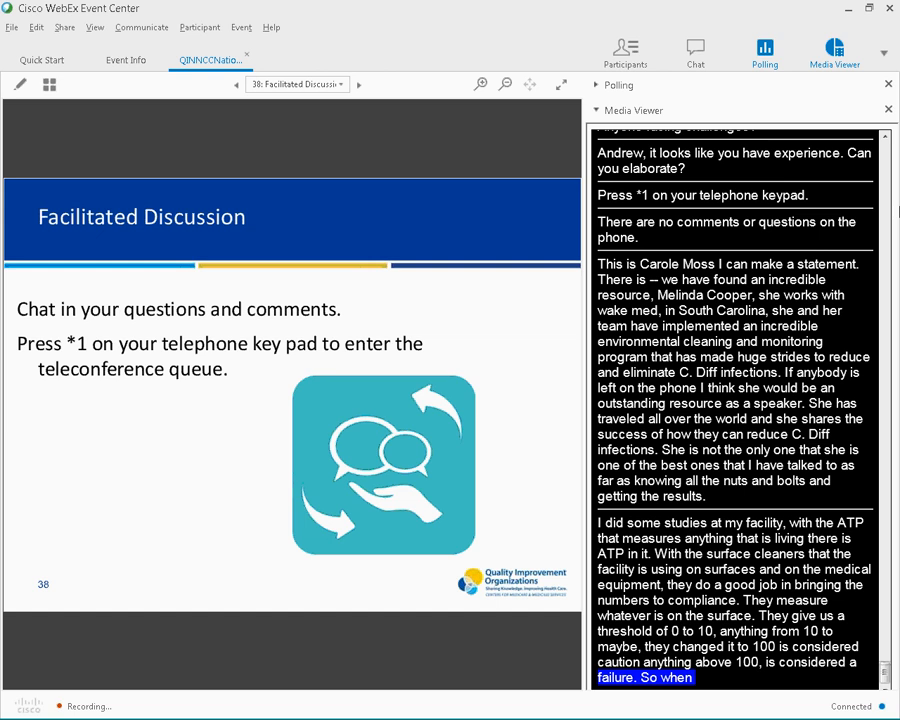
pyautogui.scroll(-3)
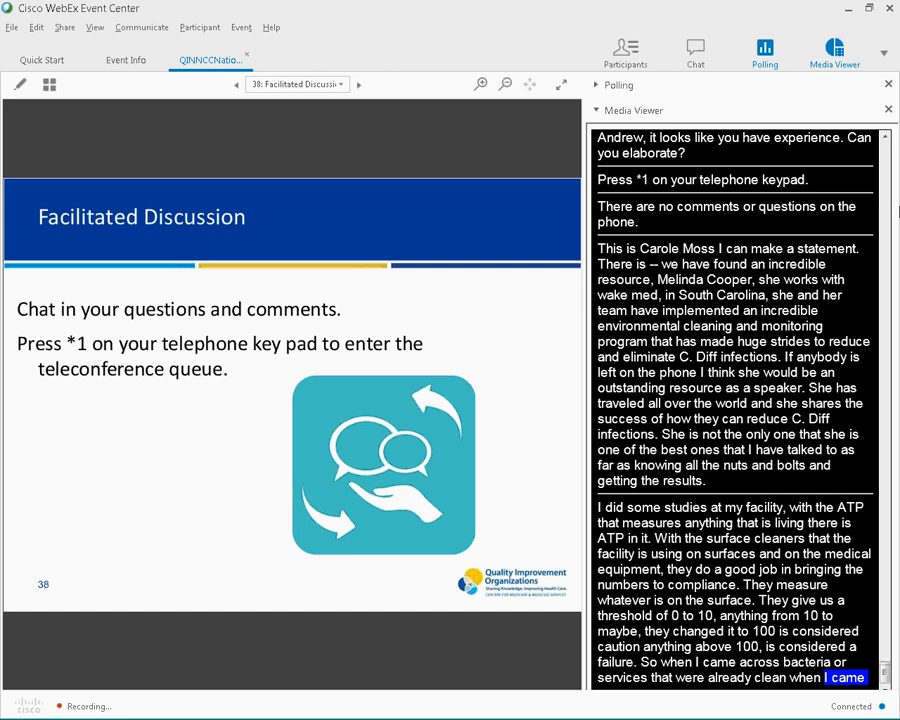
pyautogui.scroll(-3)
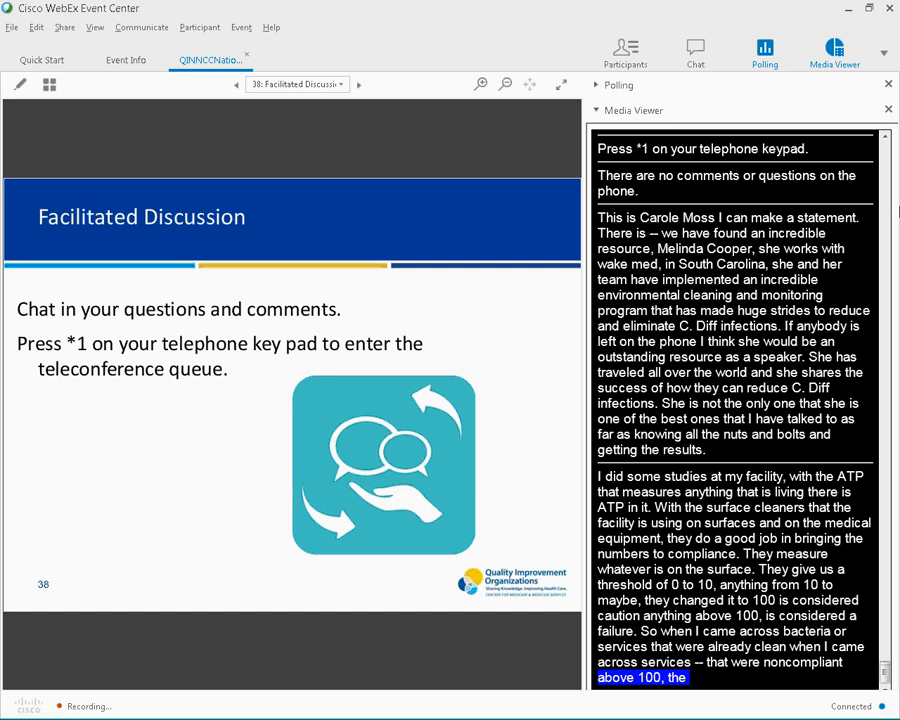
pyautogui.scroll(-3)
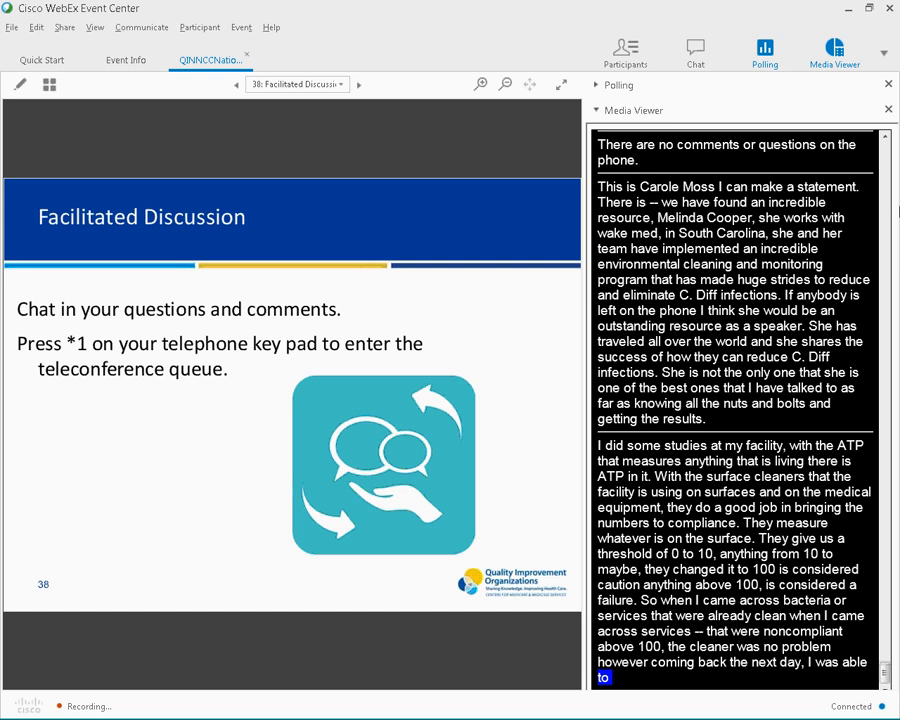
pyautogui.scroll(-3)
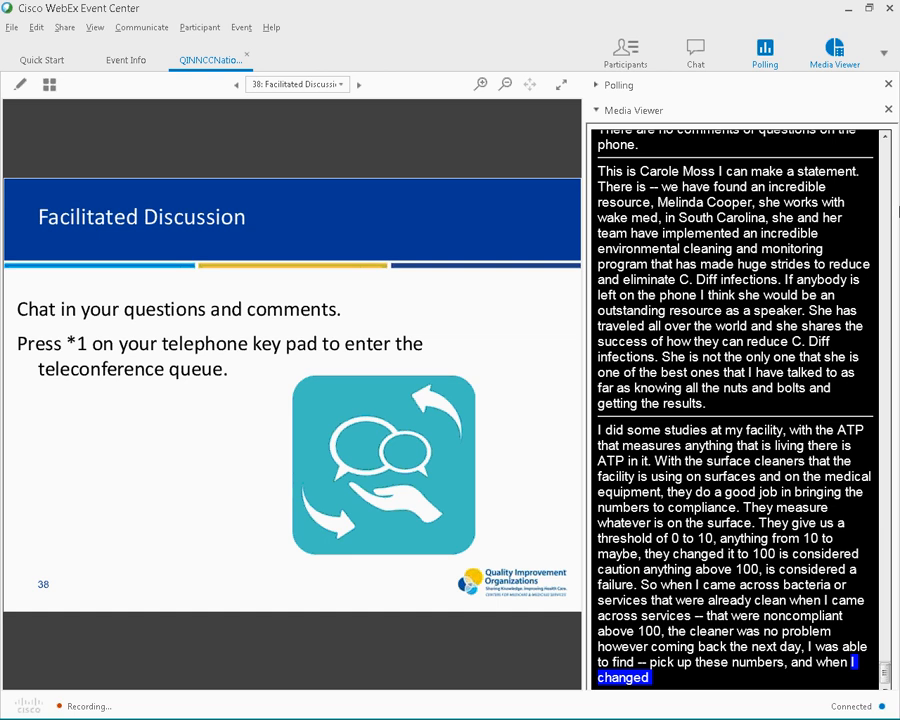
# Scroll the captions through the caller's surface-cleaning account
pyautogui.scroll(-3)
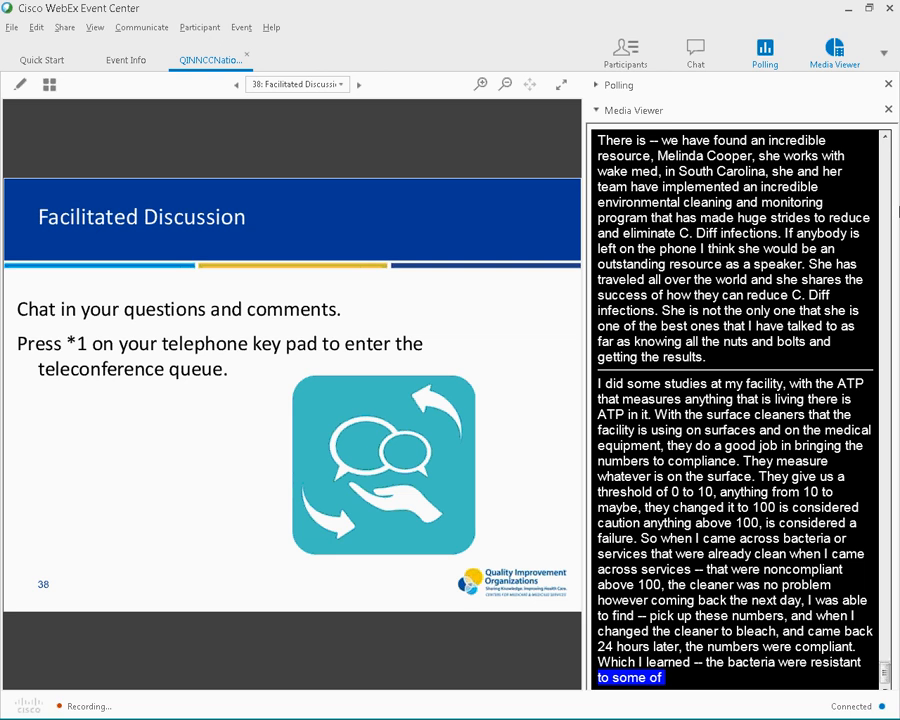
pyautogui.scroll(-3)
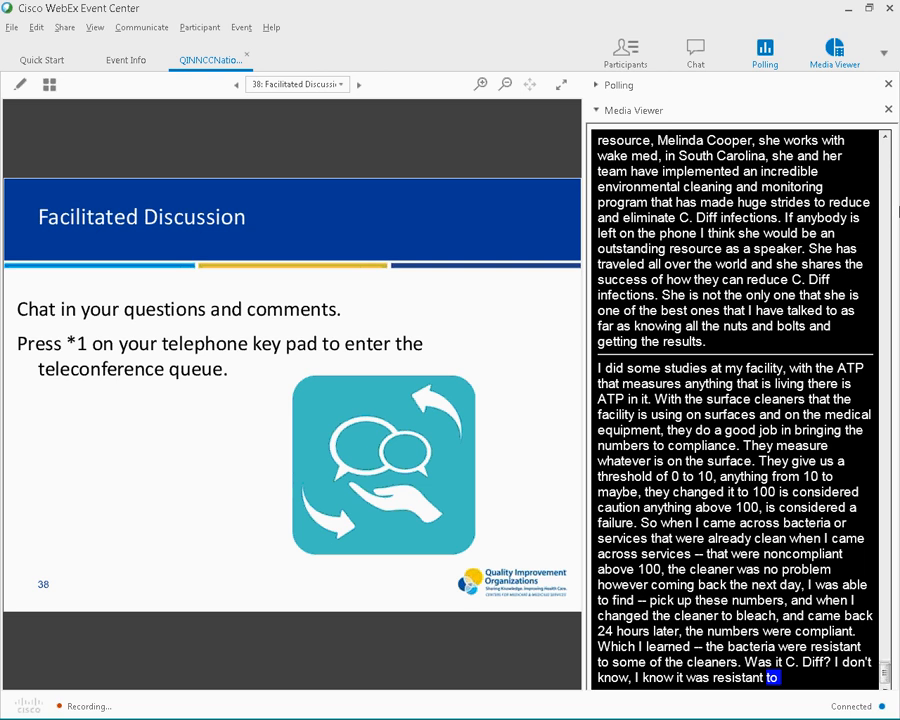
pyautogui.scroll(-3)
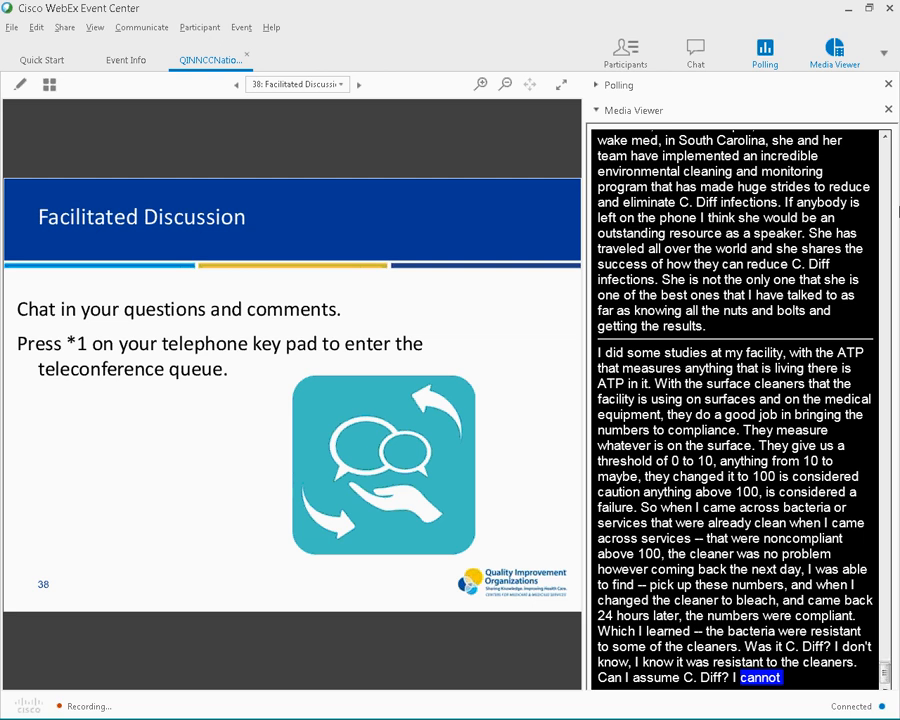
pyautogui.scroll(-3)
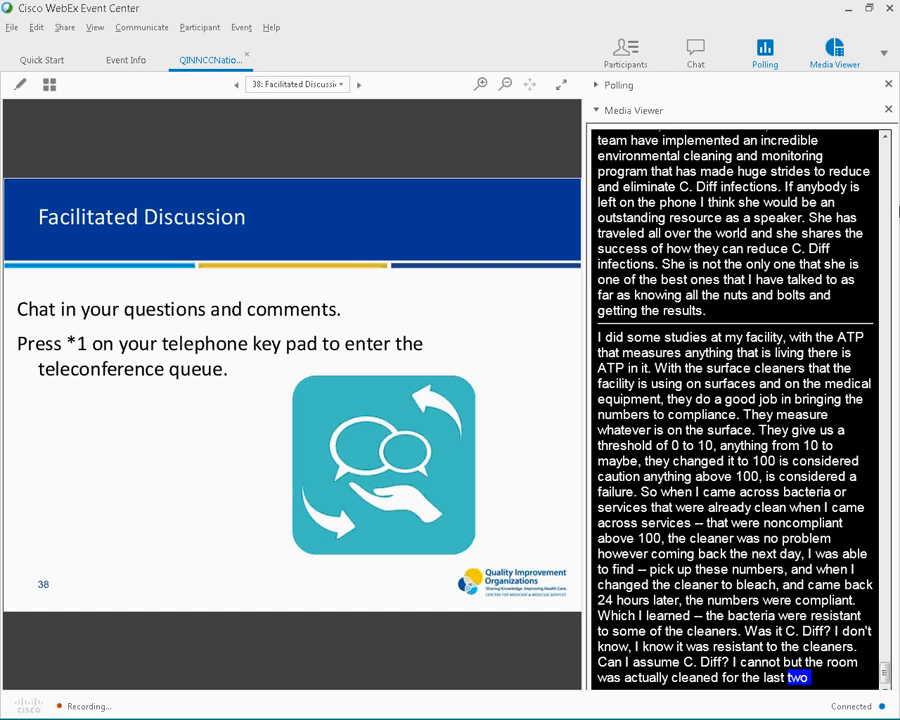
pyautogui.scroll(-3)
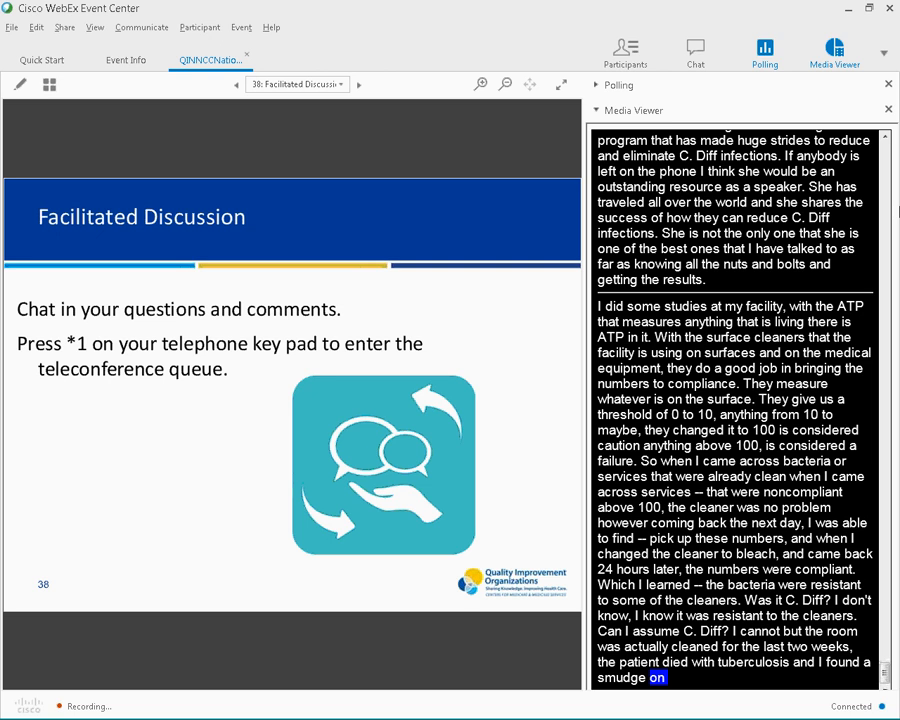
pyautogui.scroll(-3)
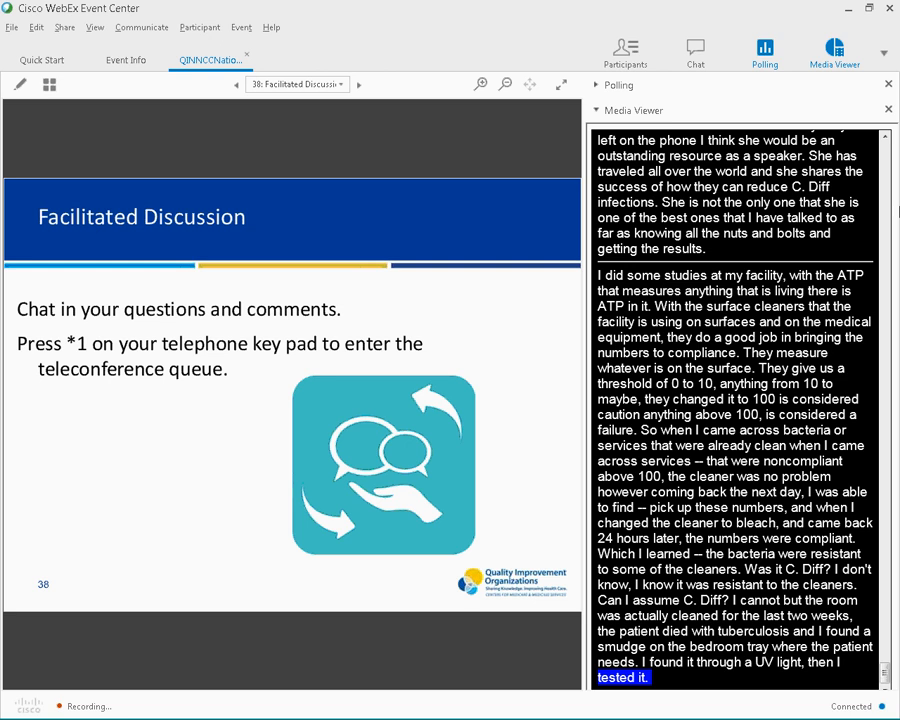
pyautogui.scroll(-3)
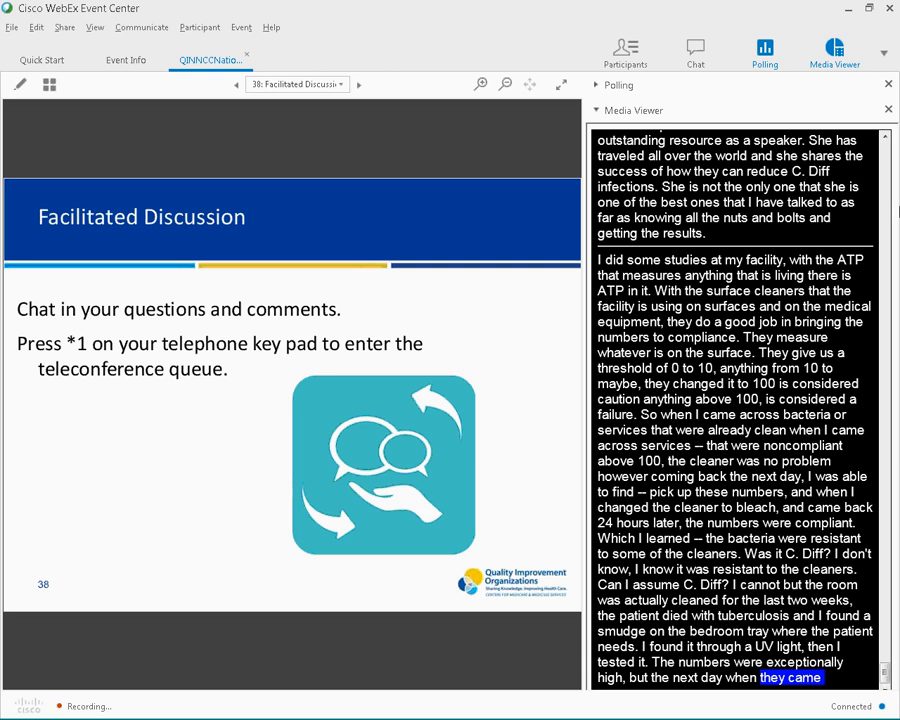
pyautogui.scroll(-3)
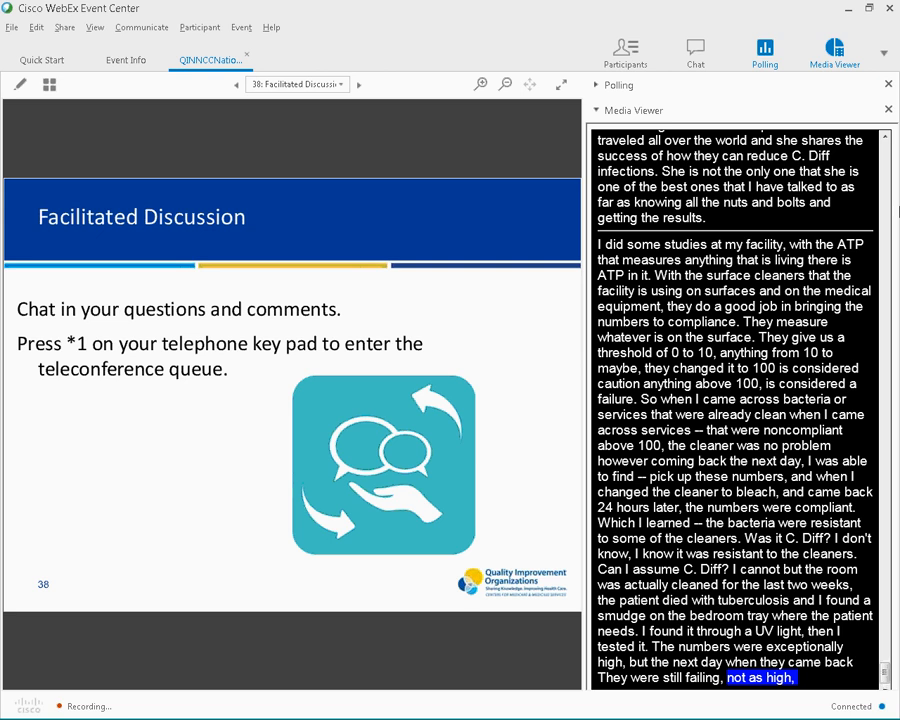
pyautogui.scroll(-3)
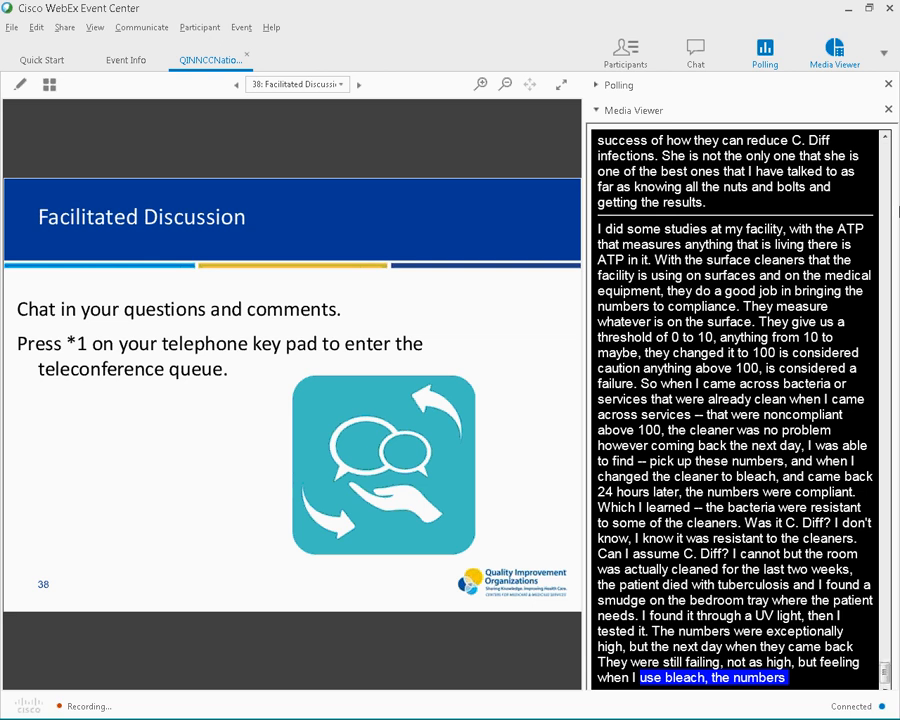
pyautogui.scroll(-3)
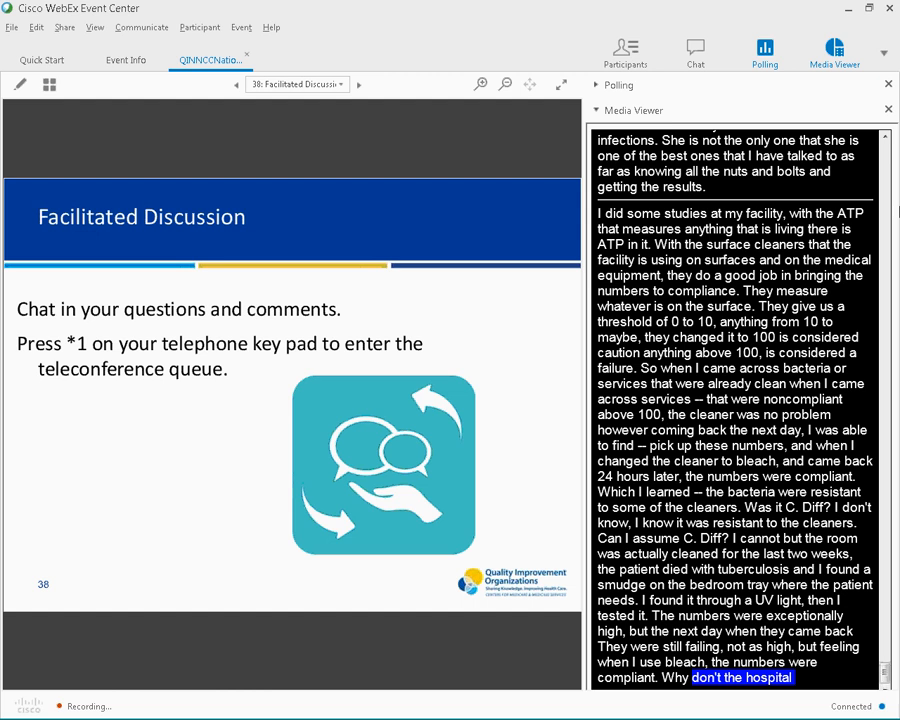
pyautogui.scroll(-3)
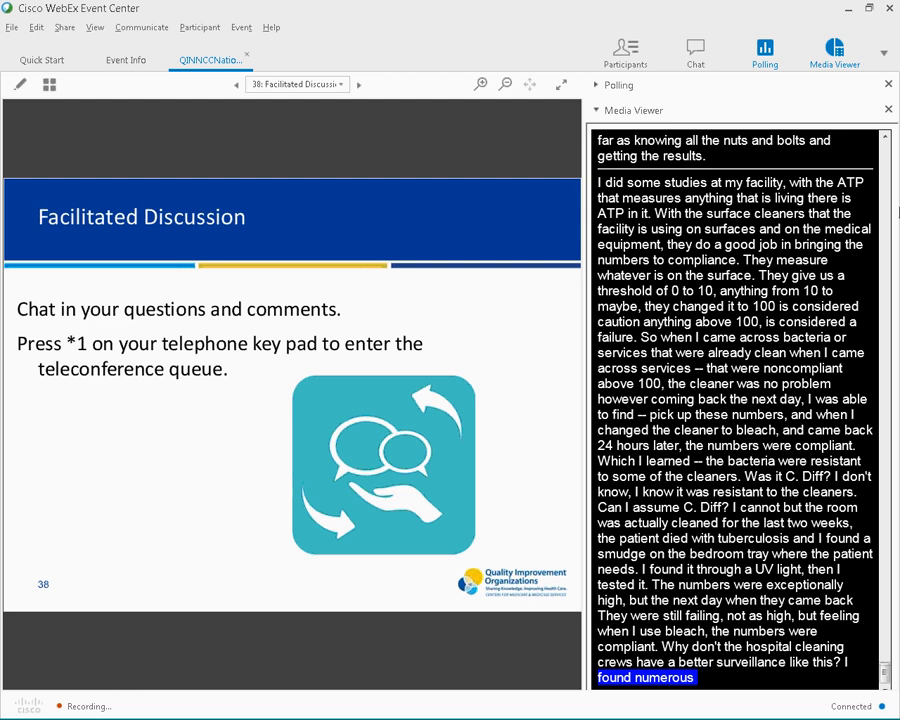
pyautogui.scroll(-3)
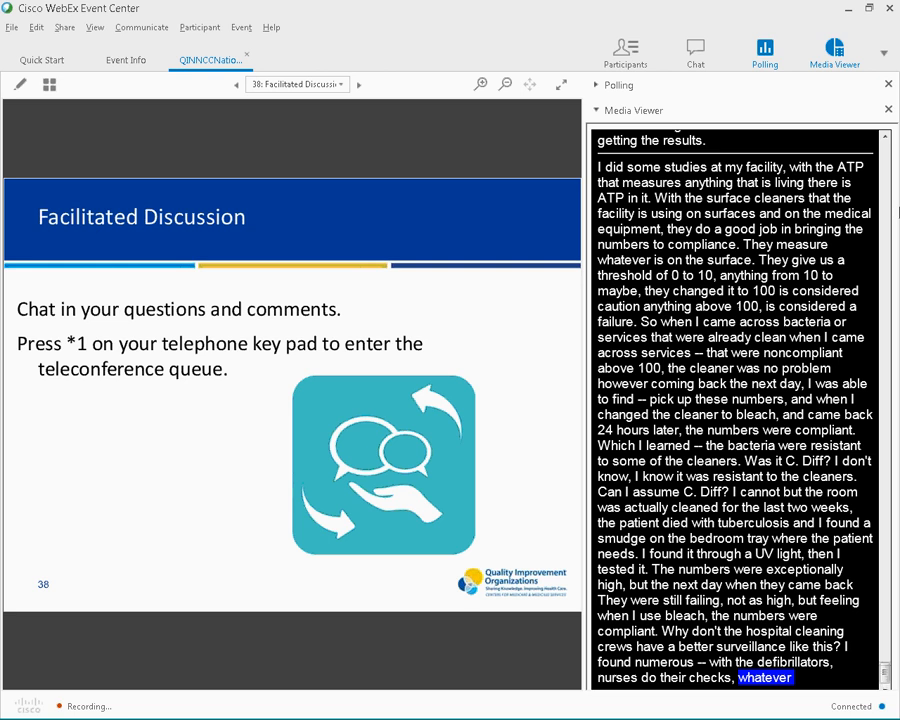
pyautogui.scroll(-3)
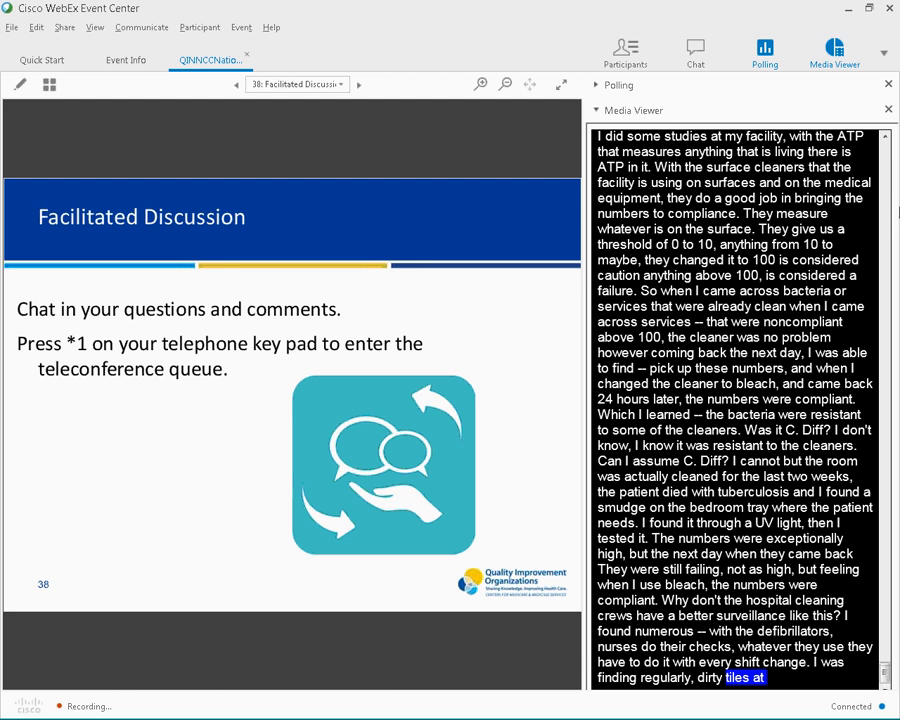
pyautogui.scroll(-3)
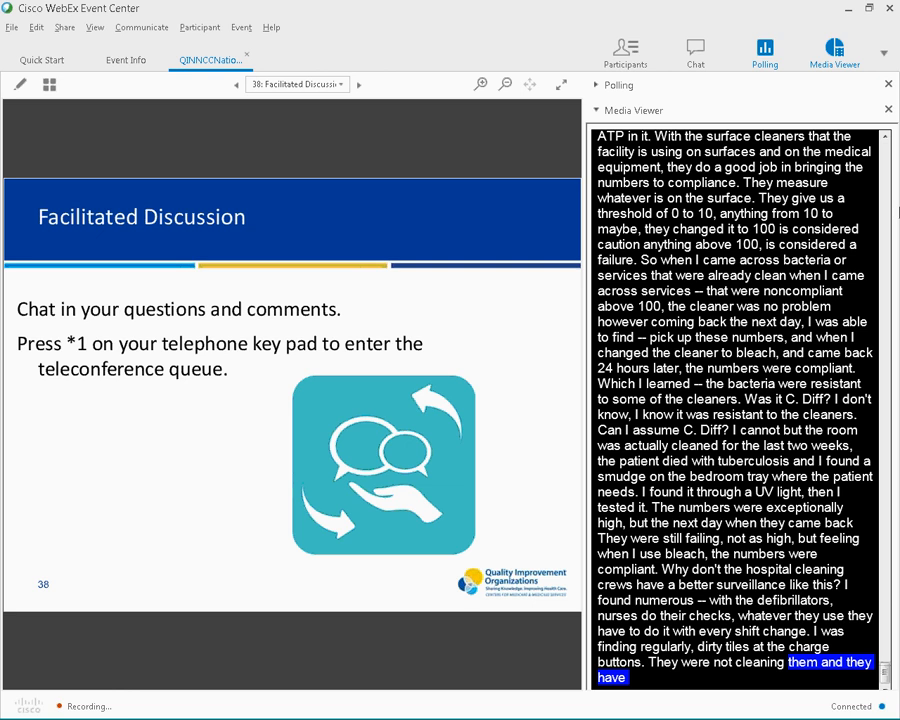
pyautogui.scroll(-3)
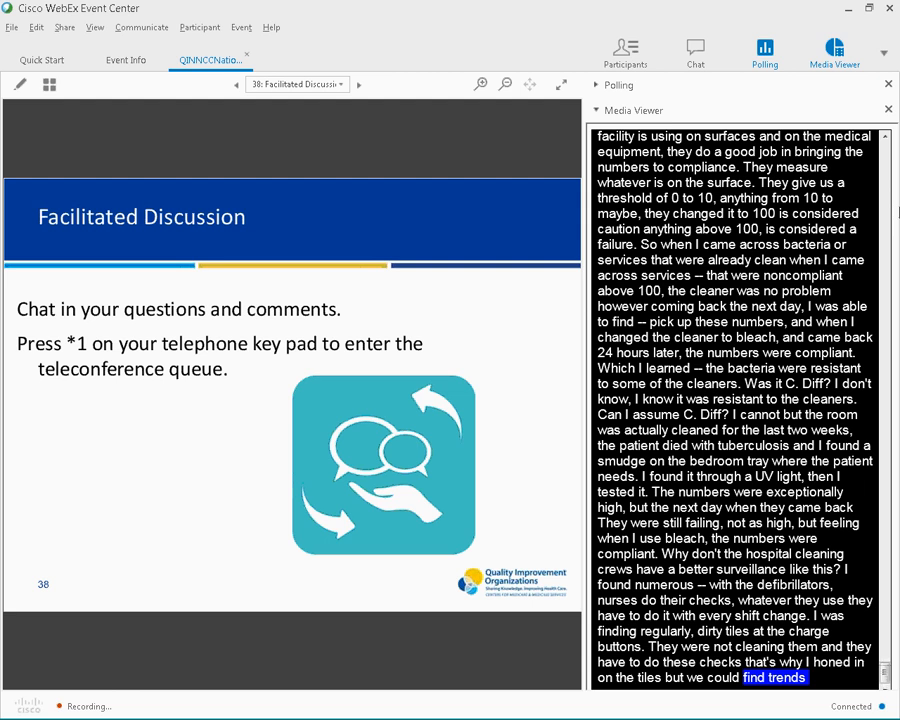
pyautogui.scroll(-3)
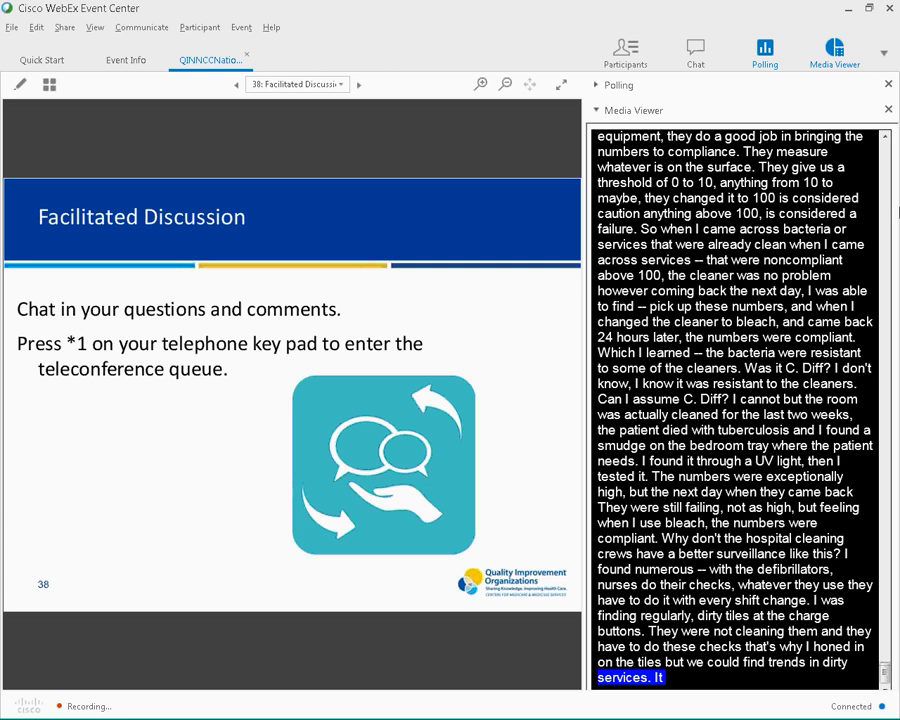
pyautogui.scroll(-3)
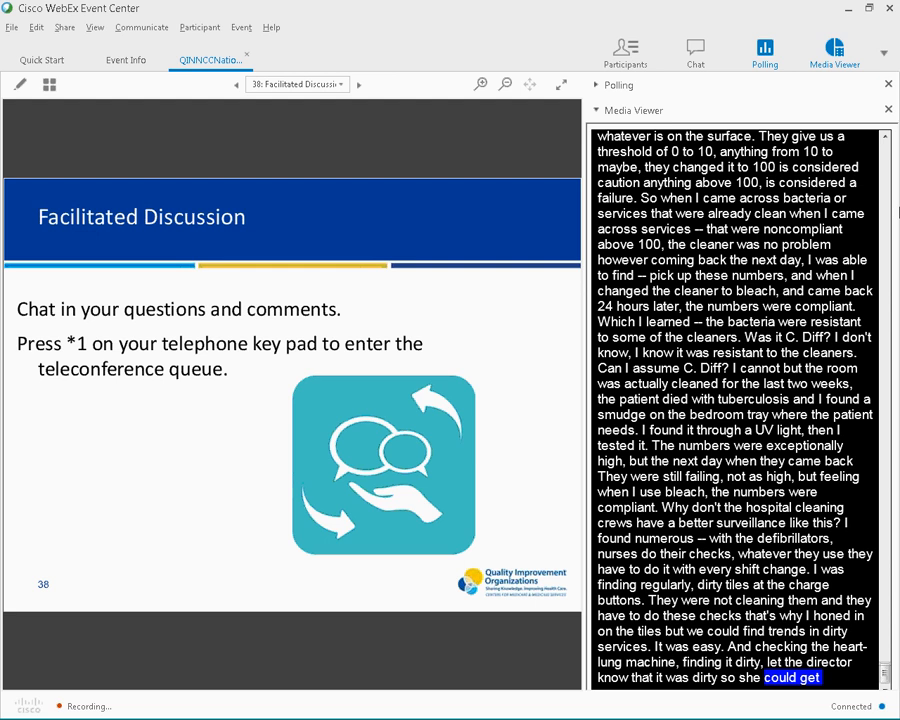
pyautogui.scroll(-3)
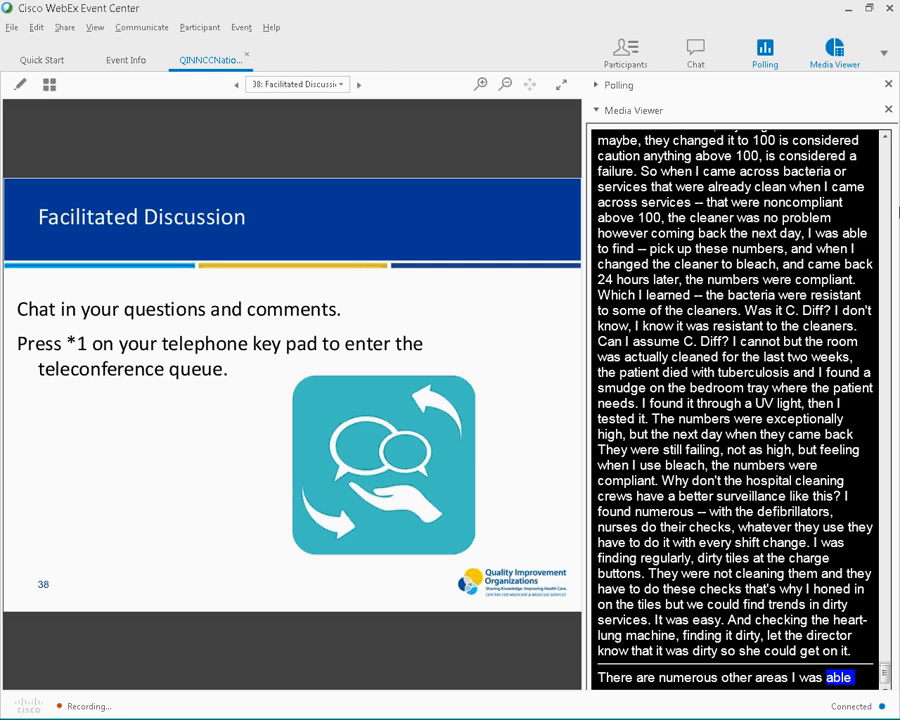
pyautogui.scroll(-3)
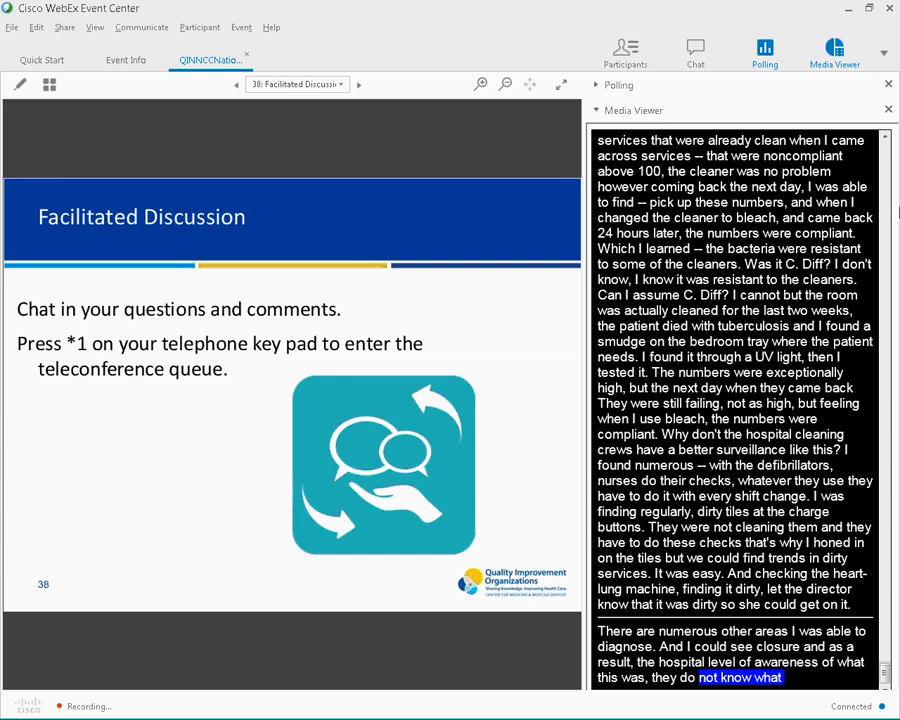
# Follow the captions to the account's close, then advance to slide 40, Call For Future Topics
pyautogui.scroll(-3)
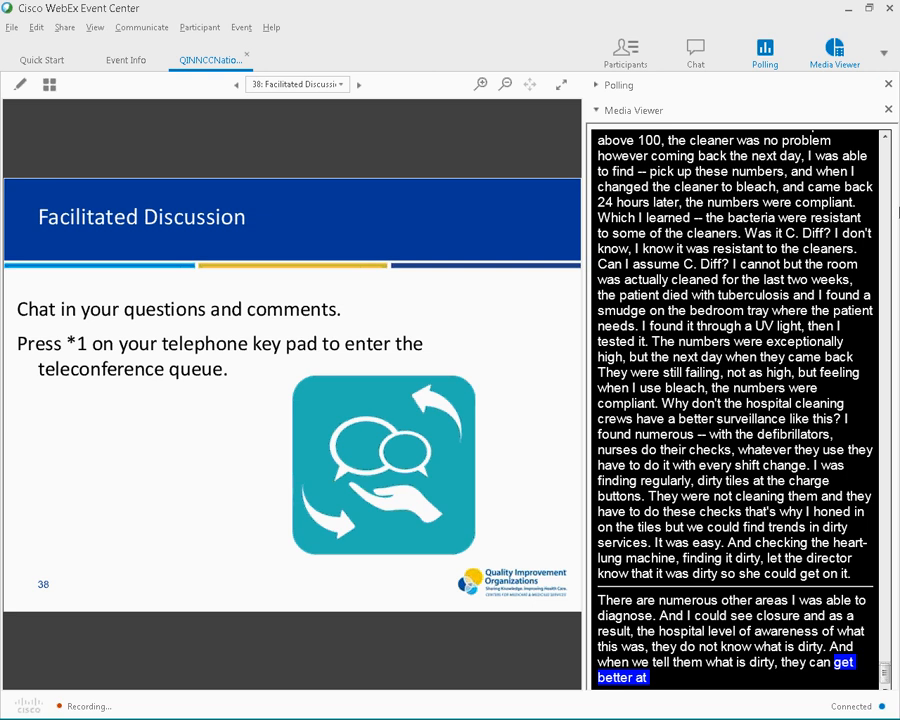
pyautogui.scroll(-3)
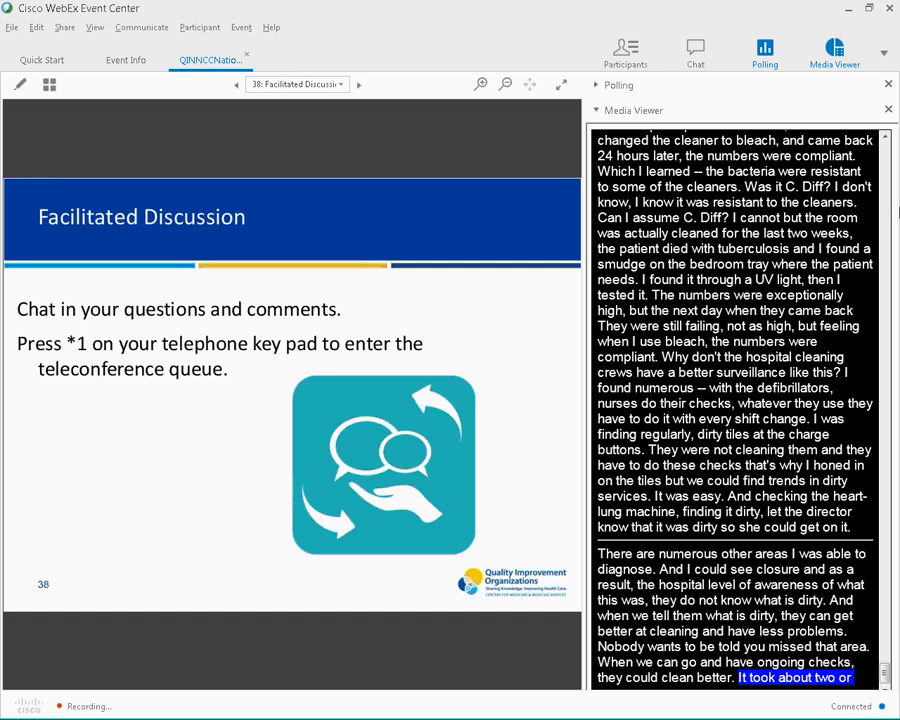
pyautogui.scroll(-3)
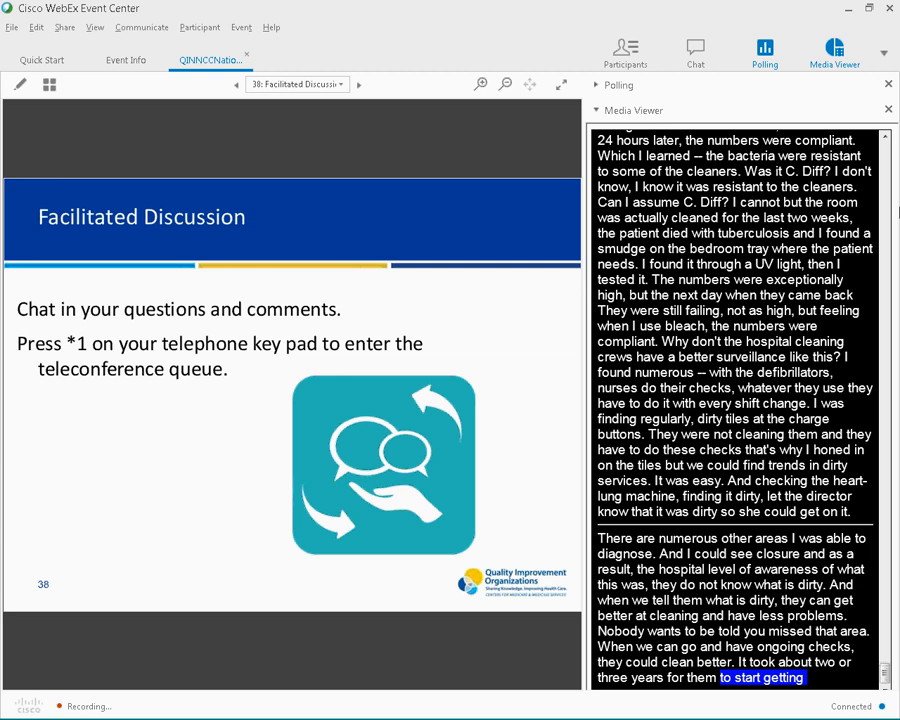
pyautogui.click(357, 84)
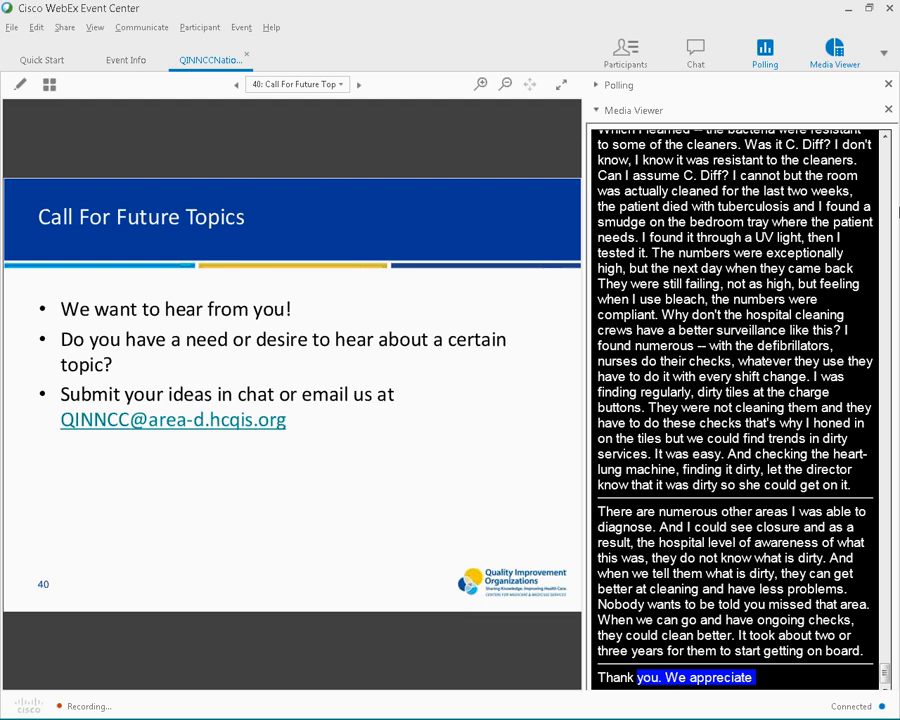
# Go back to slide 39, Call to Action
pyautogui.click(235, 84)
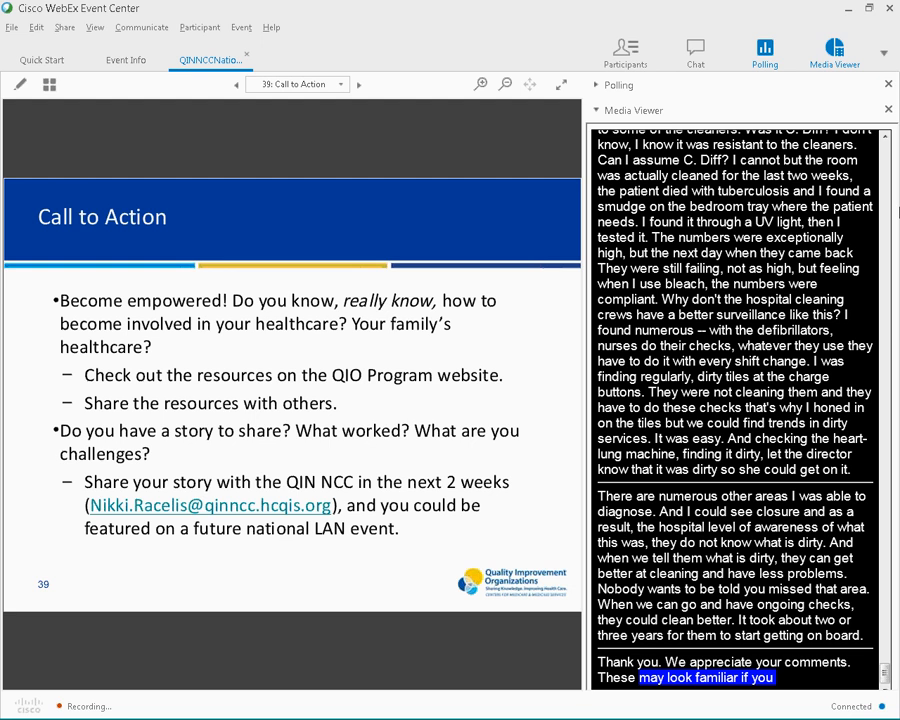
pyautogui.scroll(-3)
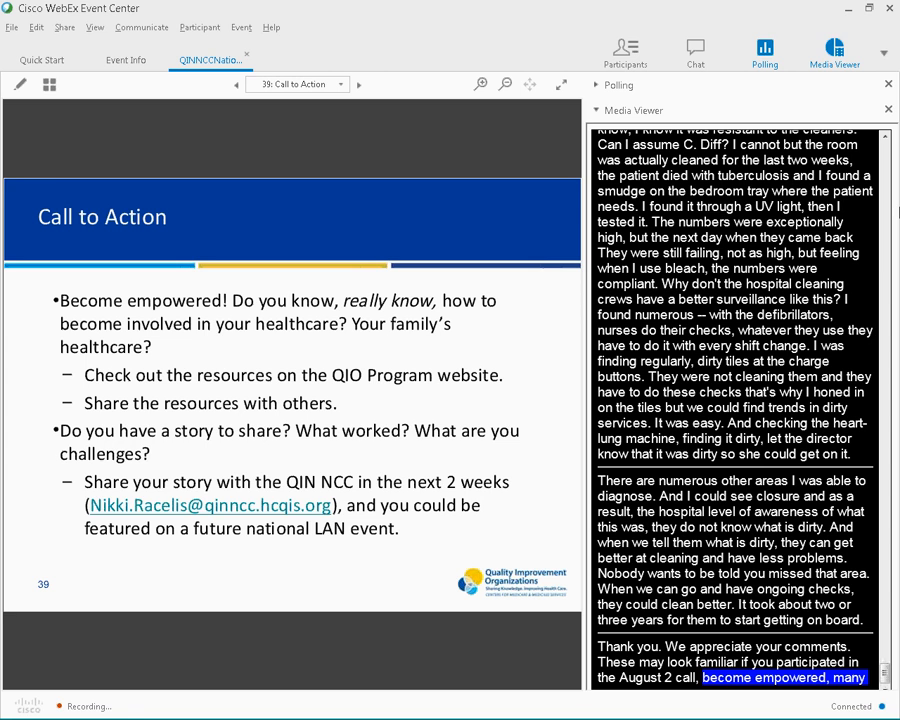
pyautogui.scroll(-3)
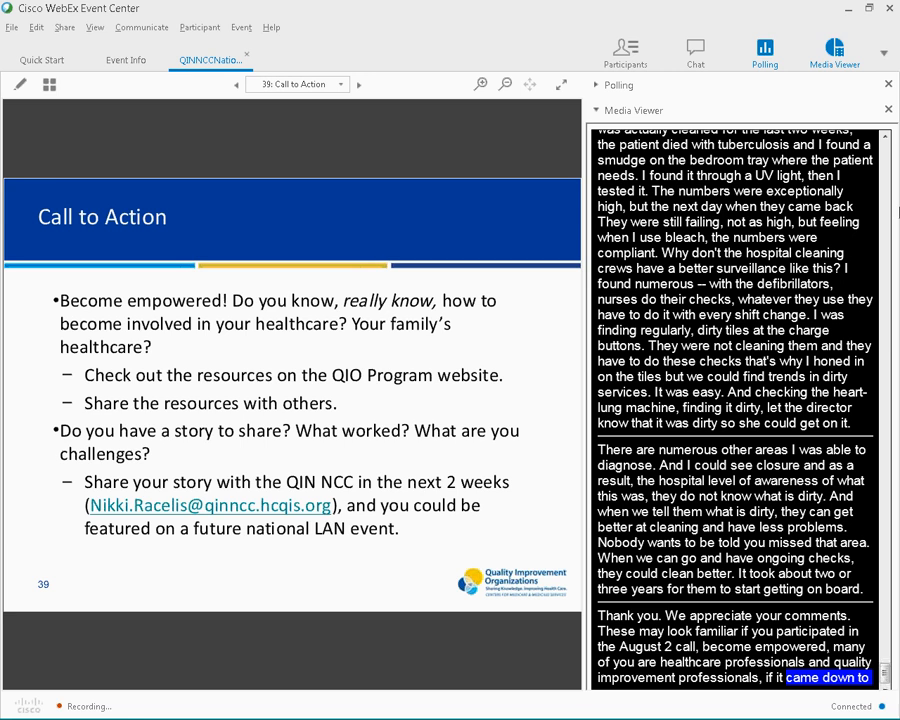
pyautogui.scroll(-3)
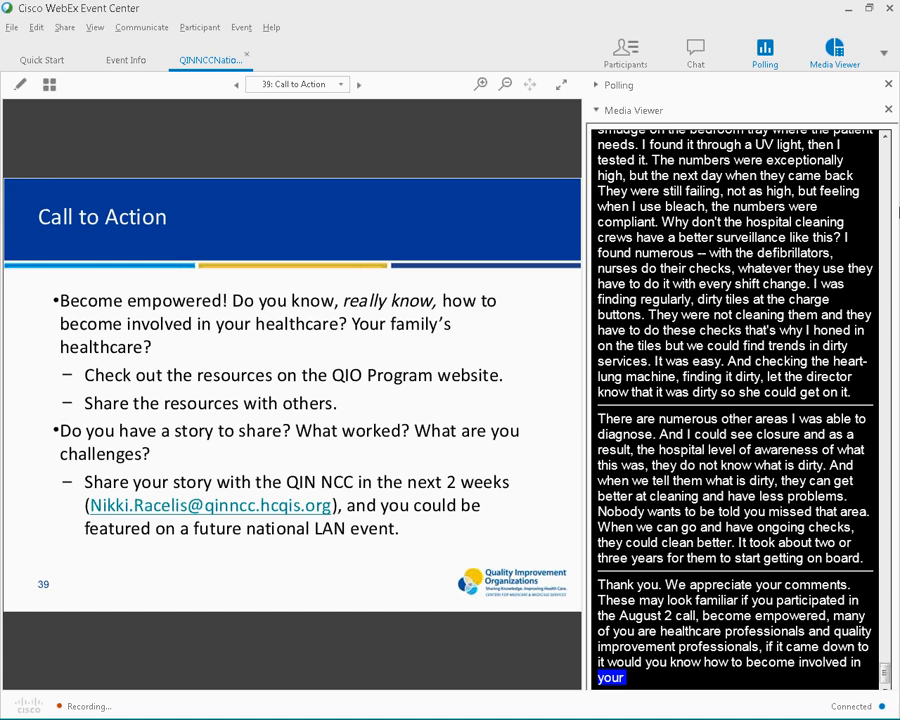
pyautogui.scroll(-3)
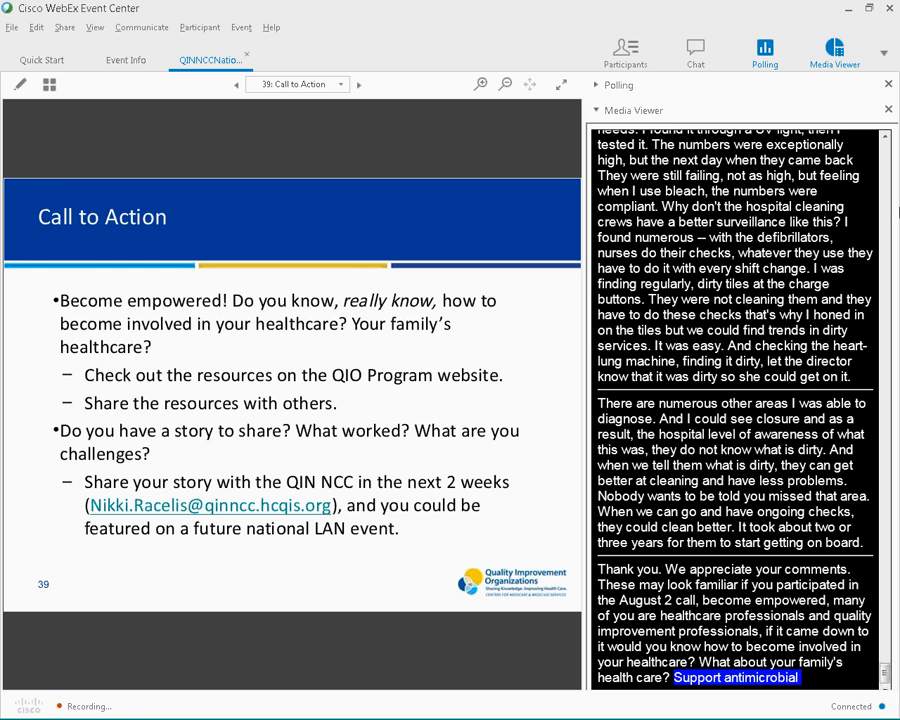
# Scroll the captions urging attendees to share resources and stories with QIN
pyautogui.scroll(-3)
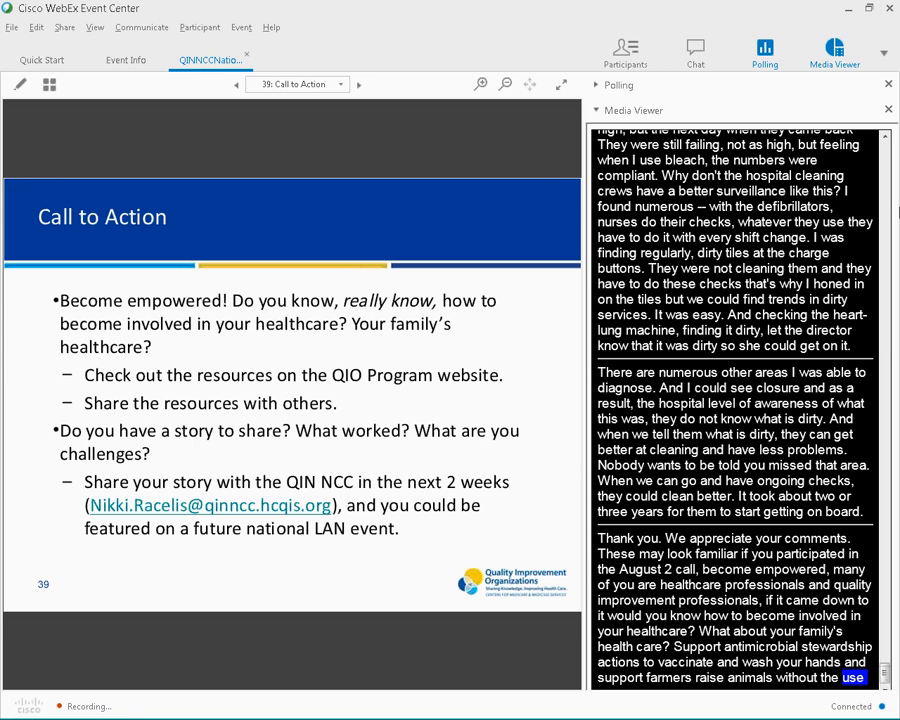
pyautogui.scroll(-3)
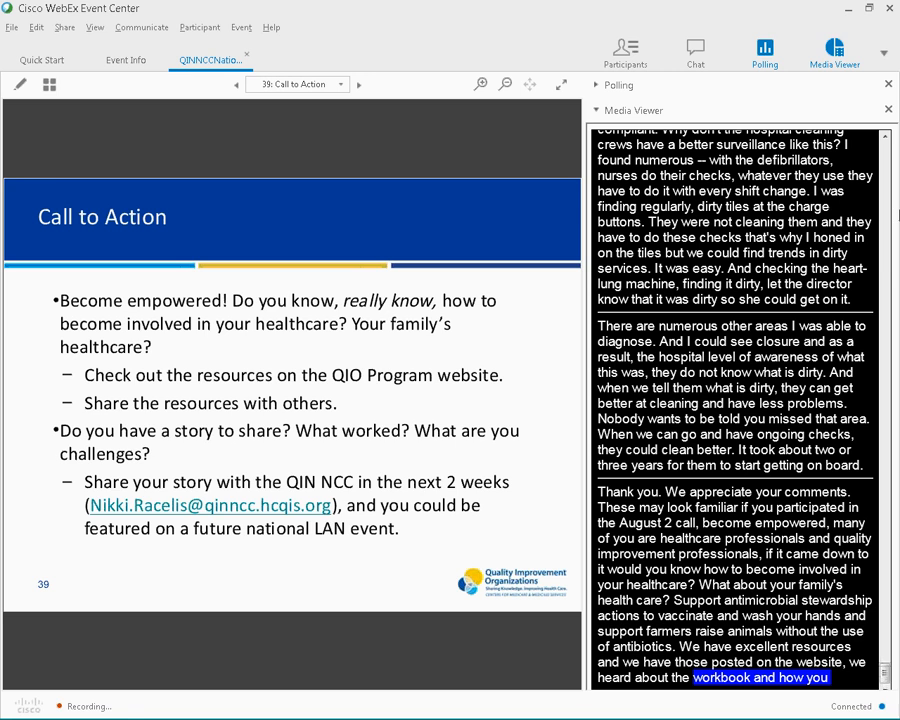
pyautogui.scroll(-3)
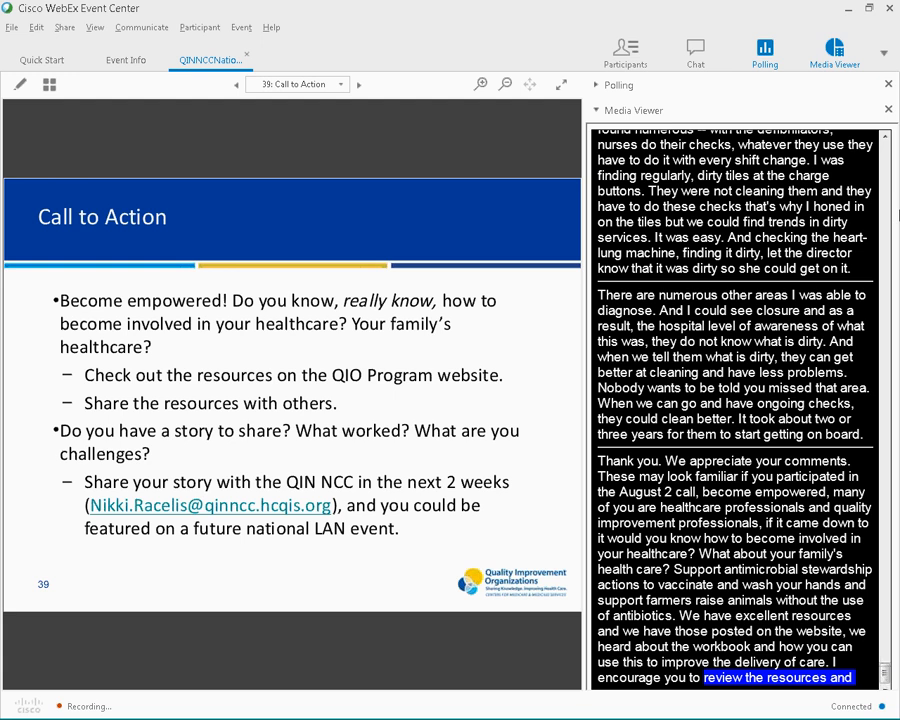
pyautogui.scroll(-3)
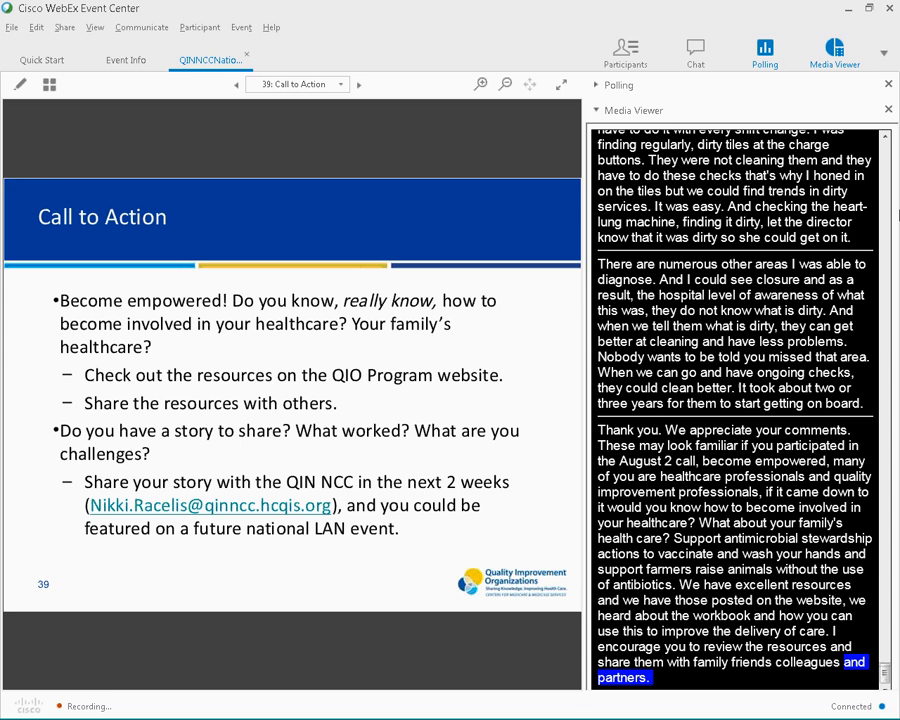
pyautogui.scroll(-3)
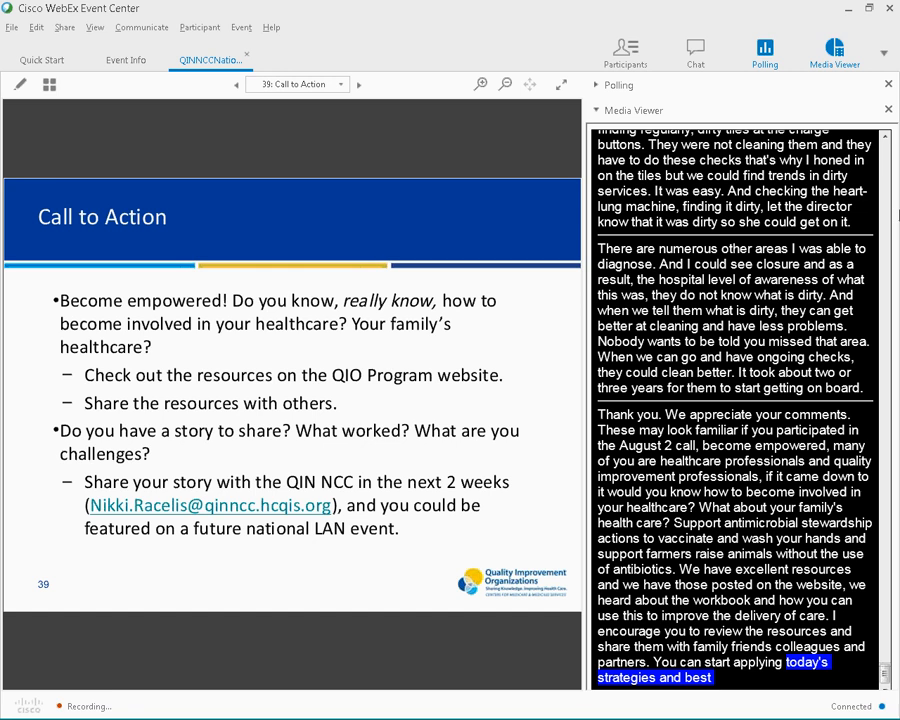
pyautogui.scroll(-3)
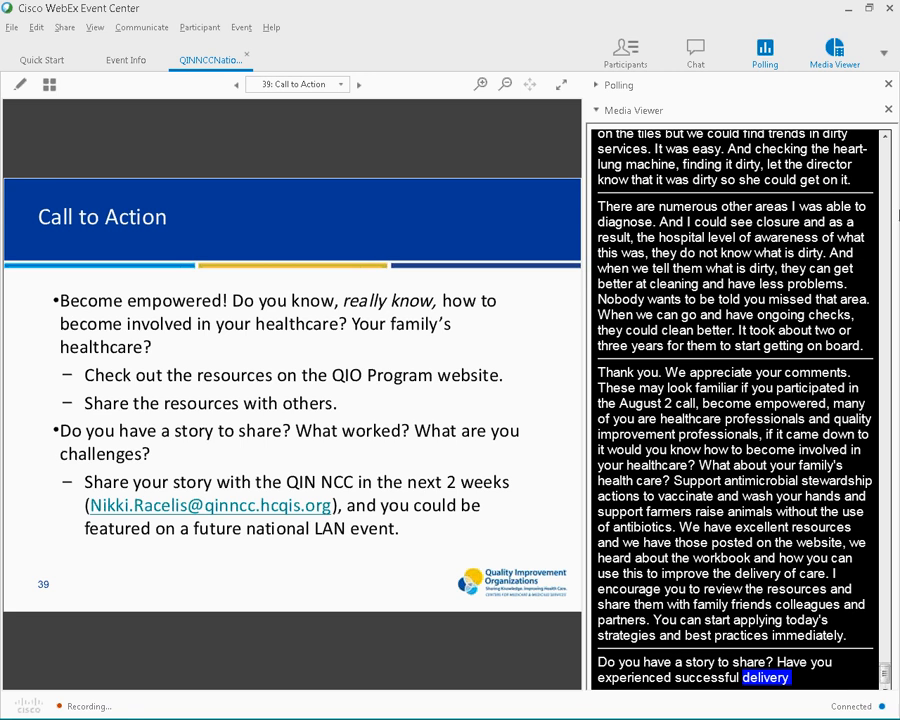
pyautogui.scroll(-3)
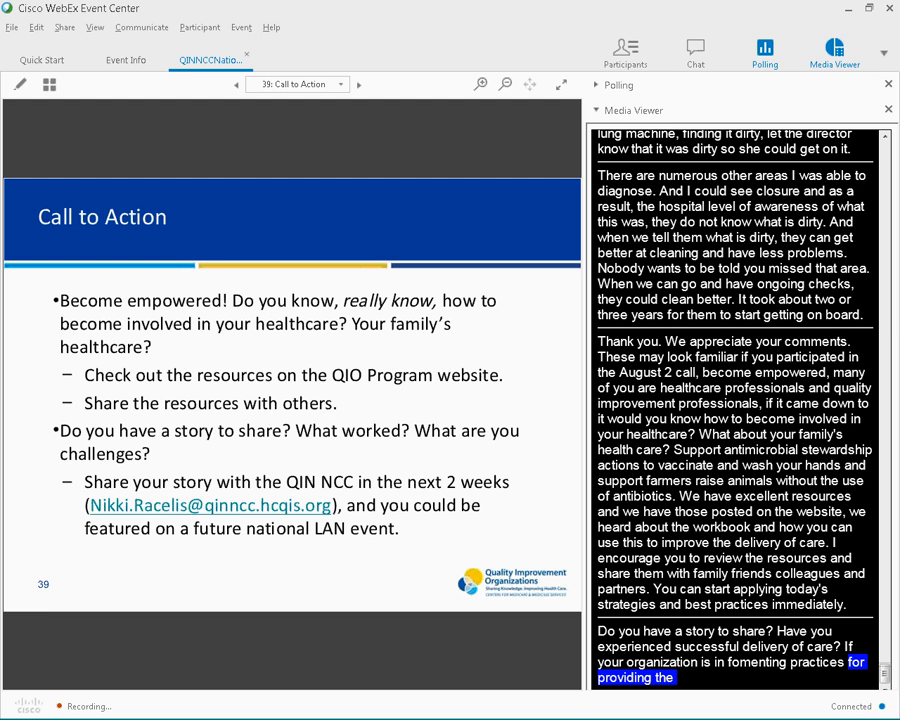
pyautogui.scroll(-3)
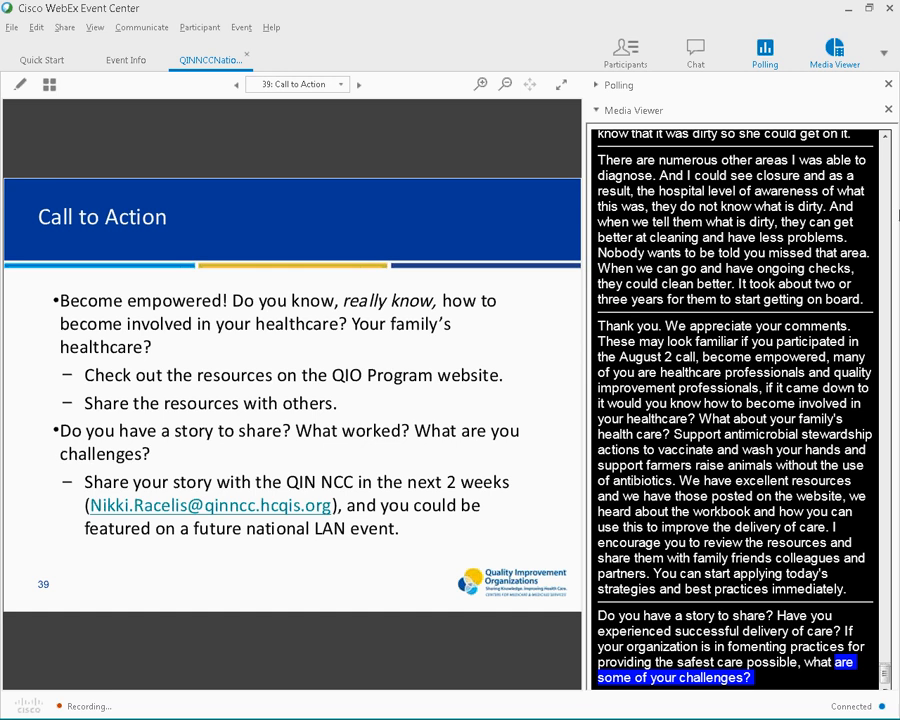
pyautogui.scroll(-3)
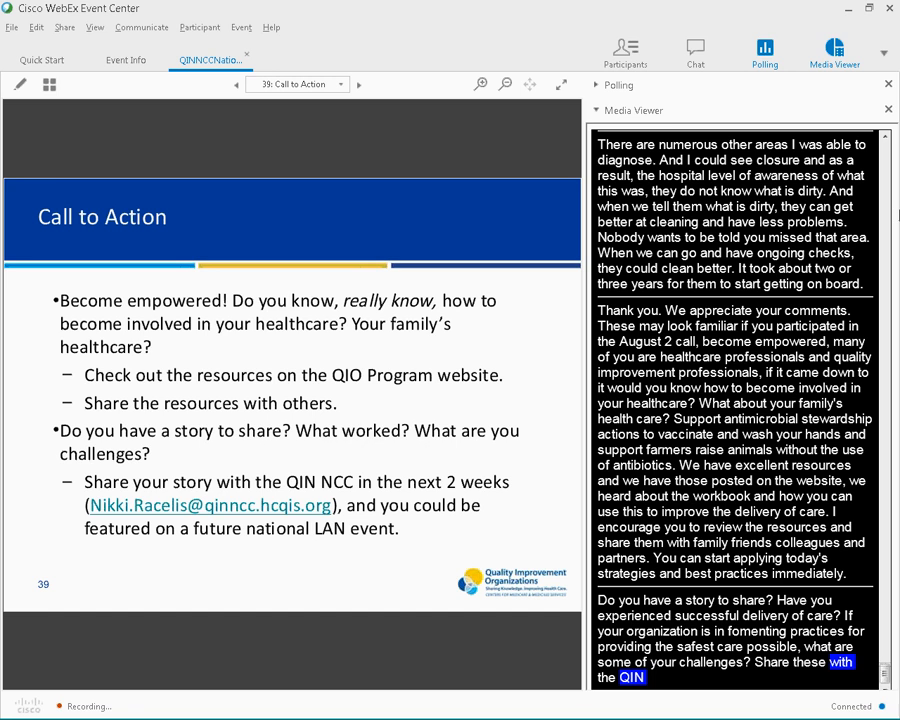
# Advance past slide 40, Call For Future Topics, to slide 41, Save the Date
pyautogui.click(357, 84)
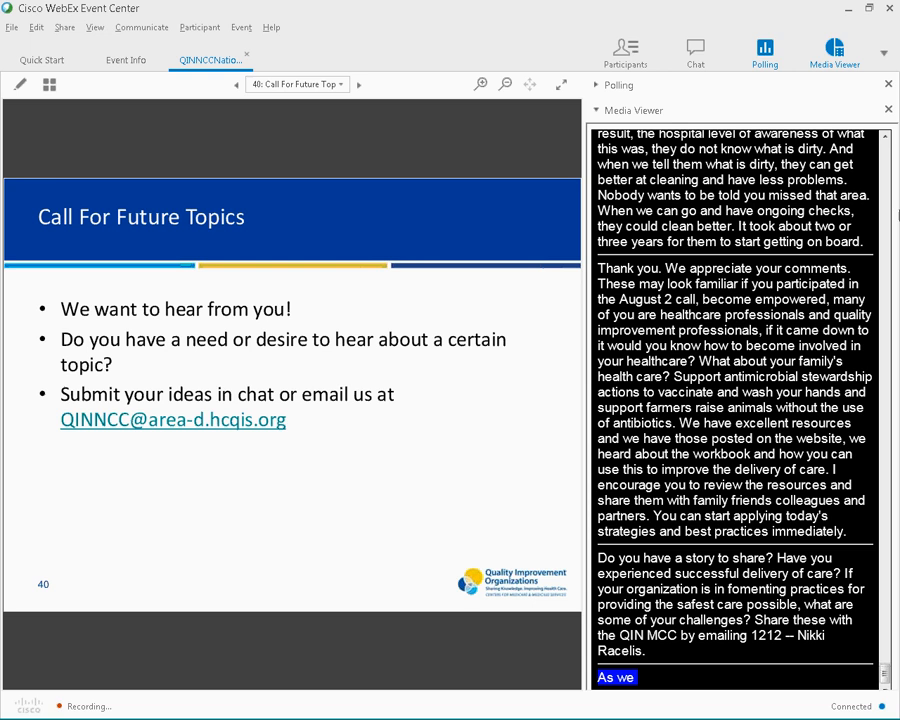
pyautogui.scroll(-3)
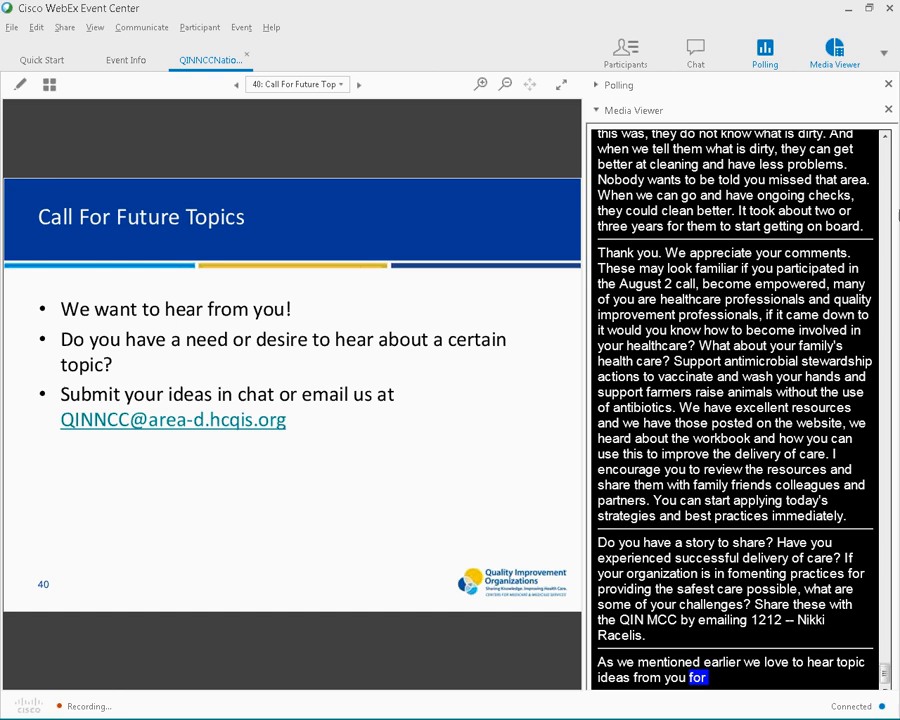
pyautogui.scroll(-3)
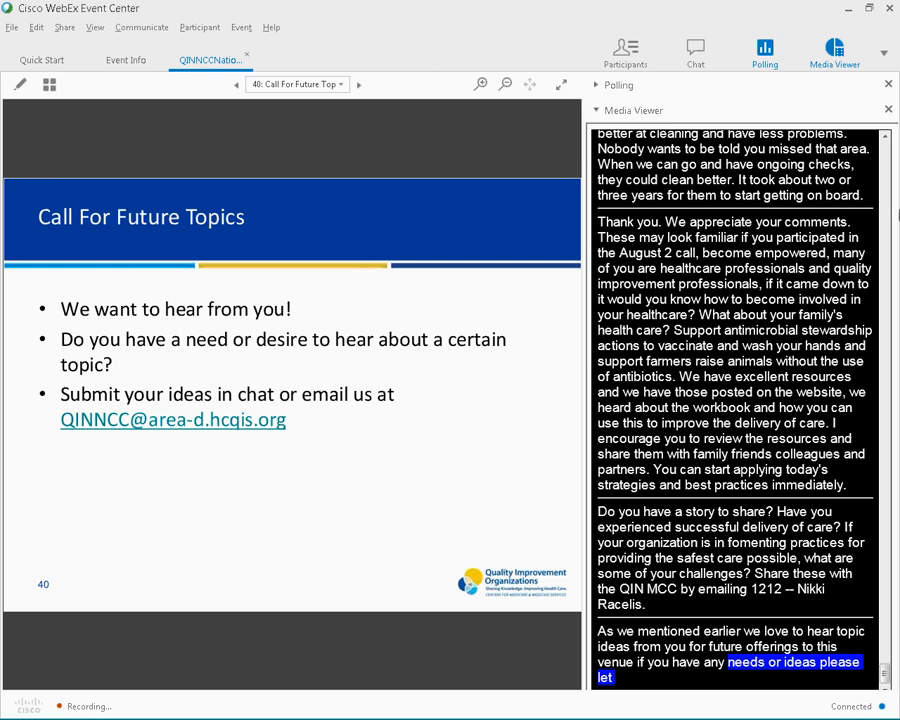
pyautogui.click(358, 84)
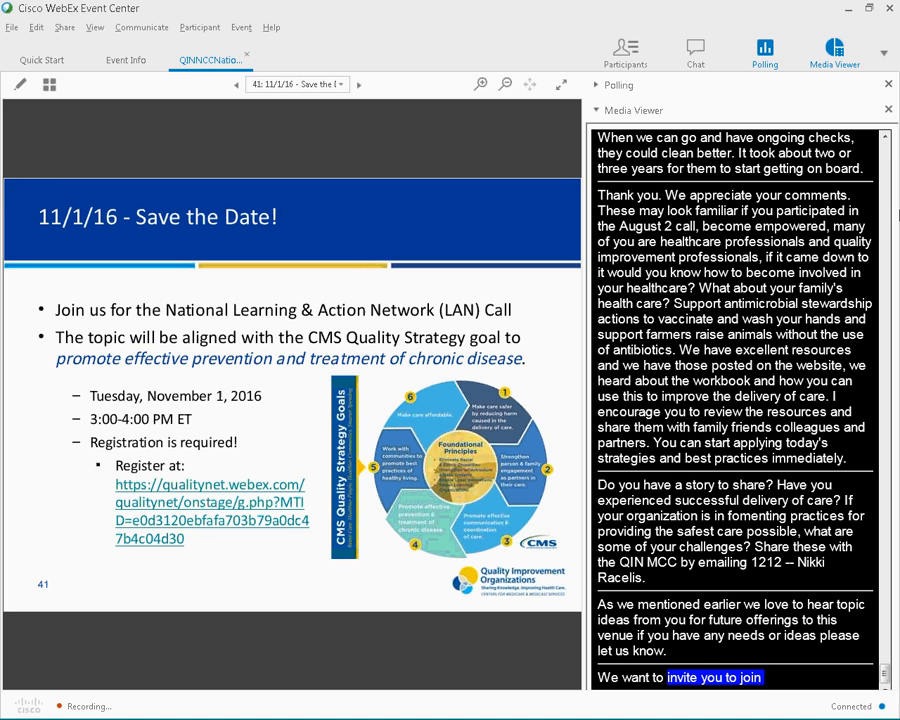
pyautogui.scroll(-3)
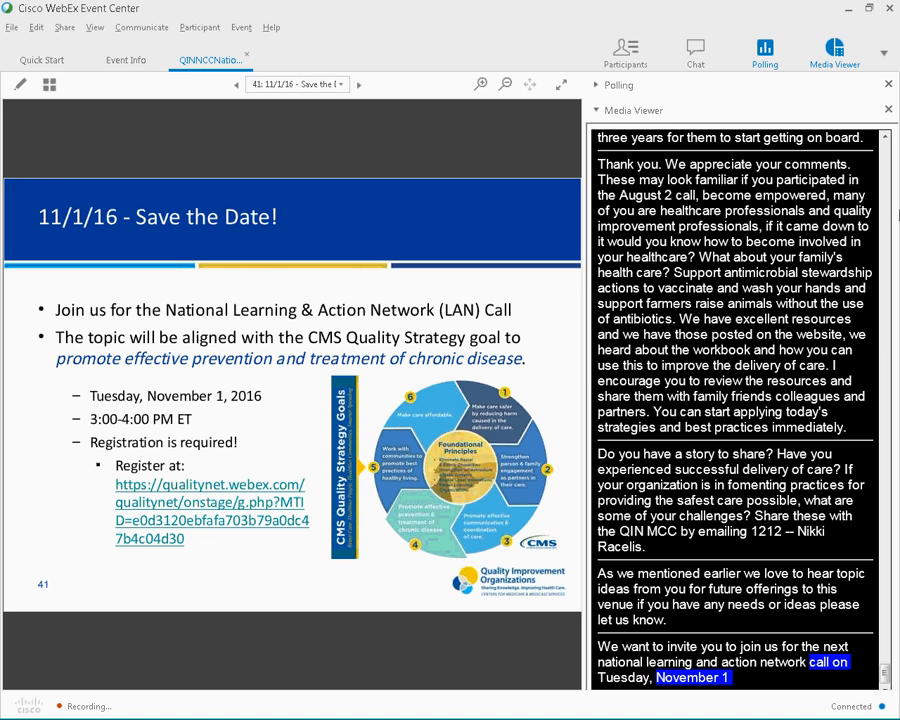
# Advance to slide 42, Post-Event Assessment, with the feedback survey link
pyautogui.click(358, 84)
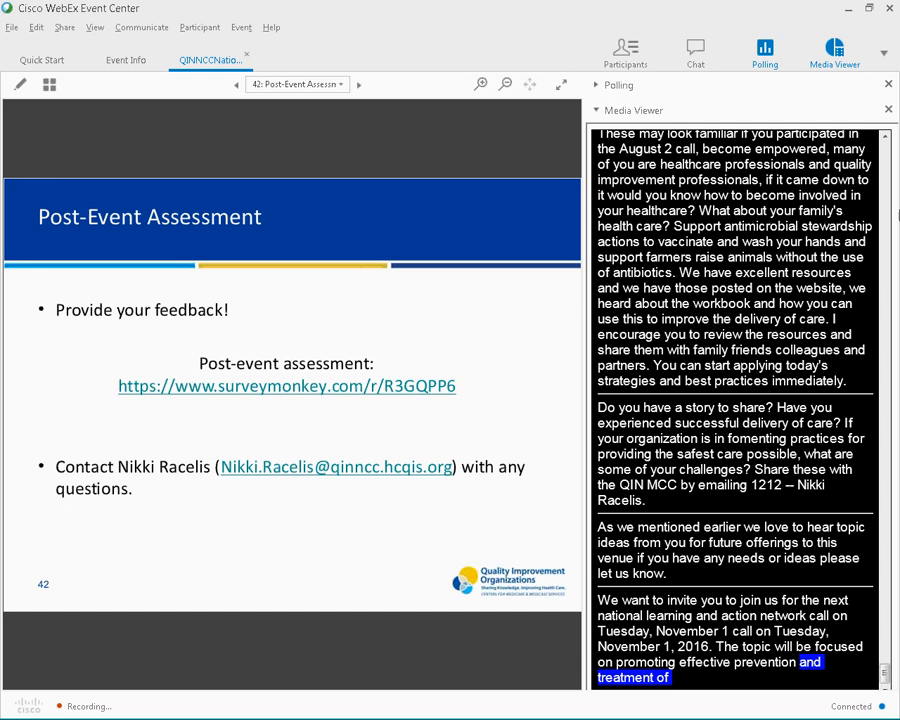
pyautogui.scroll(-3)
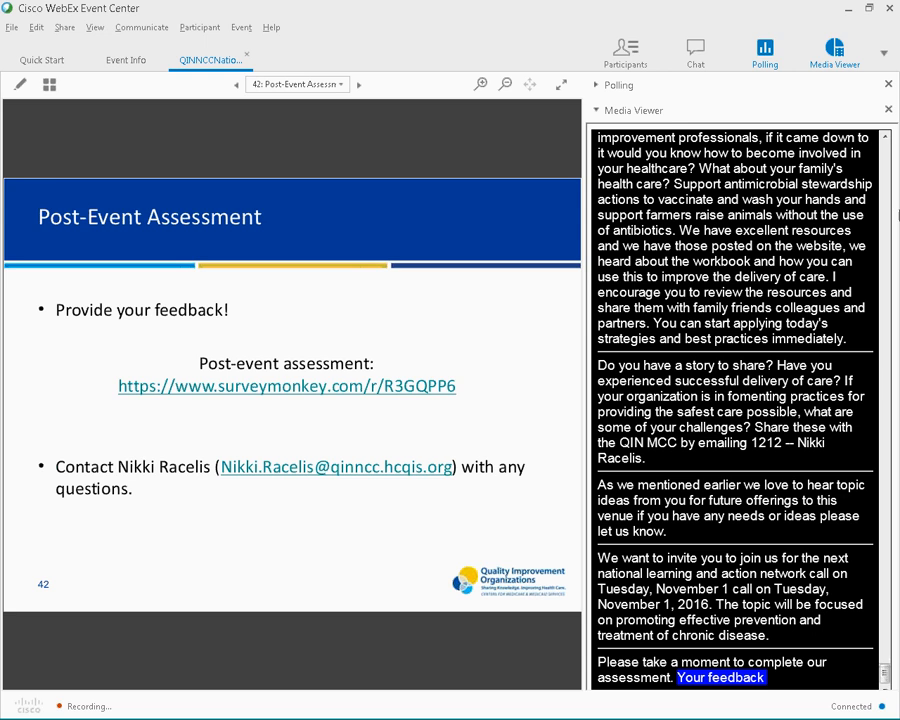
# Advance to the final 'Thank you!' slide 43 and follow the closing captions
pyautogui.click(358, 84)
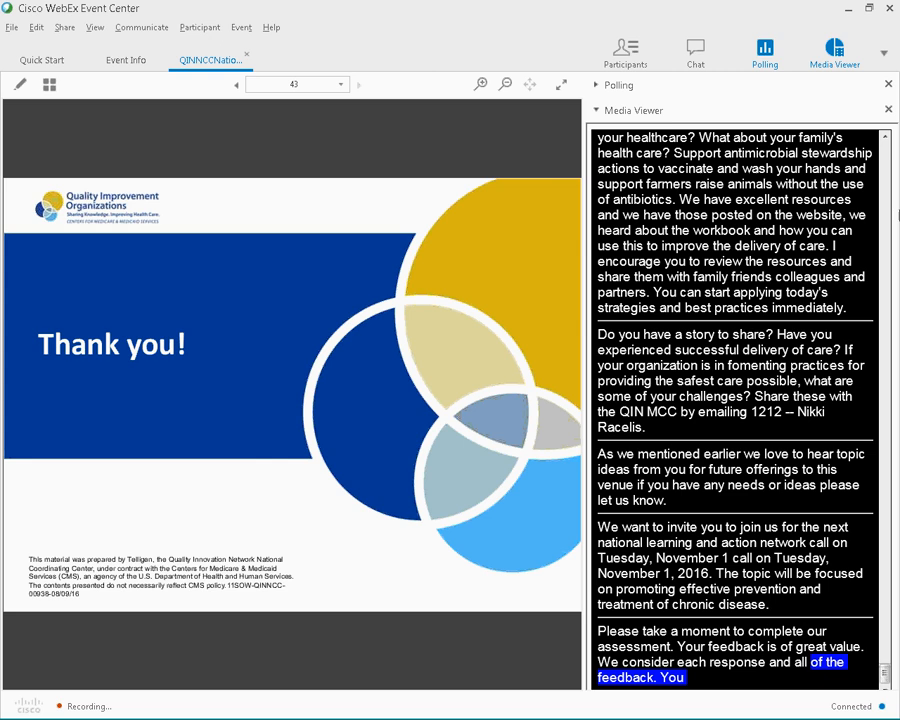
pyautogui.scroll(-3)
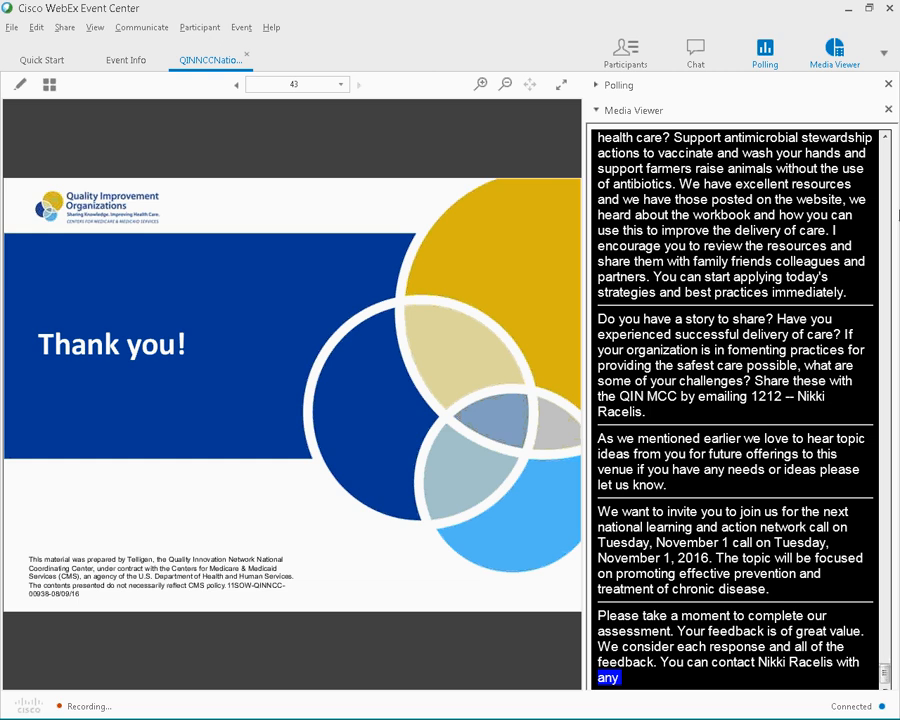
pyautogui.scroll(-3)
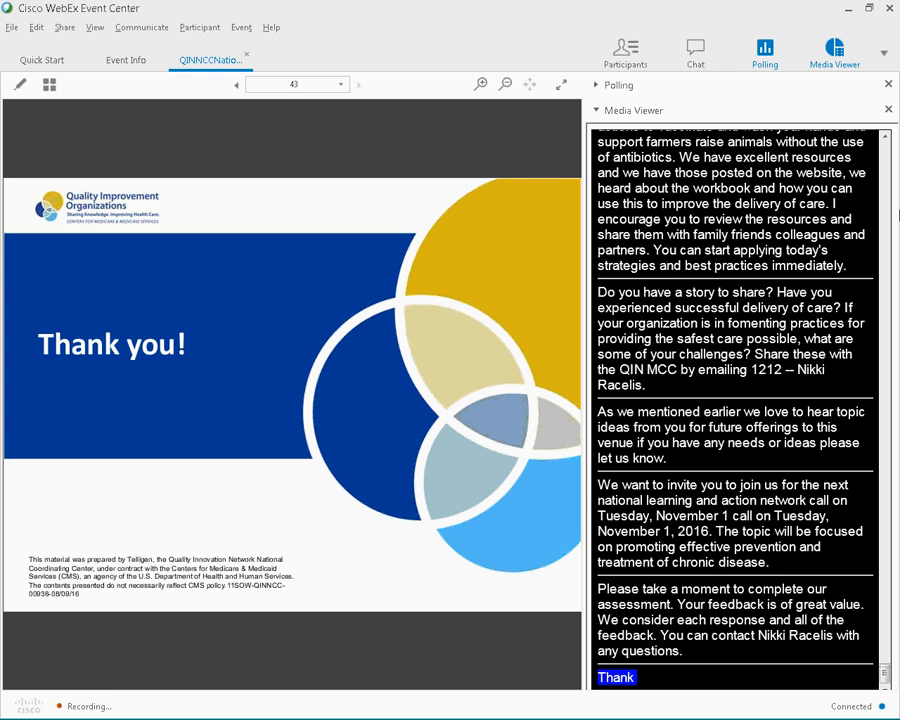
pyautogui.scroll(-3)
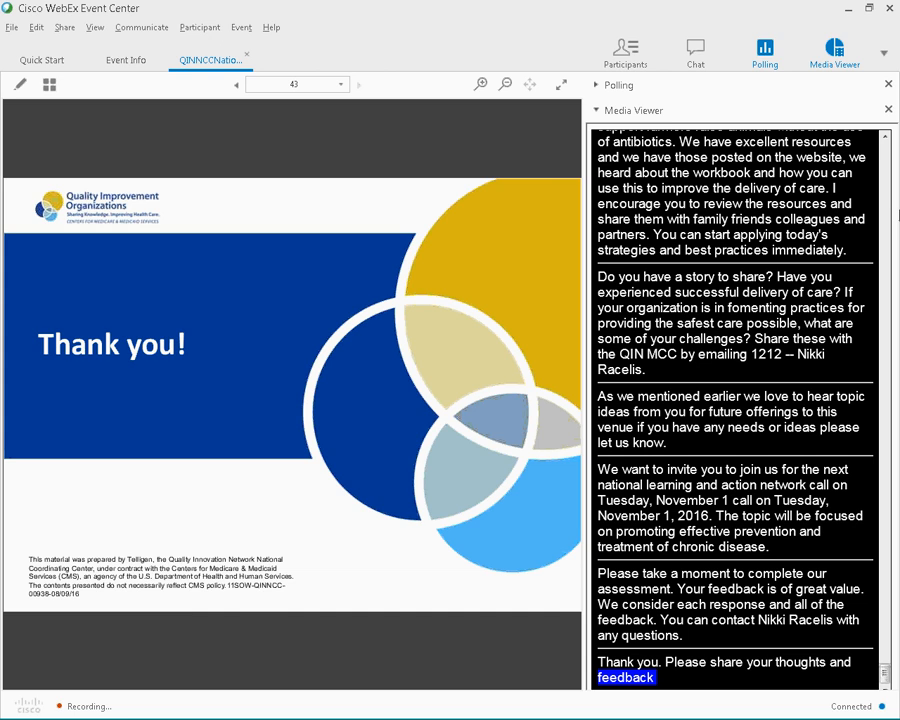
pyautogui.scroll(-3)
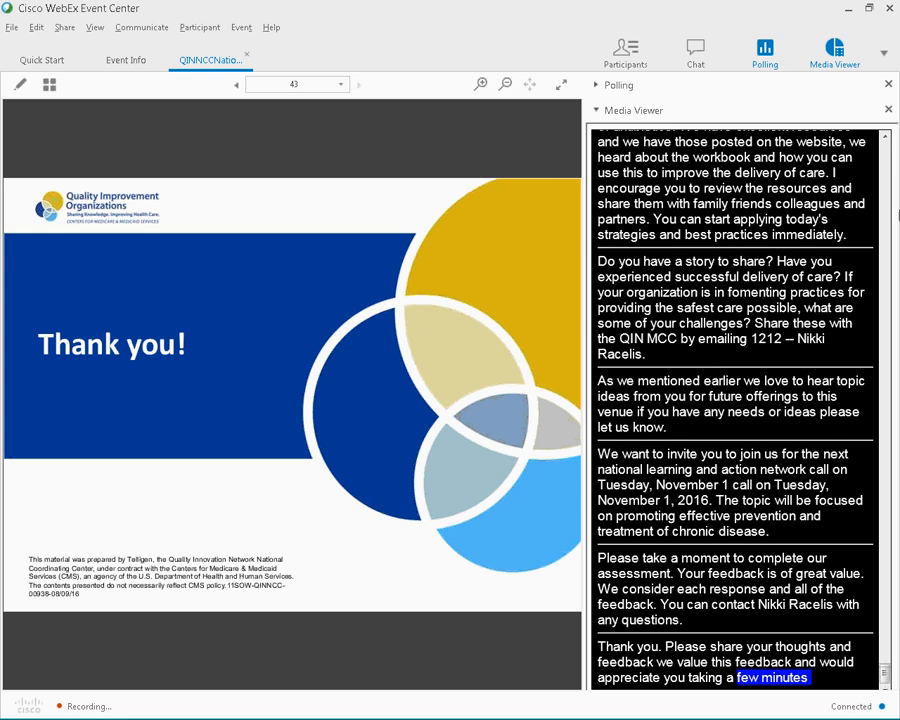
pyautogui.scroll(-3)
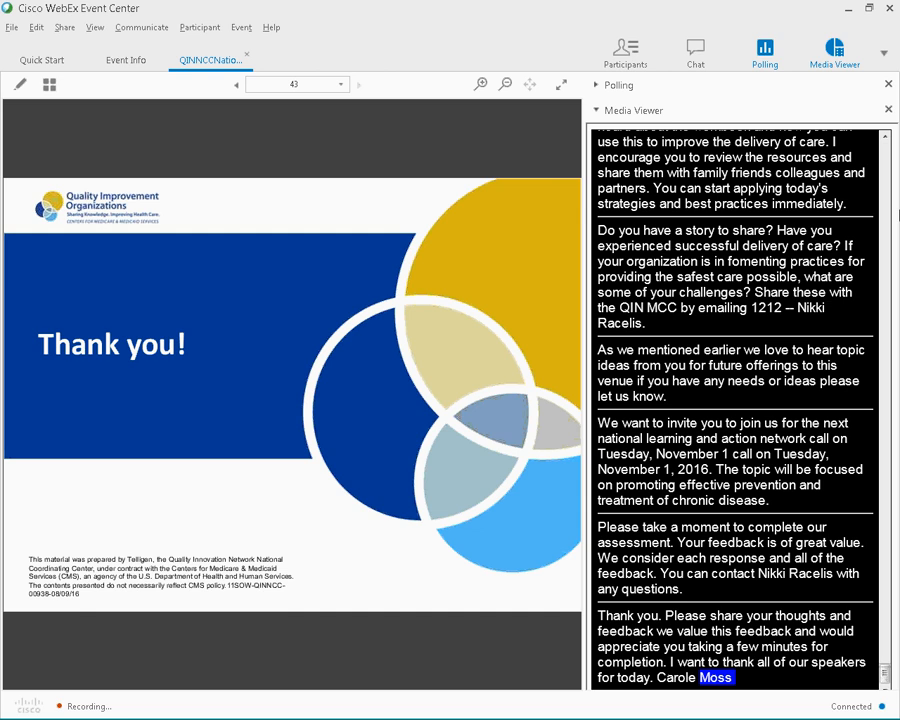